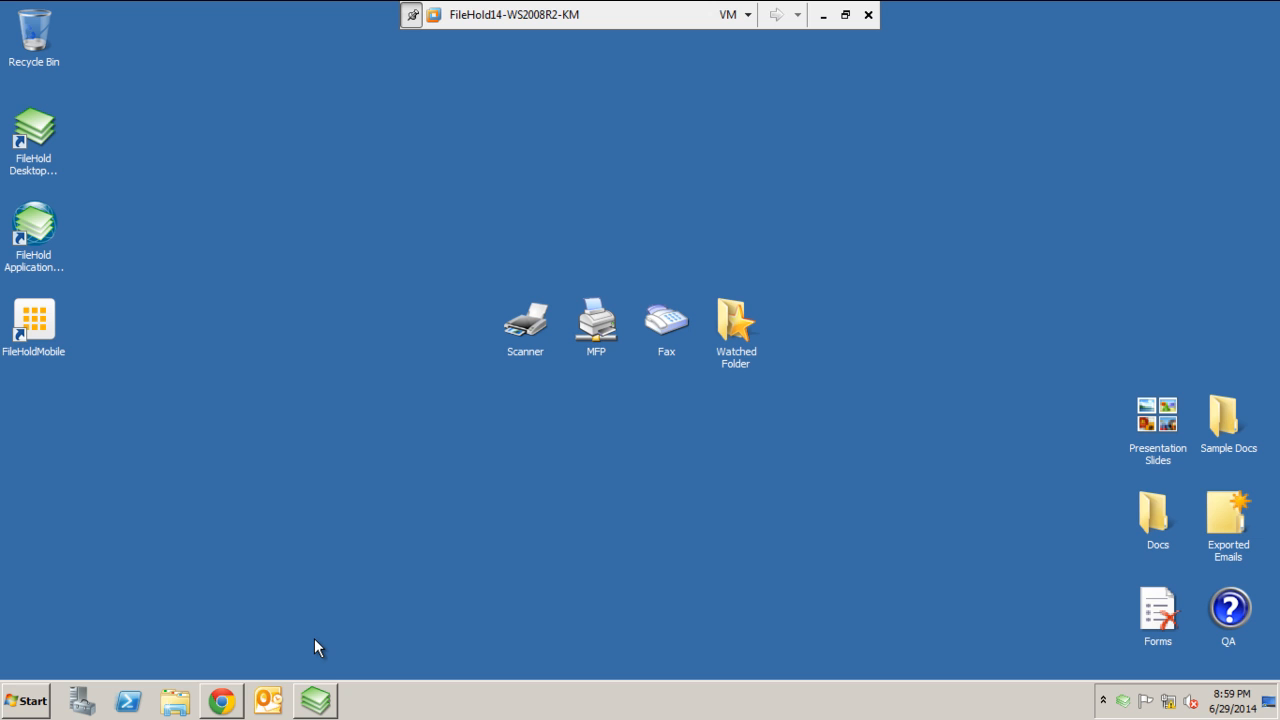
mouse_move(78, 168)
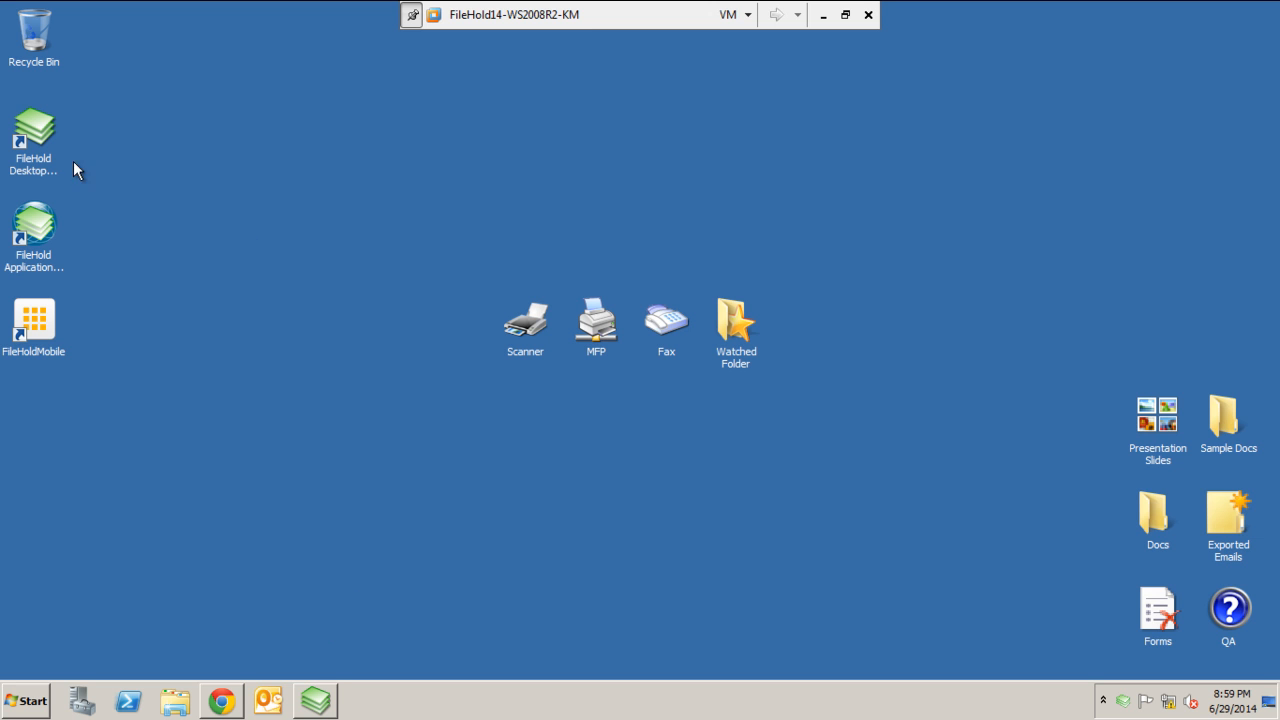
Step: Launch FileHold, open Library > Accounting > Payables > 2014, and select the Citrix invoice
left_click(34, 130)
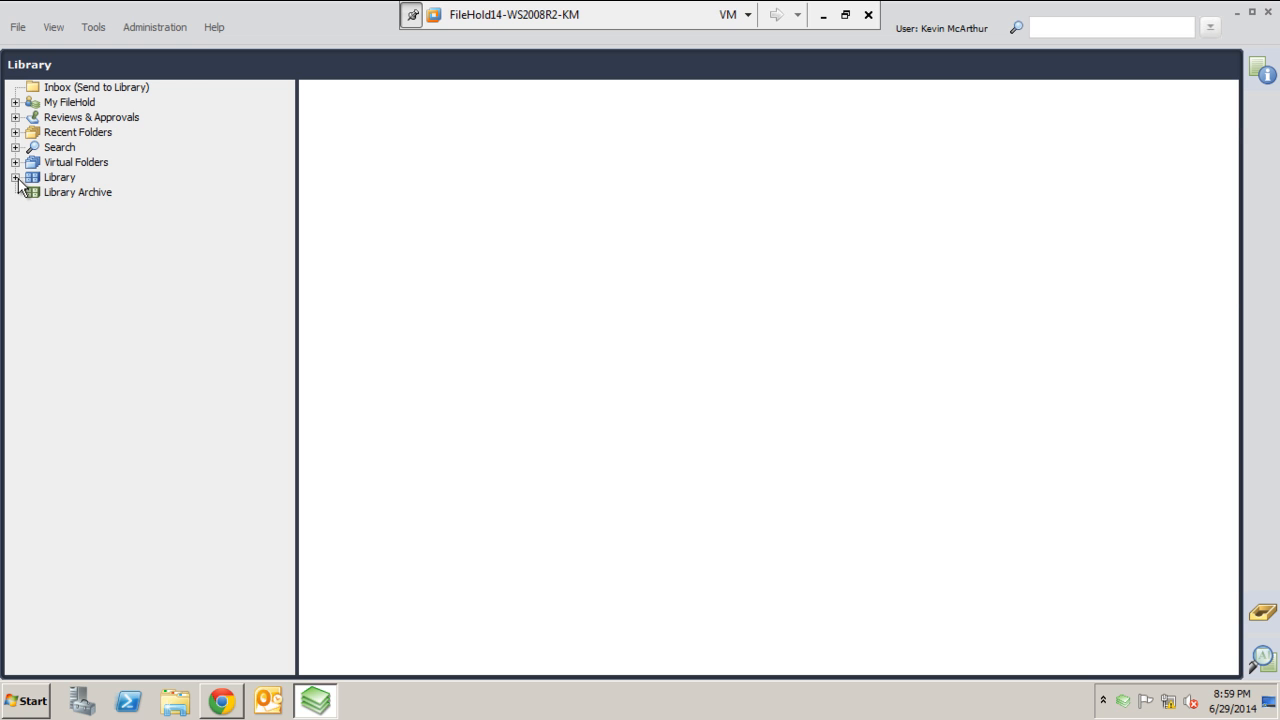
left_click(16, 177)
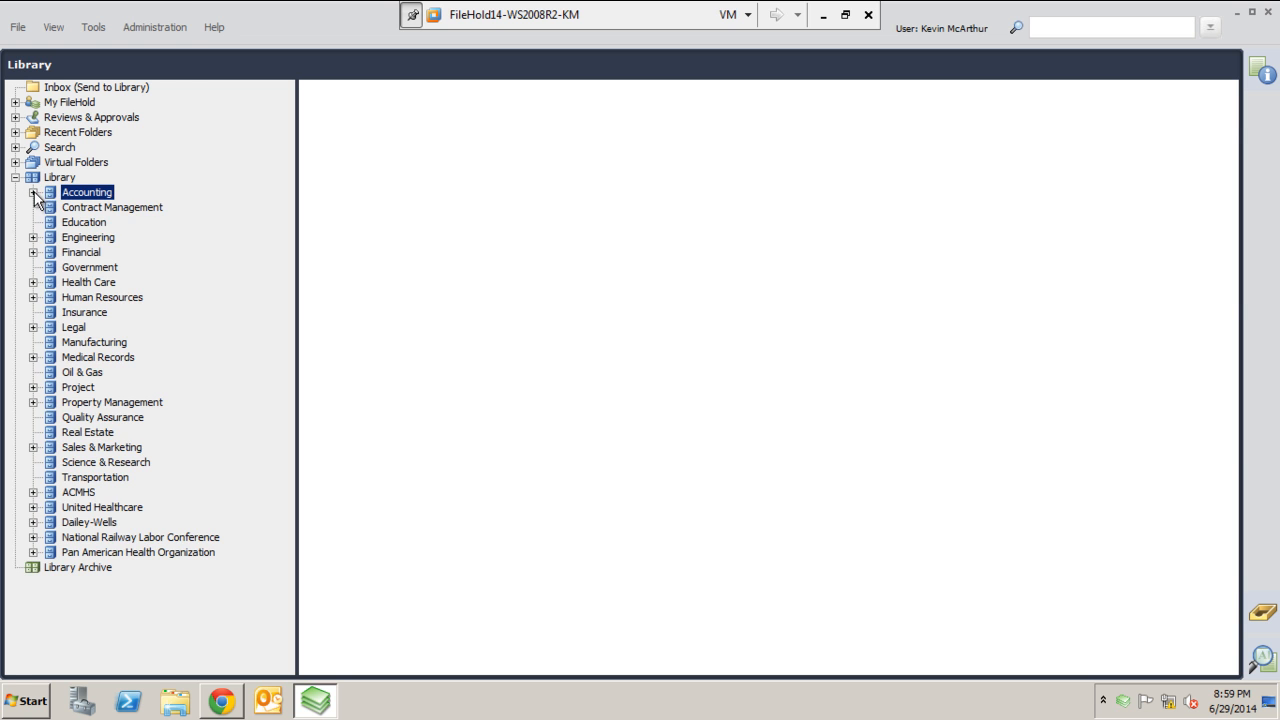
left_click(33, 192)
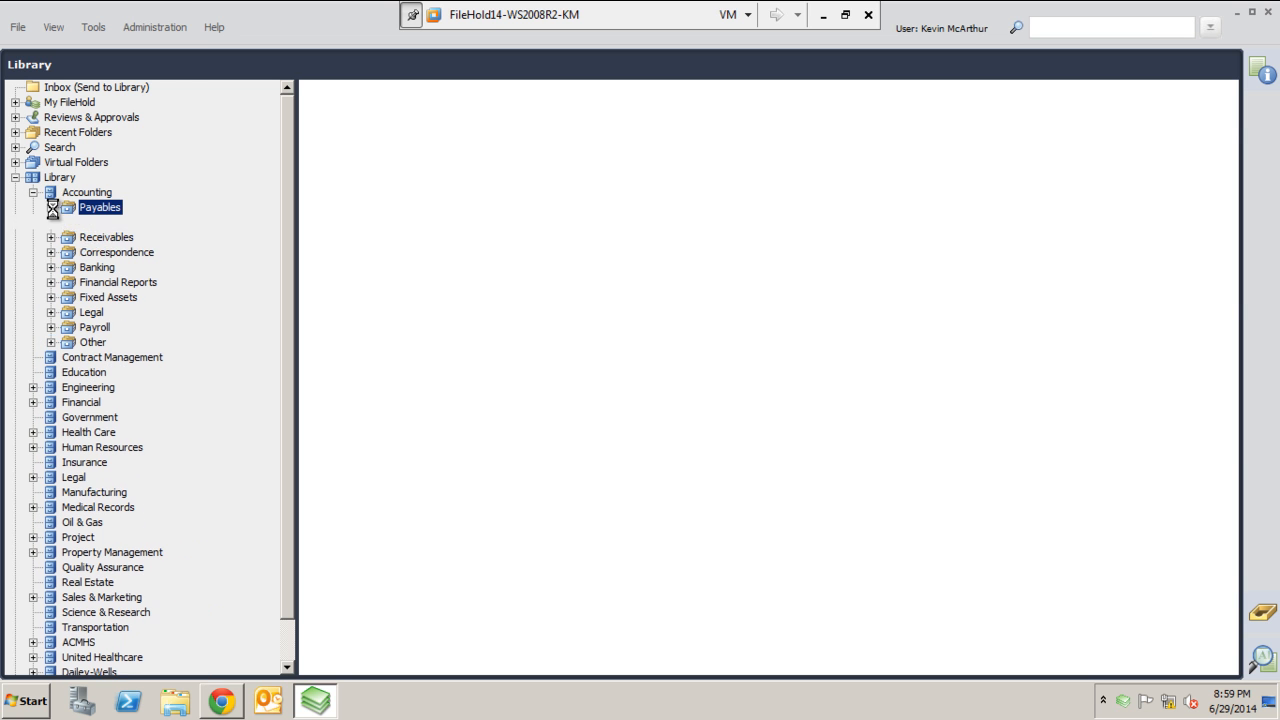
left_click(51, 207)
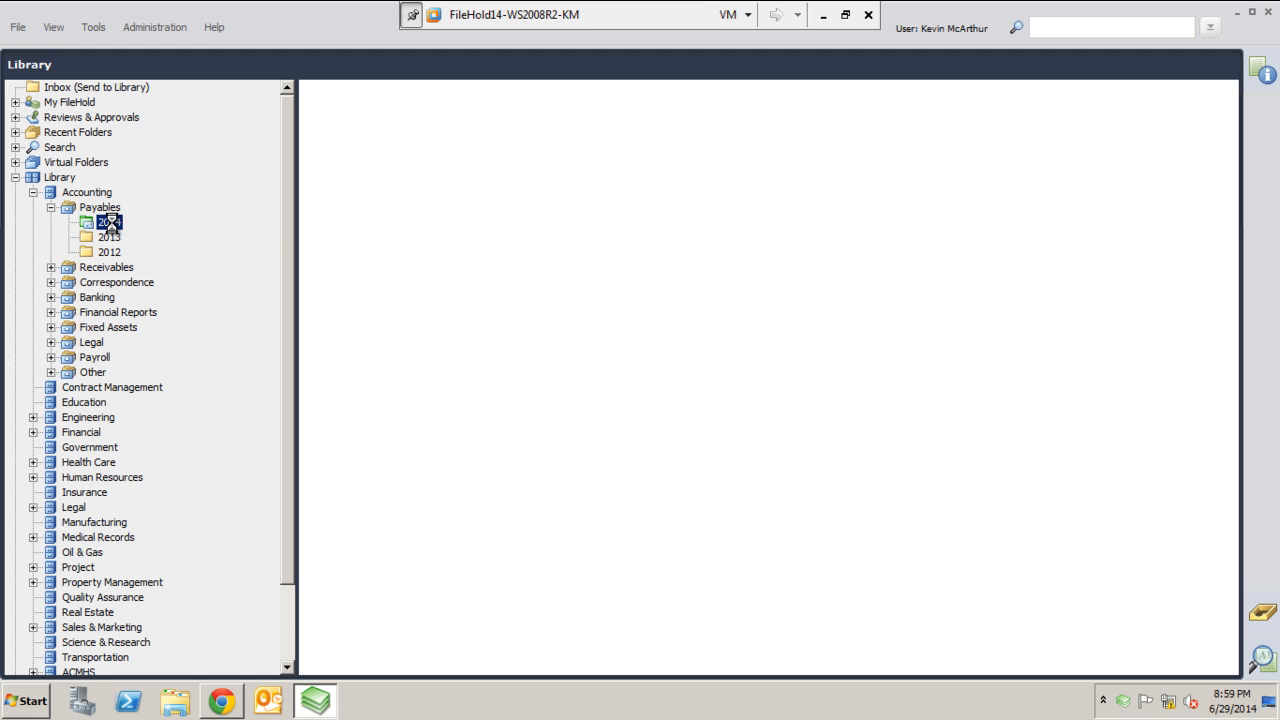
left_click(108, 221)
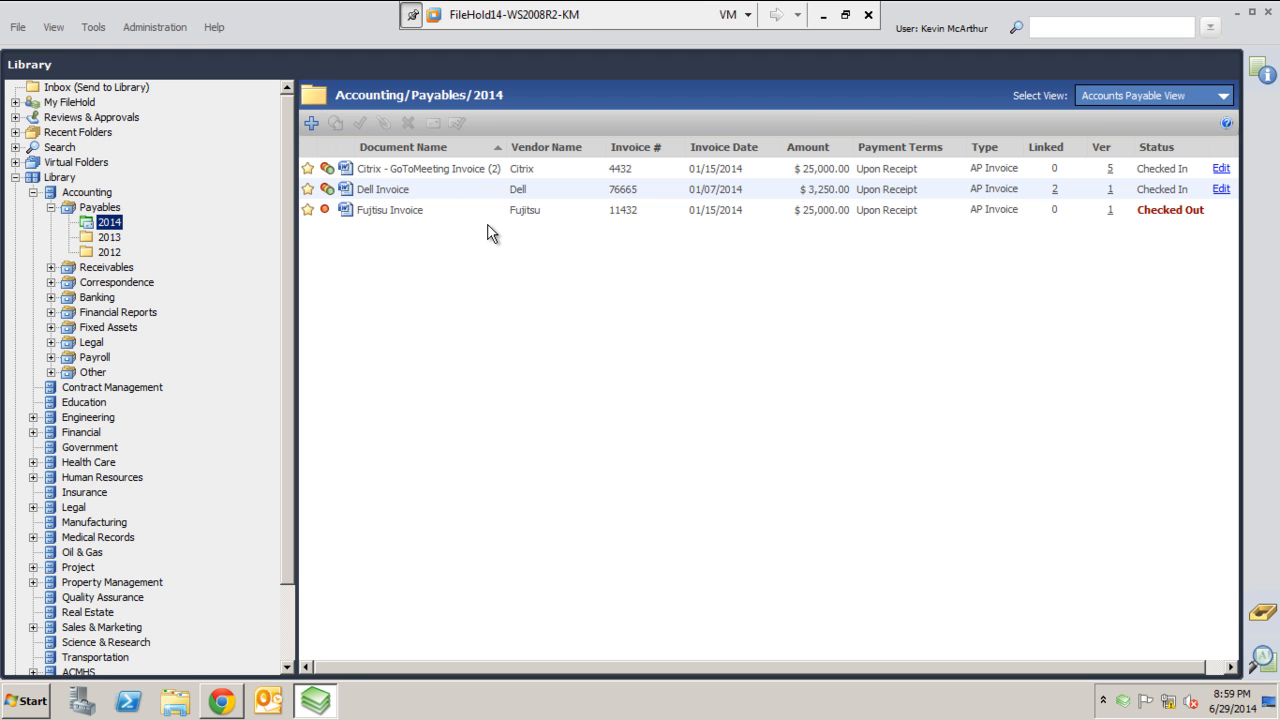
mouse_move(405, 230)
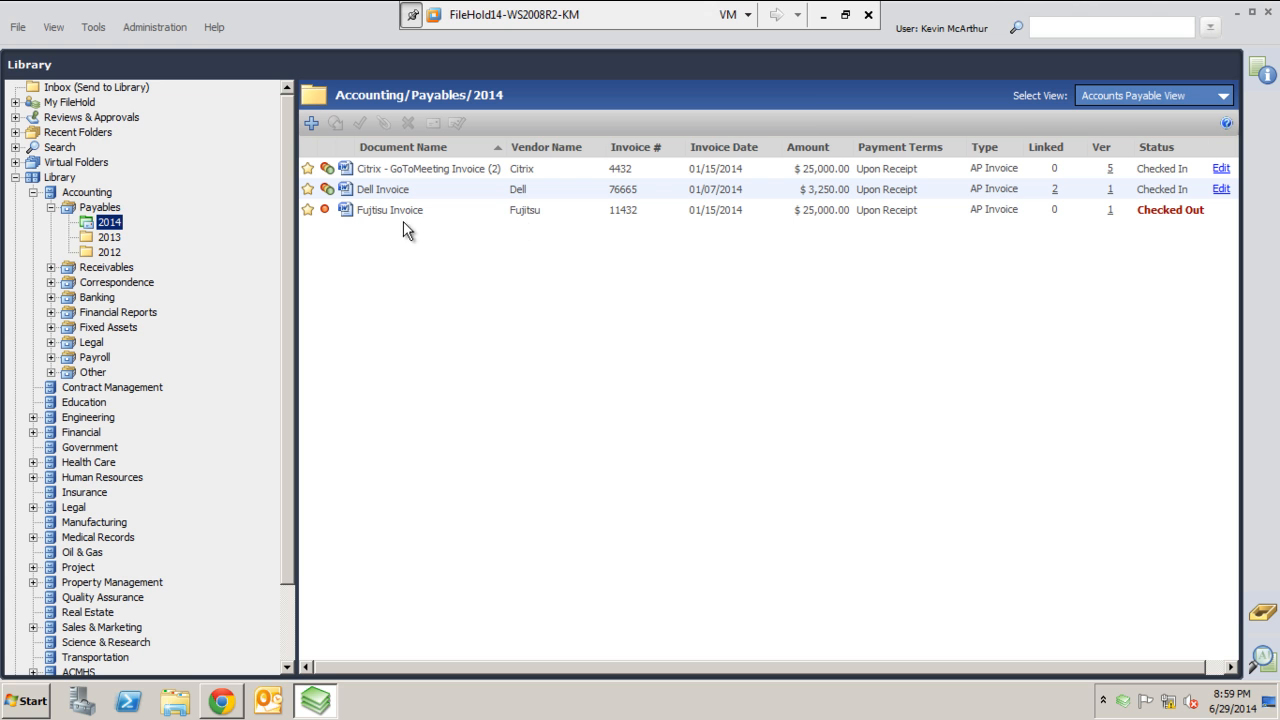
left_click(430, 168)
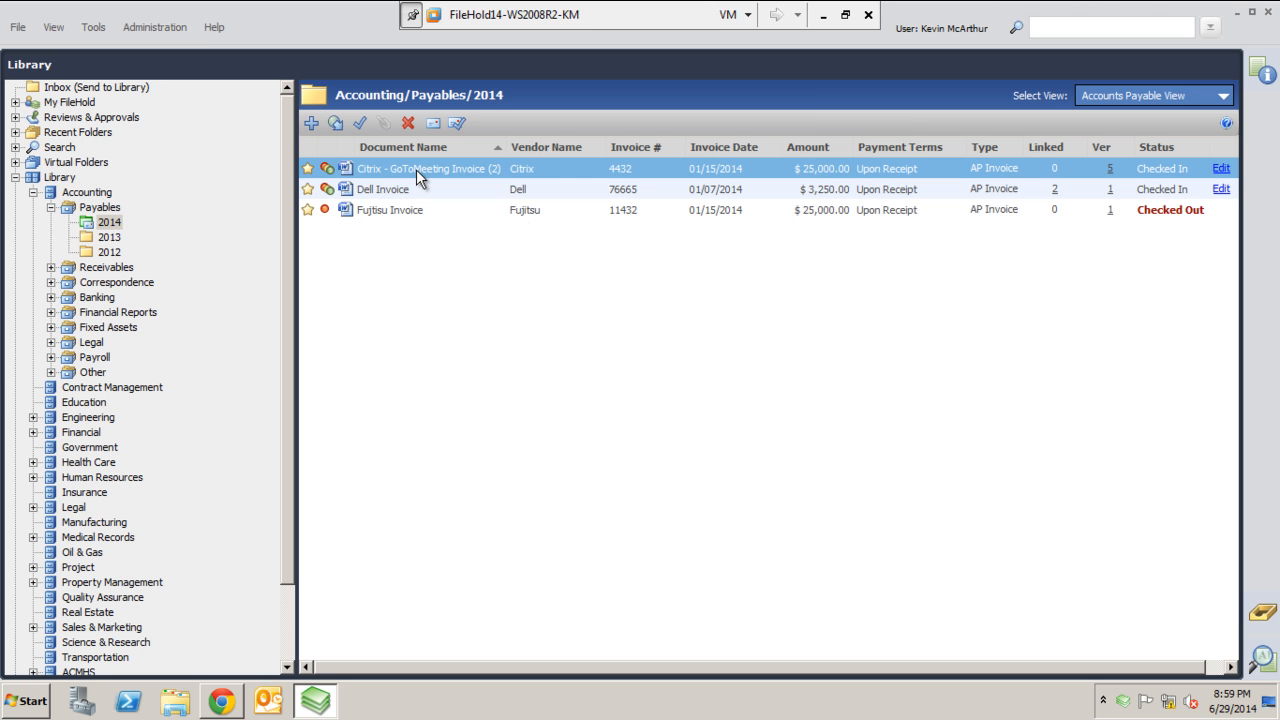
Step: Bring up the actions menu for the Citrix - GoToMeeting Invoice (2)
right_click(418, 168)
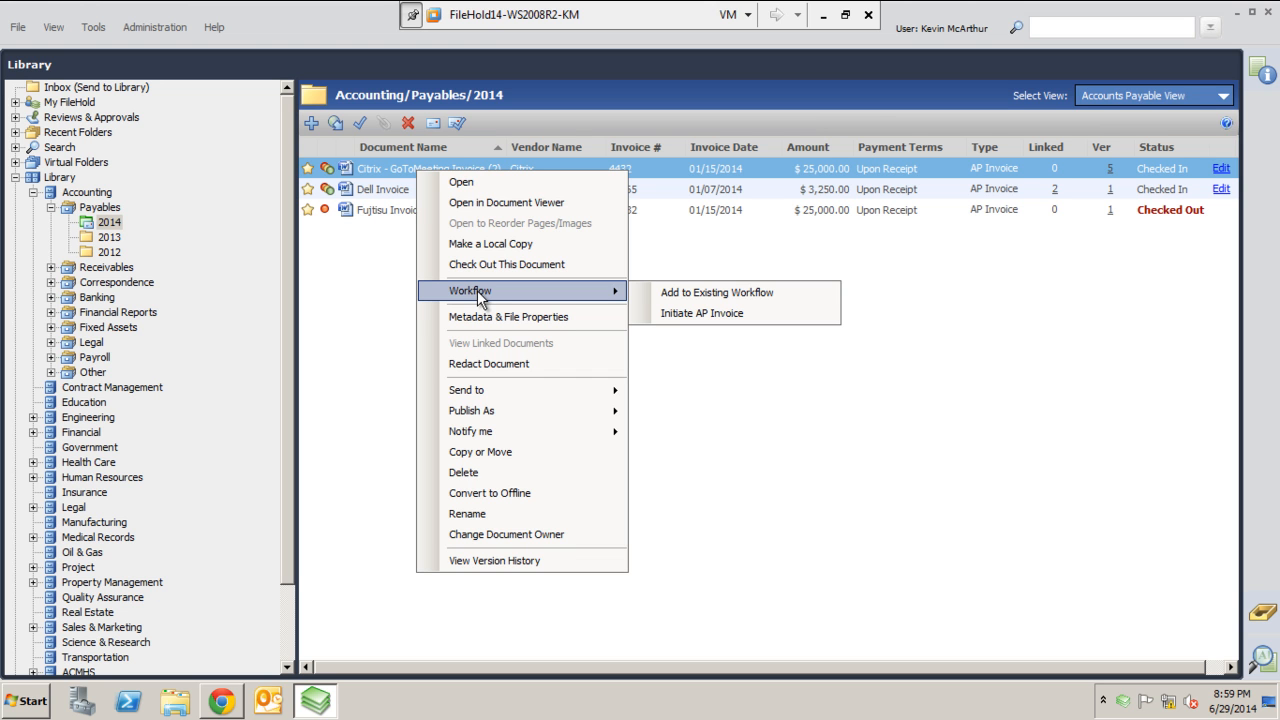
mouse_move(717, 292)
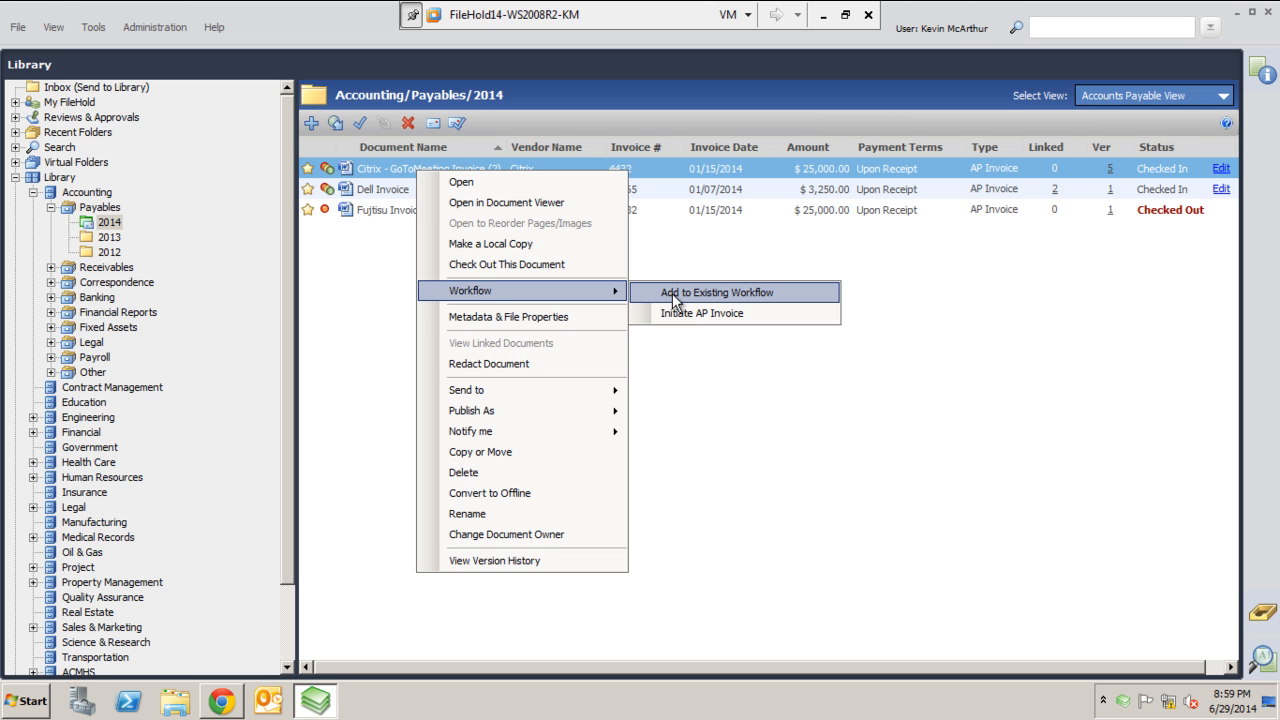
mouse_move(700, 313)
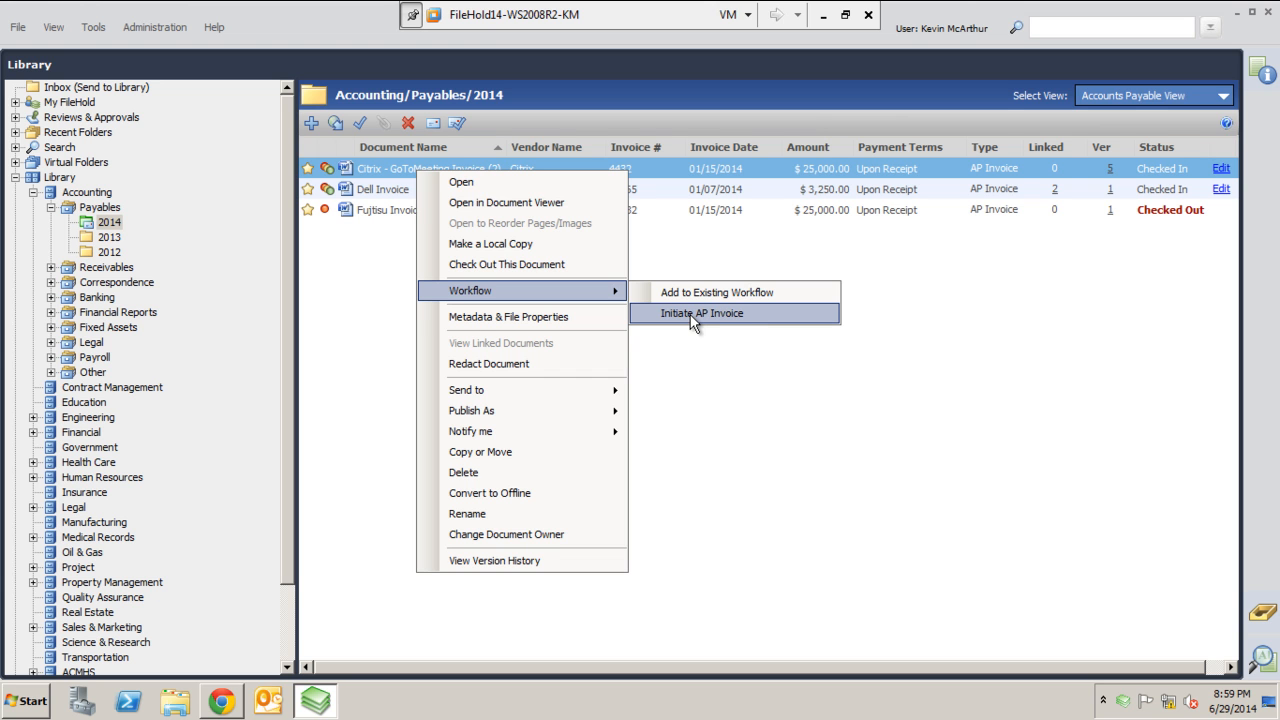
mouse_move(742, 323)
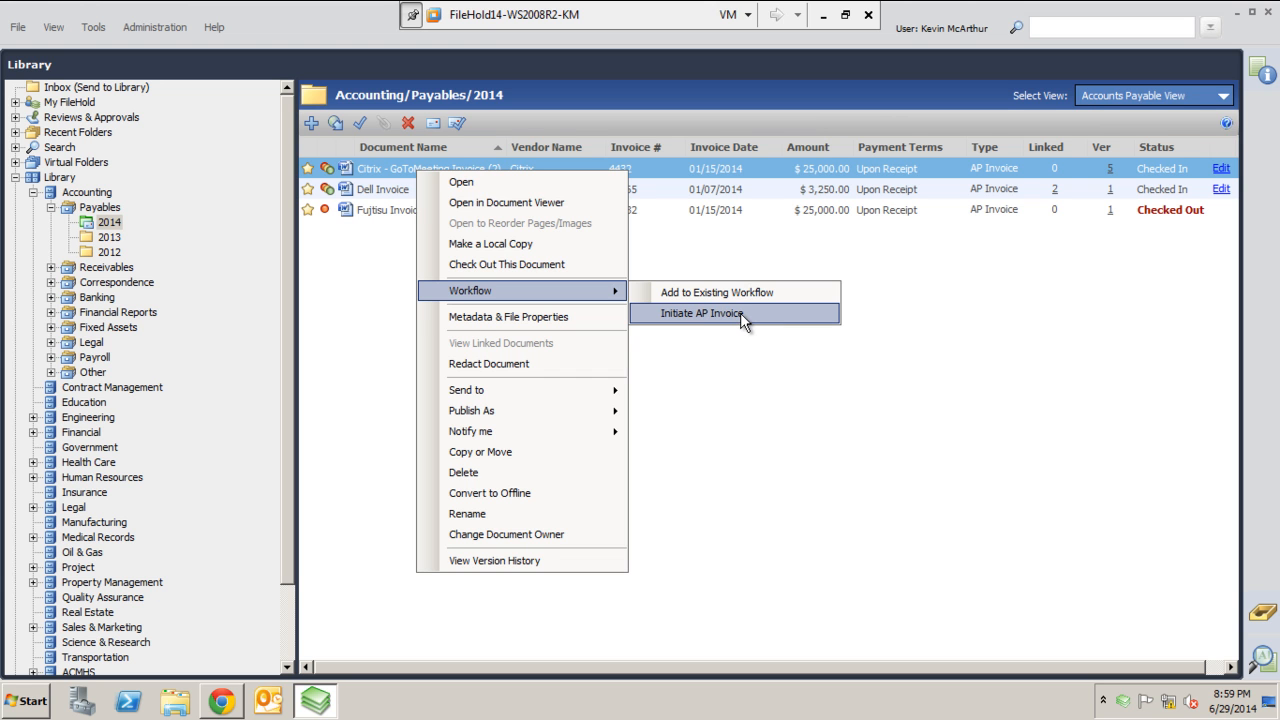
mouse_move(725, 322)
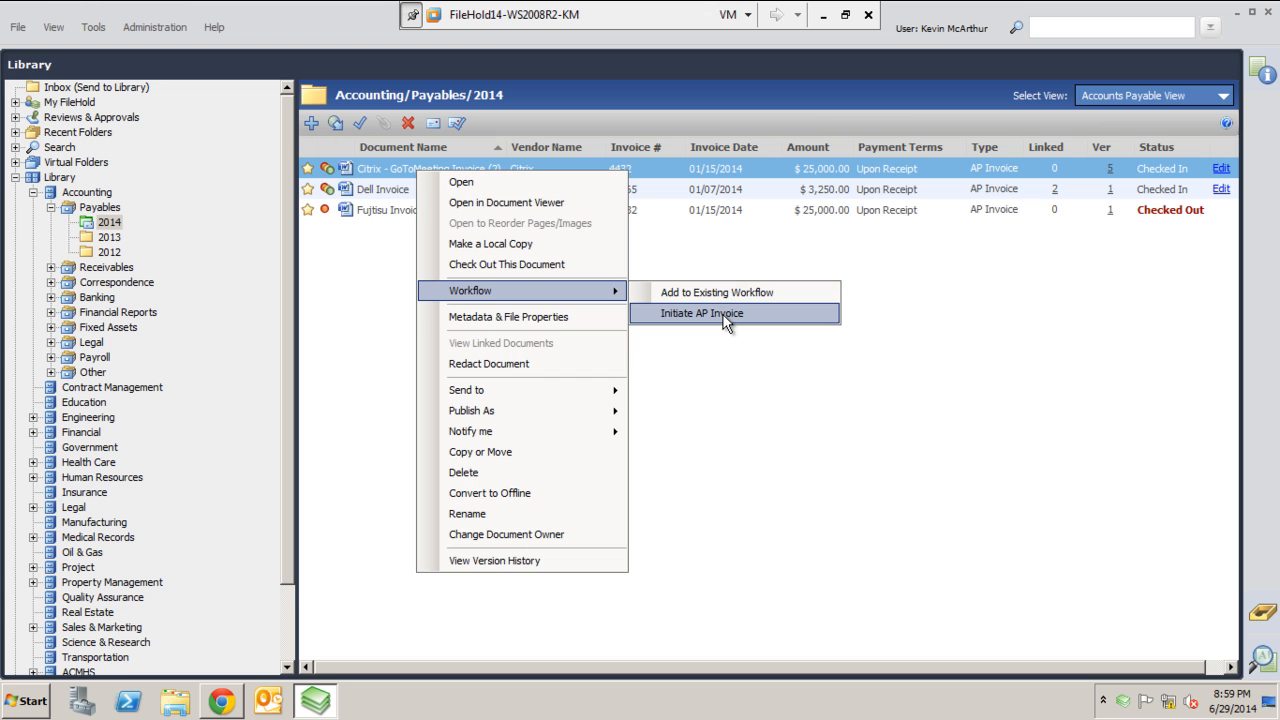
mouse_move(728, 349)
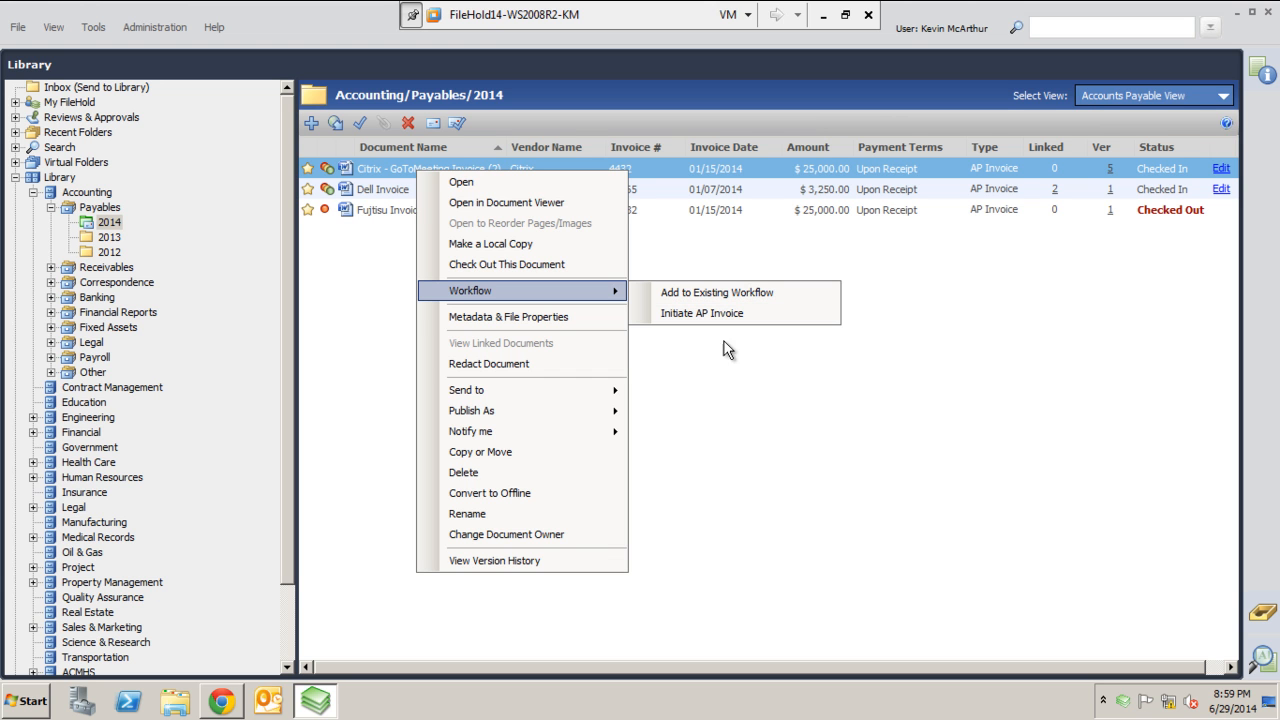
mouse_move(727, 373)
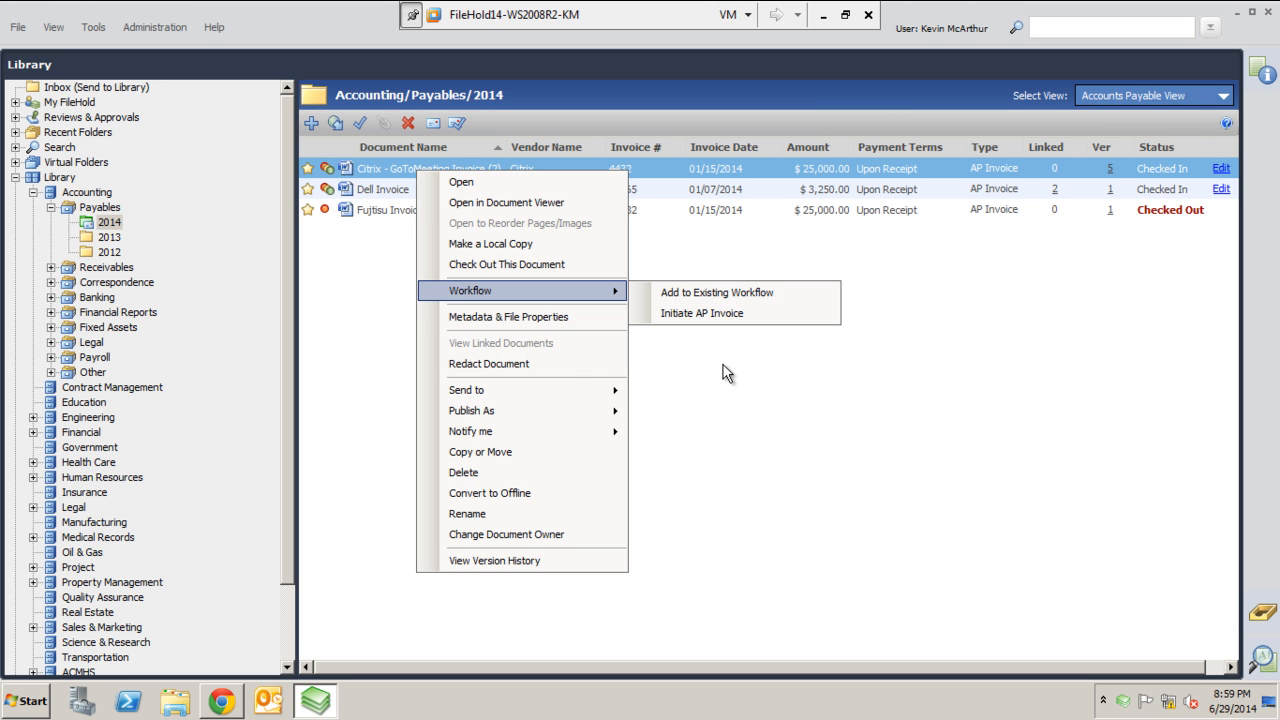
mouse_move(702, 313)
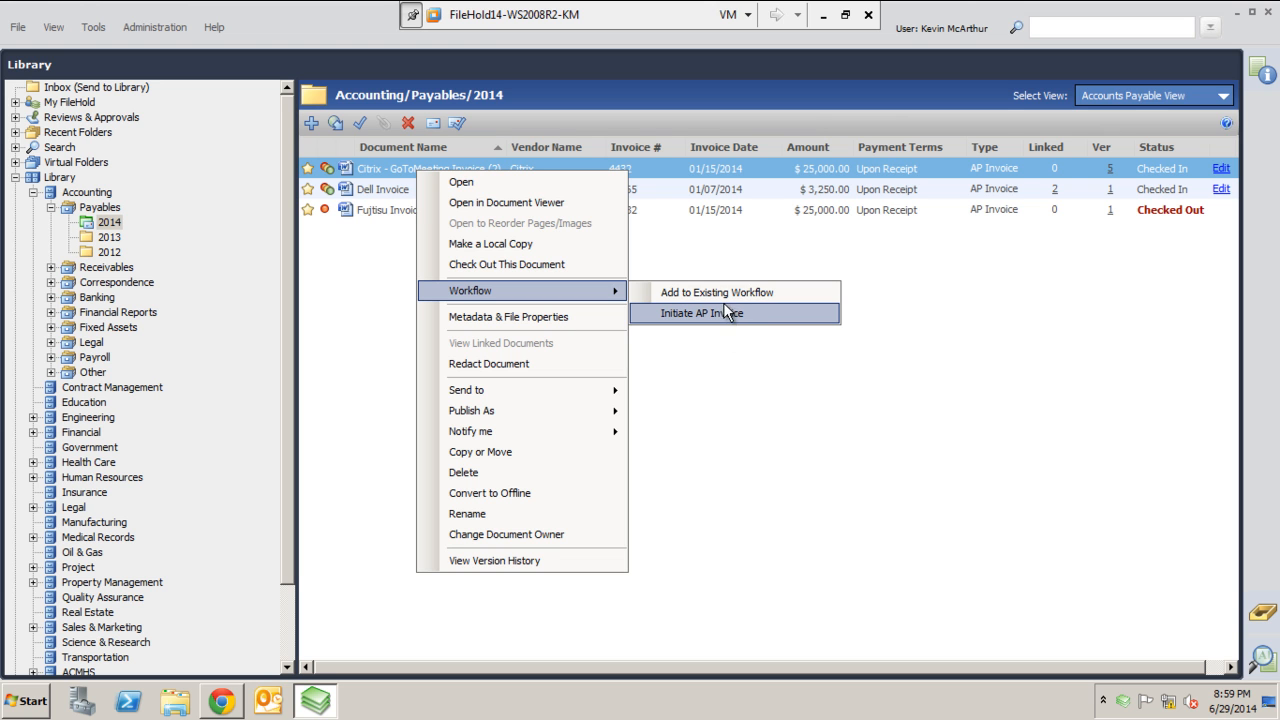
mouse_move(722, 318)
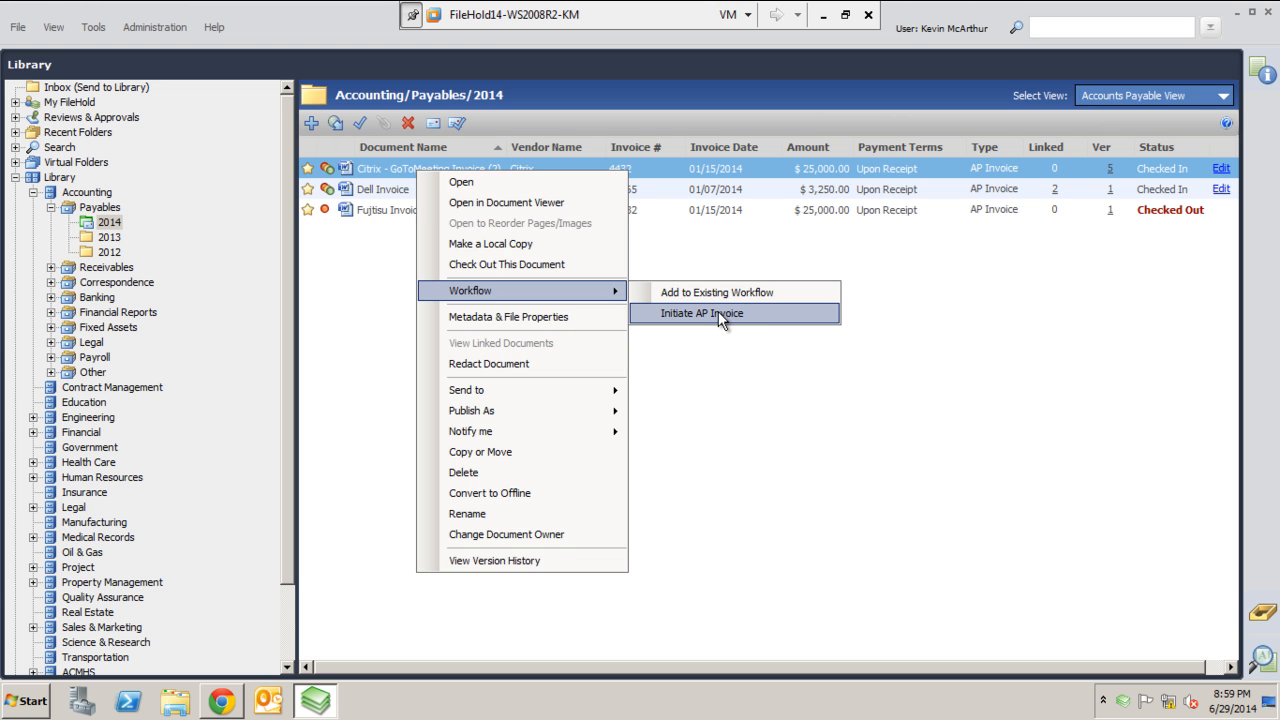
Step: Initiate the AP Invoice workflow for the Citrix invoice to view its step diagram
left_click(702, 313)
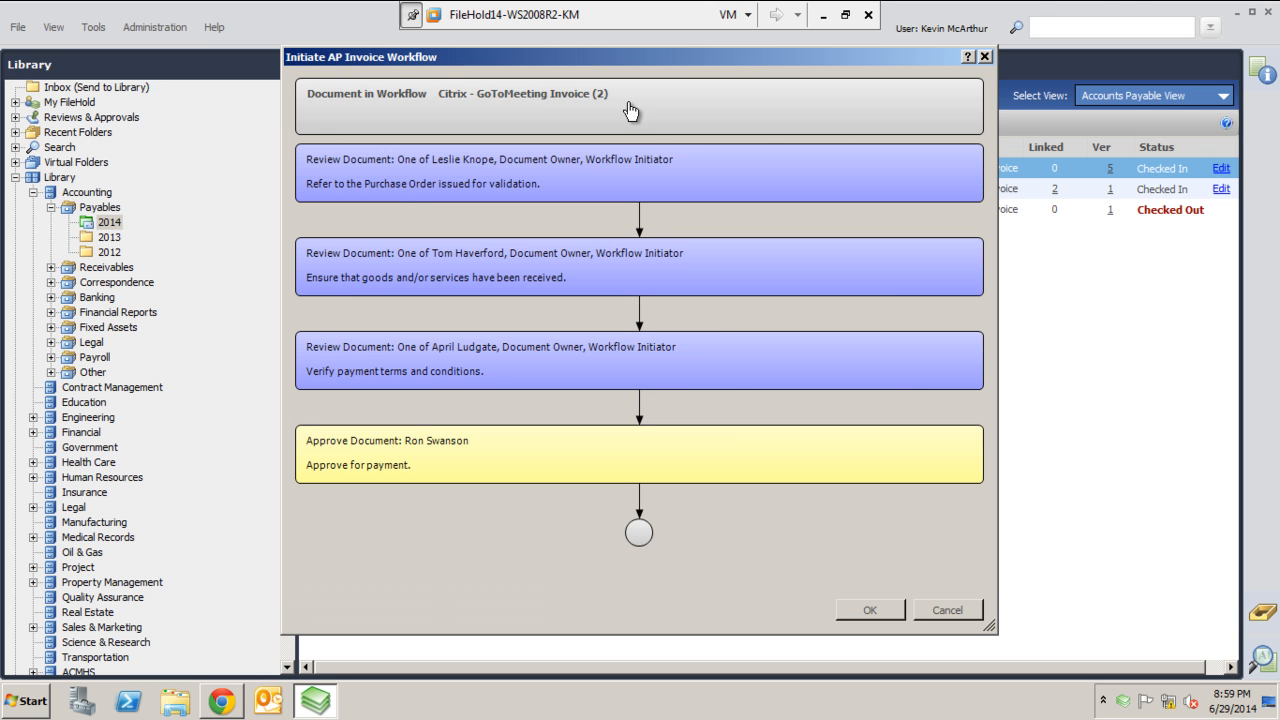
mouse_move(623, 155)
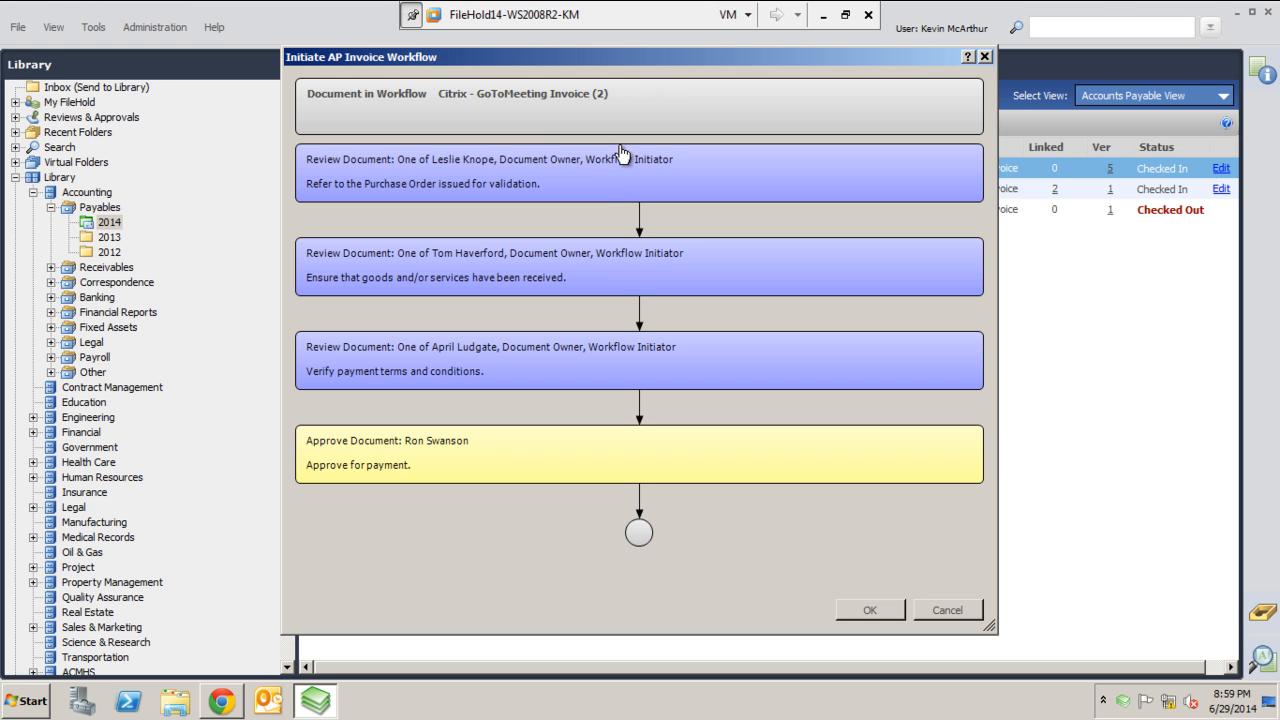
mouse_move(450, 135)
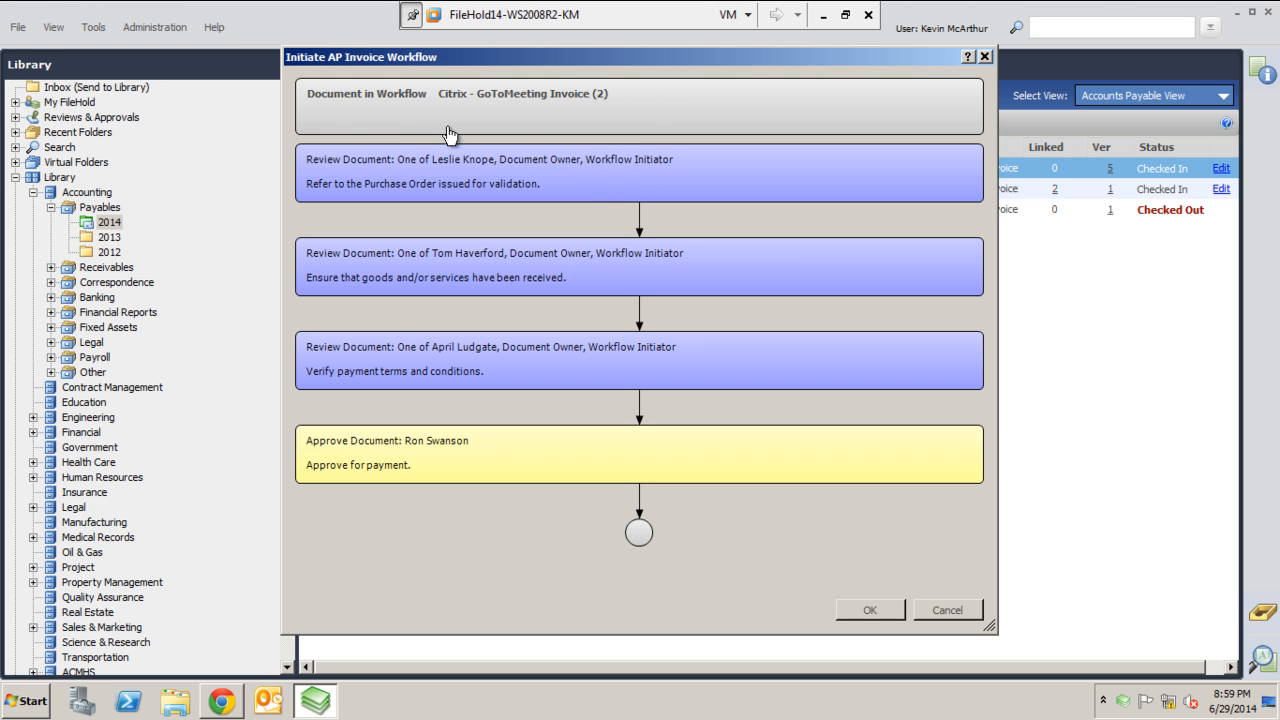
mouse_move(645, 107)
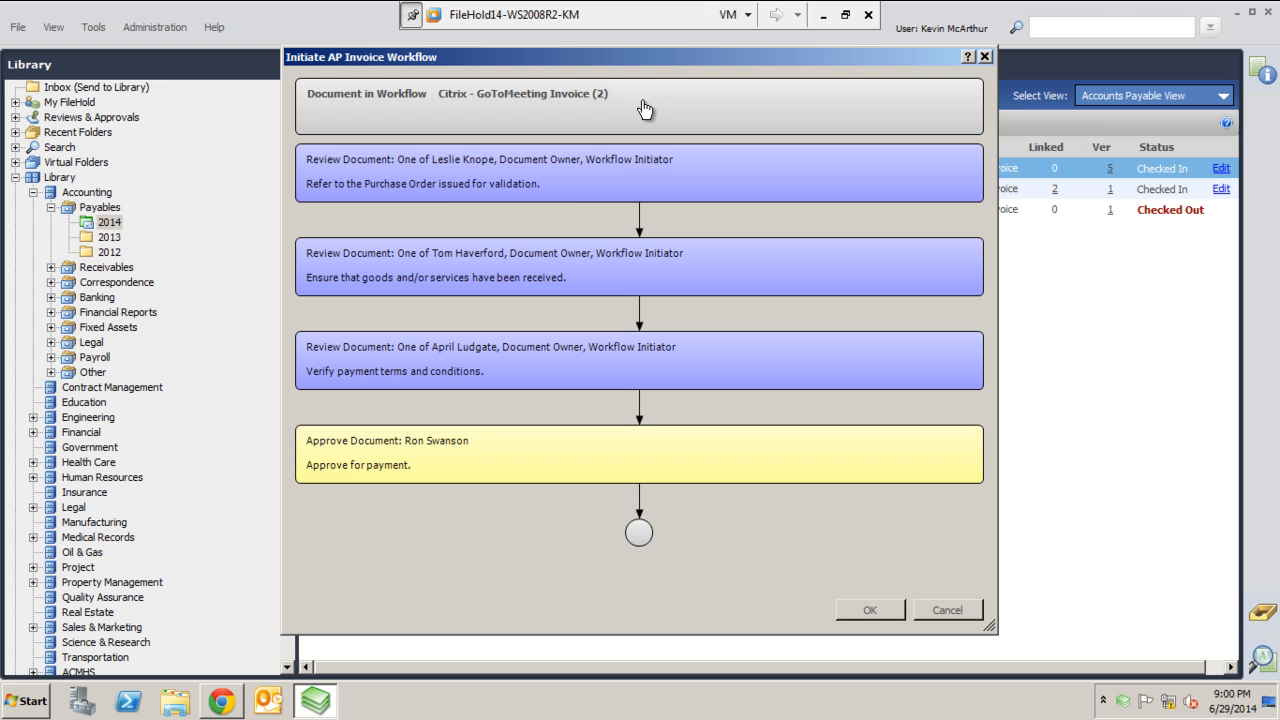
mouse_move(457, 182)
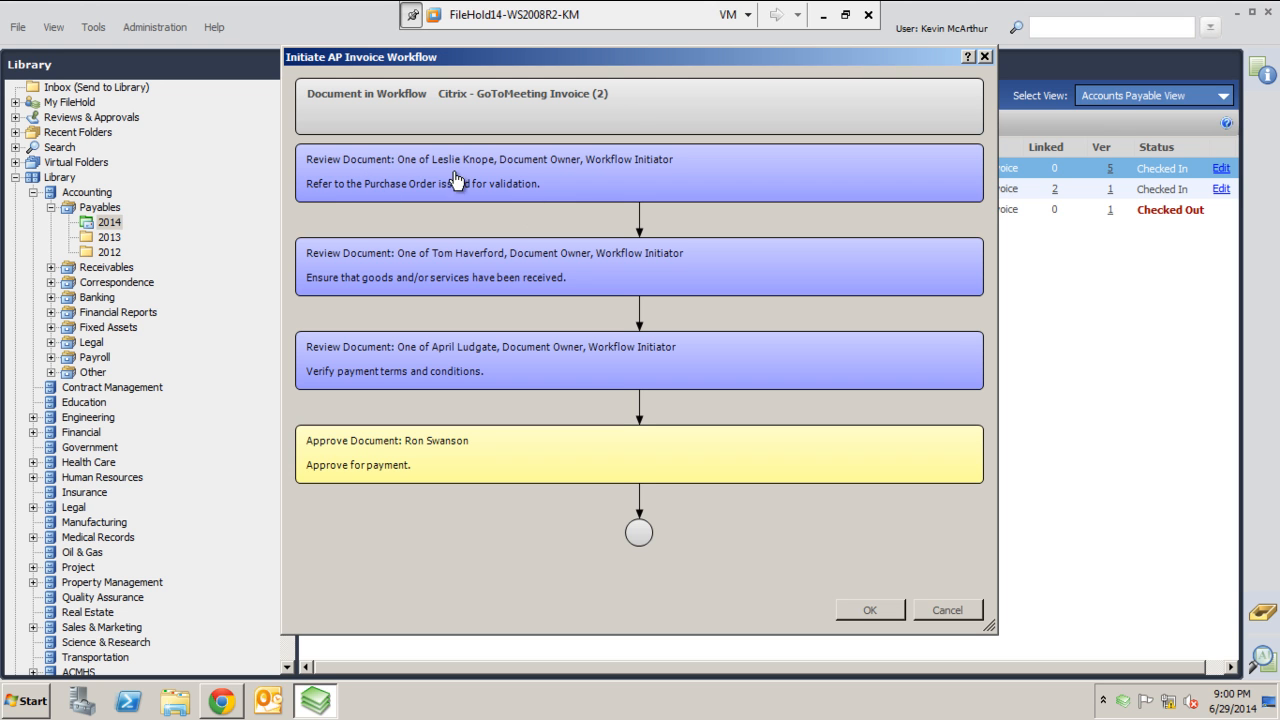
mouse_move(505, 277)
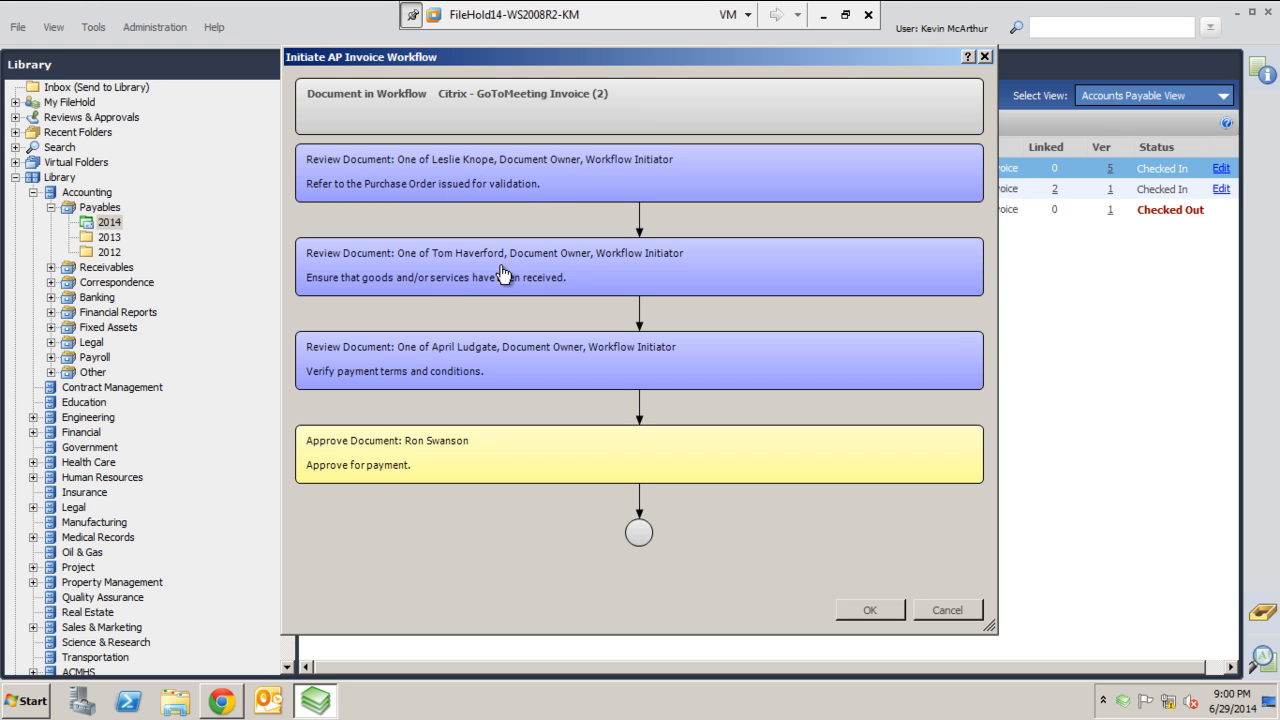
mouse_move(414, 488)
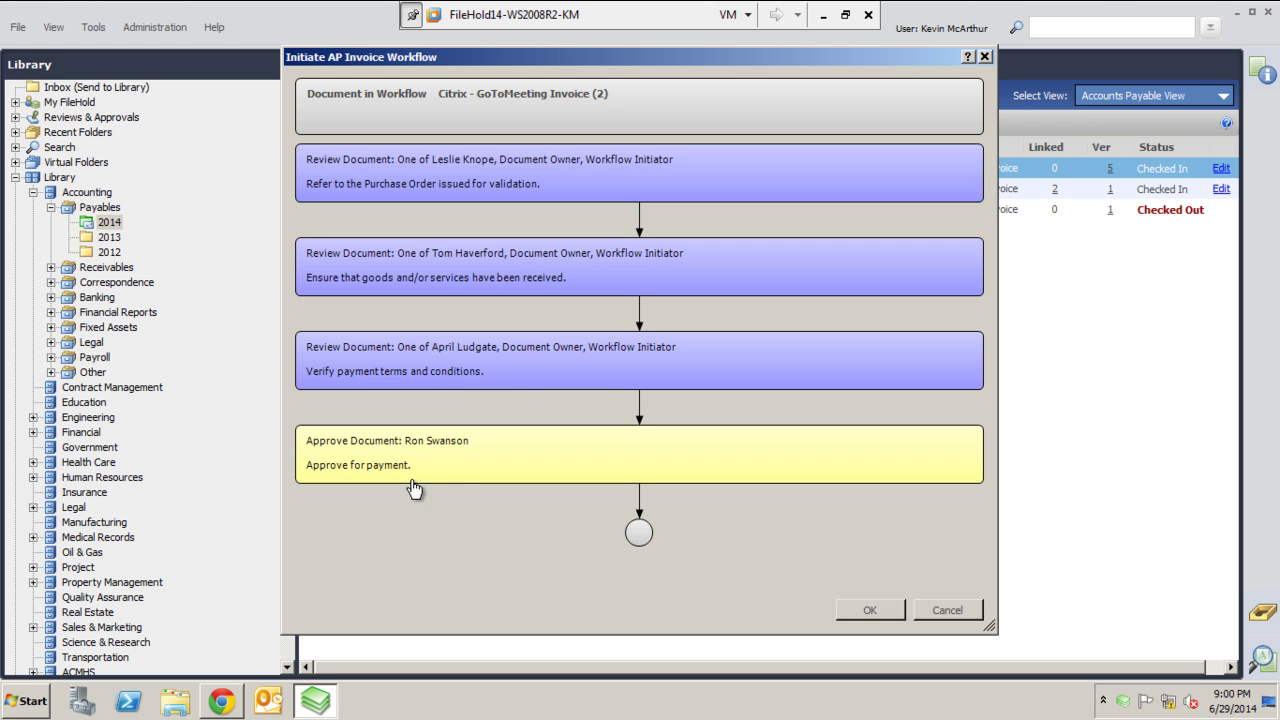
mouse_move(420, 463)
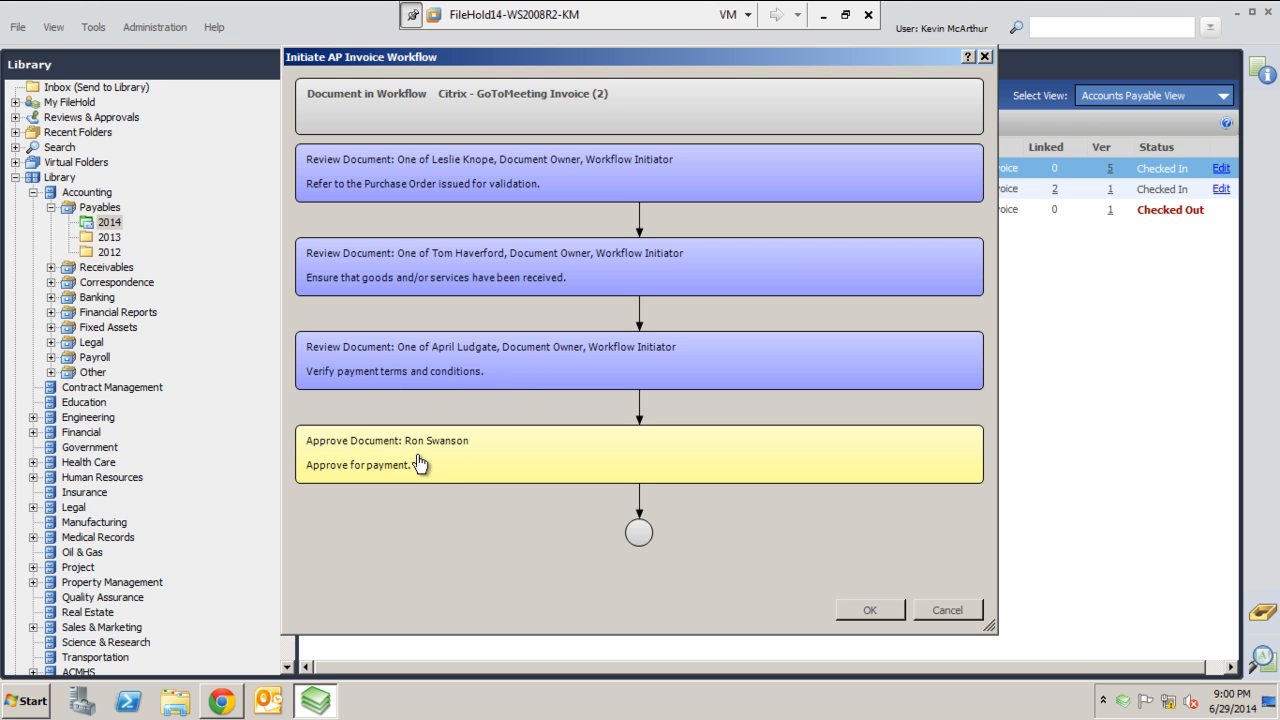
mouse_move(728, 222)
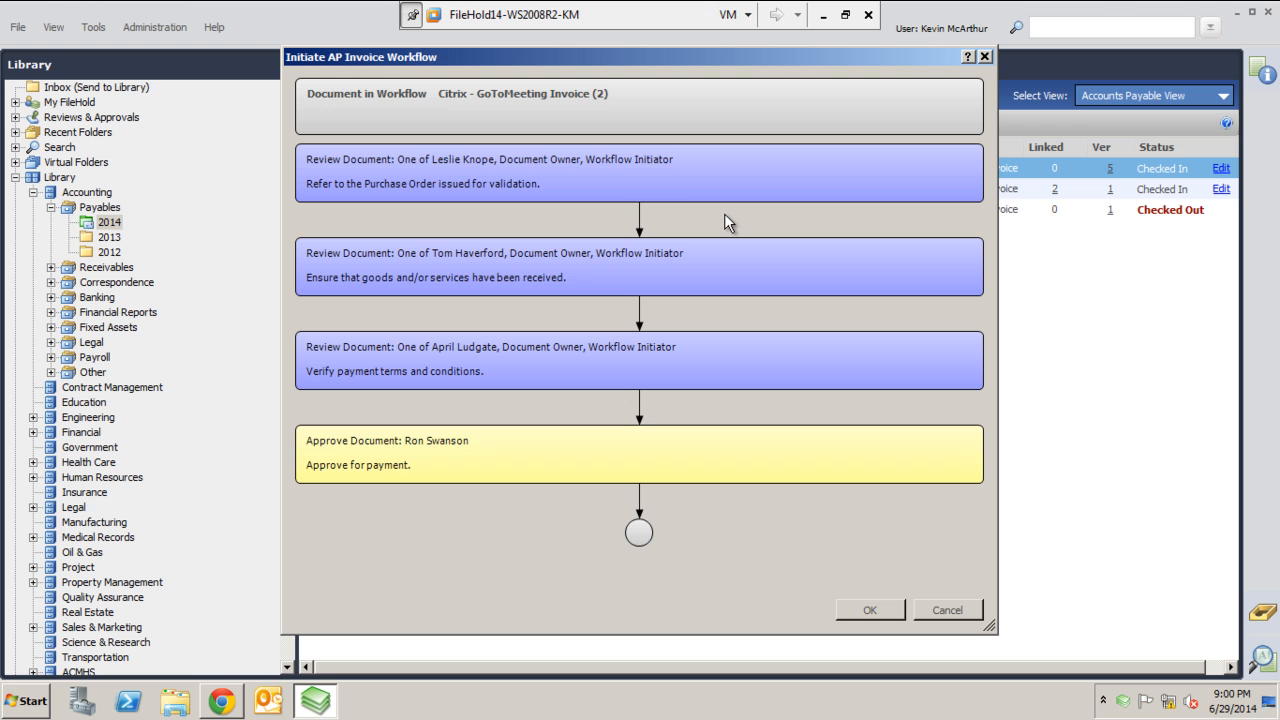
mouse_move(815, 398)
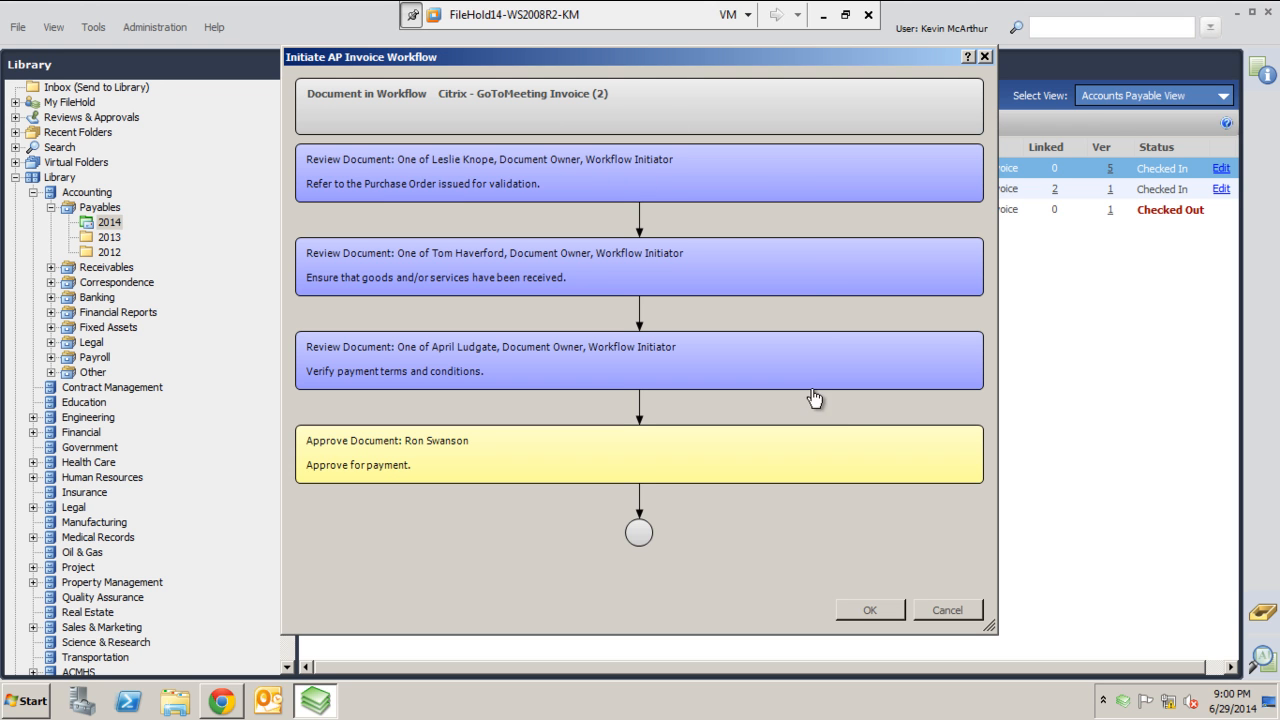
mouse_move(967, 667)
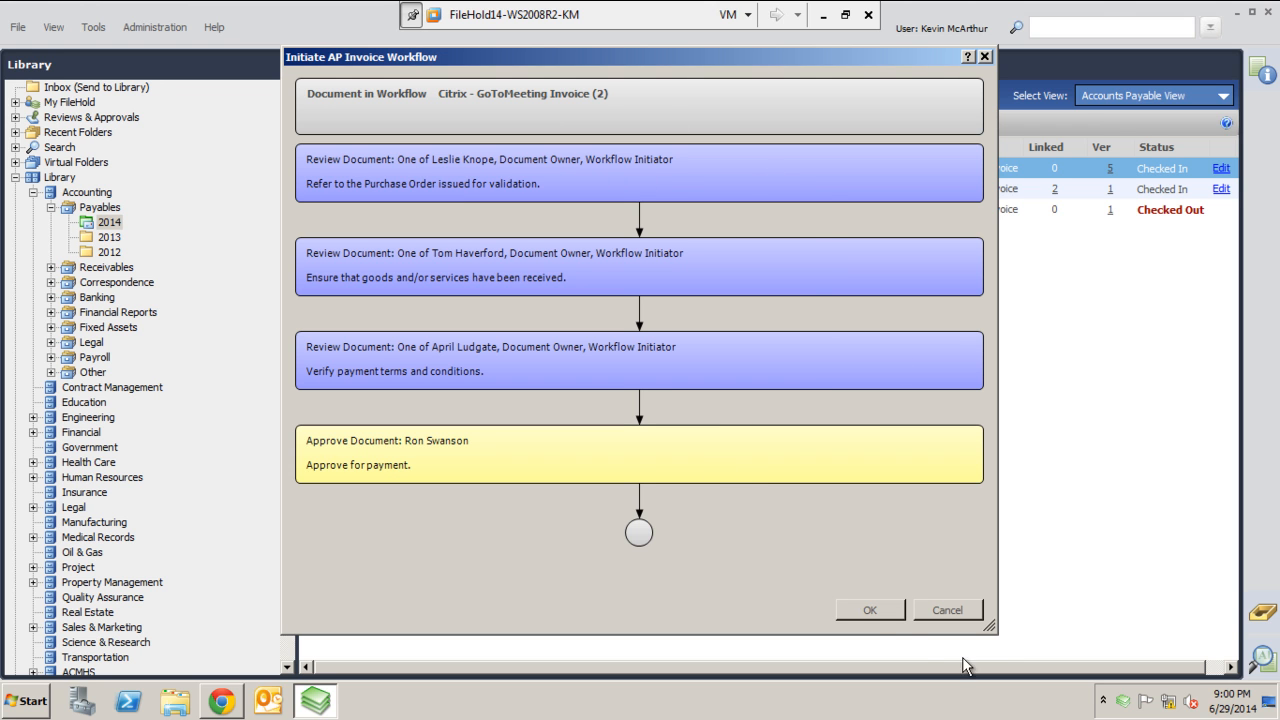
mouse_move(890, 627)
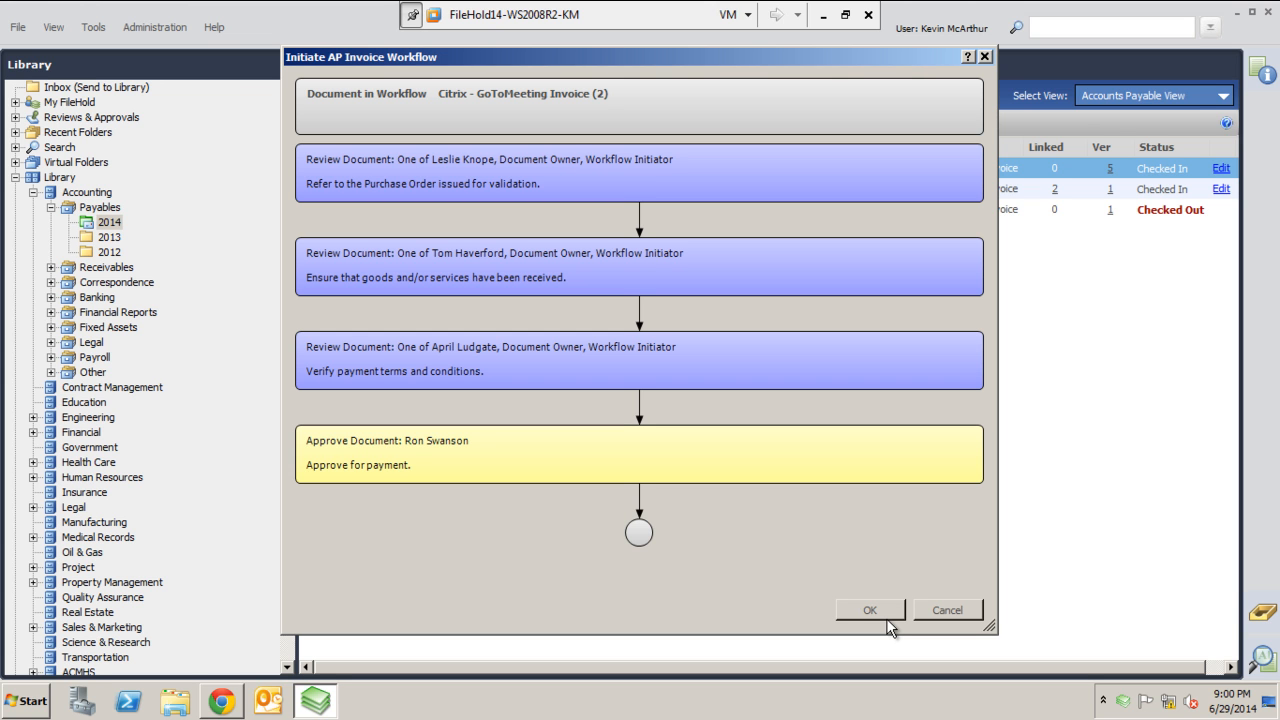
mouse_move(527, 372)
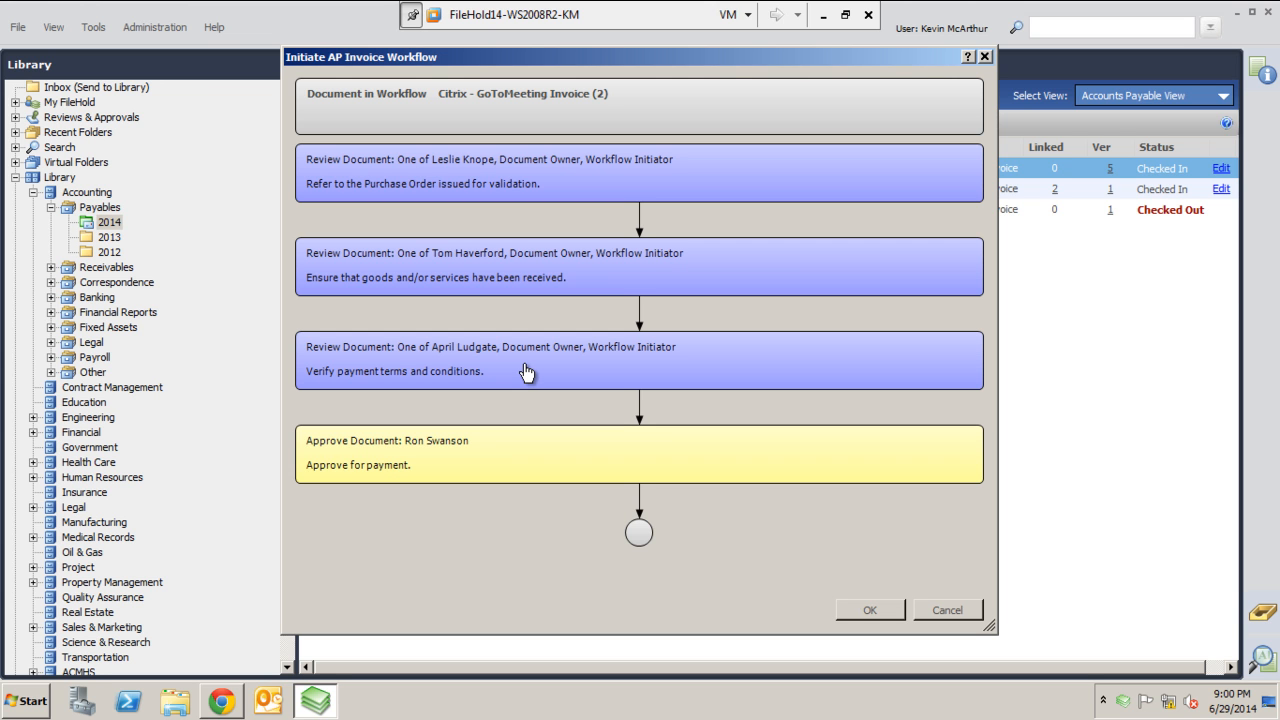
mouse_move(505, 138)
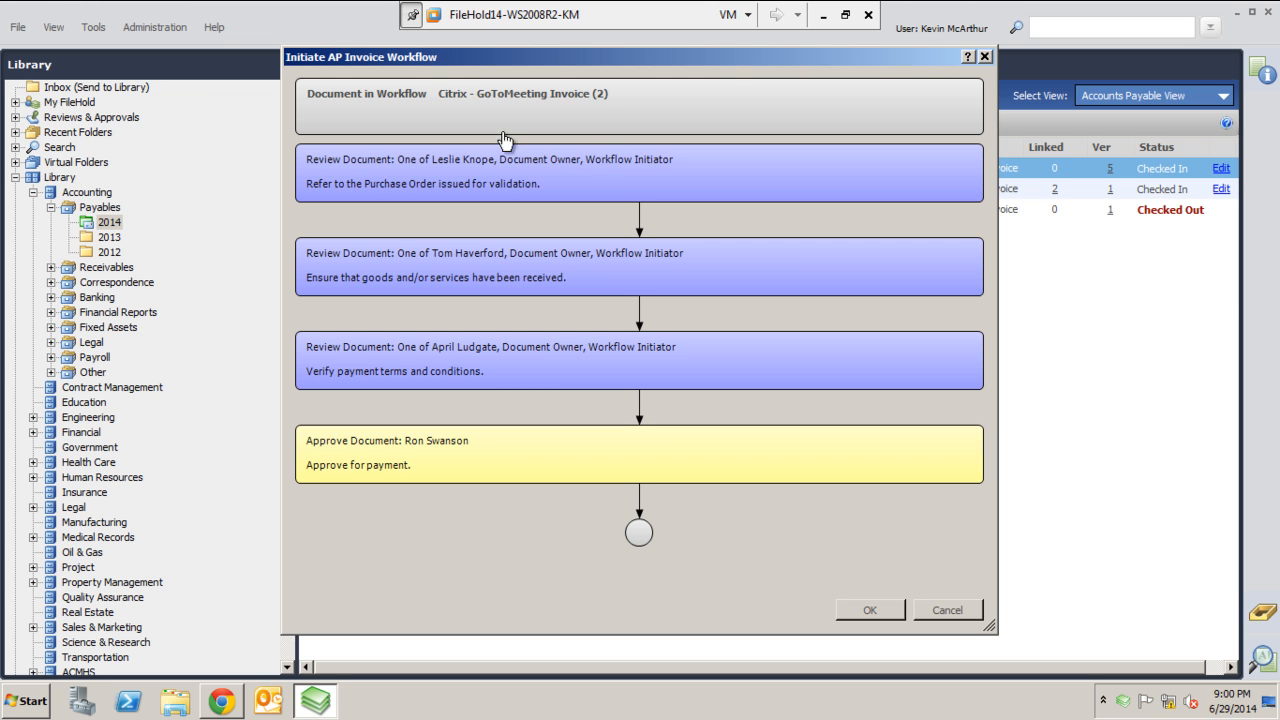
mouse_move(648, 299)
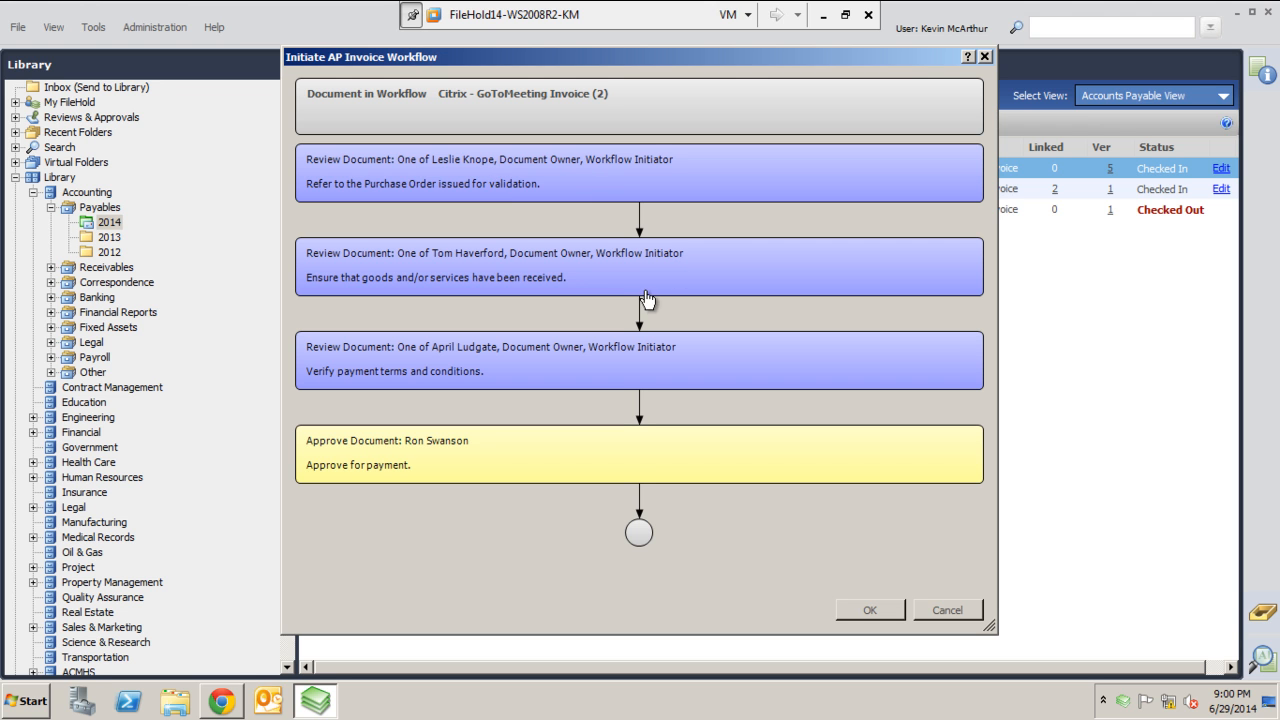
mouse_move(648, 203)
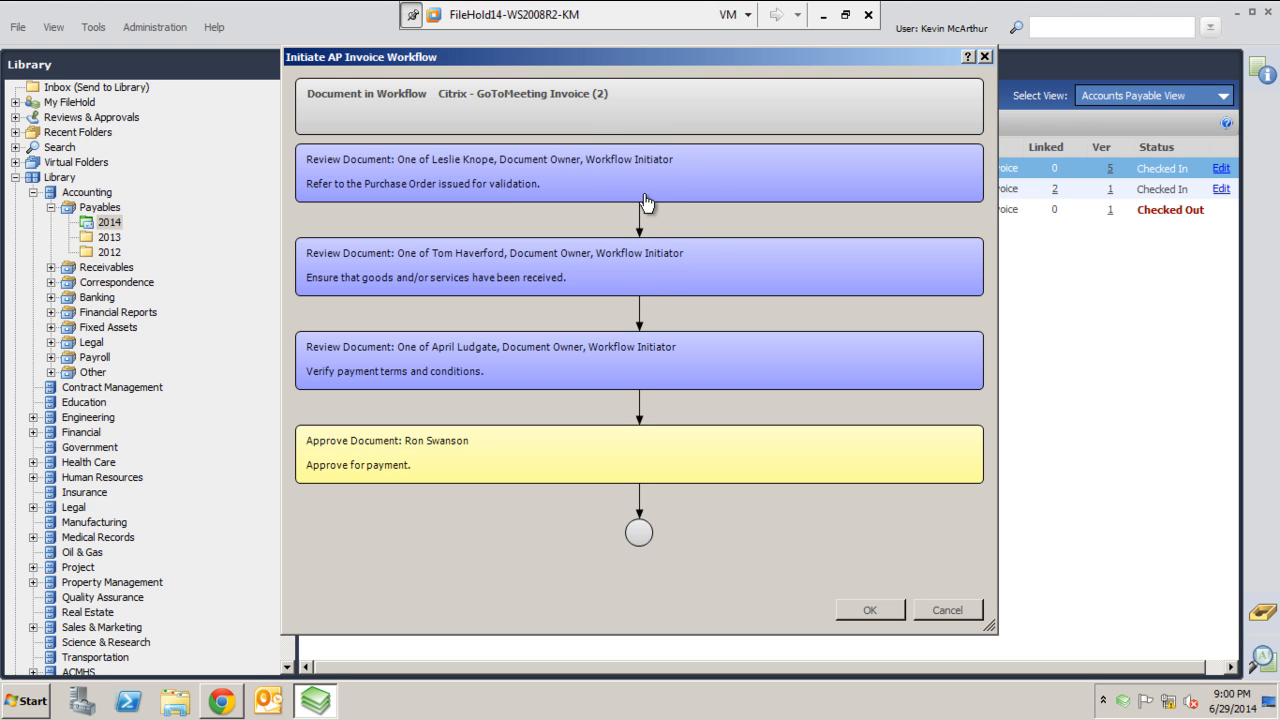
mouse_move(658, 190)
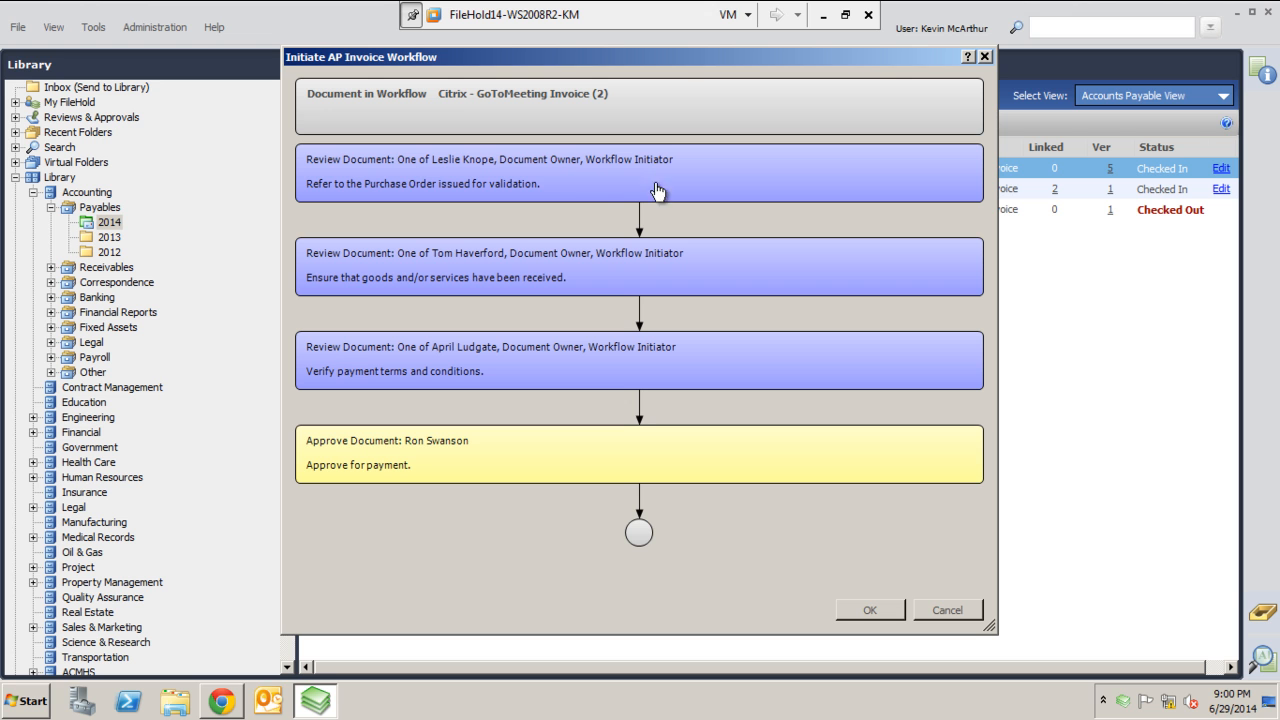
mouse_move(456, 216)
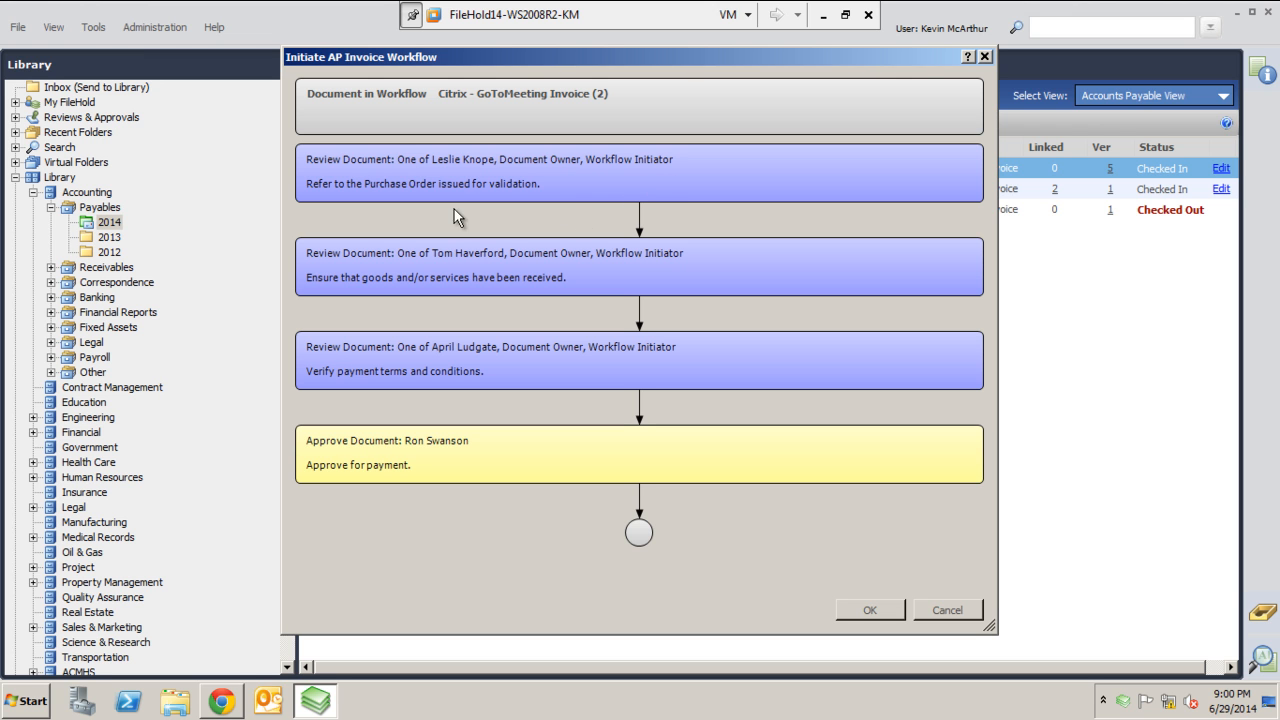
mouse_move(519, 173)
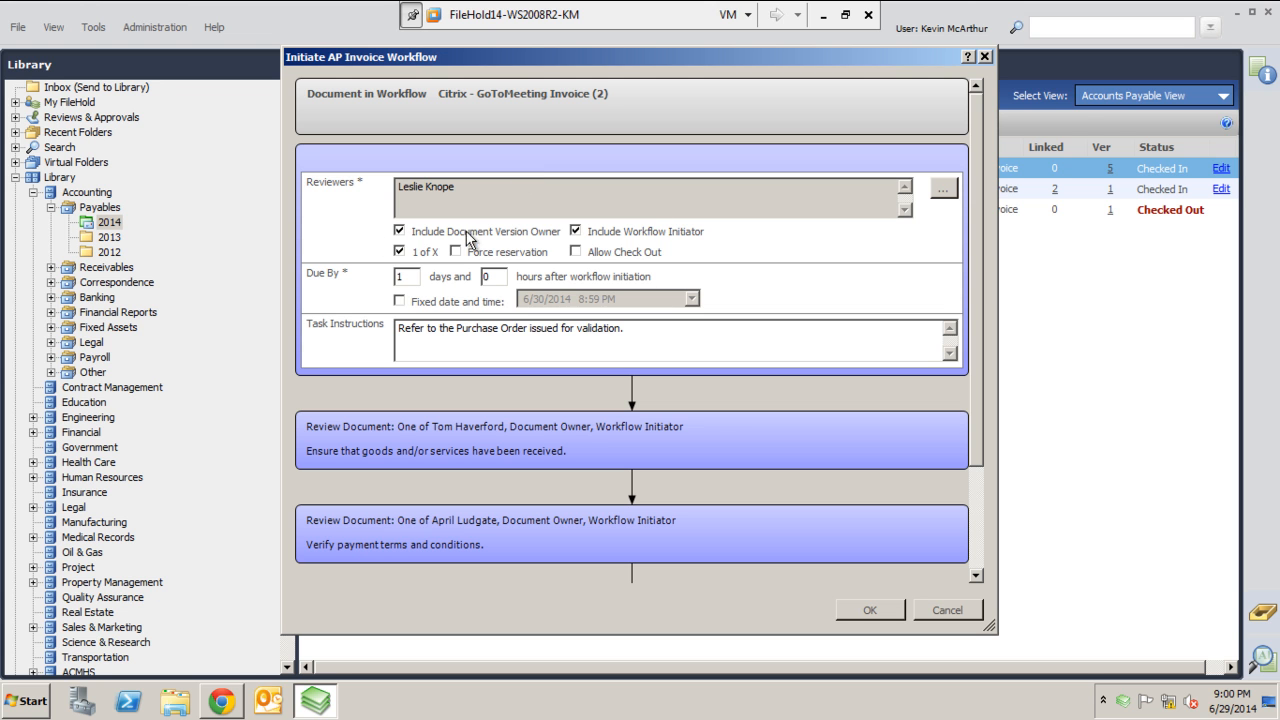
mouse_move(427, 302)
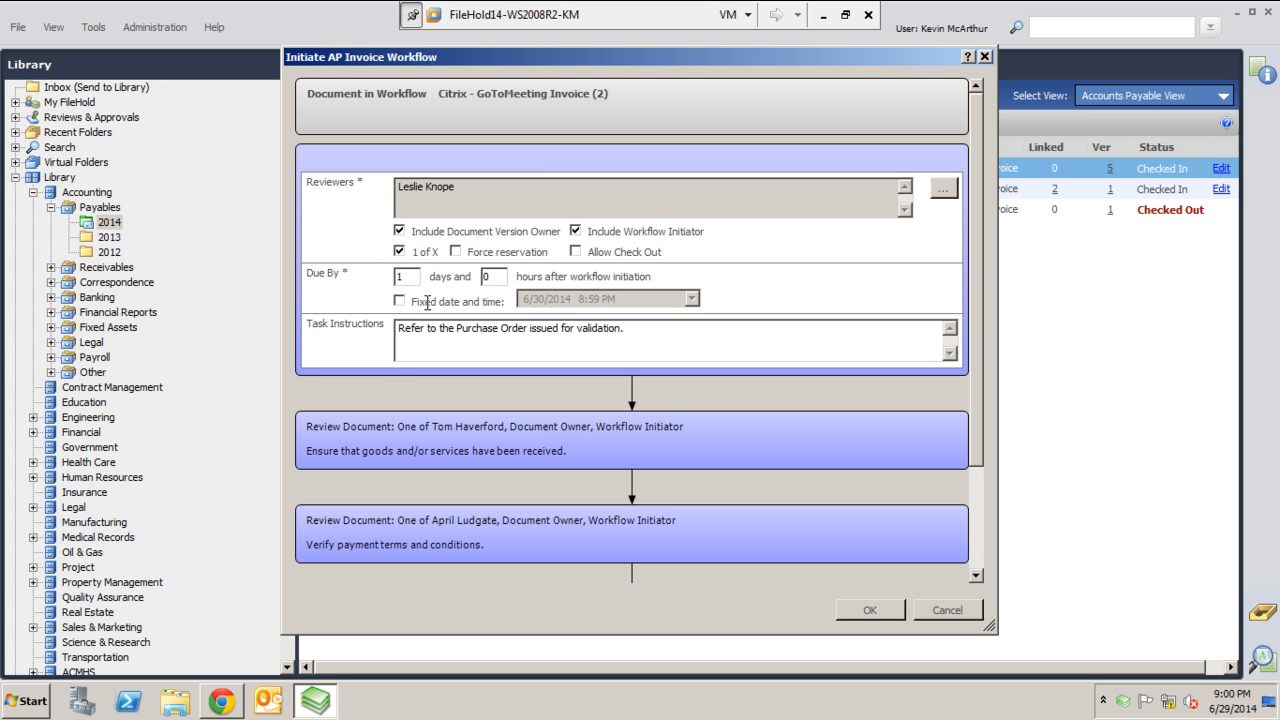
mouse_move(450, 230)
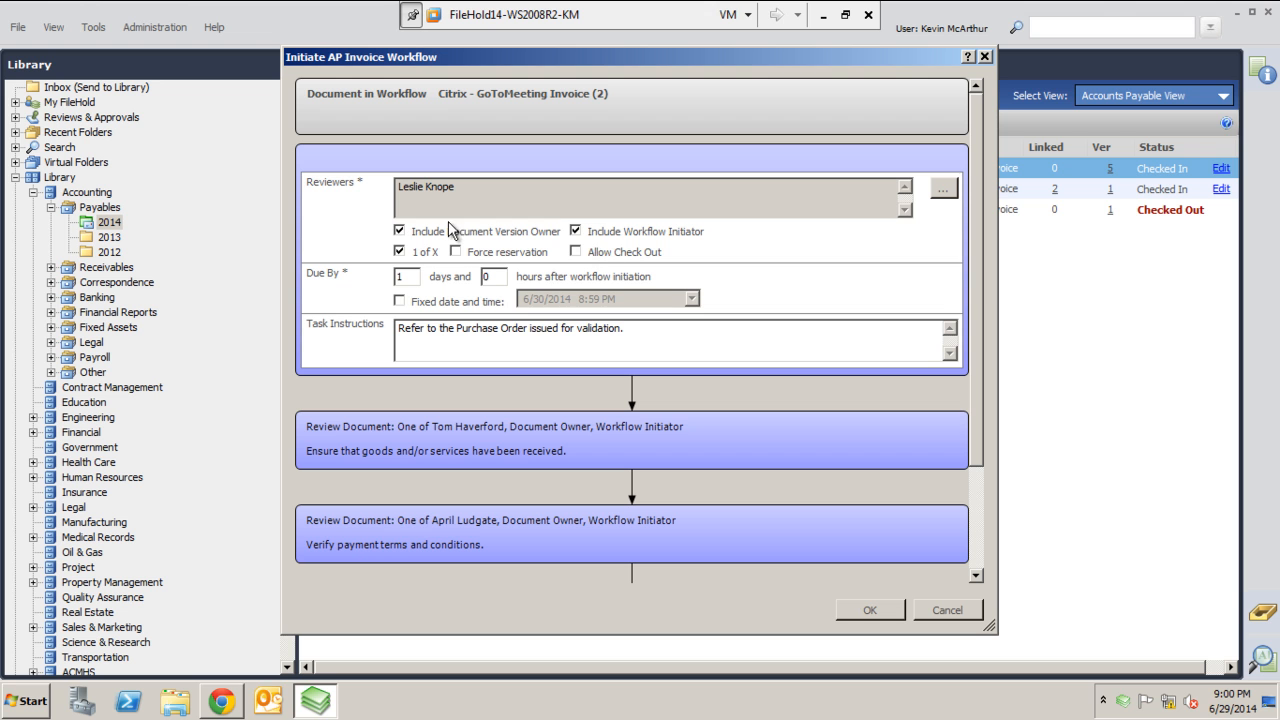
mouse_move(623, 263)
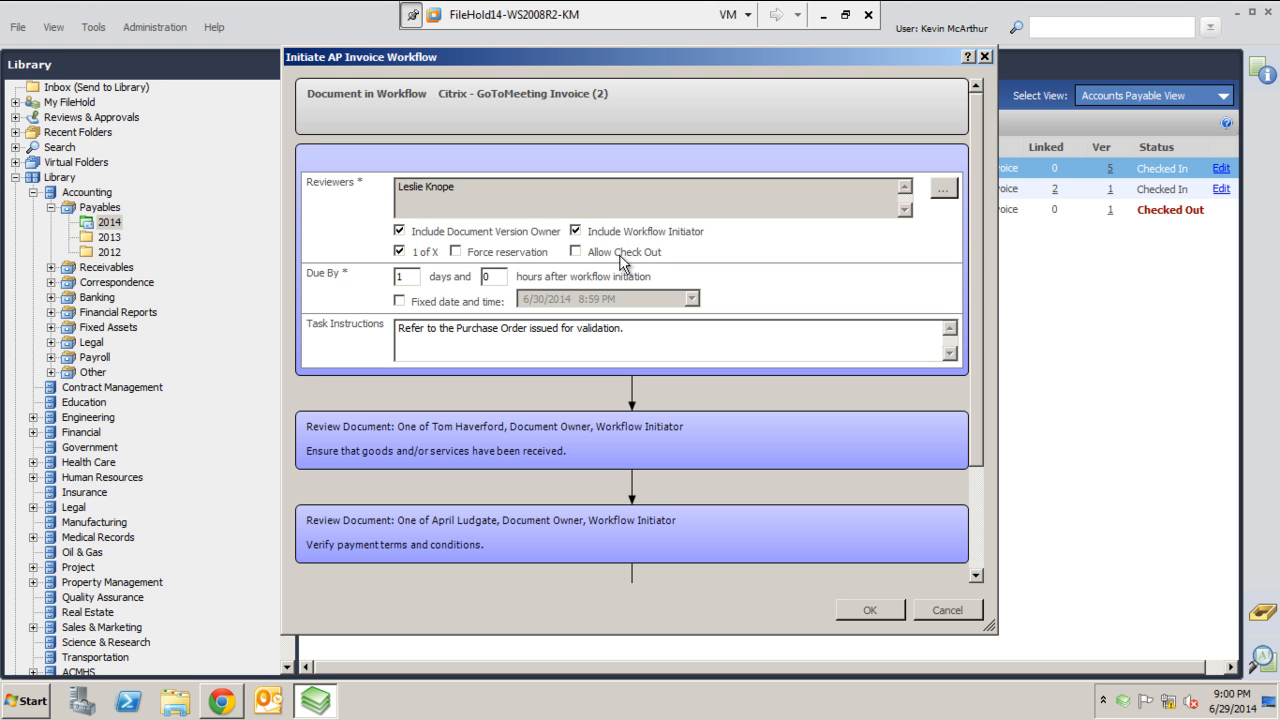
mouse_move(703, 245)
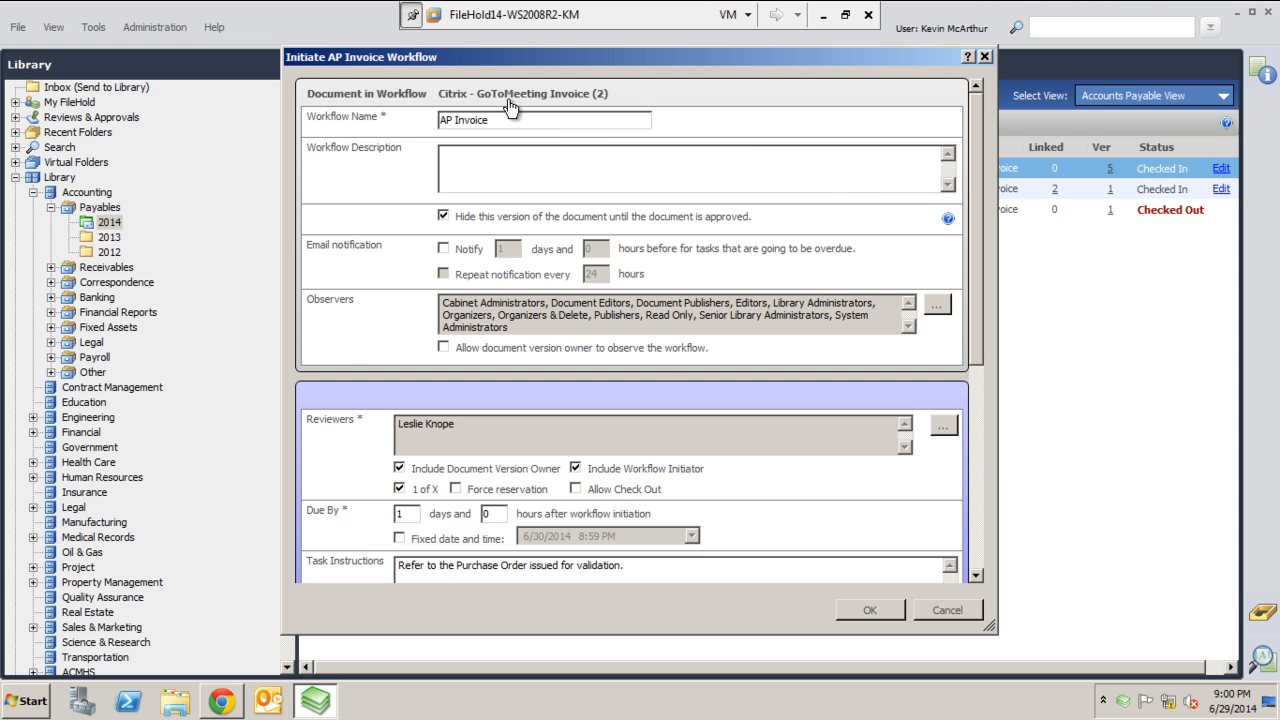
mouse_move(533, 217)
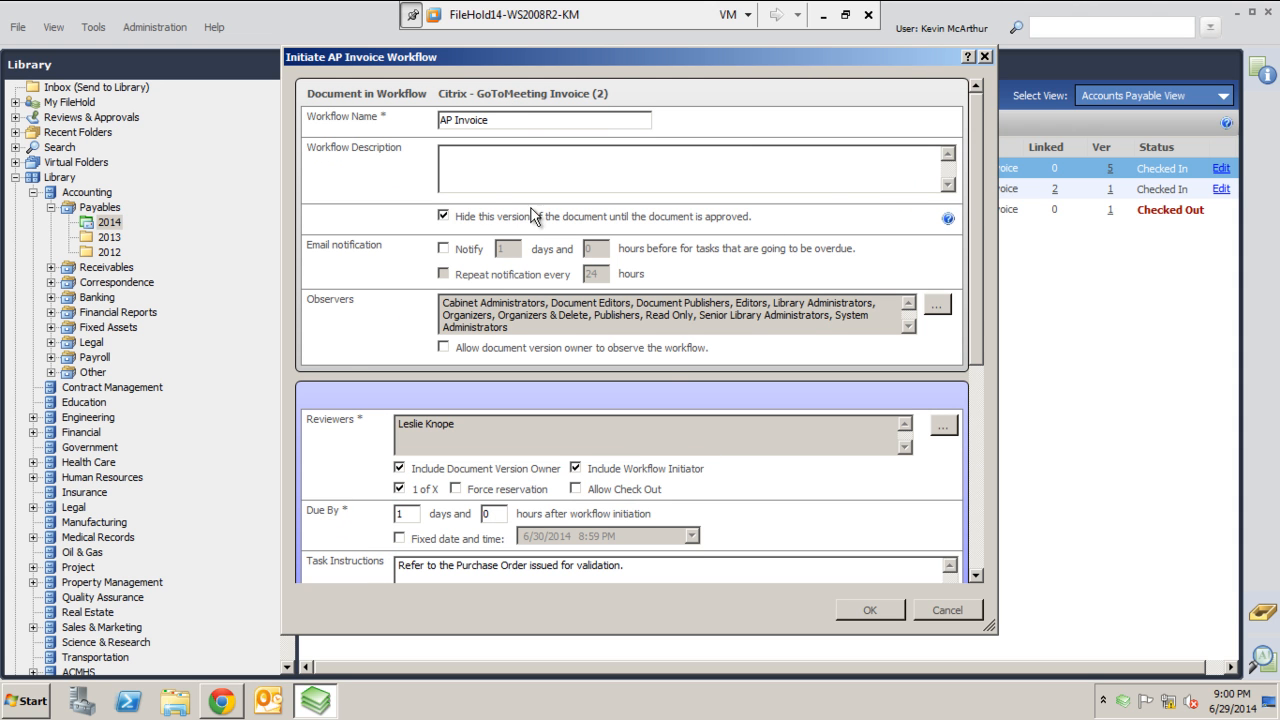
mouse_move(838, 325)
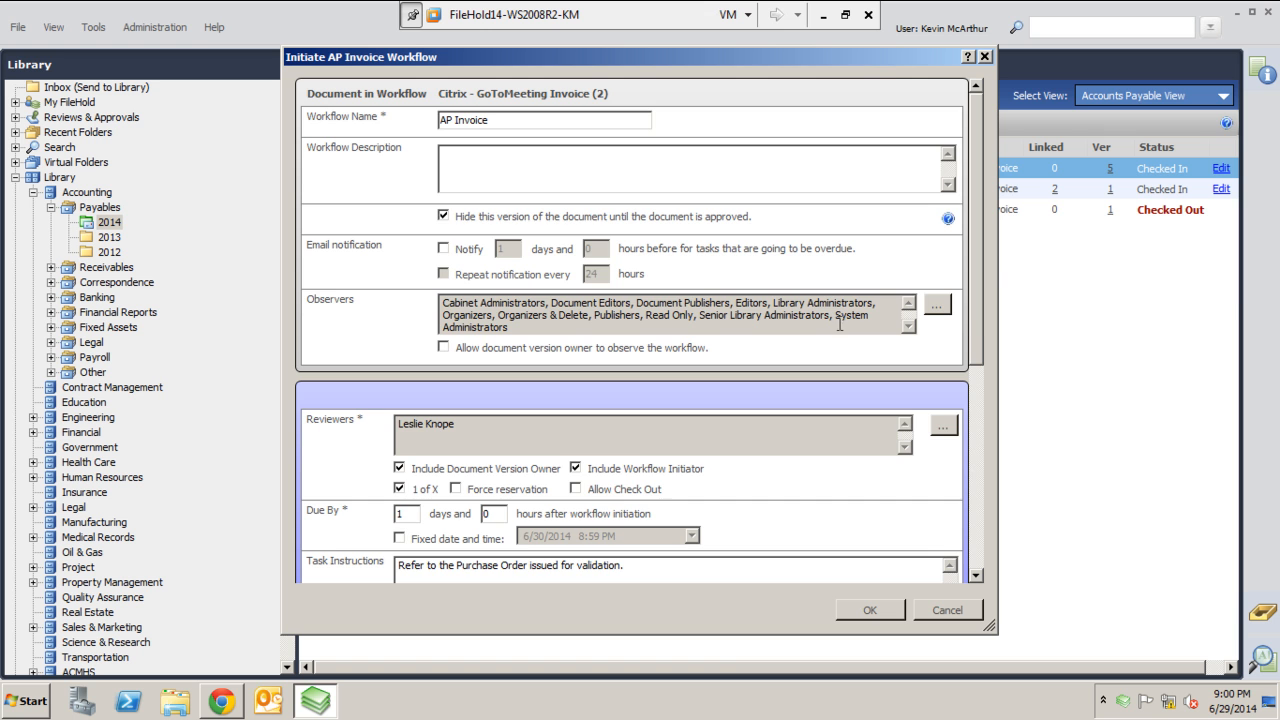
Step: Review the workflow steps' reviewers, due dates and instructions, then start the workflow
scroll("down", 3)
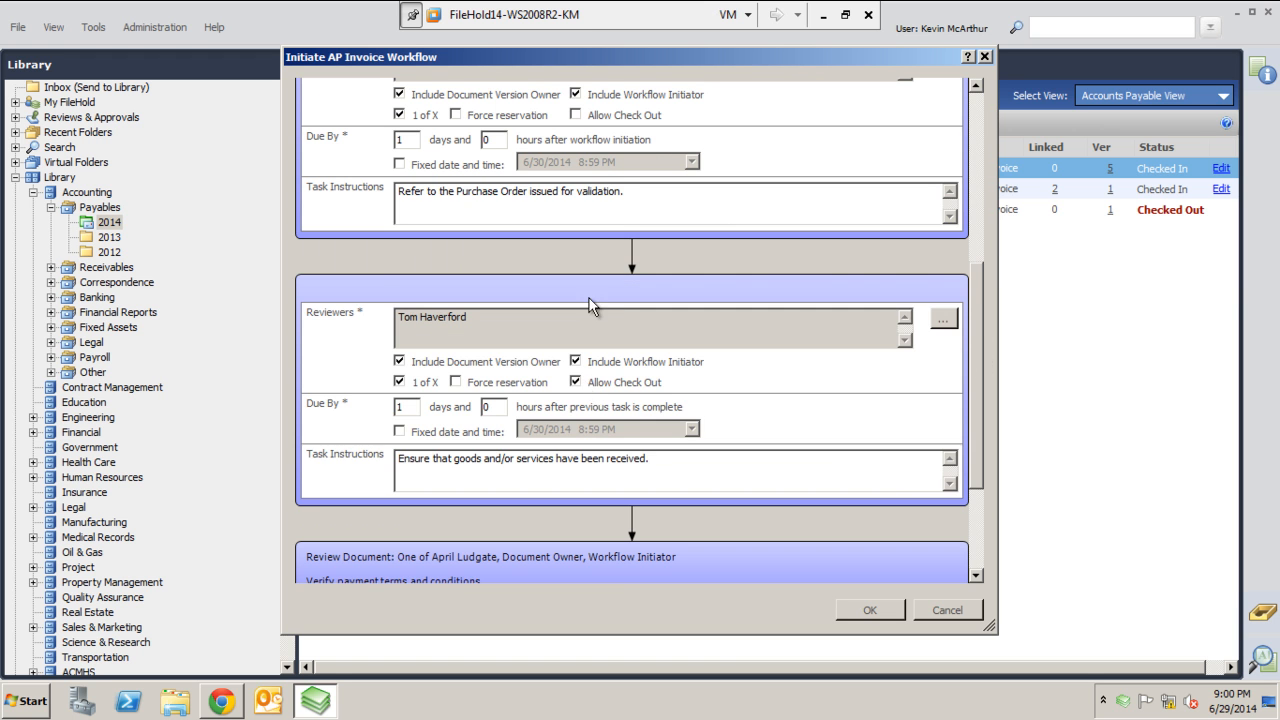
scroll("down", 3)
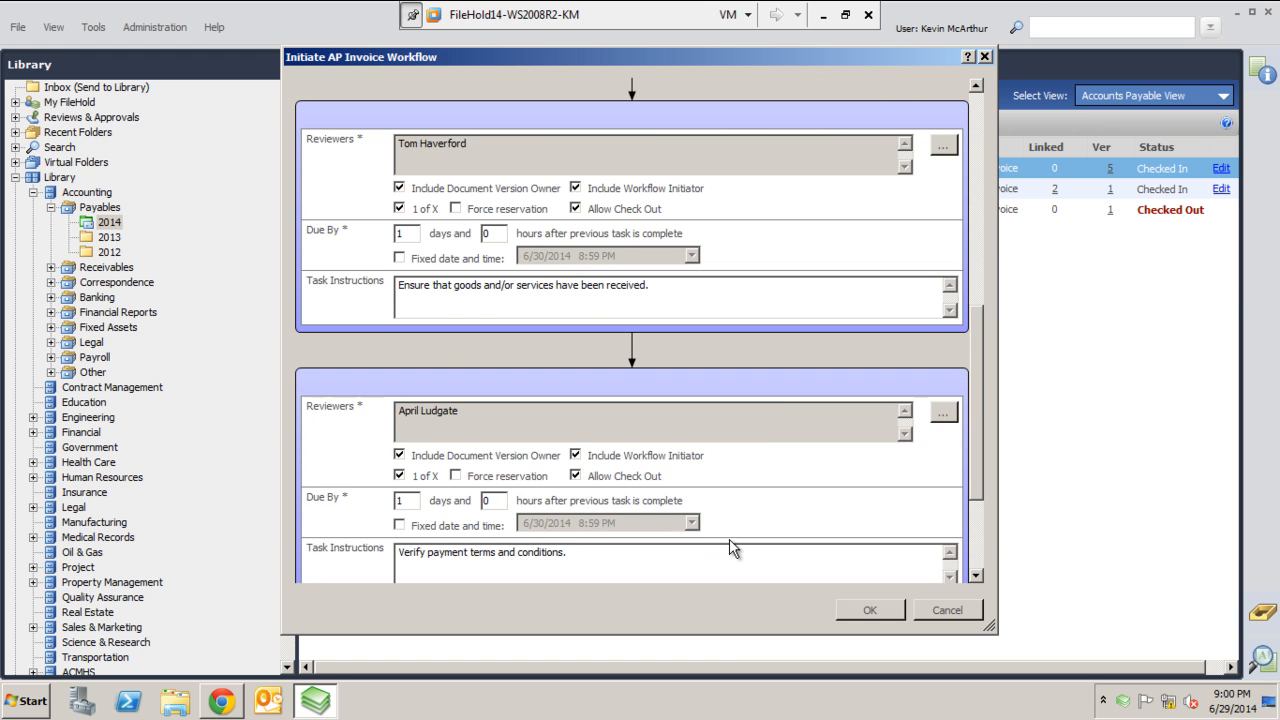
scroll("down", 3)
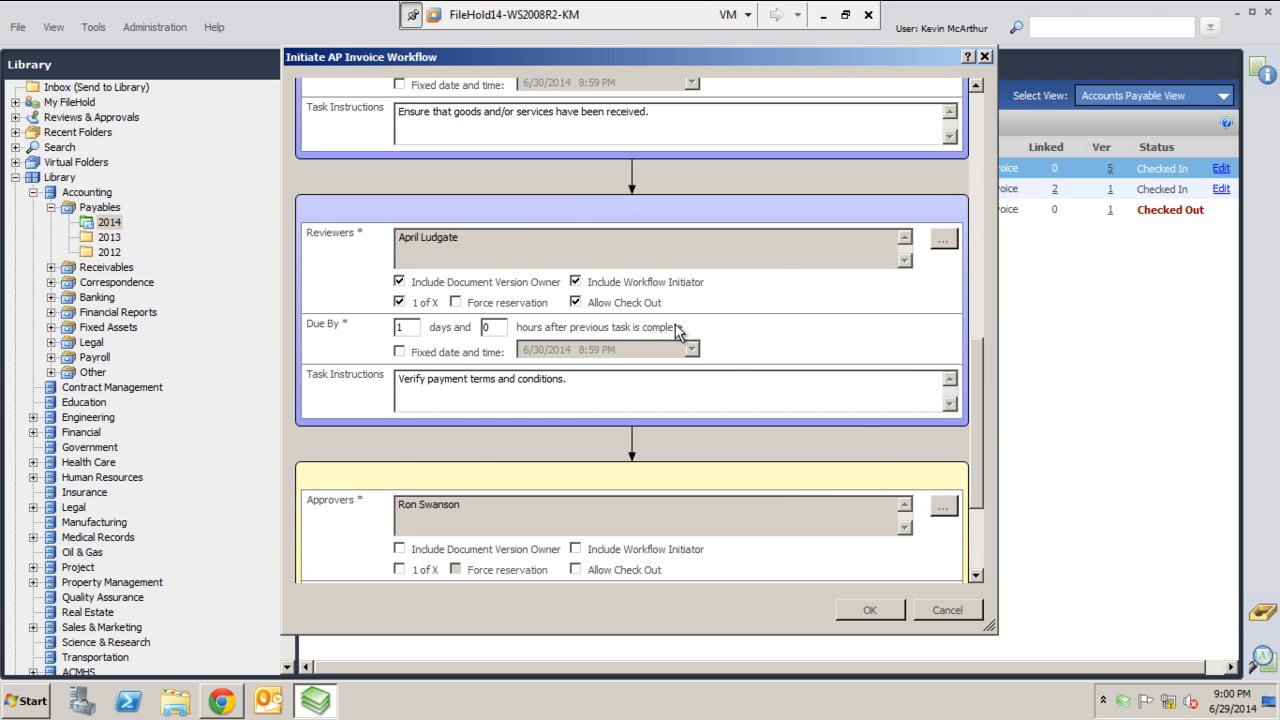
scroll("up", 3)
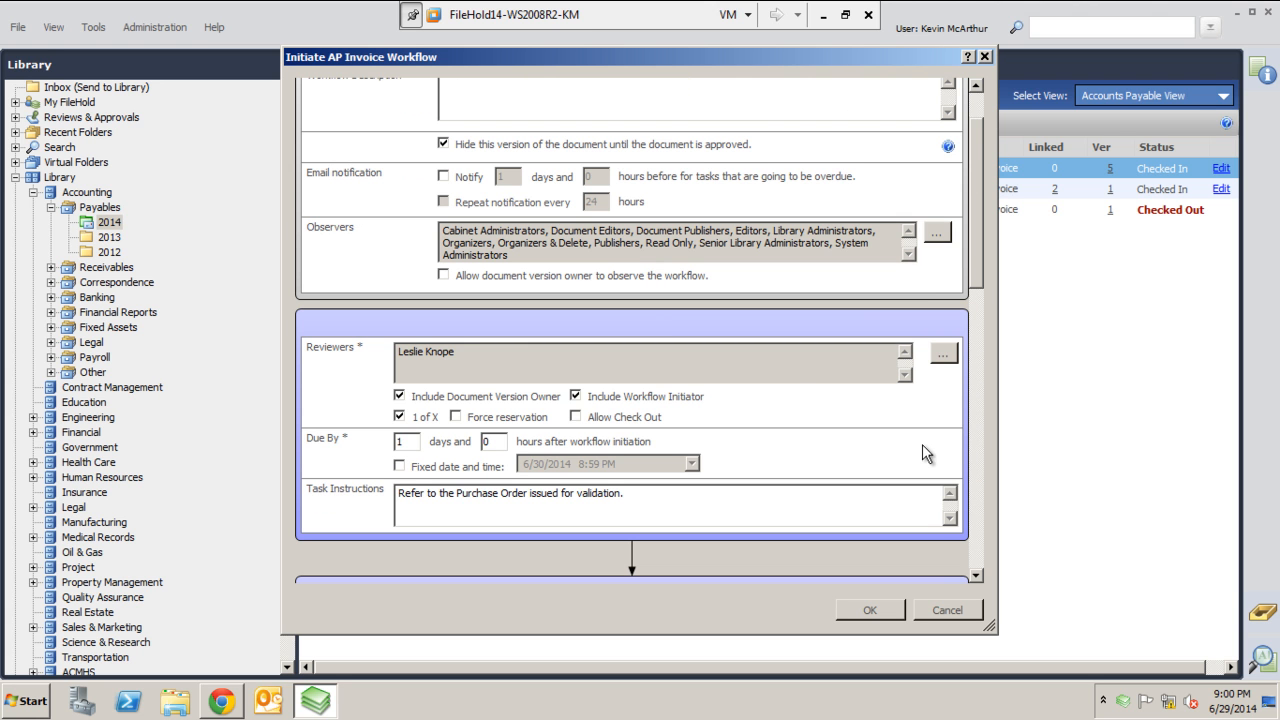
scroll("up", 3)
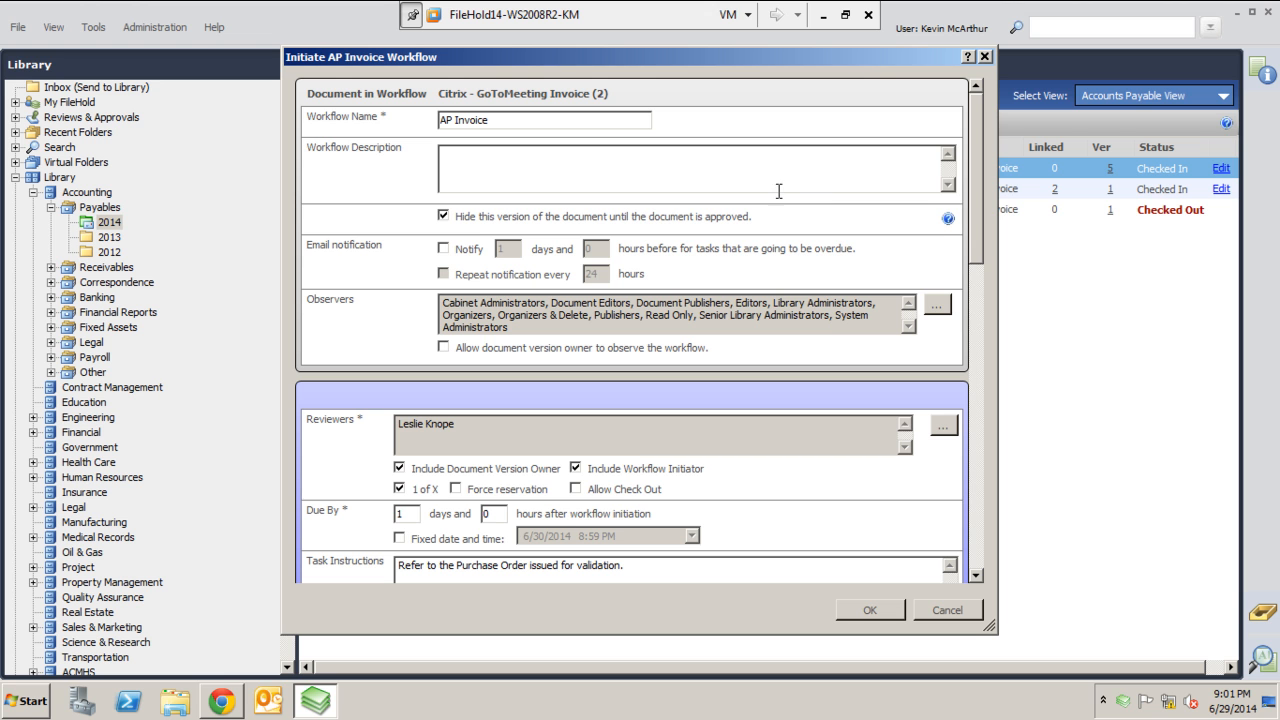
mouse_move(697, 205)
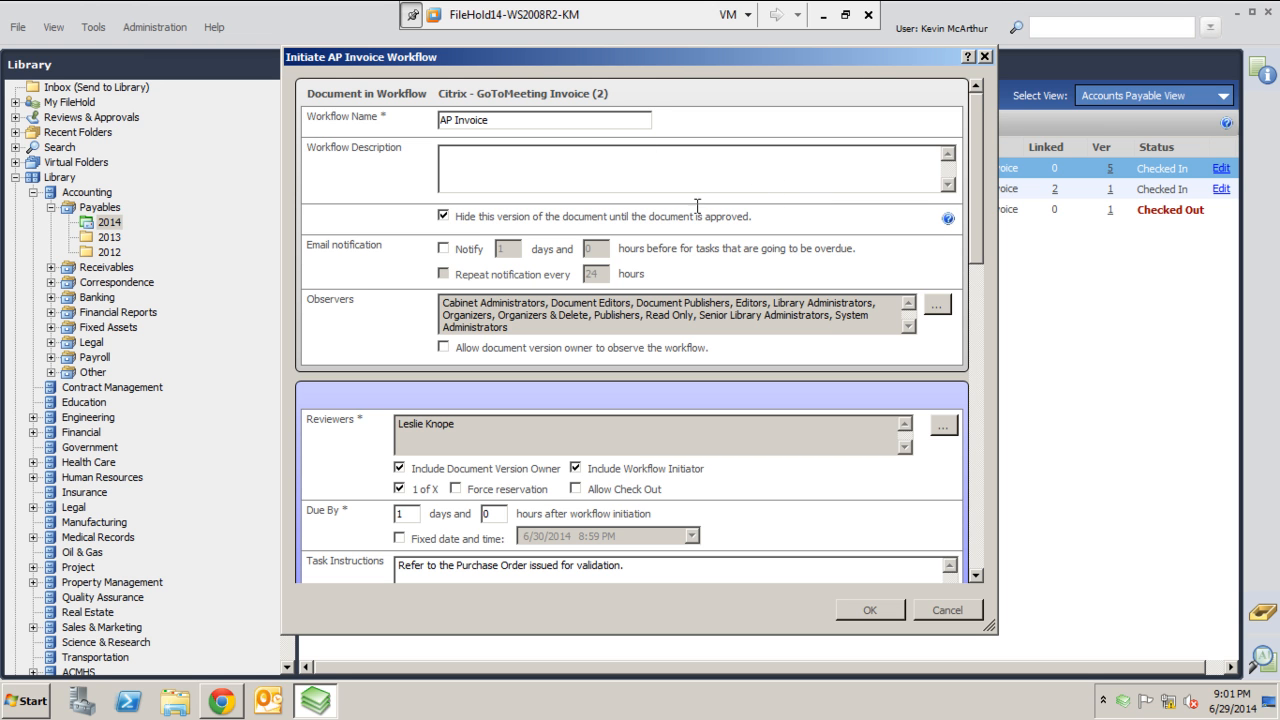
scroll("down", 3)
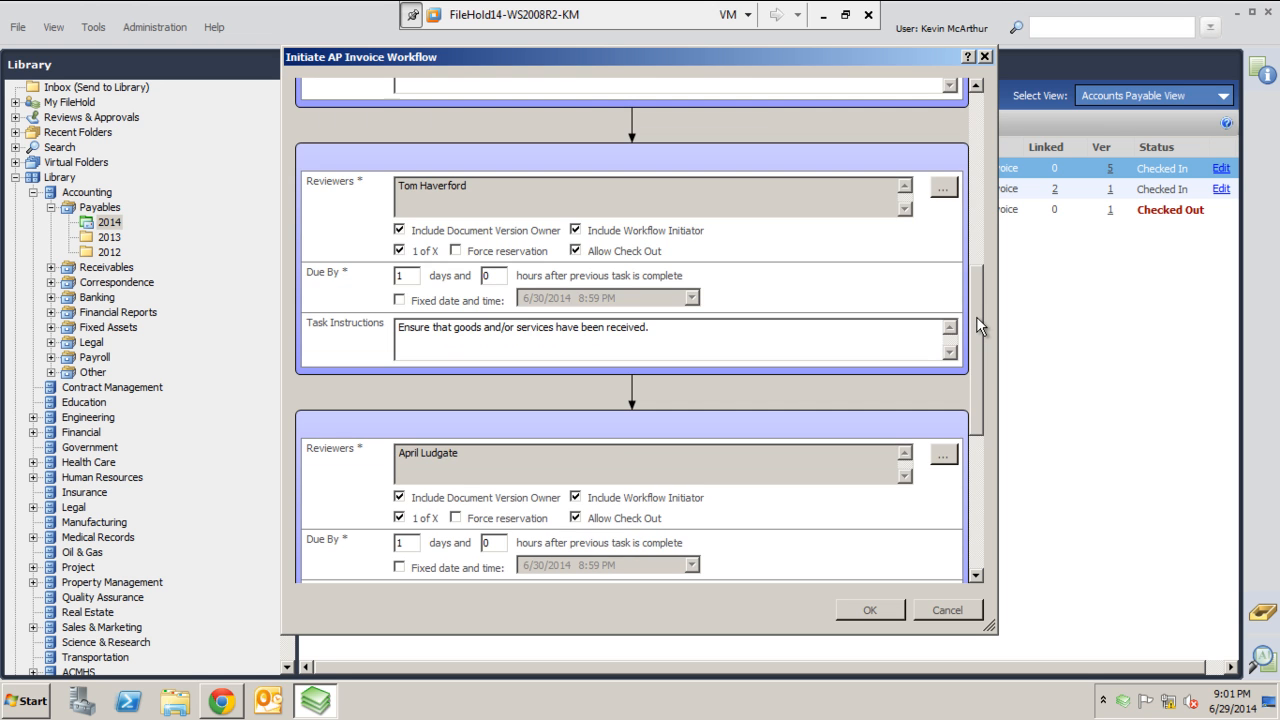
scroll("down", 3)
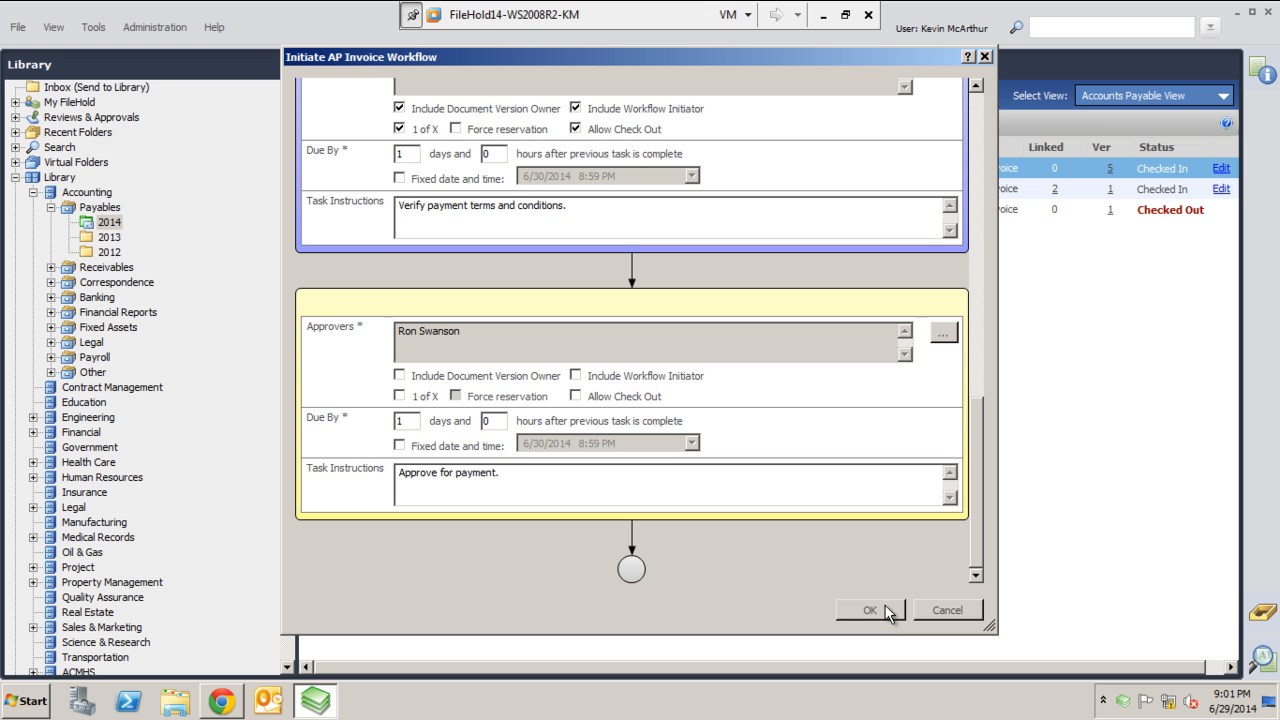
left_click(869, 610)
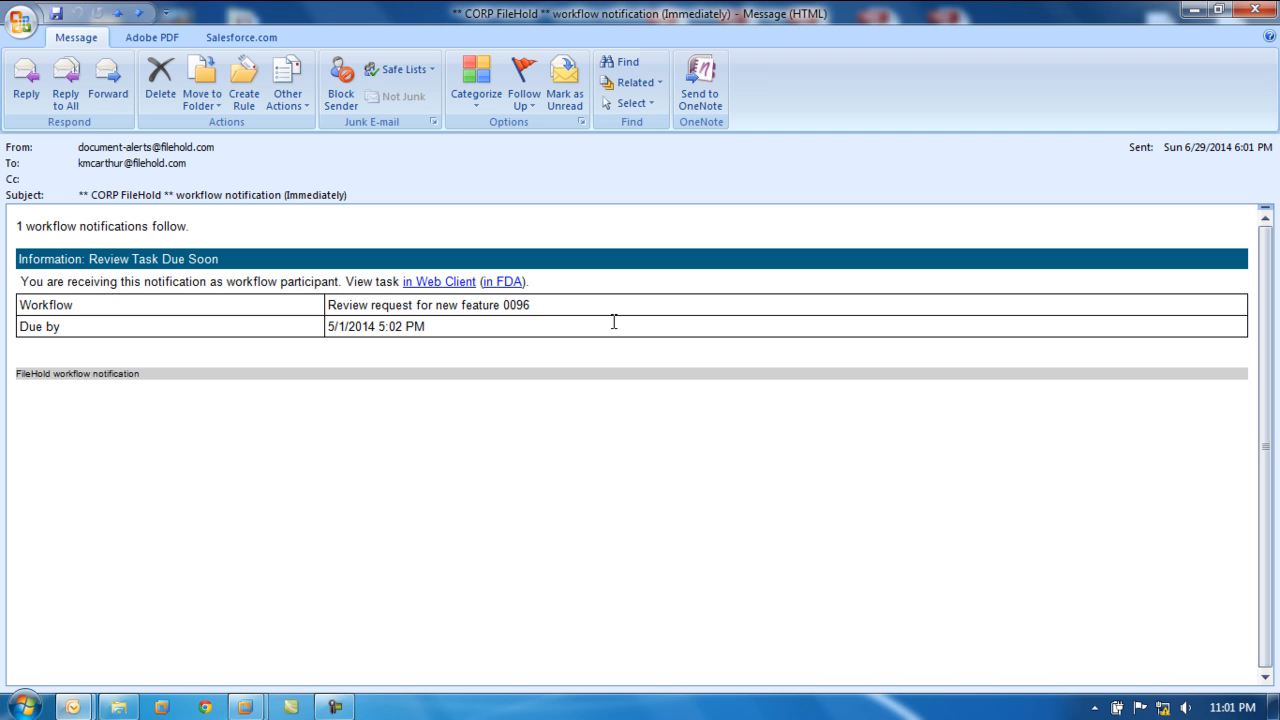
mouse_move(63, 314)
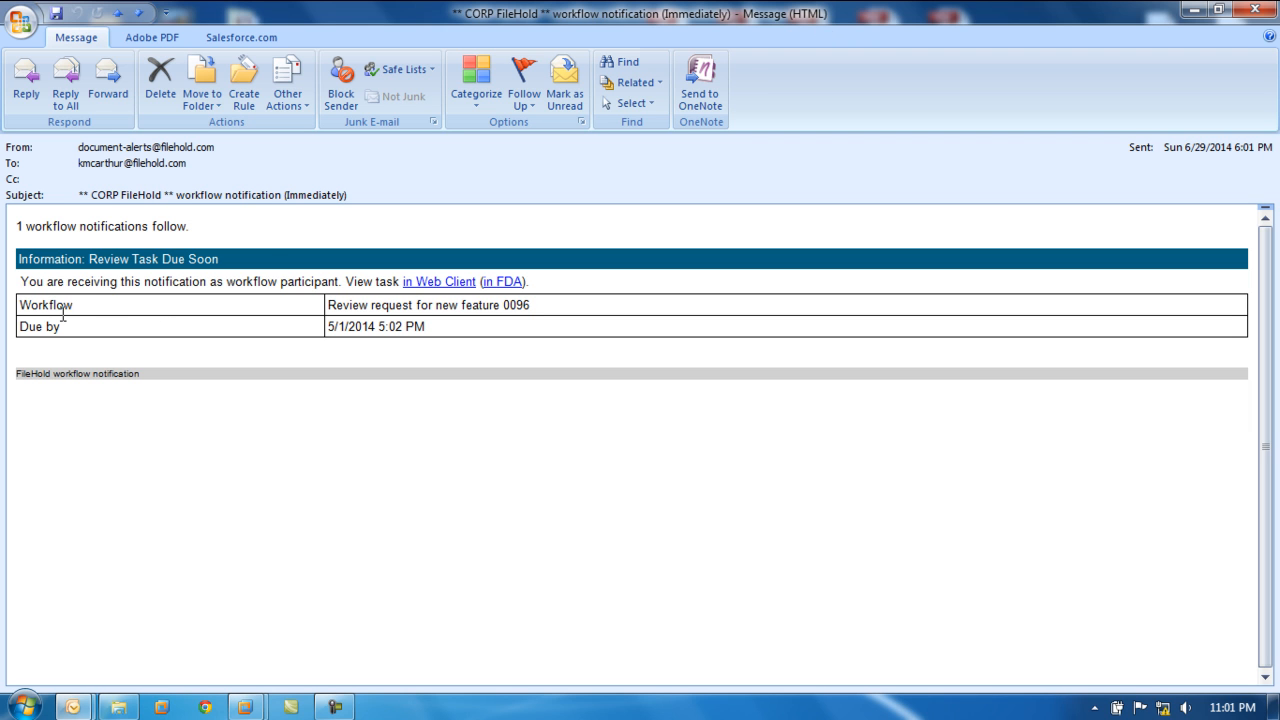
mouse_move(124, 282)
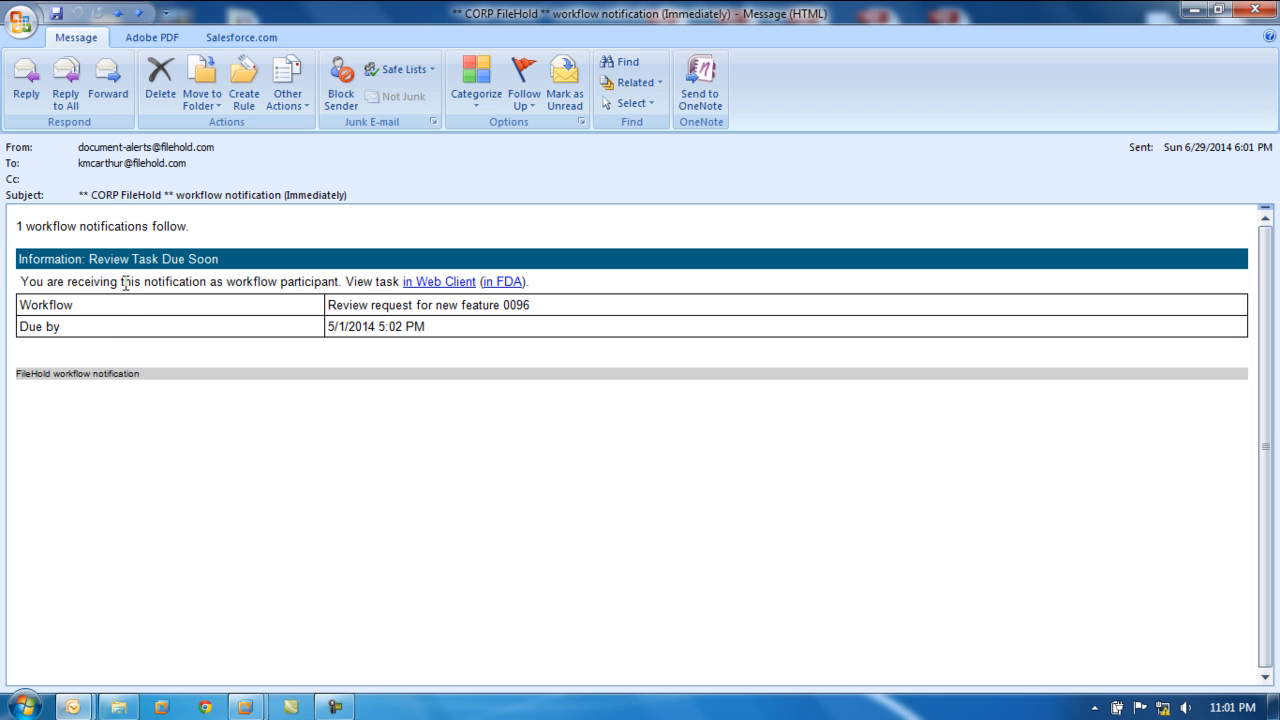
mouse_move(438, 281)
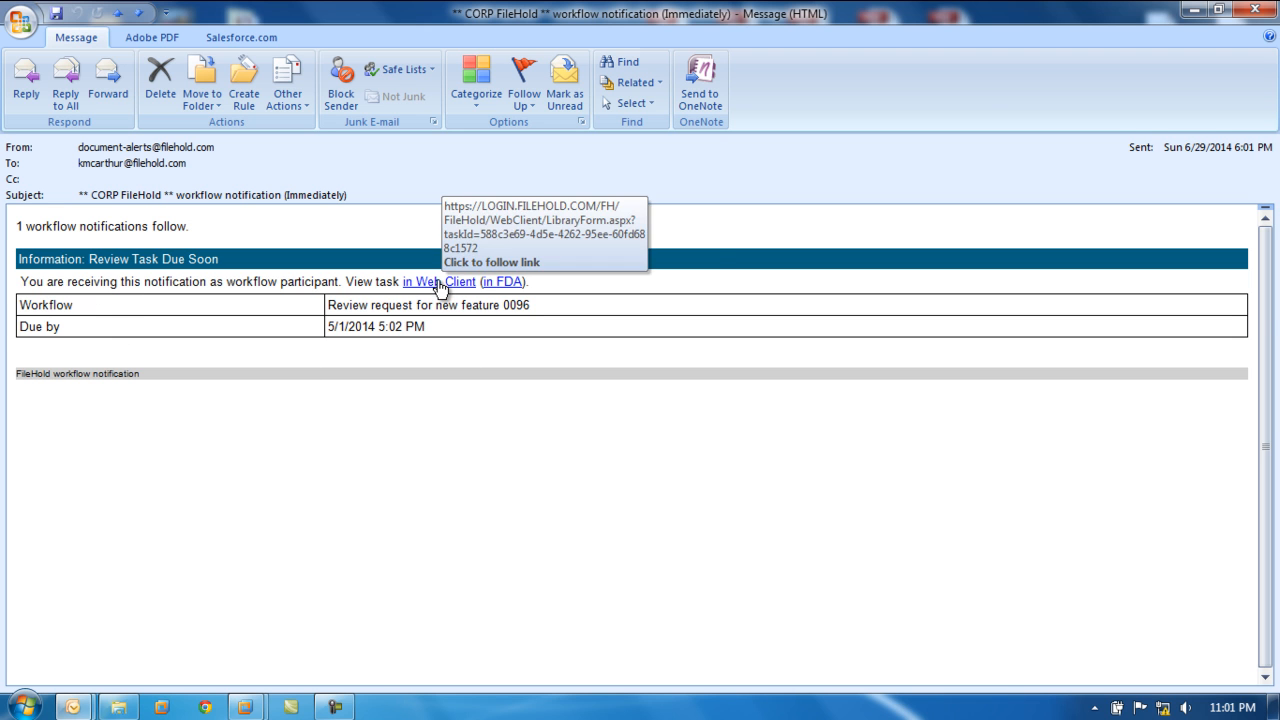
mouse_move(247, 272)
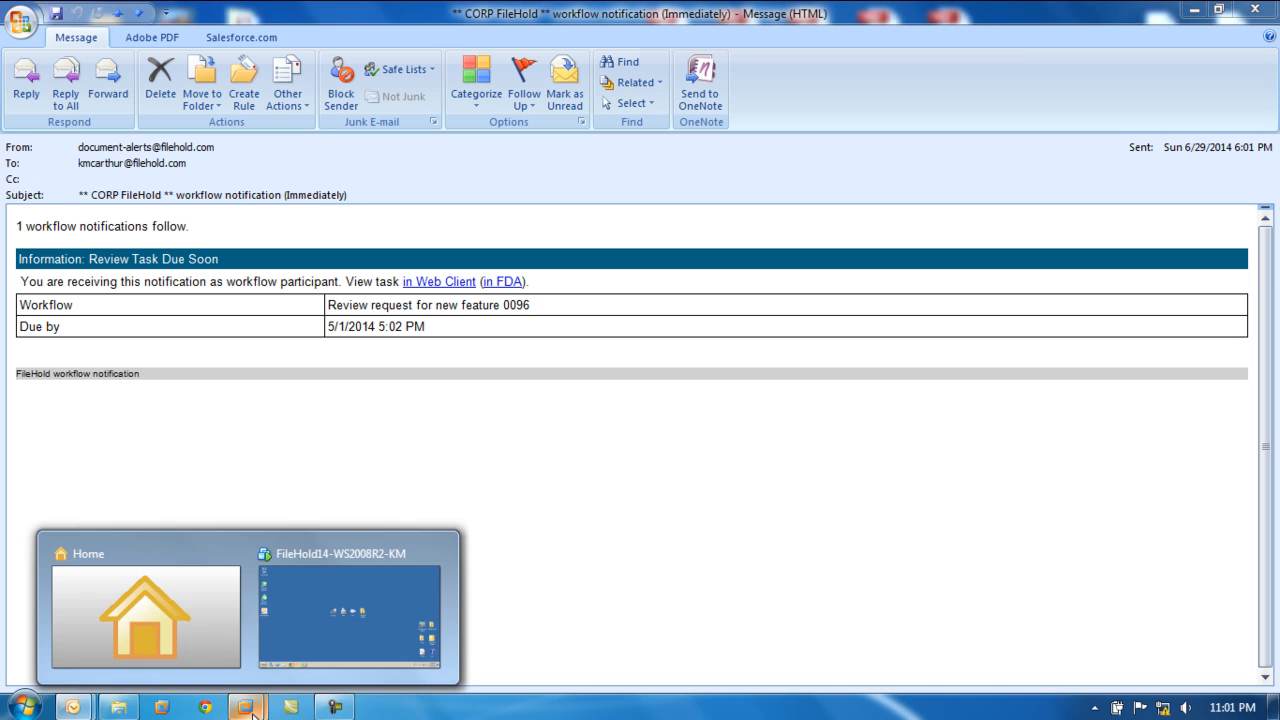
Step: Return to FileHold, collapse the Library tree, and expand Reviews & Approvals
left_click(349, 610)
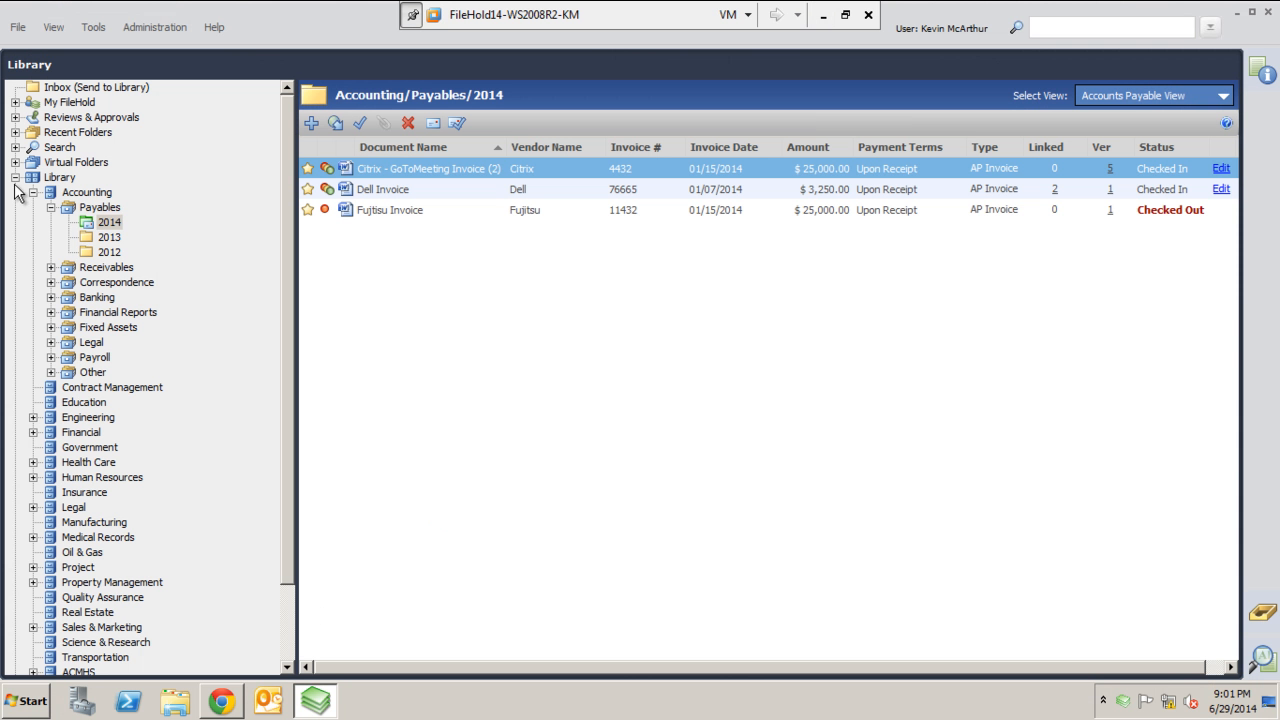
left_click(16, 177)
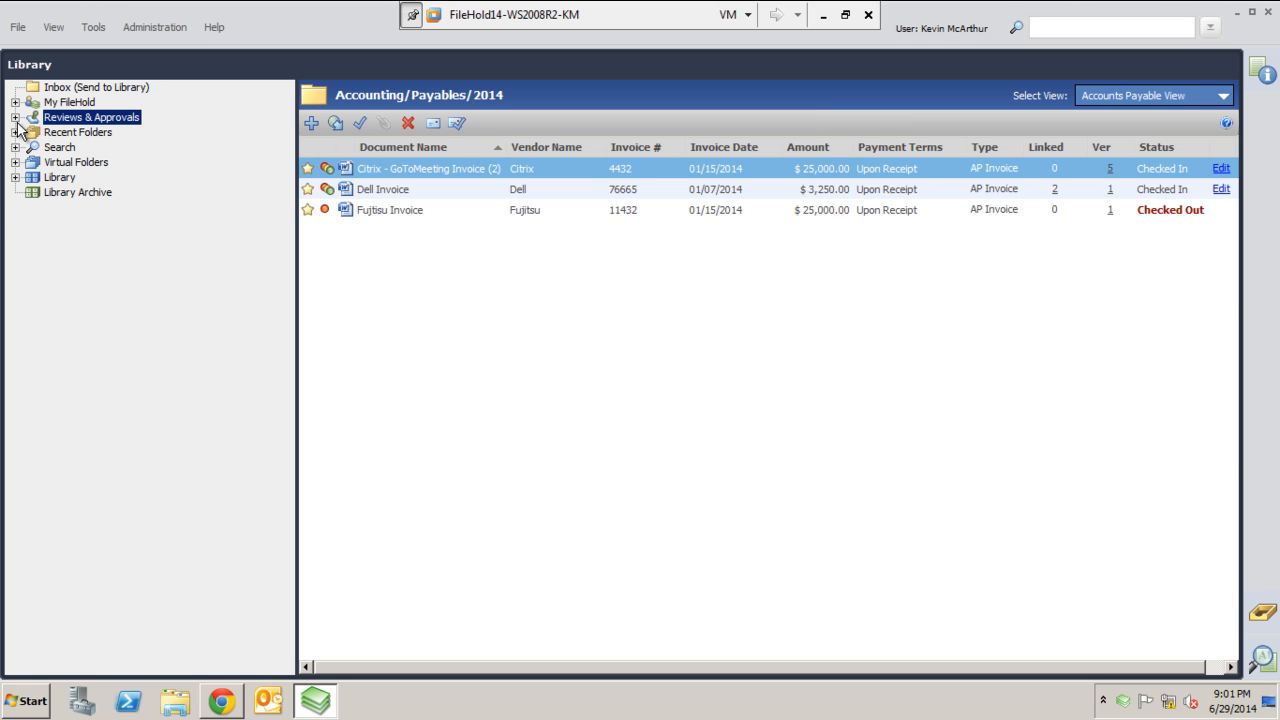
left_click(16, 117)
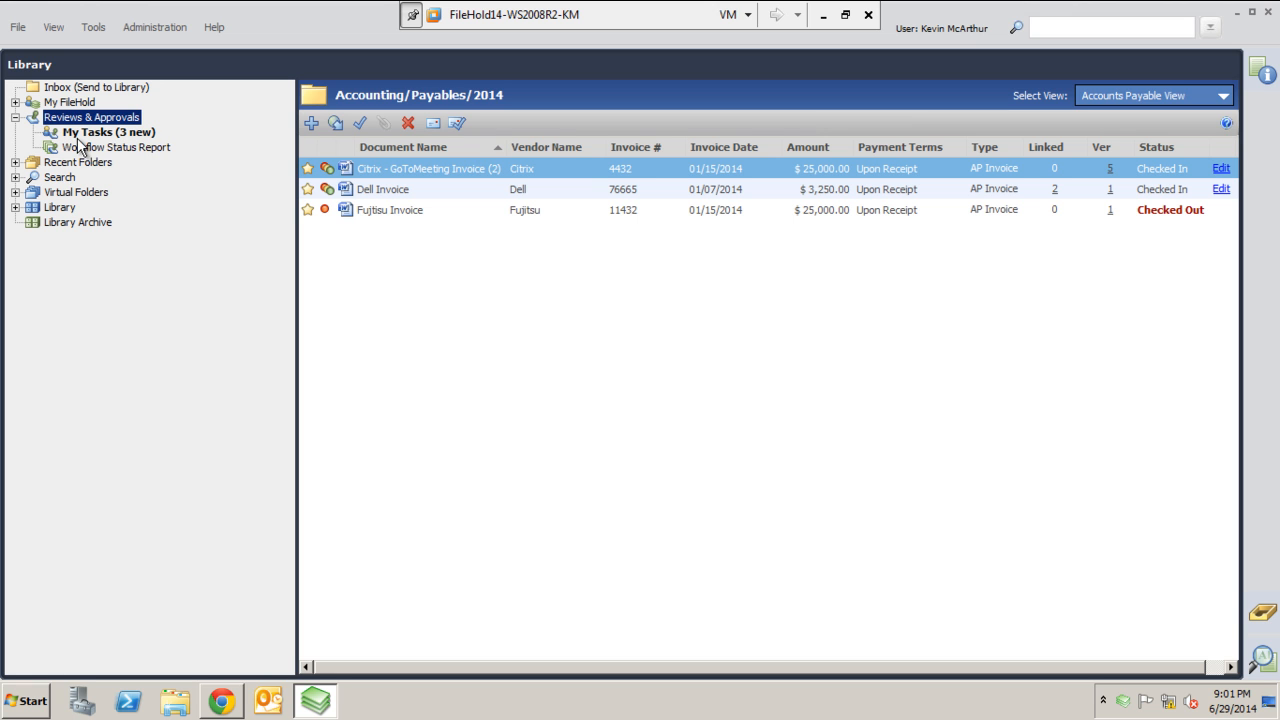
mouse_move(135, 152)
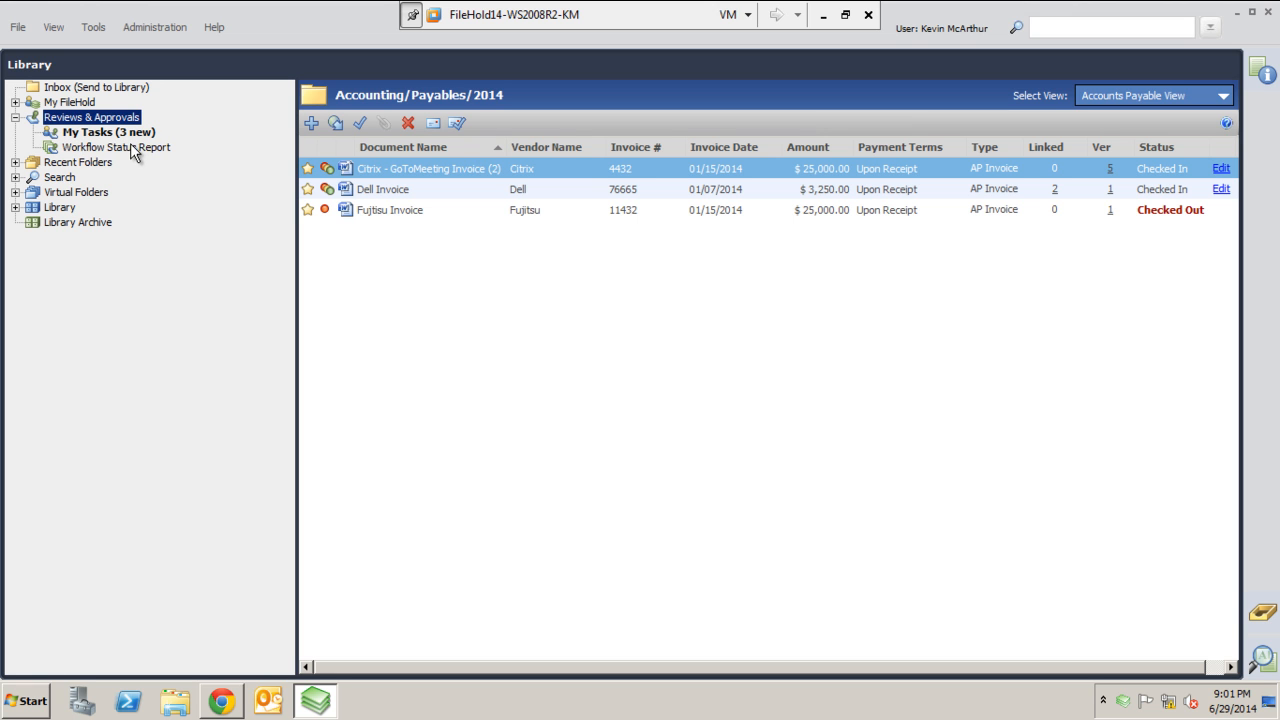
mouse_move(118, 160)
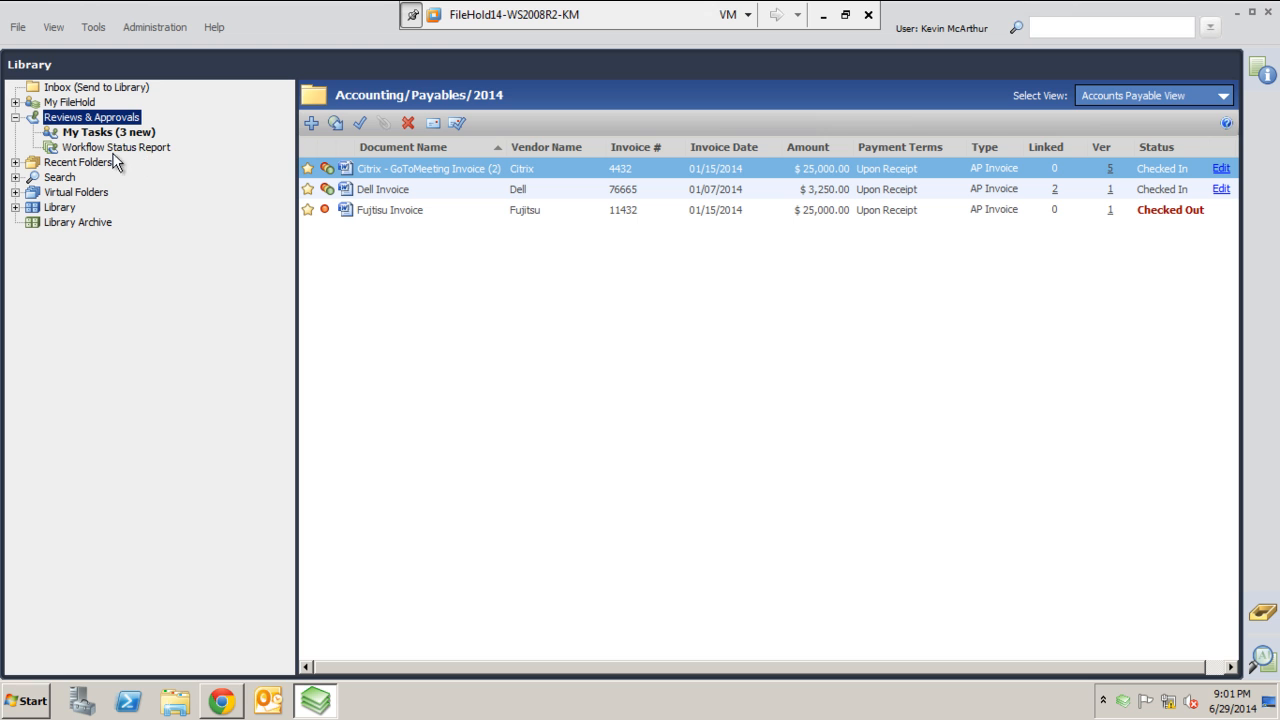
mouse_move(205, 150)
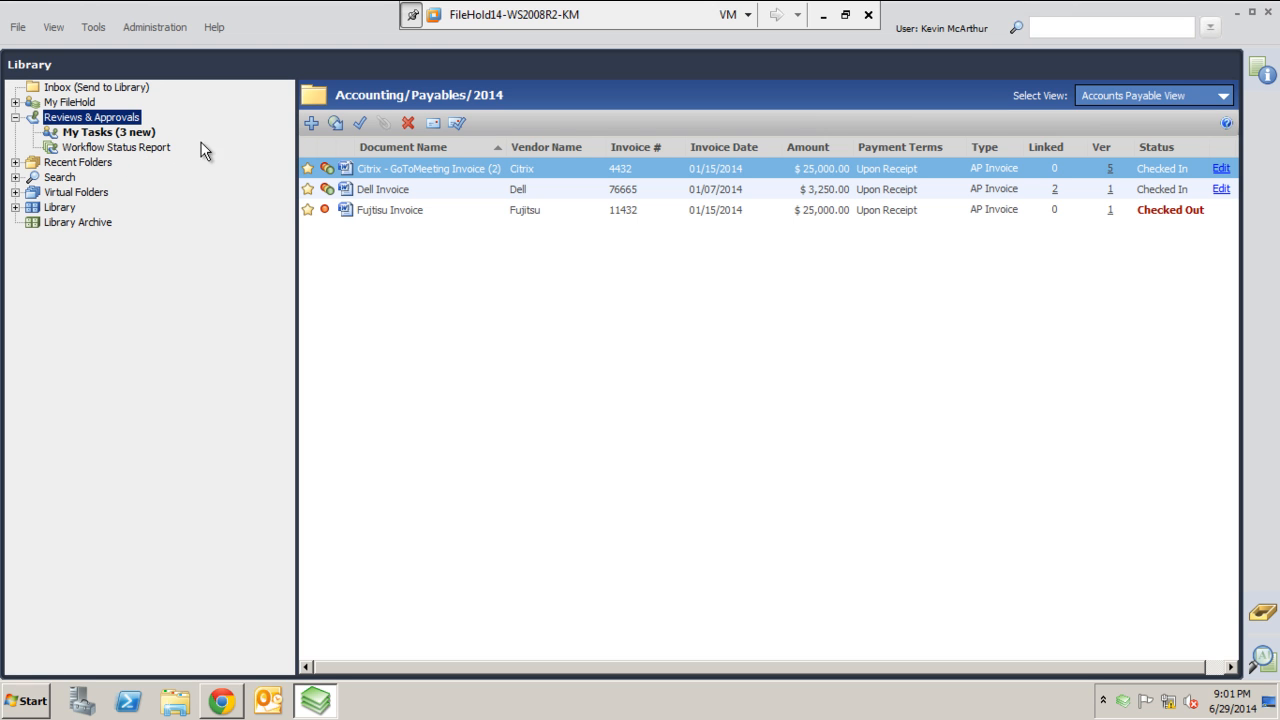
mouse_move(90, 135)
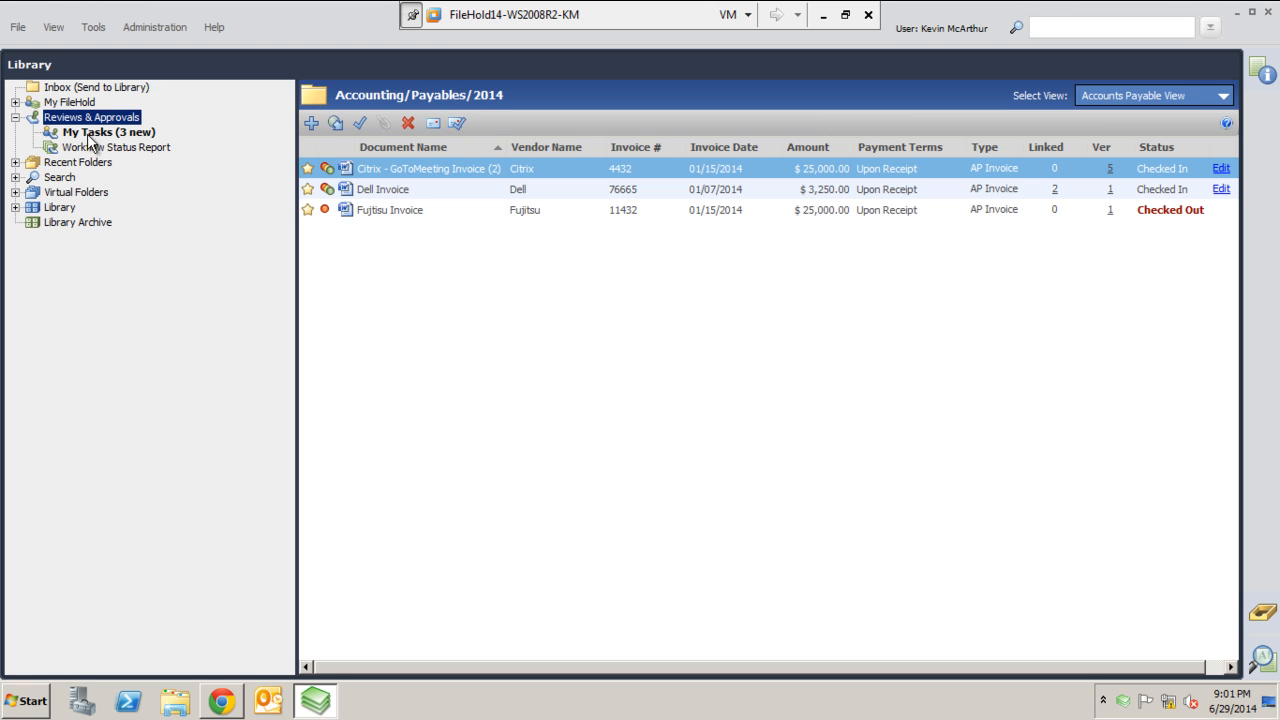
mouse_move(253, 163)
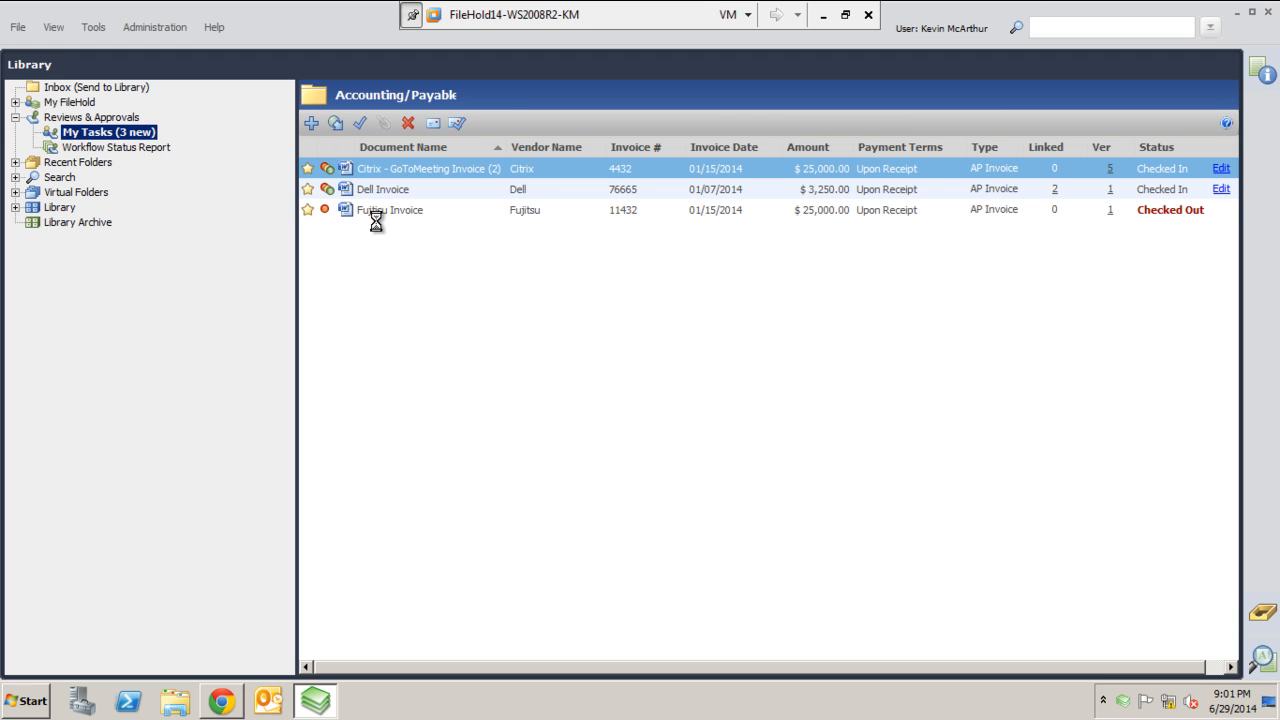
left_click(108, 131)
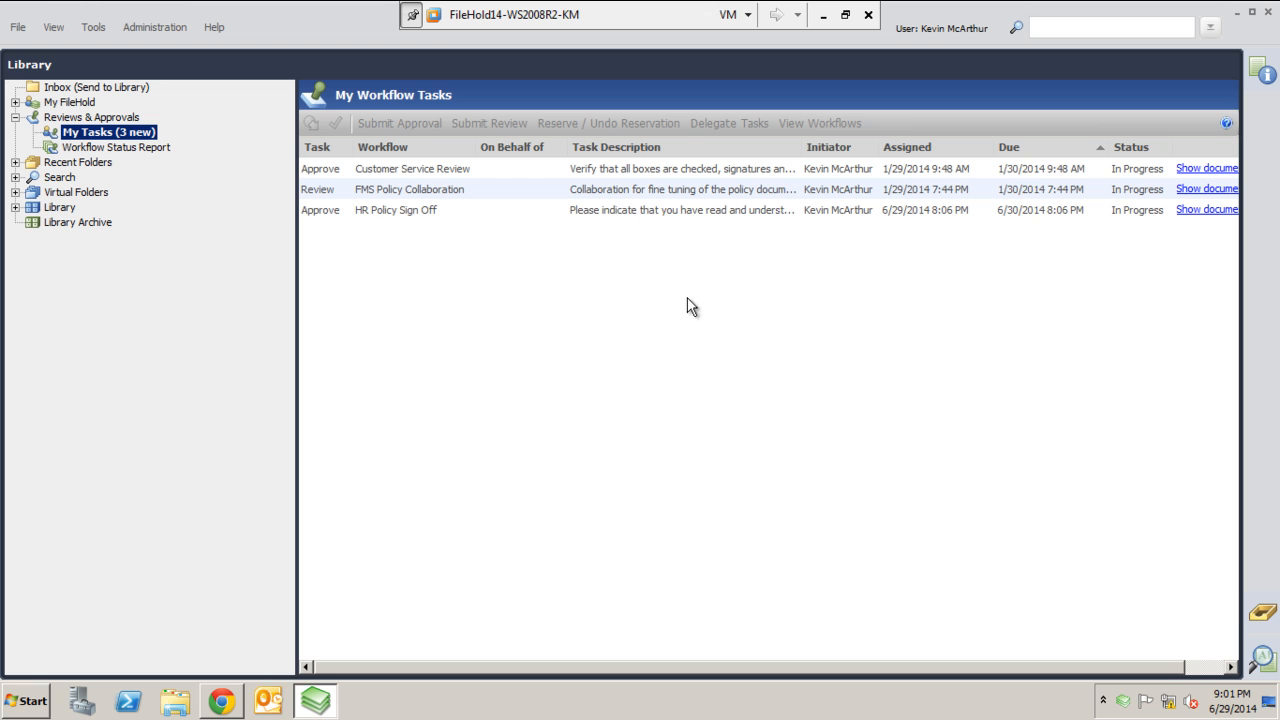
mouse_move(549, 278)
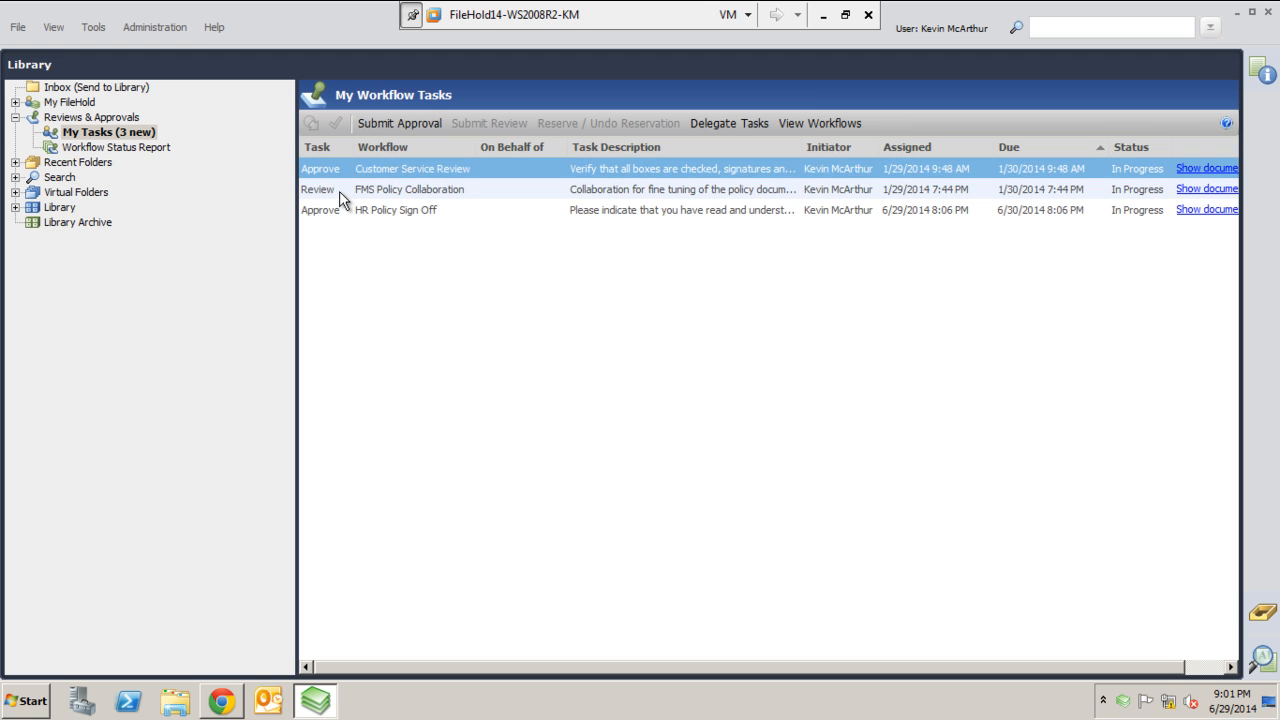
left_click(395, 209)
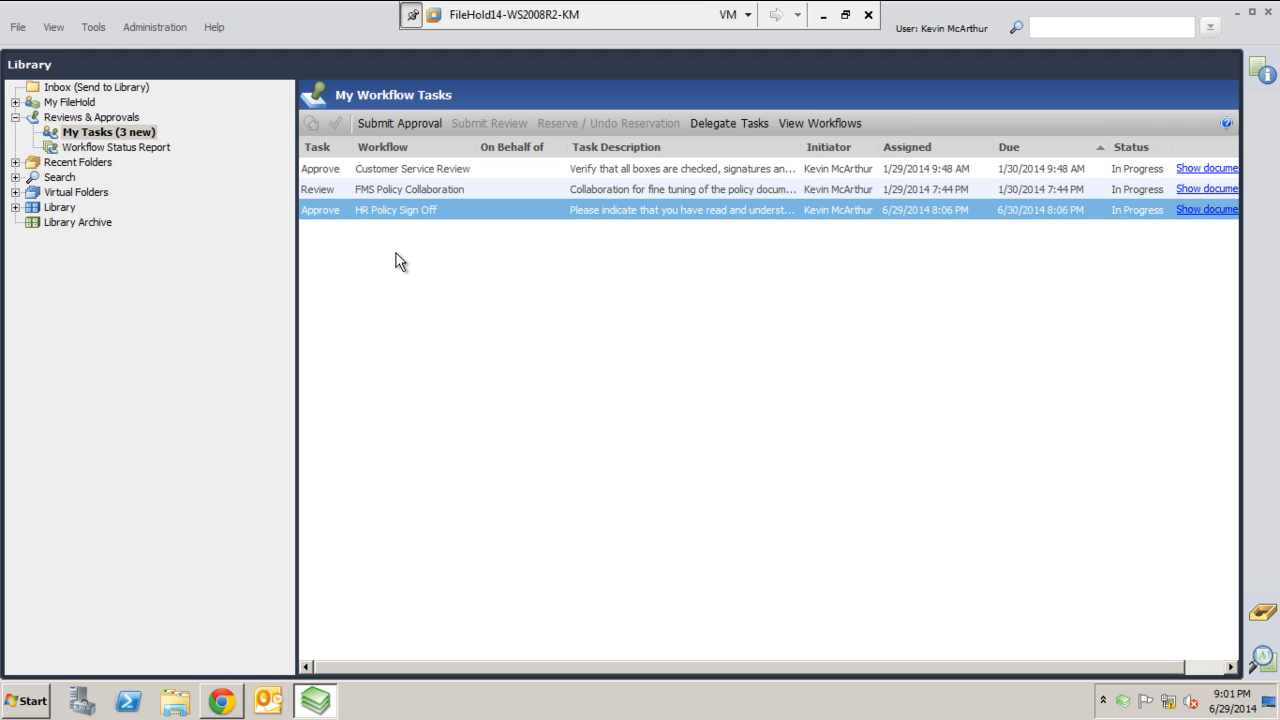
mouse_move(560, 267)
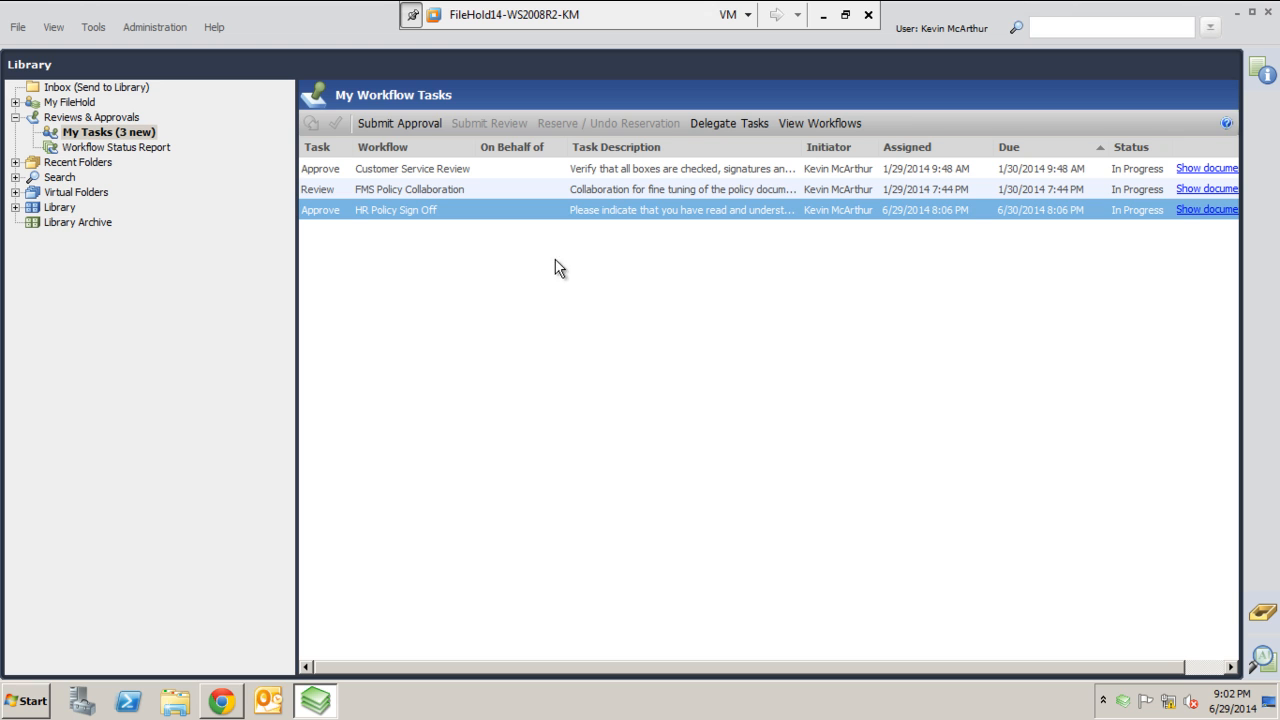
mouse_move(388, 207)
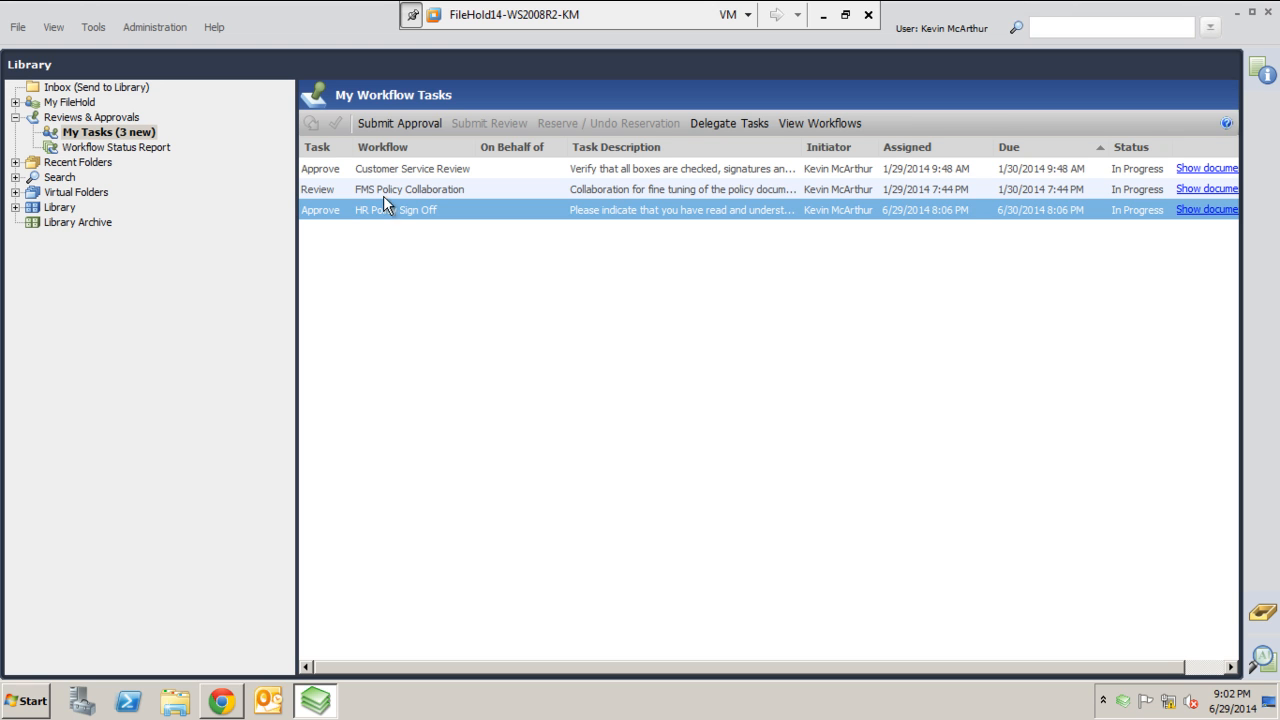
mouse_move(325, 227)
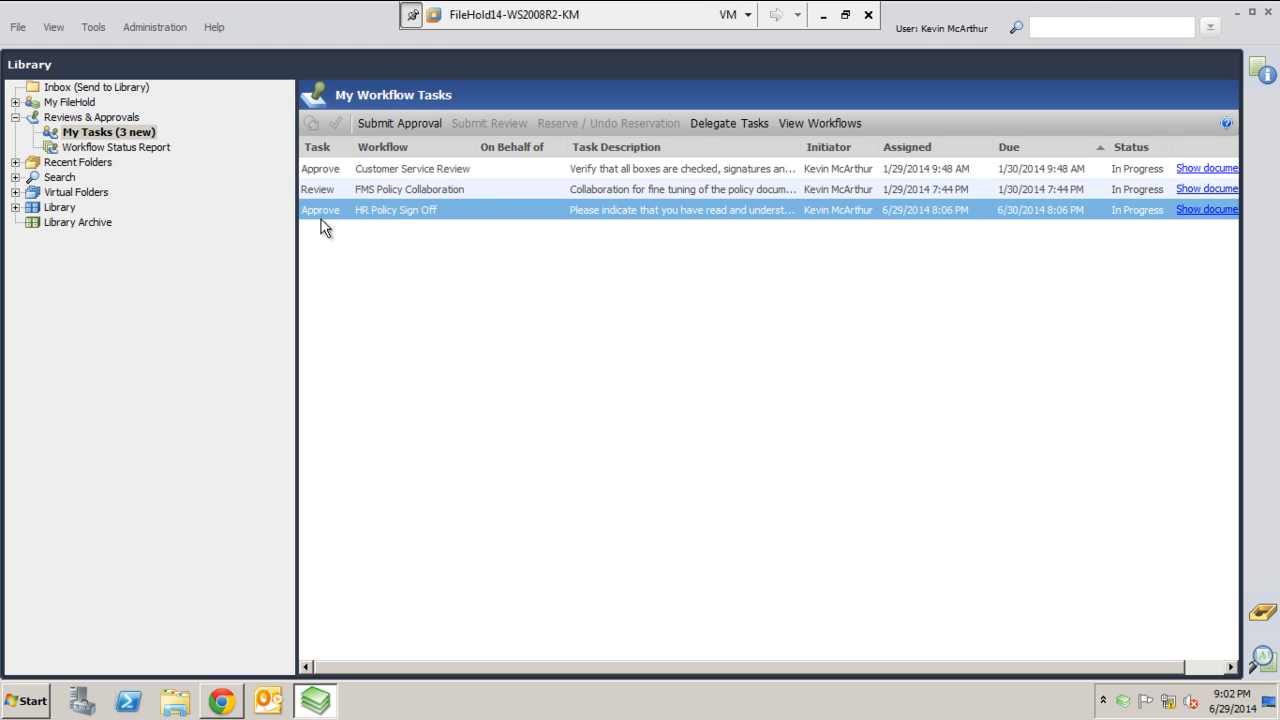
mouse_move(518, 201)
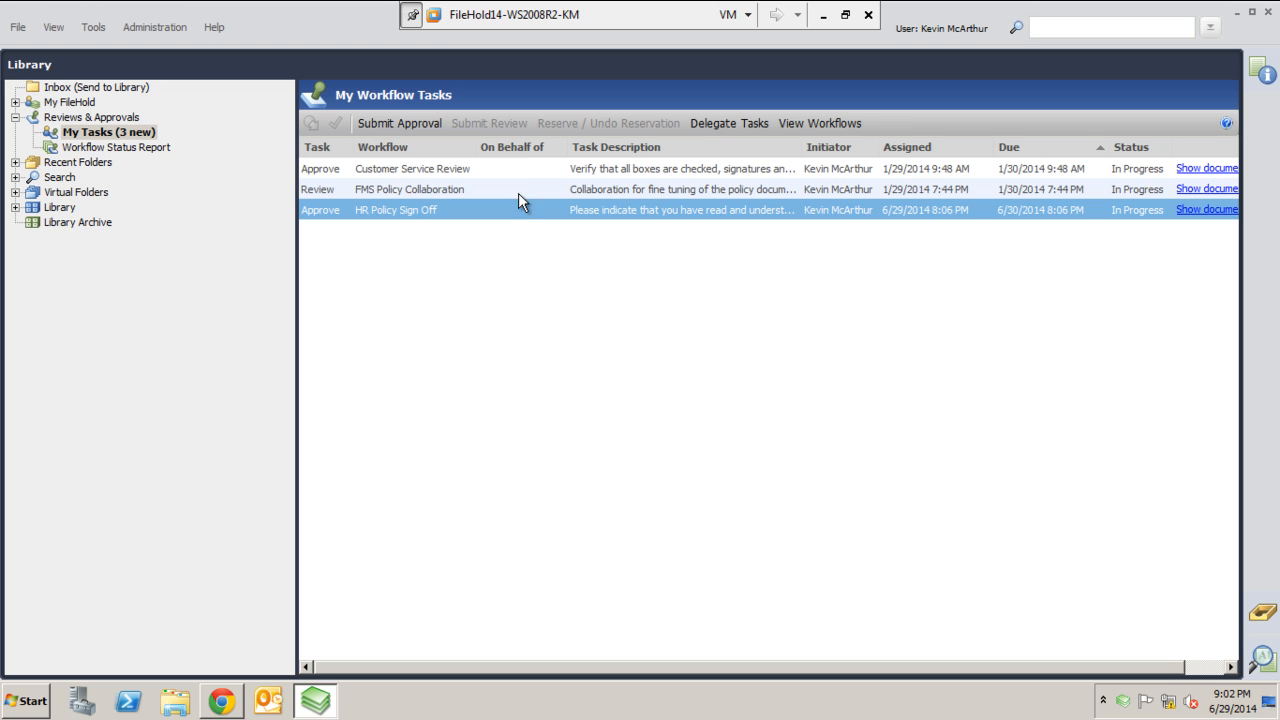
mouse_move(521, 253)
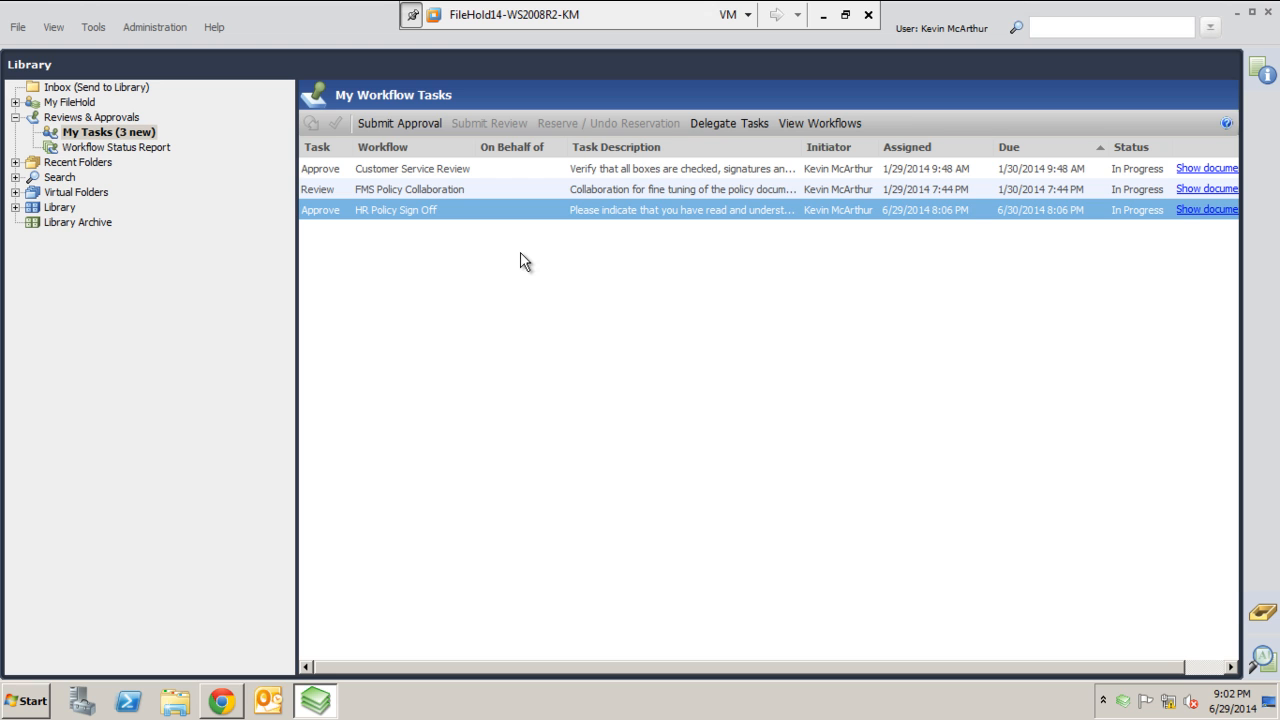
mouse_move(655, 180)
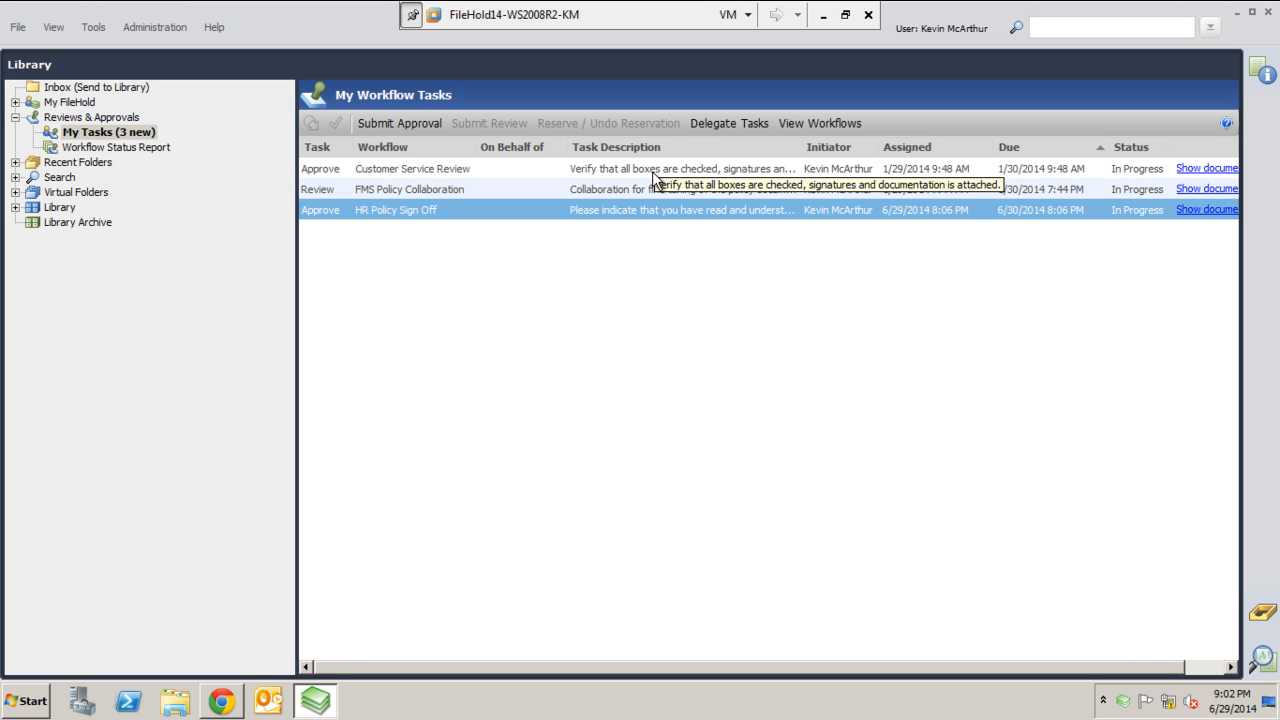
mouse_move(840, 210)
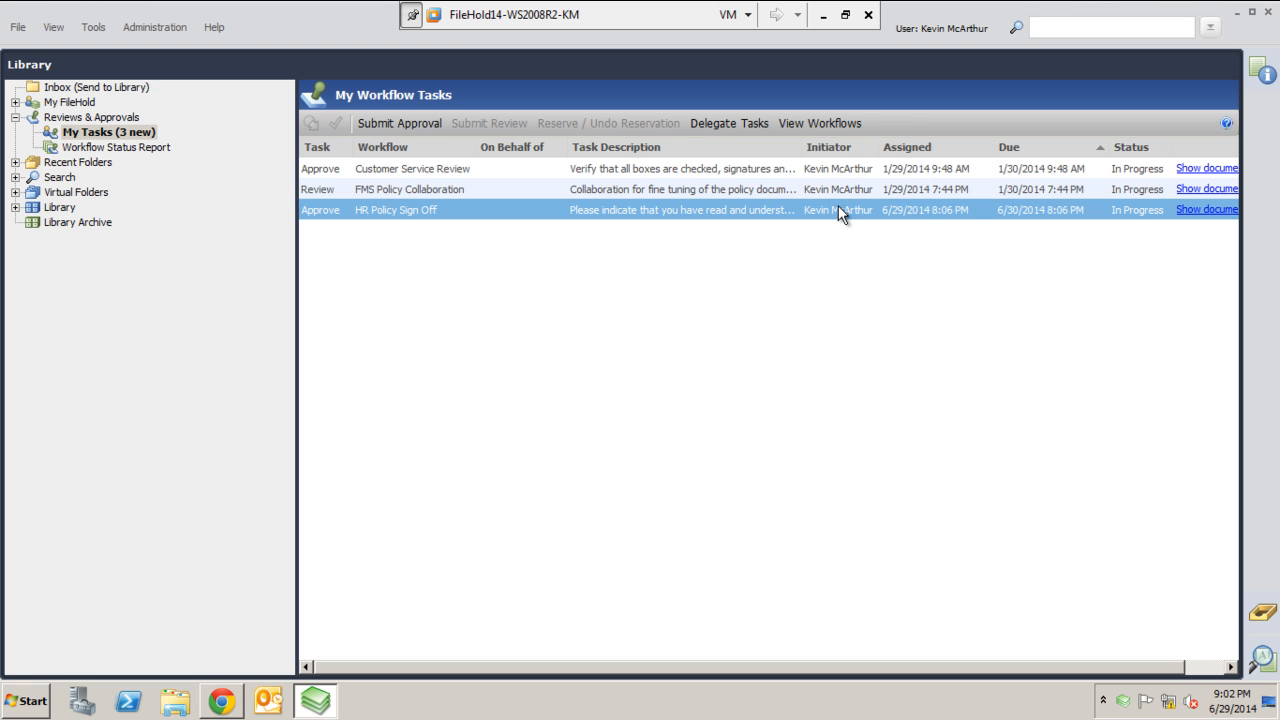
mouse_move(1070, 222)
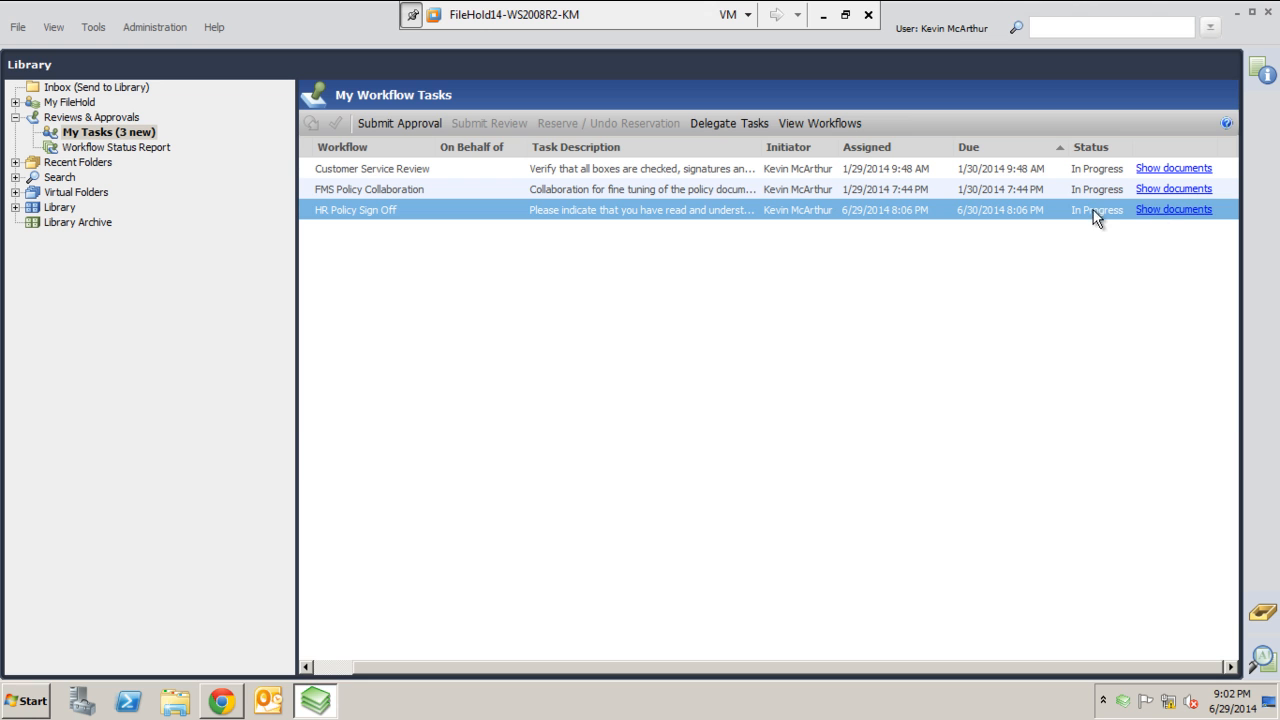
left_click(1173, 209)
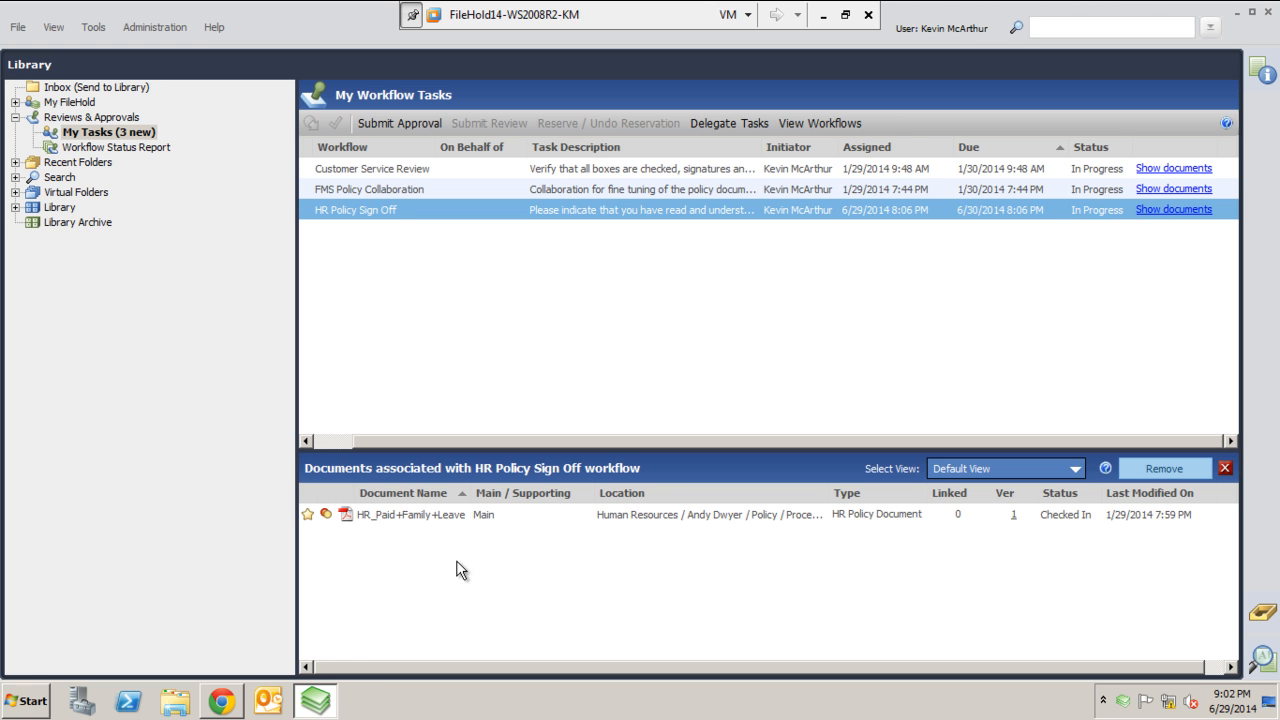
mouse_move(458, 620)
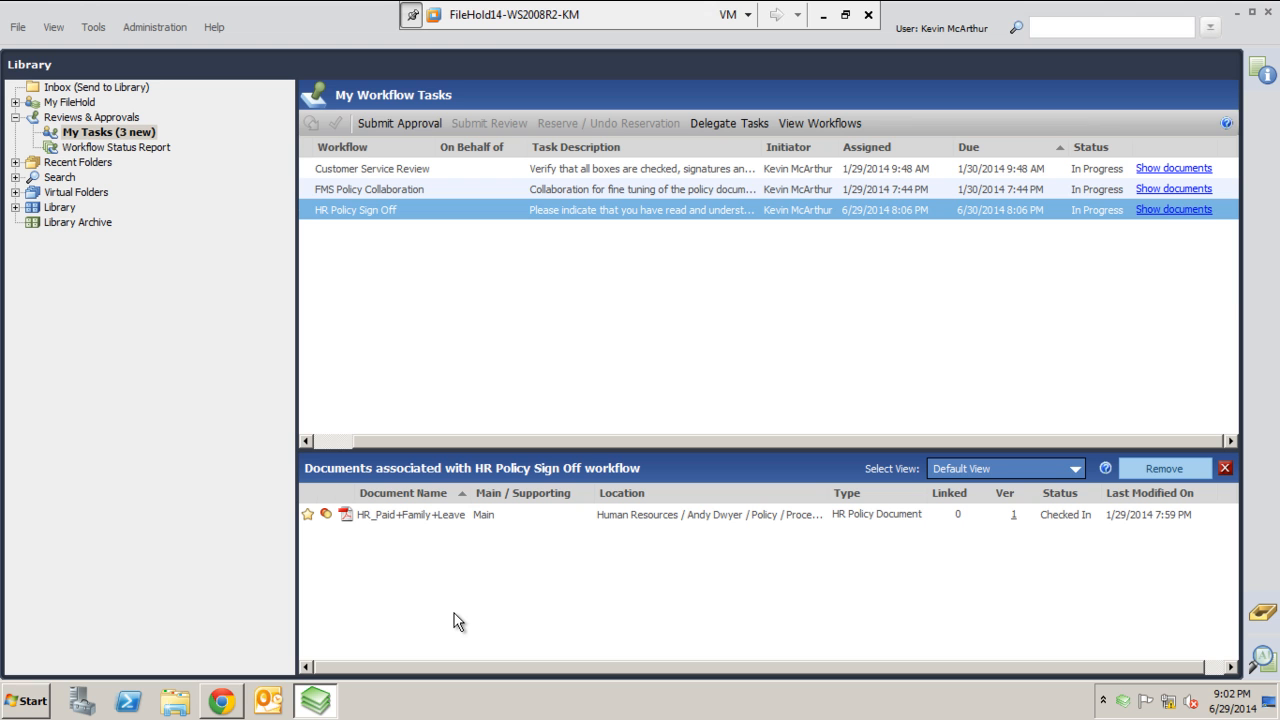
mouse_move(1070, 536)
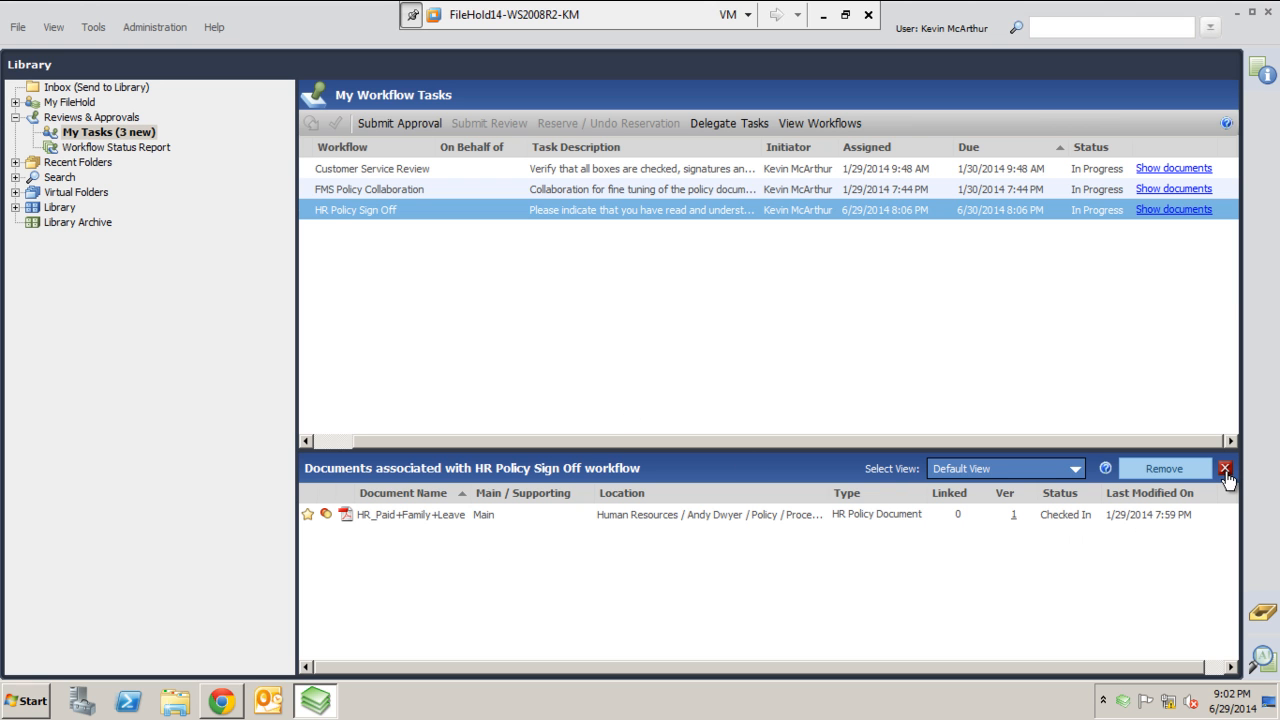
left_click(1224, 468)
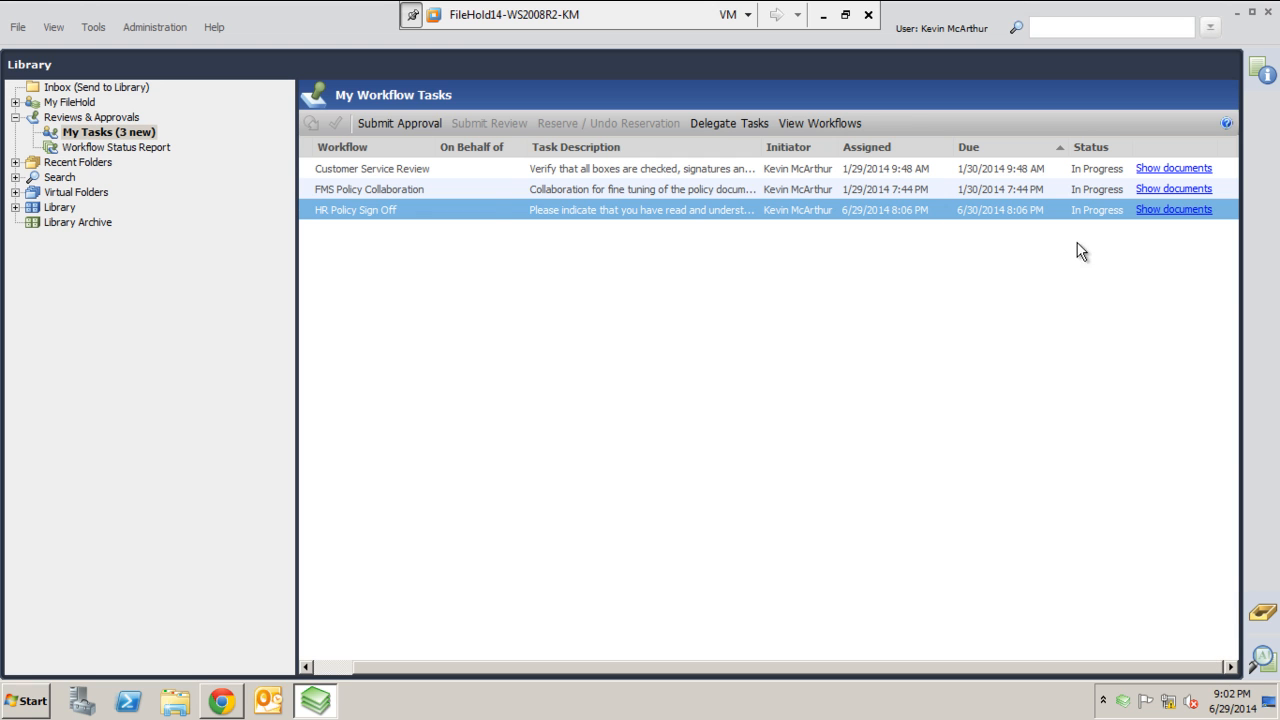
left_click(369, 189)
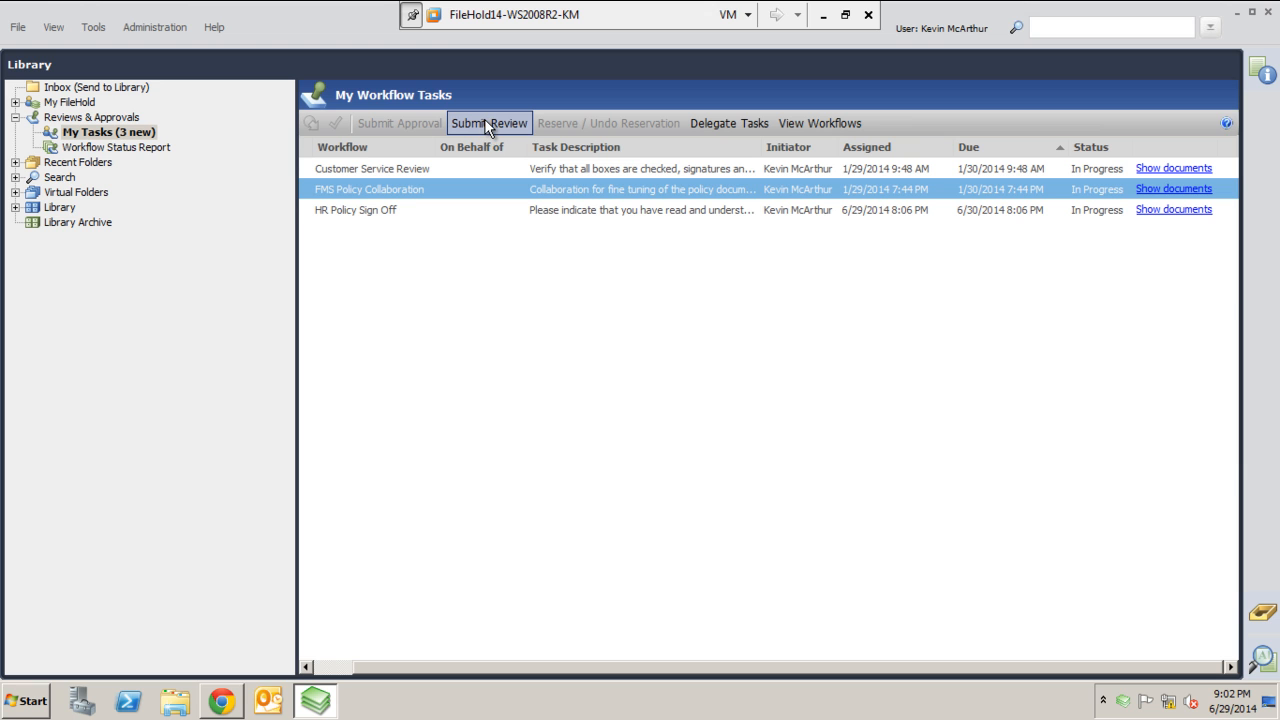
mouse_move(489, 123)
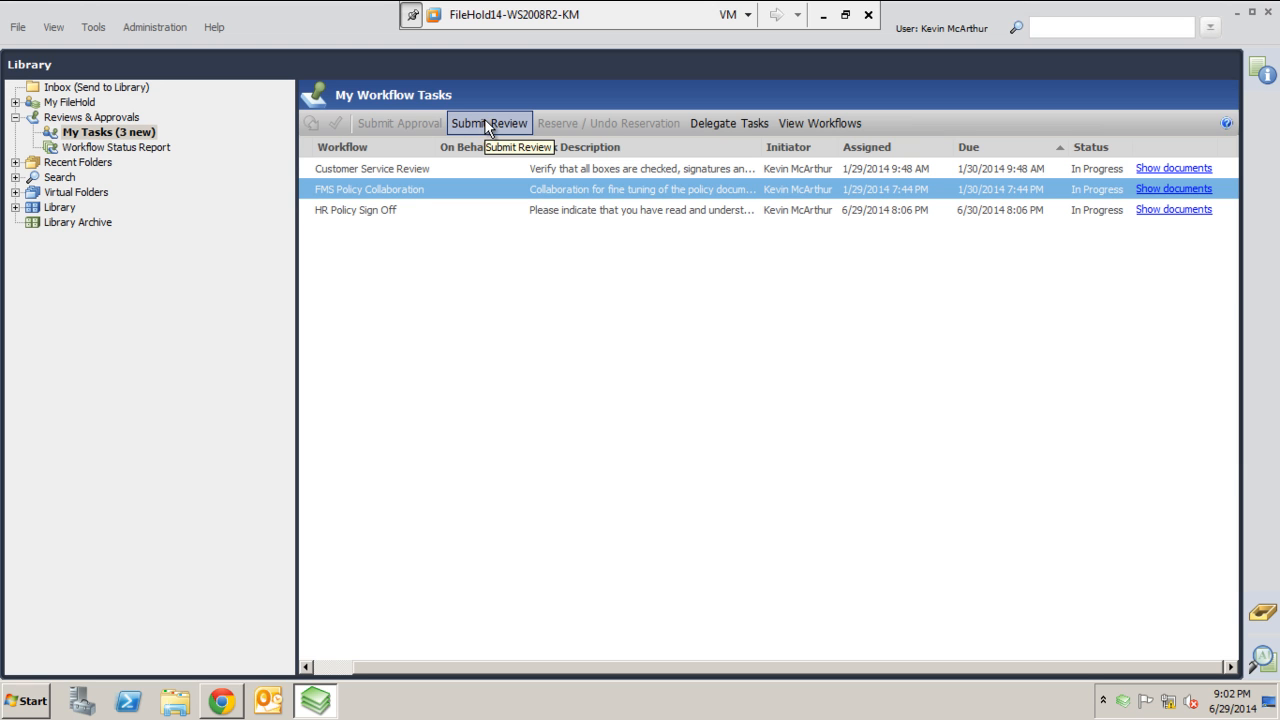
right_click(369, 189)
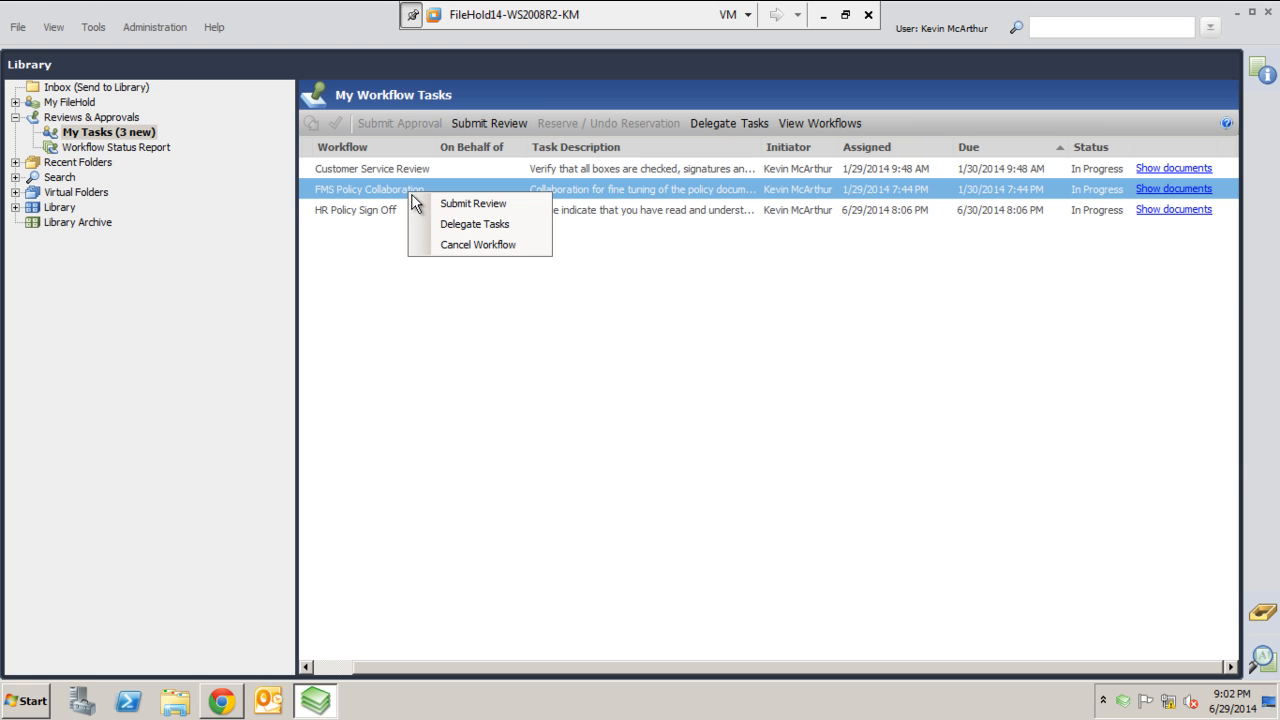
mouse_move(474, 223)
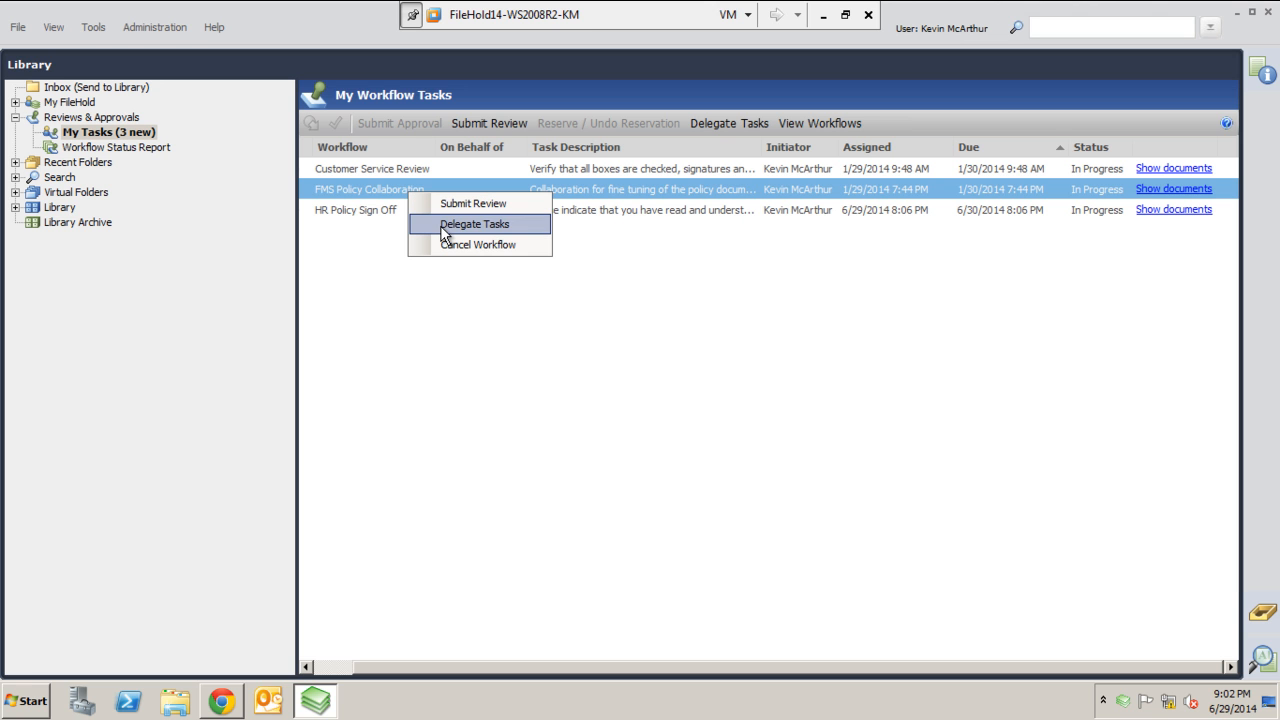
mouse_move(478, 244)
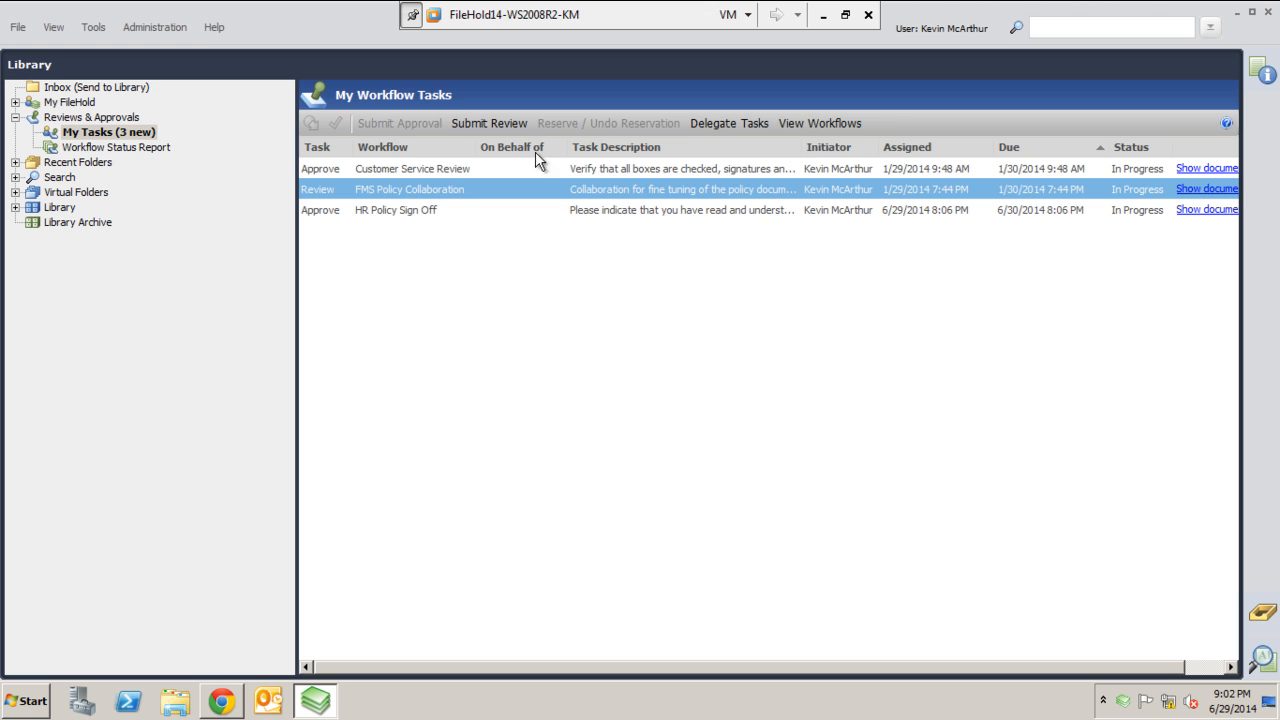
Step: Start the FMS Policy Collaboration review submission with the comment 'This looks great!'
left_click(489, 123)
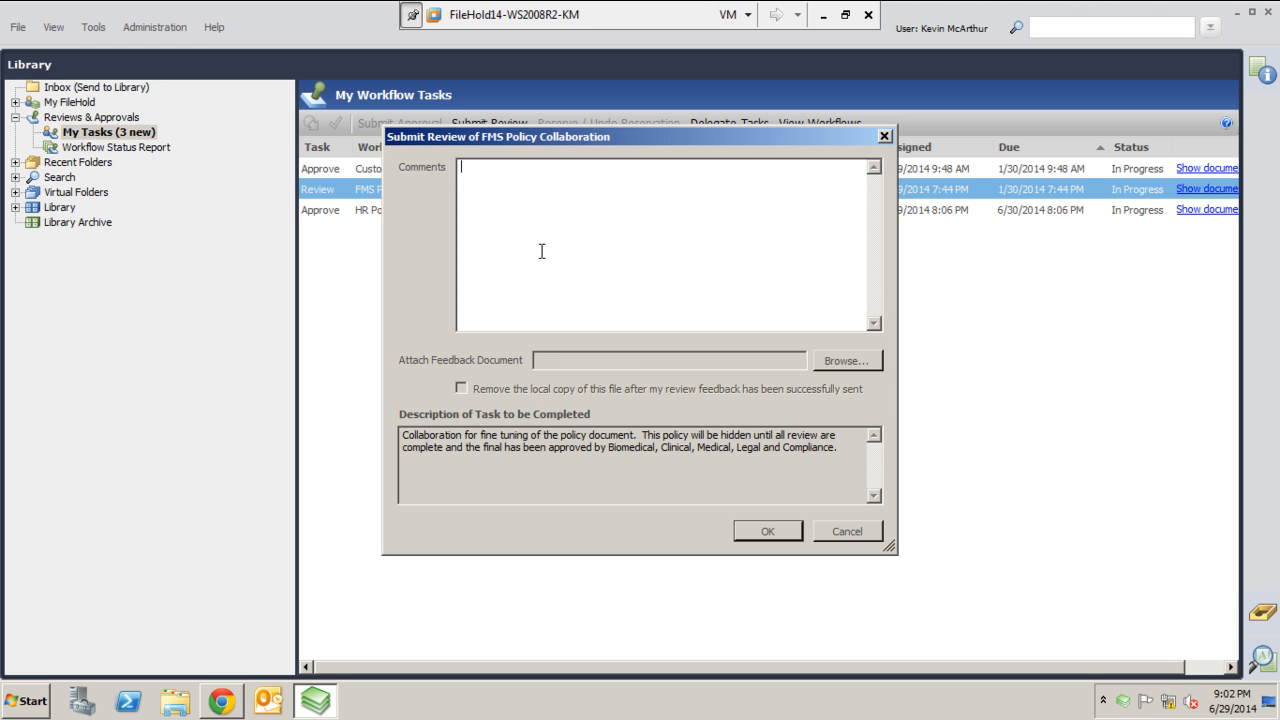
mouse_move(668, 384)
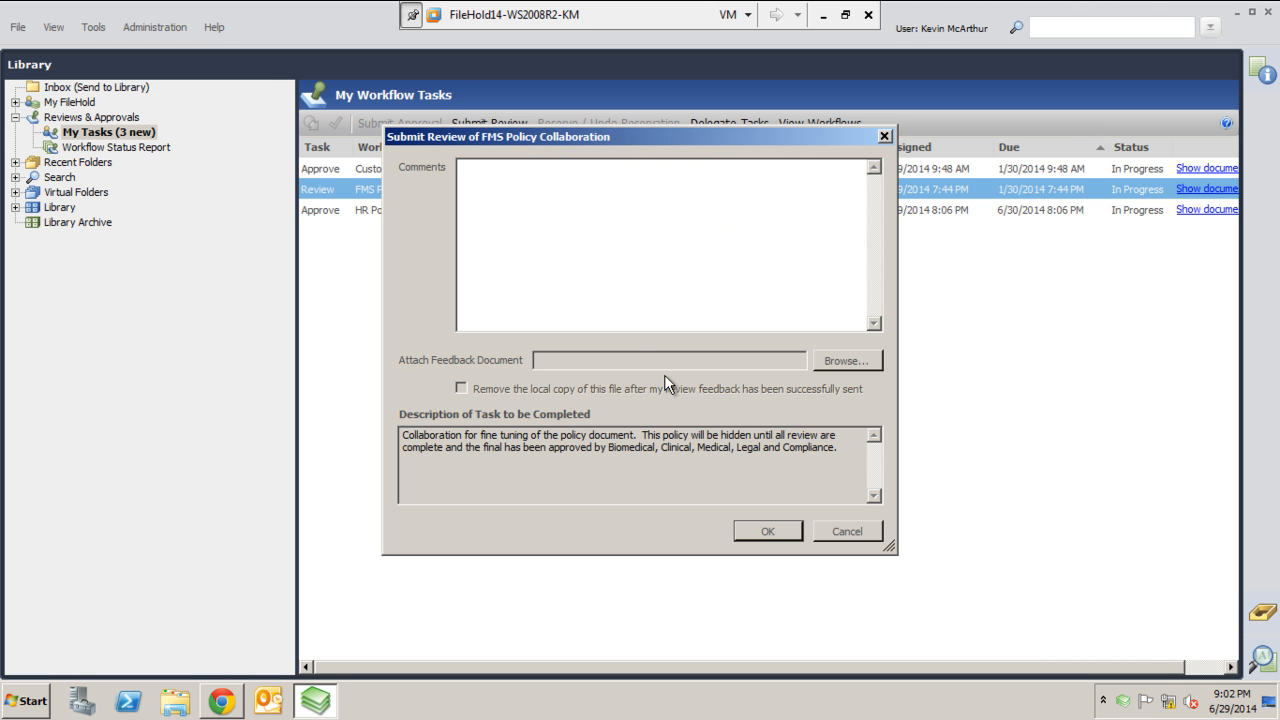
type("This")
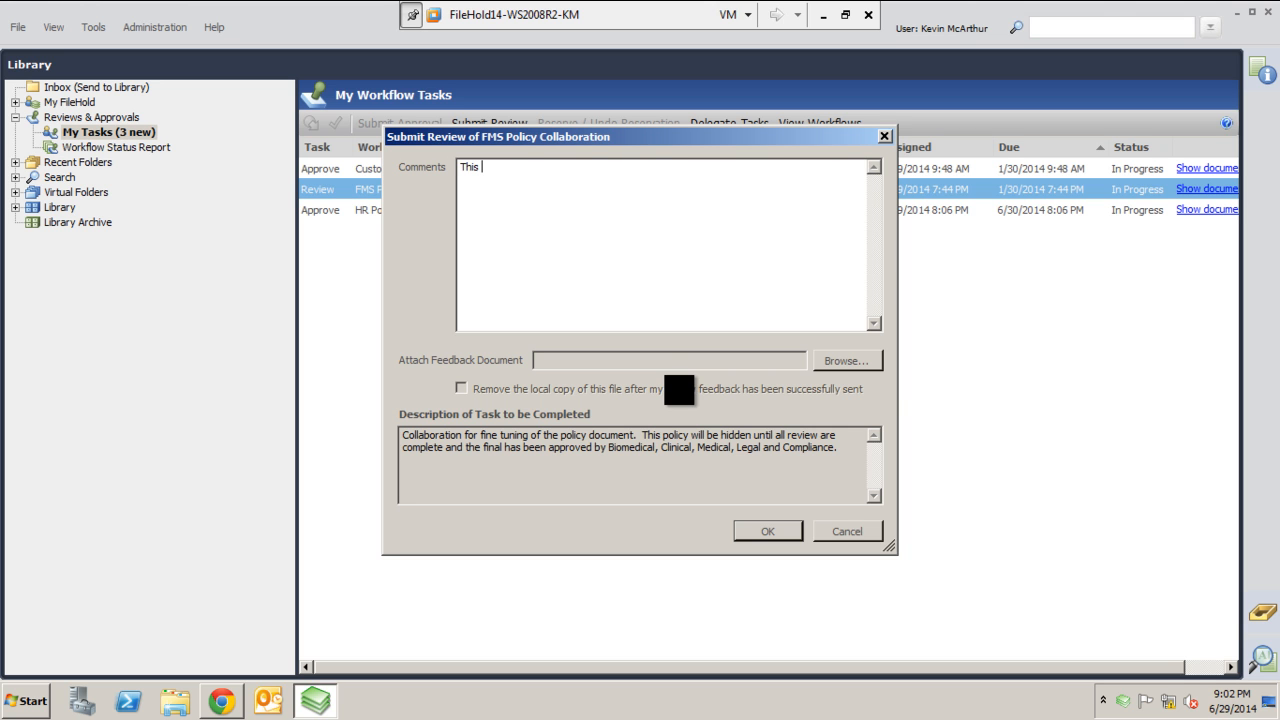
type("looks great")
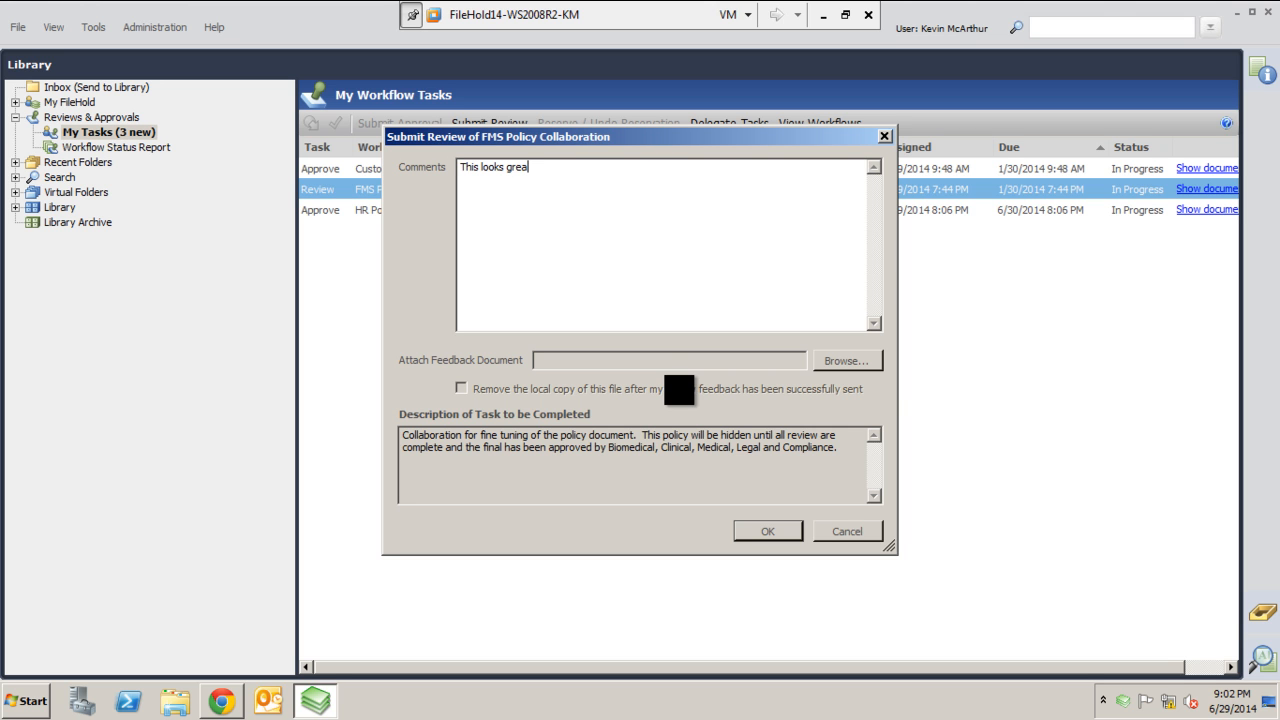
type("t!")
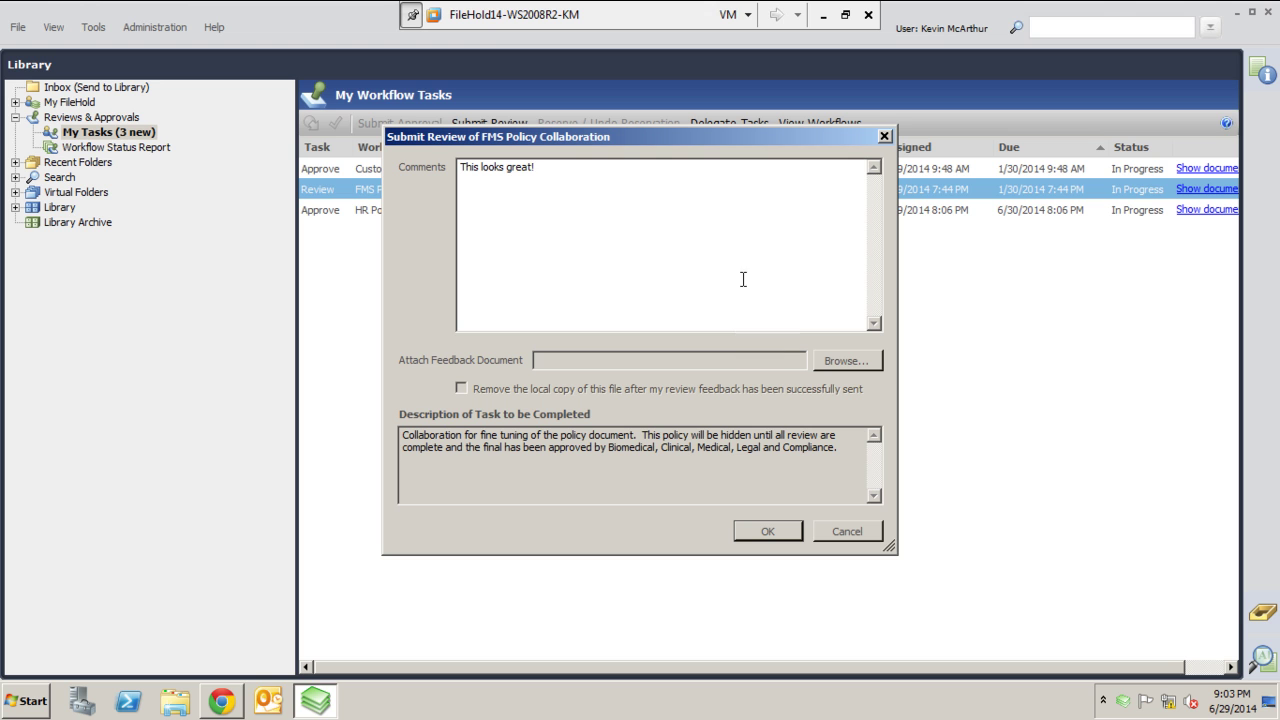
mouse_move(445, 222)
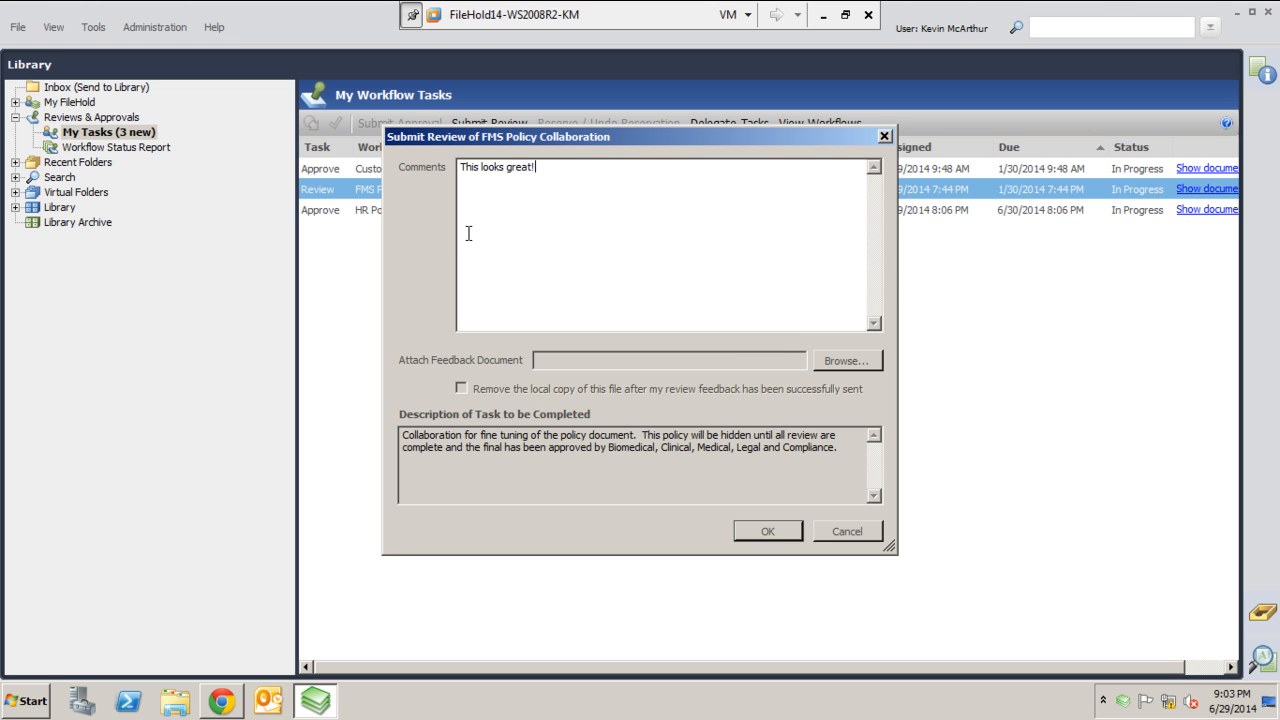
mouse_move(512, 373)
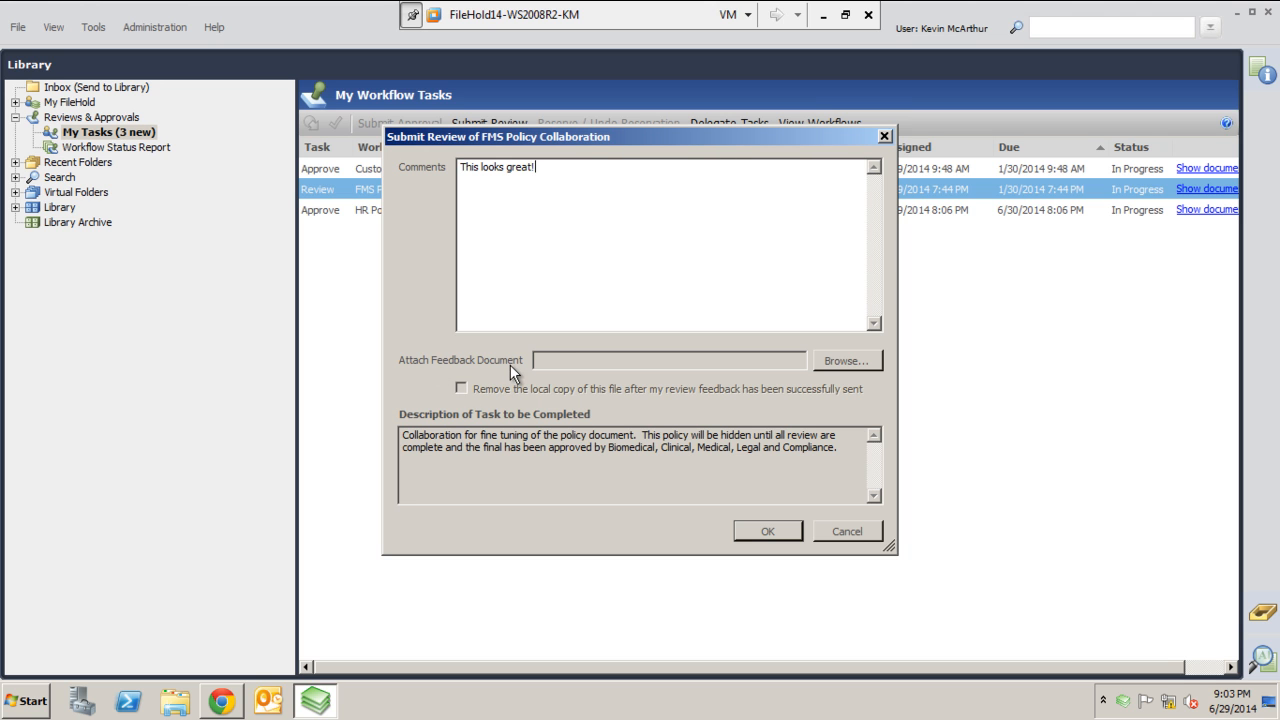
mouse_move(562, 360)
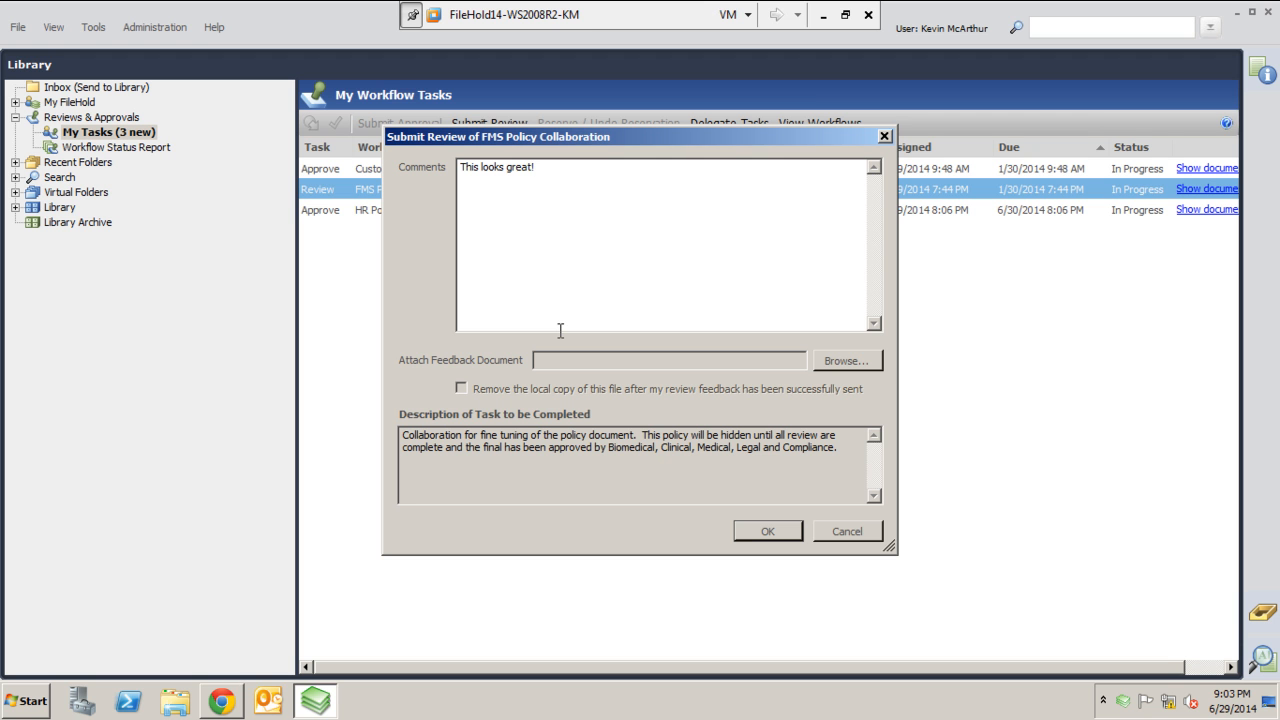
mouse_move(648, 405)
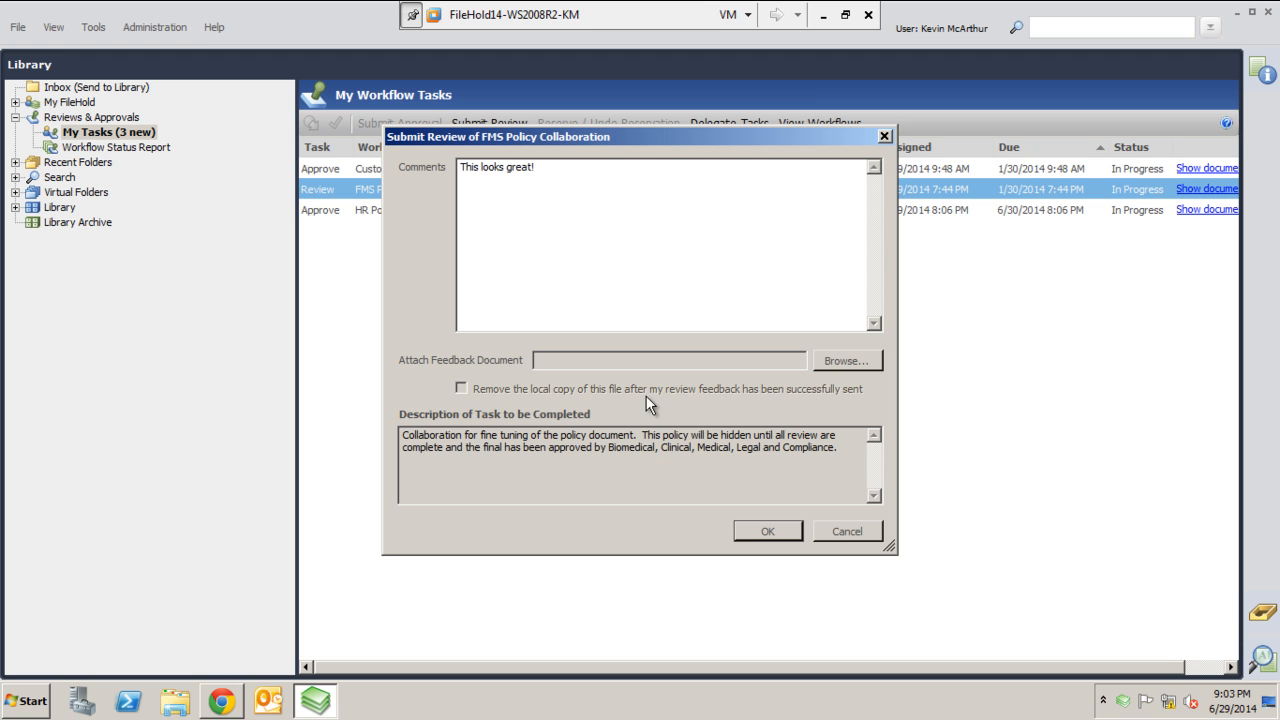
left_click(845, 360)
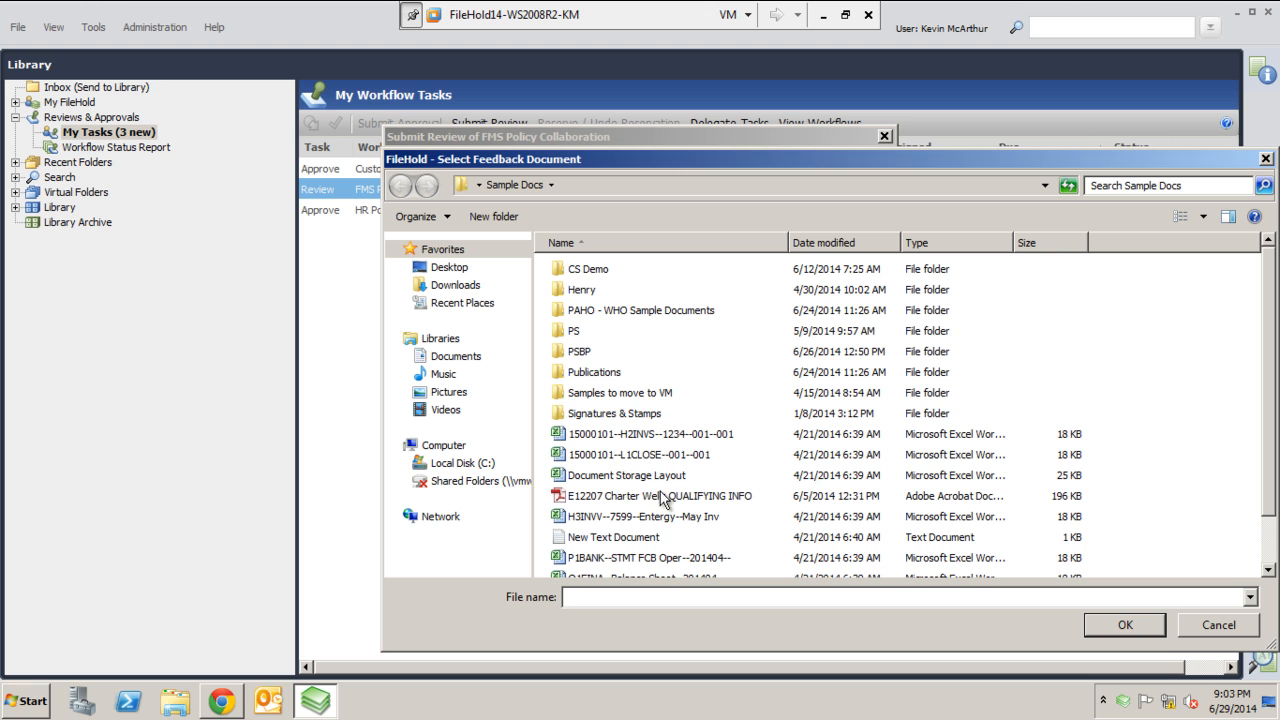
left_click(626, 475)
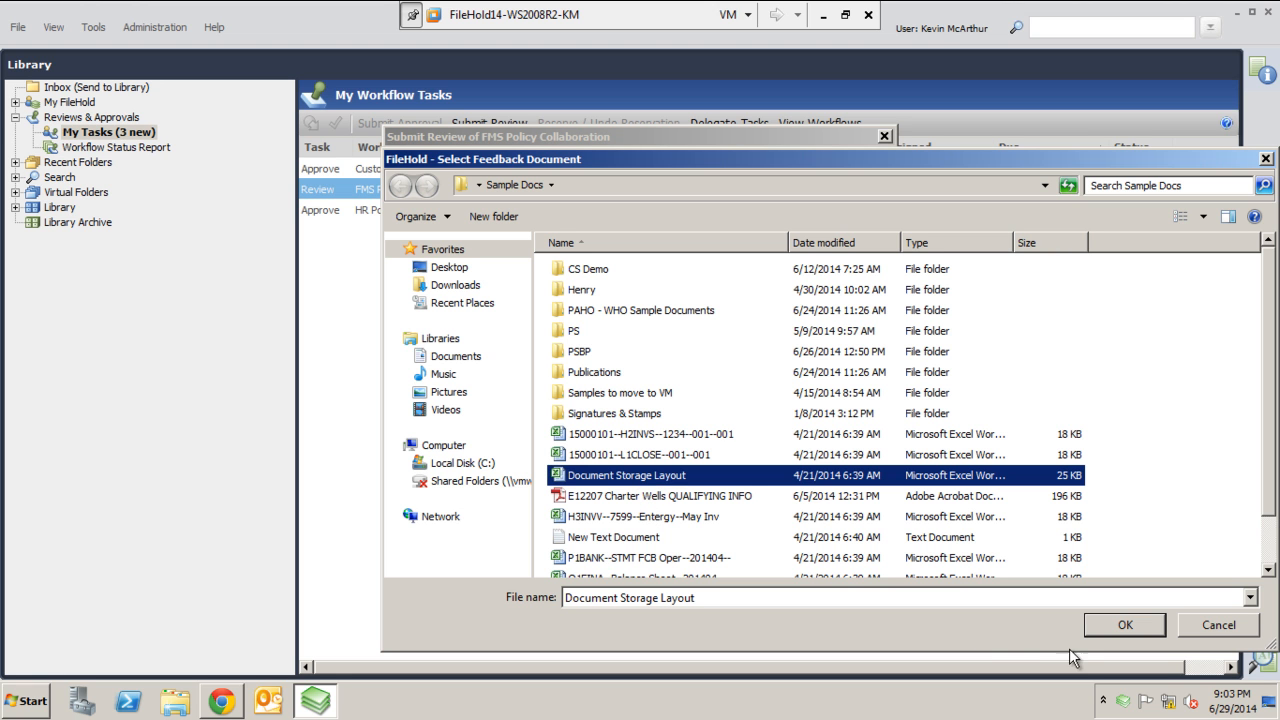
mouse_move(1124, 648)
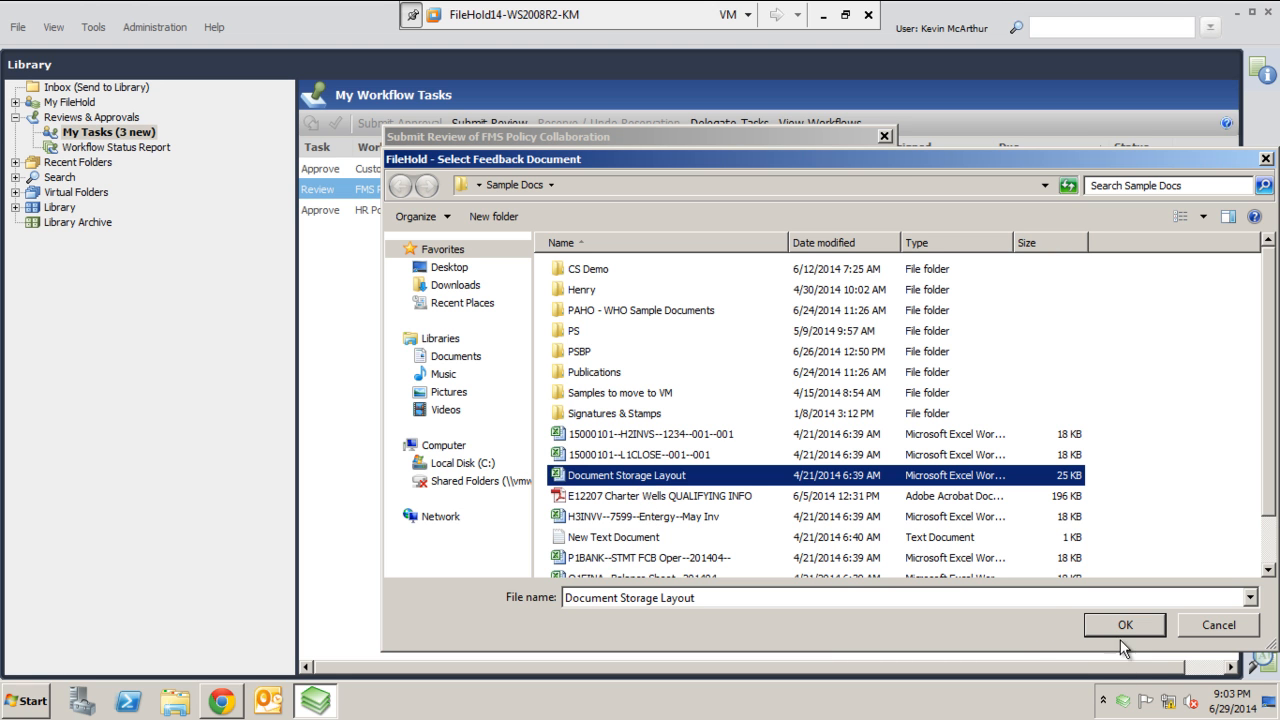
left_click(1124, 624)
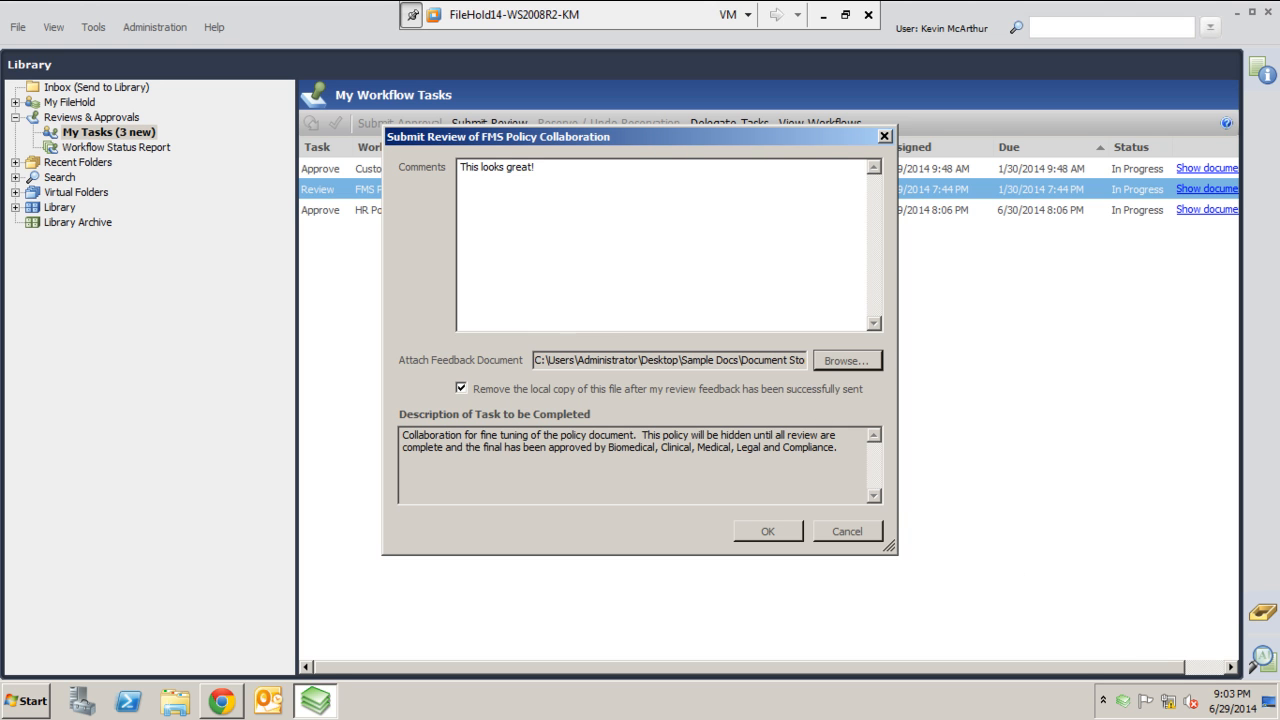
mouse_move(768, 531)
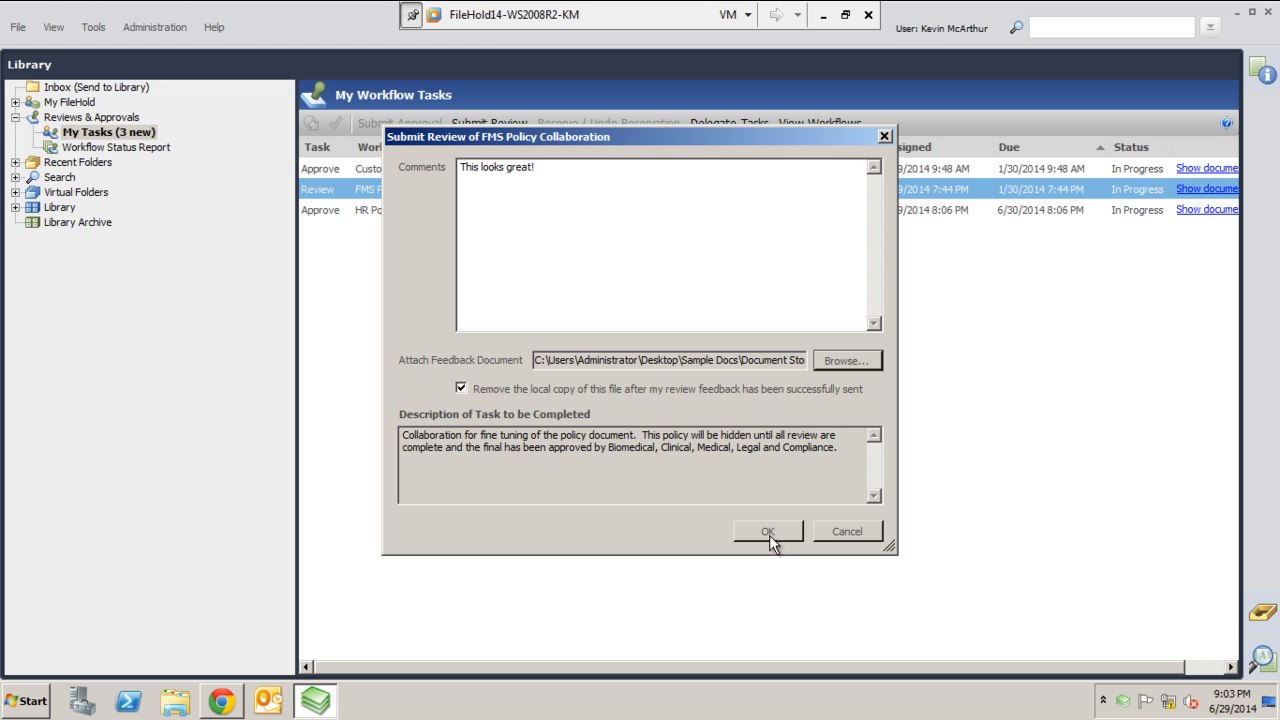
mouse_move(792, 500)
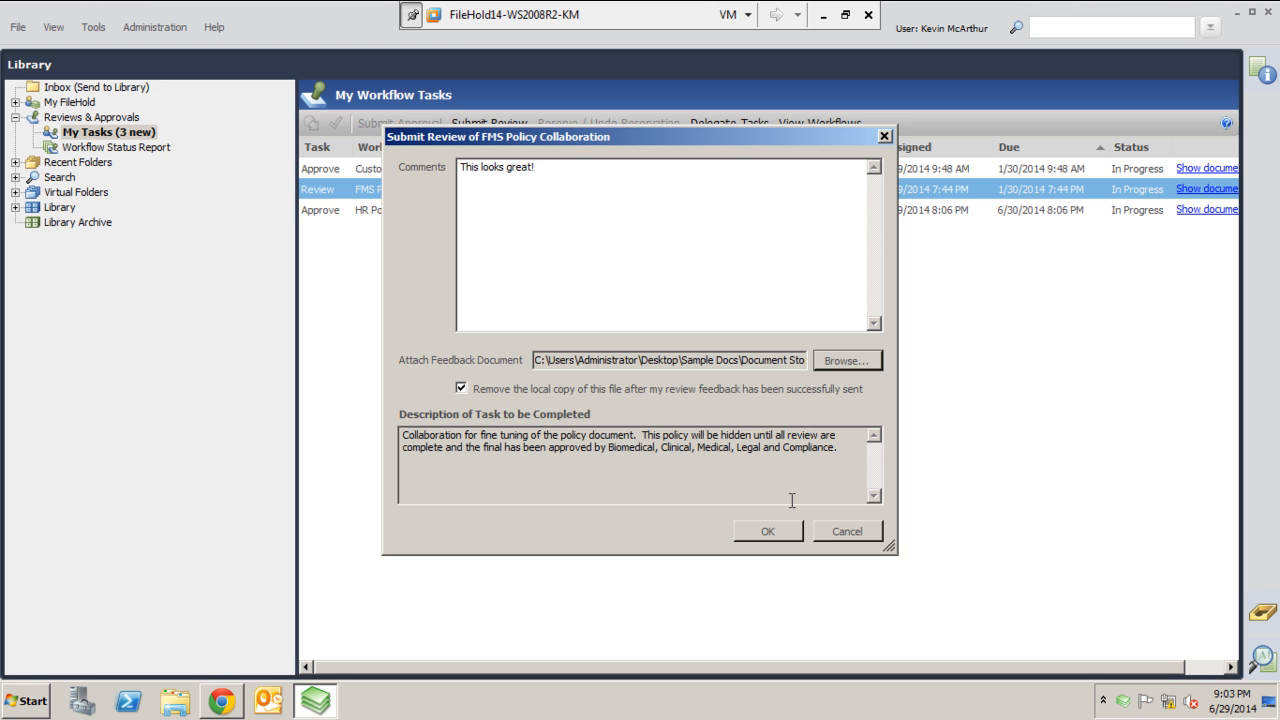
mouse_move(847, 531)
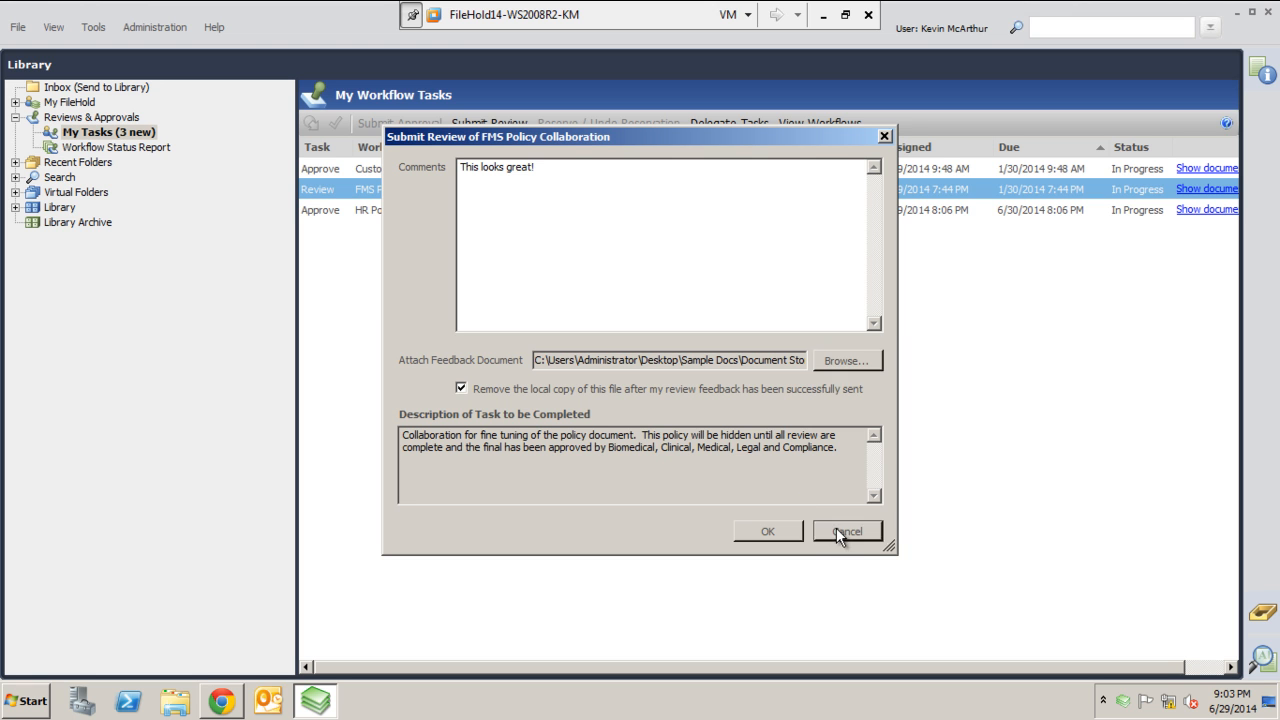
Step: Cancel the FMS Policy Collaboration review and select the HR Policy Sign Off task
left_click(846, 531)
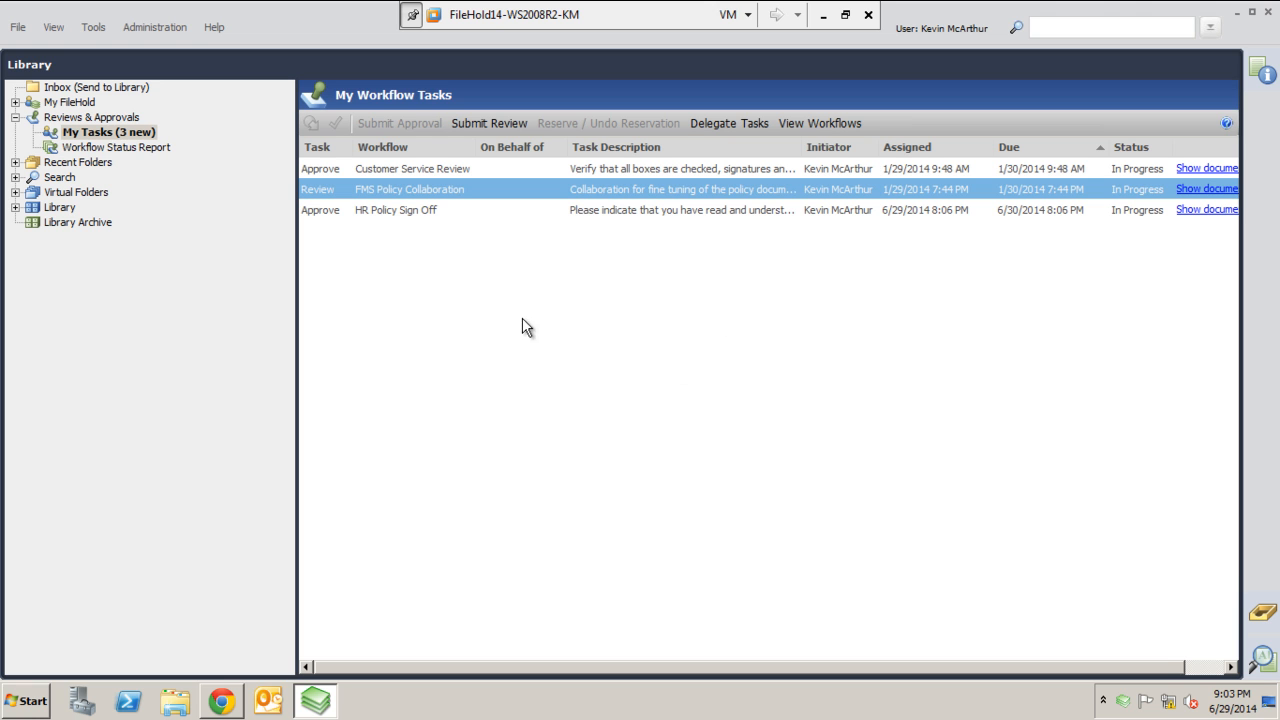
mouse_move(422, 264)
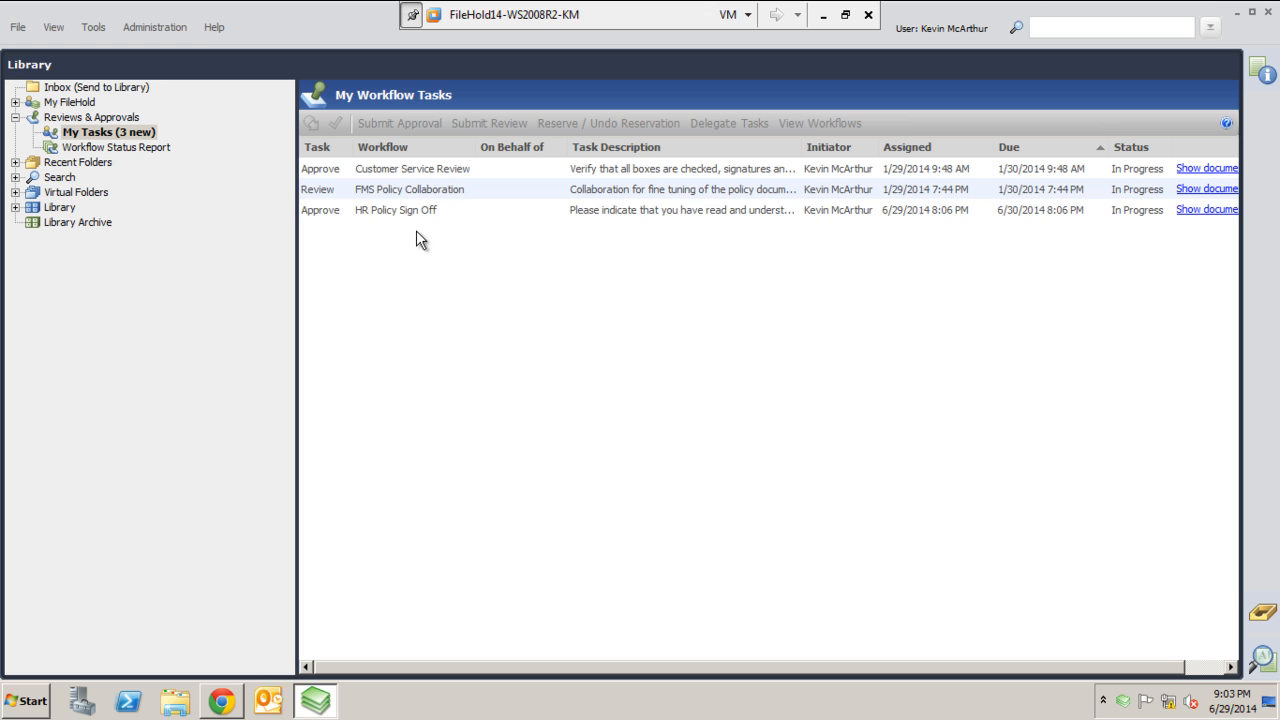
left_click(395, 210)
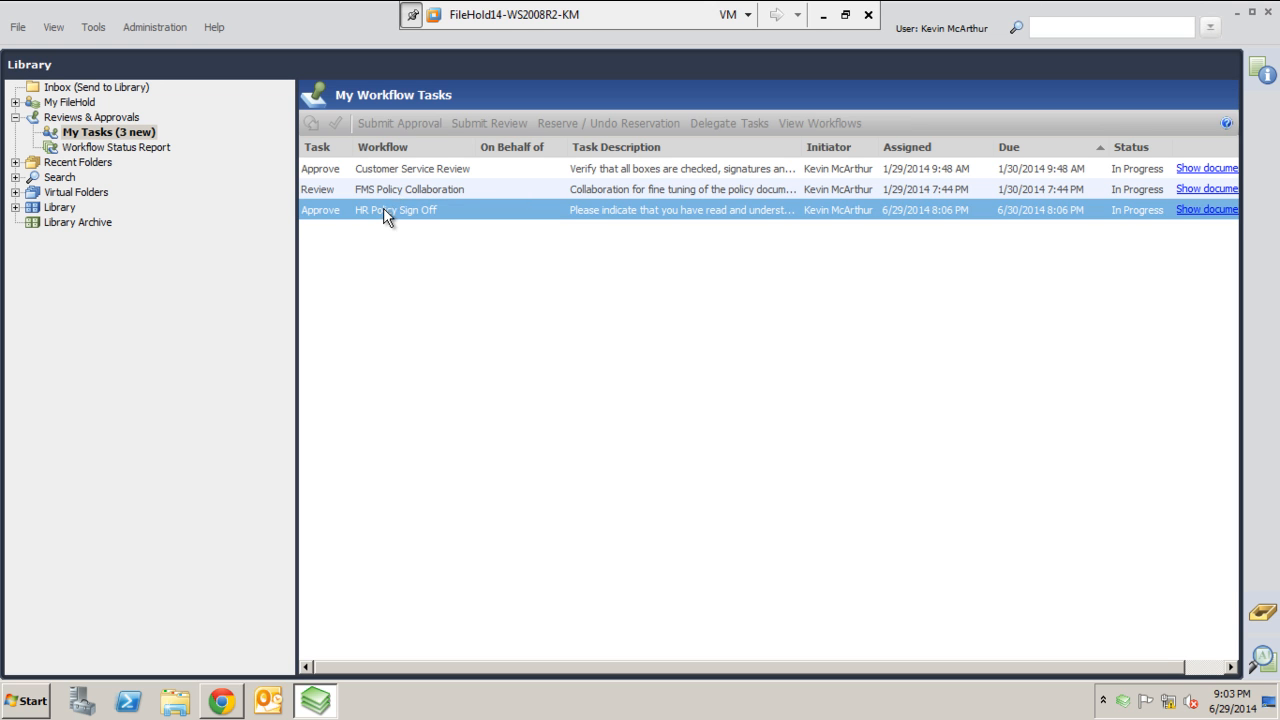
Step: Submit the HR Policy Sign Off approval with 'I Approve This Document' selected
left_click(398, 123)
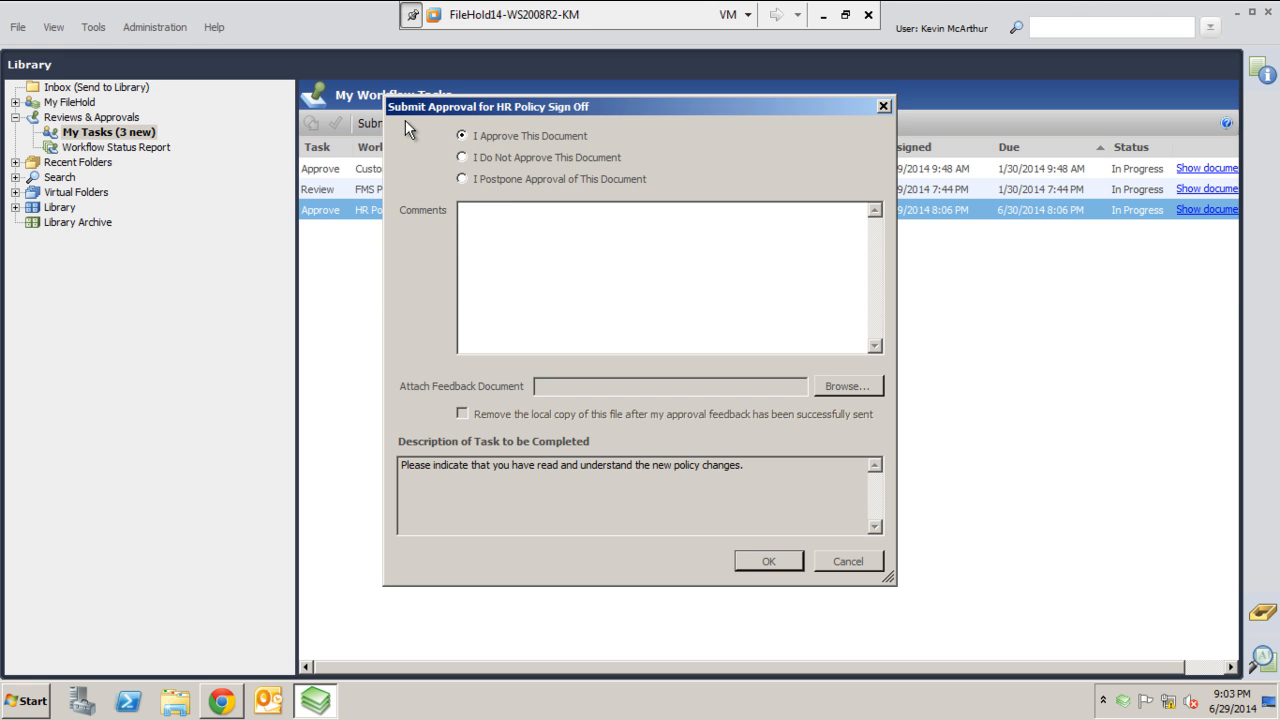
mouse_move(540, 207)
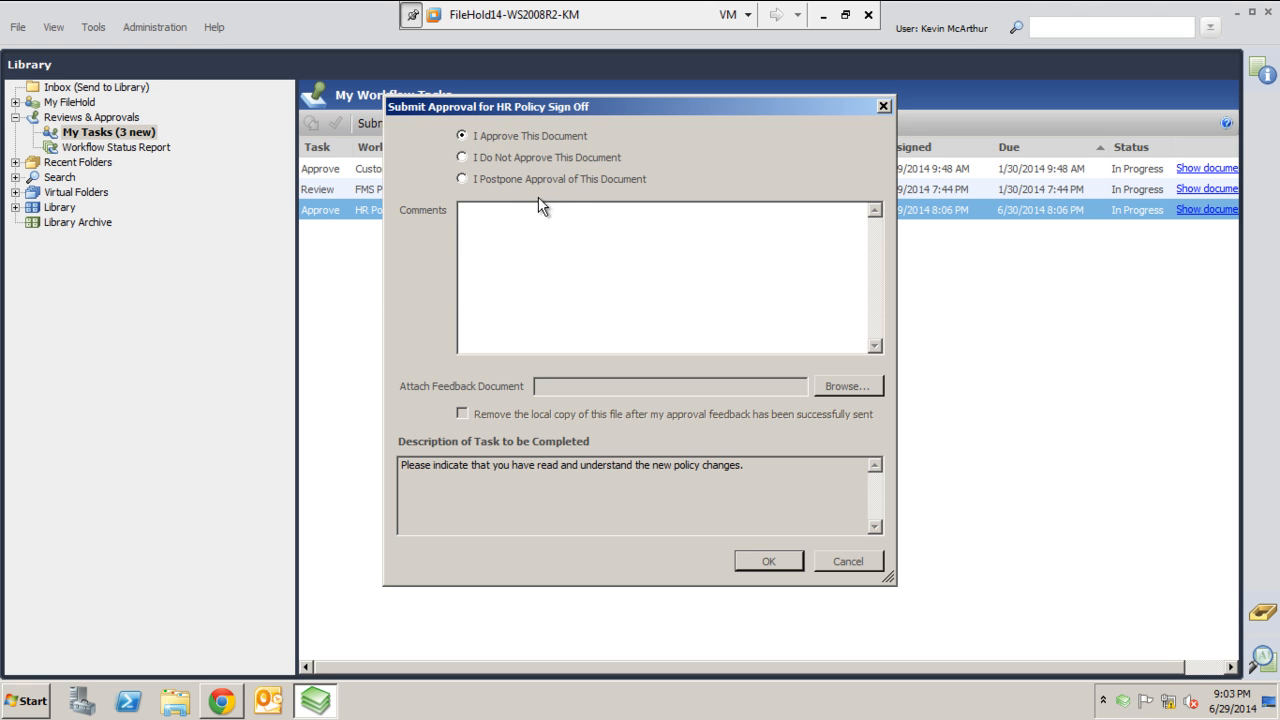
mouse_move(512, 168)
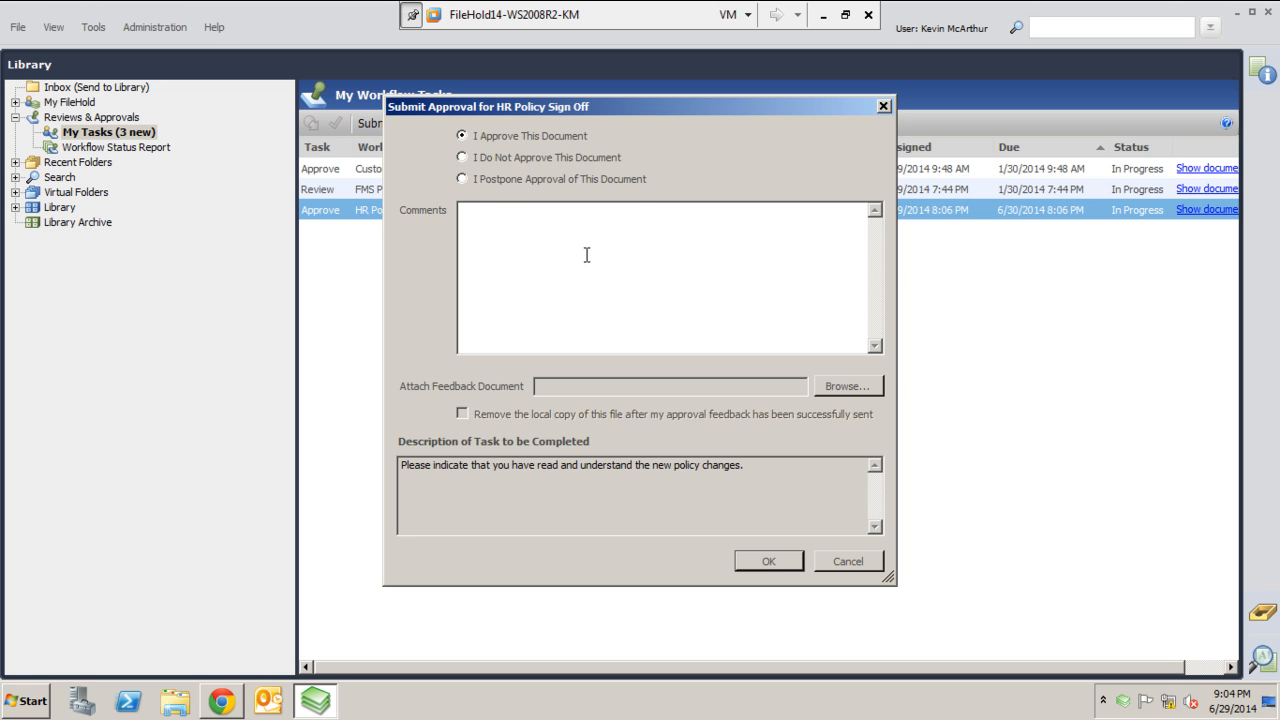
mouse_move(561, 250)
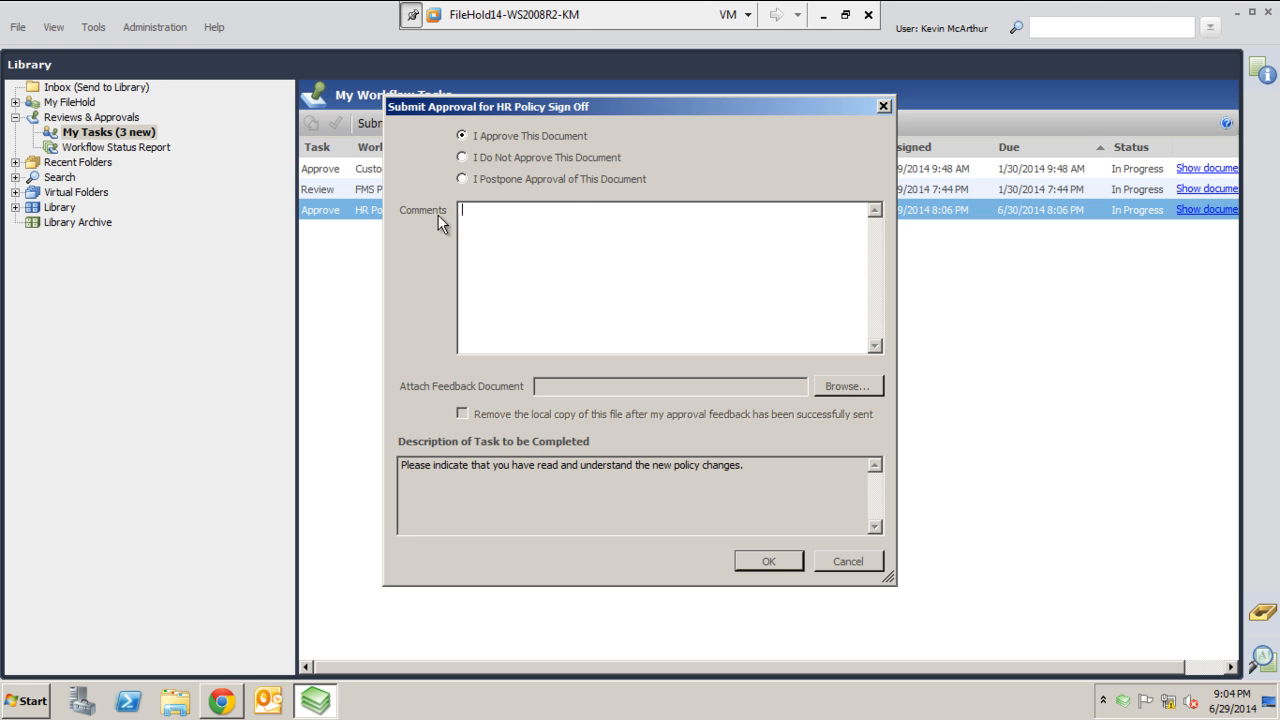
left_click(768, 561)
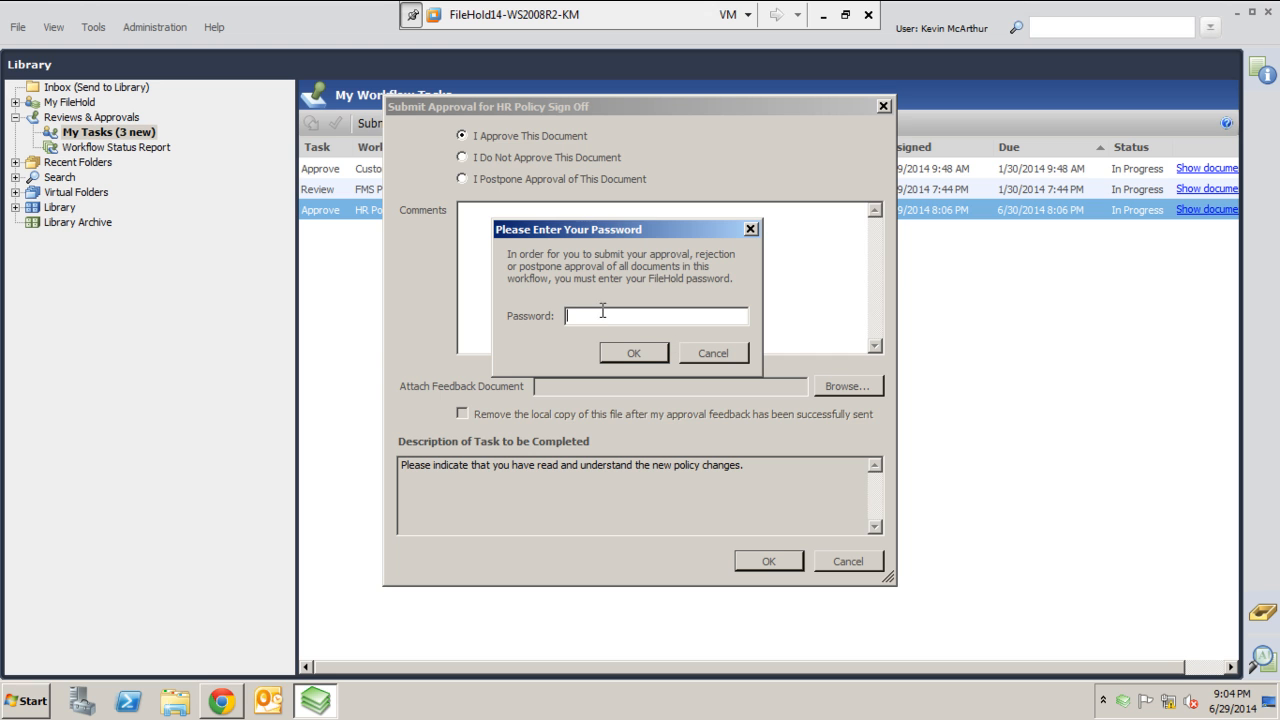
Step: Enter the FileHold password to finish the HR Policy Sign Off approval
type("••")
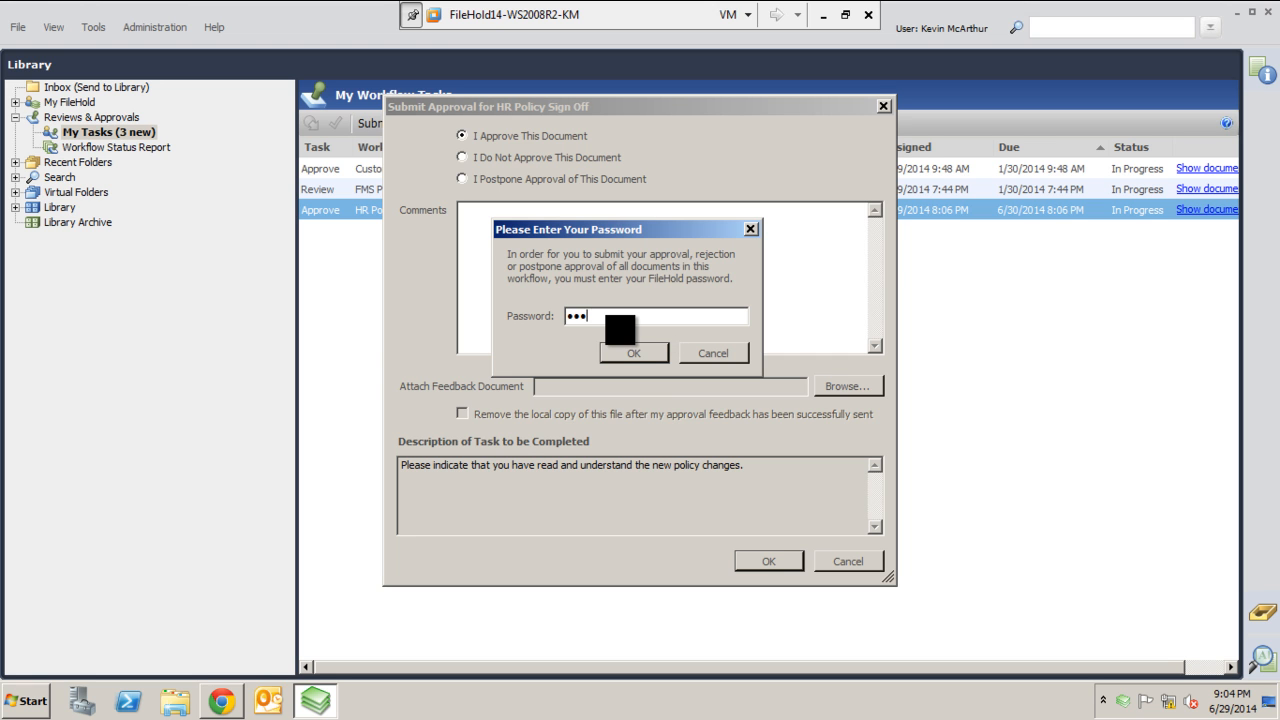
type("•")
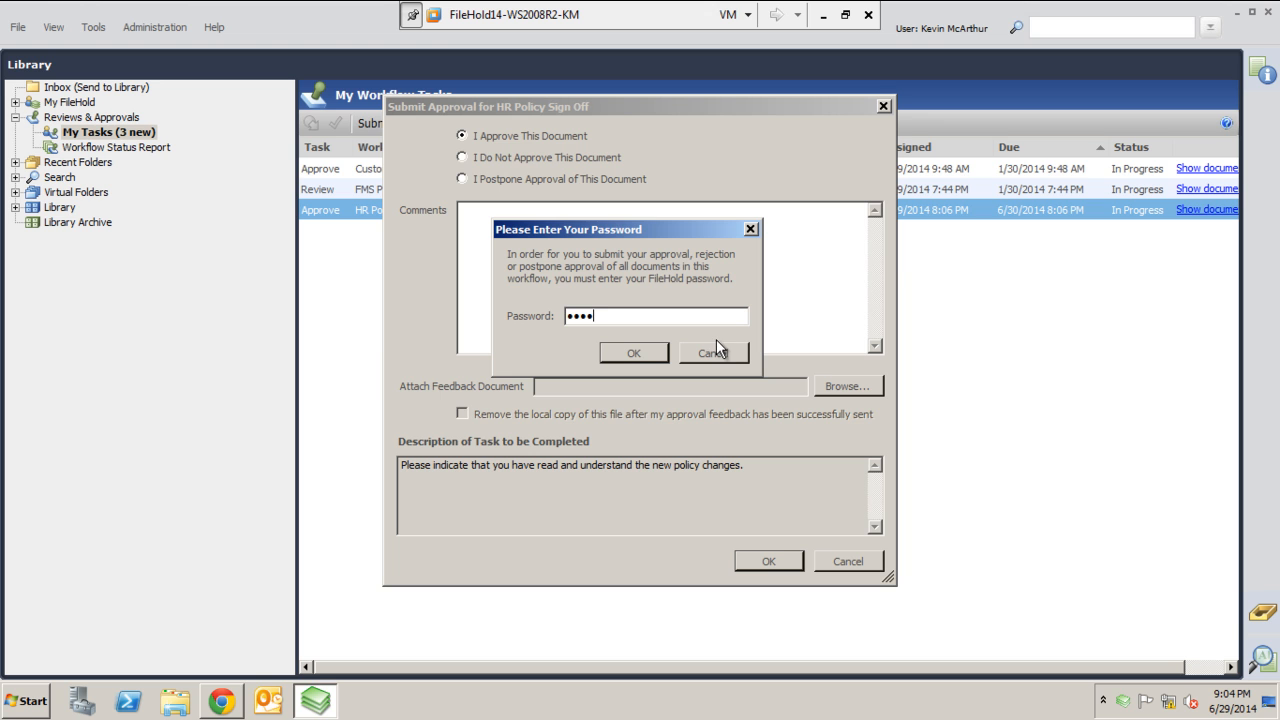
mouse_move(601, 295)
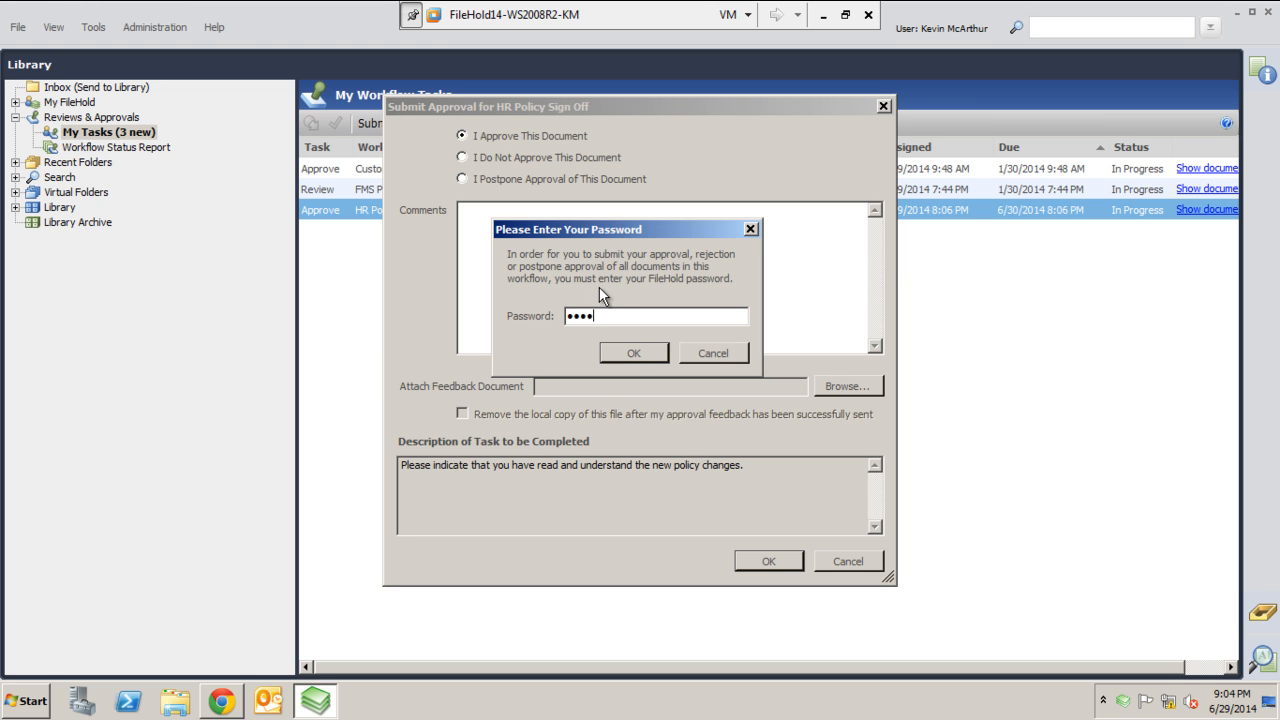
mouse_move(660, 358)
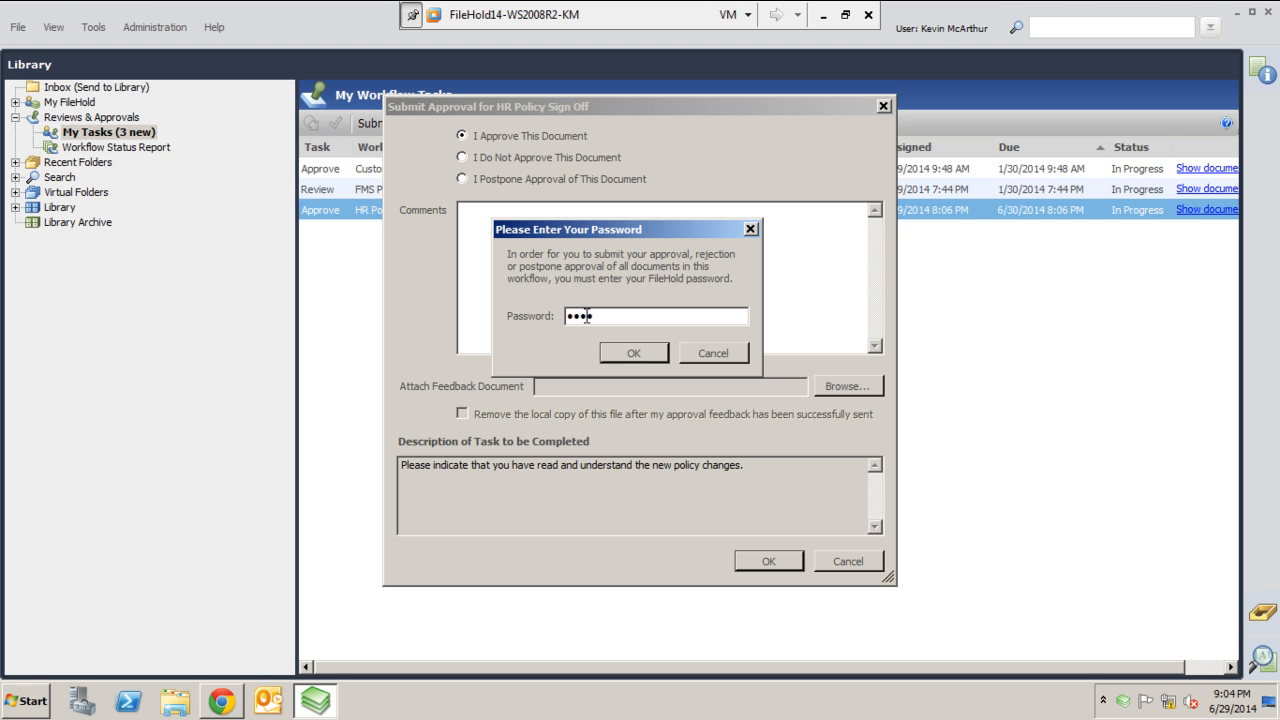
left_click(633, 353)
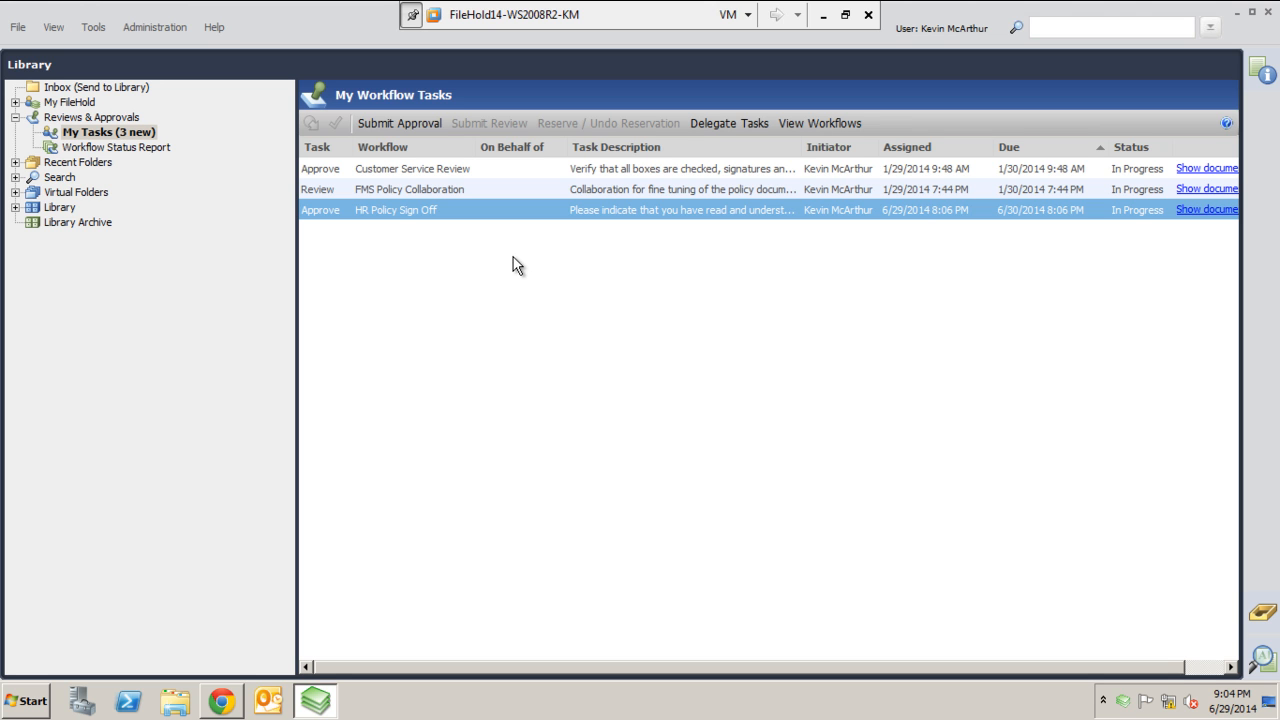
mouse_move(160, 160)
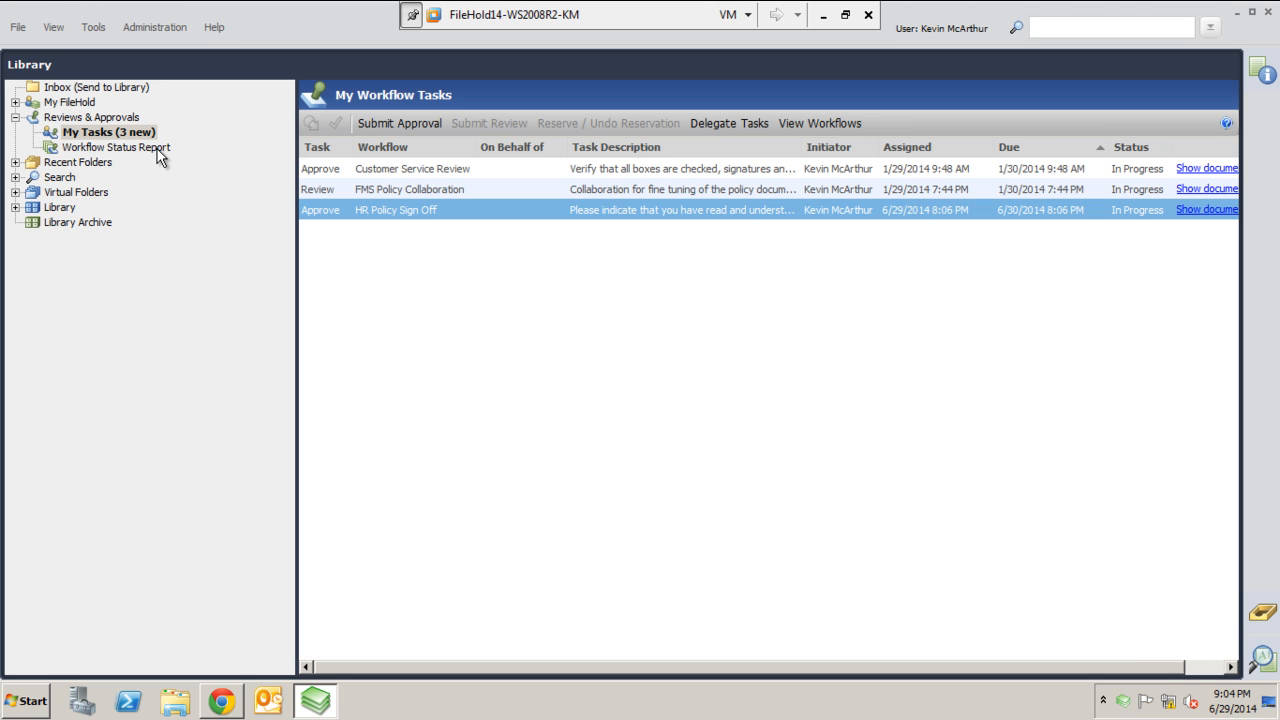
mouse_move(457, 330)
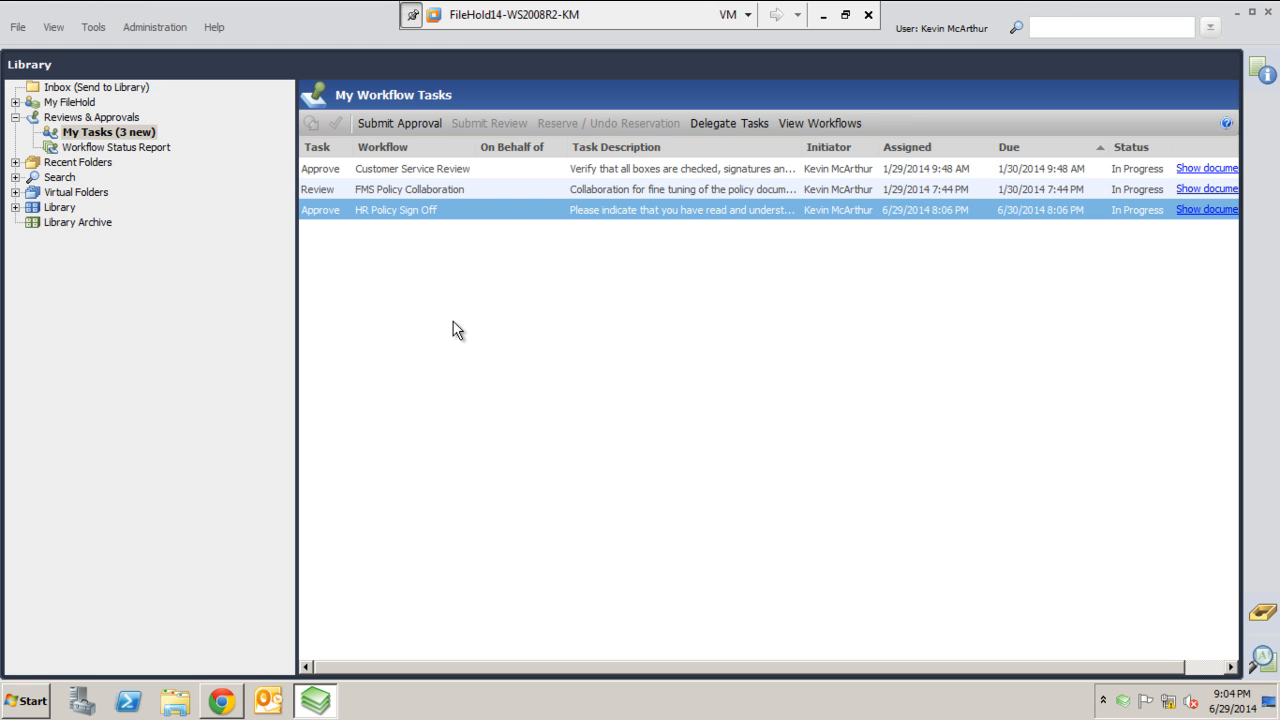
mouse_move(140, 178)
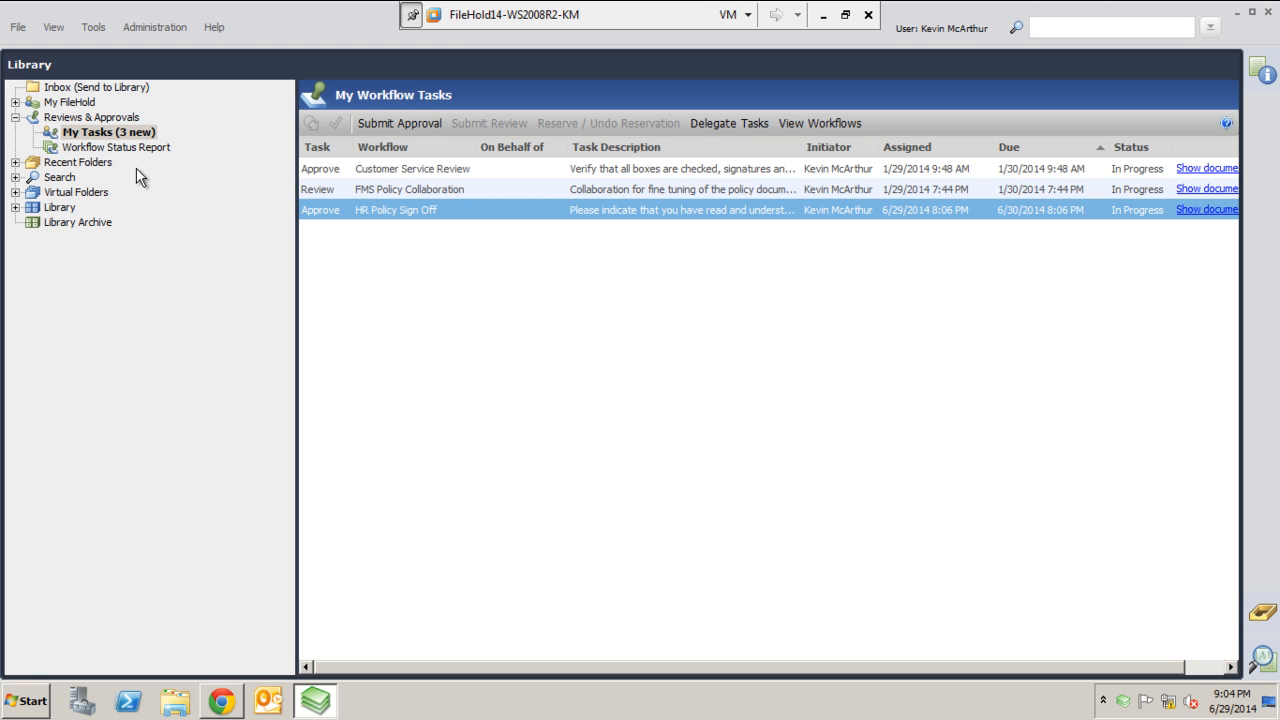
Step: Open the Workflow Status Report under Reviews & Approvals
left_click(115, 147)
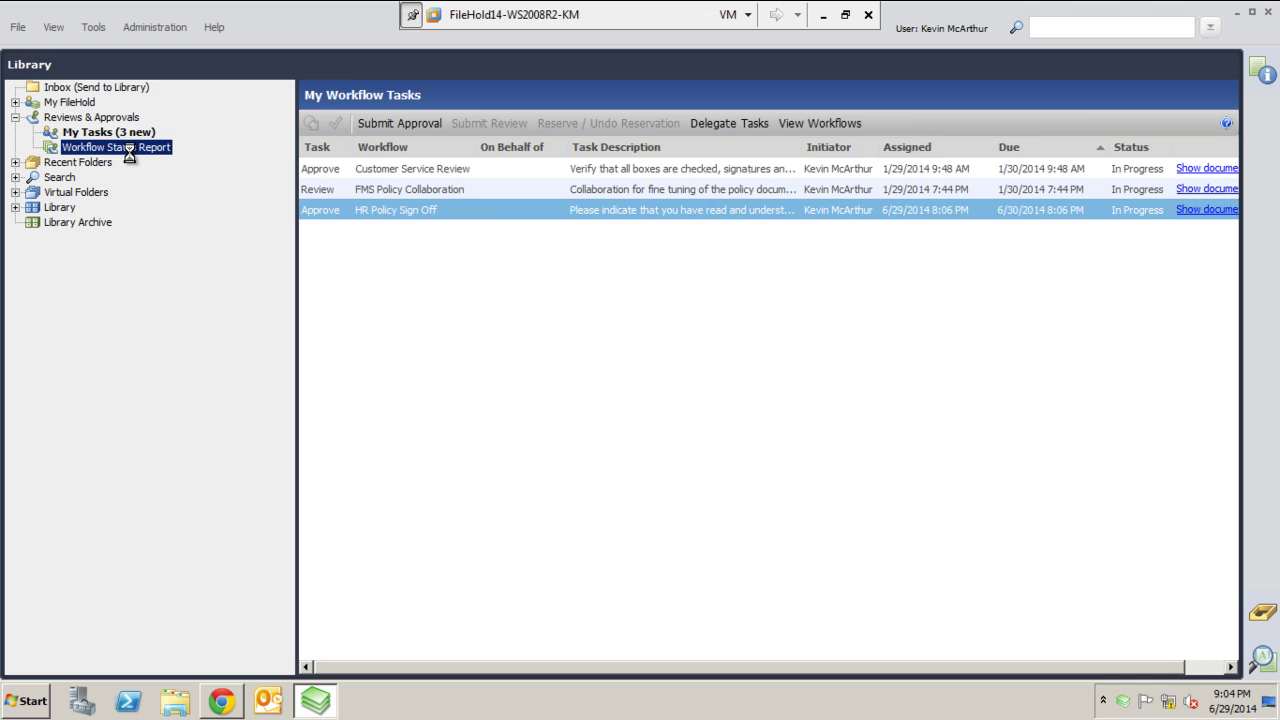
Step: Load the Workflow Status Report from the Library tree
left_click(115, 147)
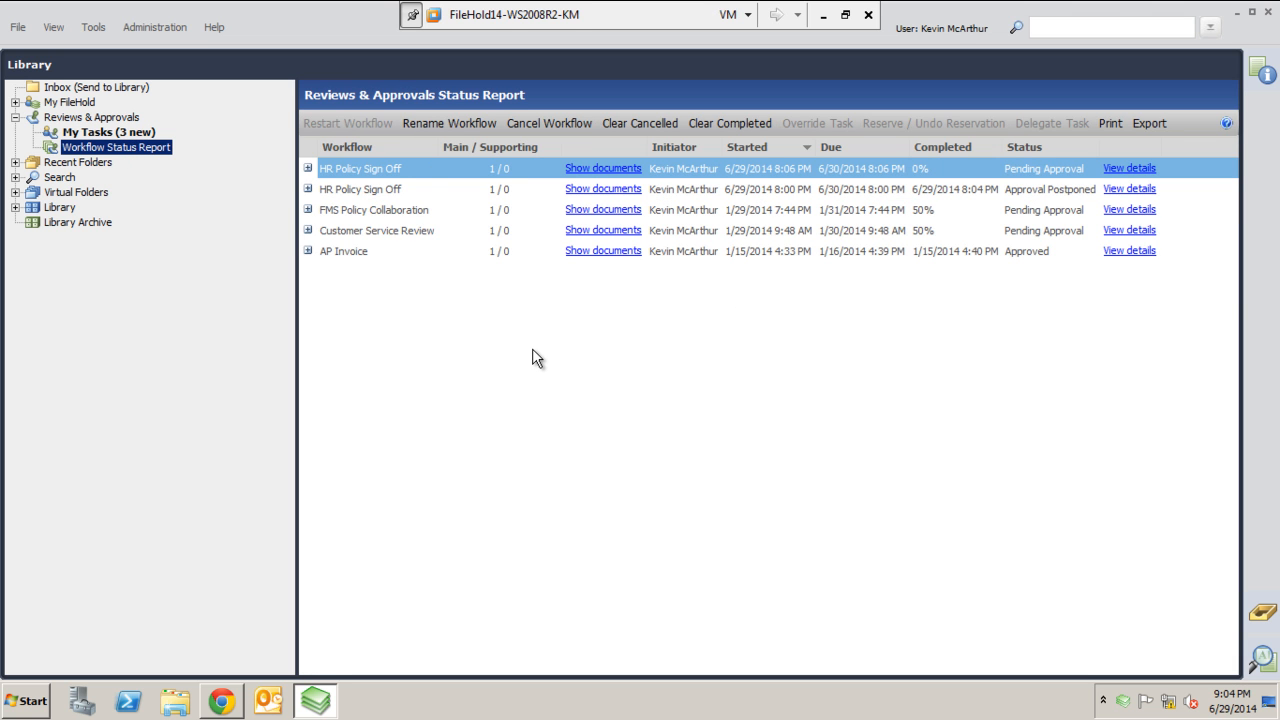
mouse_move(430, 205)
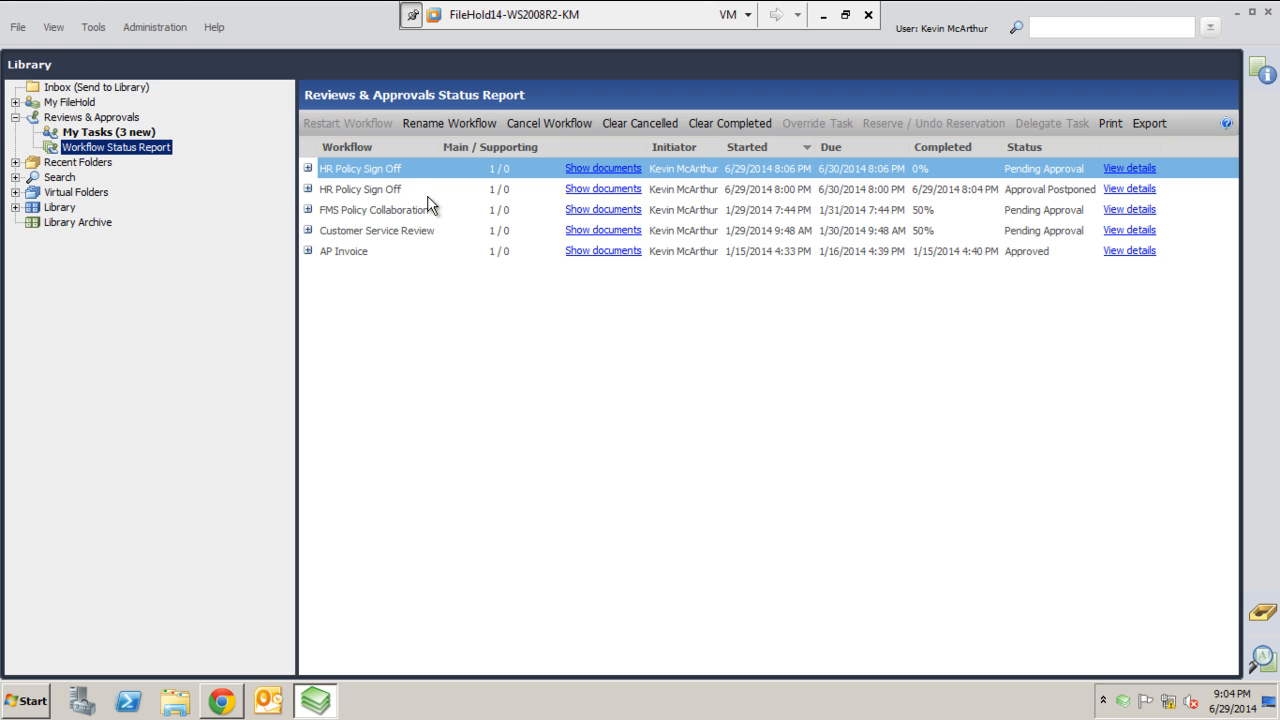
mouse_move(402, 231)
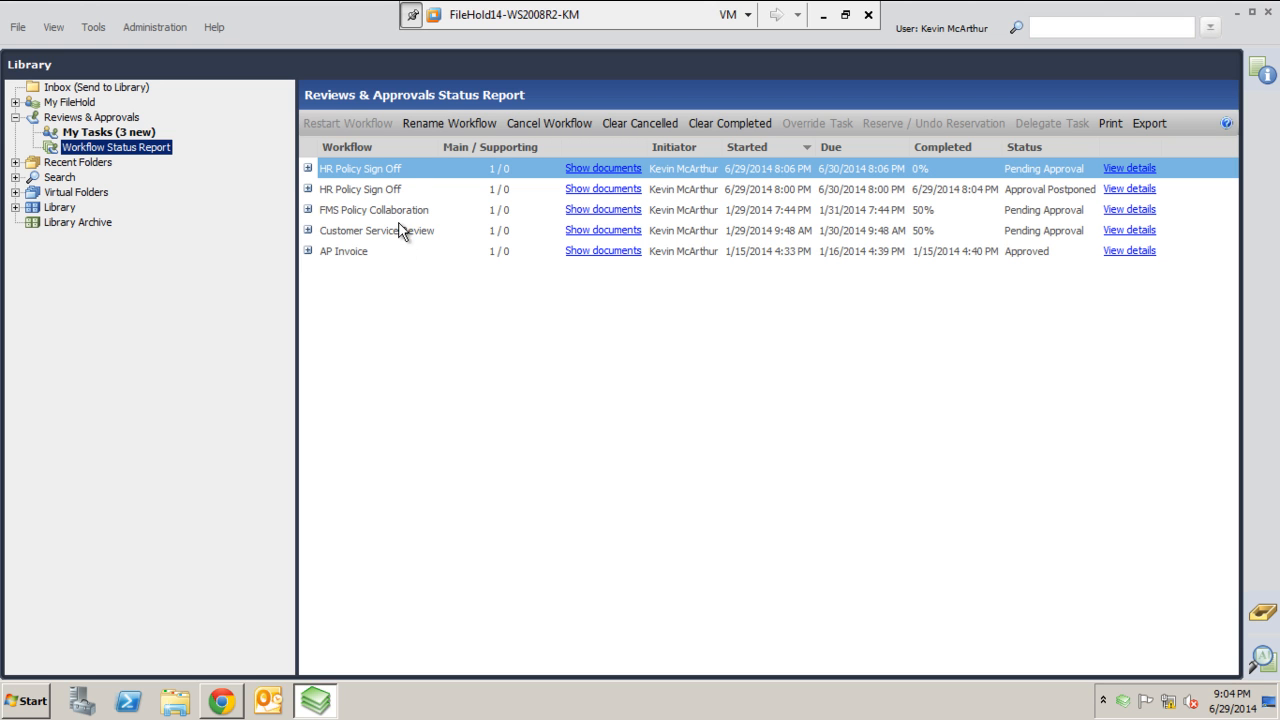
mouse_move(457, 263)
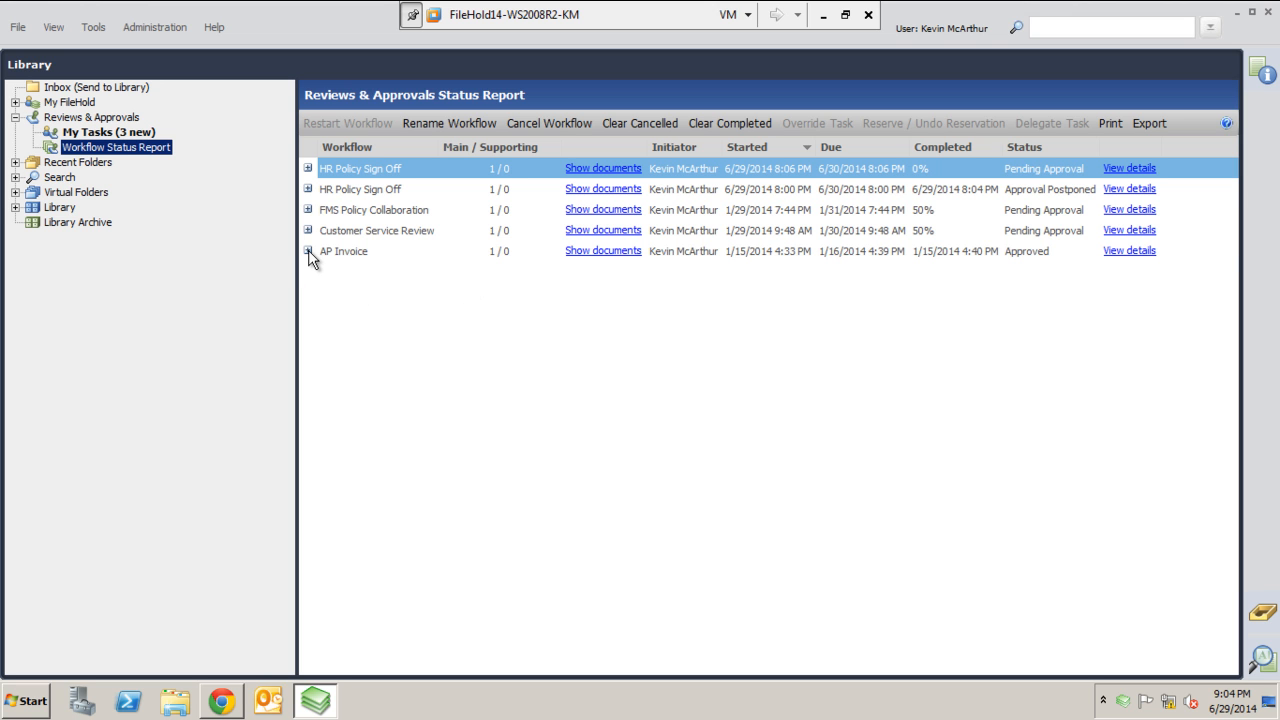
Step: Expand AP Invoice to show reviews by Leslie Knope, Tom Haverford, April Ludgate and Ron Swanson's approval
left_click(309, 251)
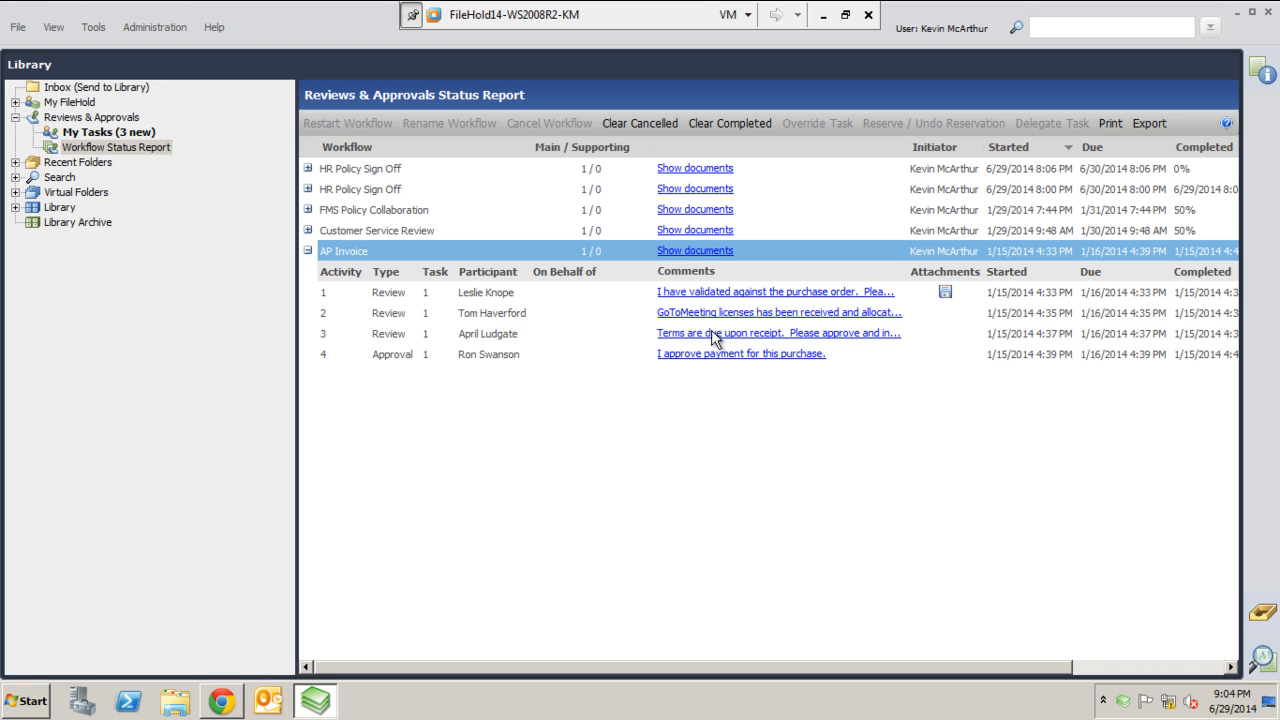
mouse_move(738, 335)
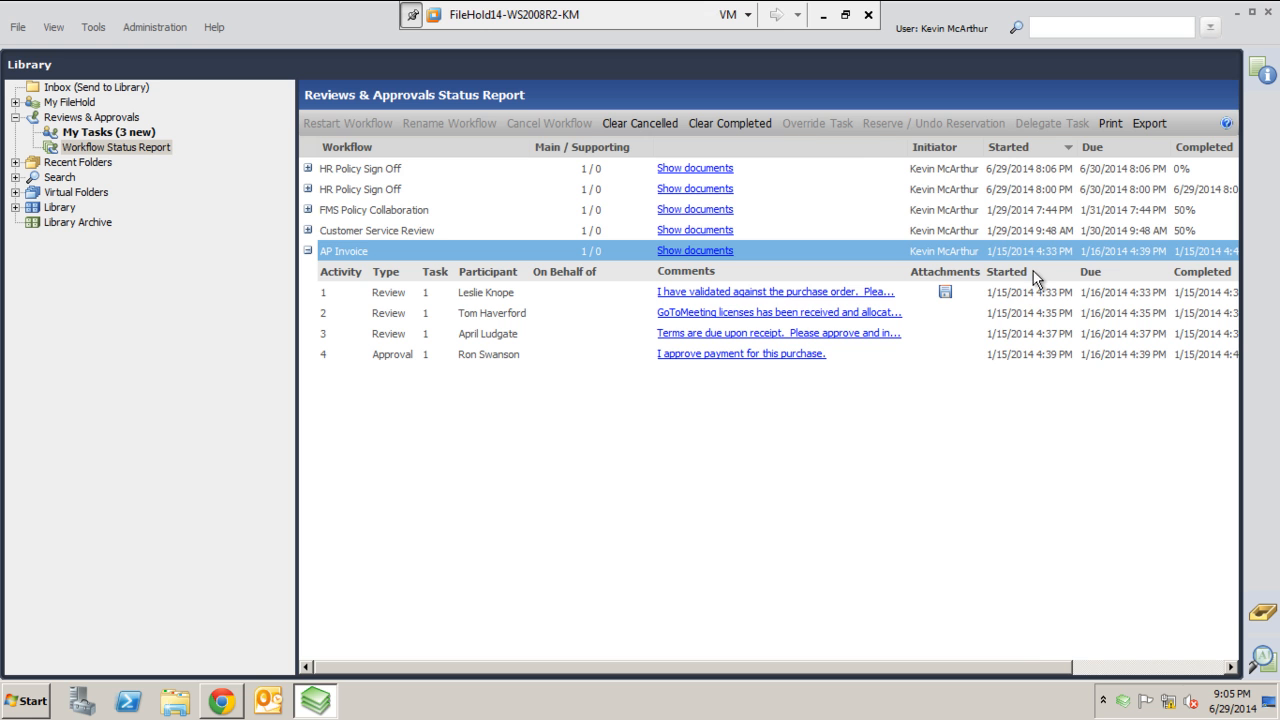
scroll("right", 3)
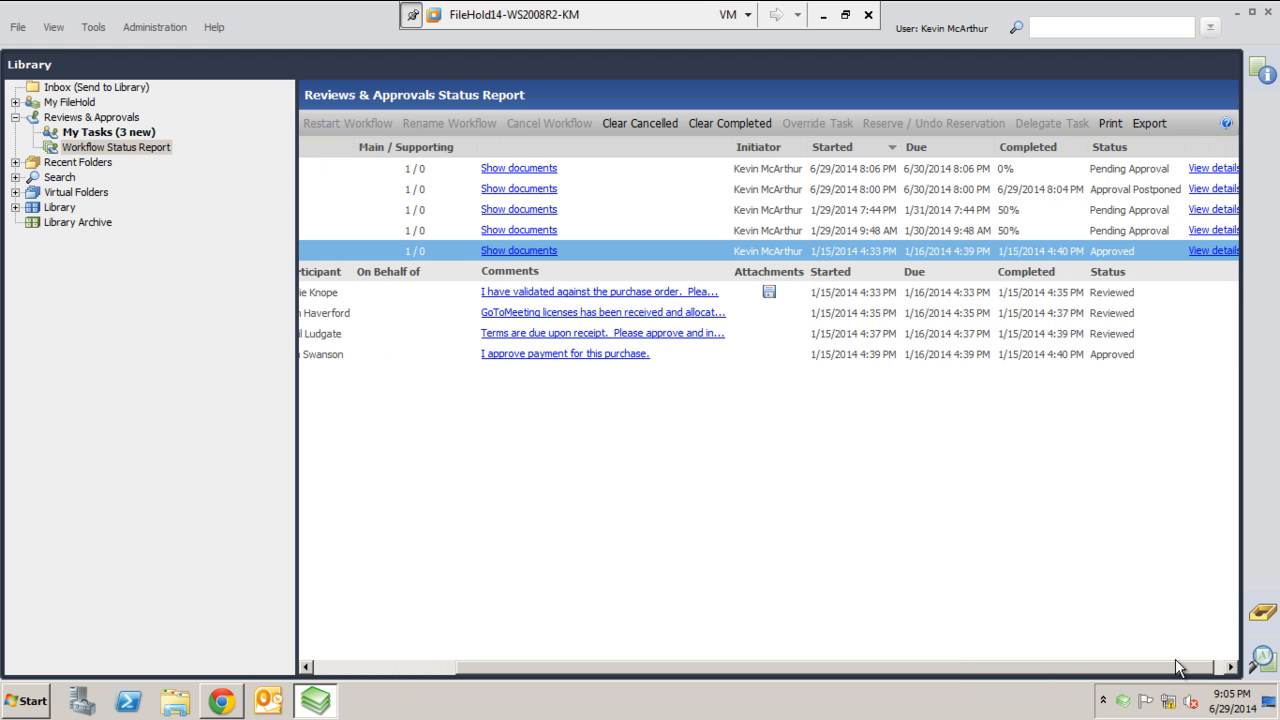
mouse_move(1064, 283)
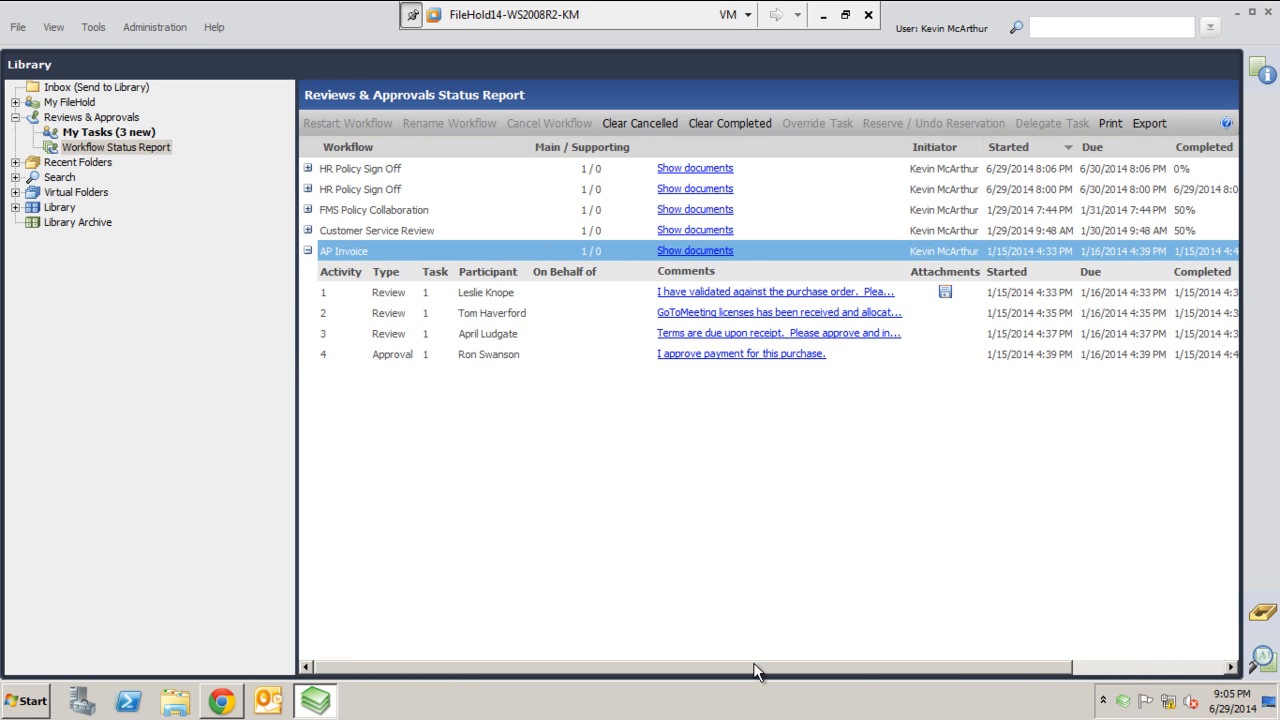
mouse_move(345, 198)
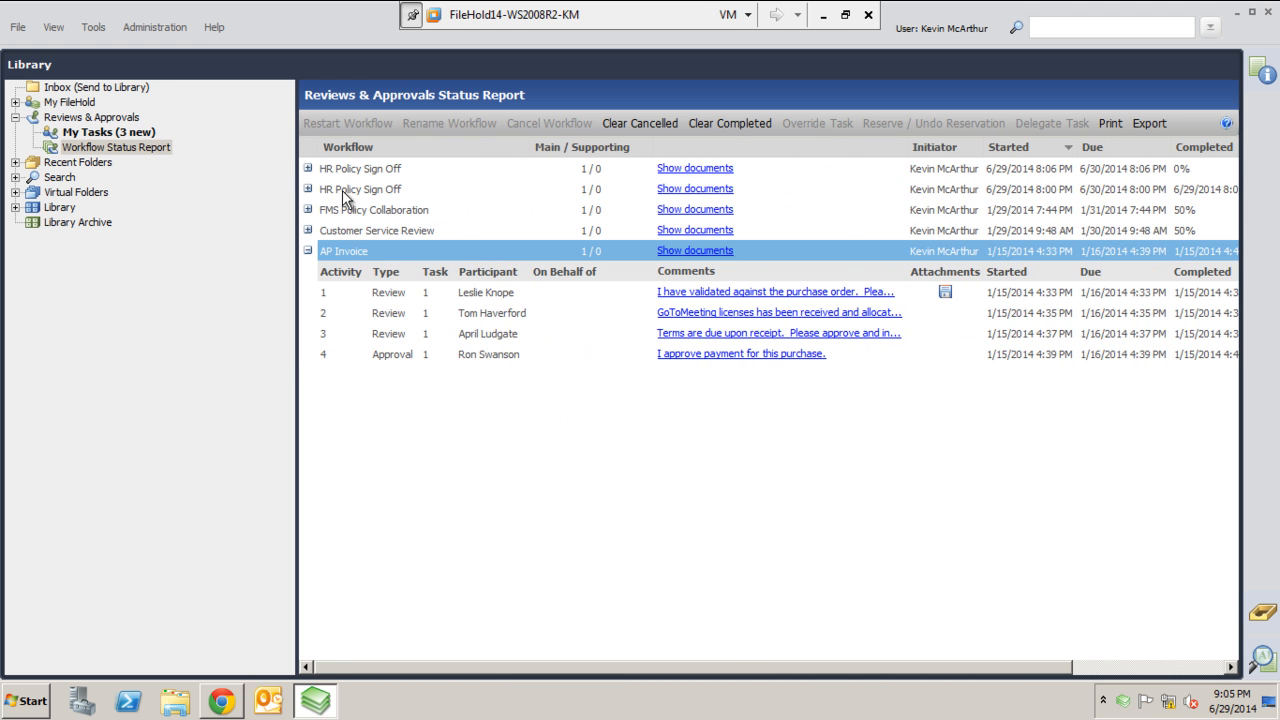
Step: Expand Customer Service Review, FMS Policy Collaboration and HR Policy Sign Off to show their tasks and comments
left_click(308, 230)
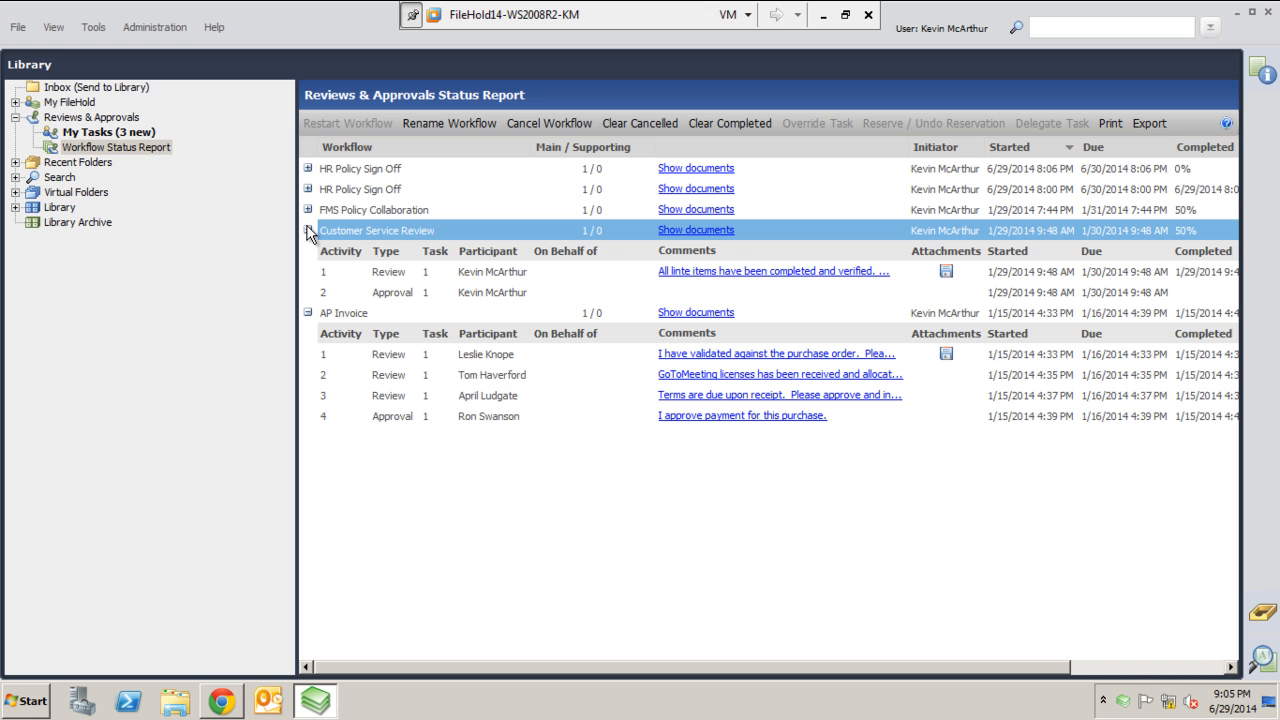
mouse_move(300, 209)
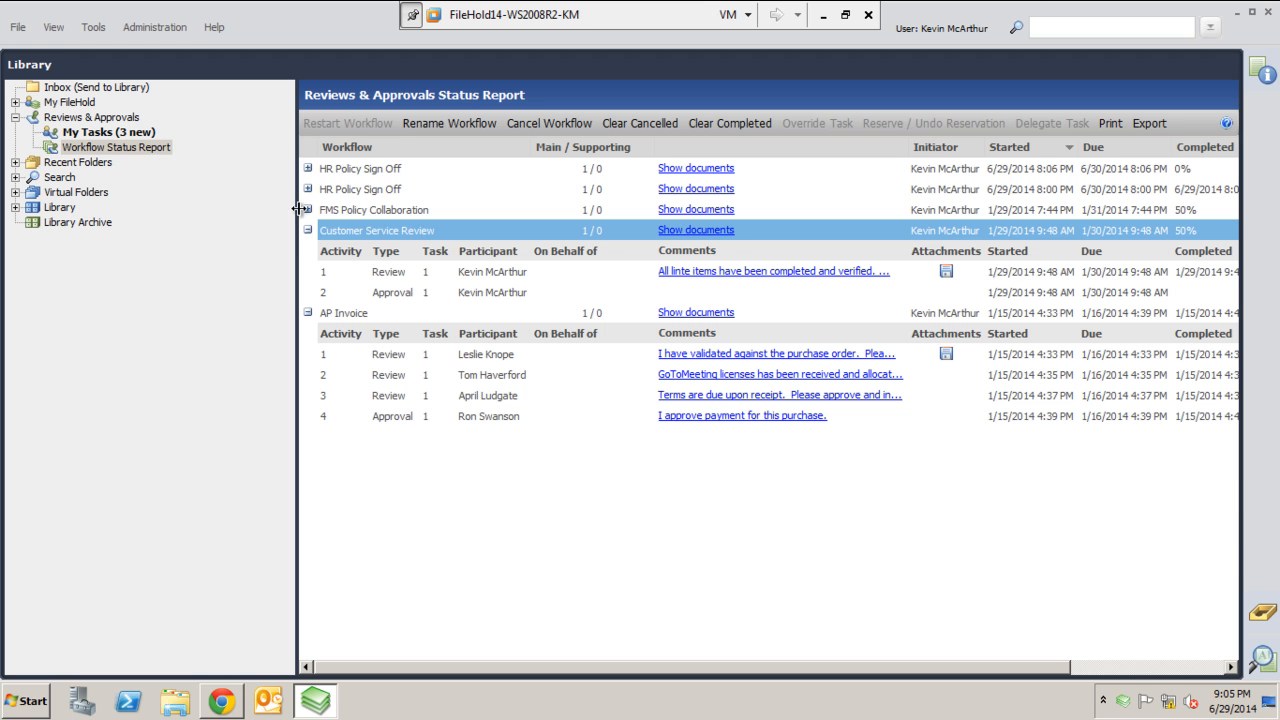
left_click(308, 209)
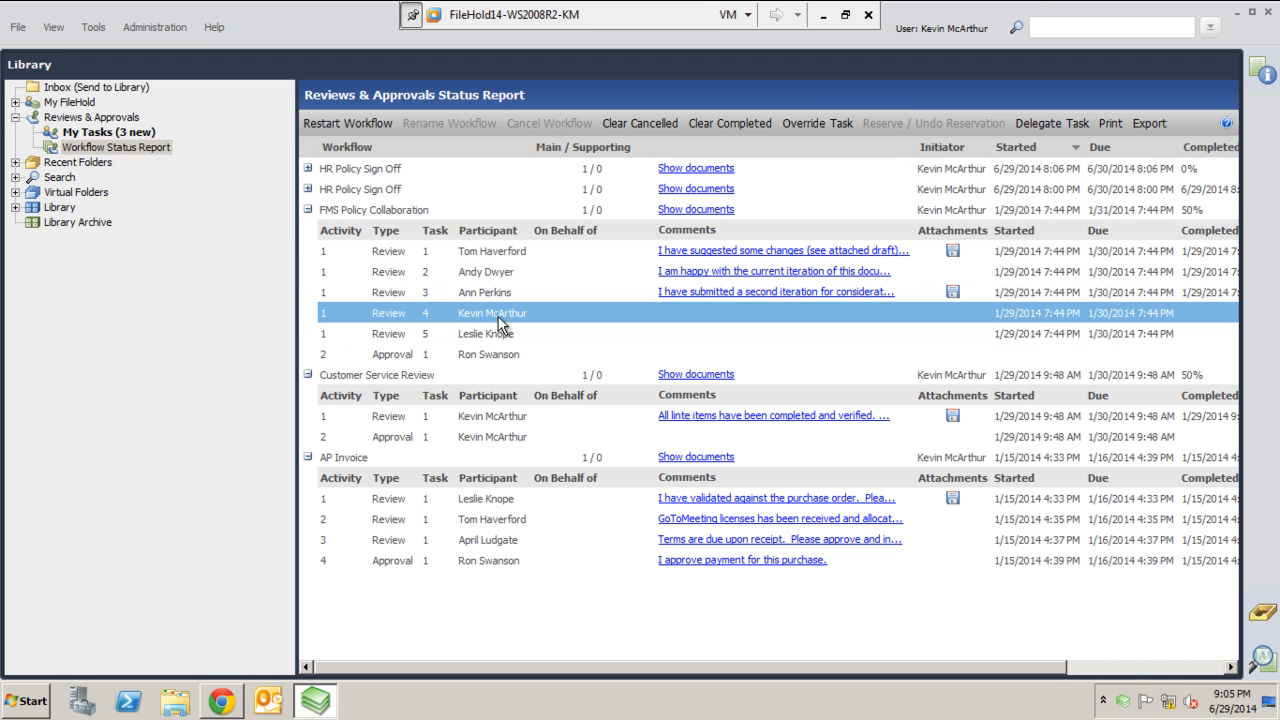
left_click(485, 333)
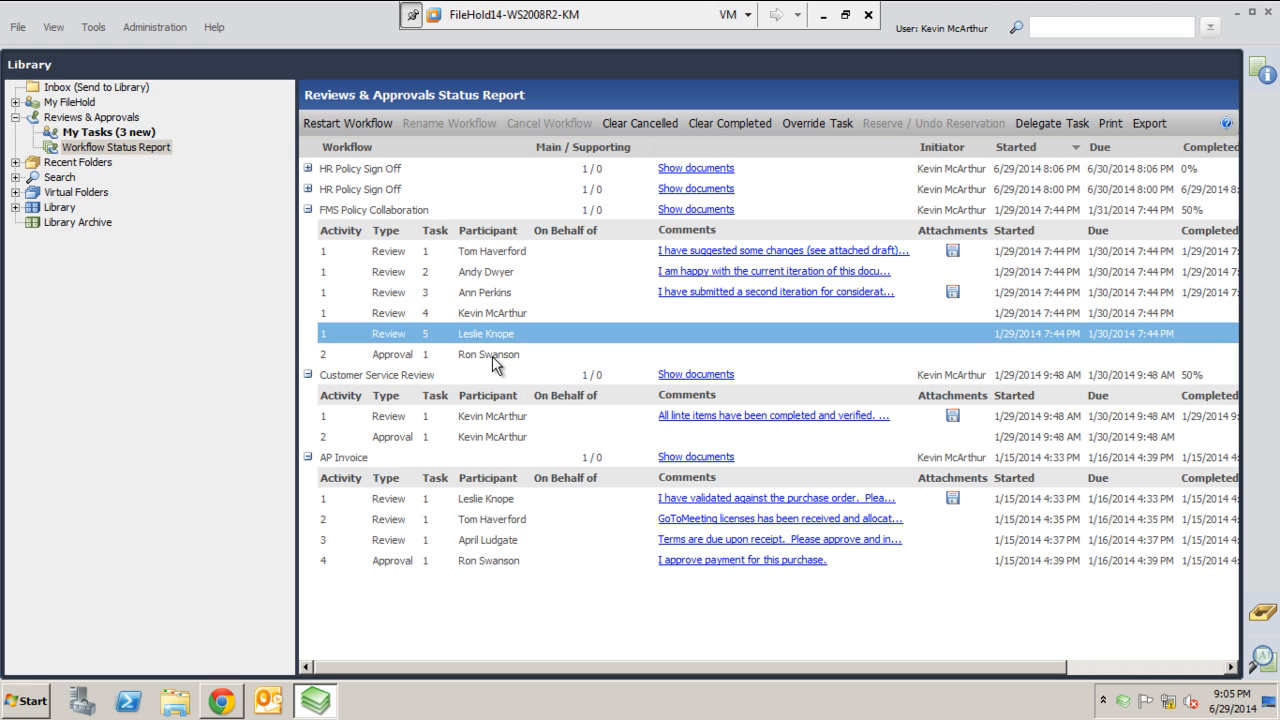
left_click(308, 168)
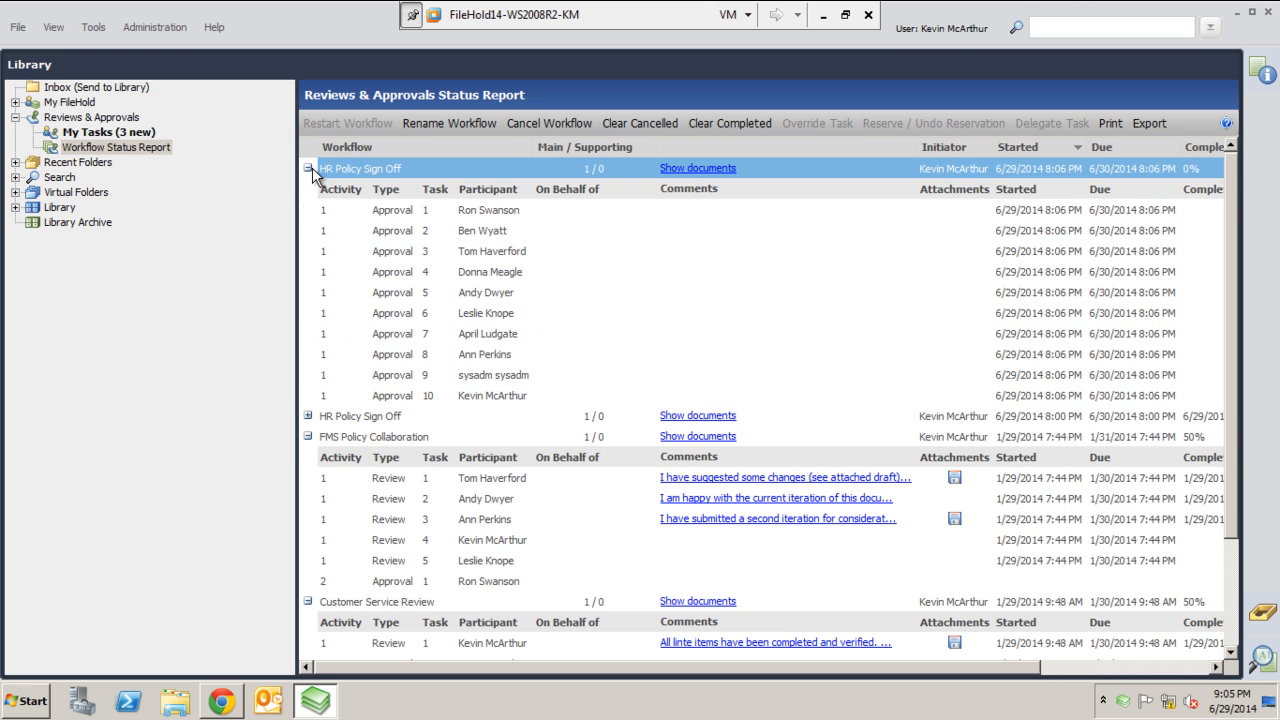
mouse_move(322, 433)
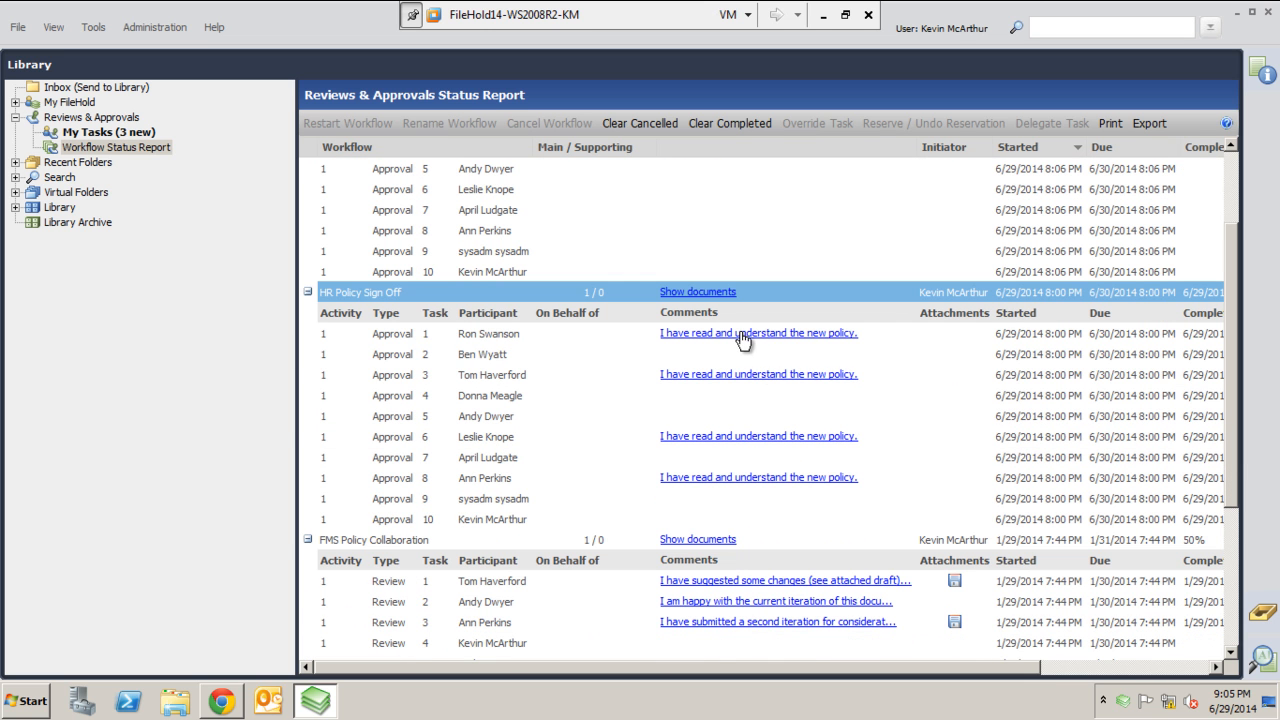
left_click(480, 354)
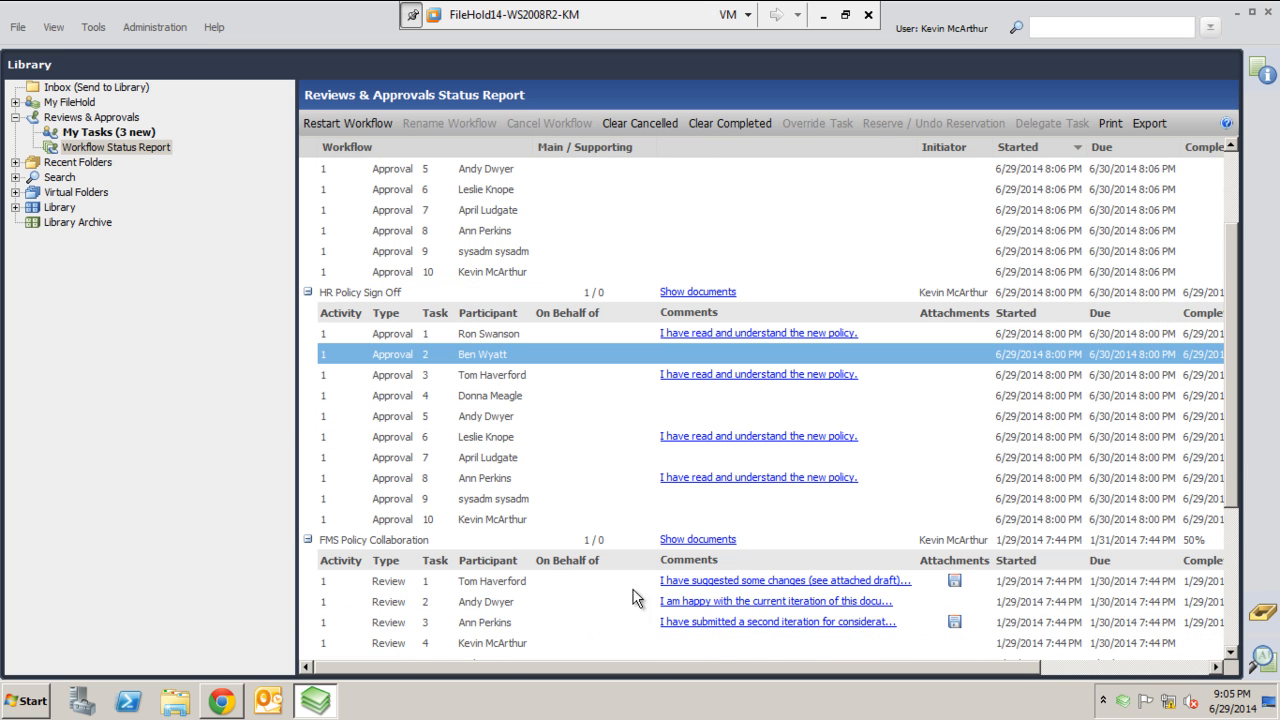
mouse_move(976, 382)
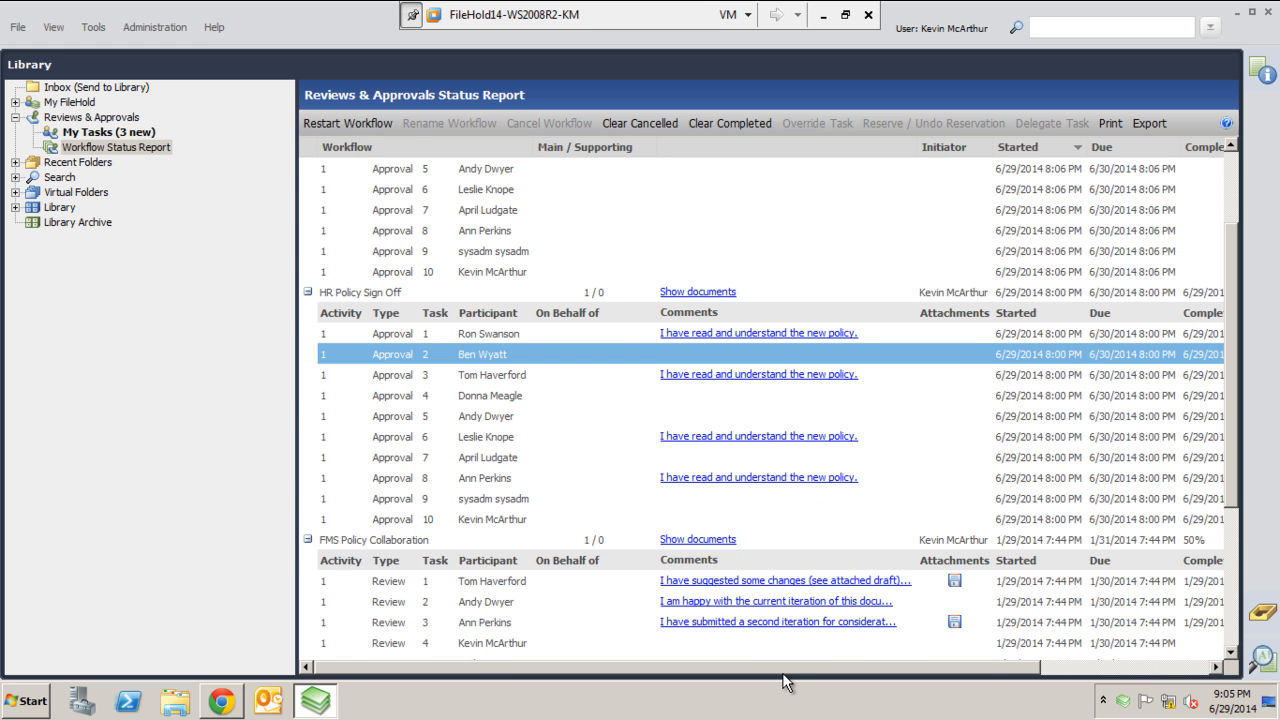
mouse_move(347, 122)
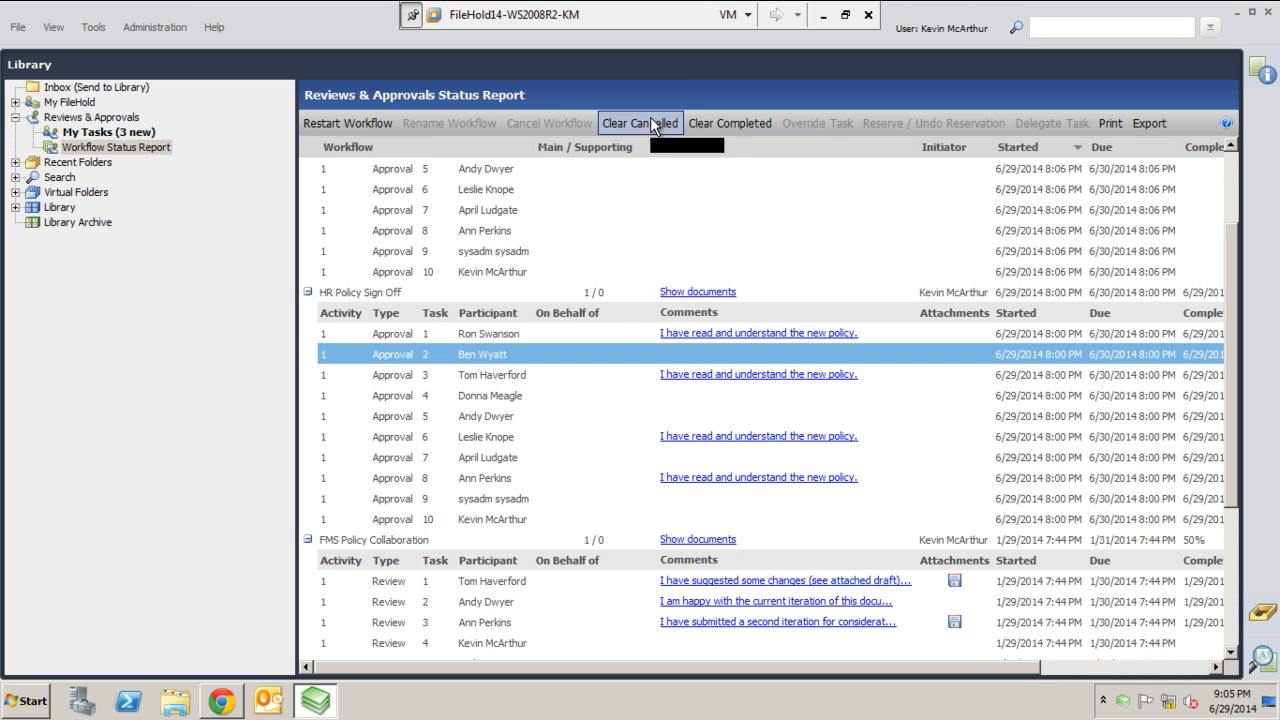
mouse_move(639, 123)
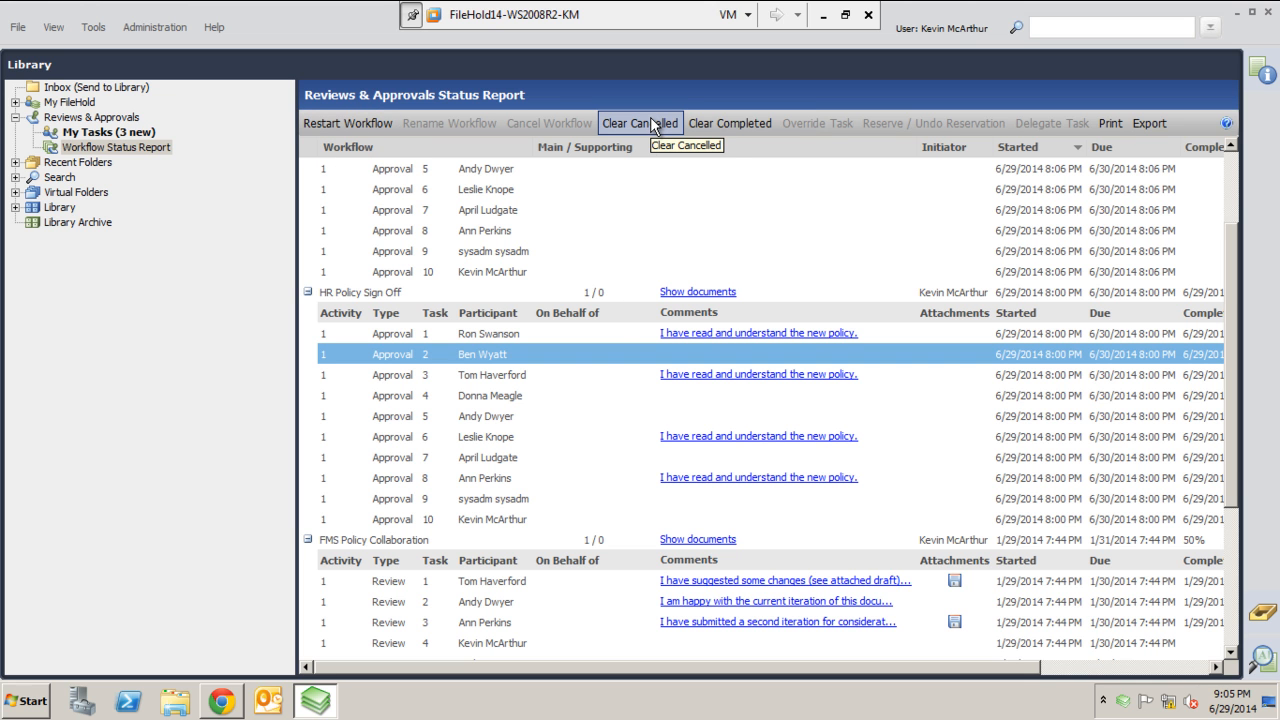
mouse_move(770, 152)
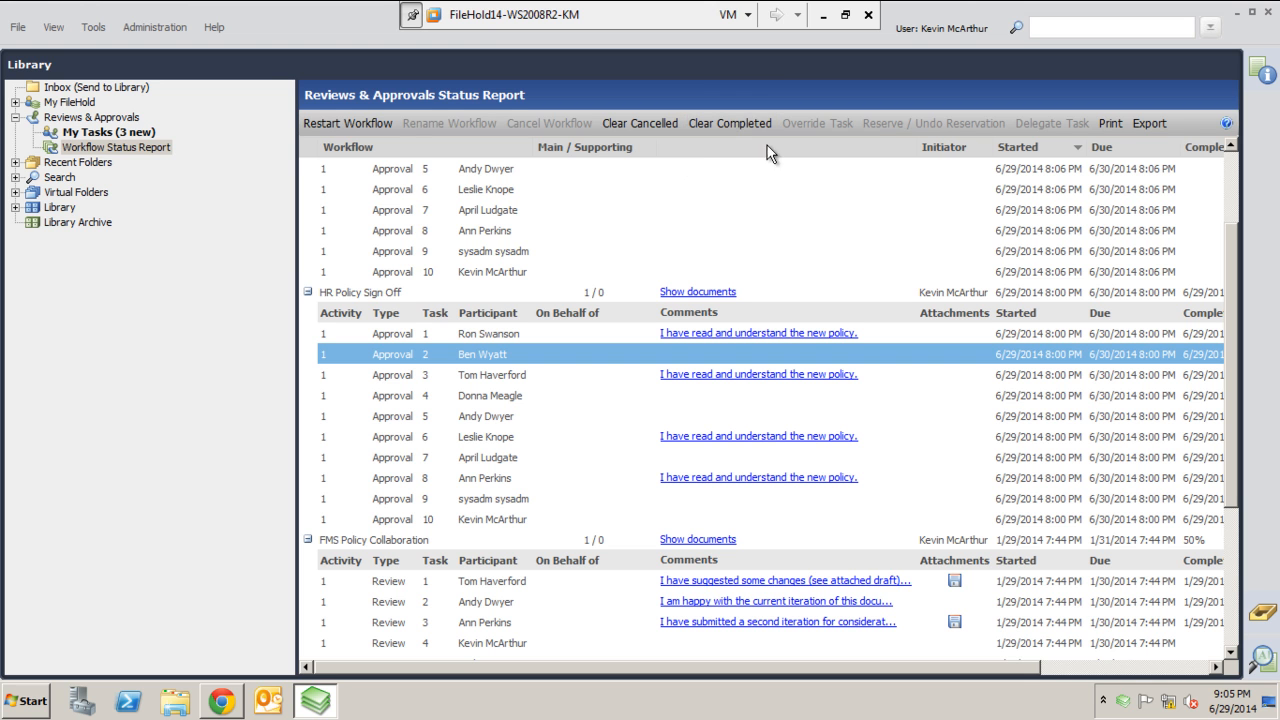
mouse_move(1110, 123)
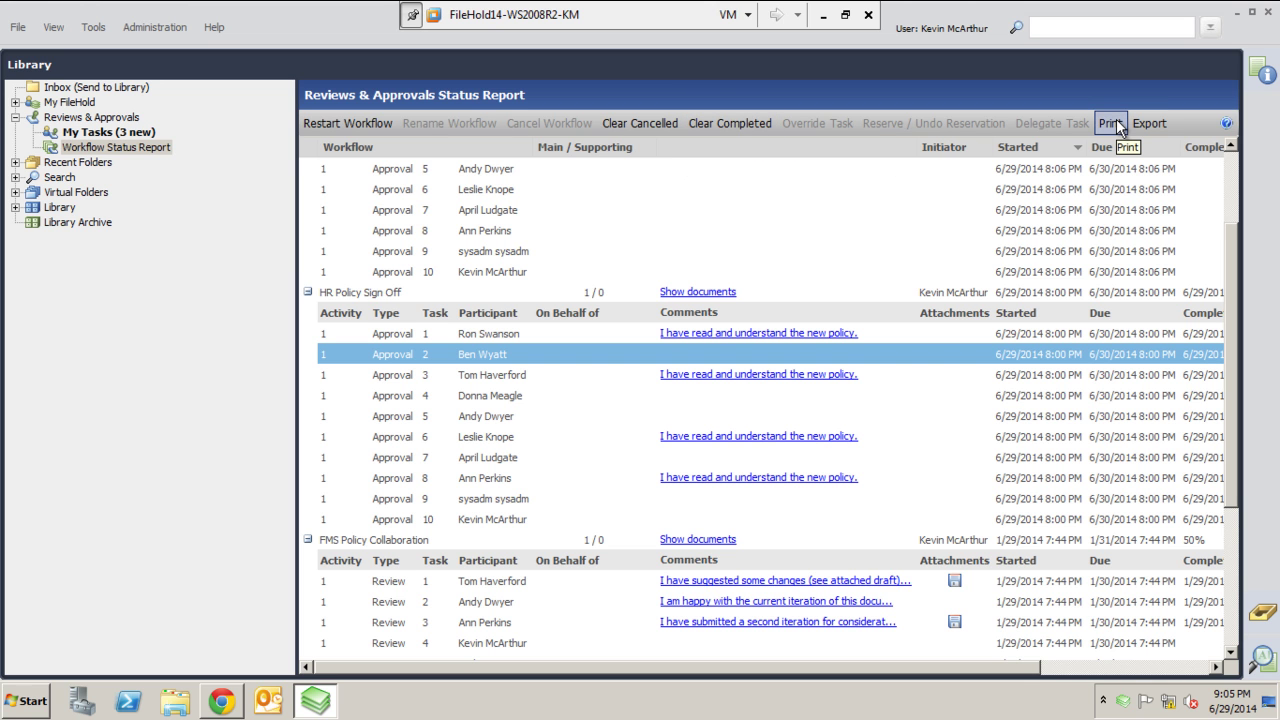
mouse_move(1120, 130)
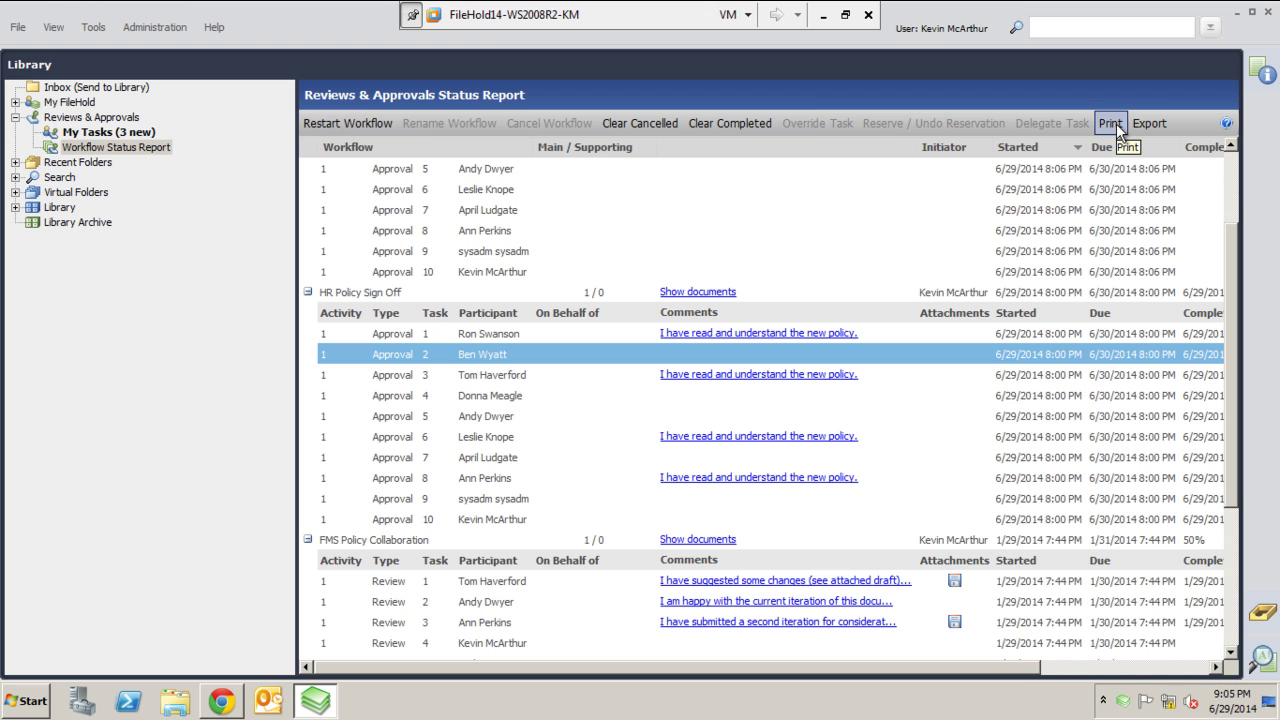
mouse_move(1150, 123)
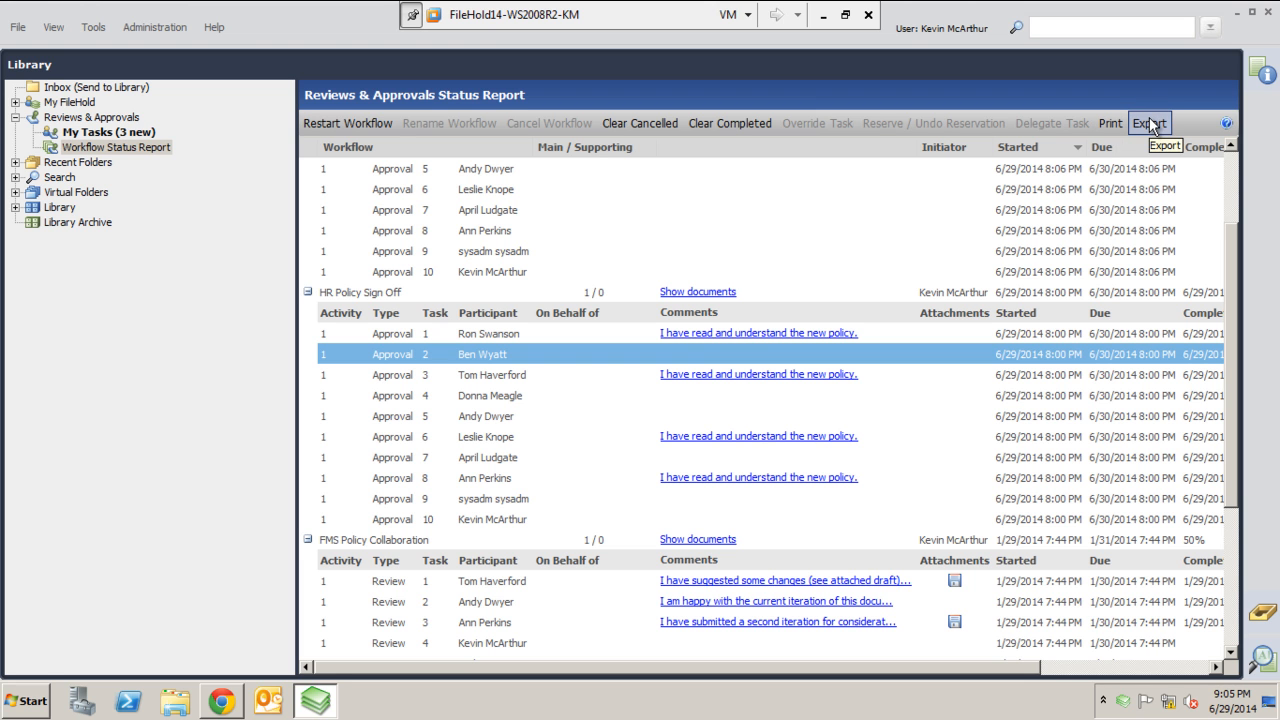
mouse_move(983, 149)
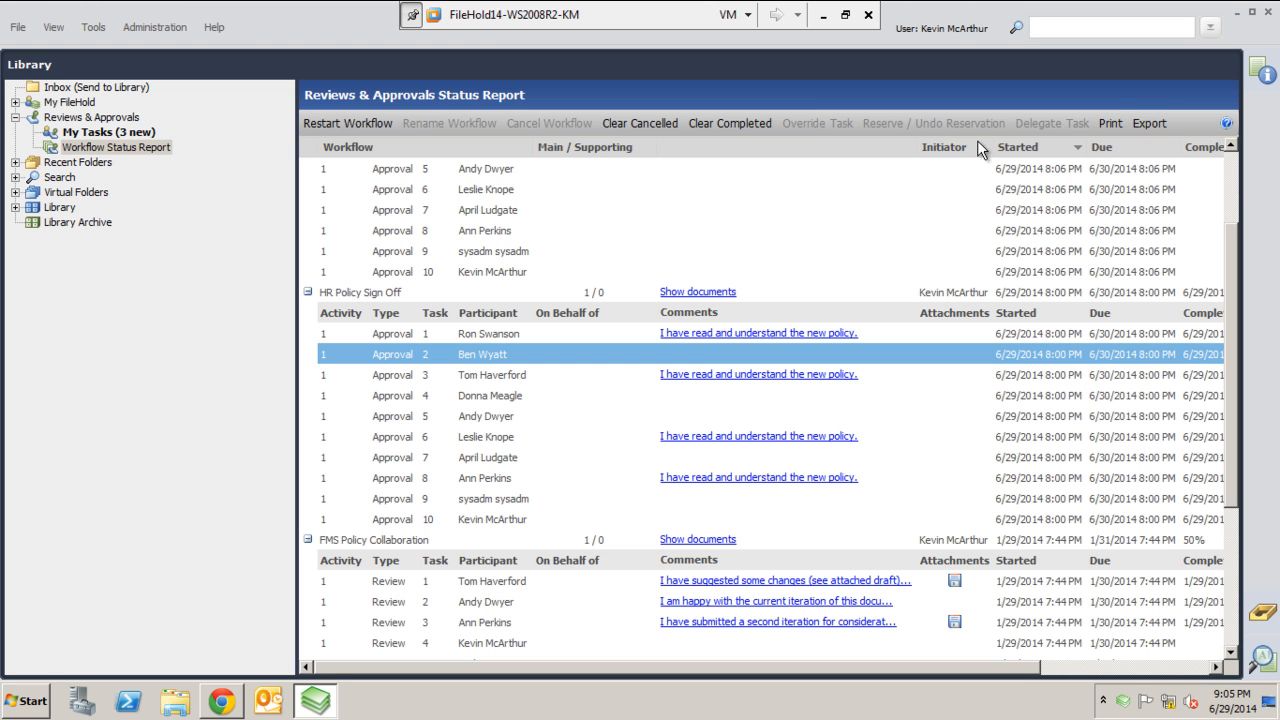
mouse_move(800, 251)
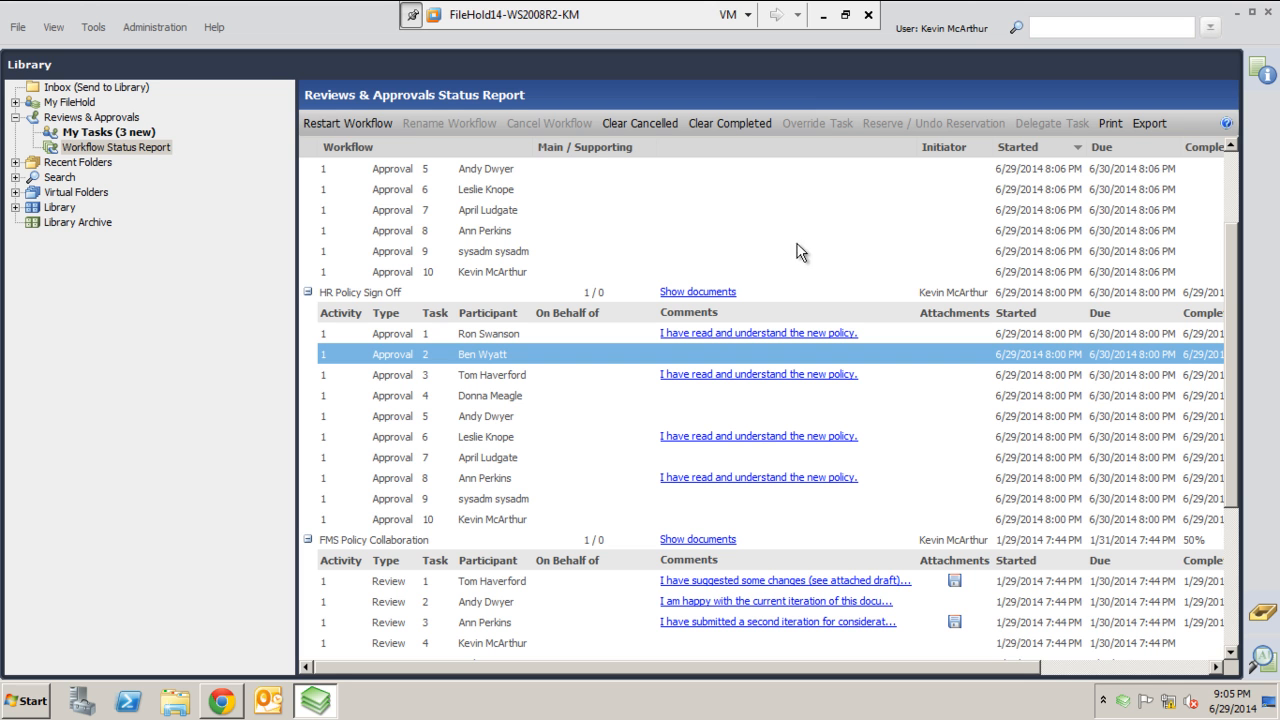
mouse_move(893, 131)
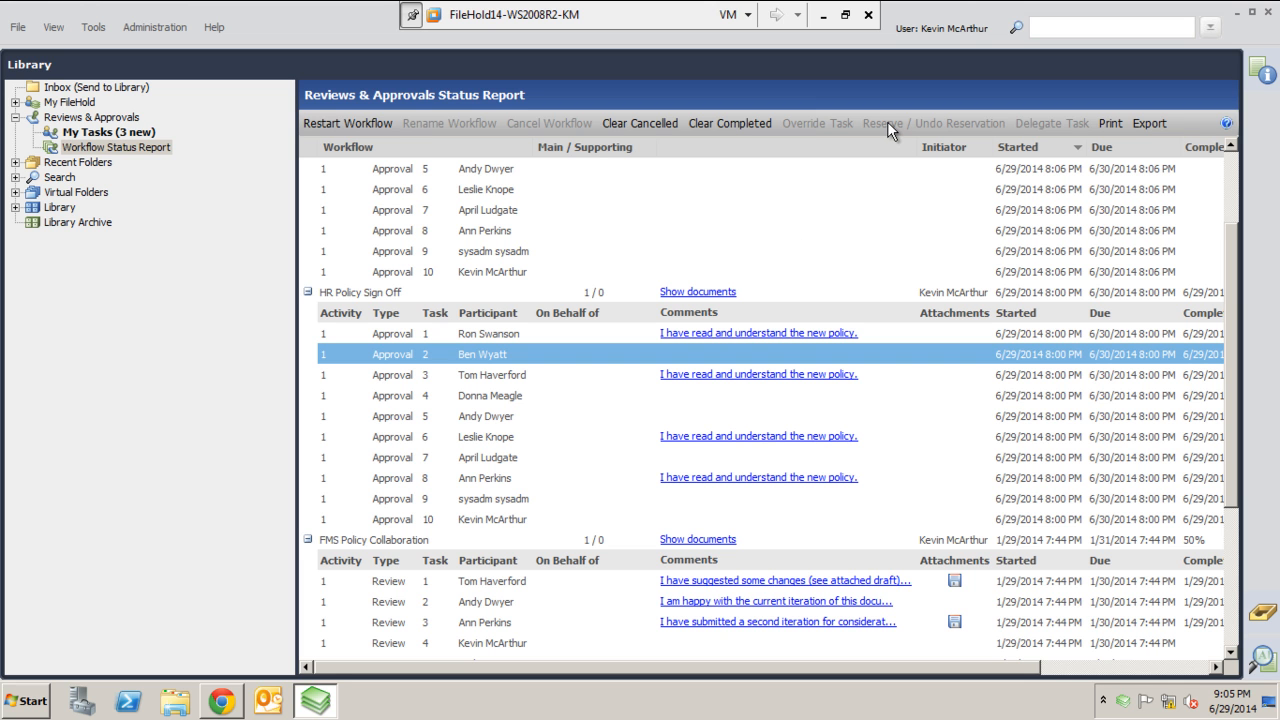
mouse_move(955, 133)
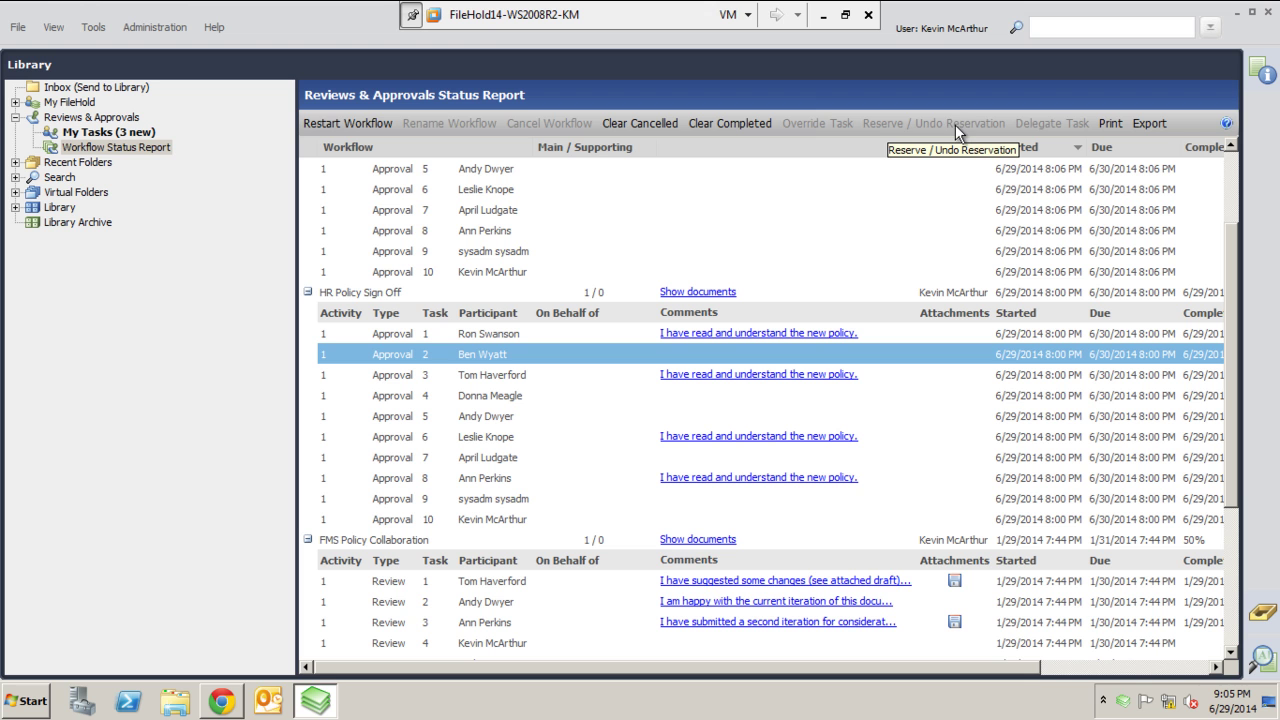
mouse_move(1073, 141)
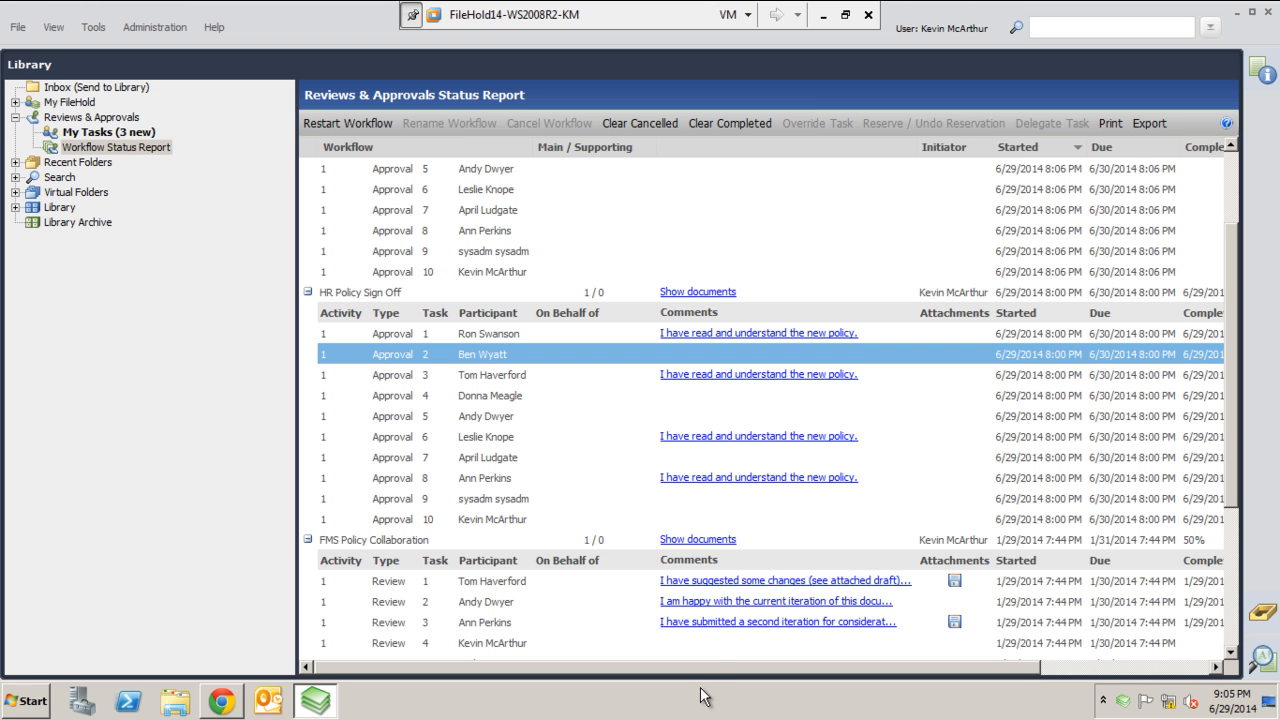
mouse_move(621, 307)
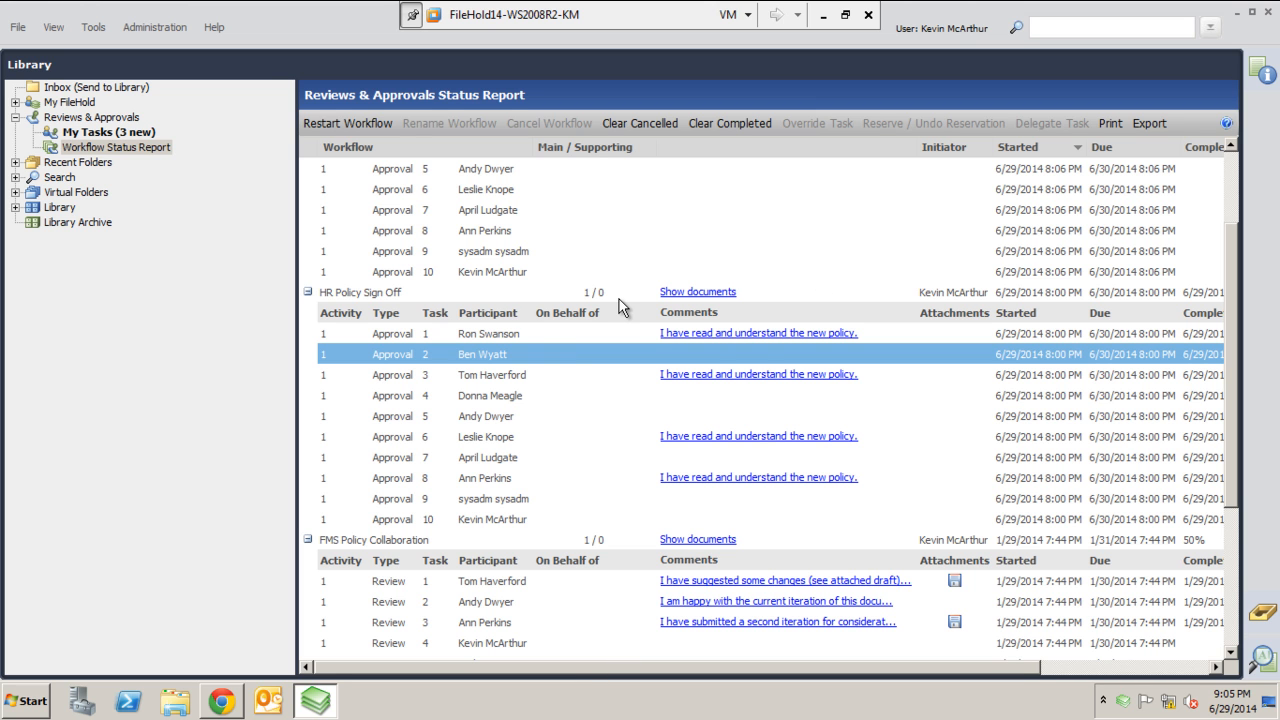
mouse_move(603, 351)
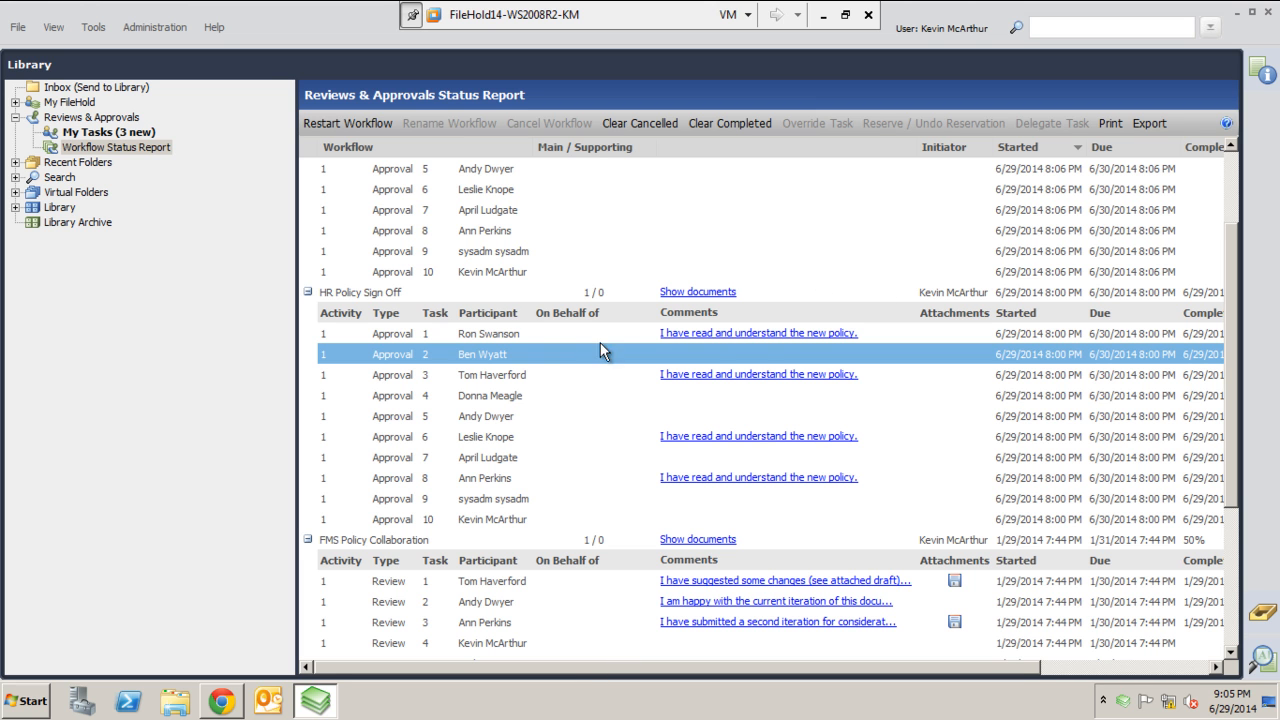
mouse_move(573, 318)
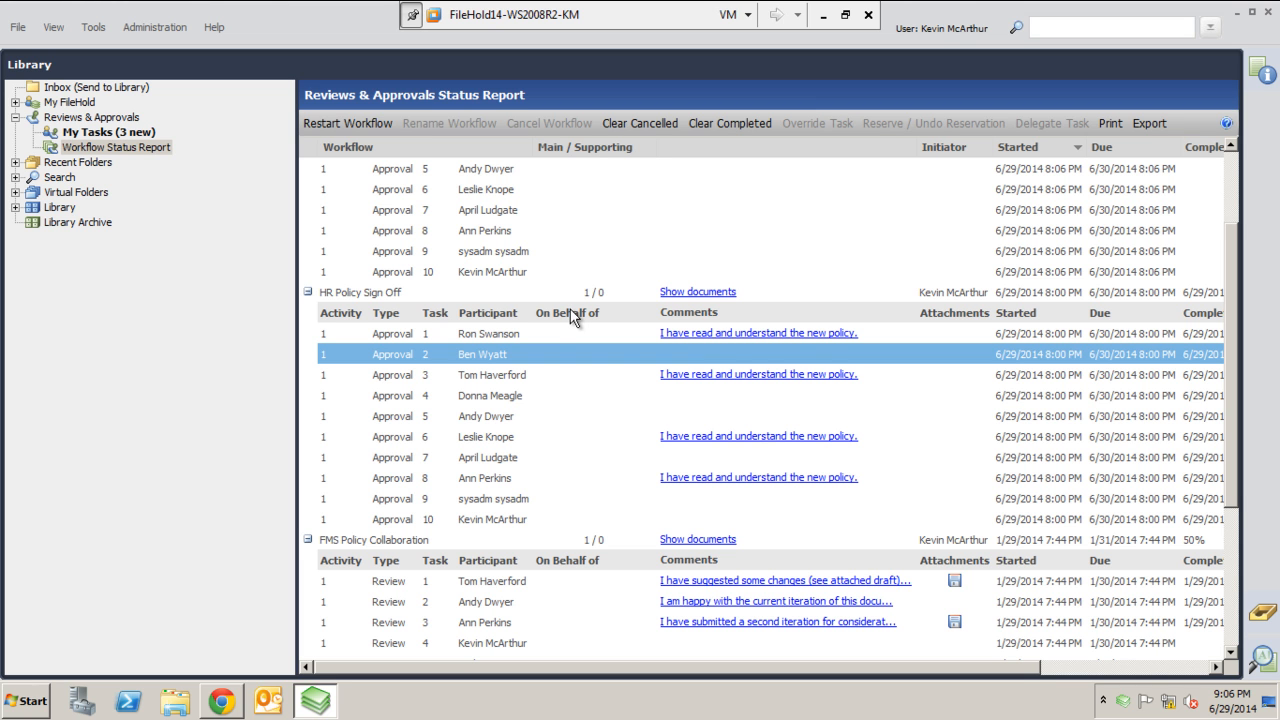
mouse_move(640, 297)
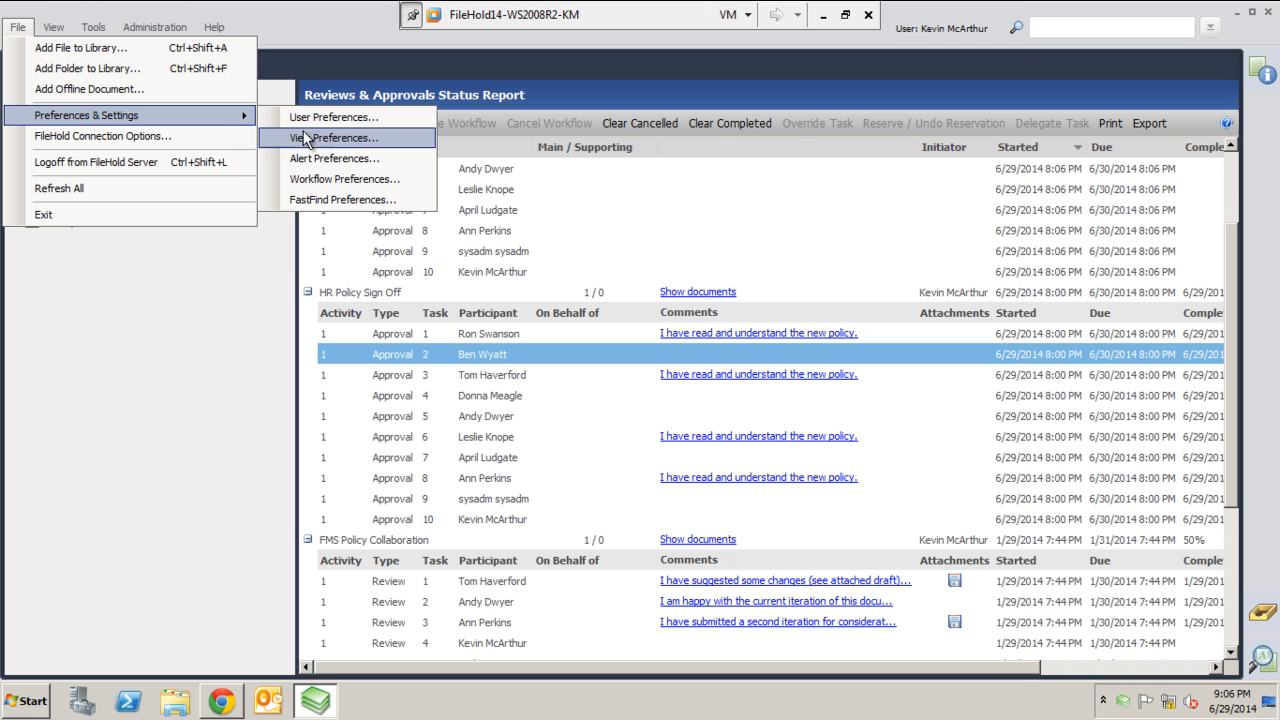
mouse_move(342, 179)
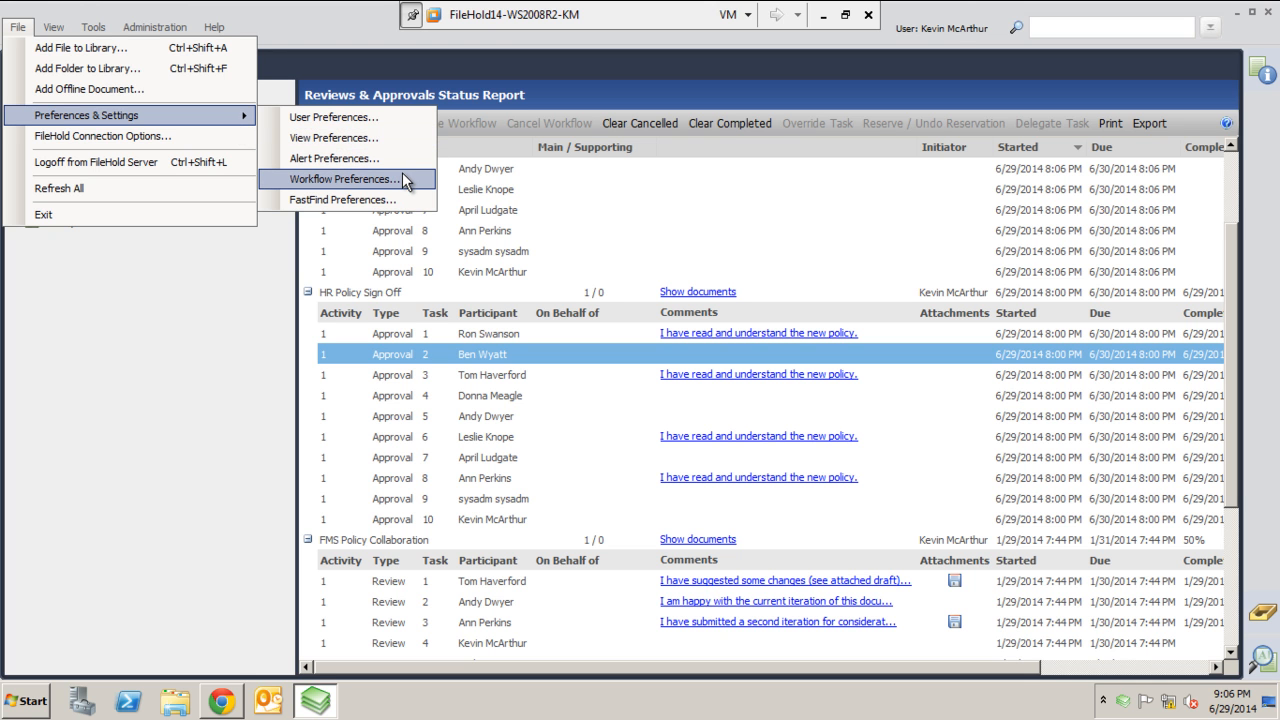
mouse_move(407, 189)
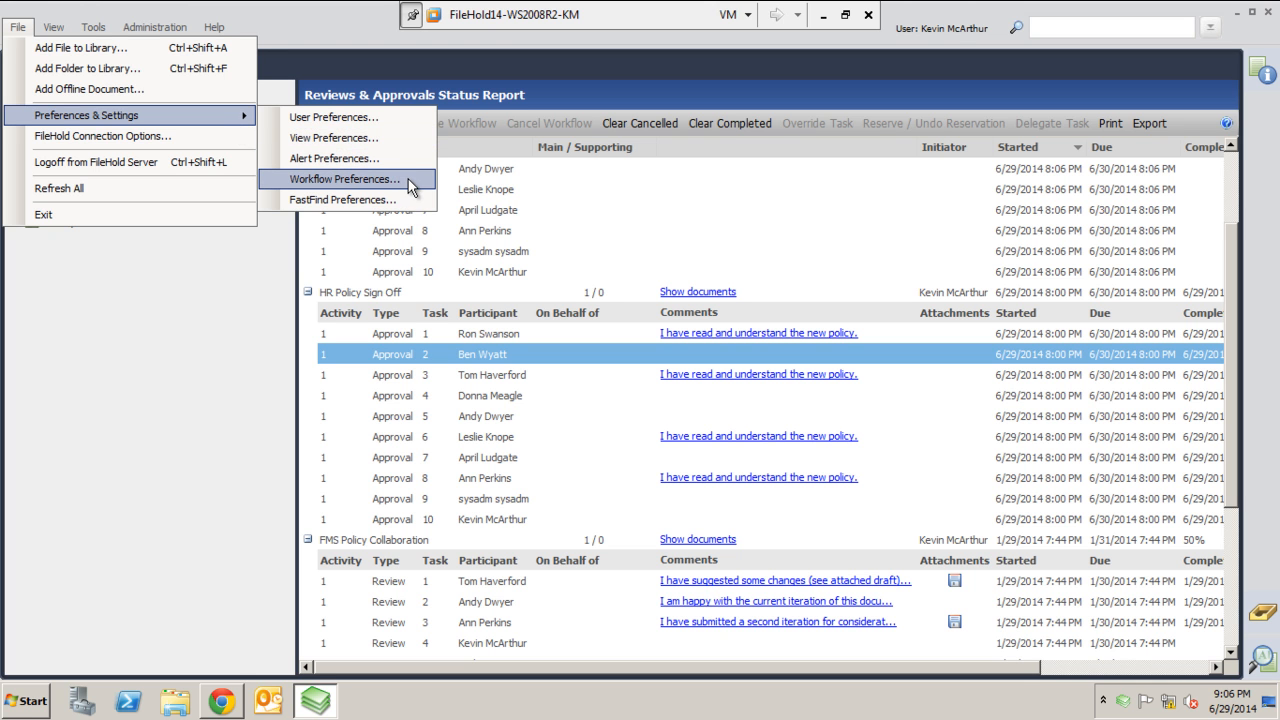
Step: Review the workflow notification preferences, including automatic task delegation, then close them
left_click(341, 178)
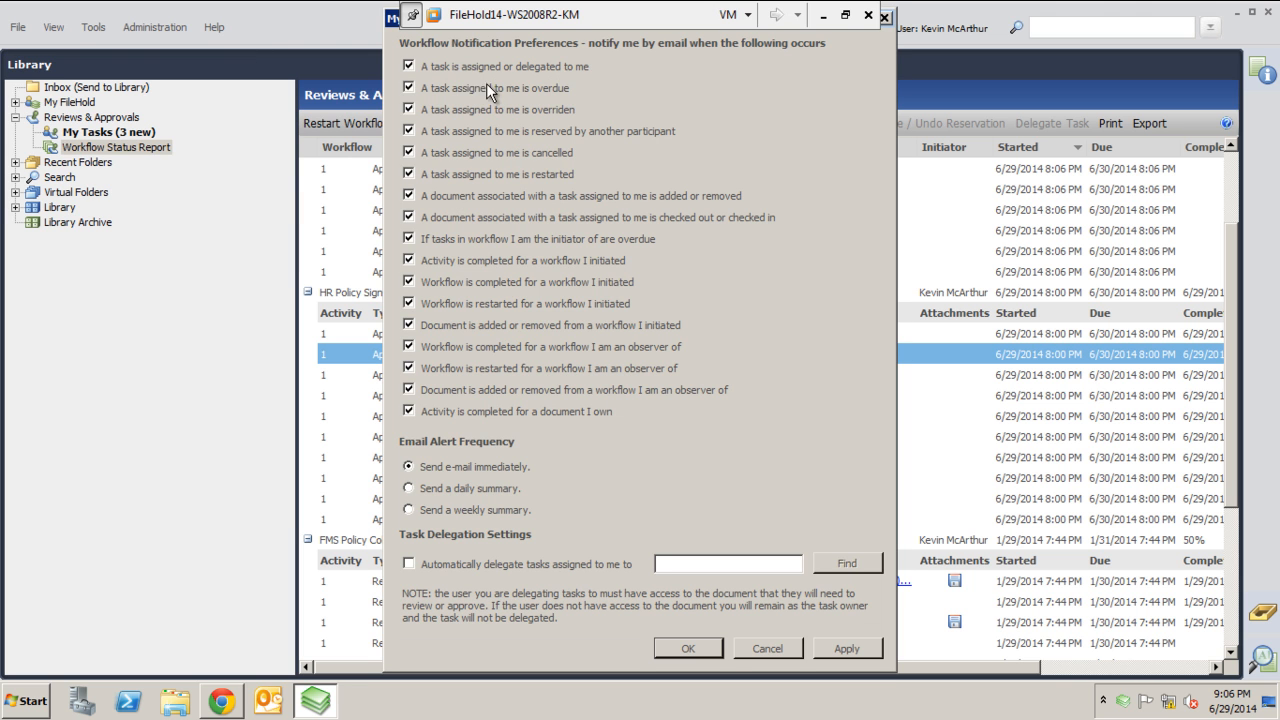
mouse_move(570, 103)
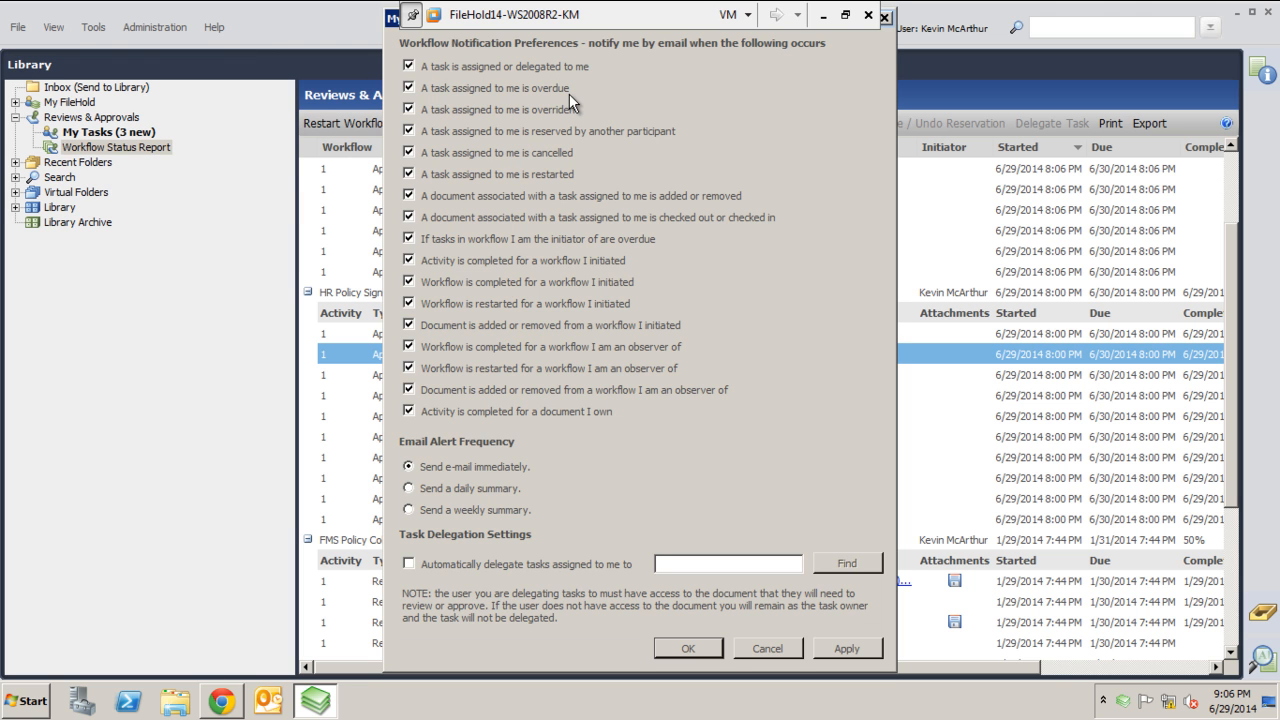
mouse_move(613, 290)
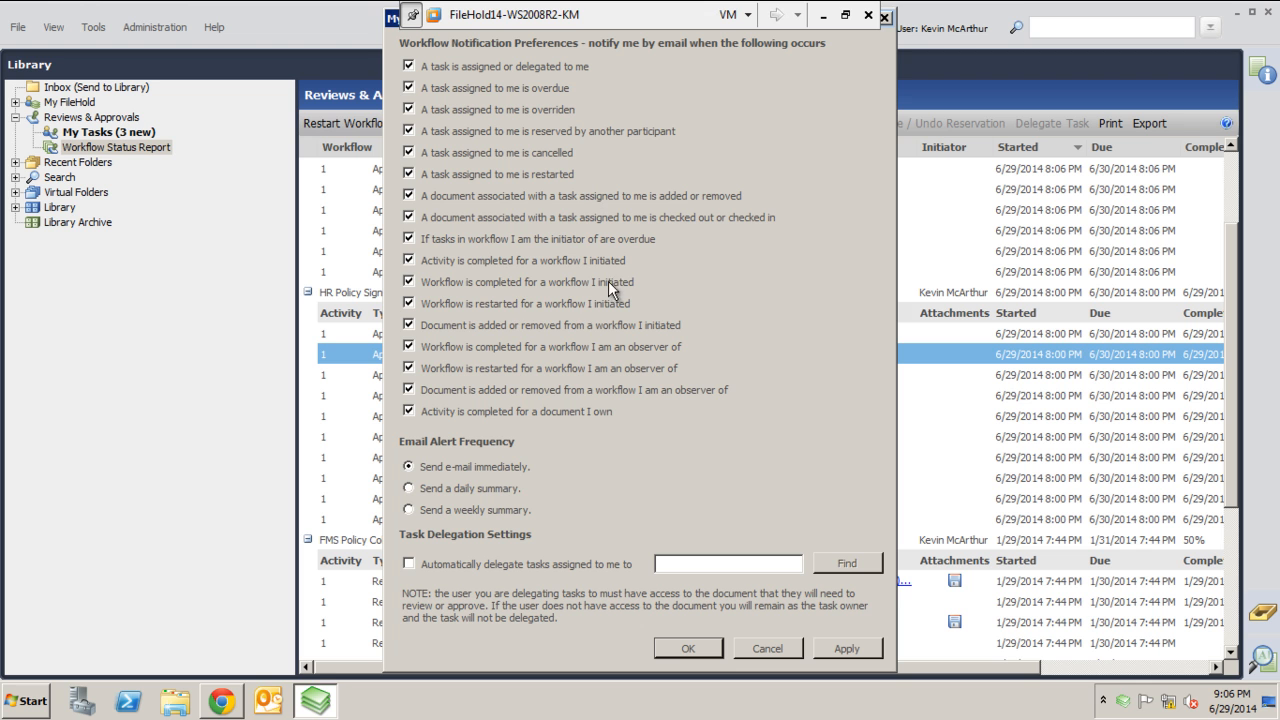
mouse_move(480, 383)
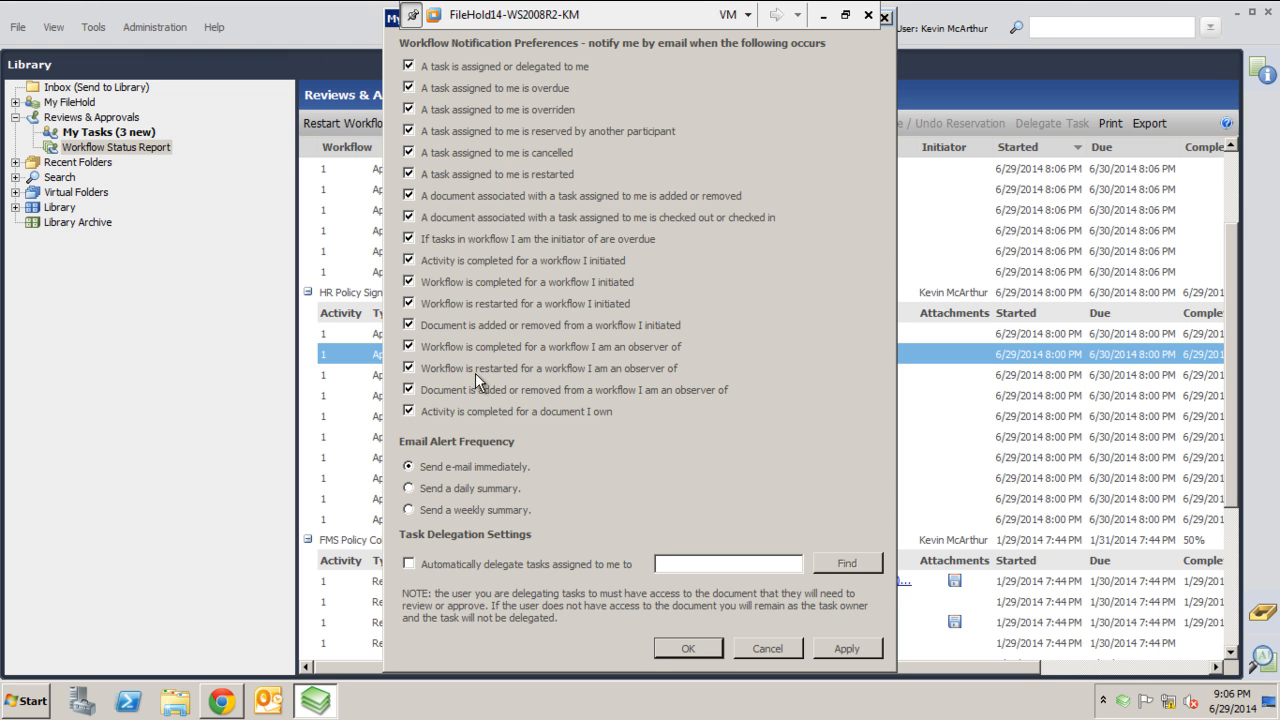
mouse_move(455, 200)
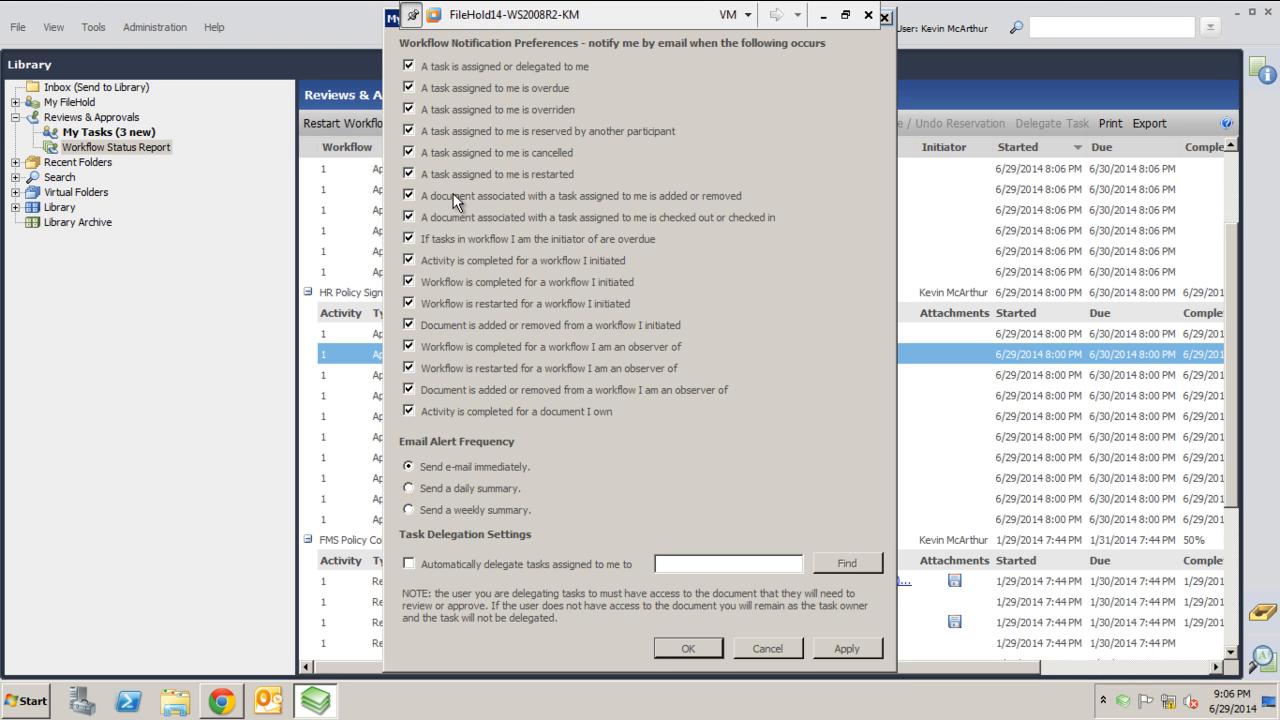
mouse_move(545, 487)
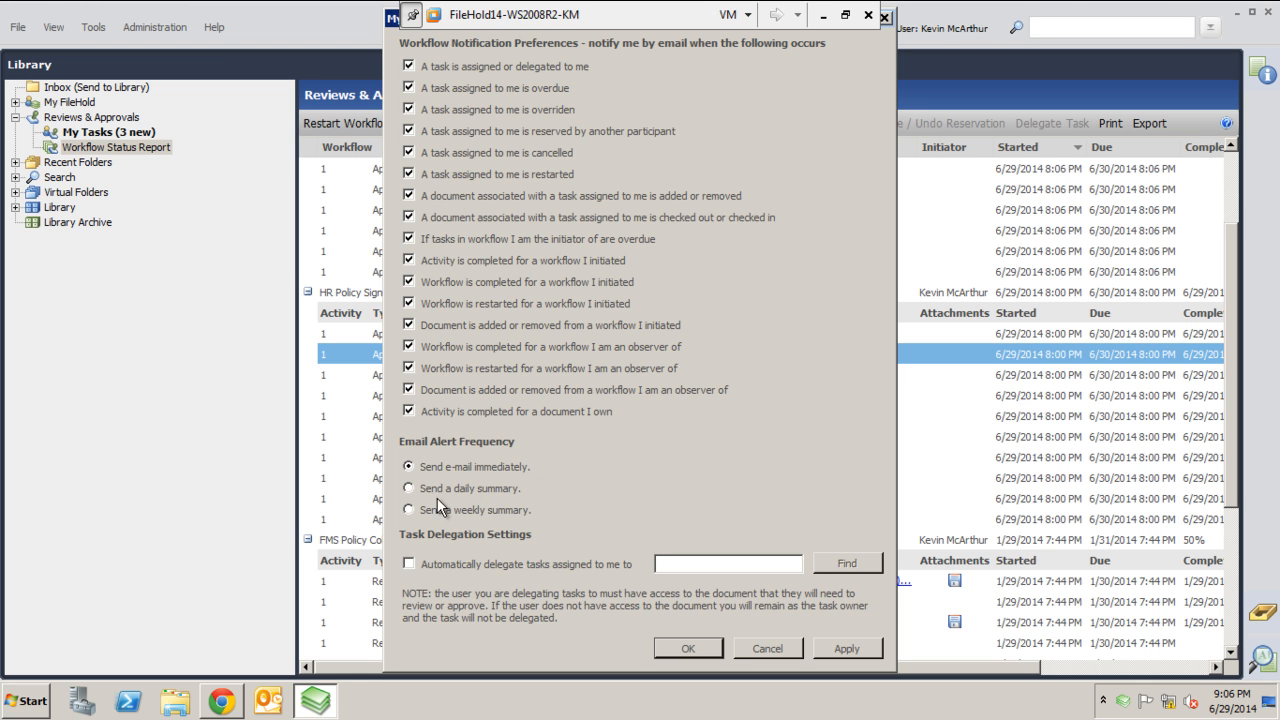
mouse_move(420, 527)
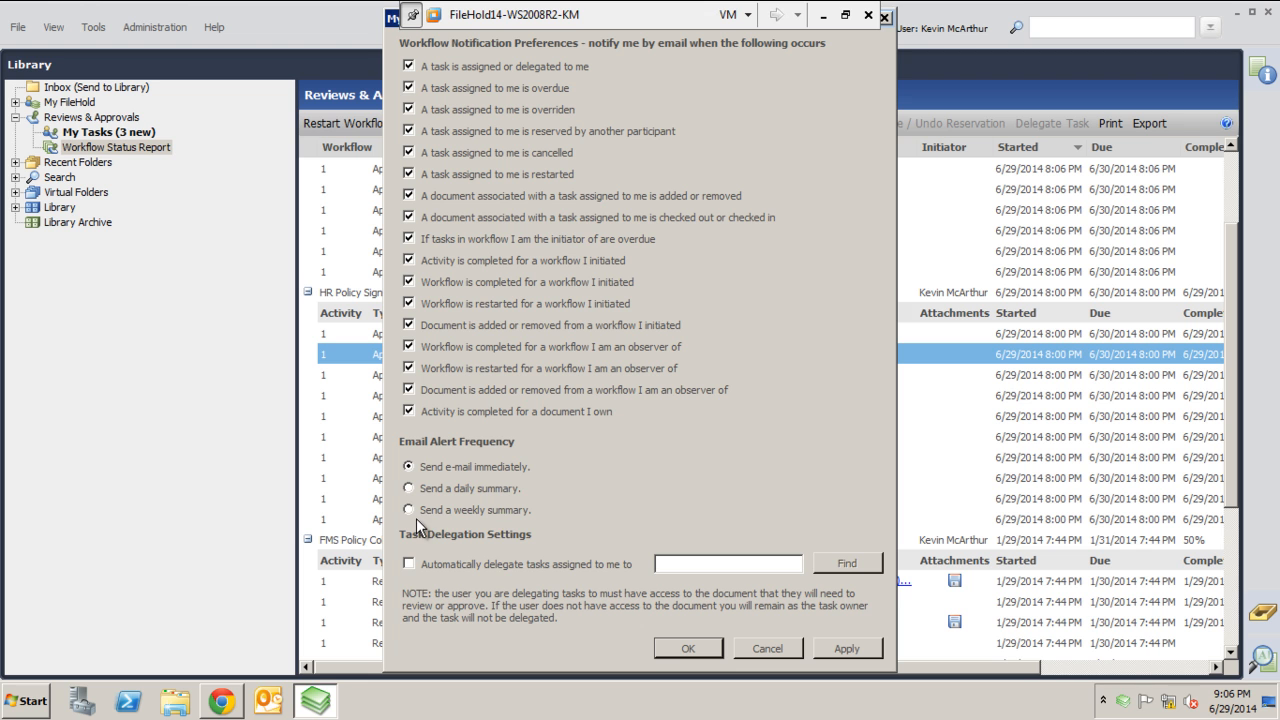
mouse_move(573, 573)
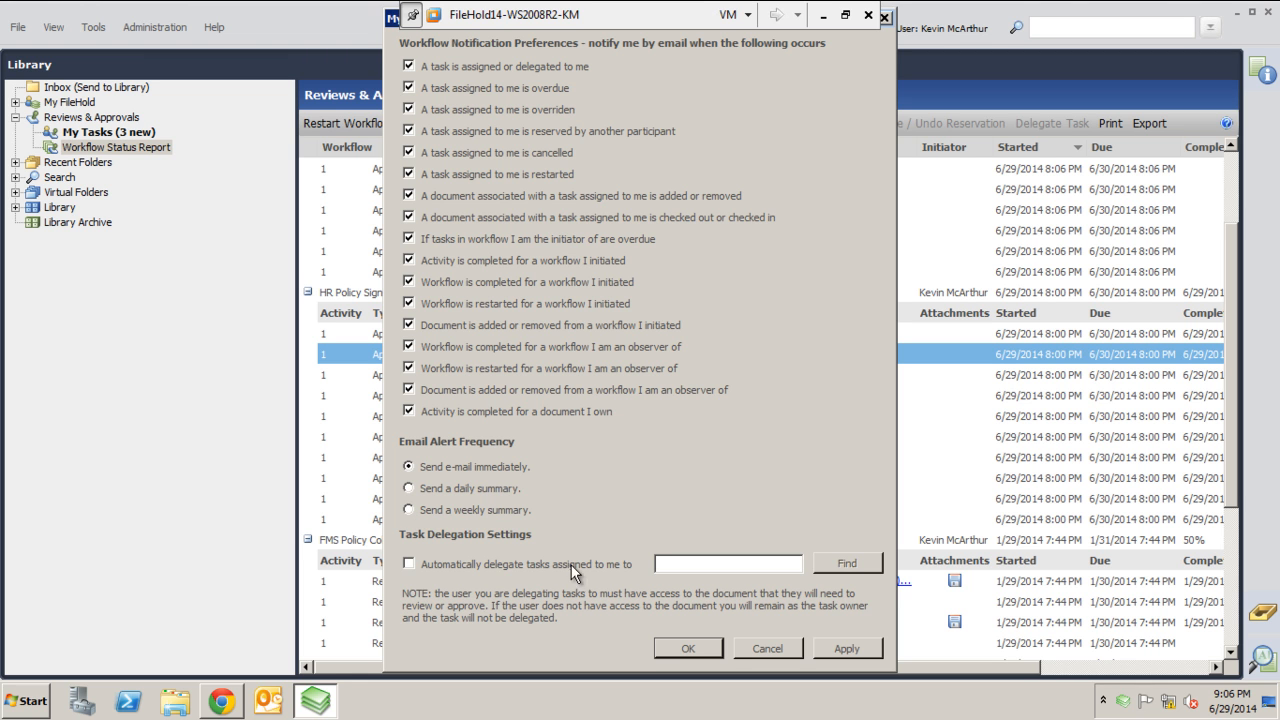
left_click(408, 563)
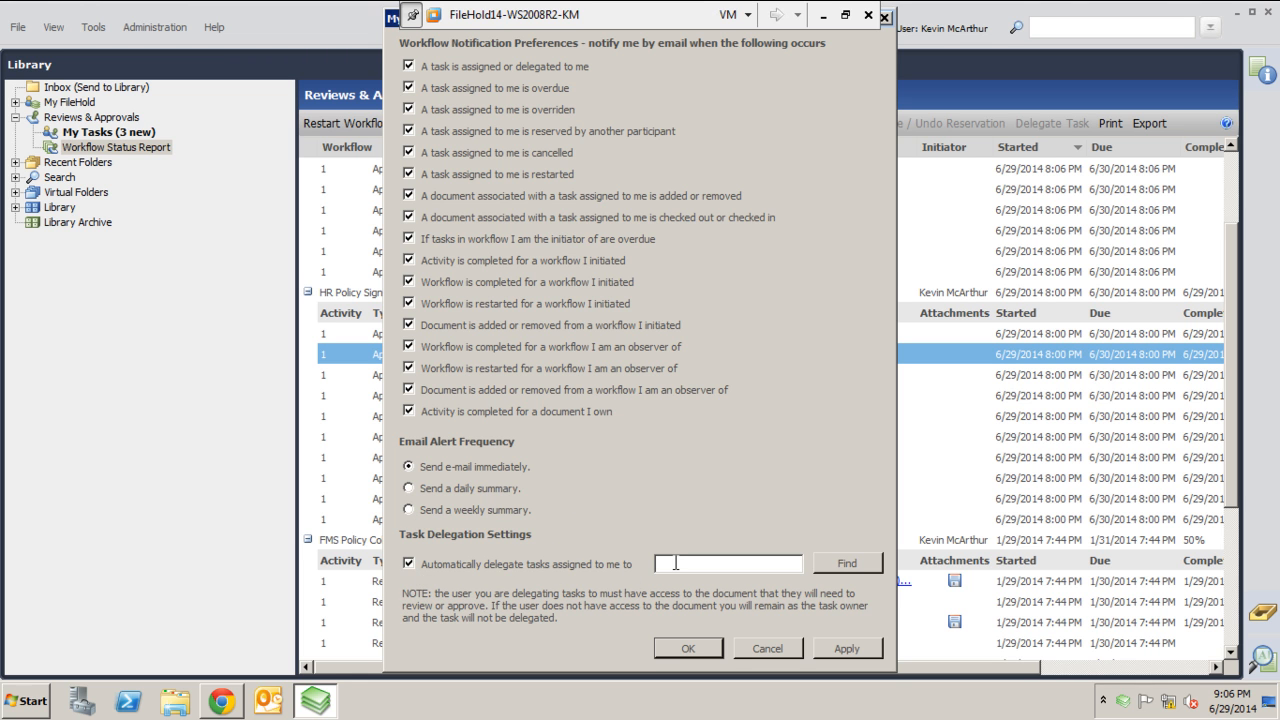
mouse_move(735, 558)
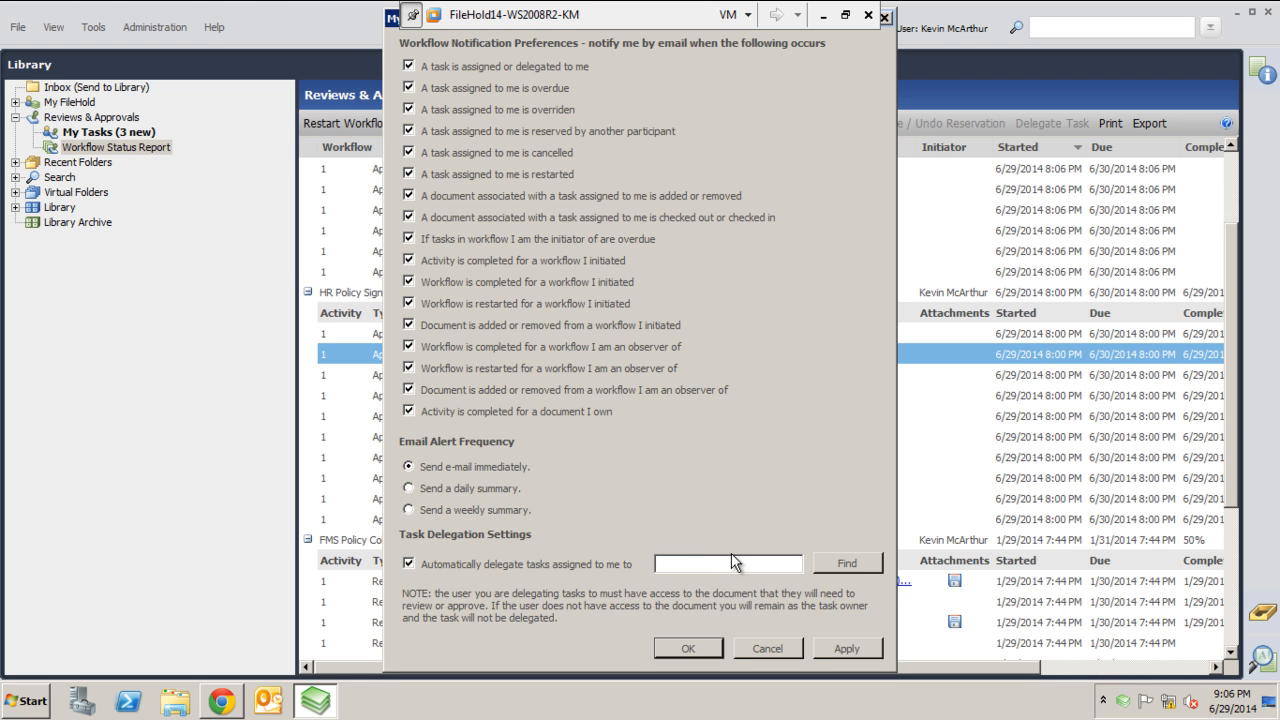
mouse_move(710, 425)
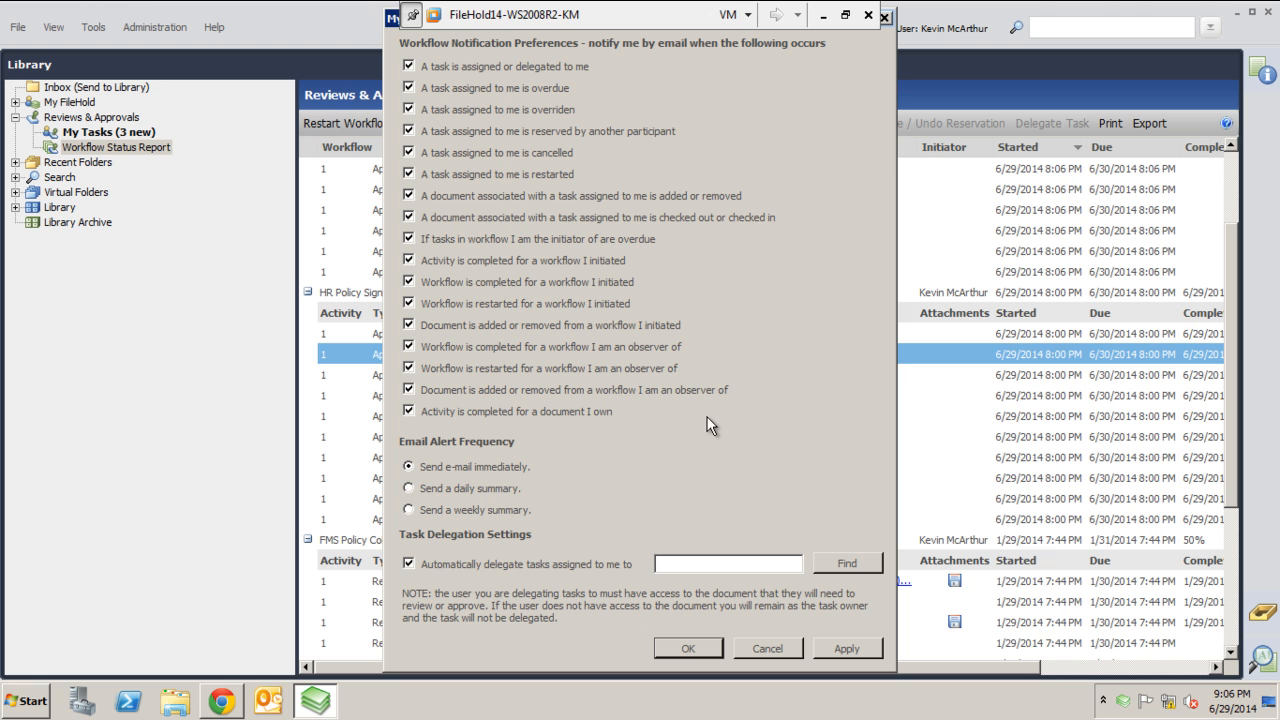
left_click(409, 563)
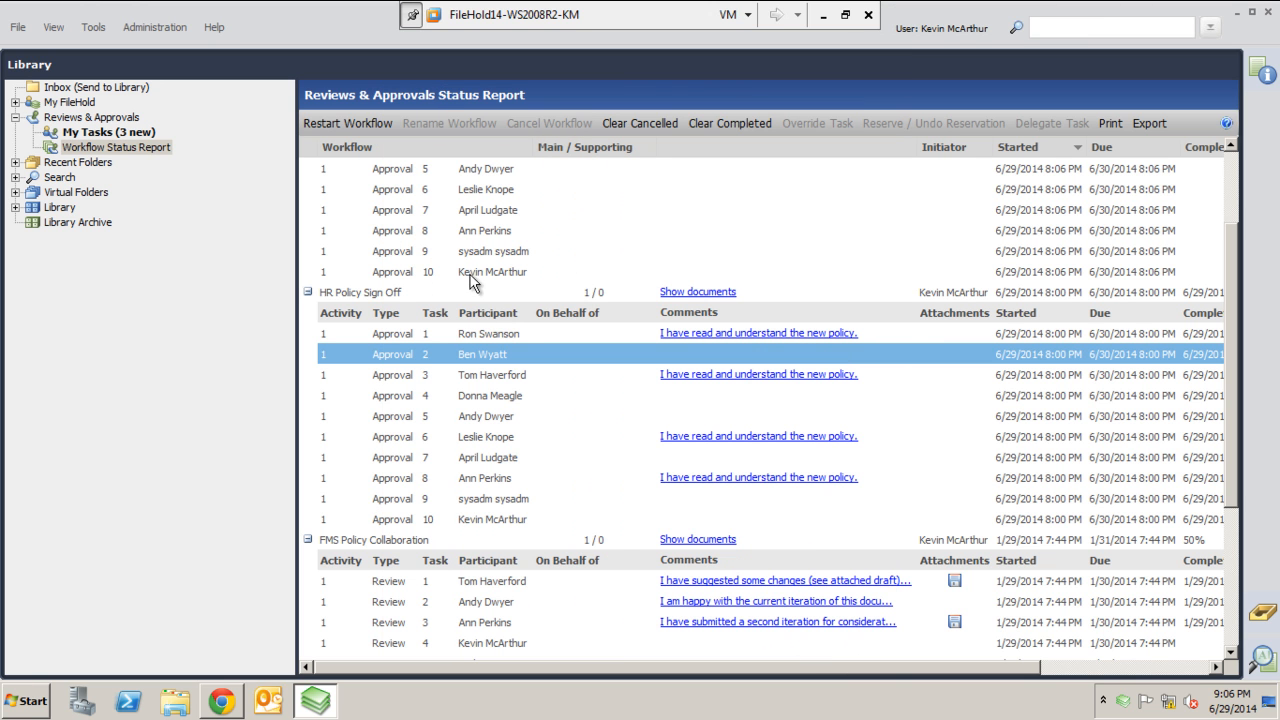
Step: Show the calendar's June 30, 2014 day view with the Approve: HR_Paid+Family+Leave task
left_click(101, 131)
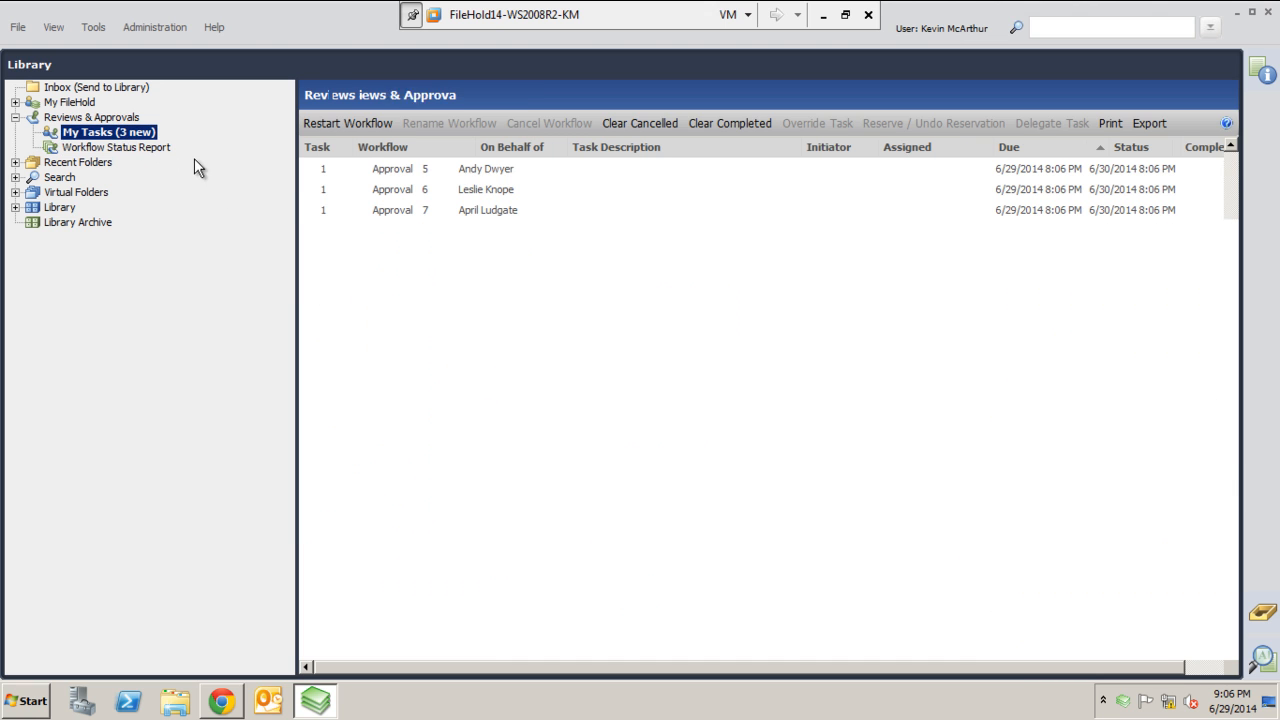
left_click(16, 102)
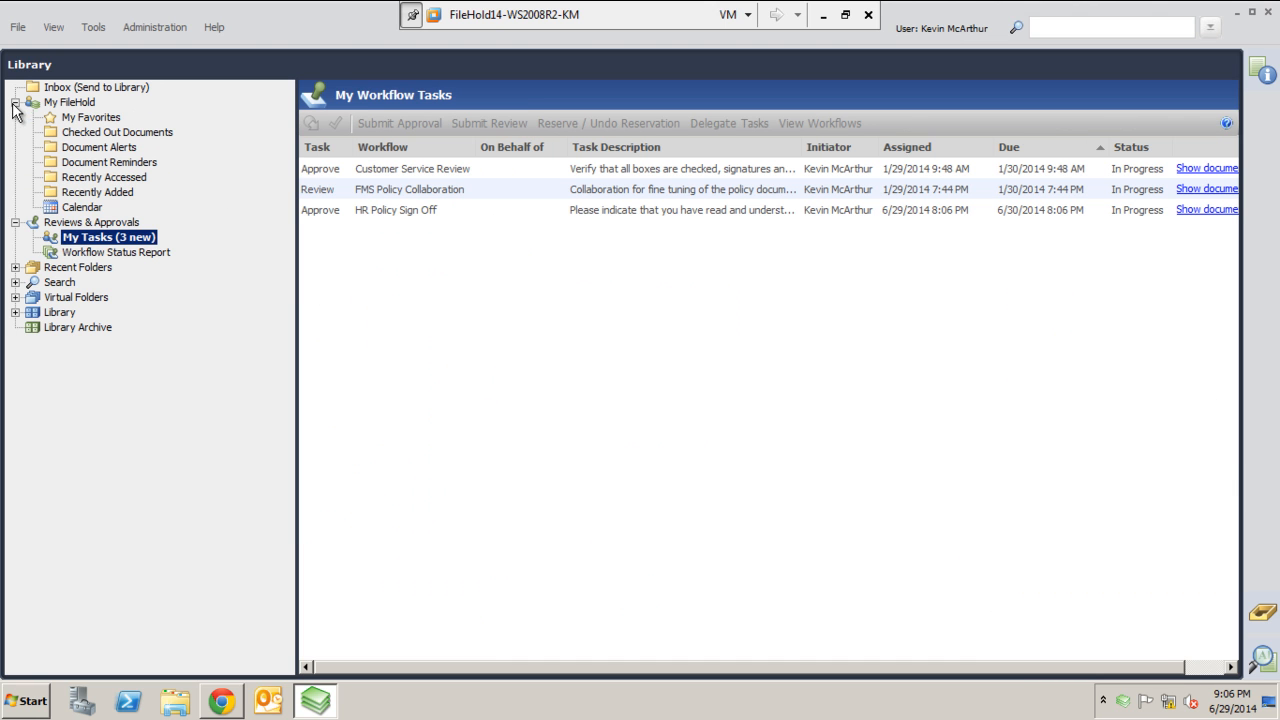
left_click(82, 207)
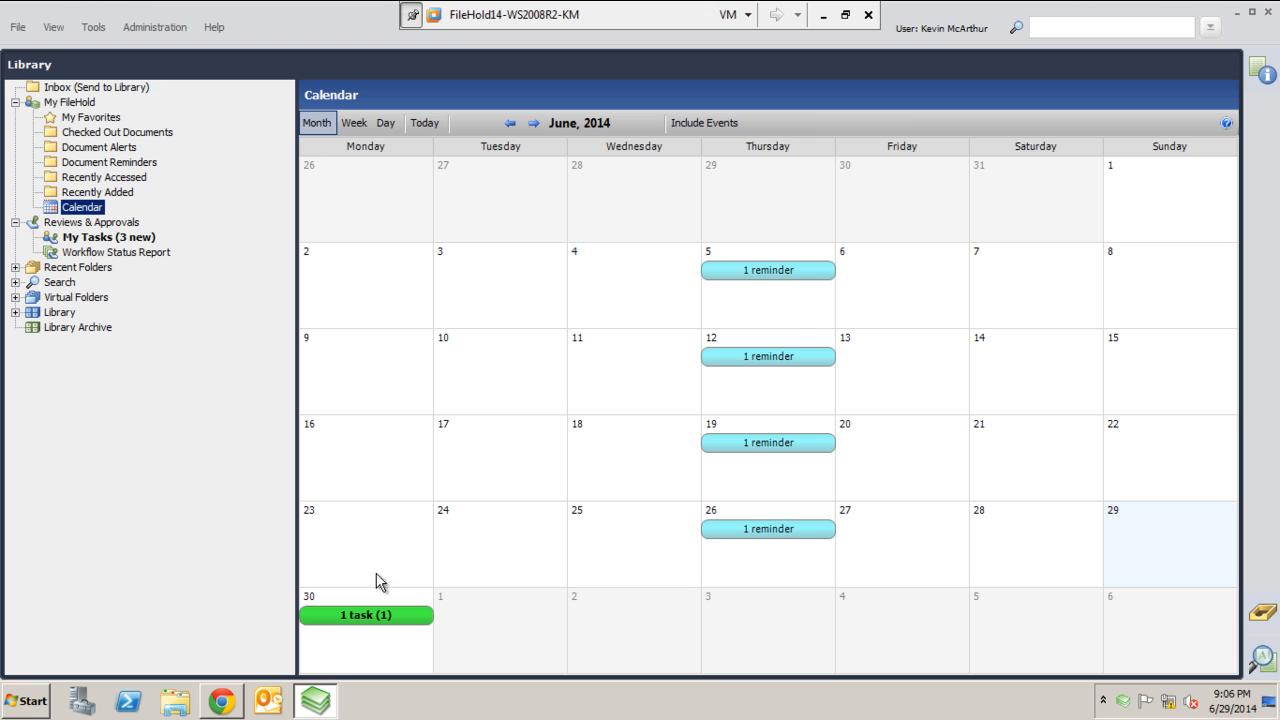
mouse_move(384, 628)
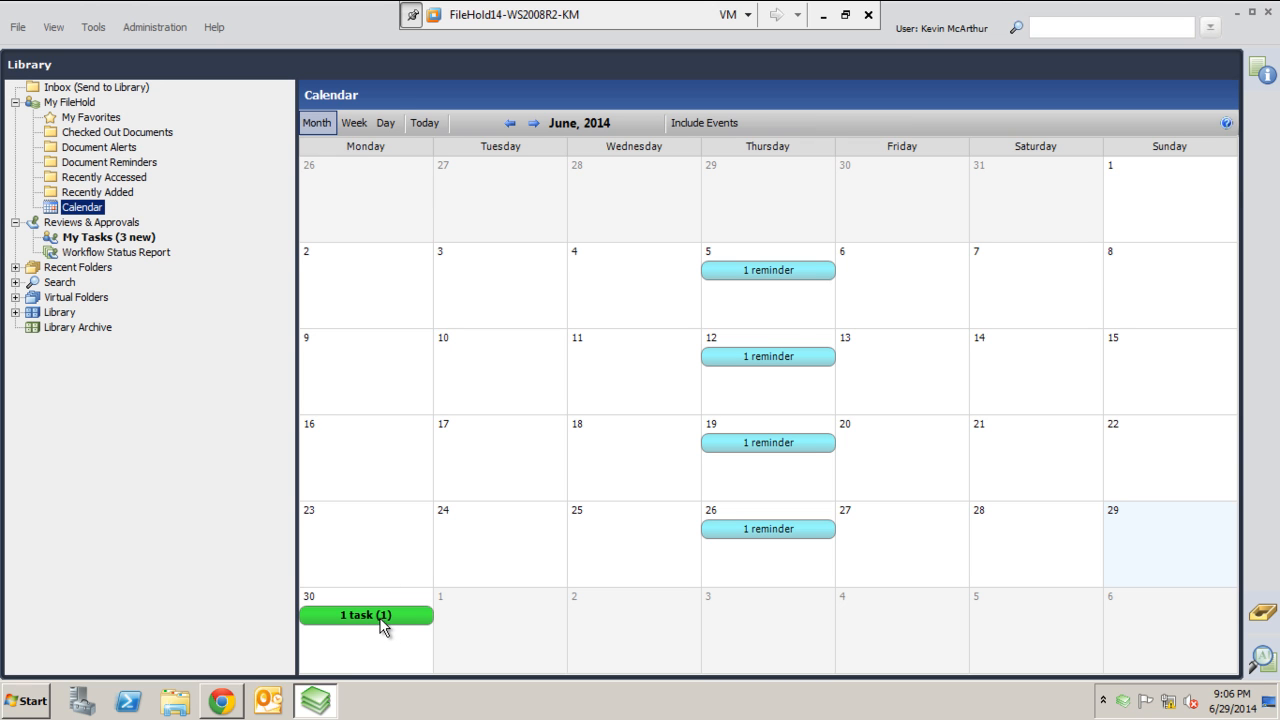
left_click(366, 614)
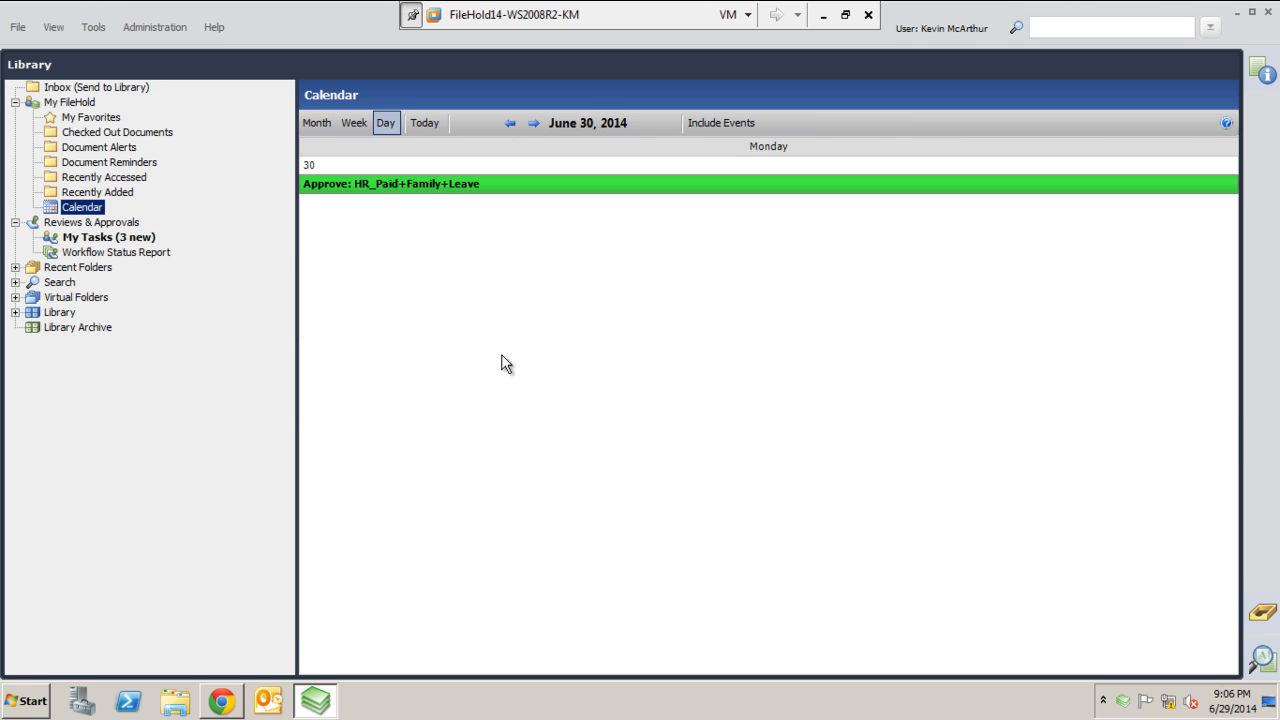
mouse_move(388, 193)
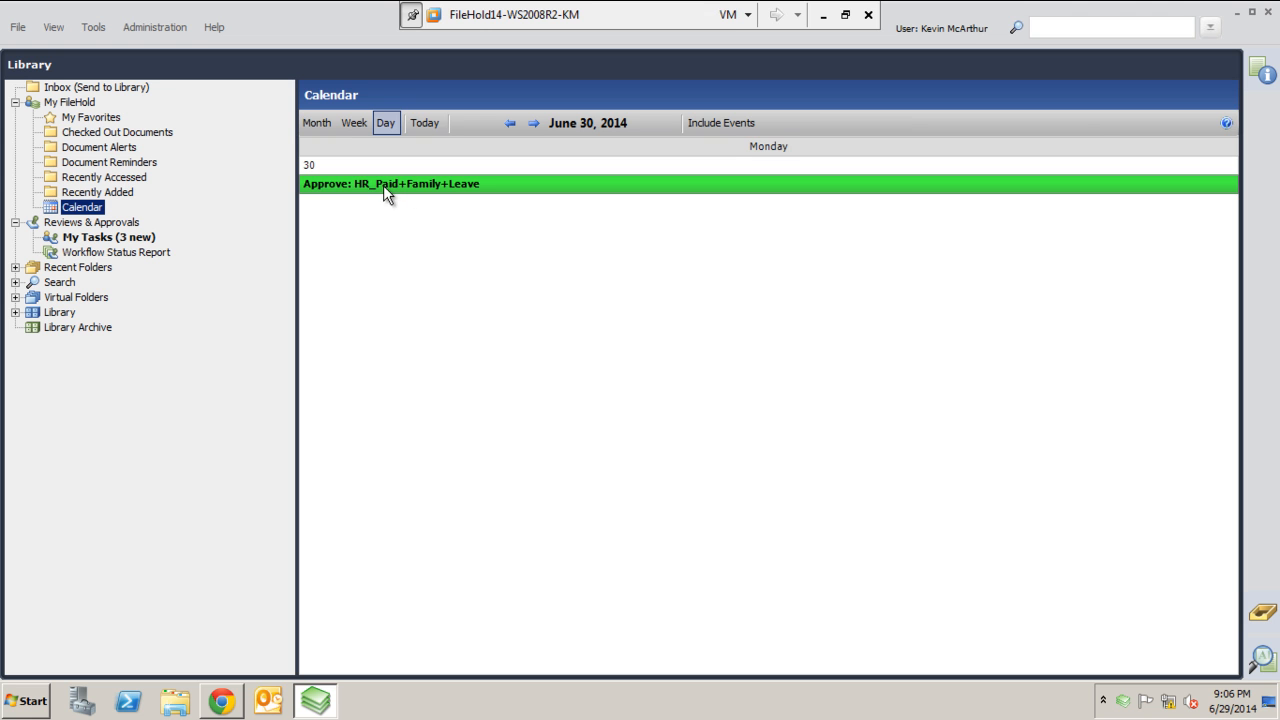
mouse_move(420, 190)
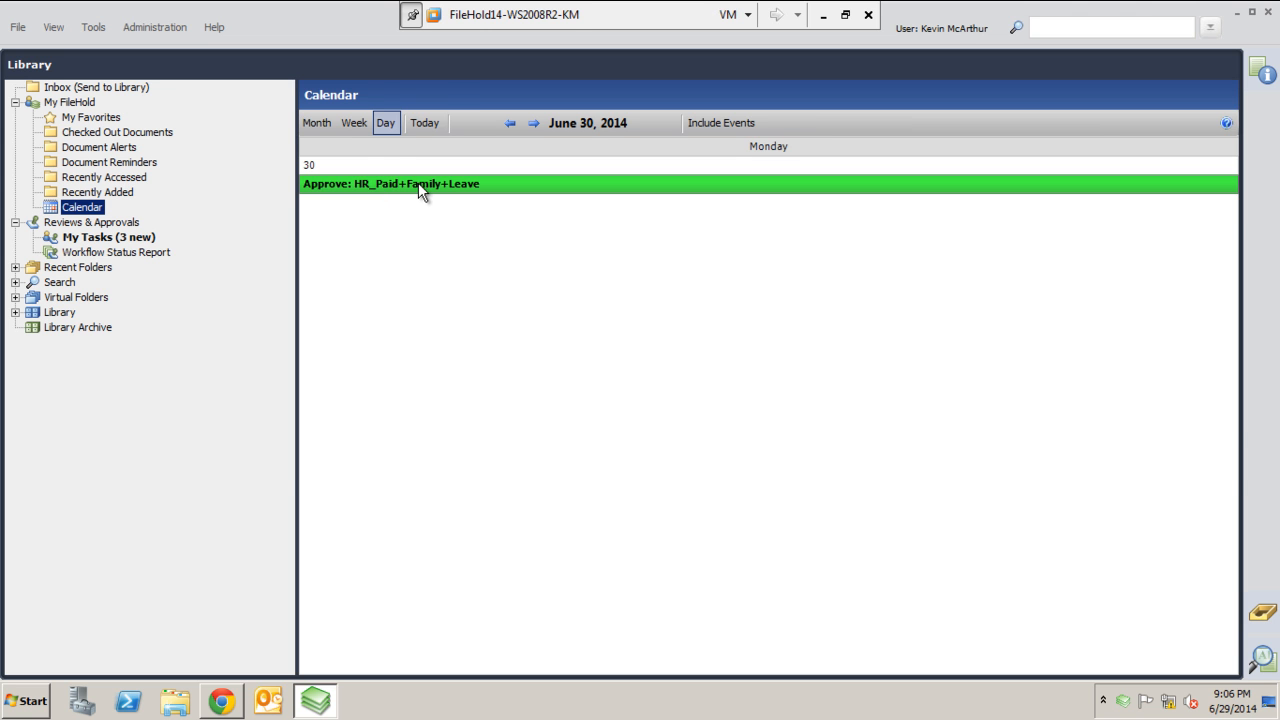
Step: Open the Approve: HR_Paid+Family+Leave task from the calendar
left_click(102, 237)
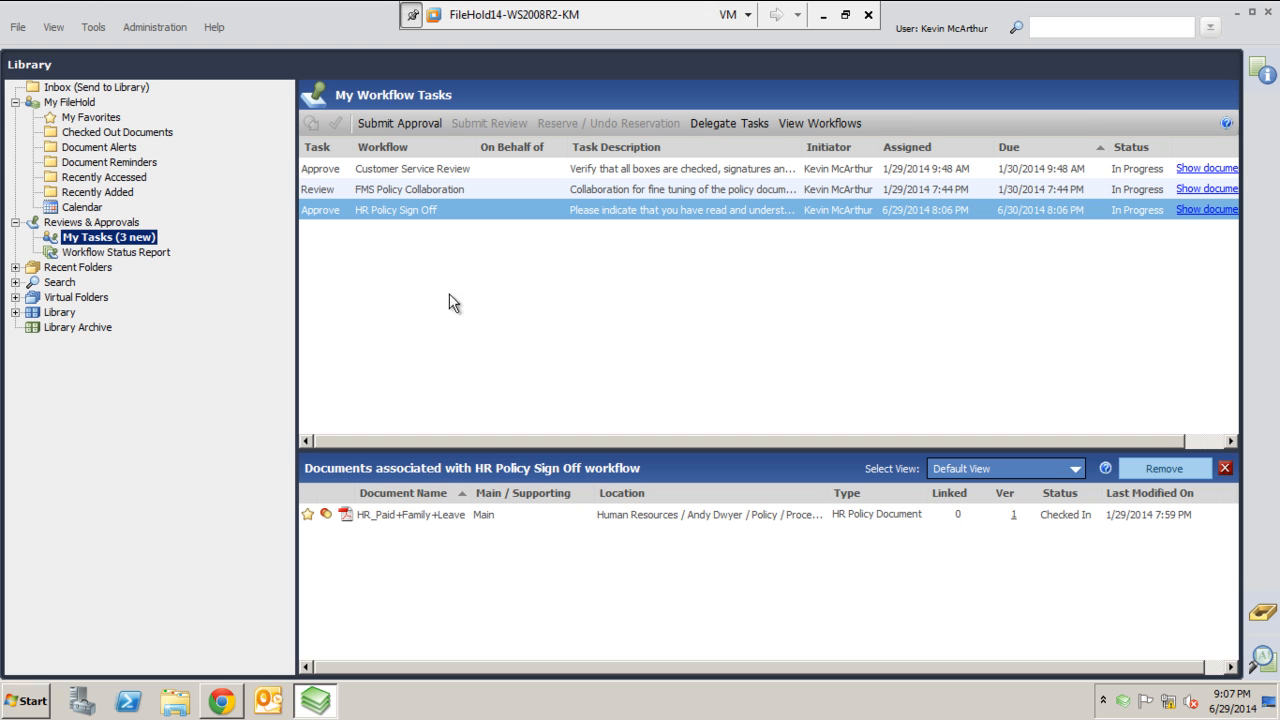
mouse_move(486, 527)
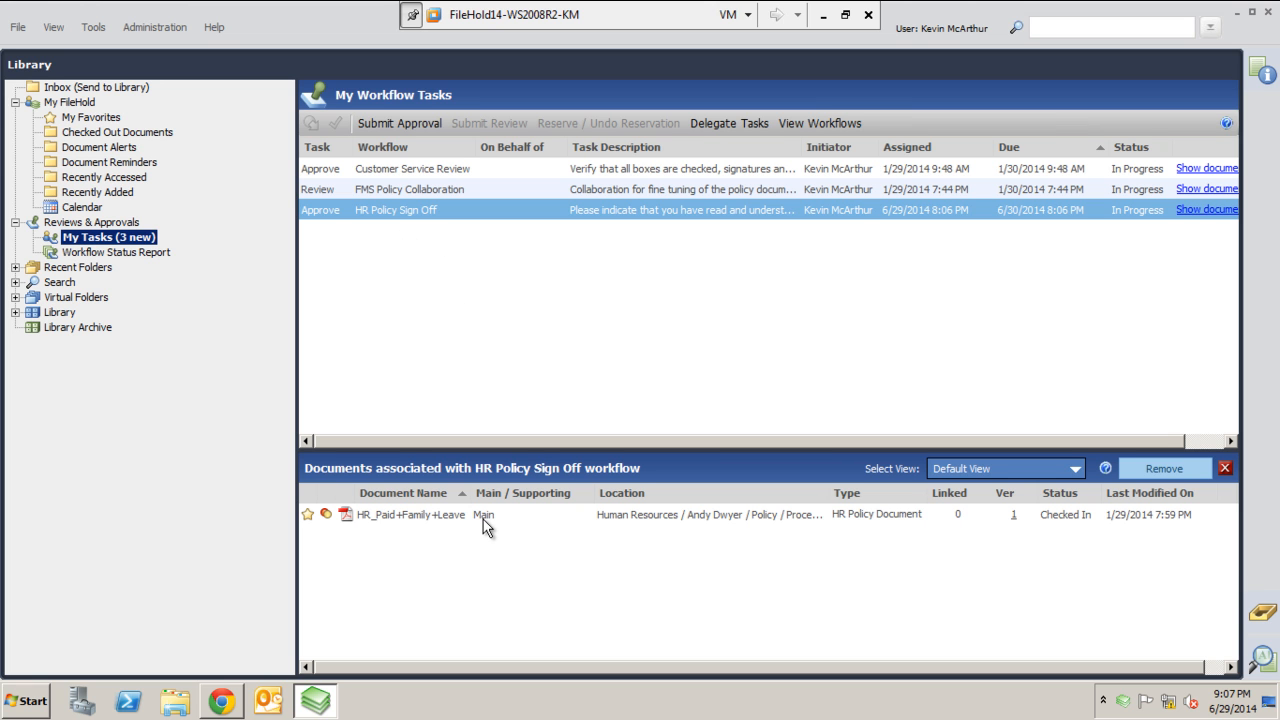
mouse_move(468, 527)
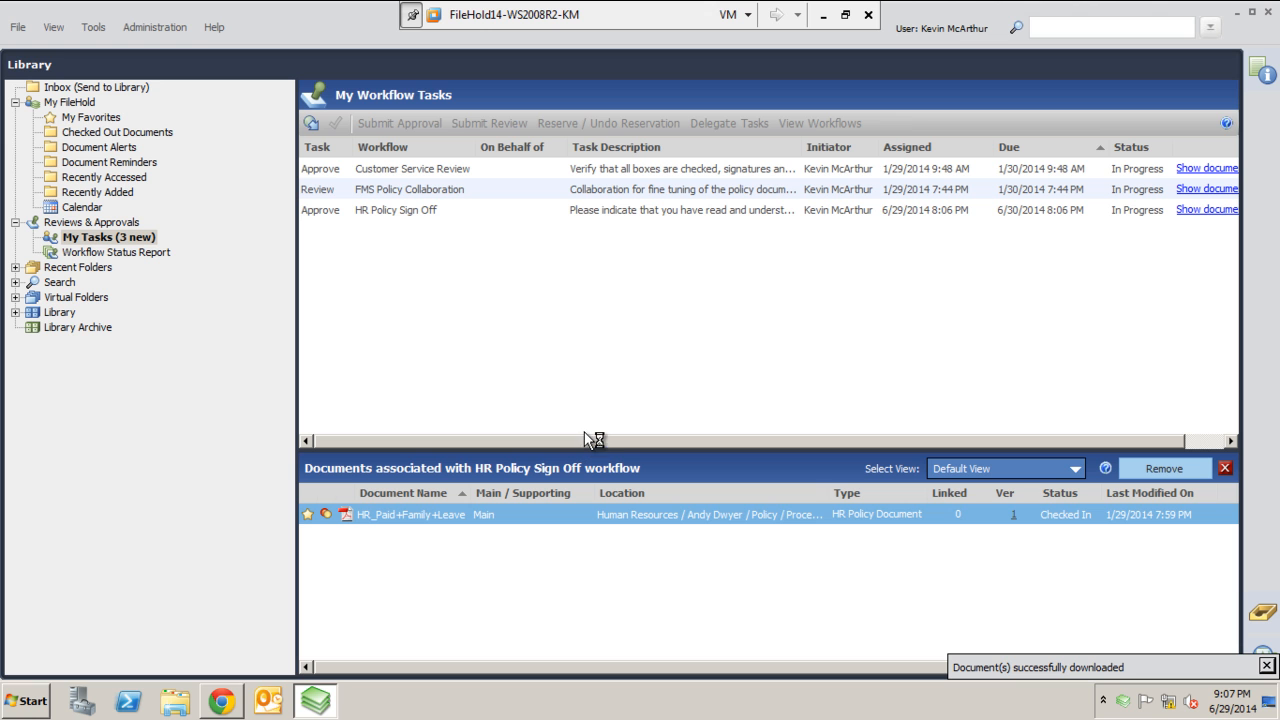
mouse_move(428, 540)
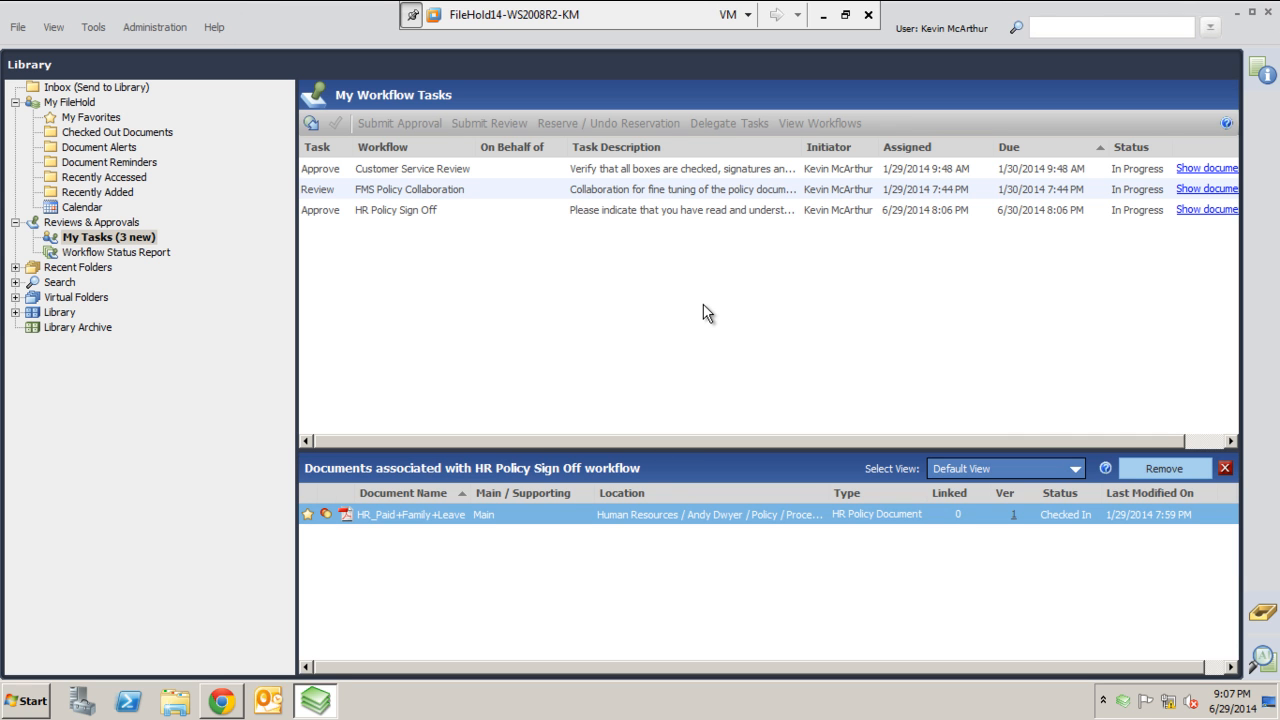
mouse_move(530, 248)
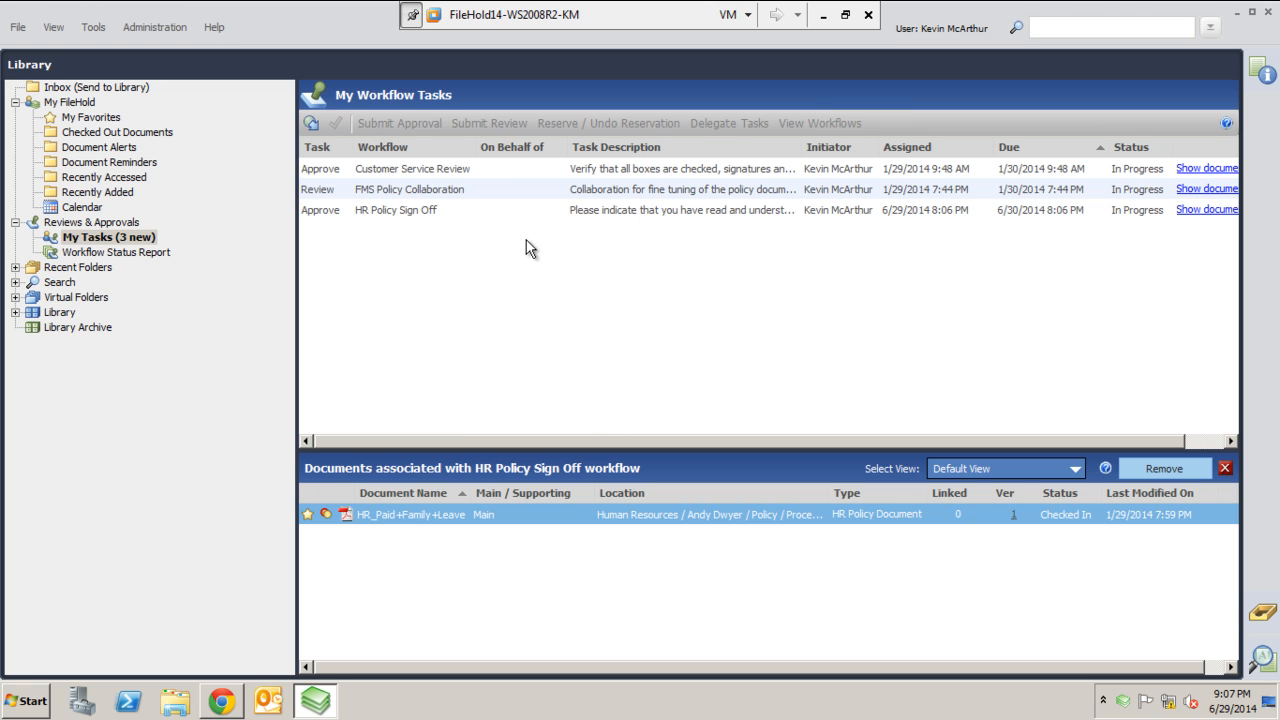
mouse_move(1235, 481)
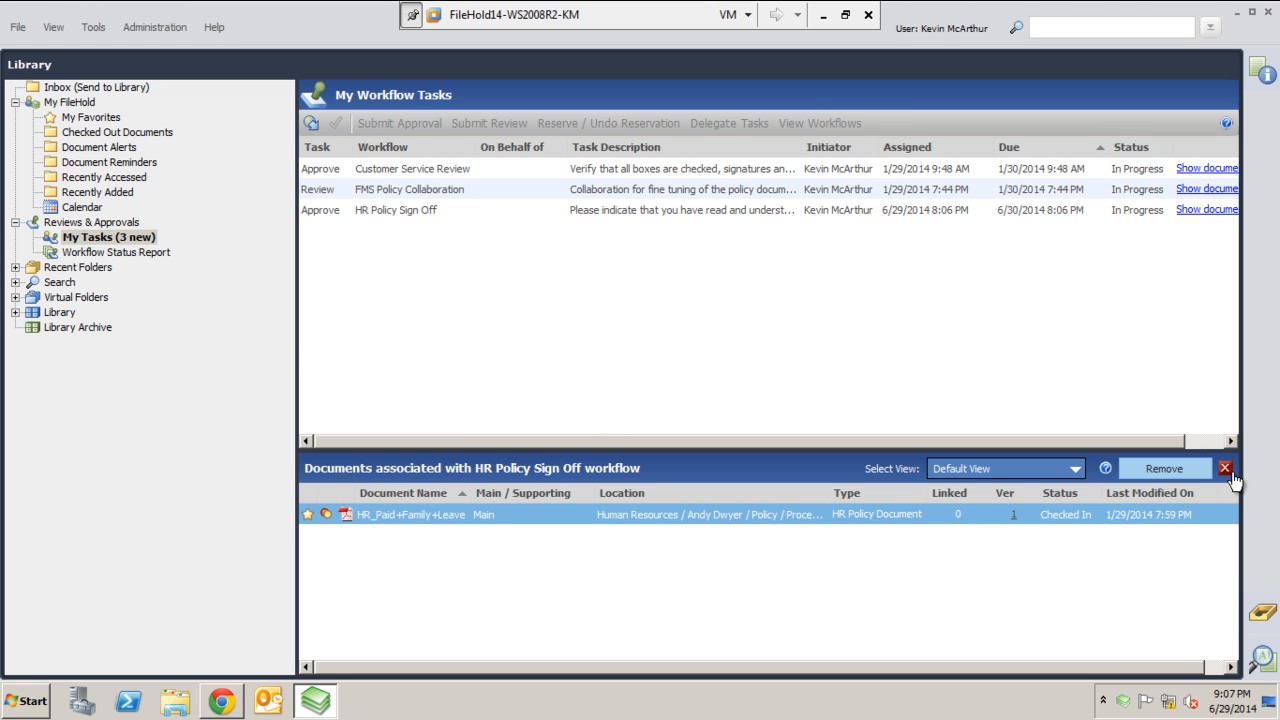
Step: Open Accounting/Payables/2014 and select the Citrix - GoToMeeting Invoice (2)
left_click(1224, 468)
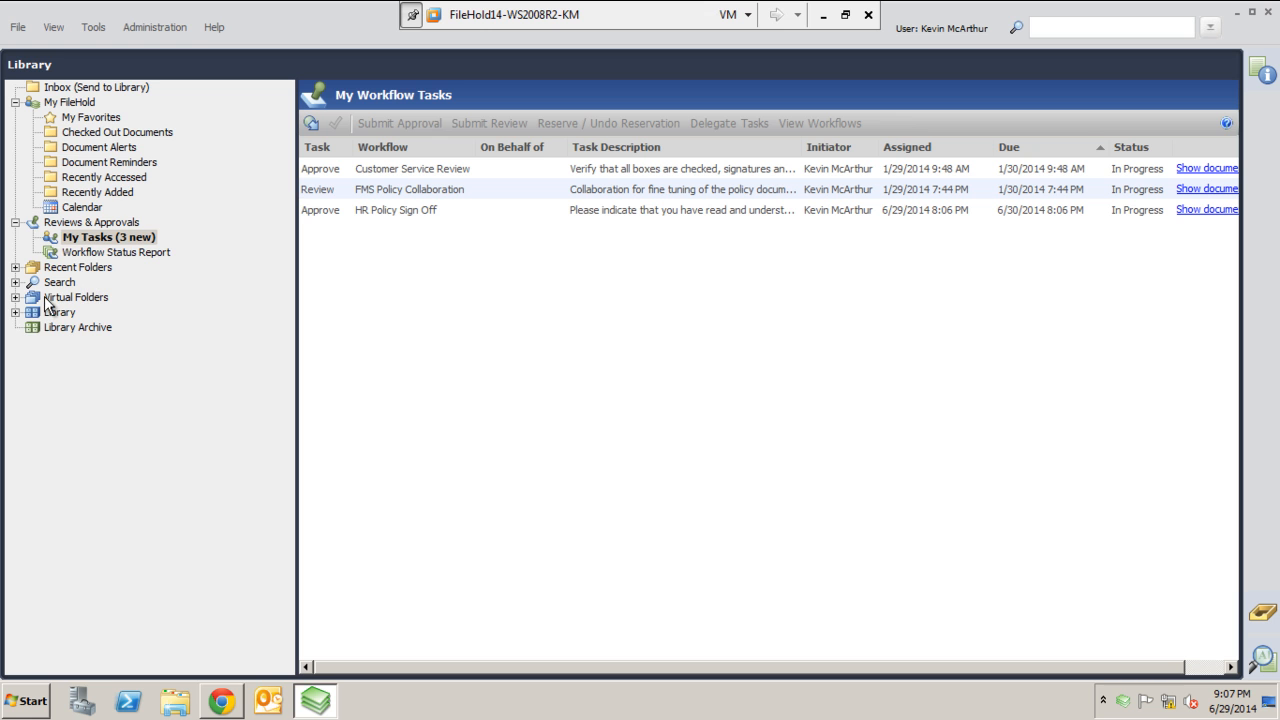
left_click(16, 312)
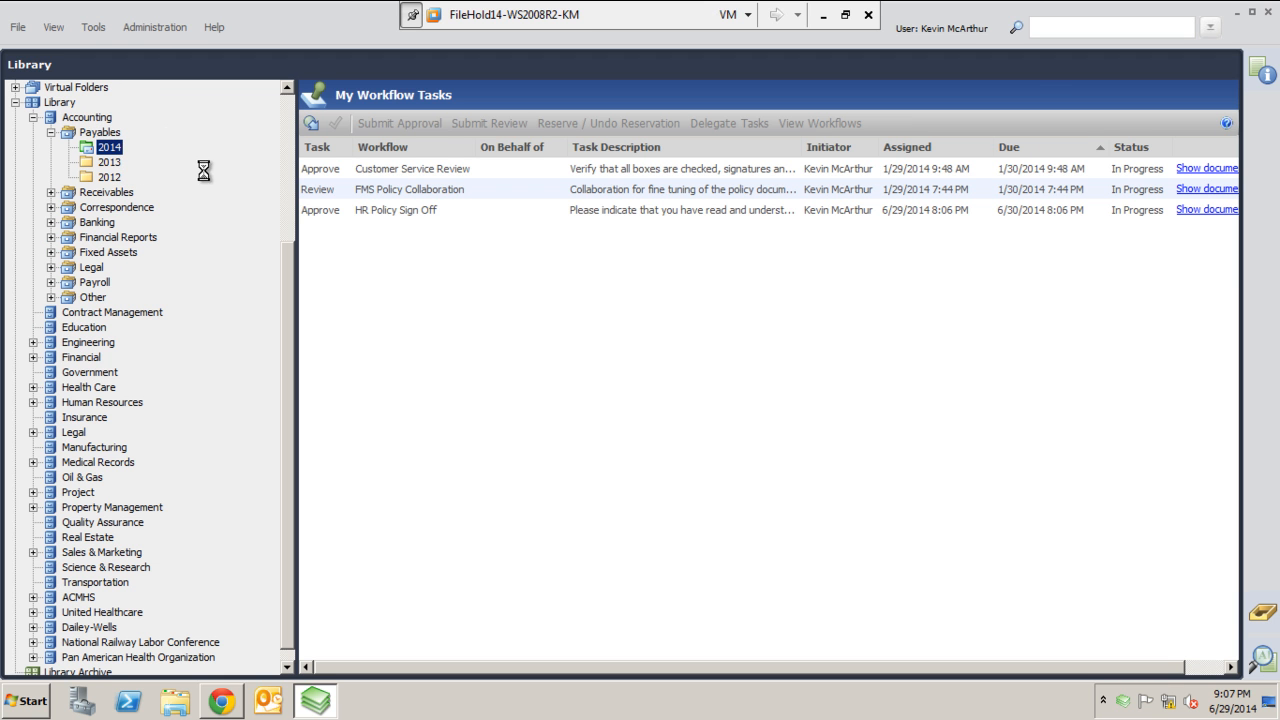
left_click(109, 147)
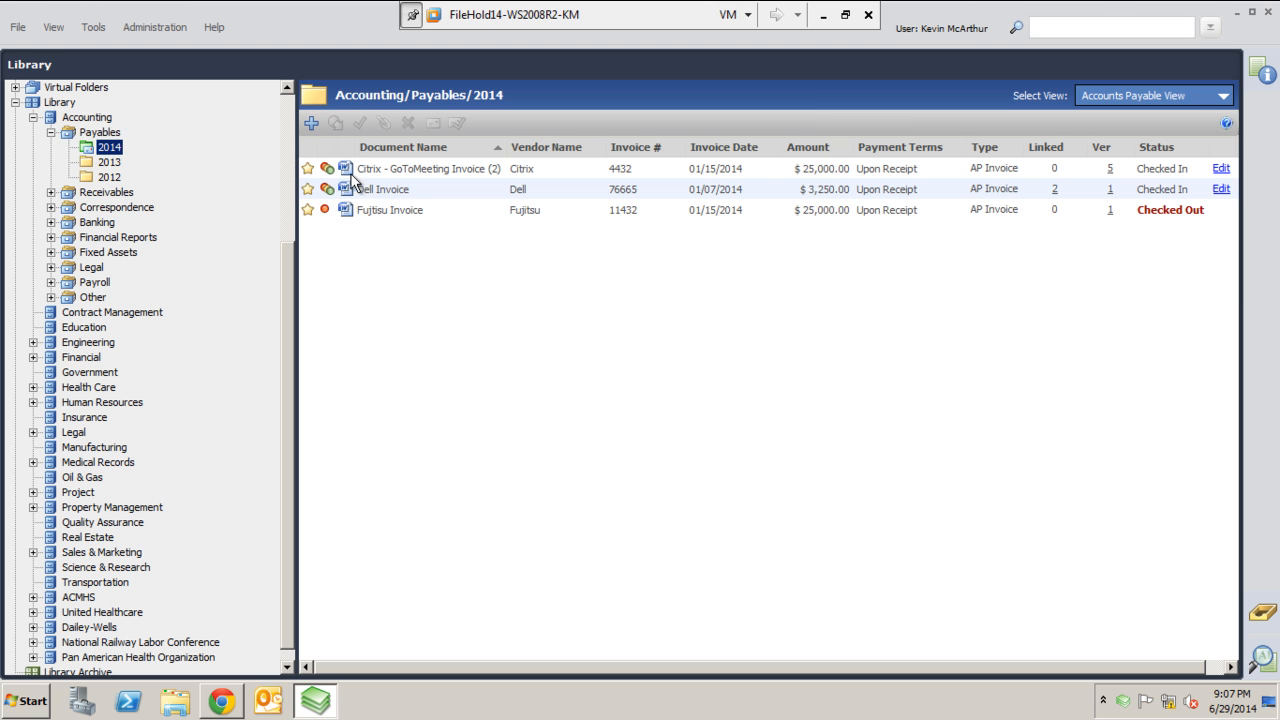
mouse_move(397, 198)
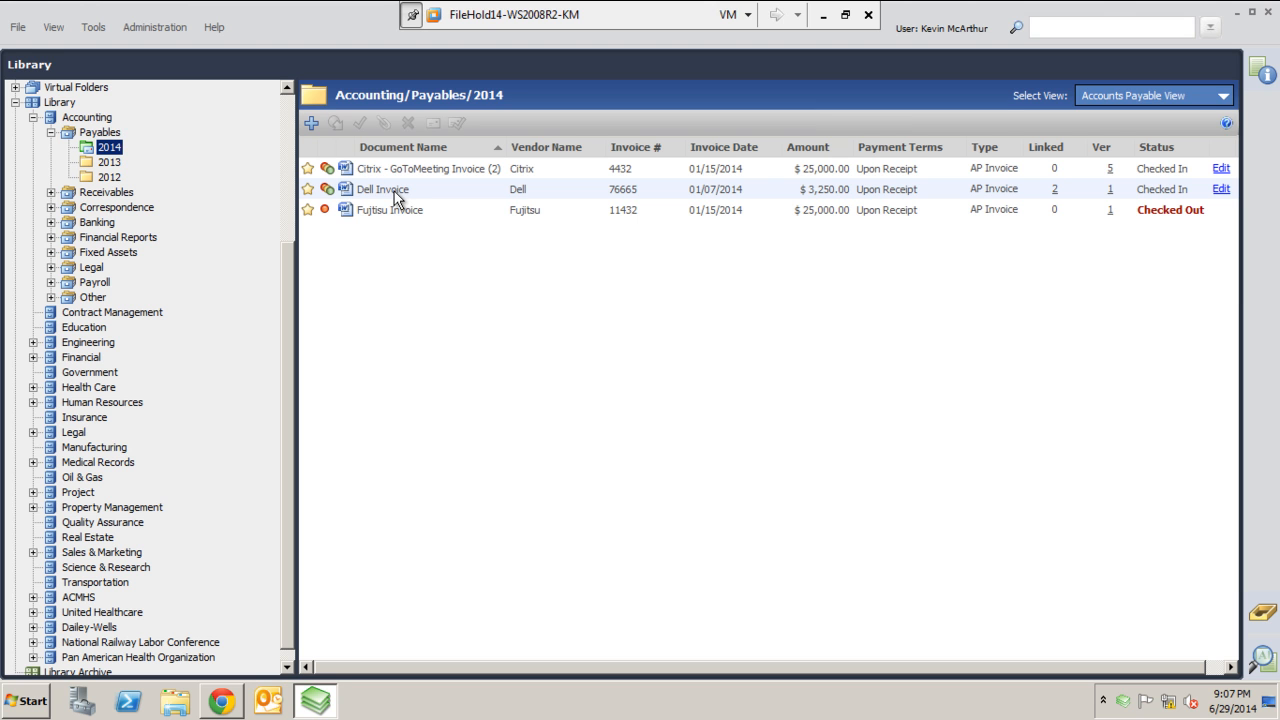
mouse_move(535, 220)
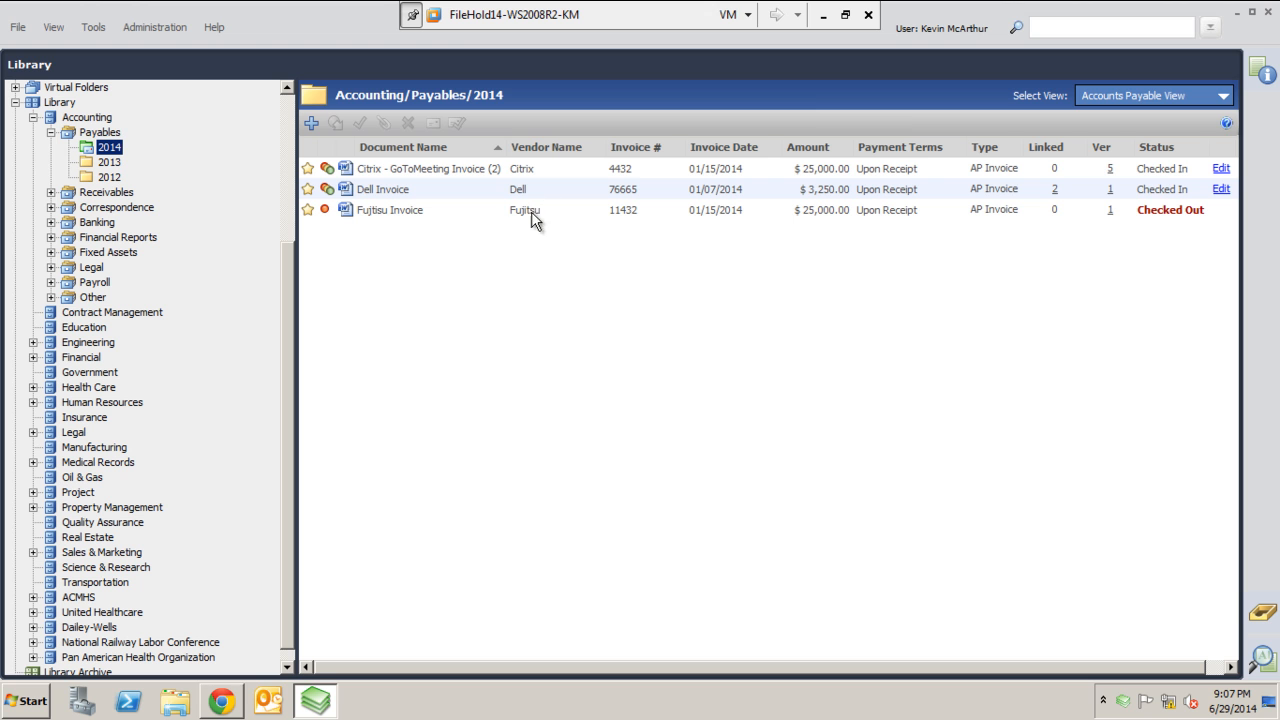
mouse_move(543, 238)
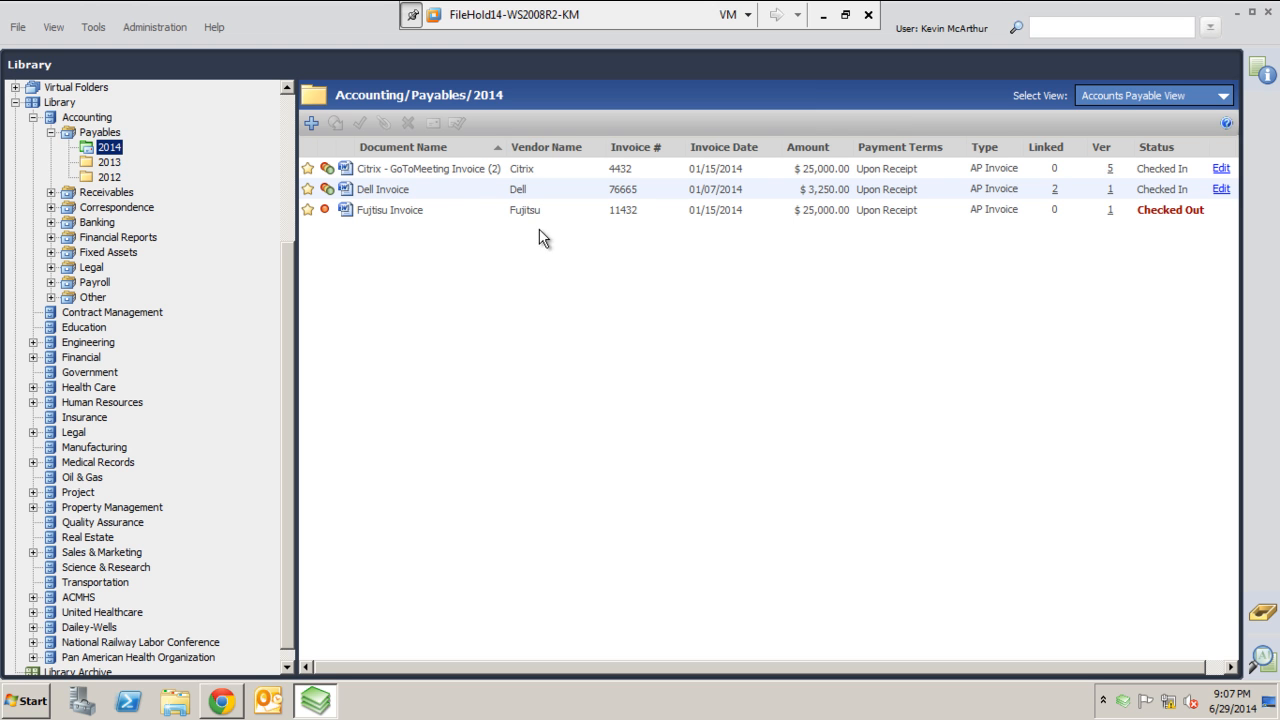
left_click(430, 168)
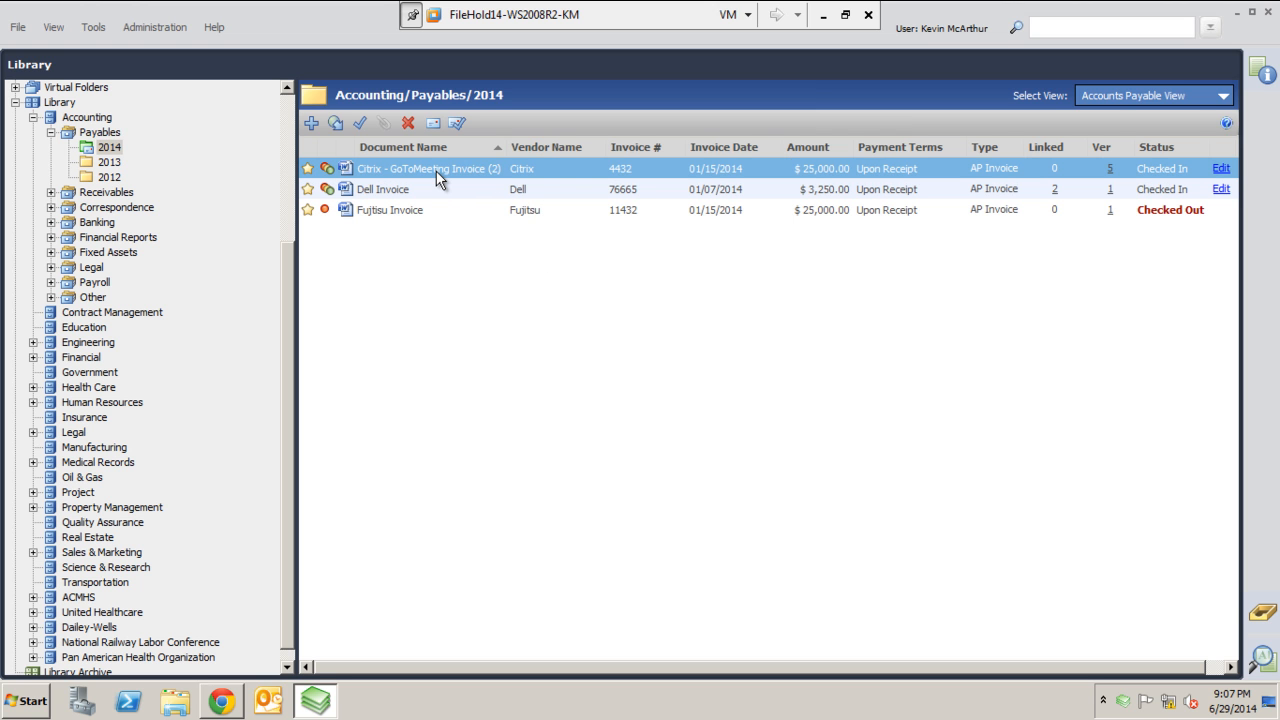
Step: Open the Initiate AP Invoice Workflow dialog for the Citrix invoice, then dismiss it
right_click(430, 168)
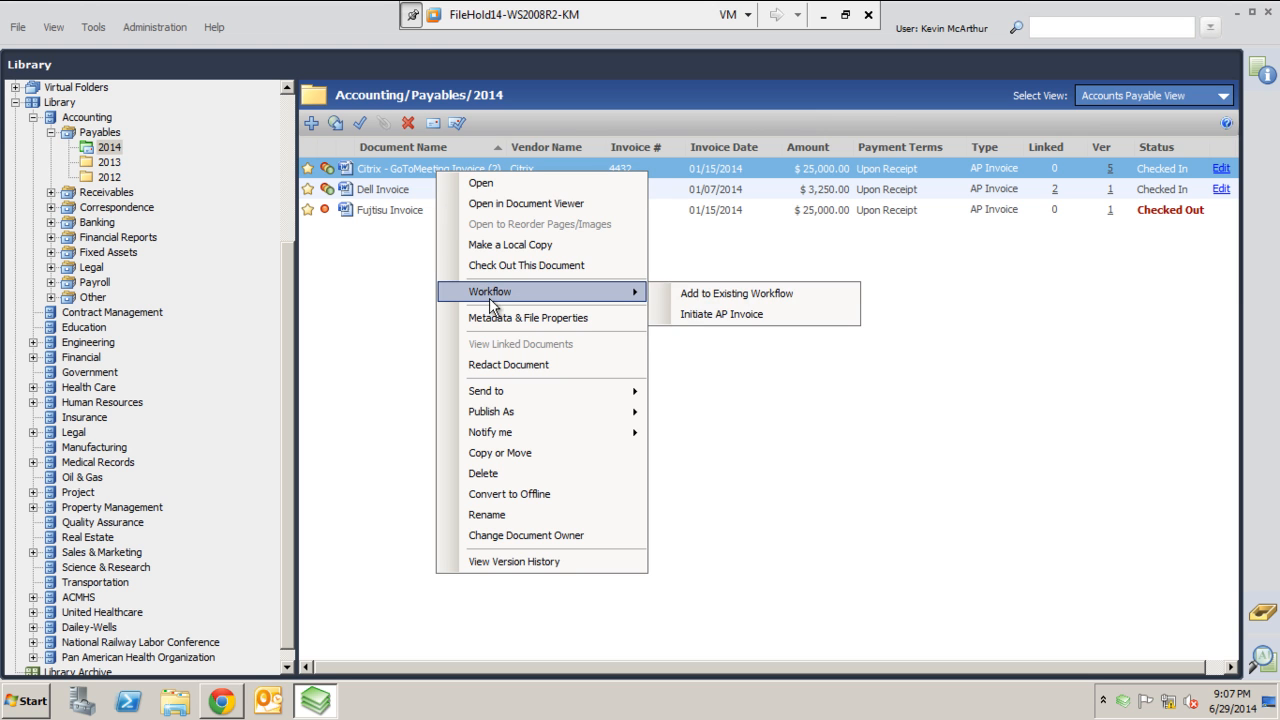
mouse_move(721, 314)
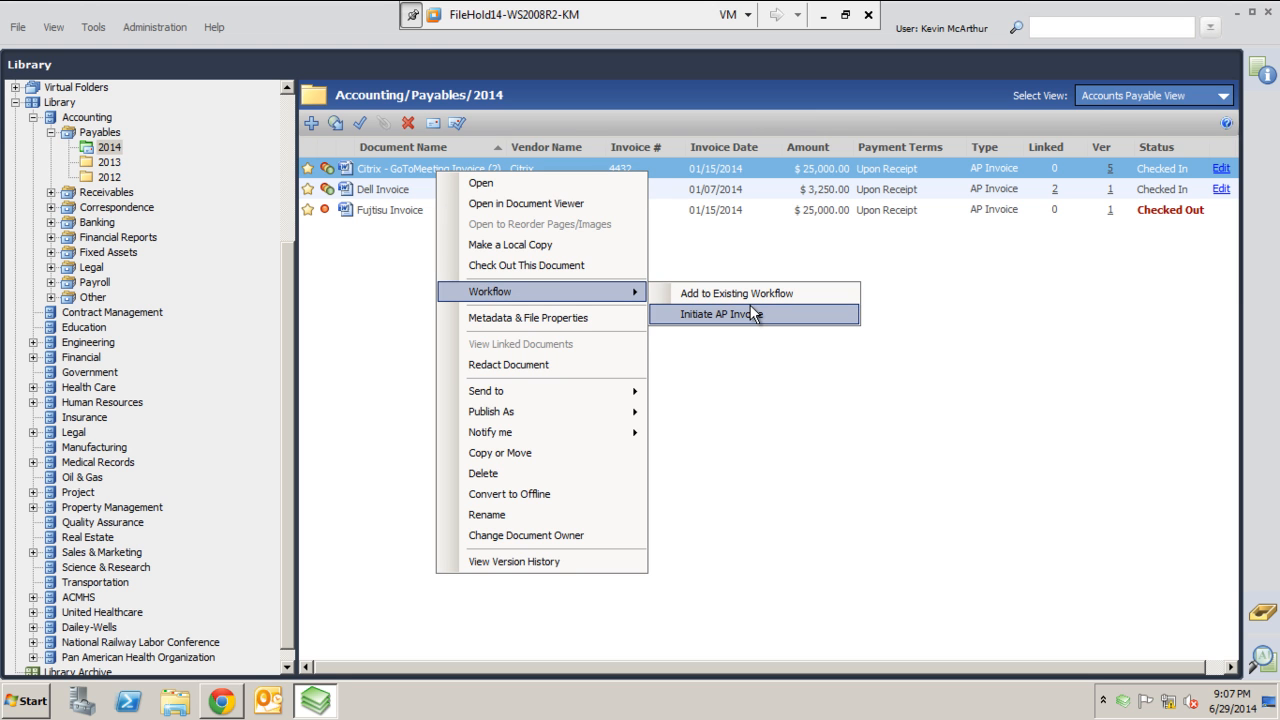
mouse_move(770, 325)
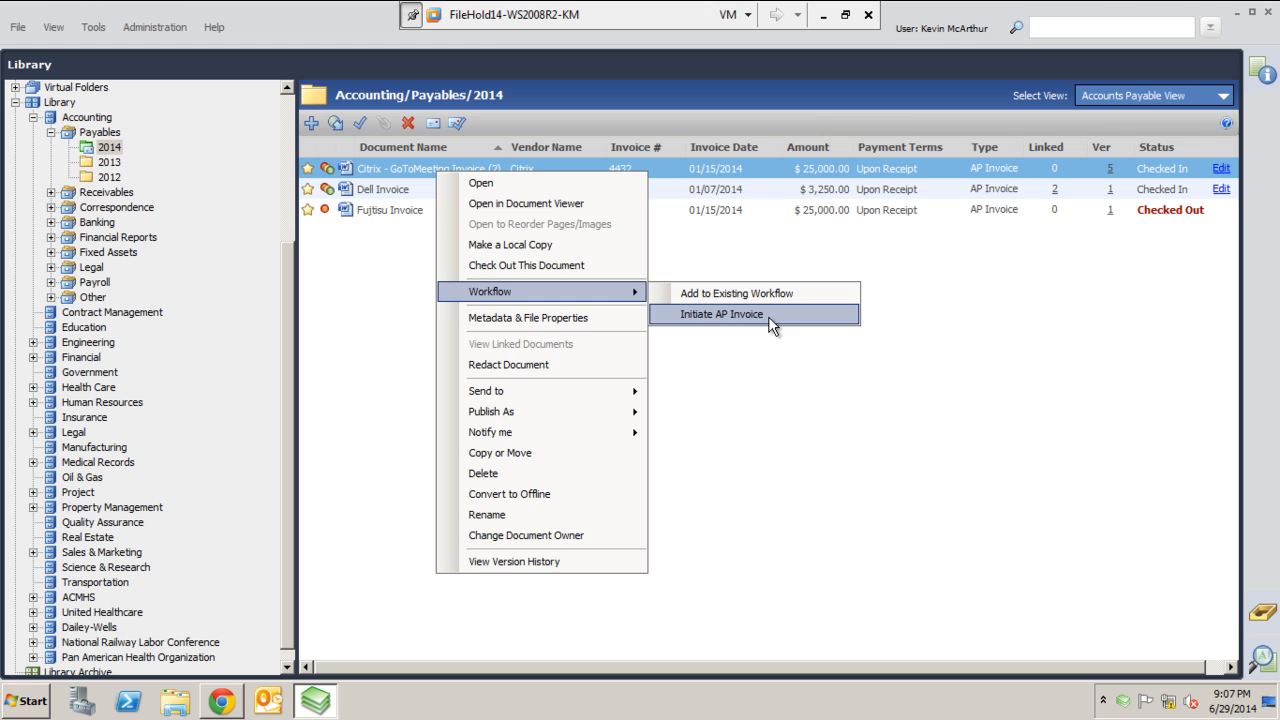
left_click(721, 314)
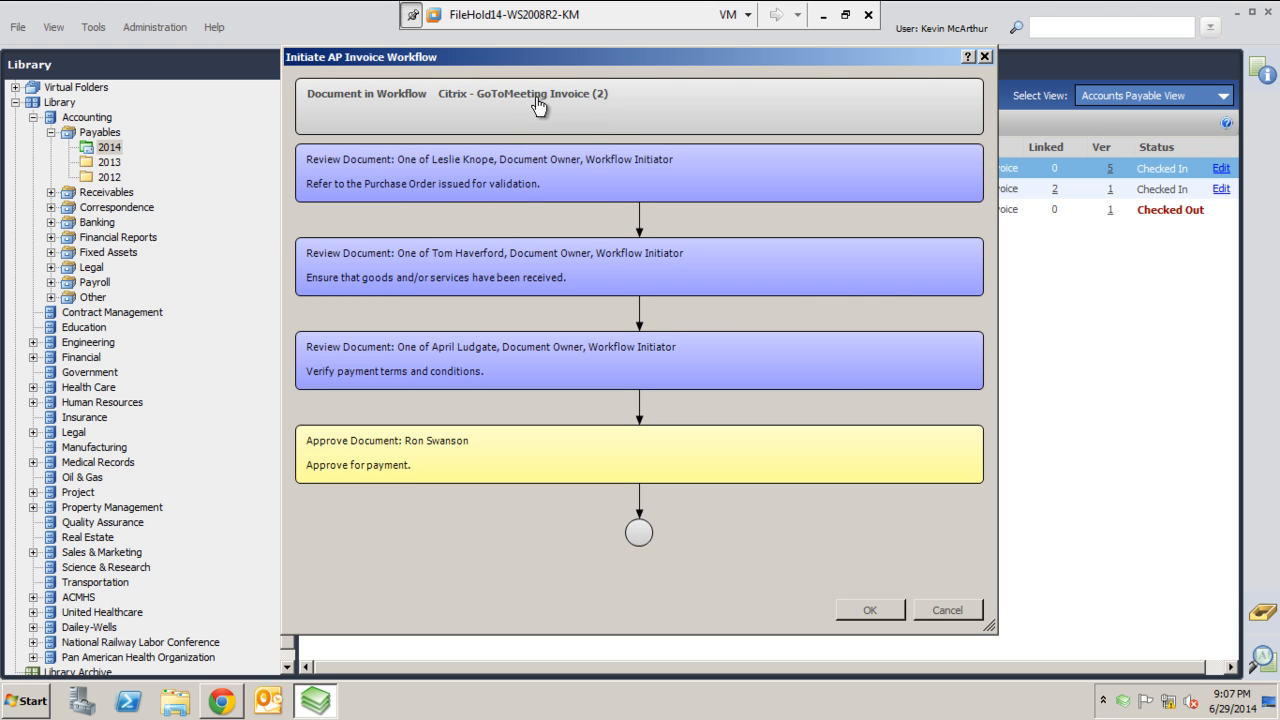
mouse_move(487, 119)
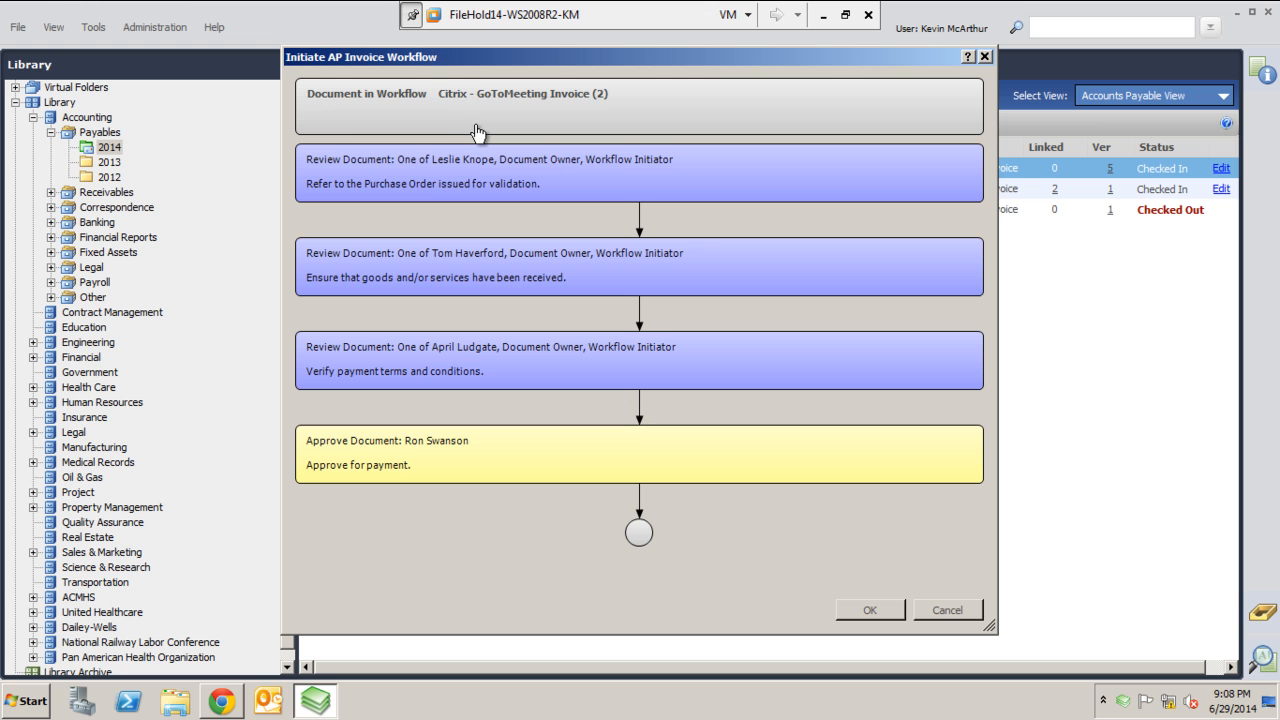
mouse_move(585, 417)
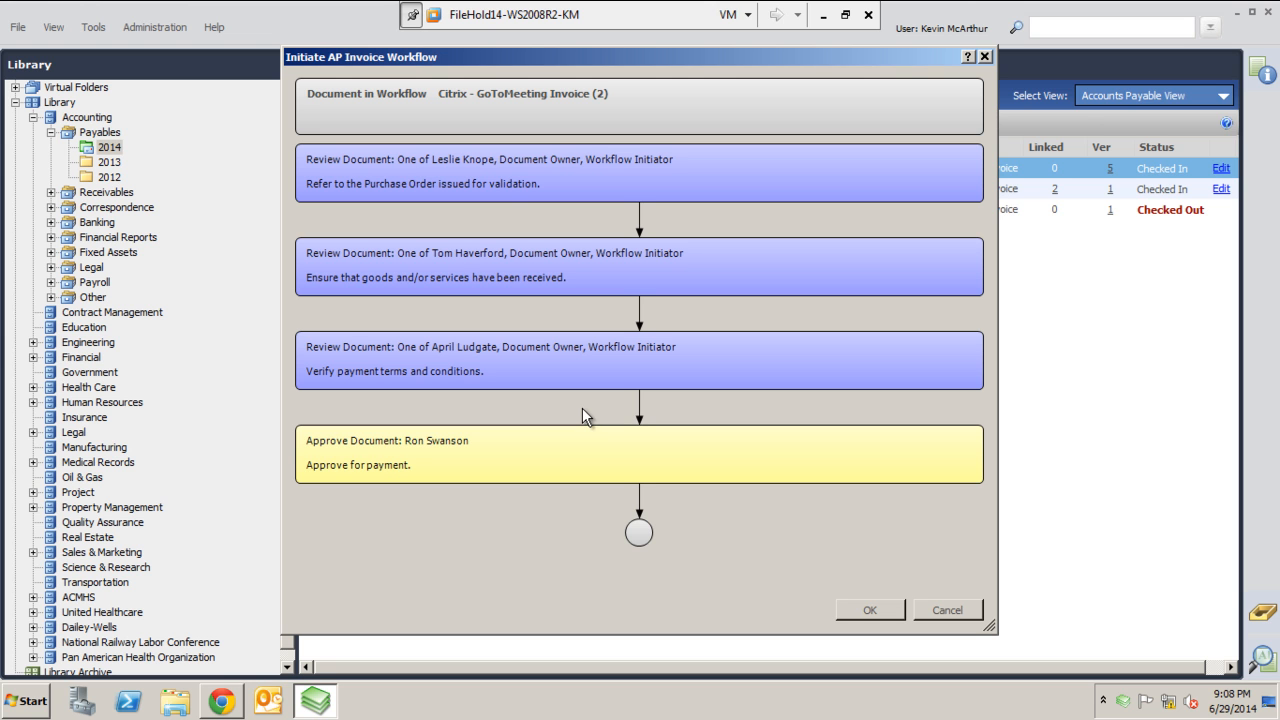
mouse_move(523, 95)
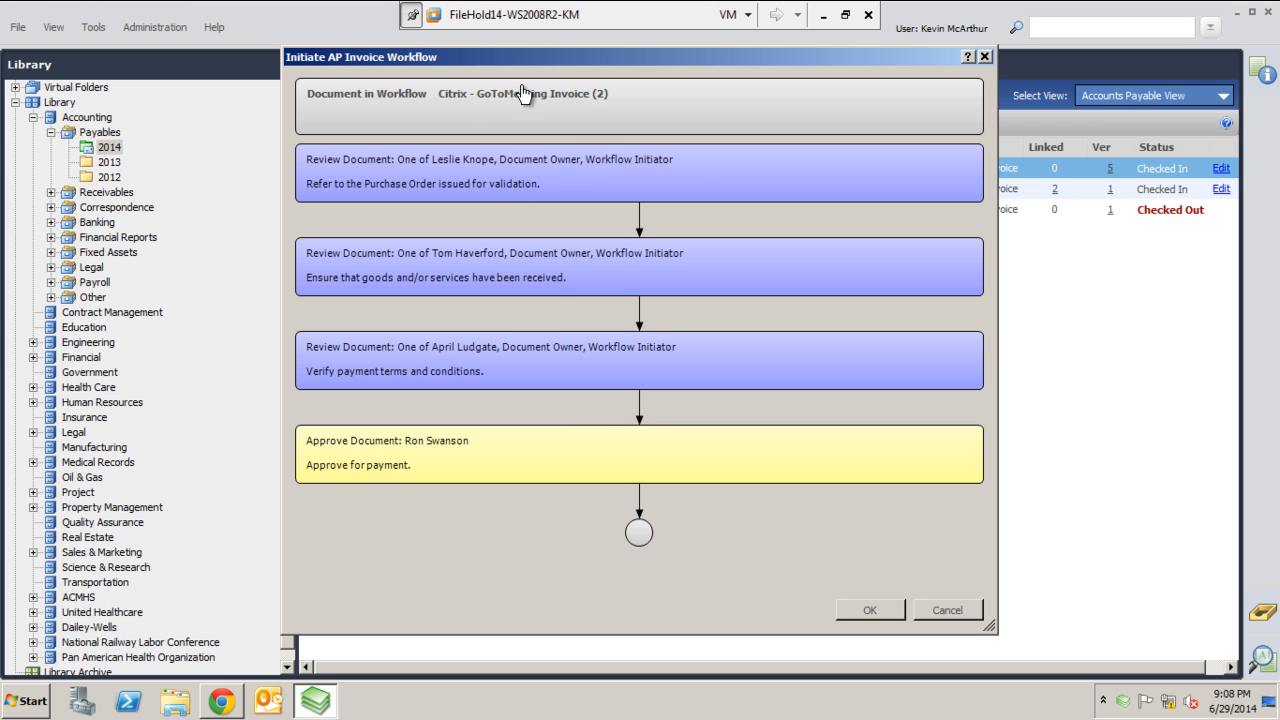
mouse_move(565, 214)
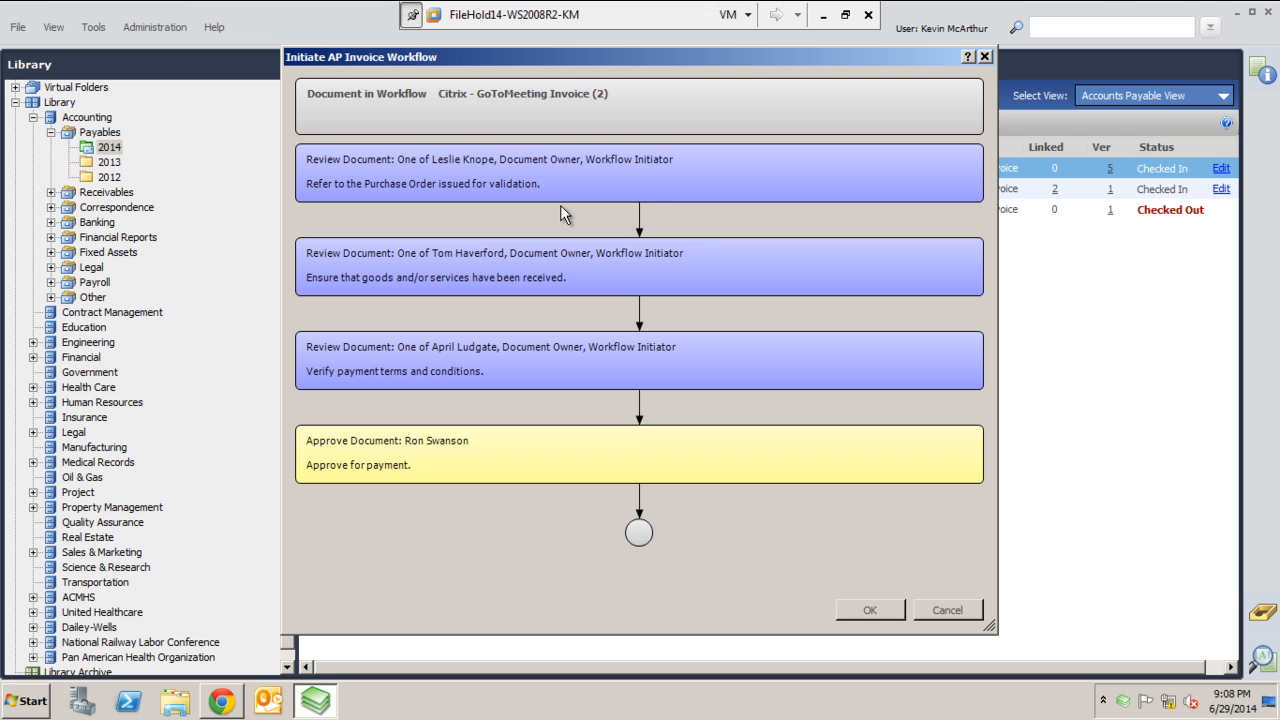
mouse_move(628, 272)
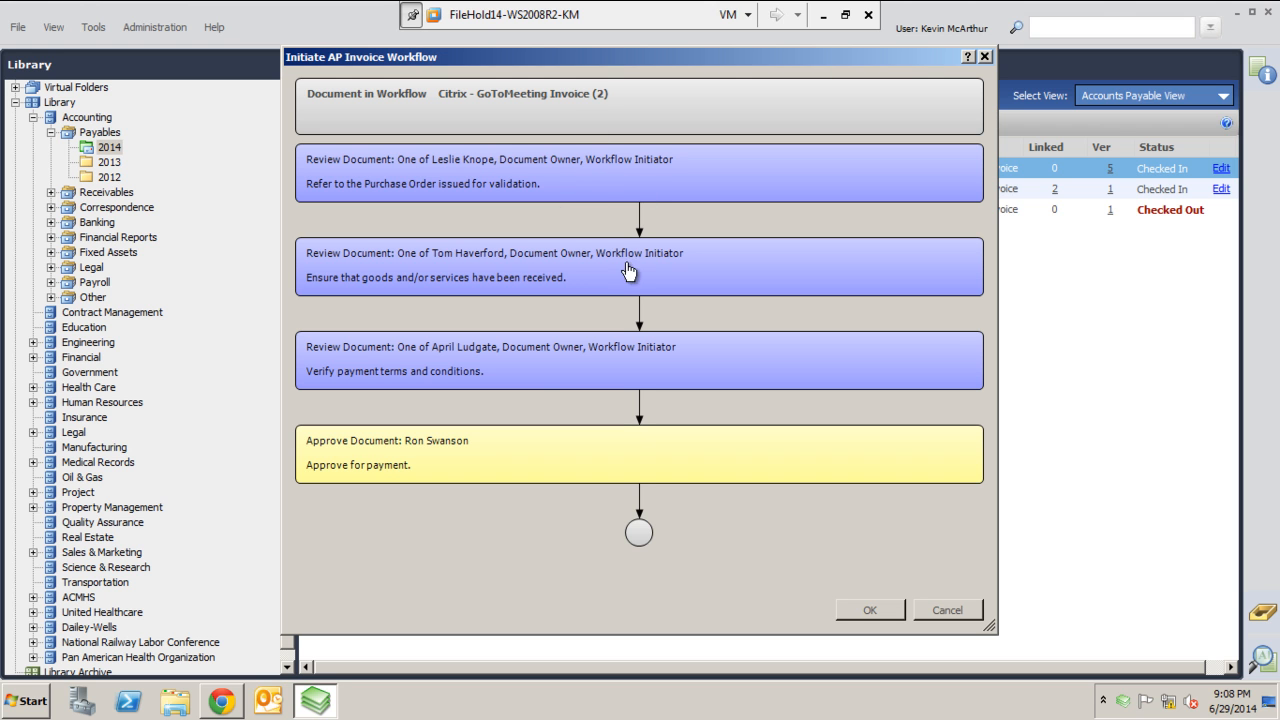
mouse_move(687, 420)
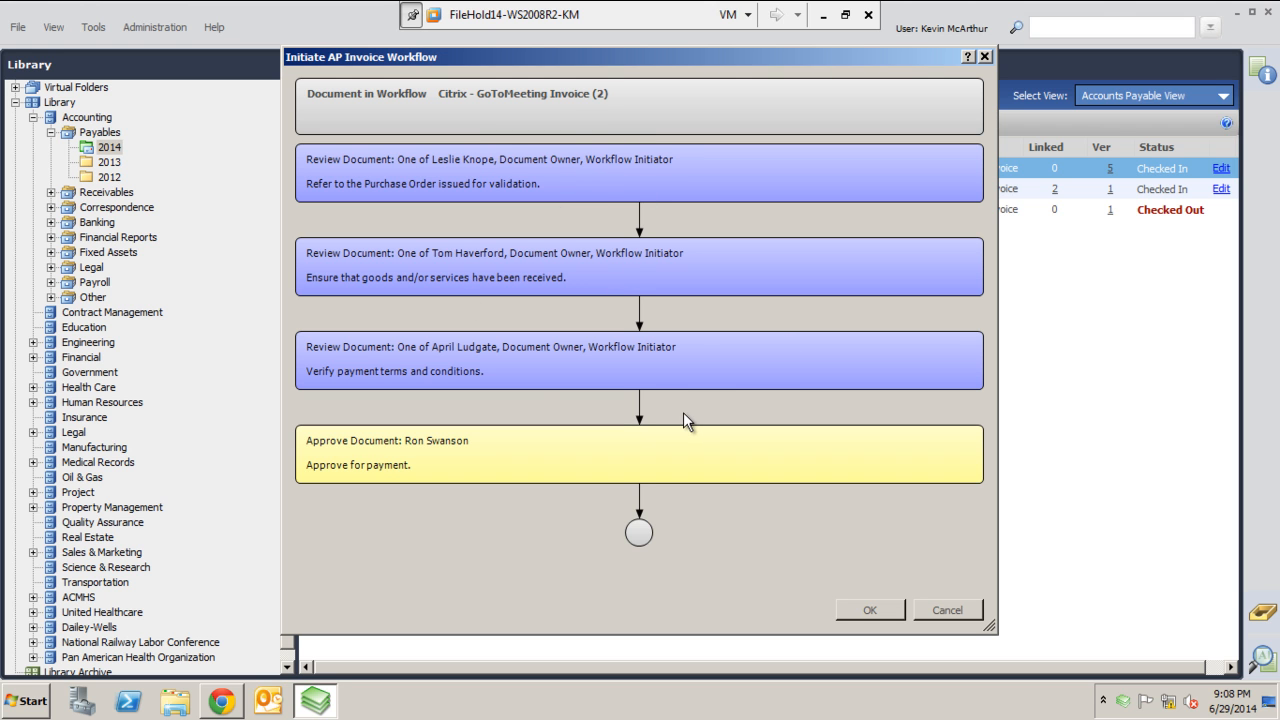
mouse_move(568, 421)
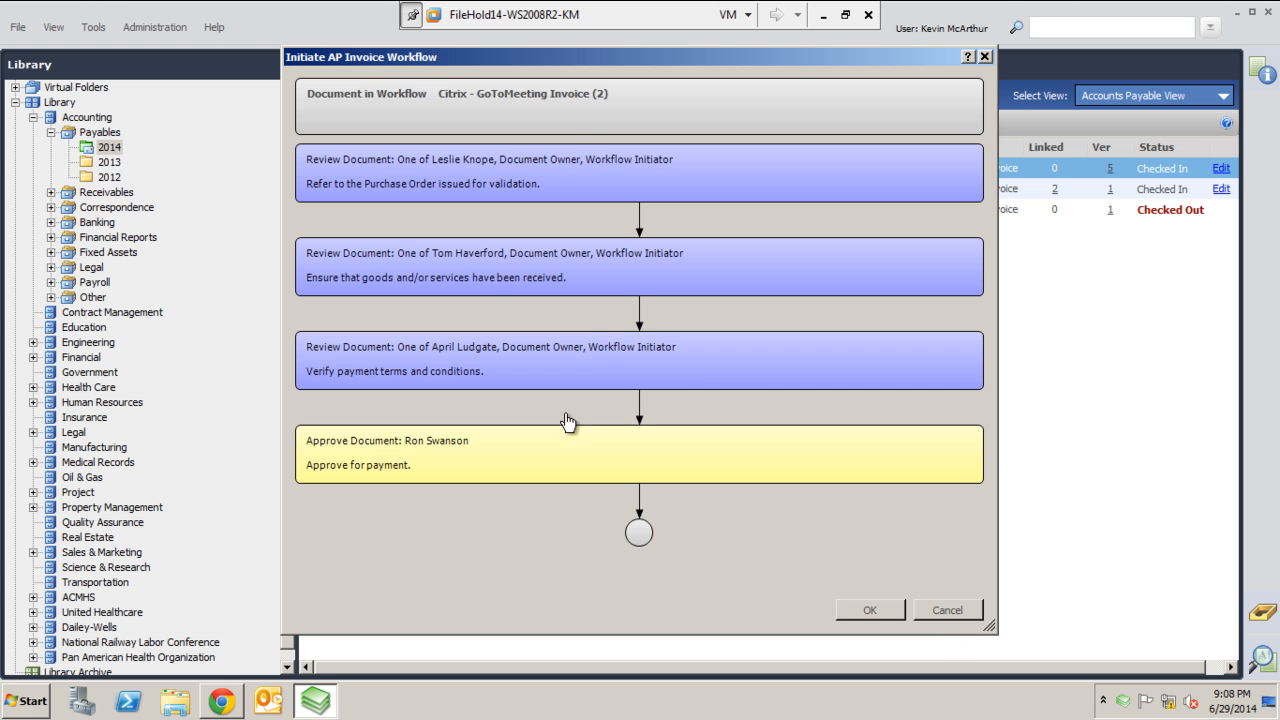
left_click(946, 610)
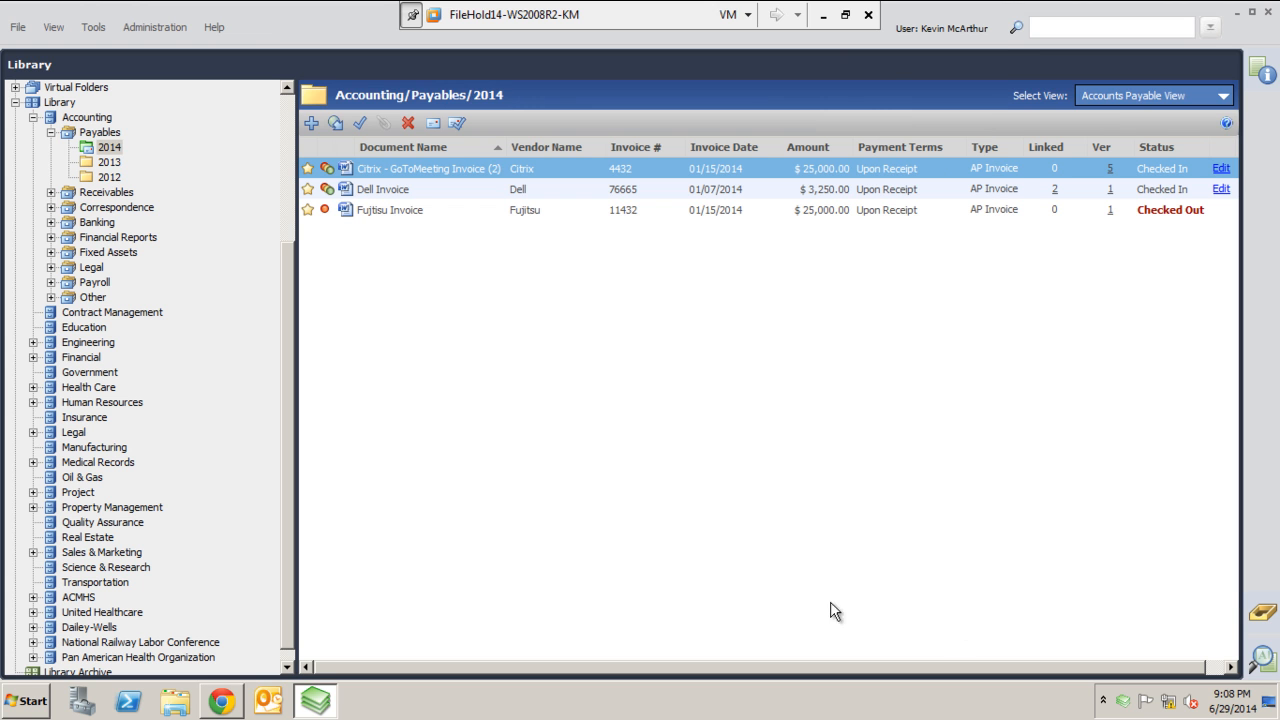
Step: Switch to the FileHold web client in Chrome and request Library Administration
left_click(822, 14)
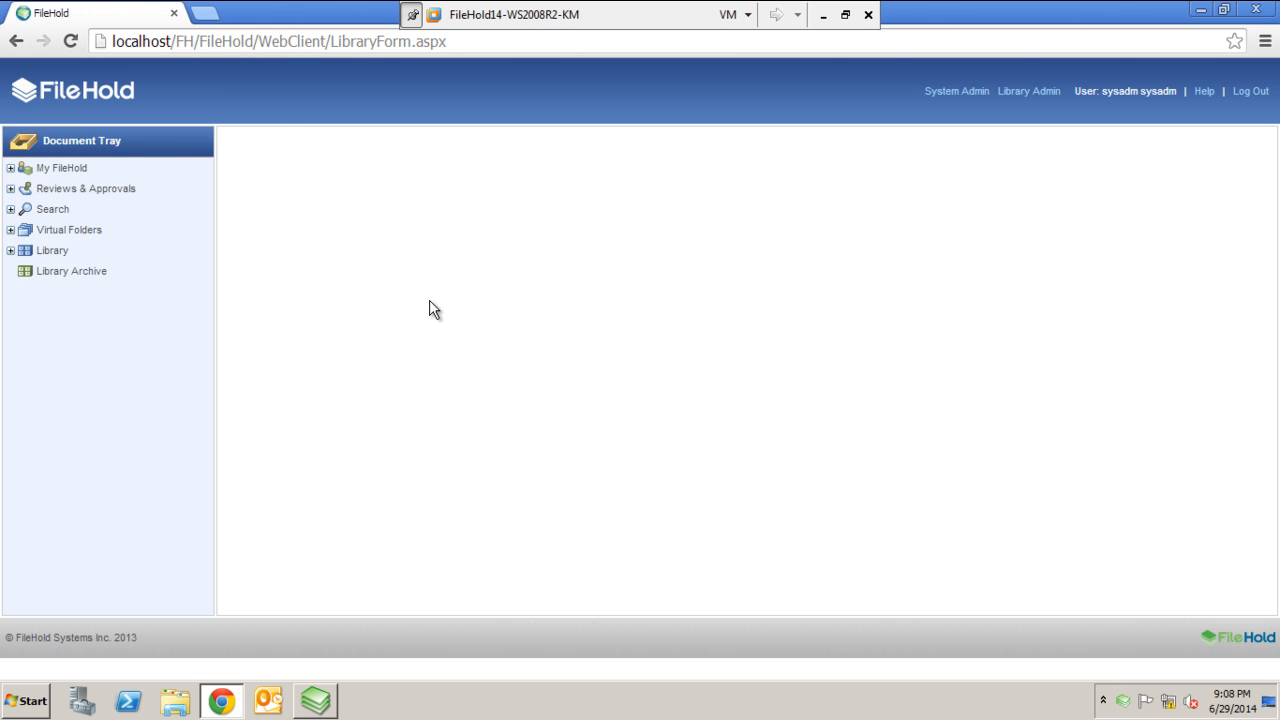
mouse_move(113, 103)
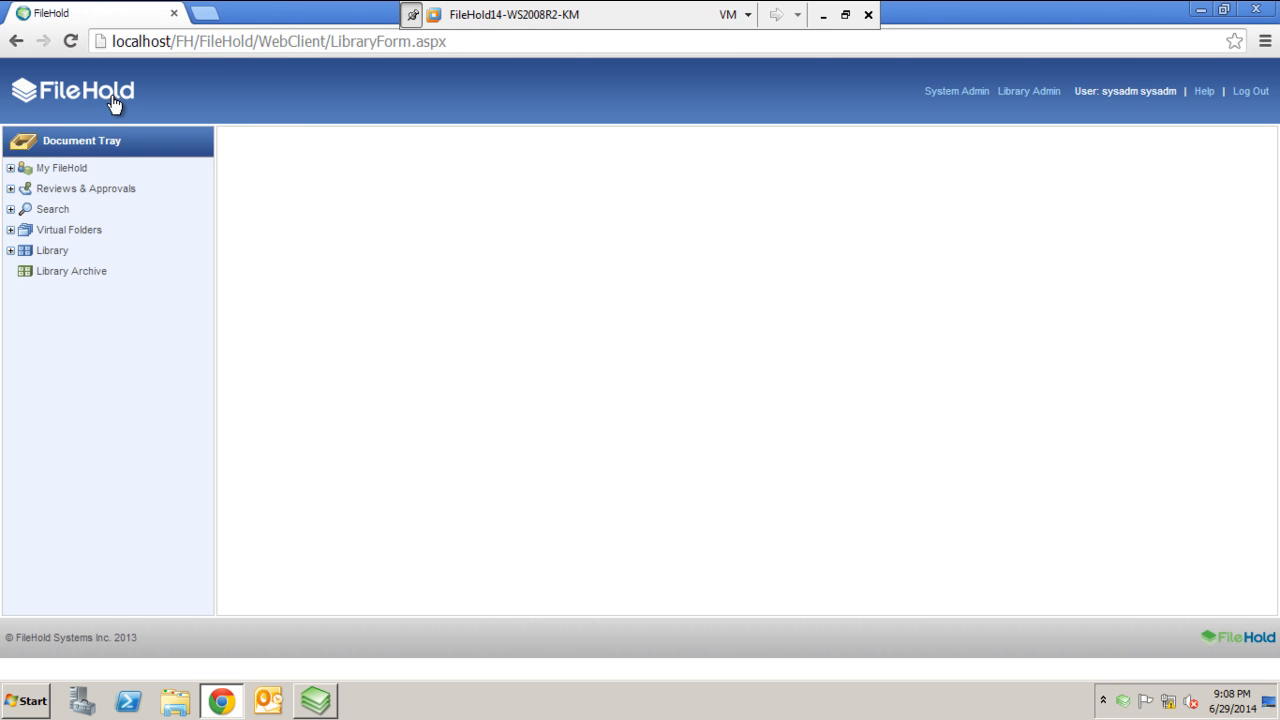
mouse_move(175, 263)
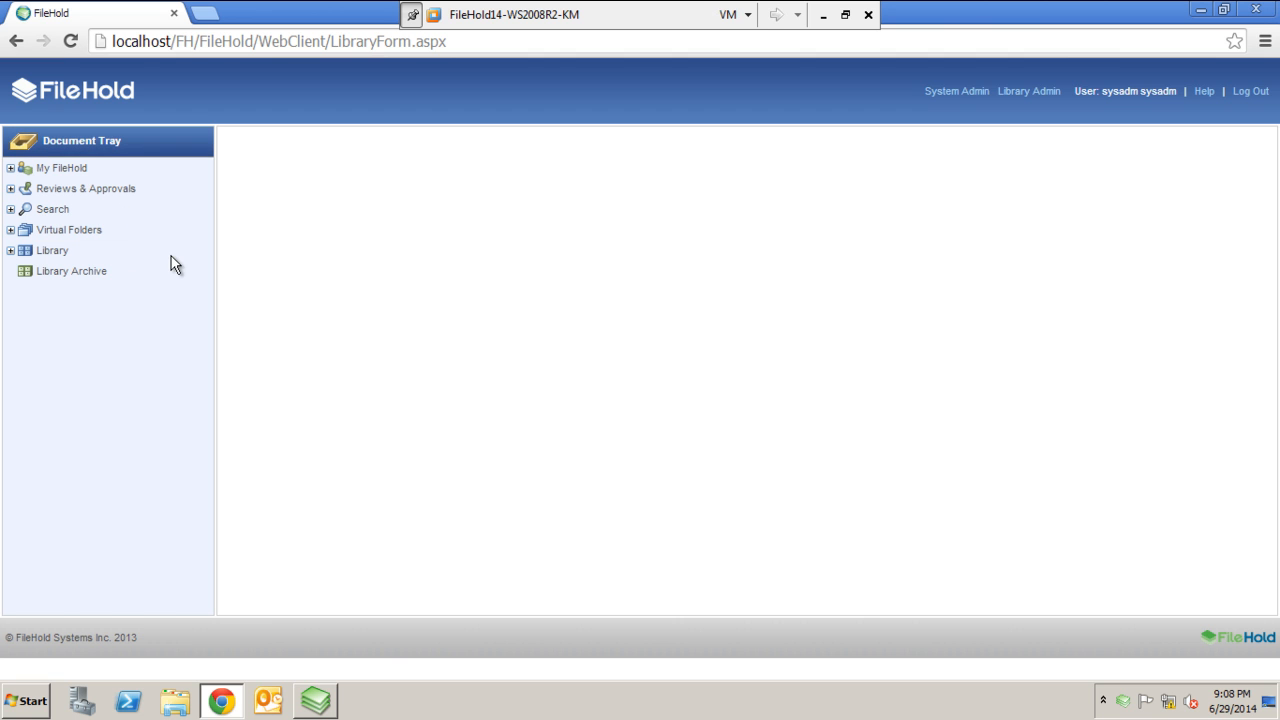
mouse_move(957, 91)
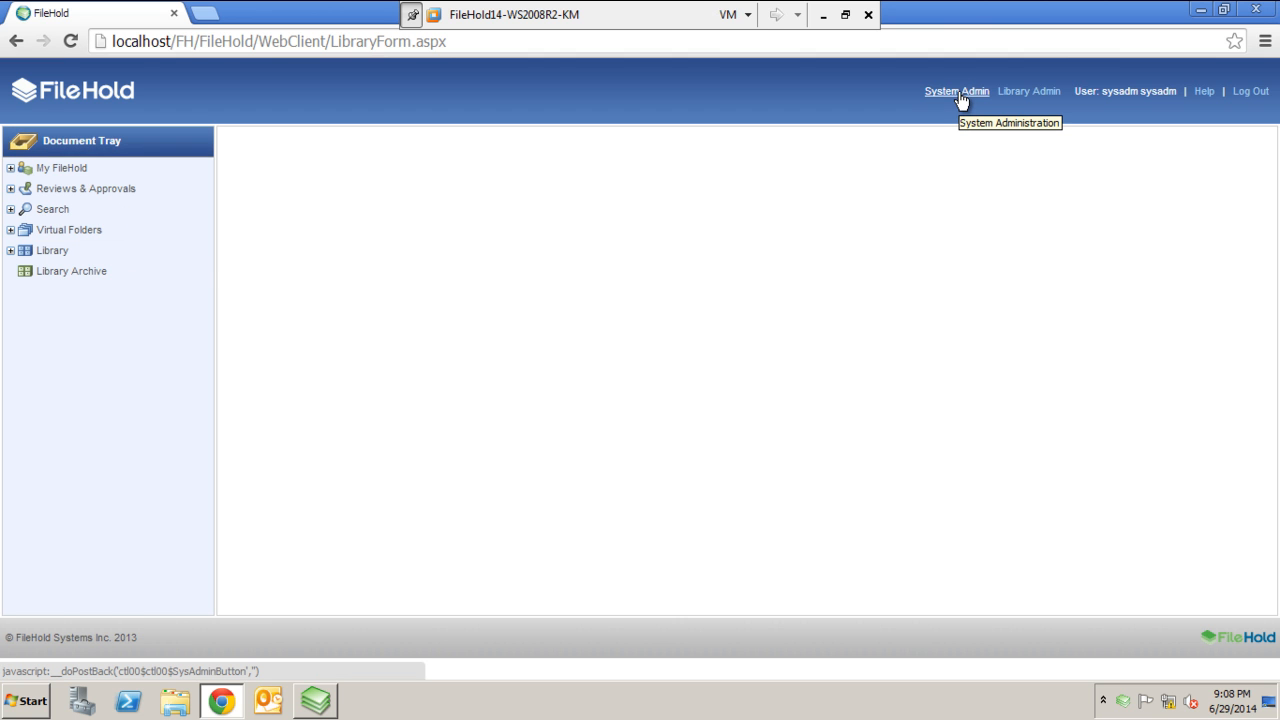
mouse_move(1028, 91)
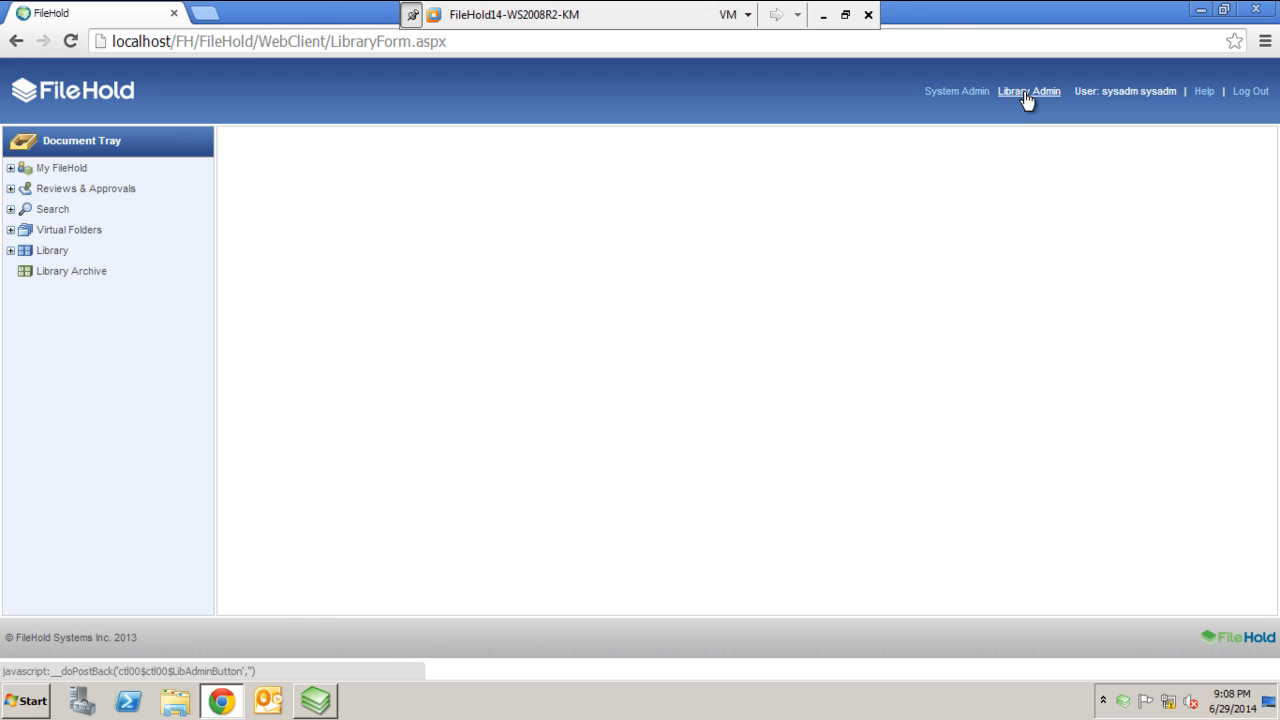
mouse_move(1029, 91)
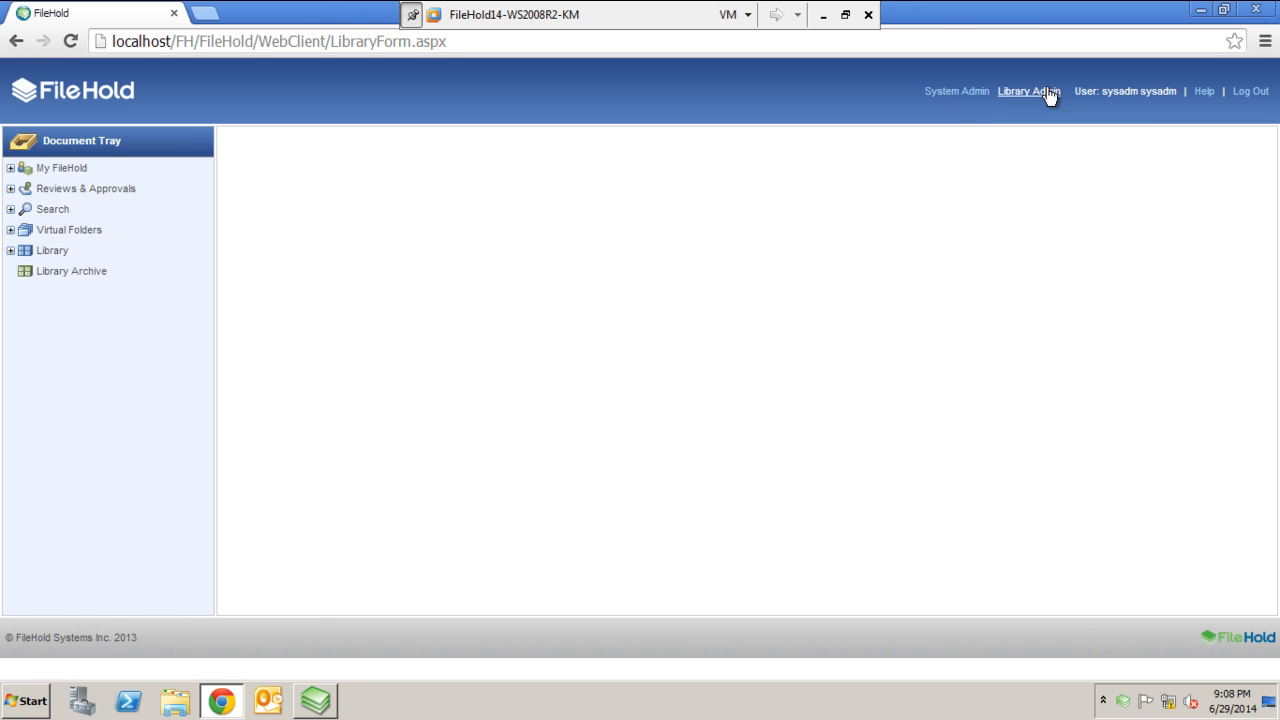
mouse_move(1028, 91)
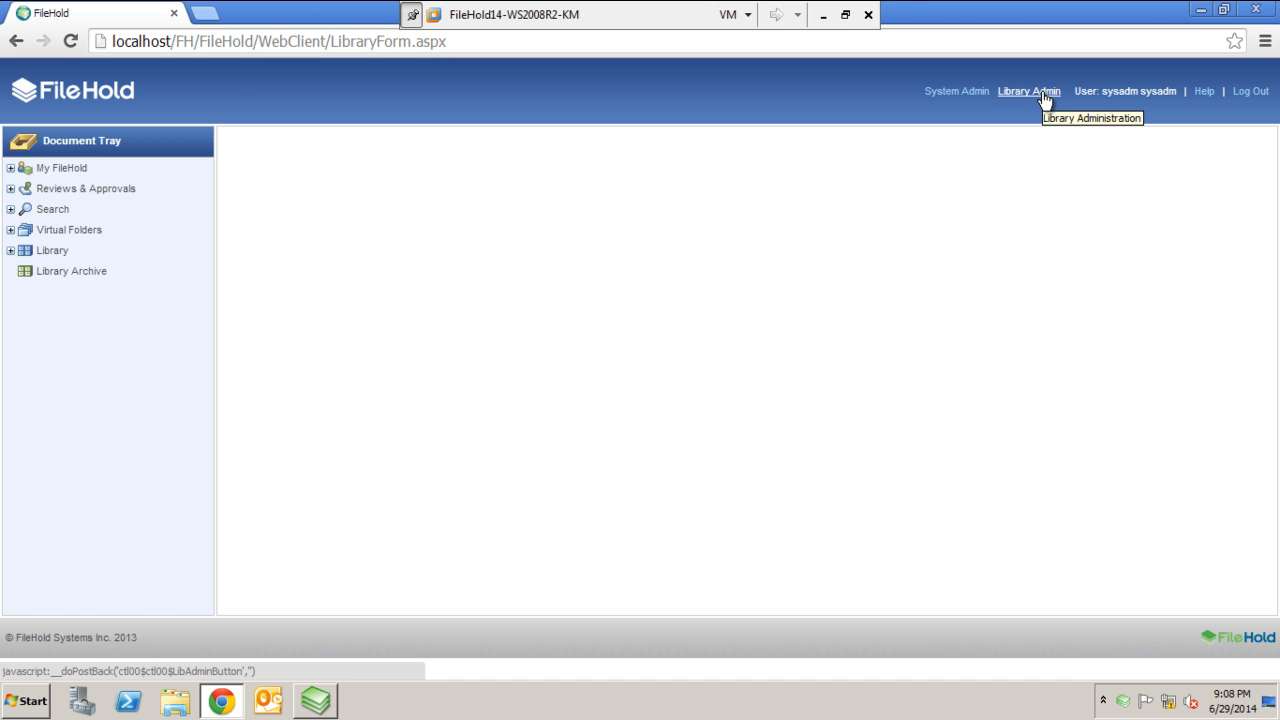
left_click(1028, 91)
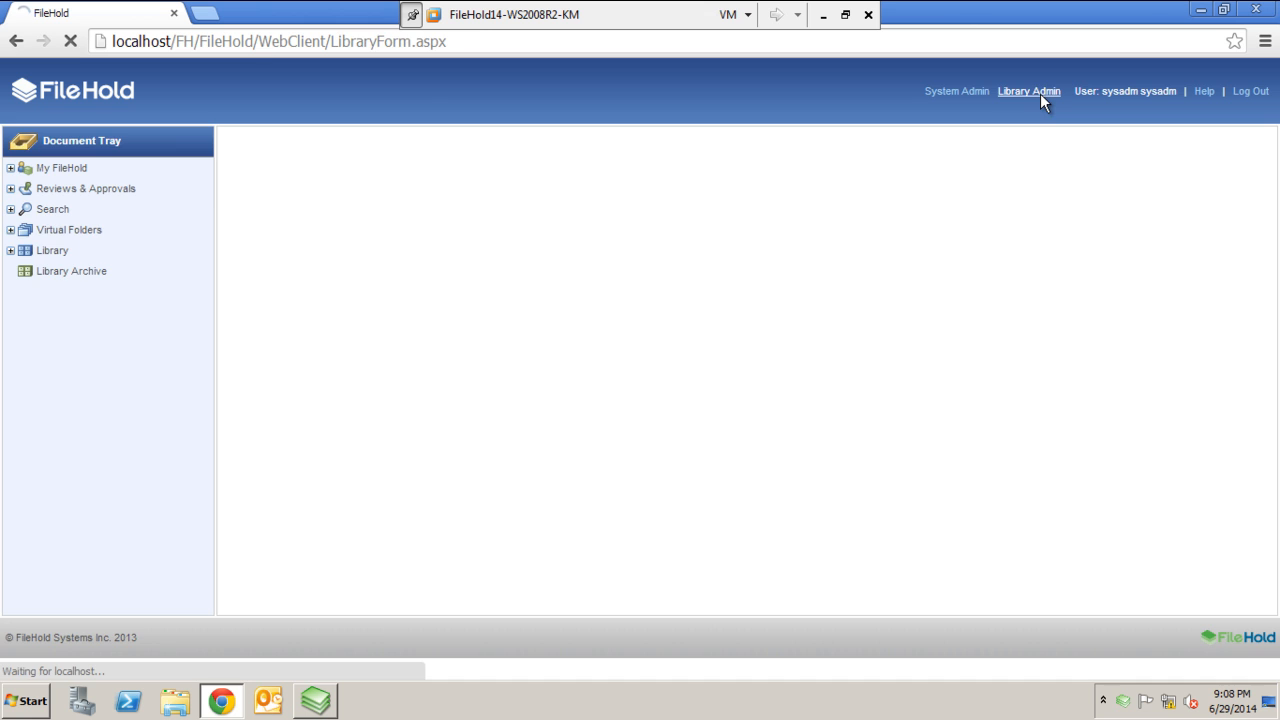
Step: Load Library Administration and select the Workflow Status Report in the left panel
left_click(1029, 91)
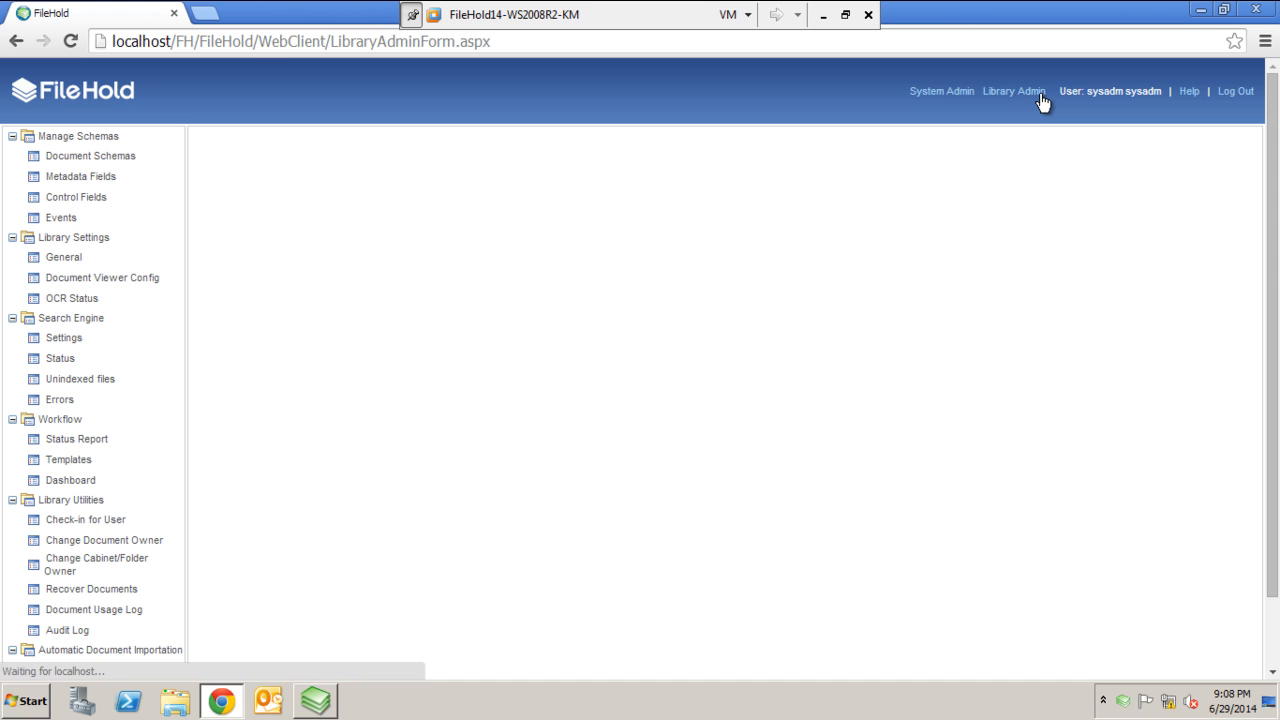
left_click(102, 277)
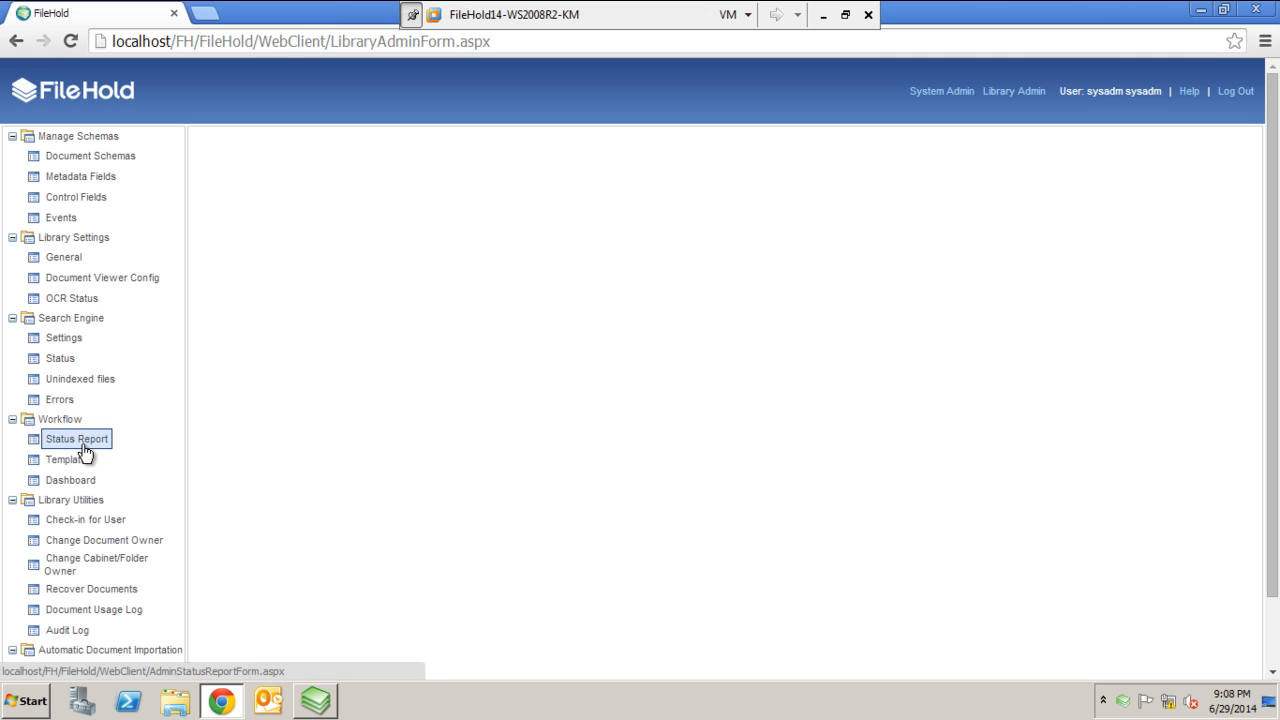
left_click(70, 480)
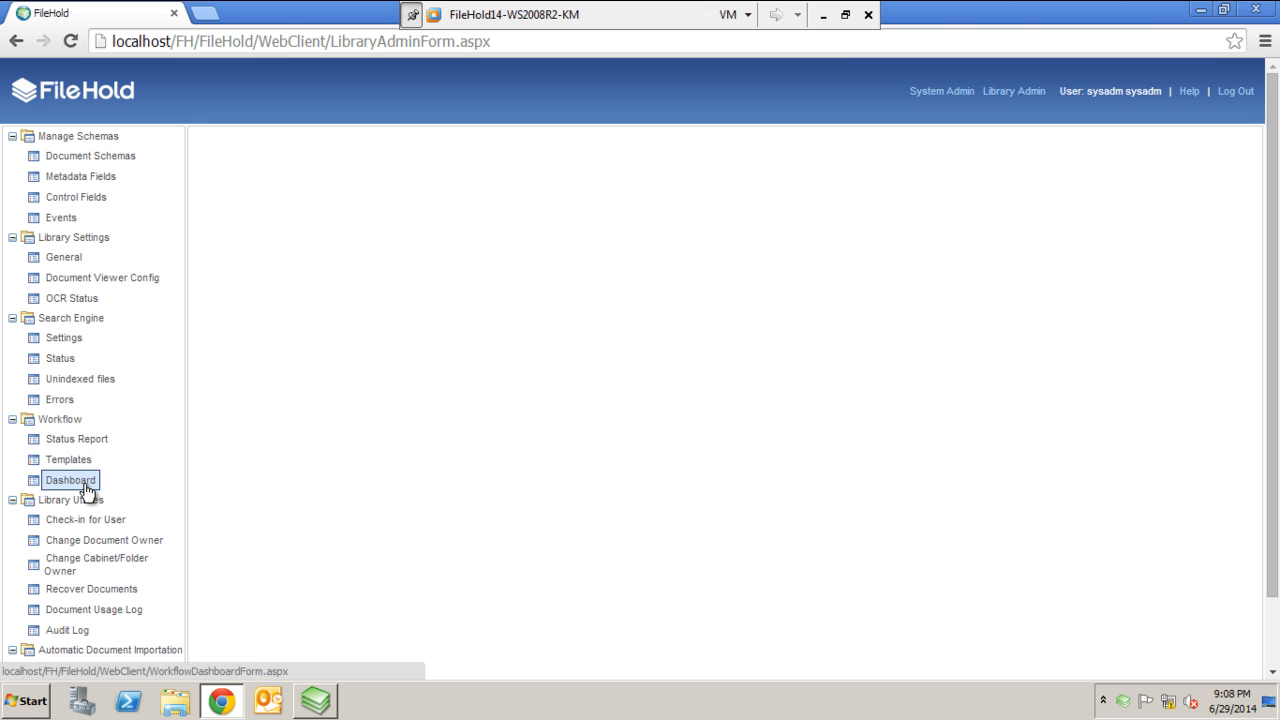
Step: Open the Reviews & Approvals Status Report and review the Initiator filter's user choices
left_click(76, 438)
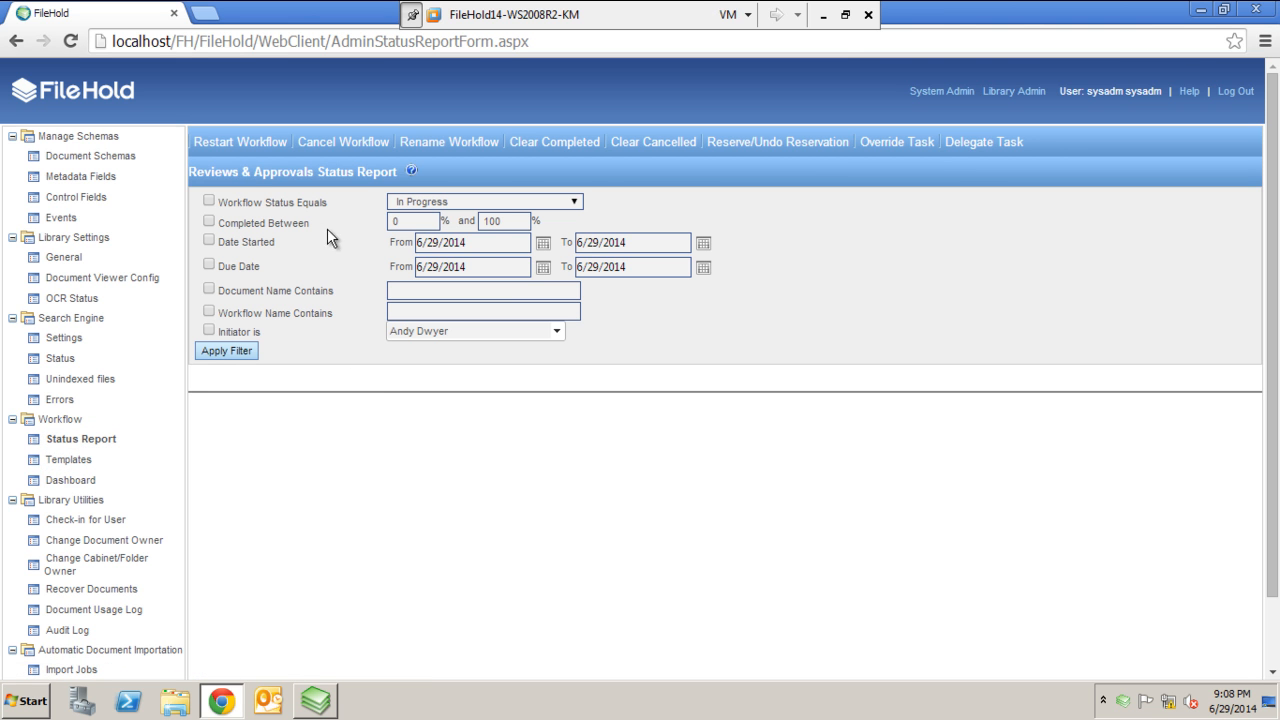
mouse_move(358, 298)
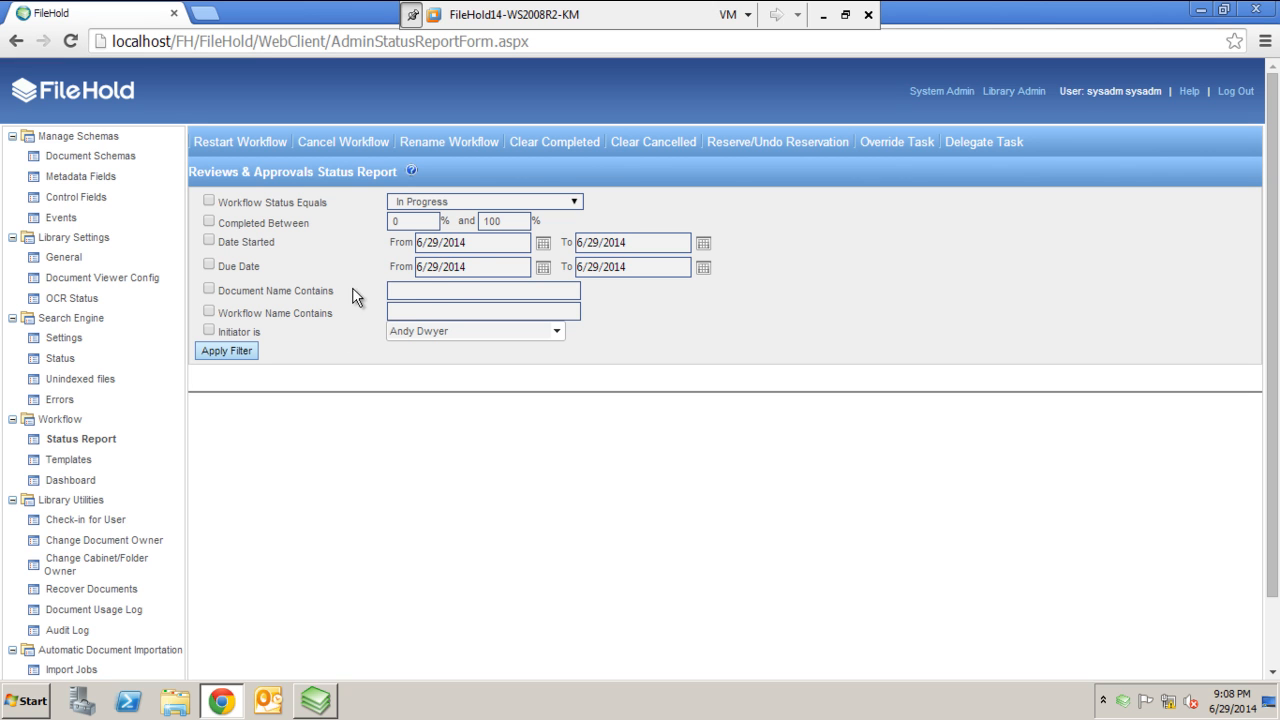
mouse_move(650, 227)
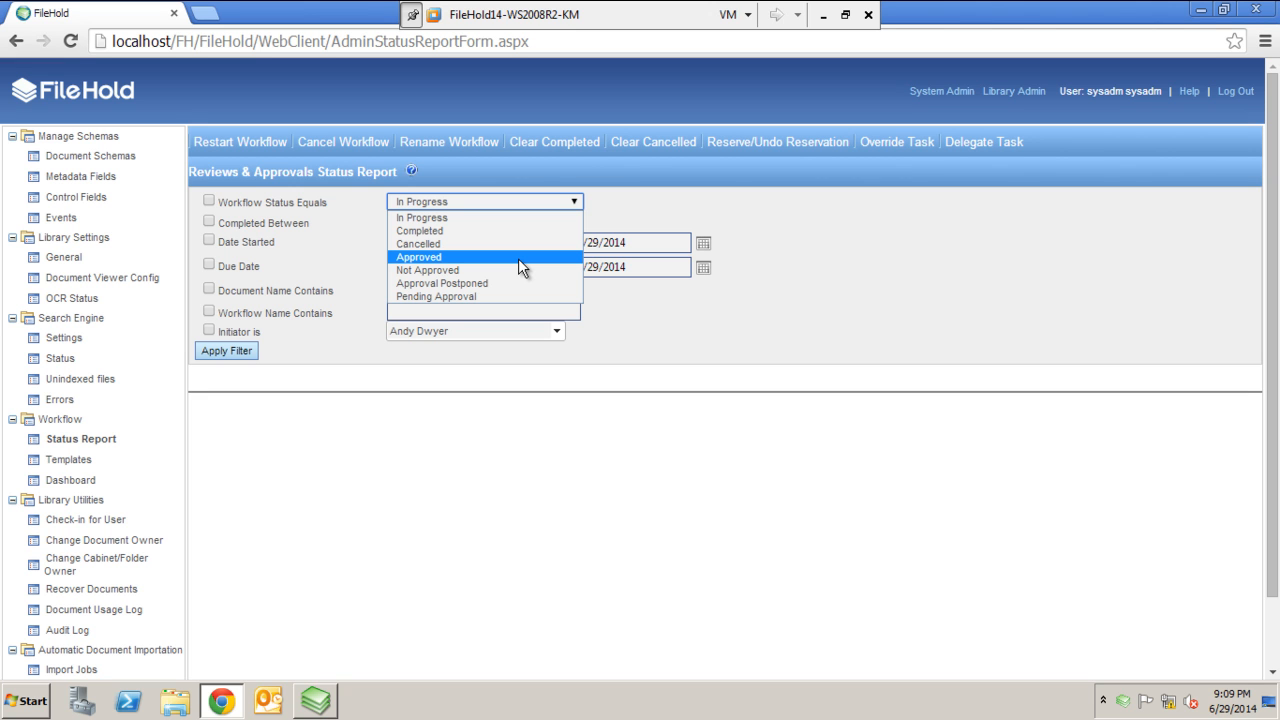
mouse_move(485, 283)
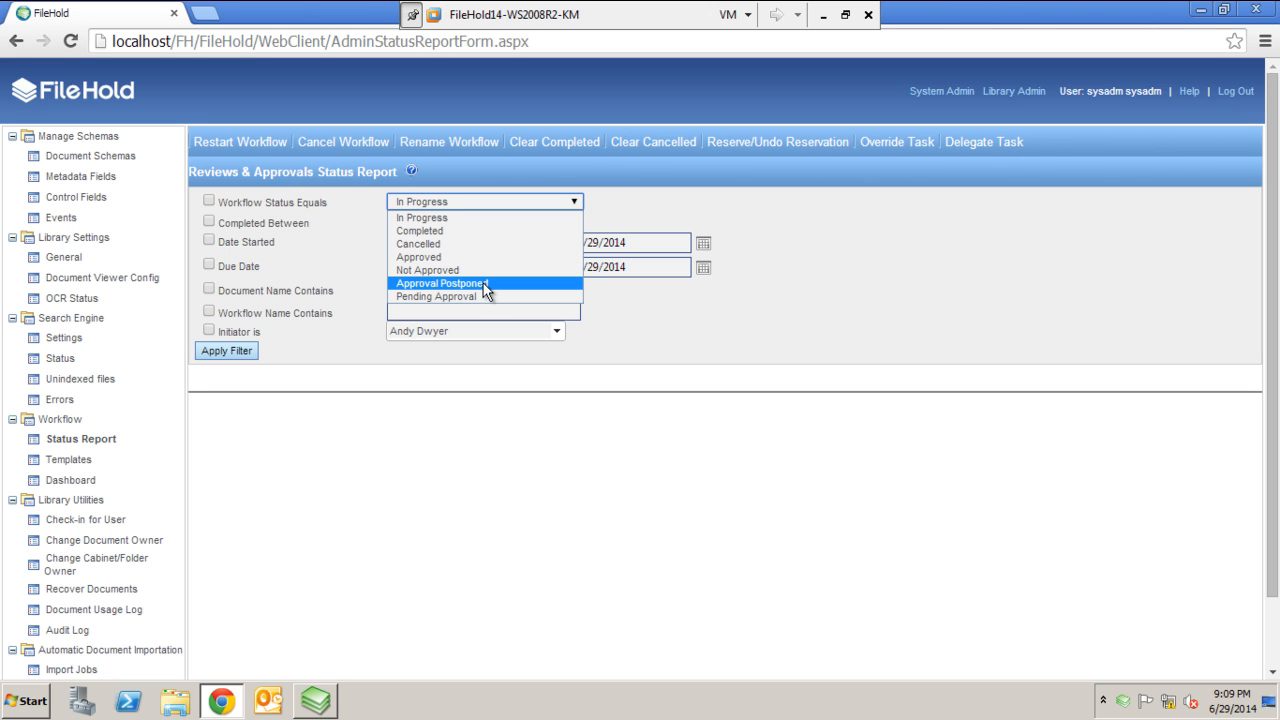
mouse_move(468, 231)
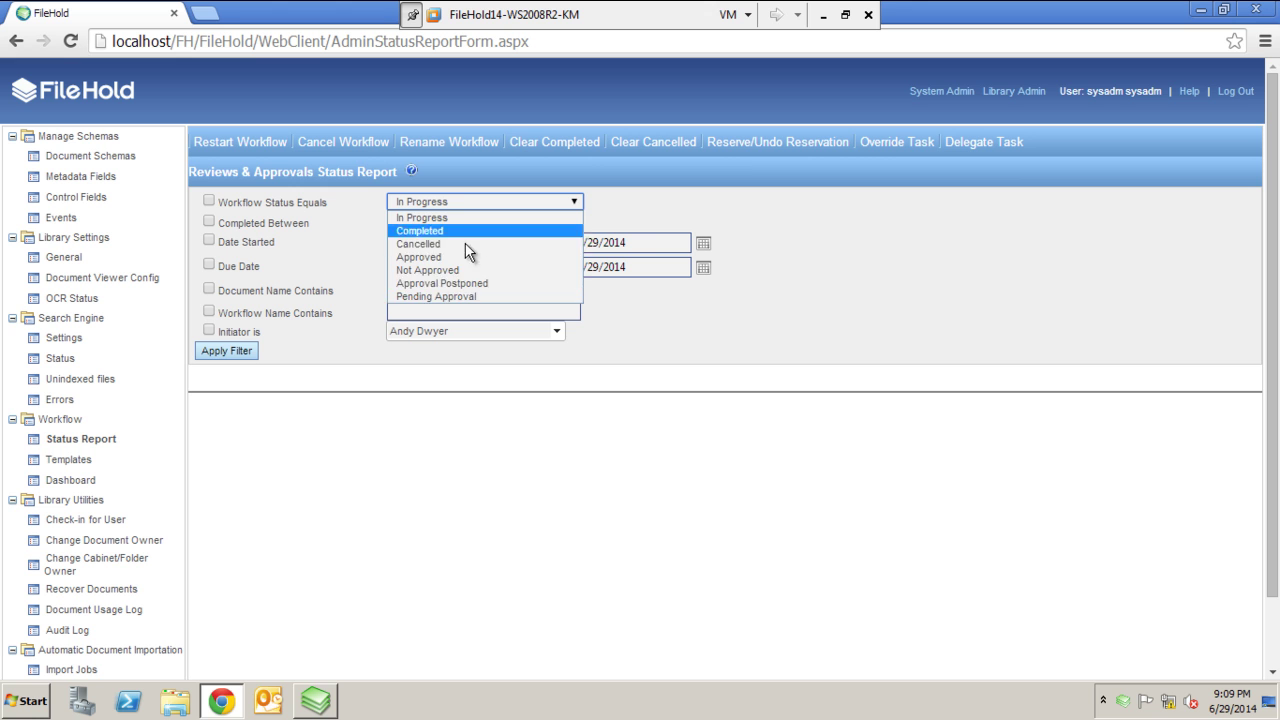
left_click(555, 331)
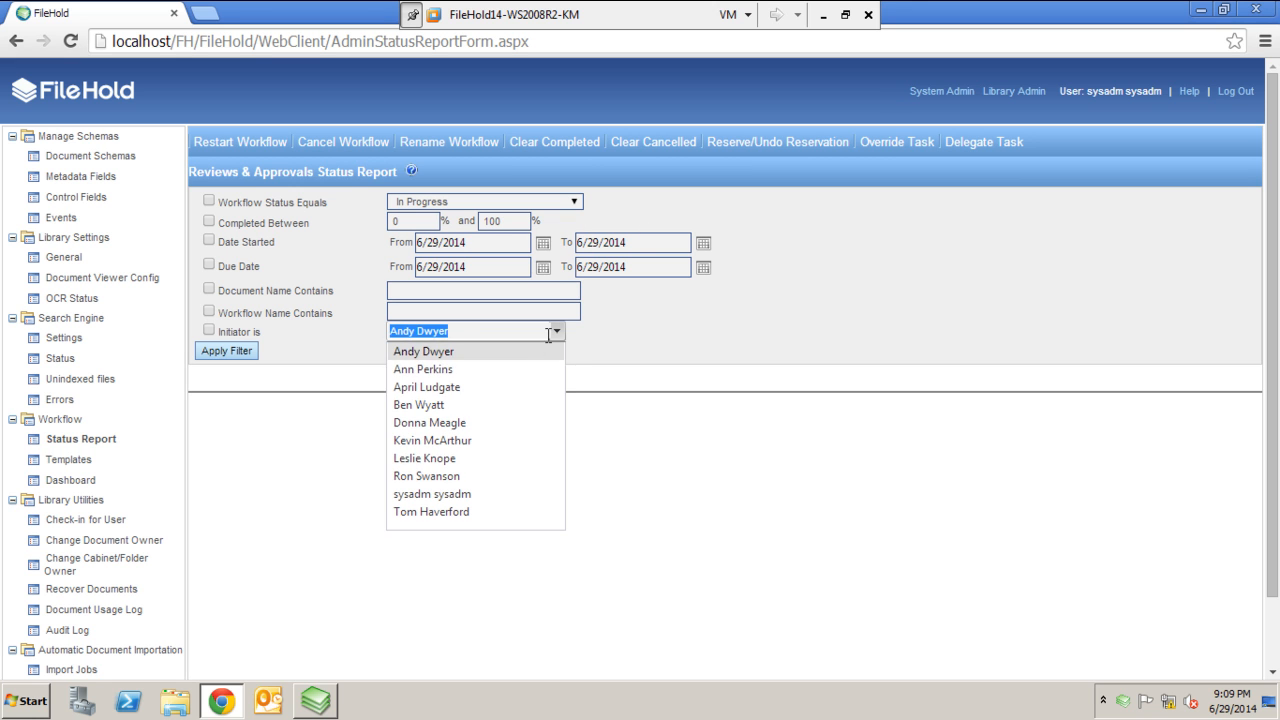
mouse_move(427, 476)
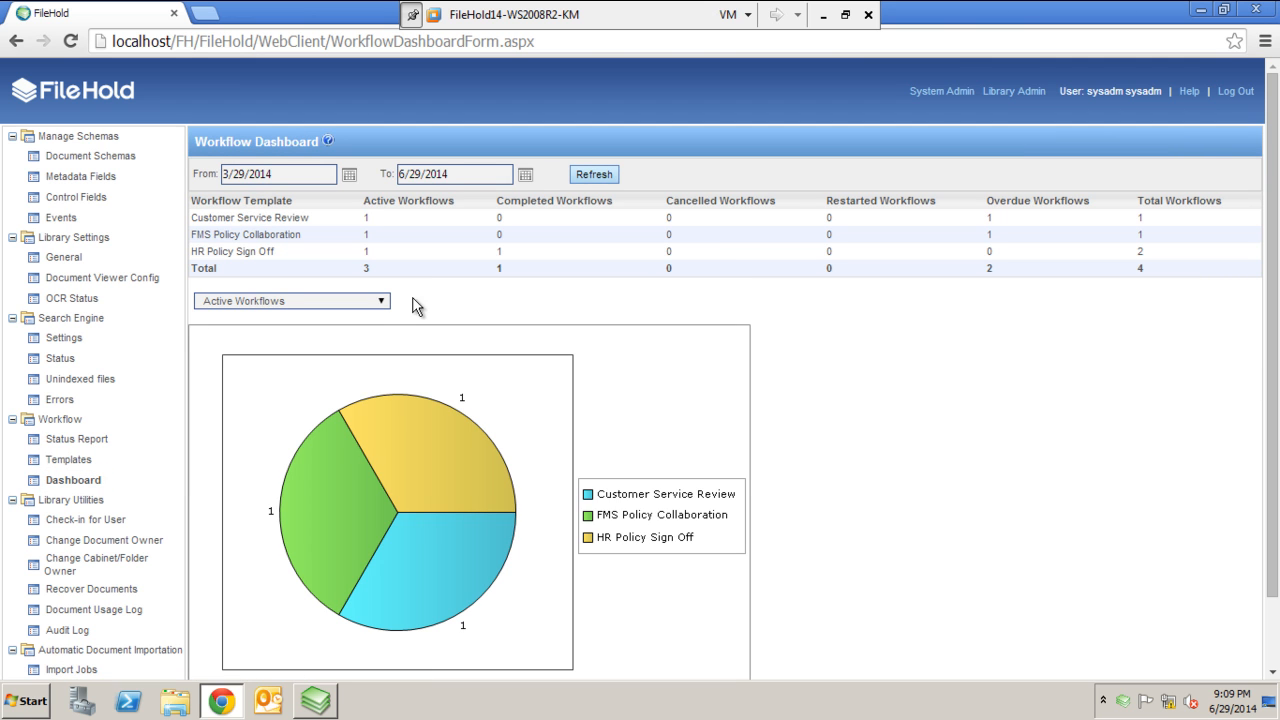
mouse_move(388, 313)
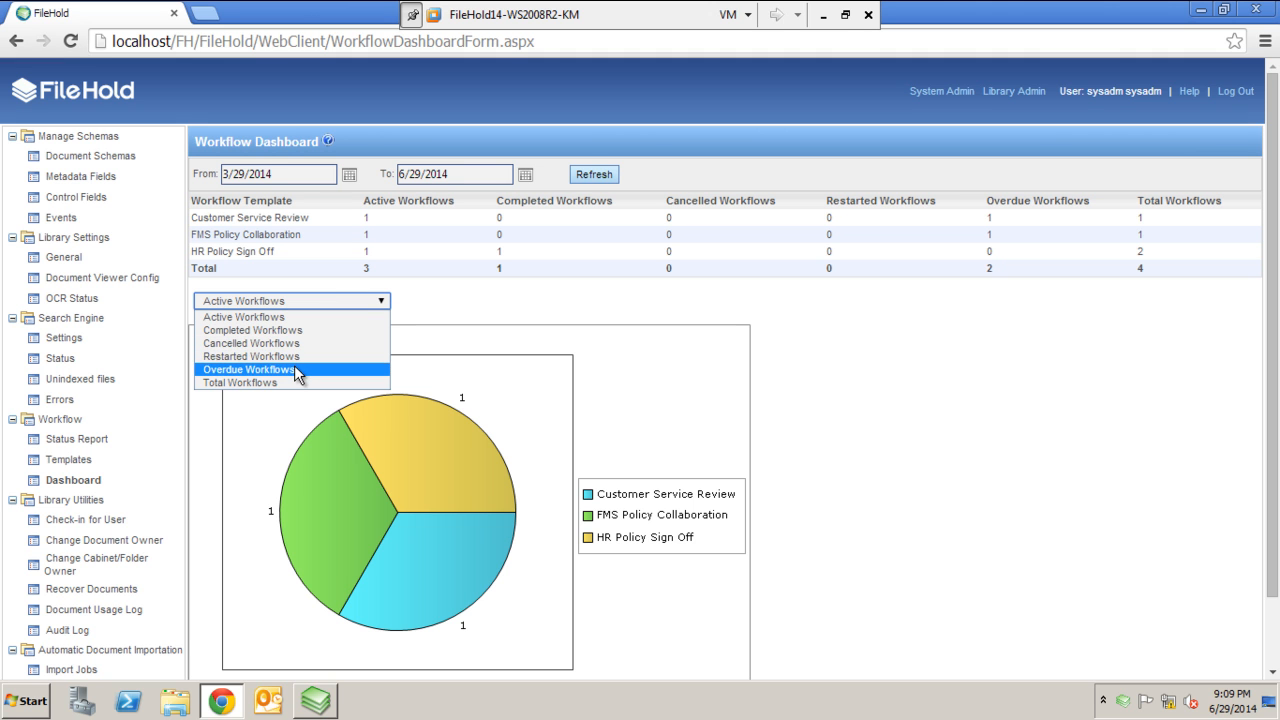
Step: Keep the Workflow Dashboard chart on active workflows and scroll down to its pie chart
left_click(660, 276)
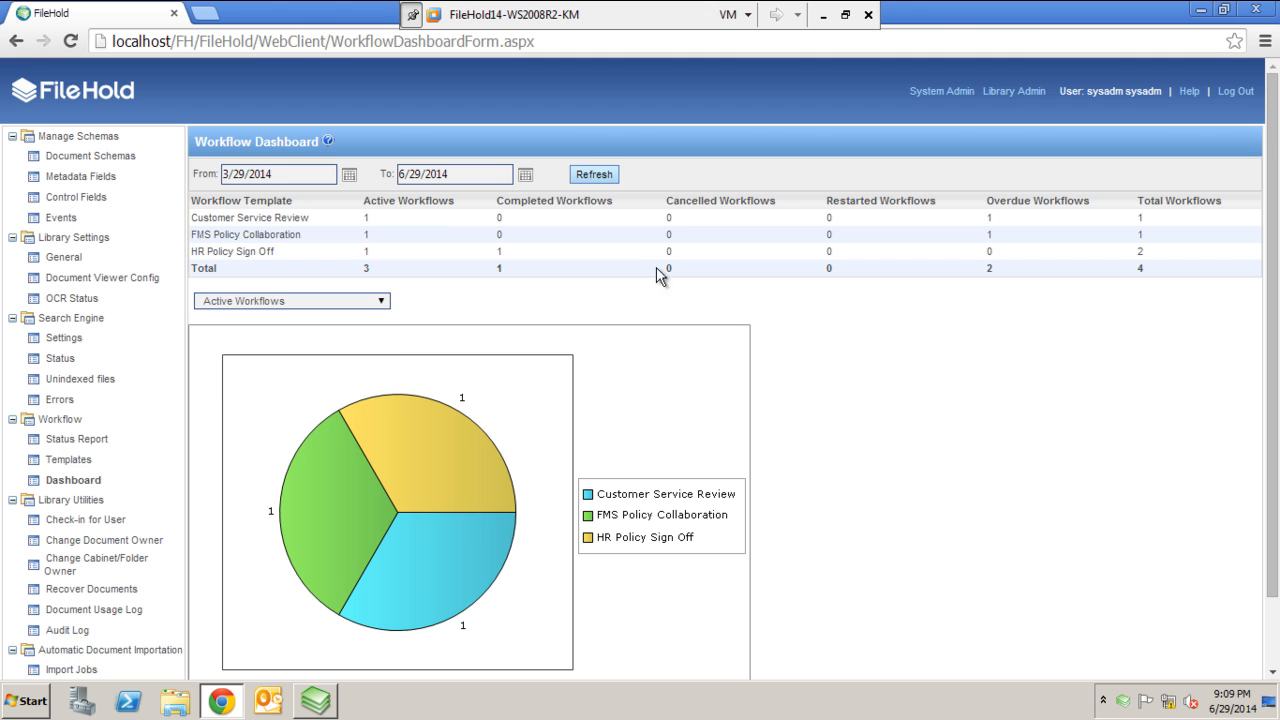
scroll("down", 3)
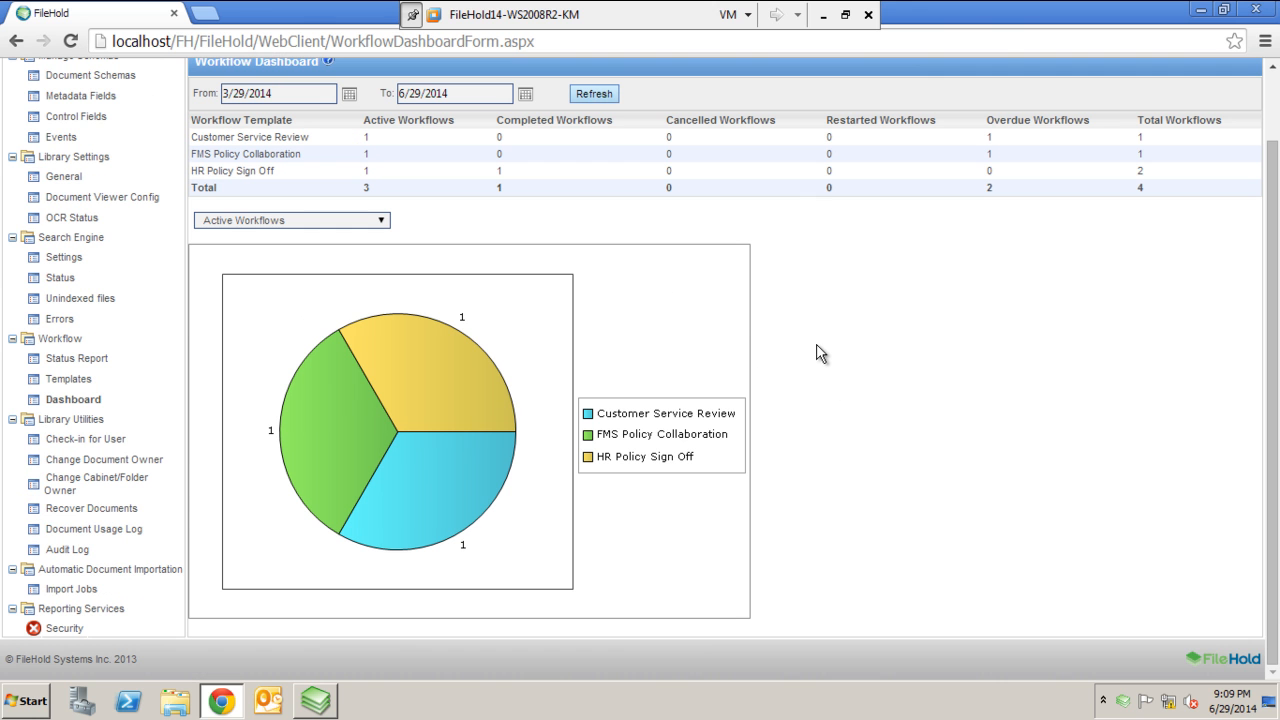
mouse_move(623, 300)
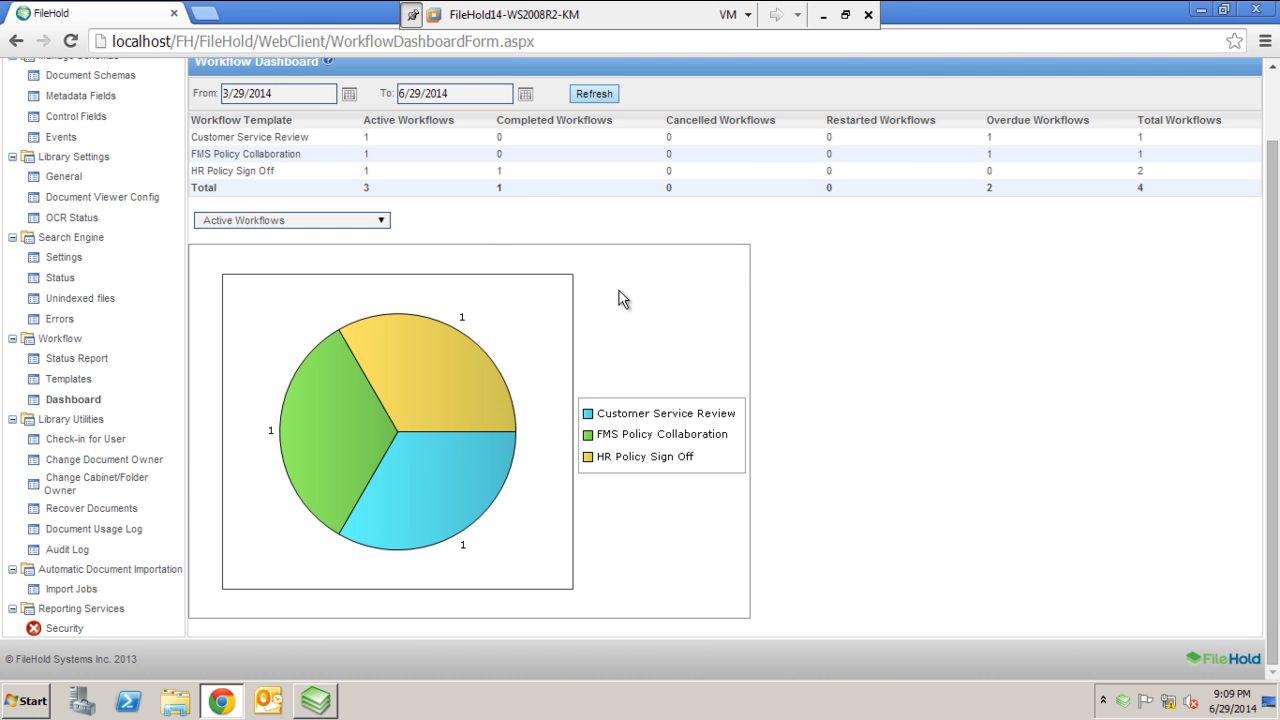
mouse_move(582, 205)
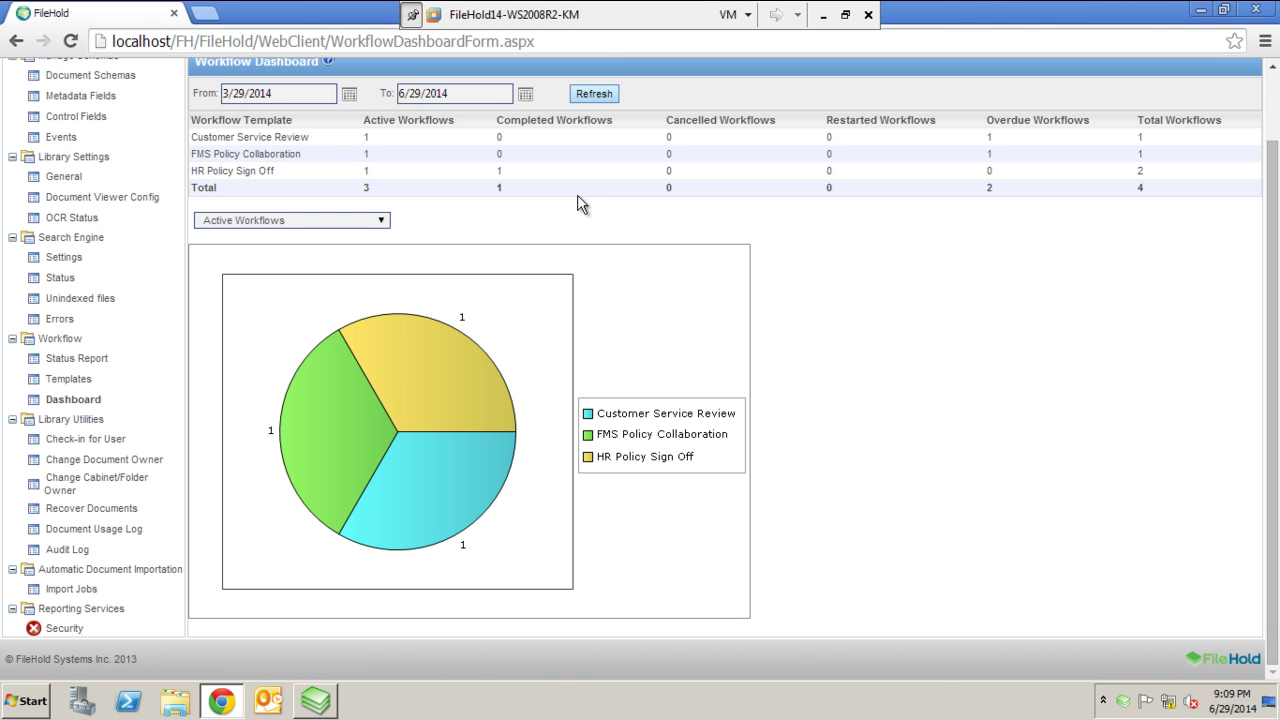
mouse_move(638, 332)
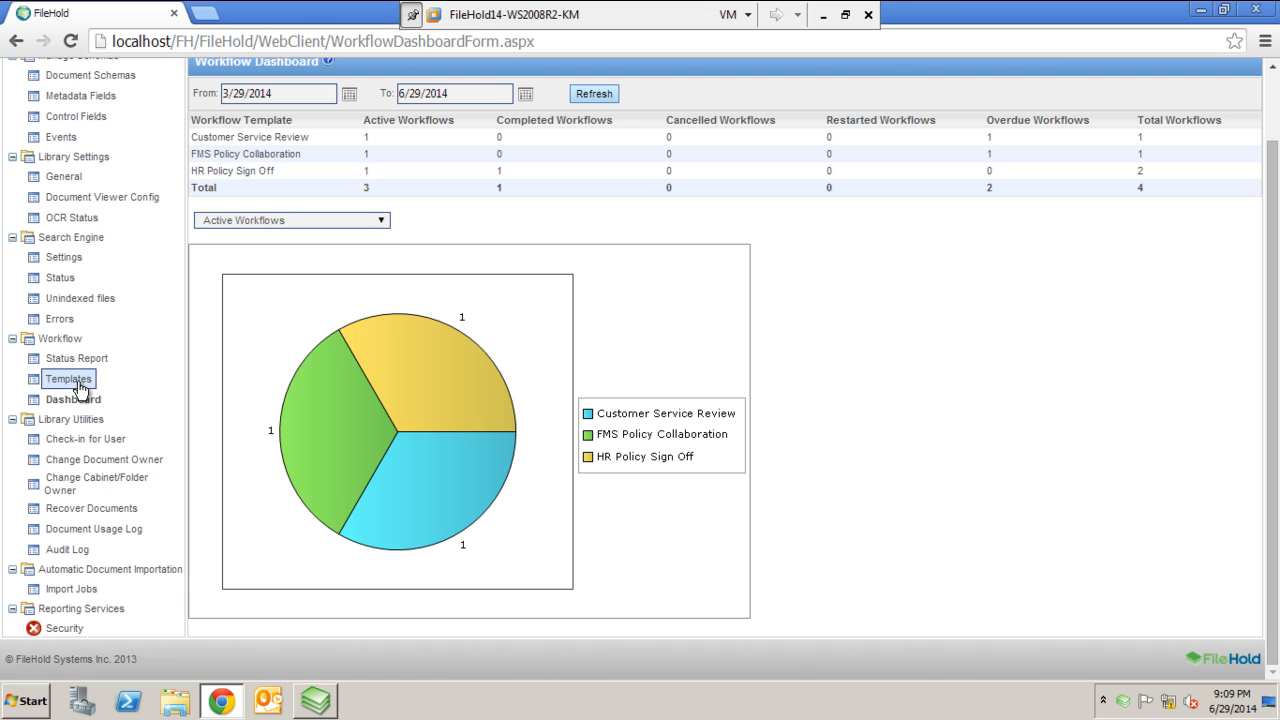
Step: Show the eleven workflow templates with their activities, schemas and modified dates
left_click(68, 378)
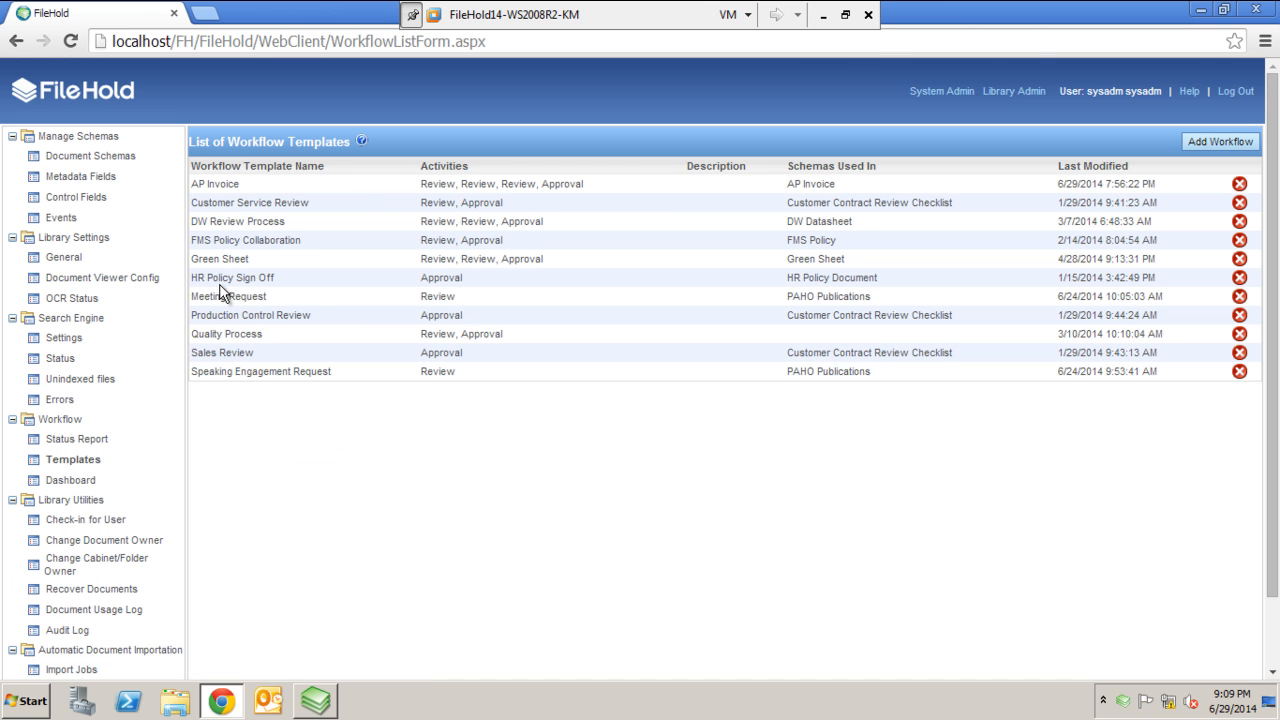
mouse_move(218, 225)
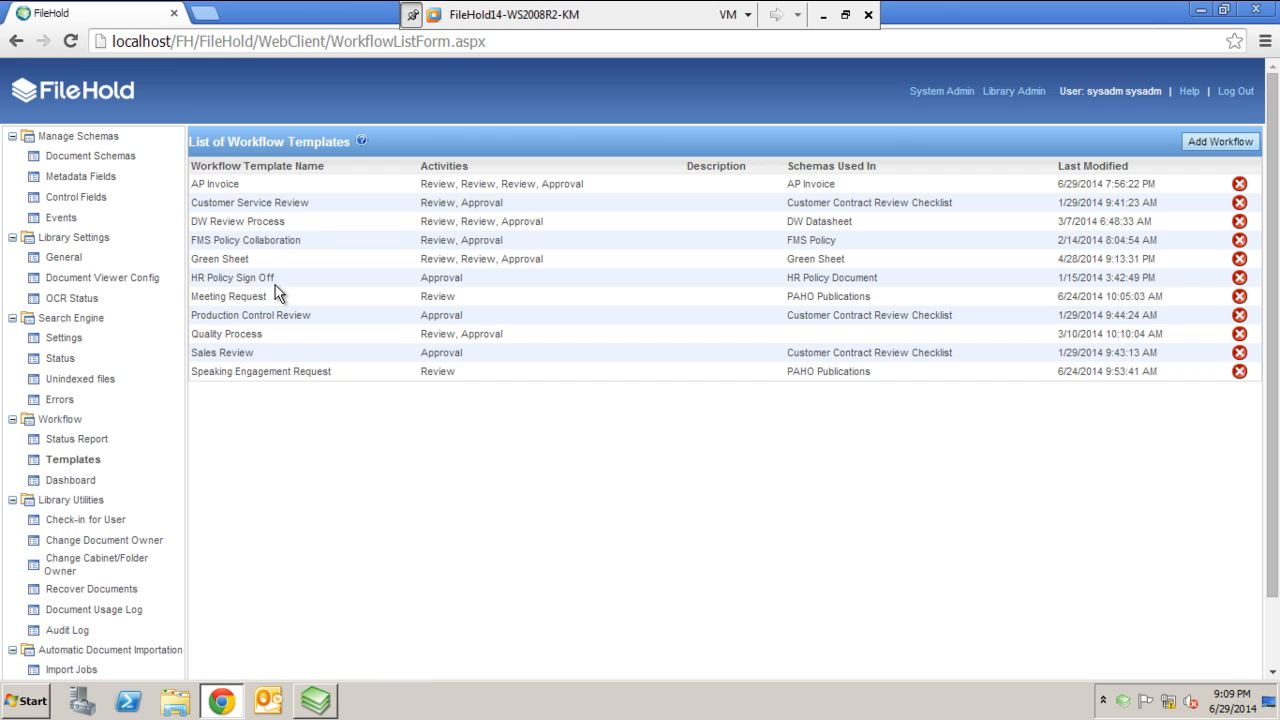
mouse_move(393, 250)
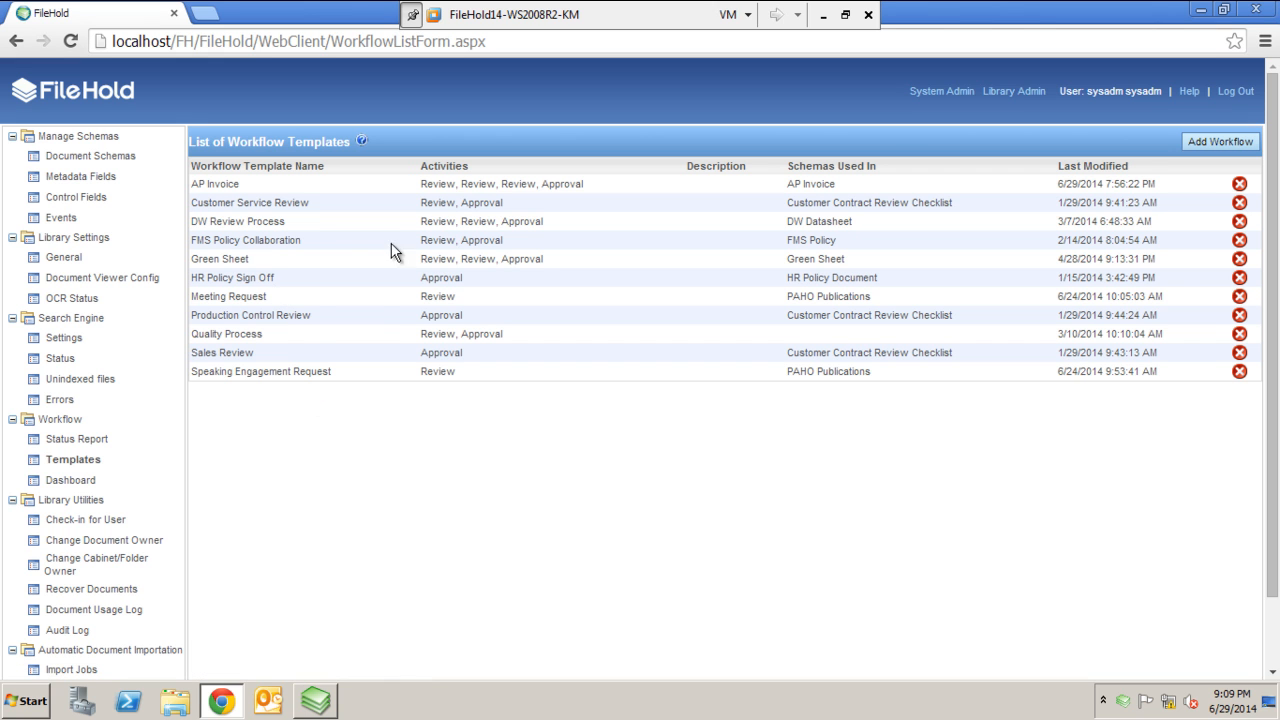
mouse_move(359, 276)
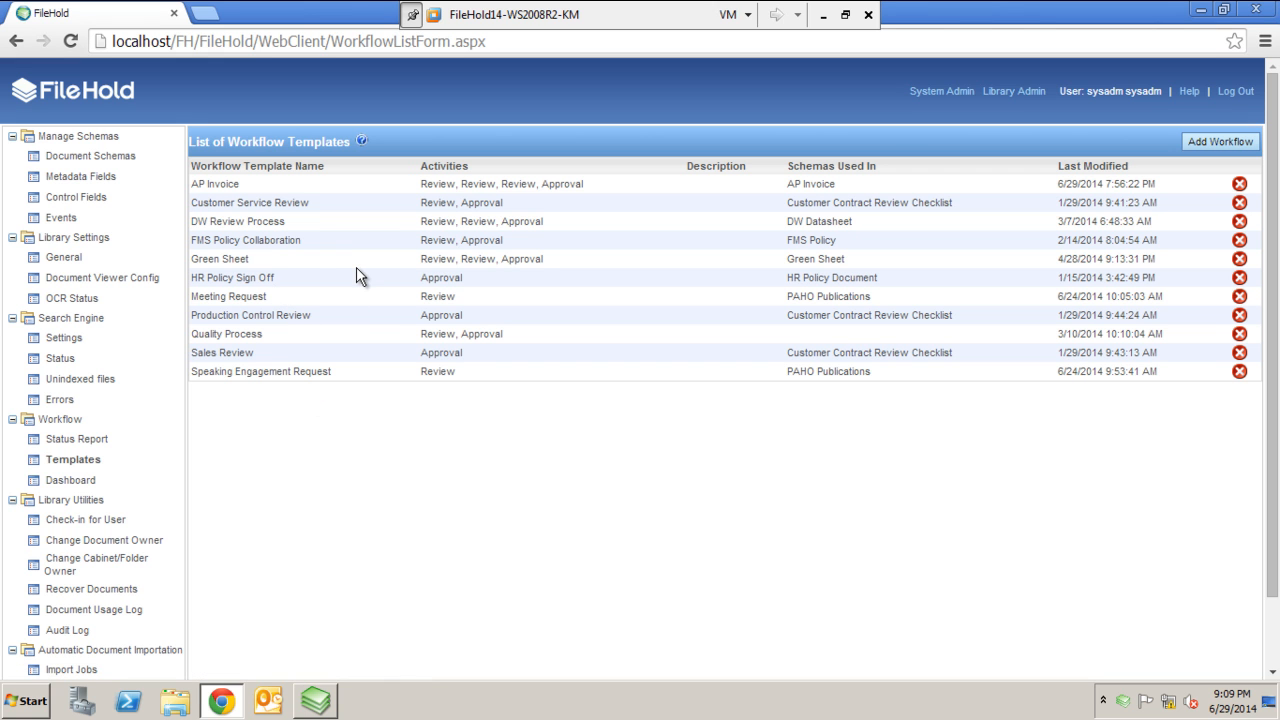
mouse_move(215, 184)
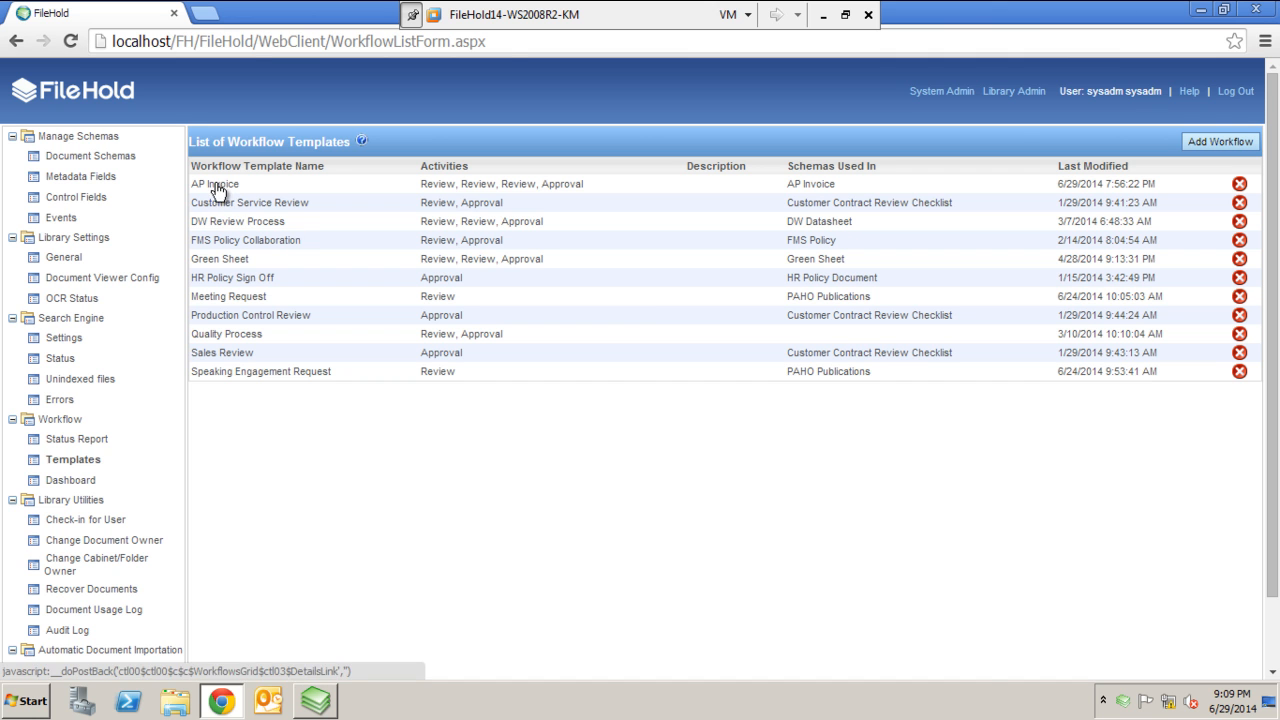
Step: Open the AP Invoice template summary, scroll through its activities, and switch to edit mode
left_click(214, 184)
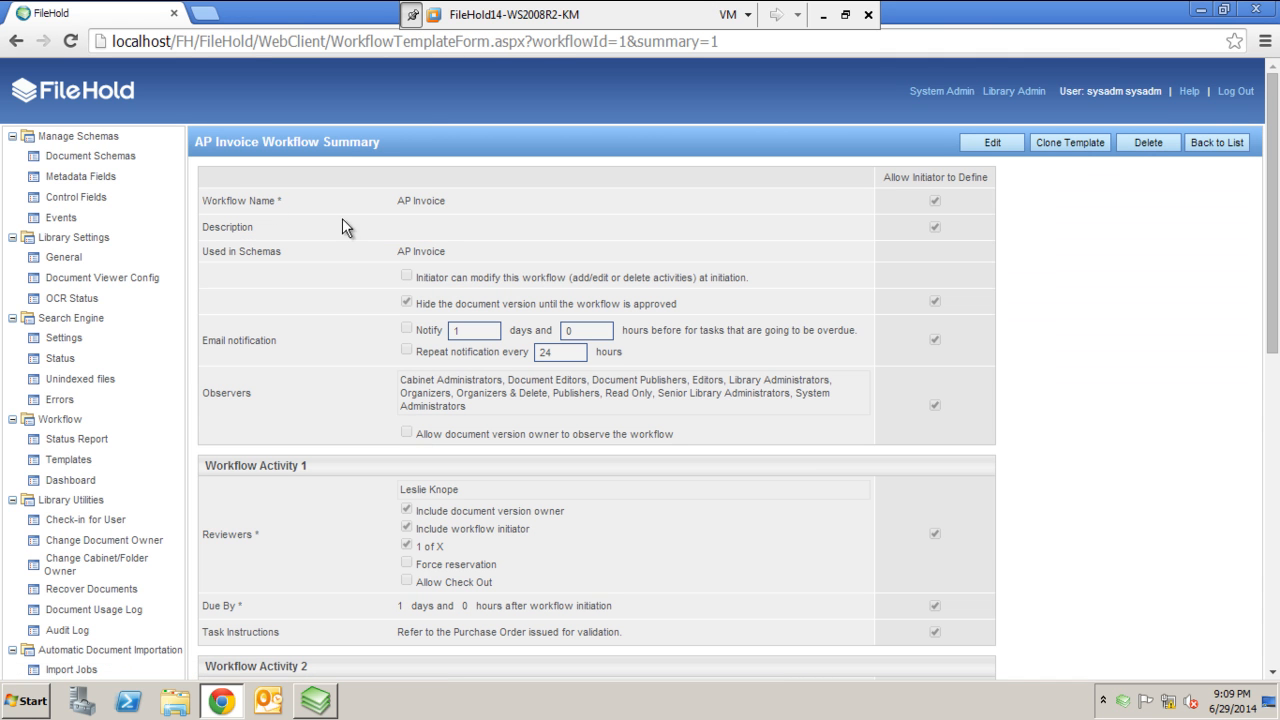
mouse_move(768, 317)
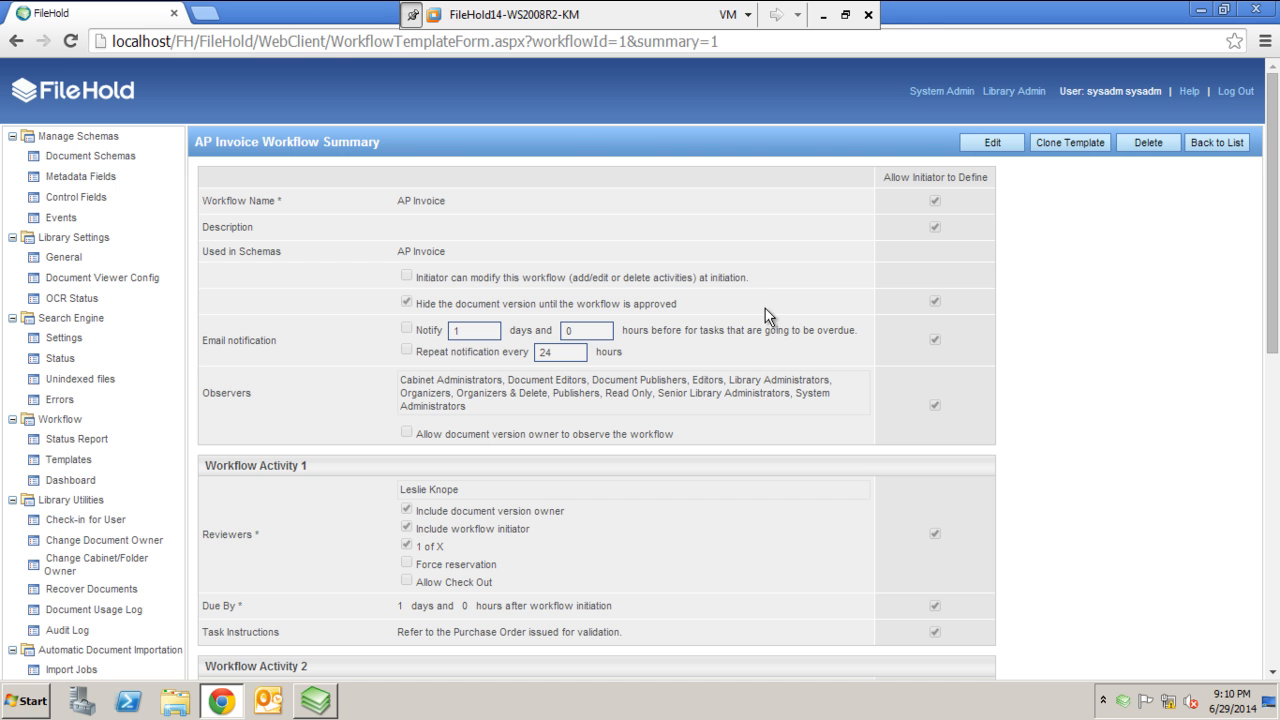
mouse_move(1261, 243)
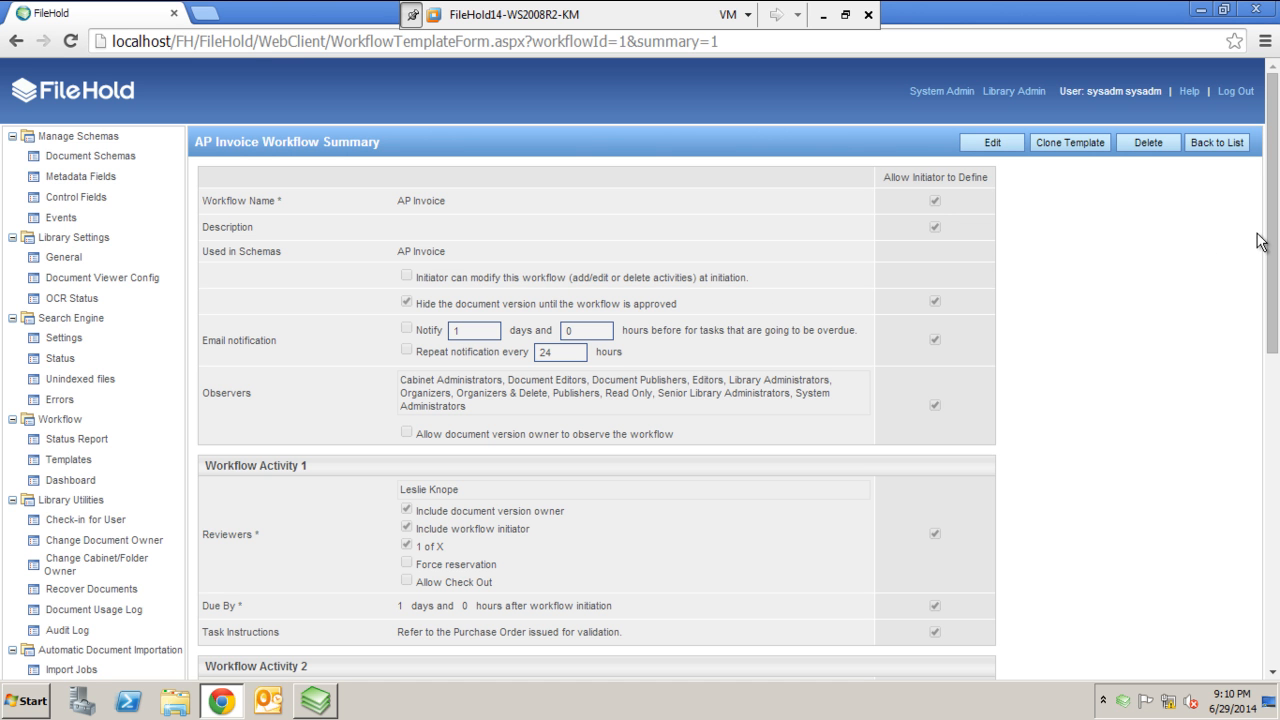
scroll("down", 3)
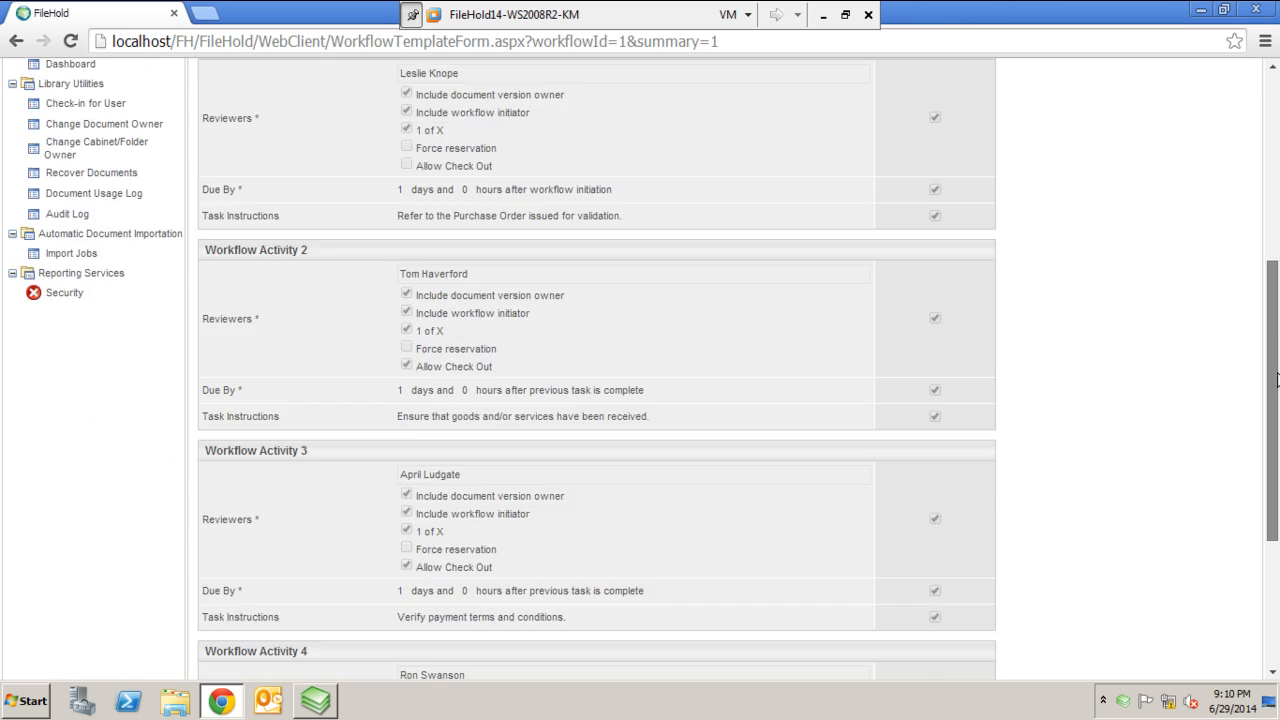
scroll("up", 3)
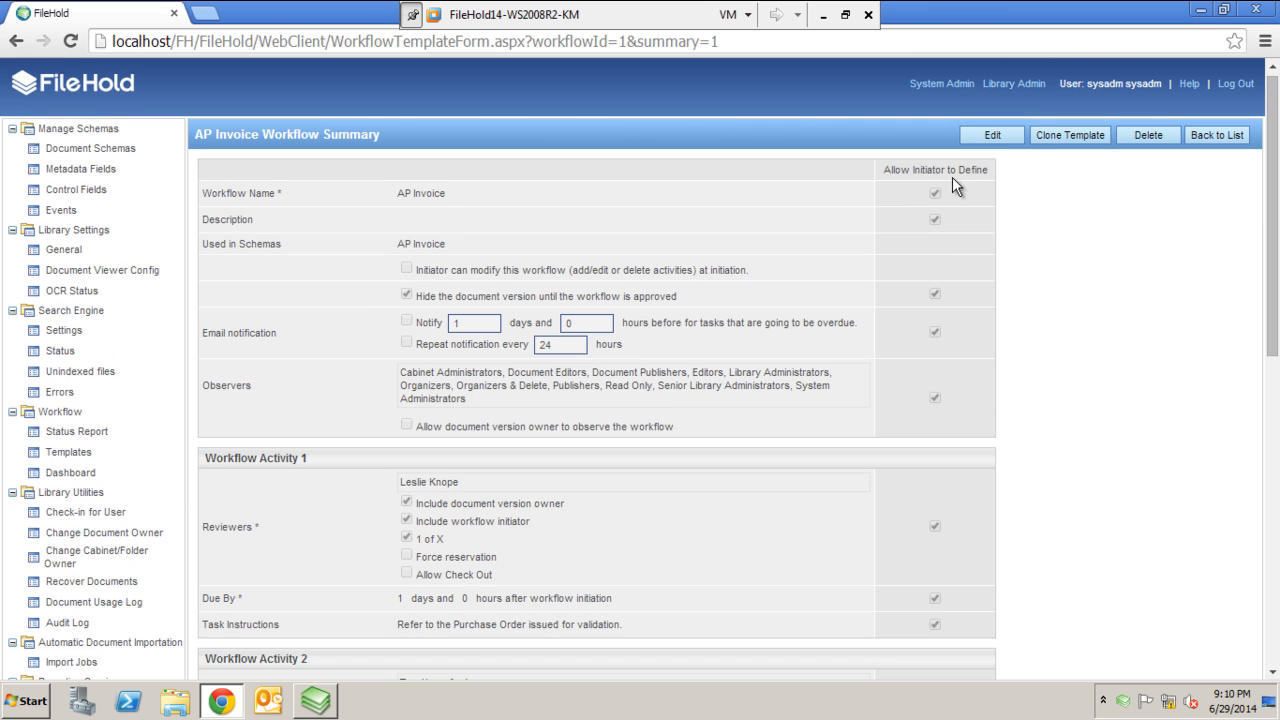
left_click(991, 135)
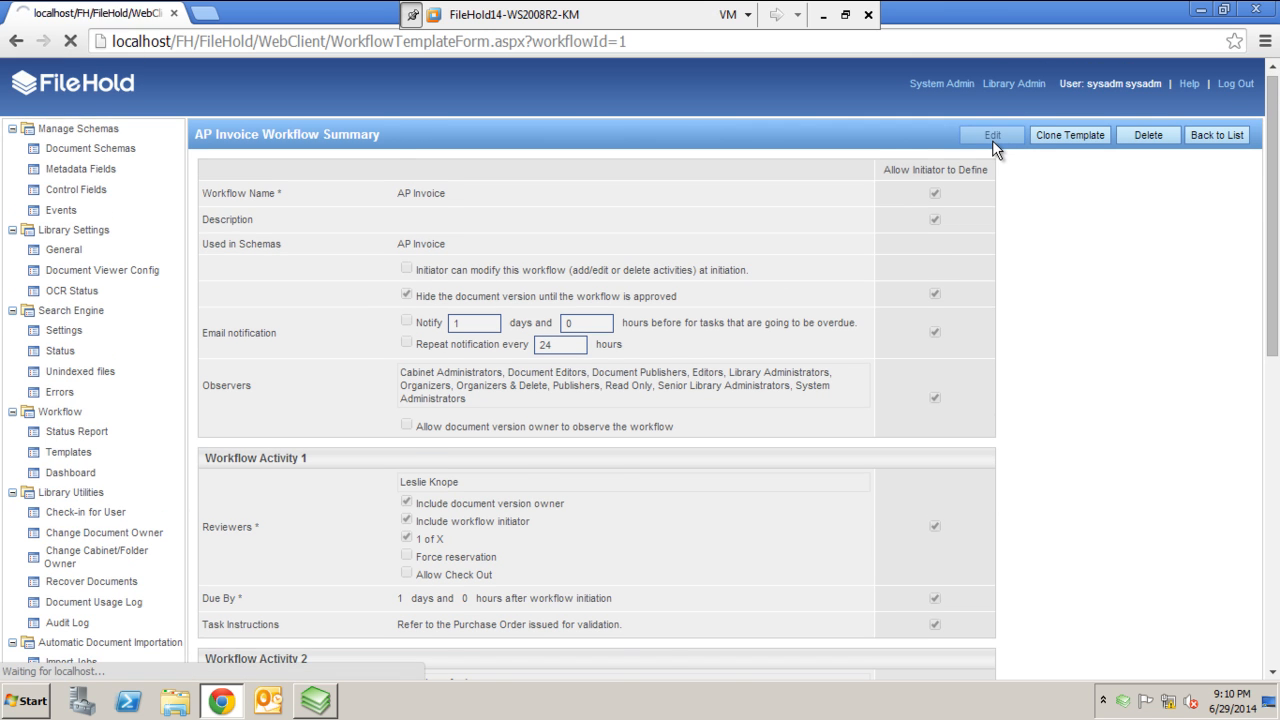
Step: Select the AP Invoice workflow name and description fields in the edit form
left_click(990, 134)
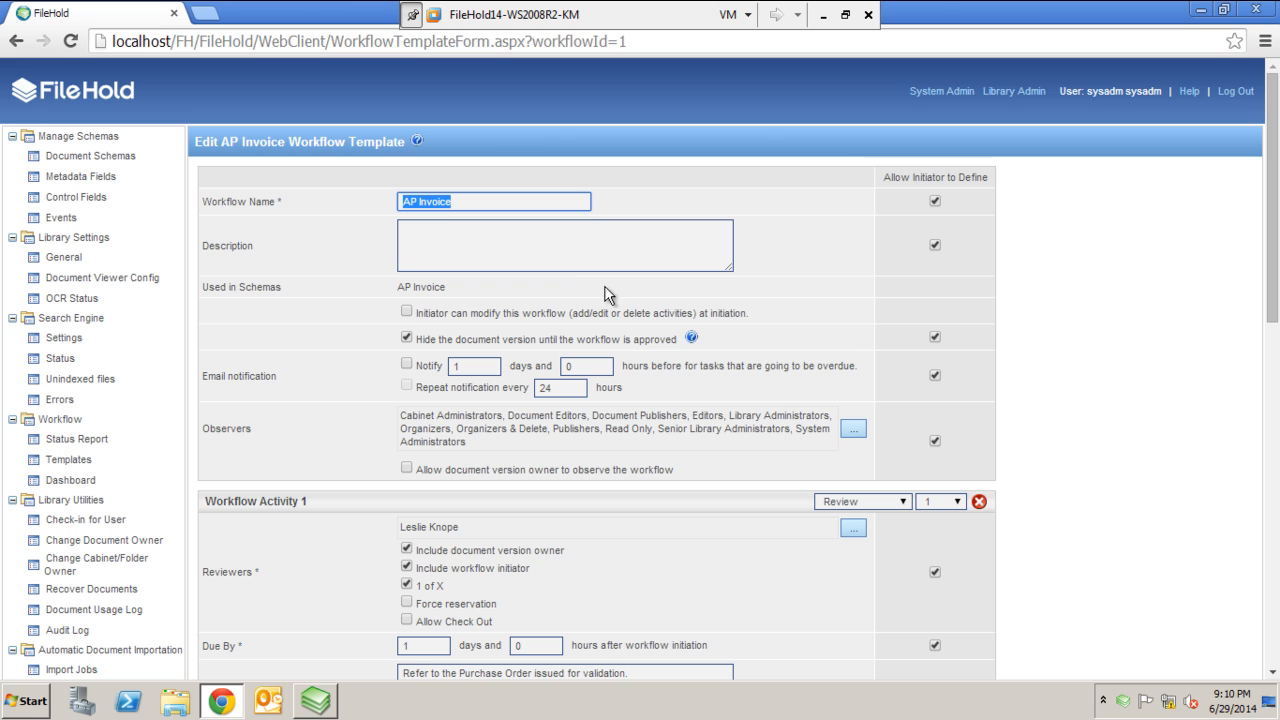
mouse_move(609, 318)
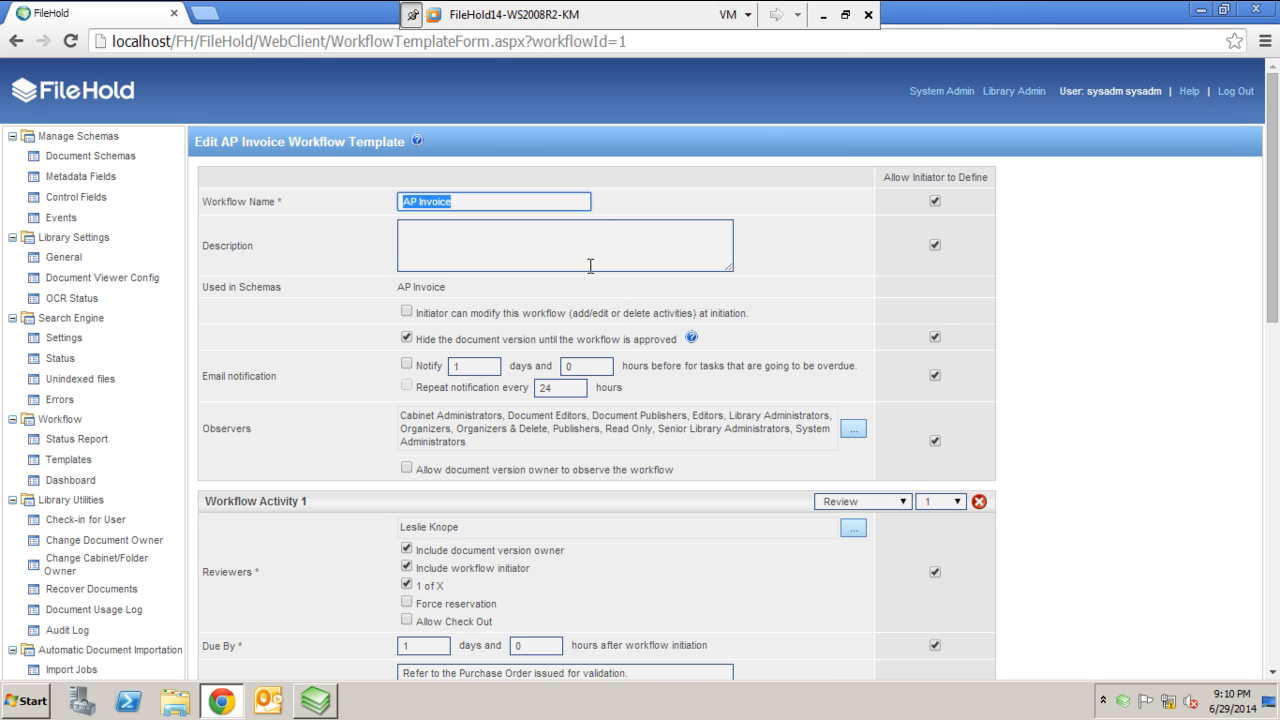
mouse_move(533, 281)
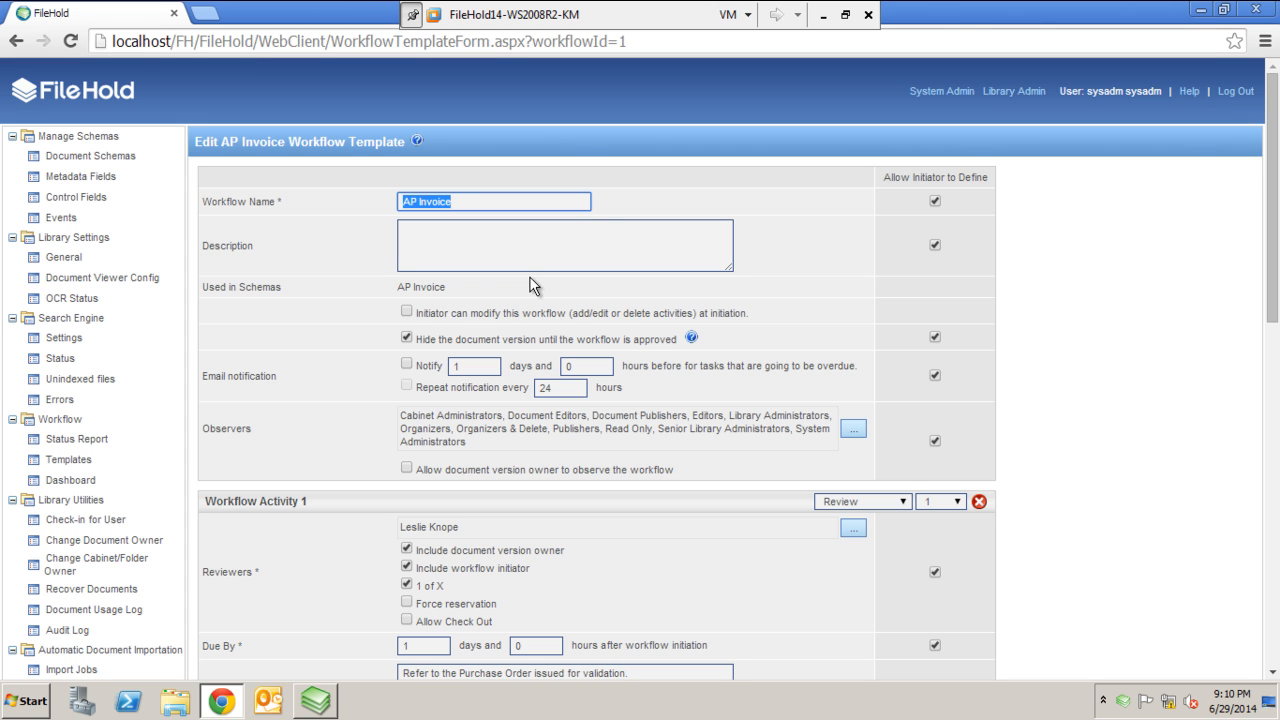
left_click(565, 245)
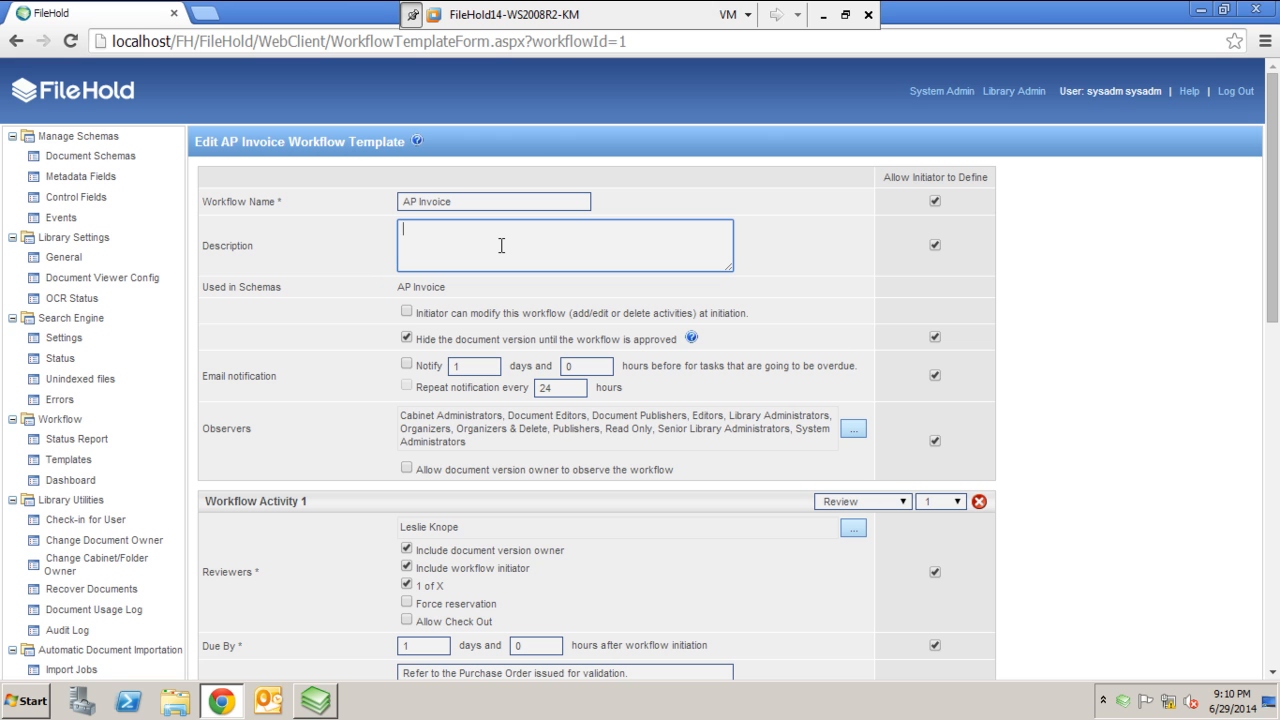
mouse_move(472, 270)
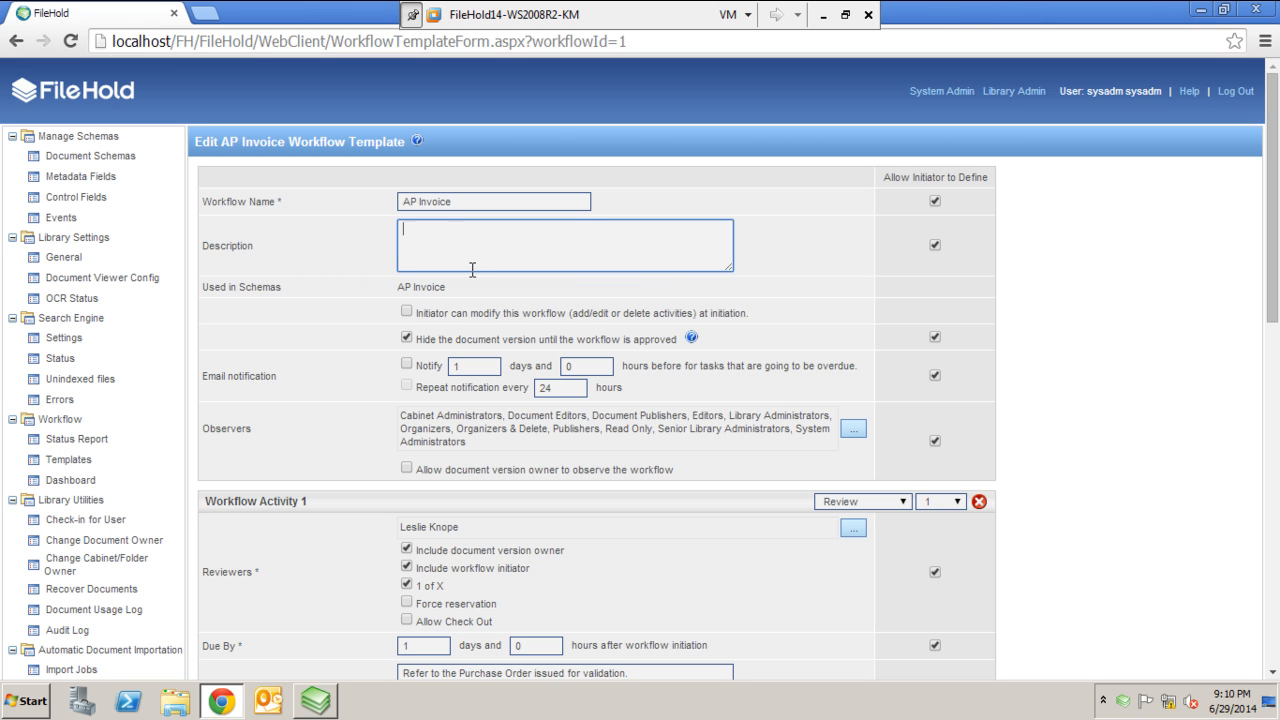
mouse_move(490, 257)
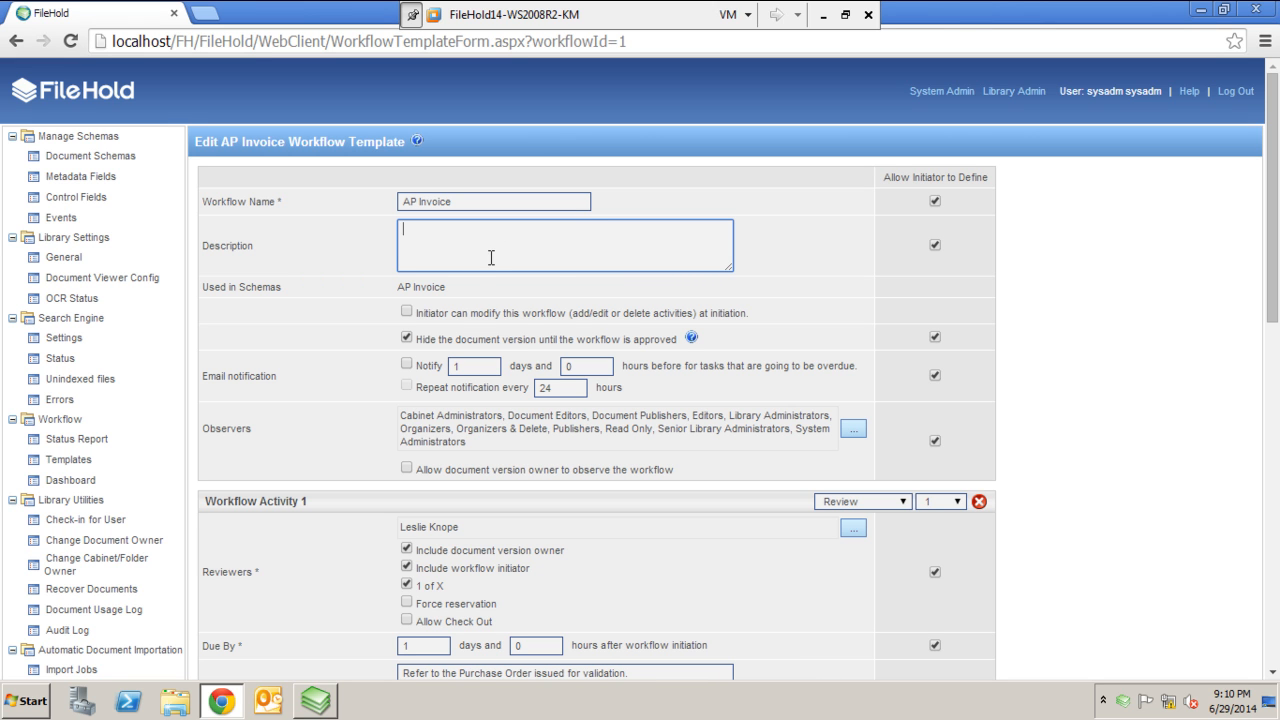
mouse_move(615, 343)
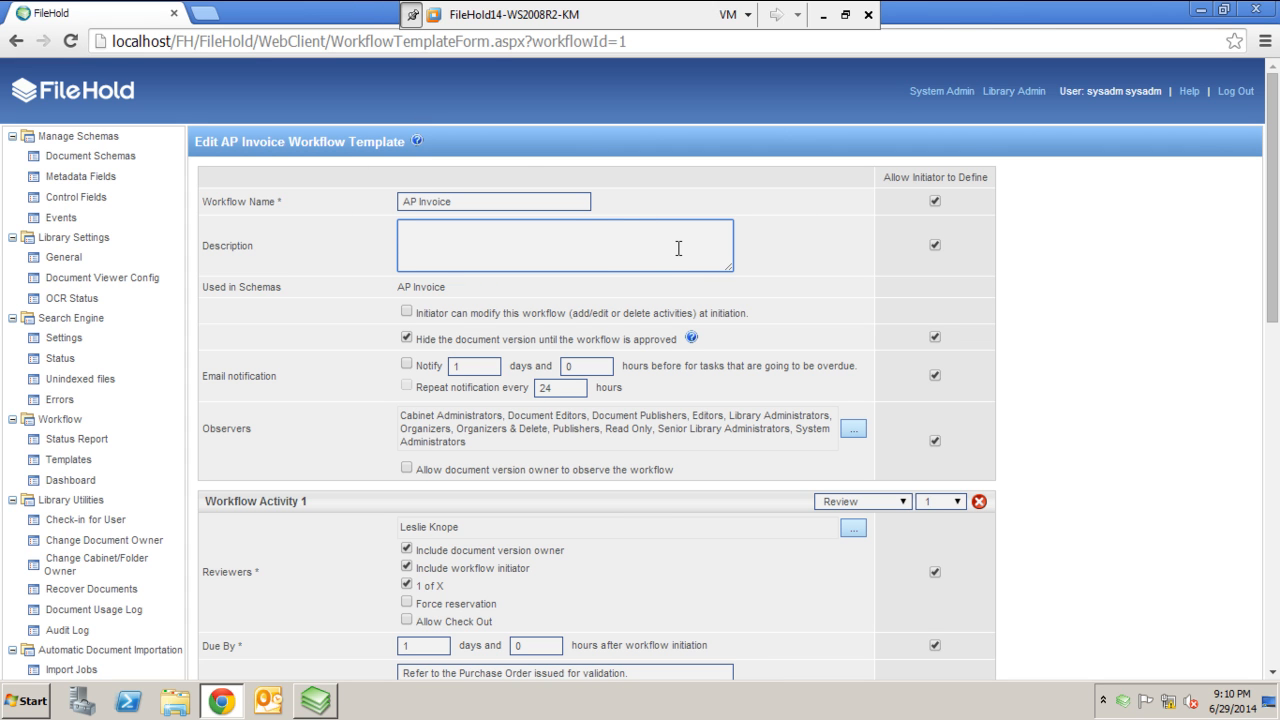
mouse_move(527, 266)
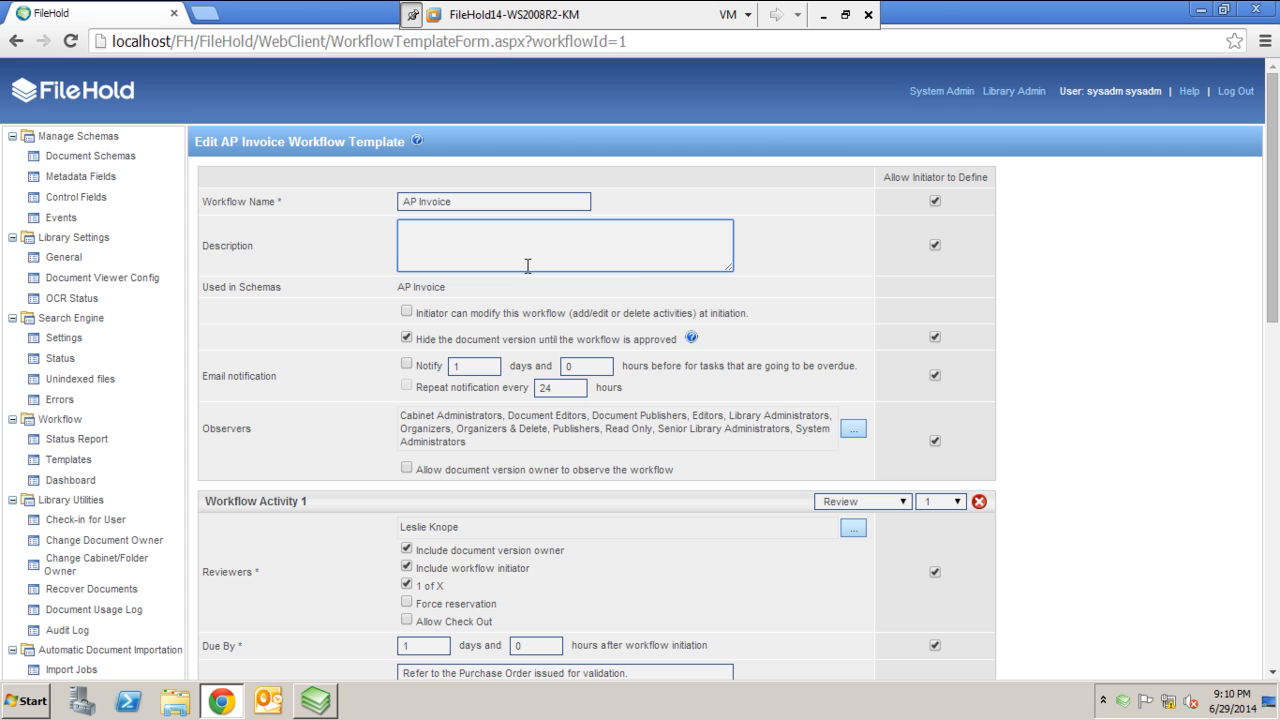
mouse_move(439, 222)
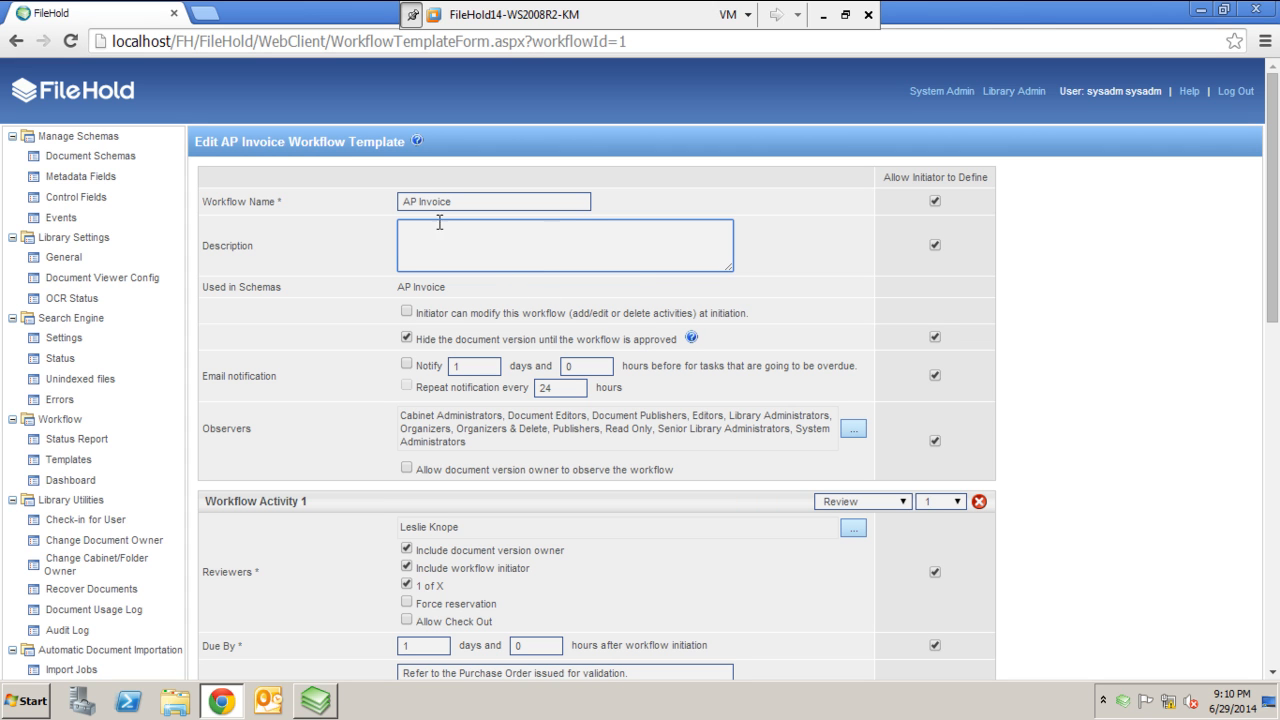
triple_click(493, 201)
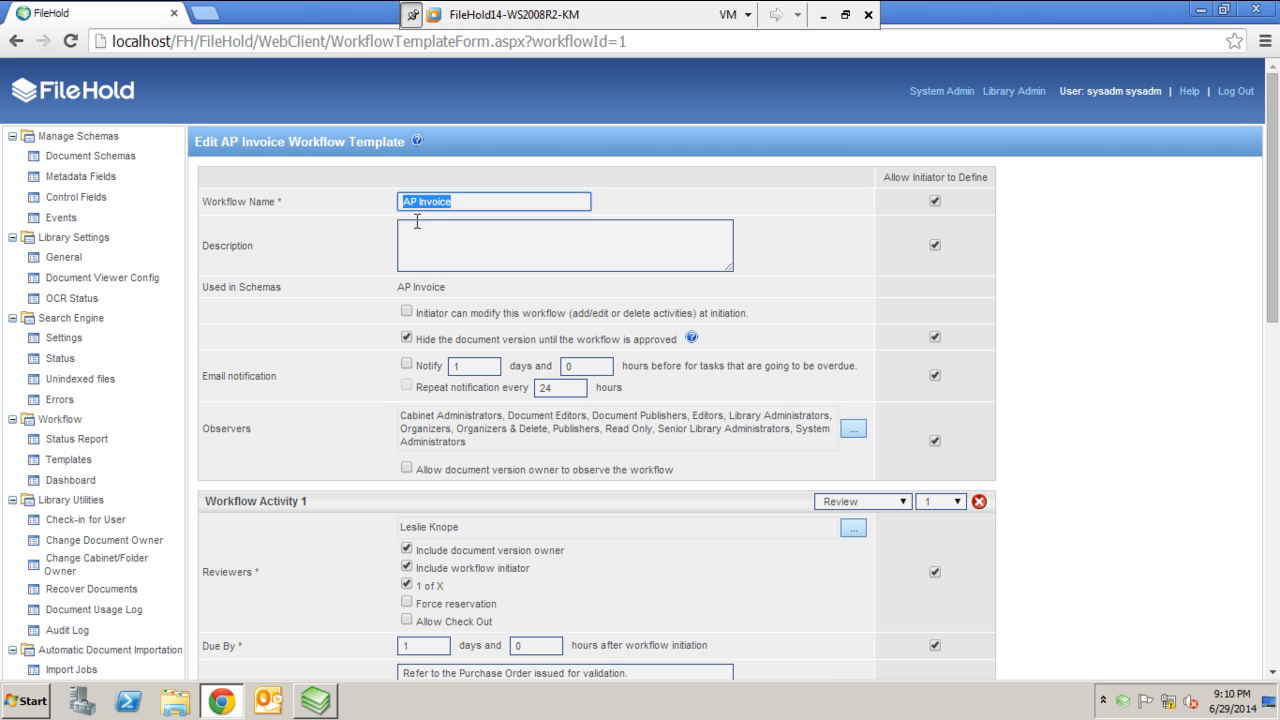
left_click(565, 245)
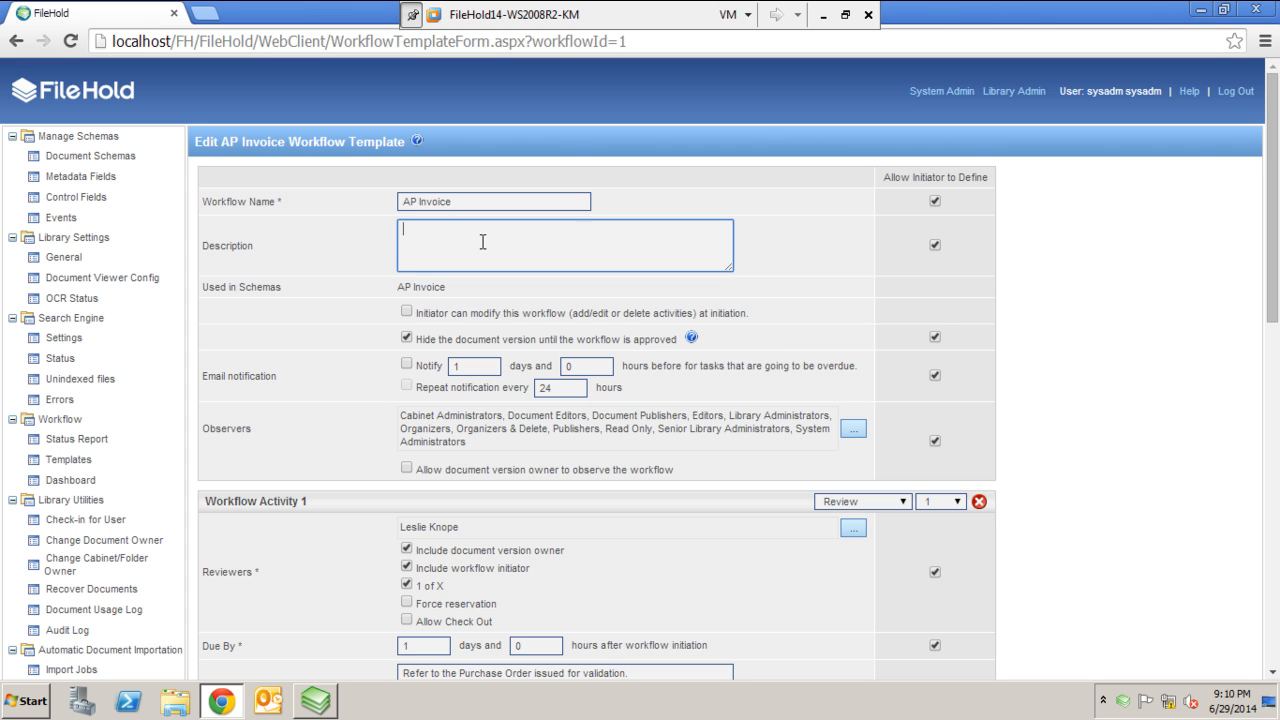
mouse_move(641, 242)
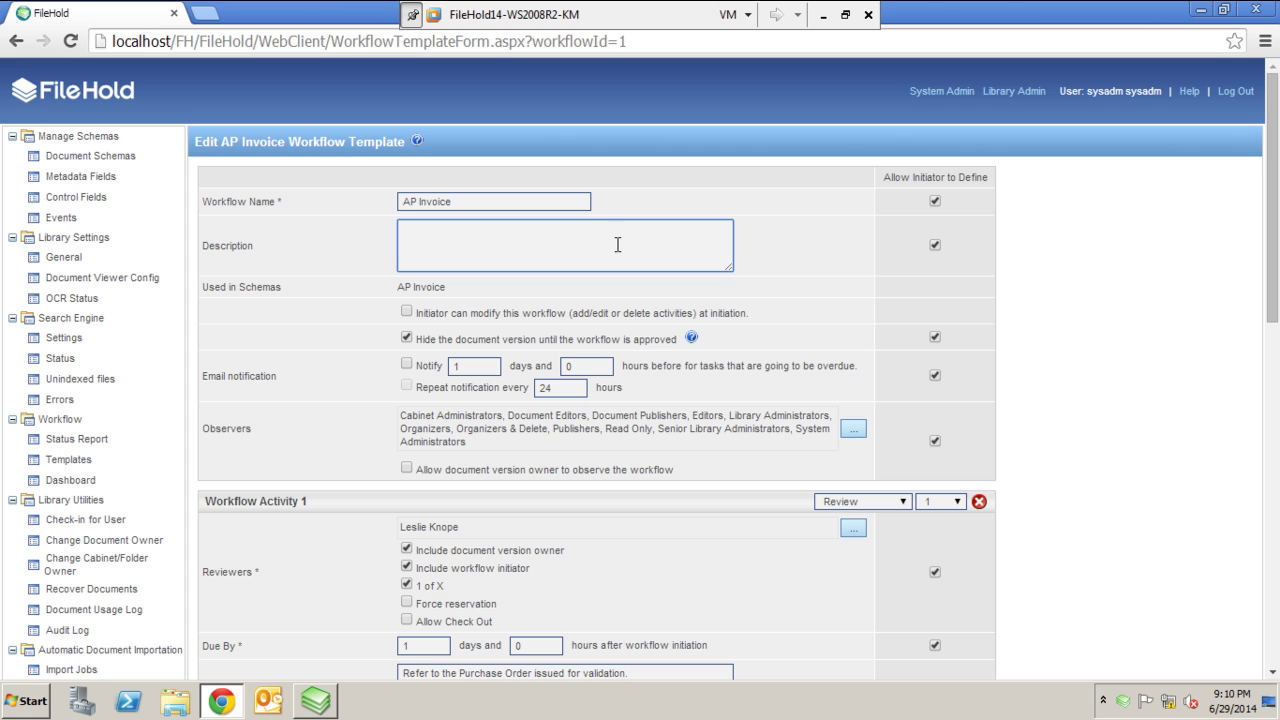
mouse_move(267, 307)
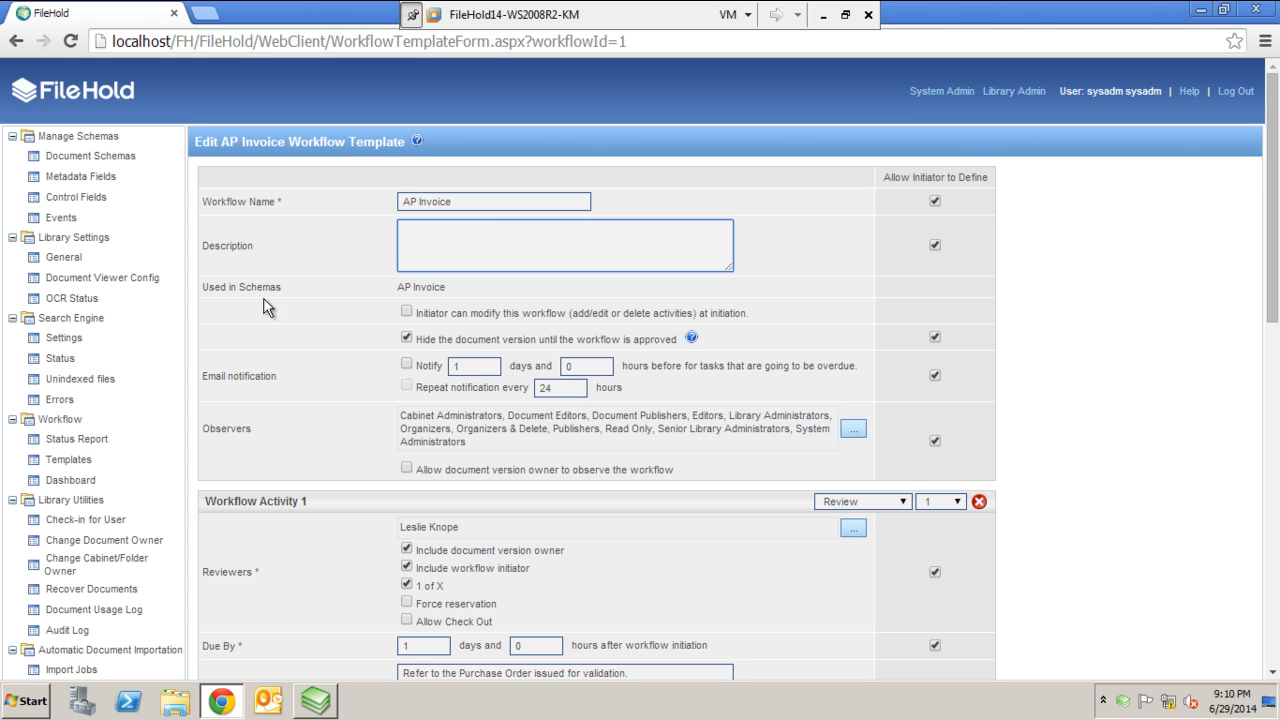
mouse_move(279, 289)
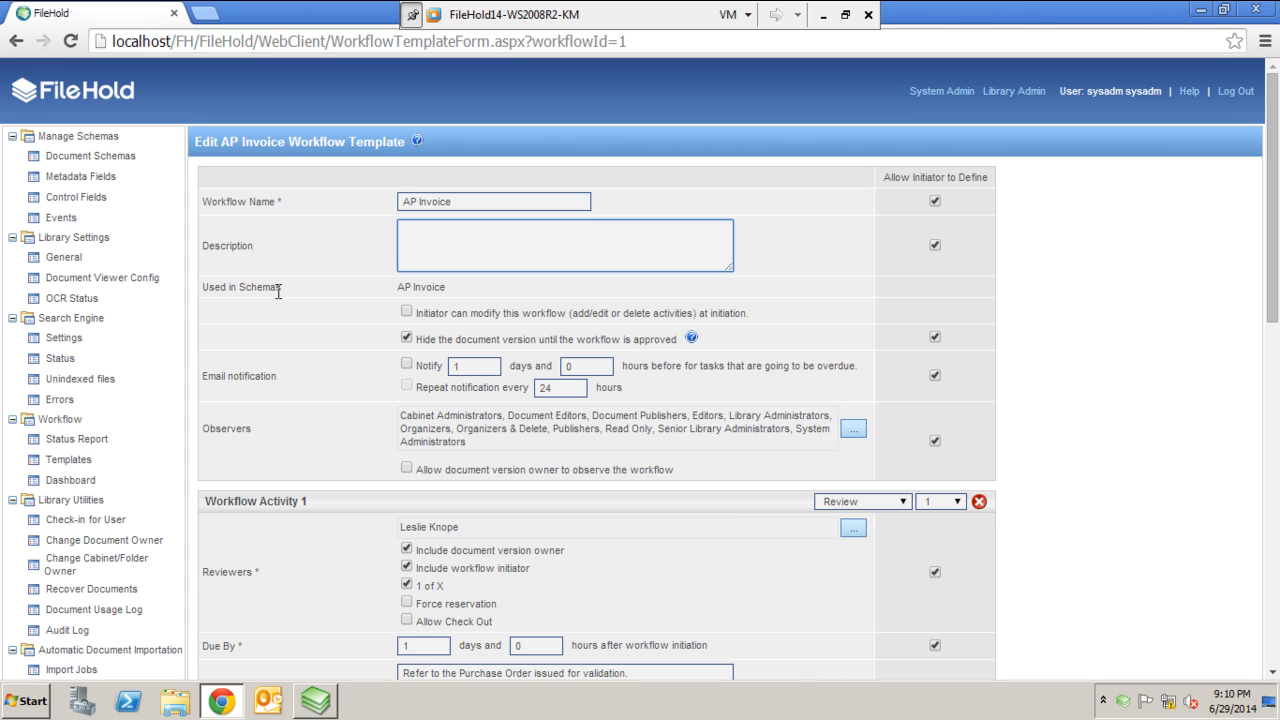
mouse_move(392, 300)
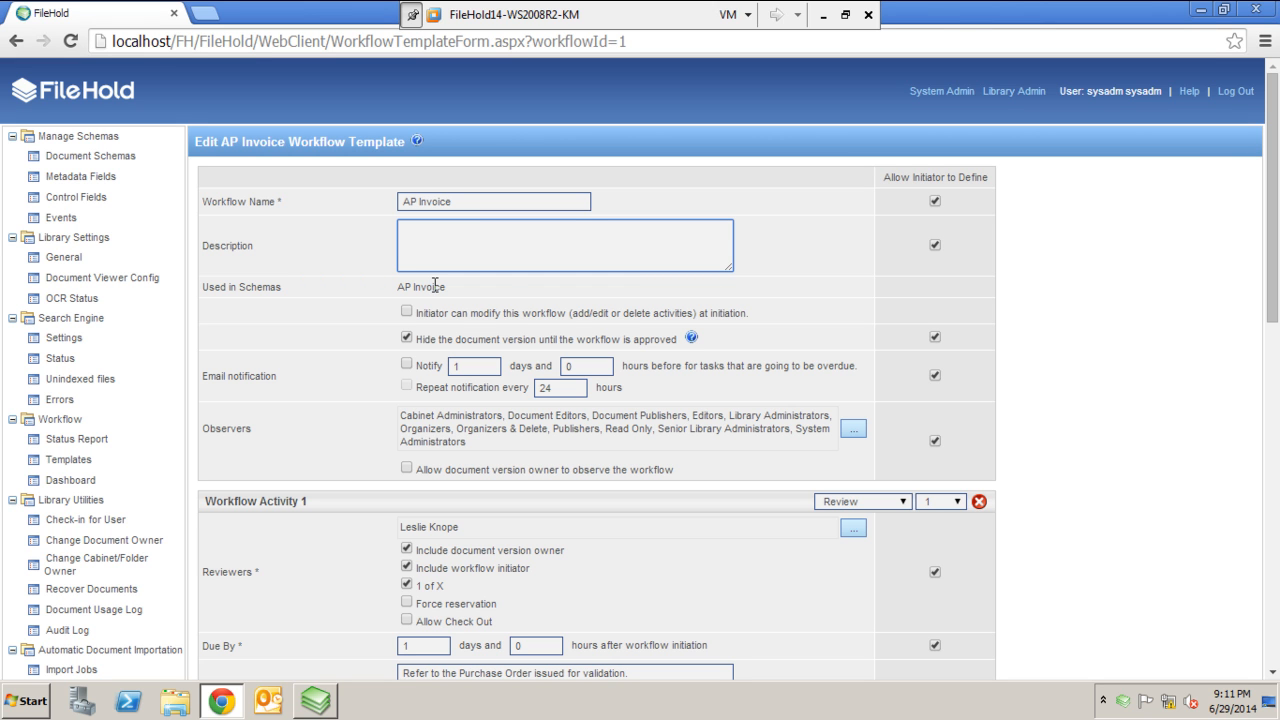
mouse_move(503, 337)
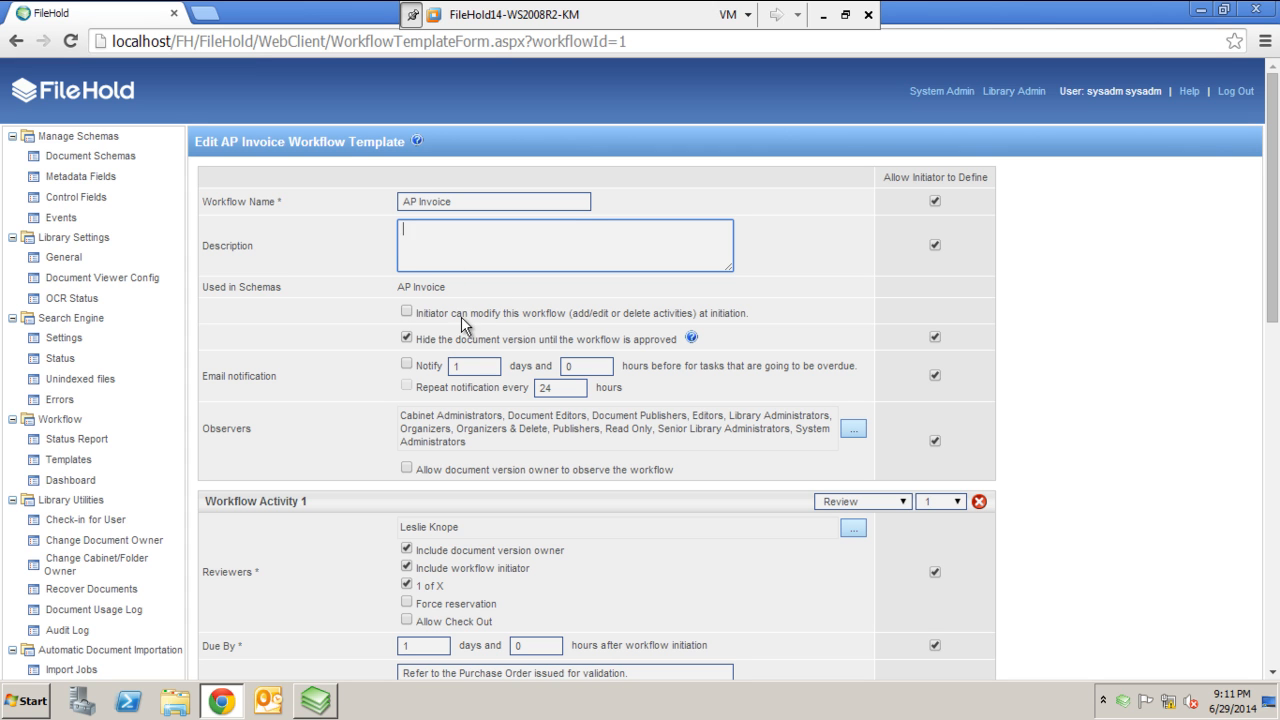
mouse_move(420, 327)
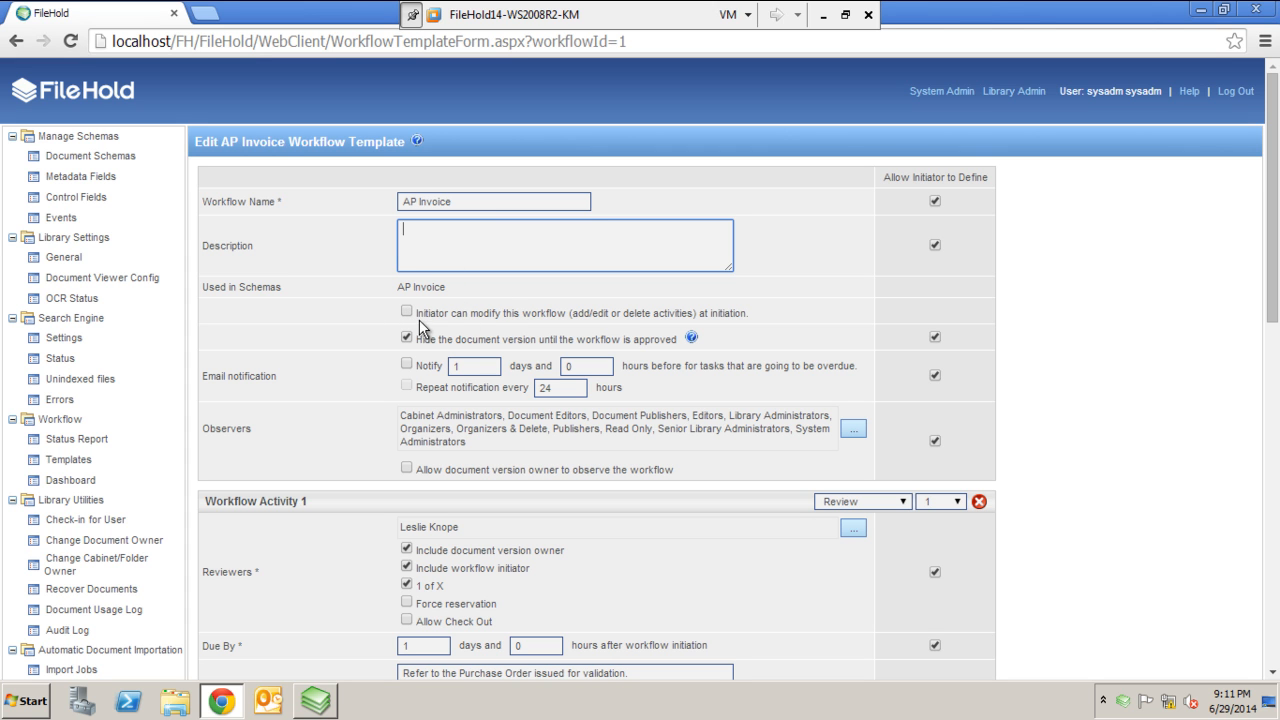
mouse_move(610, 325)
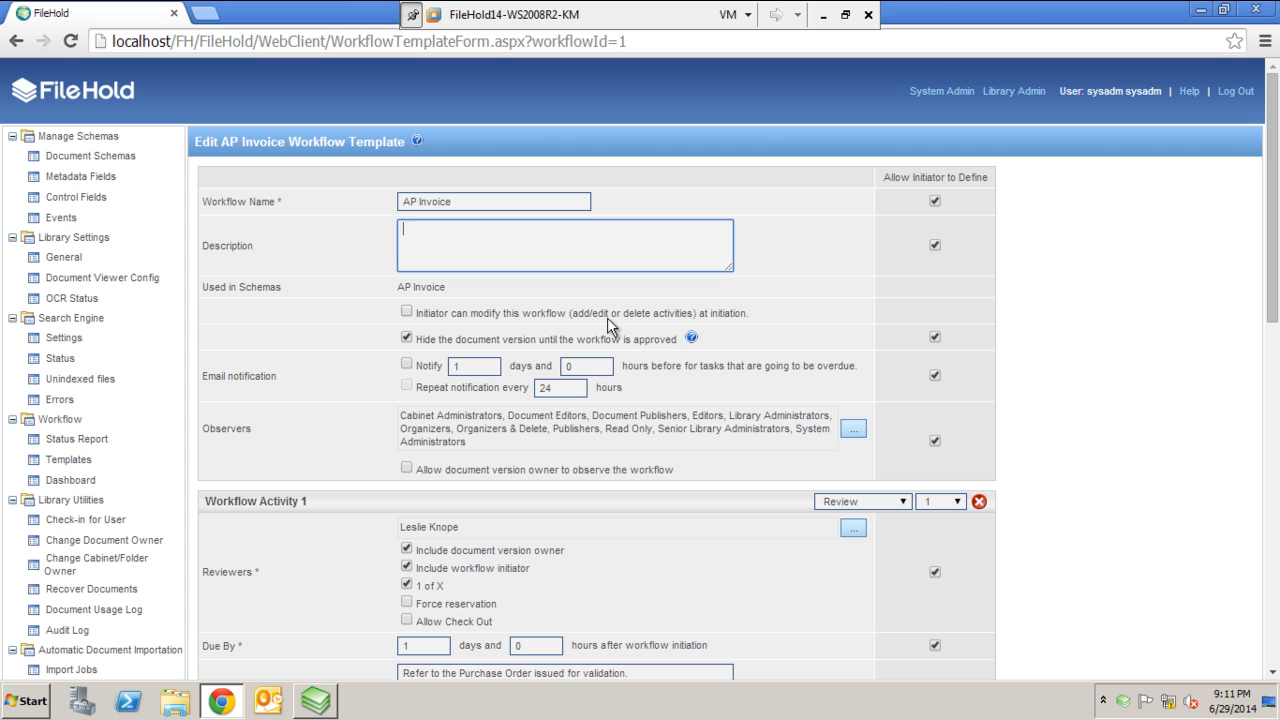
mouse_move(740, 328)
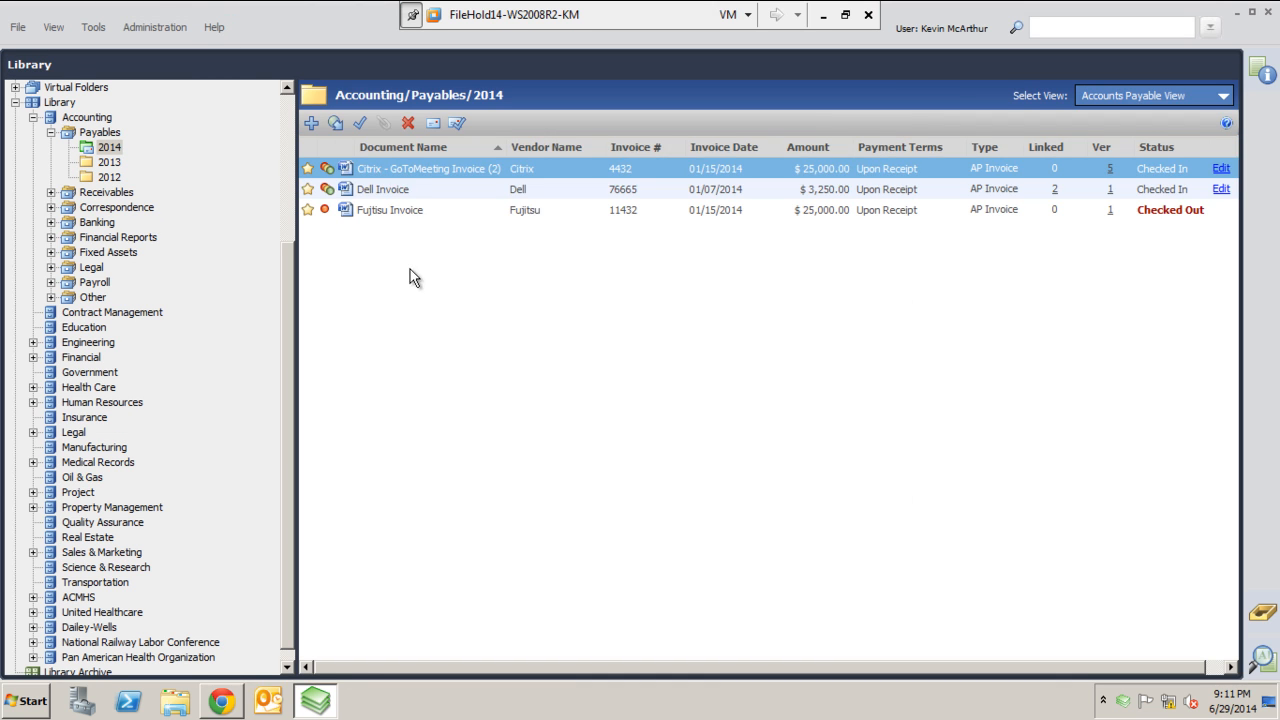
Step: Start the AP Invoice workflow on Dell Invoice, then close the initiation dialog
right_click(382, 189)
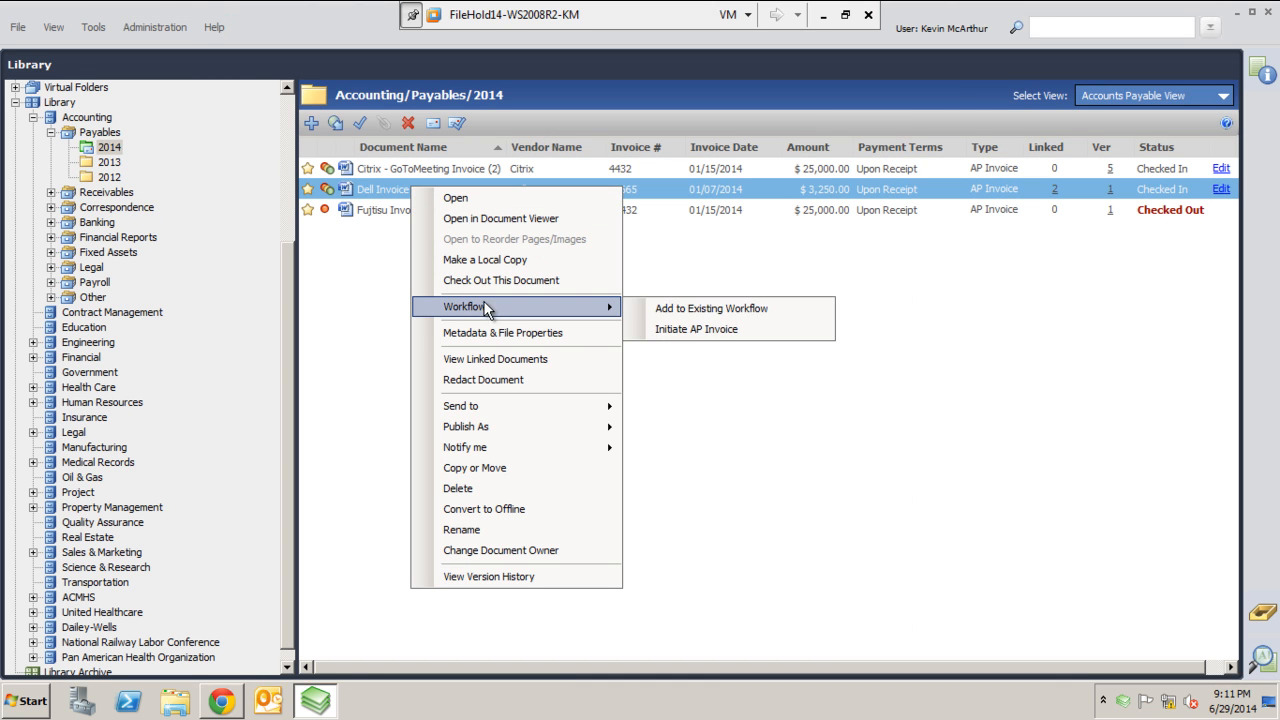
left_click(696, 329)
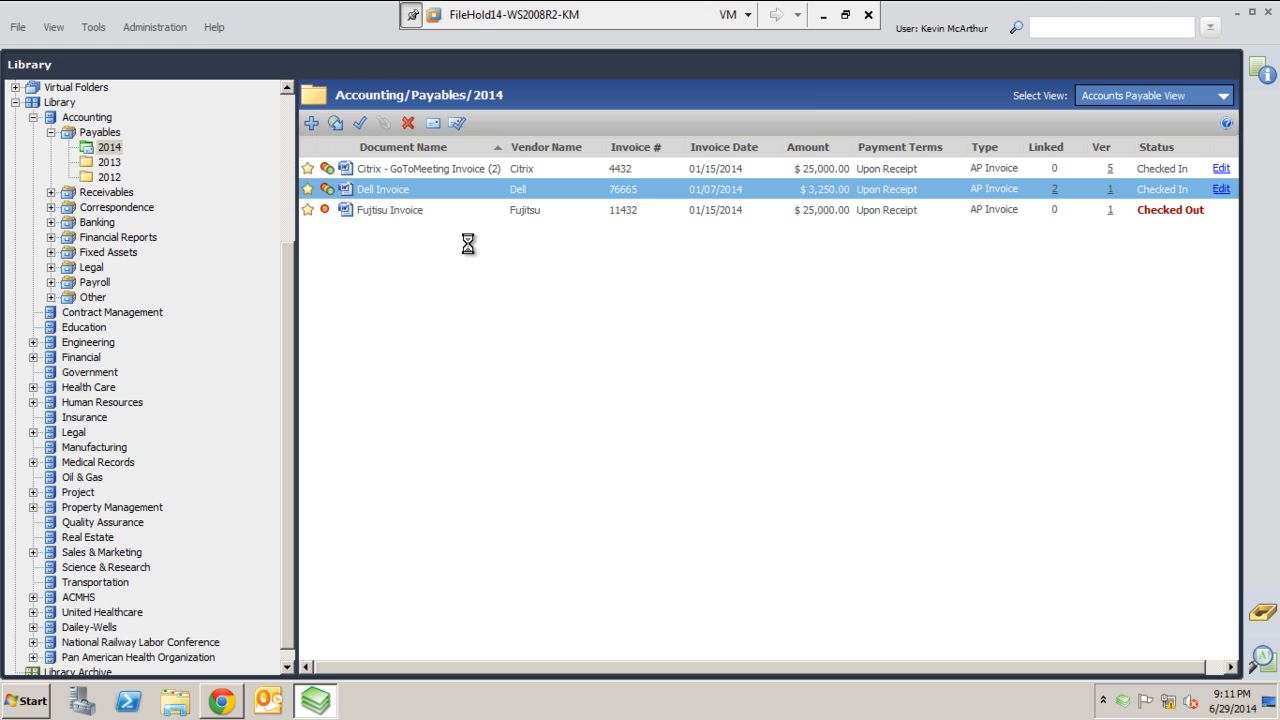
mouse_move(514, 234)
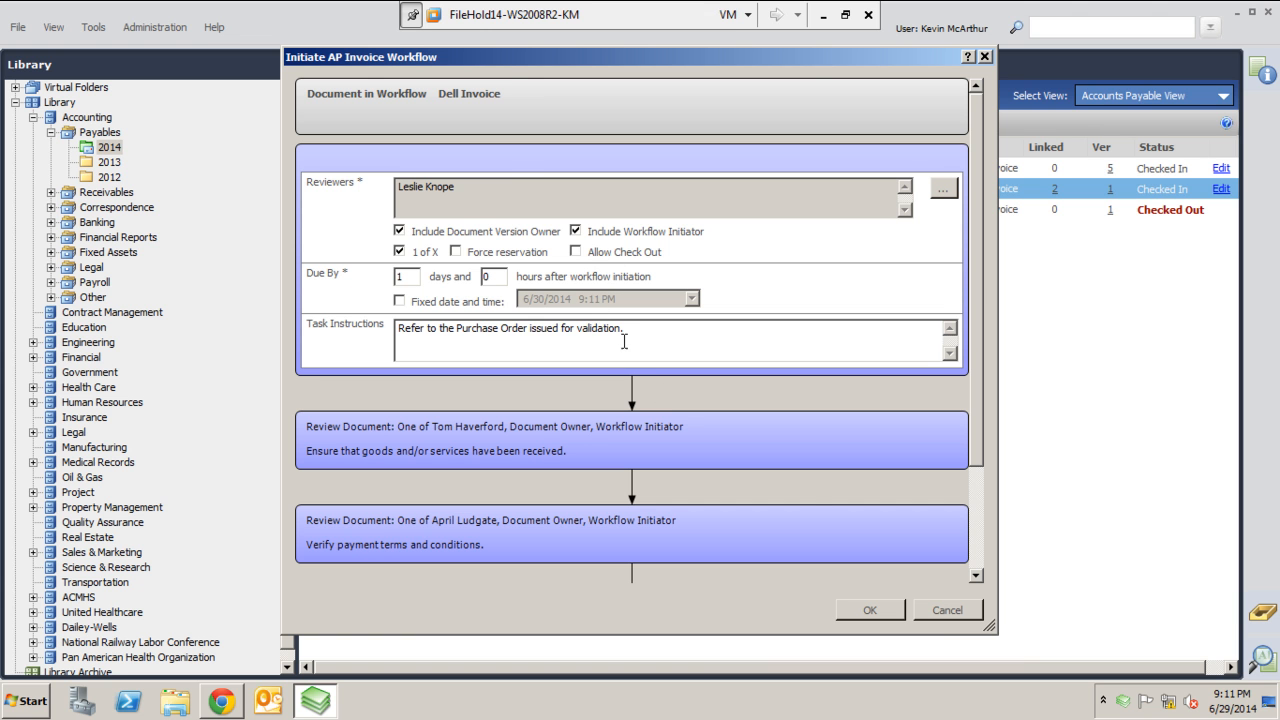
left_click(946, 610)
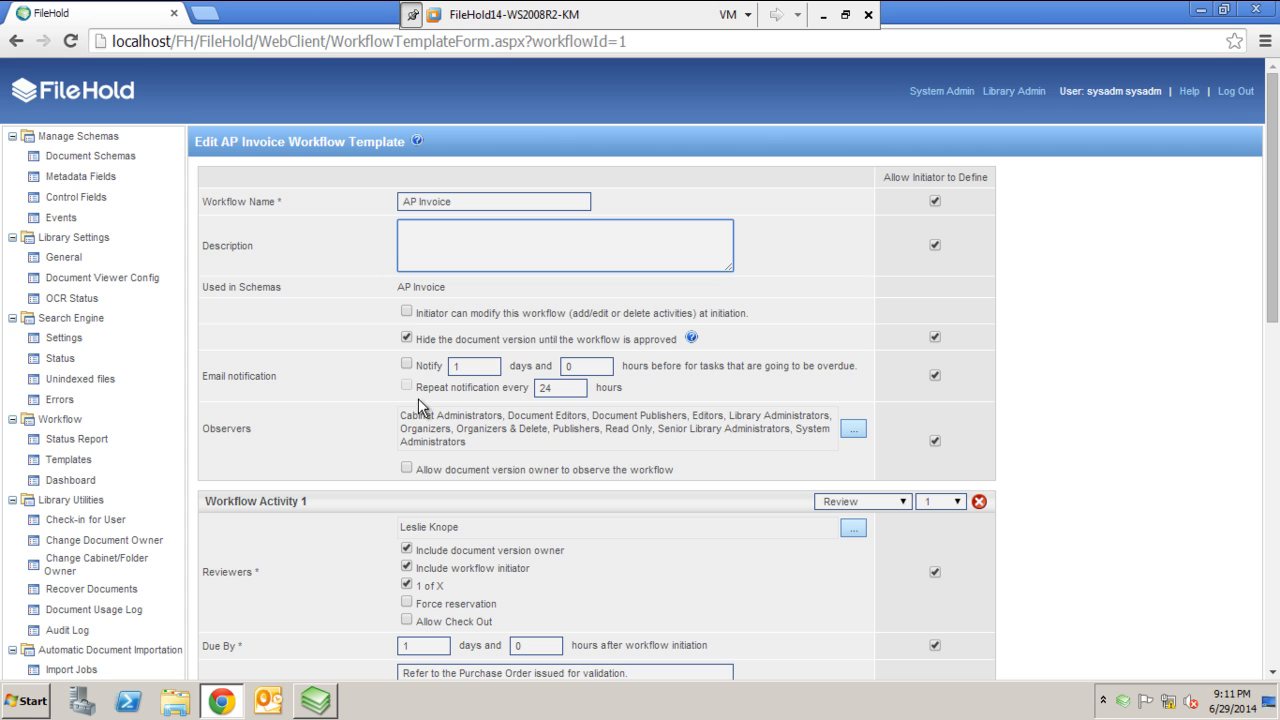
mouse_move(520, 347)
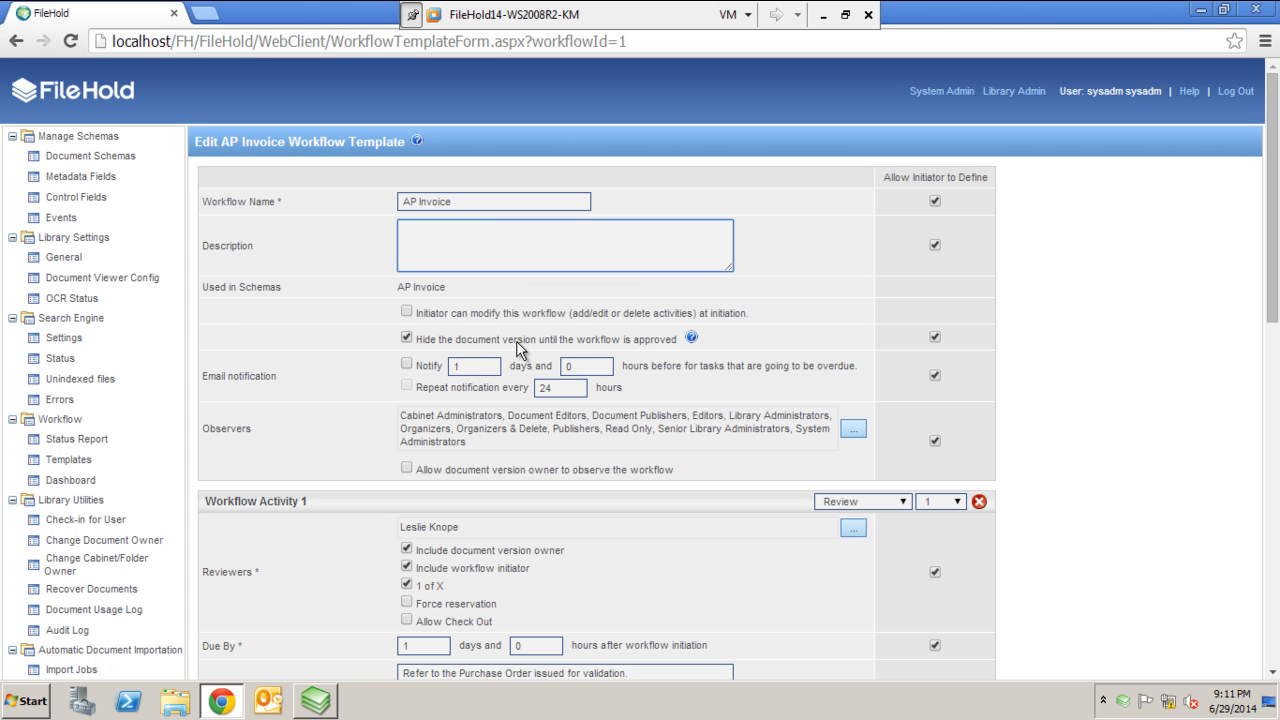
mouse_move(651, 371)
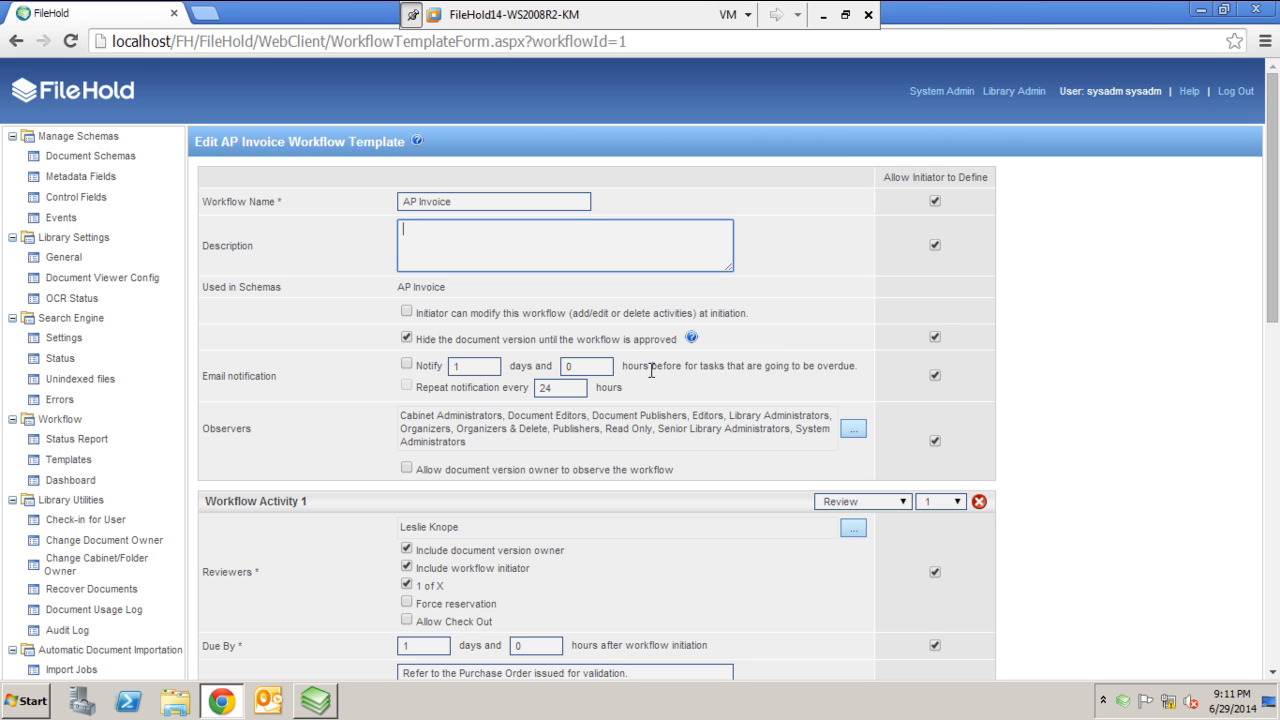
mouse_move(344, 320)
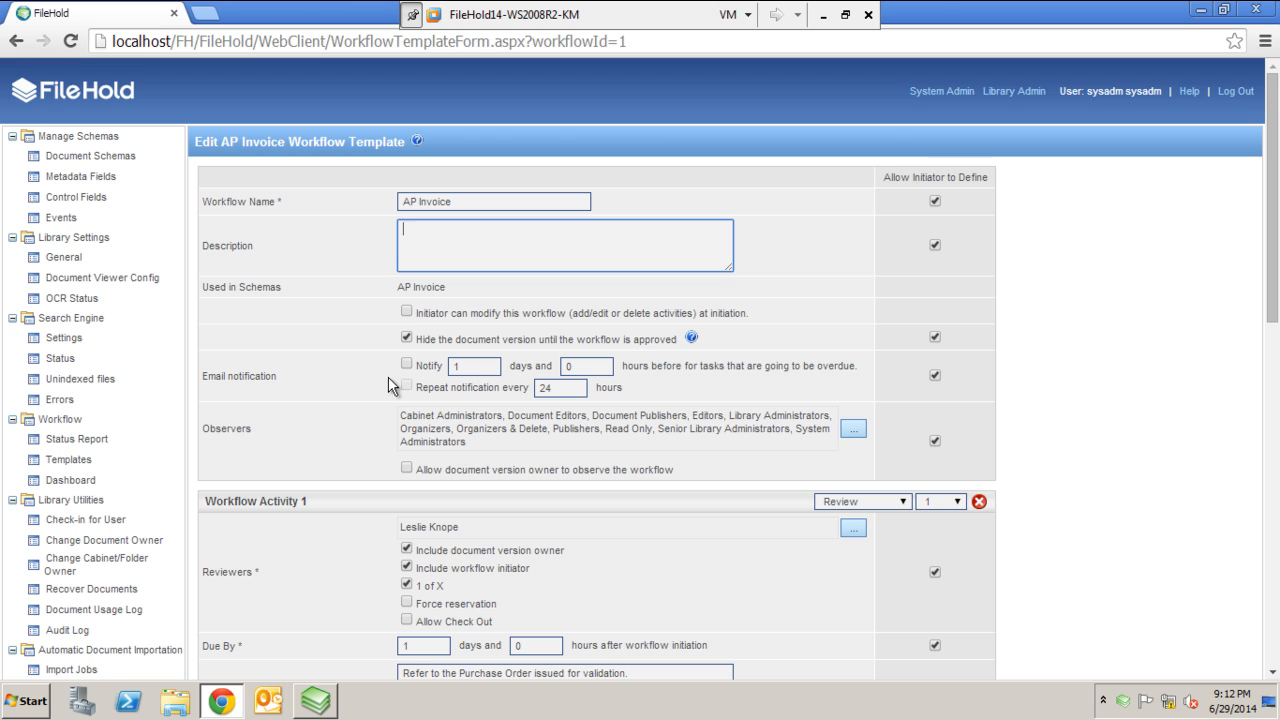
mouse_move(428, 383)
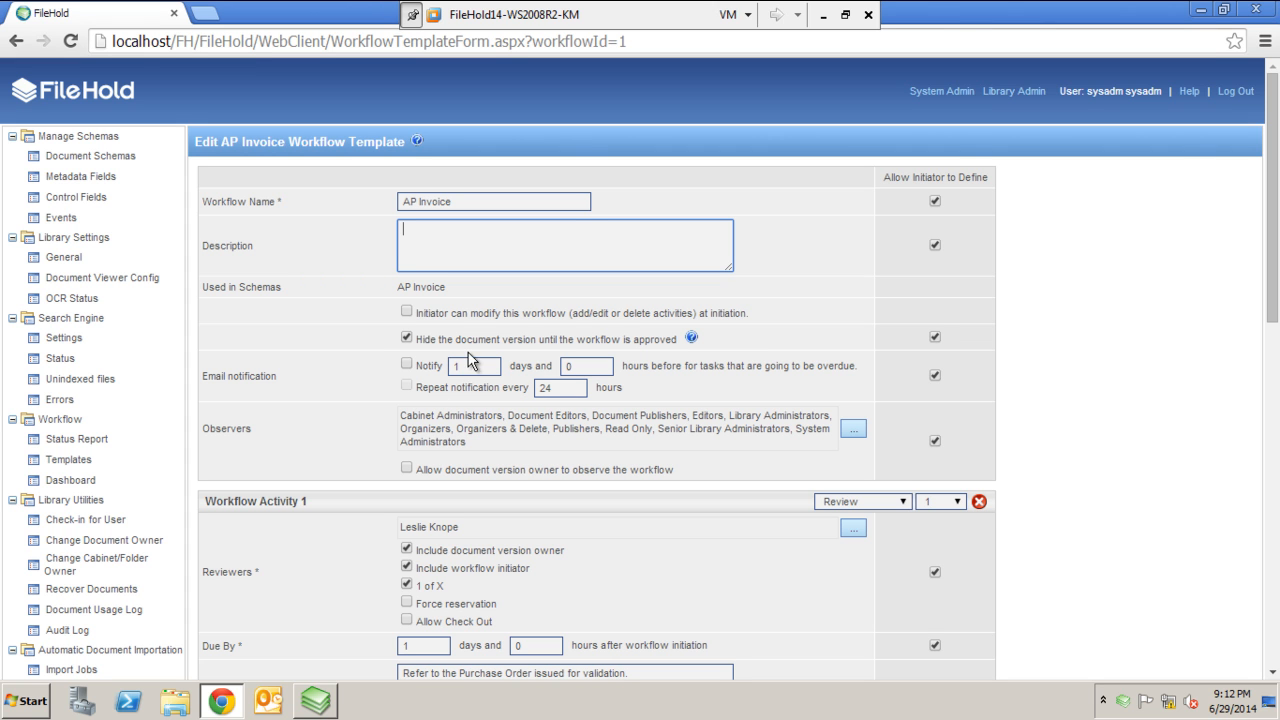
mouse_move(417, 378)
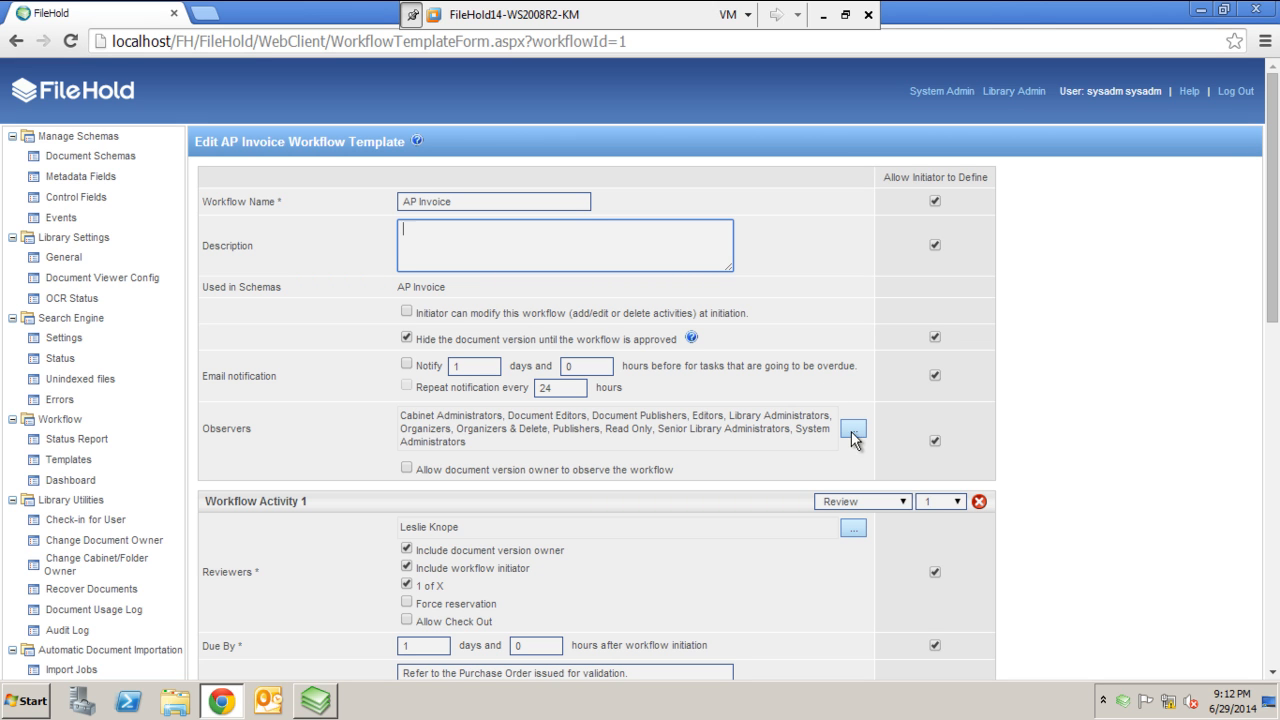
left_click(853, 428)
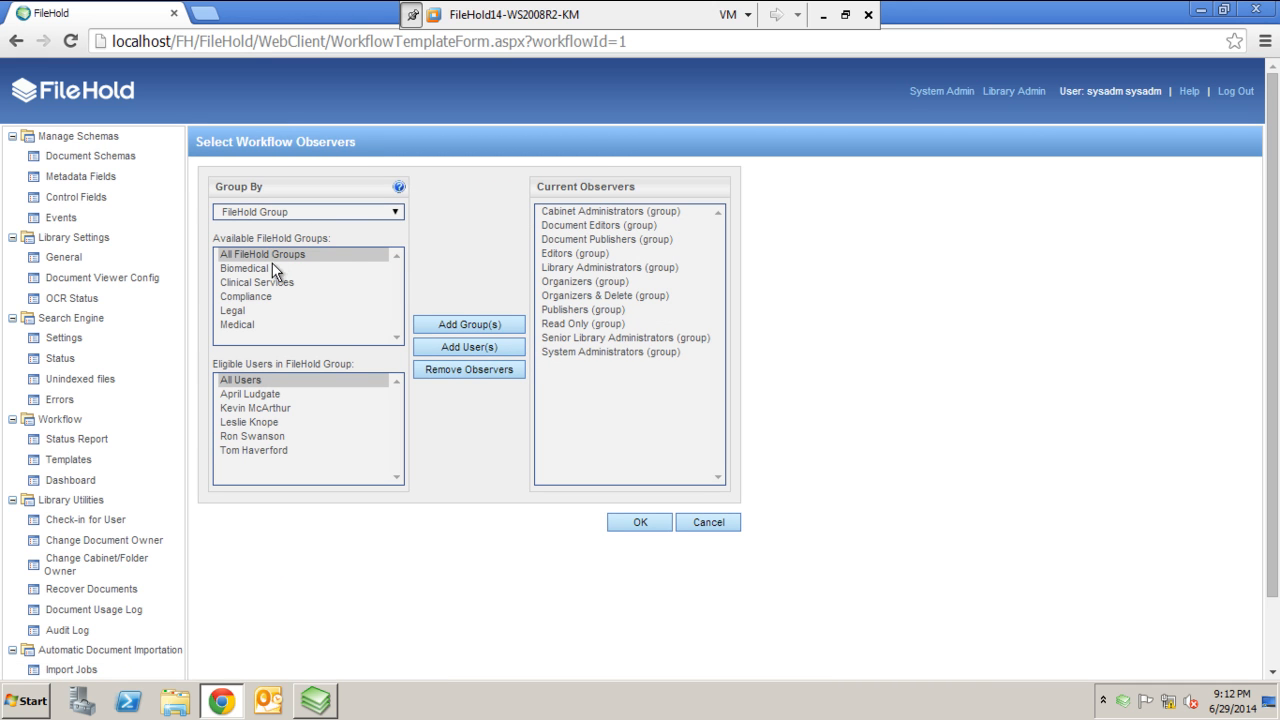
mouse_move(277, 307)
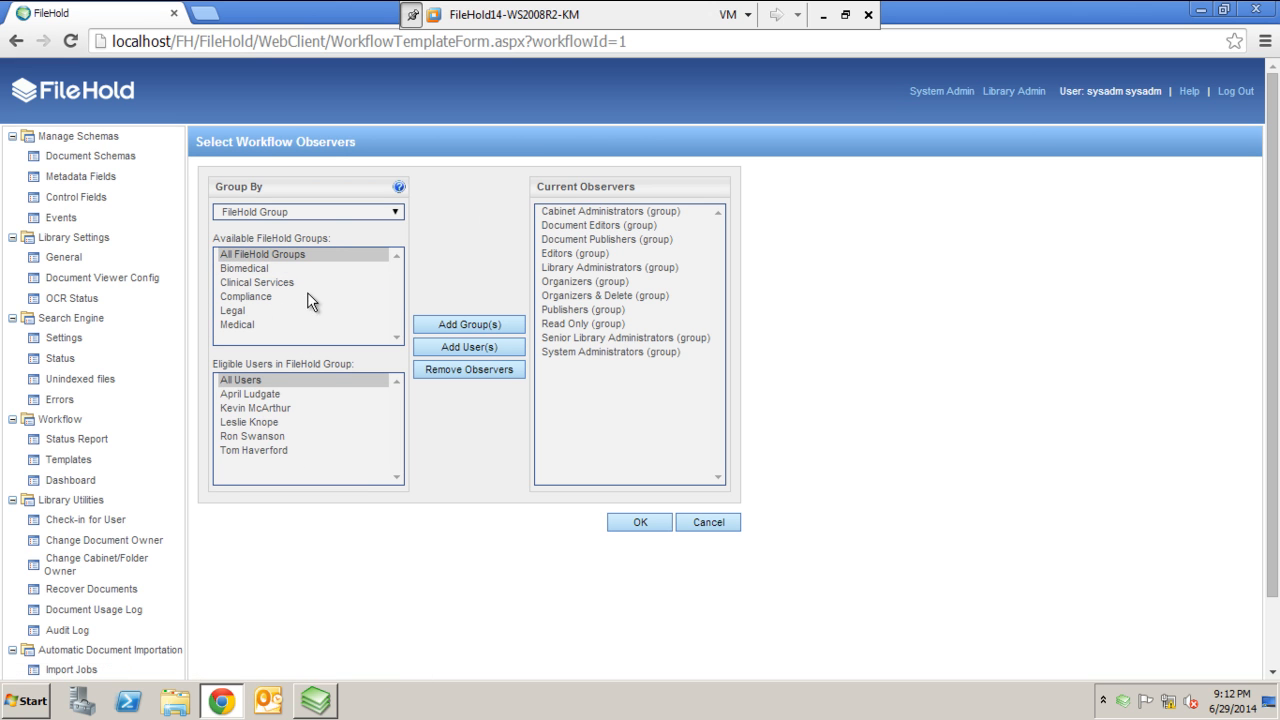
left_click(639, 522)
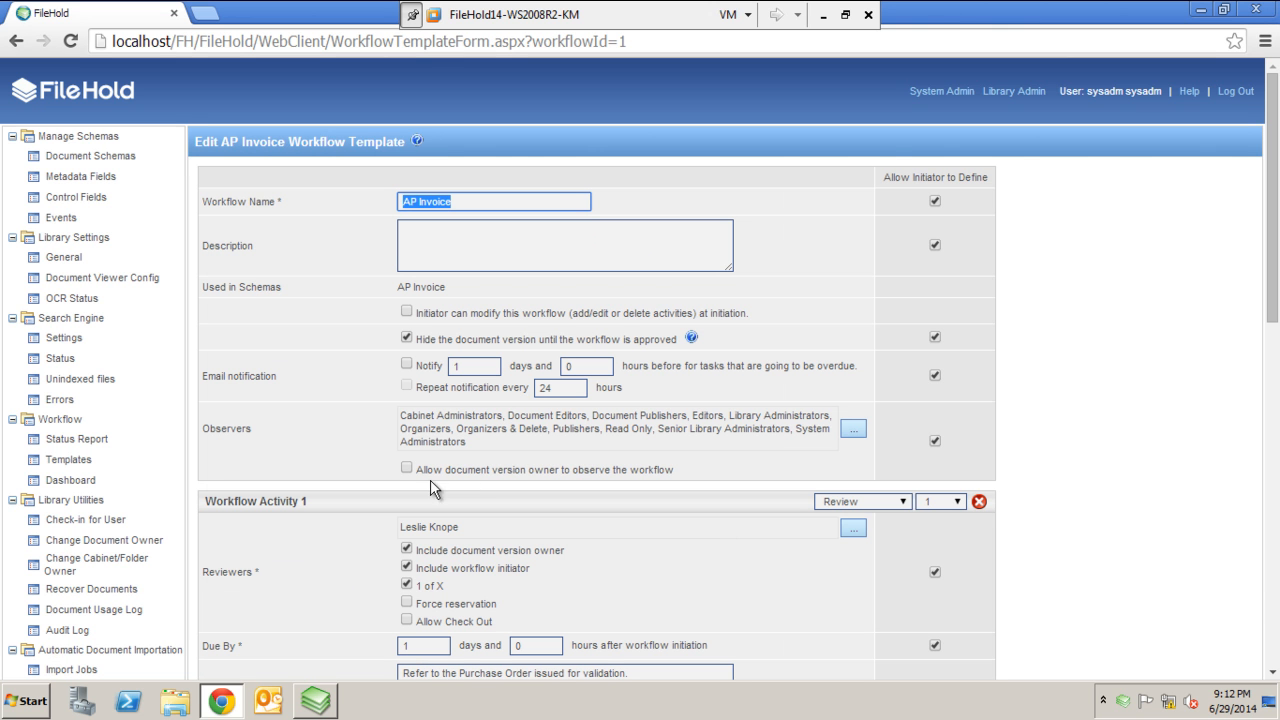
mouse_move(617, 480)
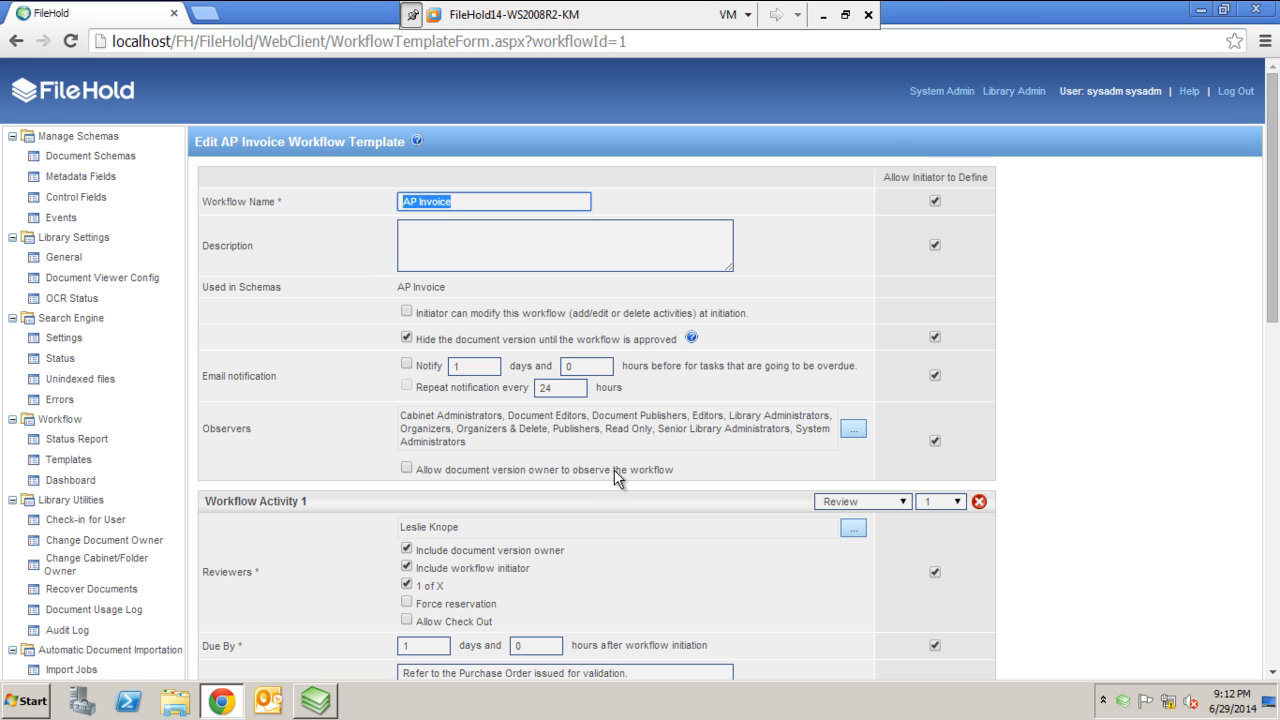
mouse_move(659, 483)
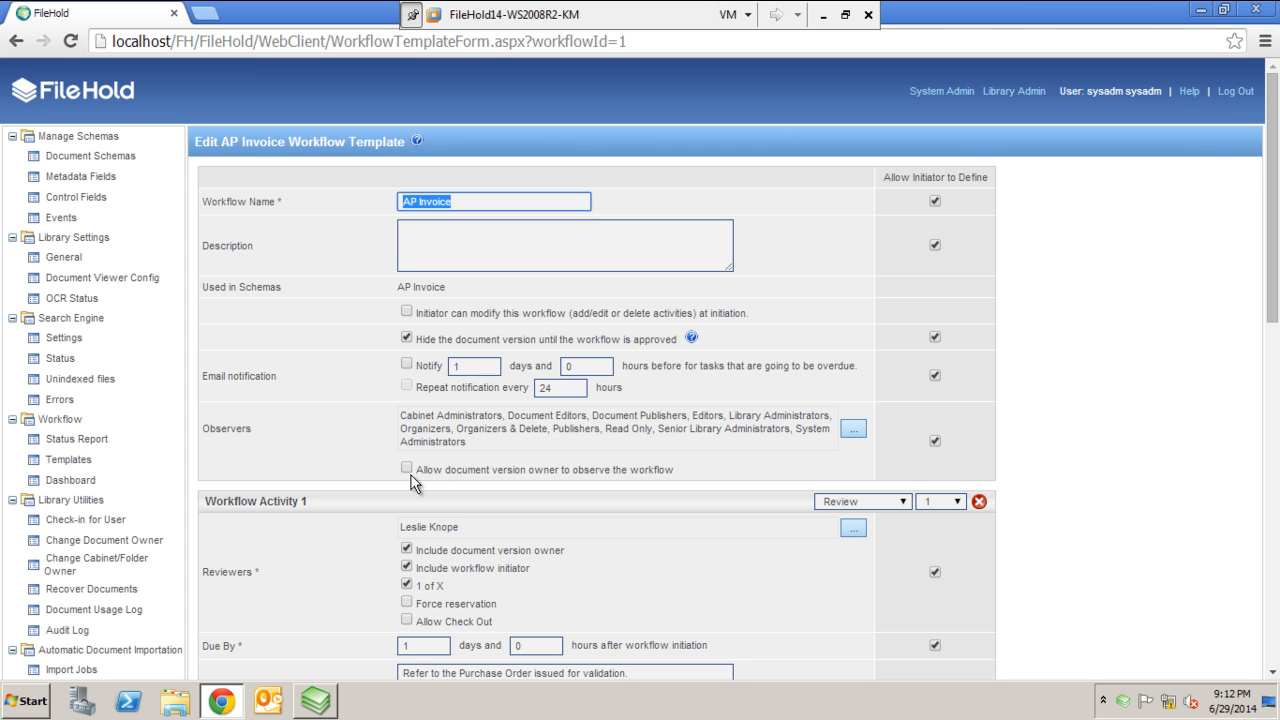
mouse_move(965, 180)
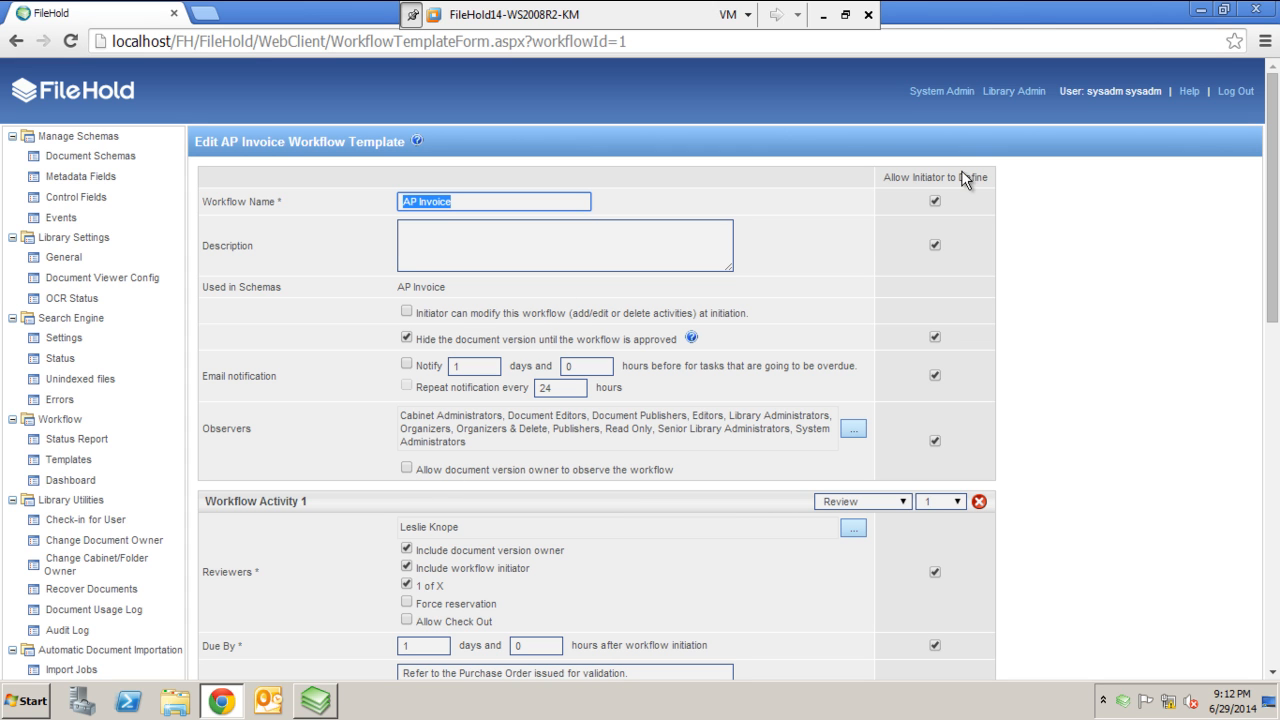
mouse_move(966, 195)
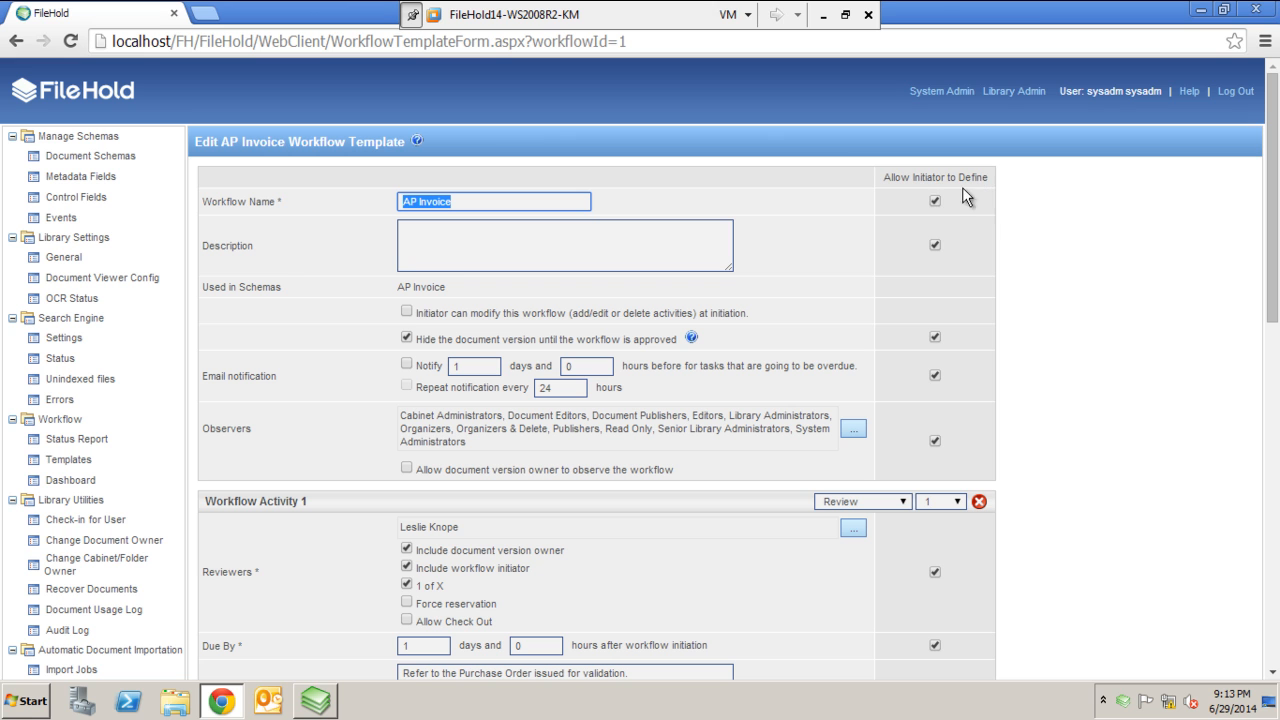
mouse_move(568, 220)
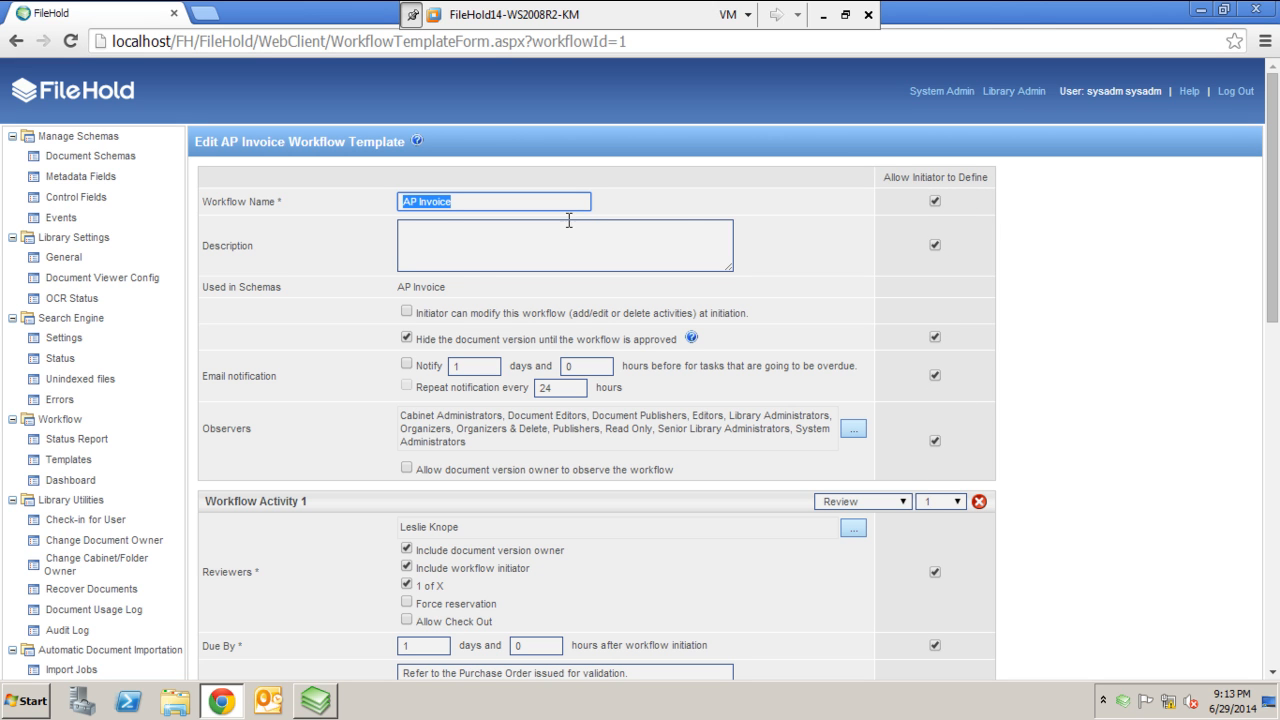
mouse_move(645, 351)
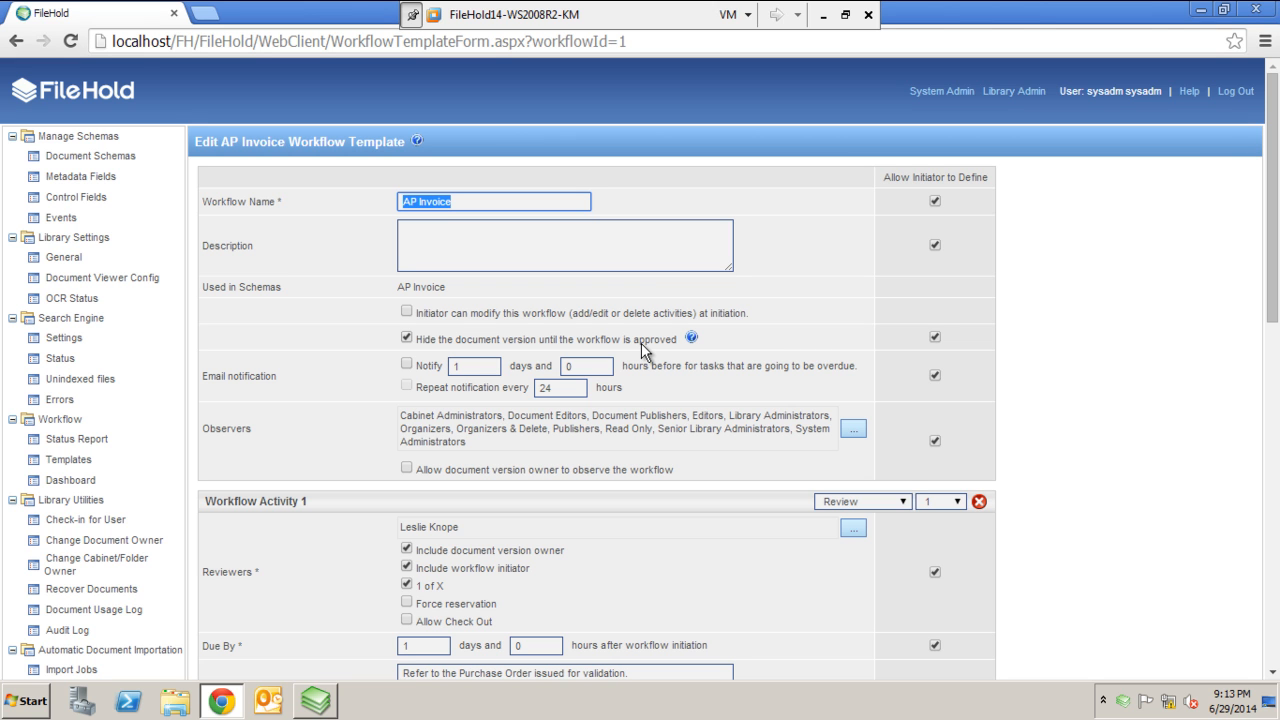
mouse_move(960, 352)
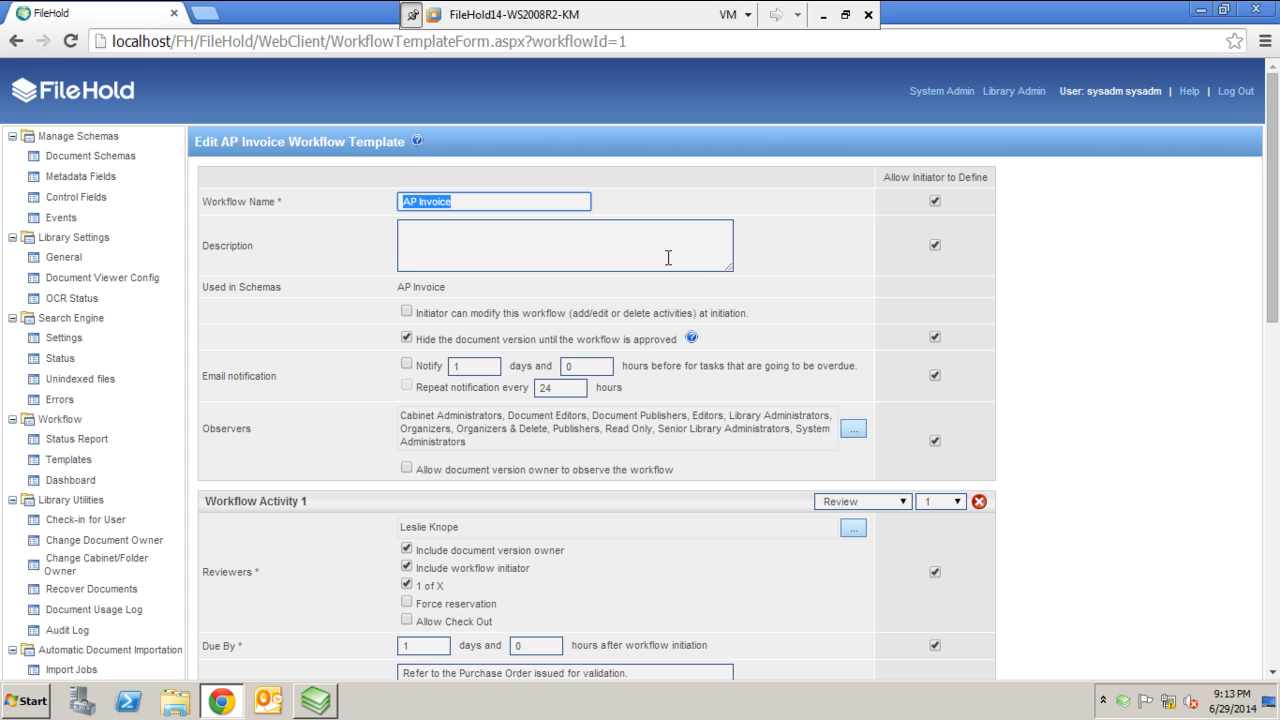
mouse_move(953, 413)
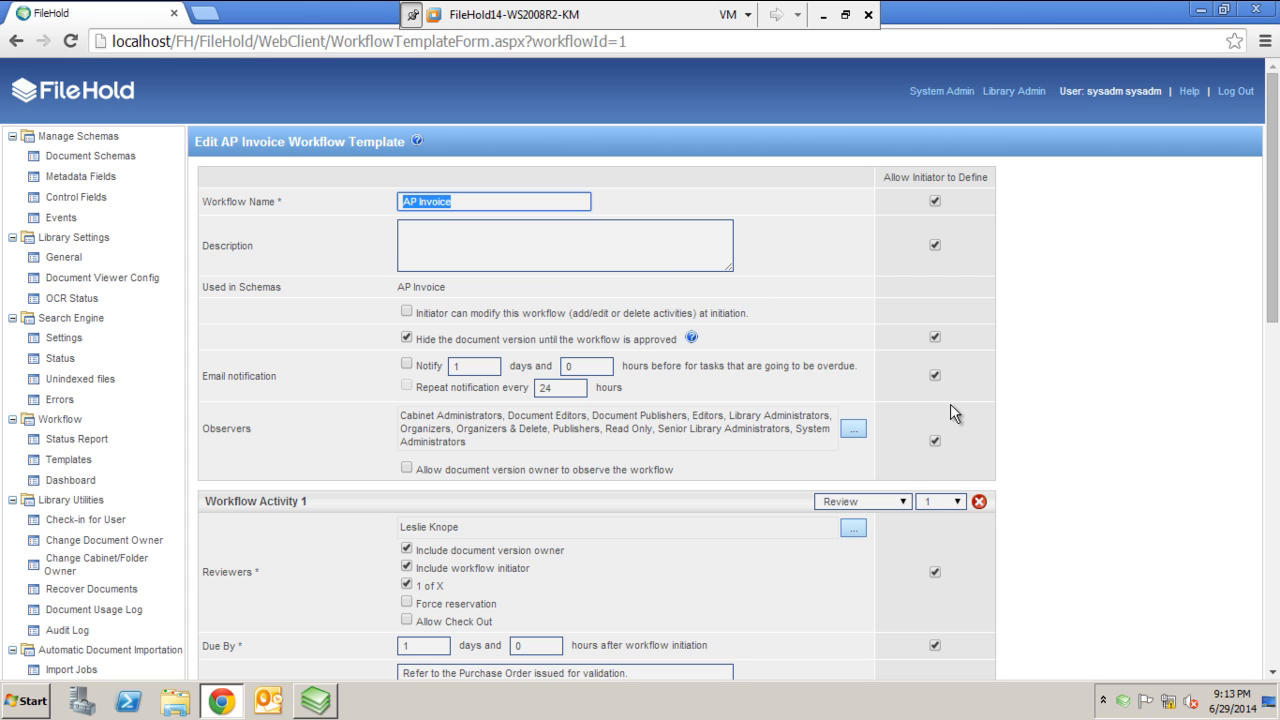
mouse_move(790, 313)
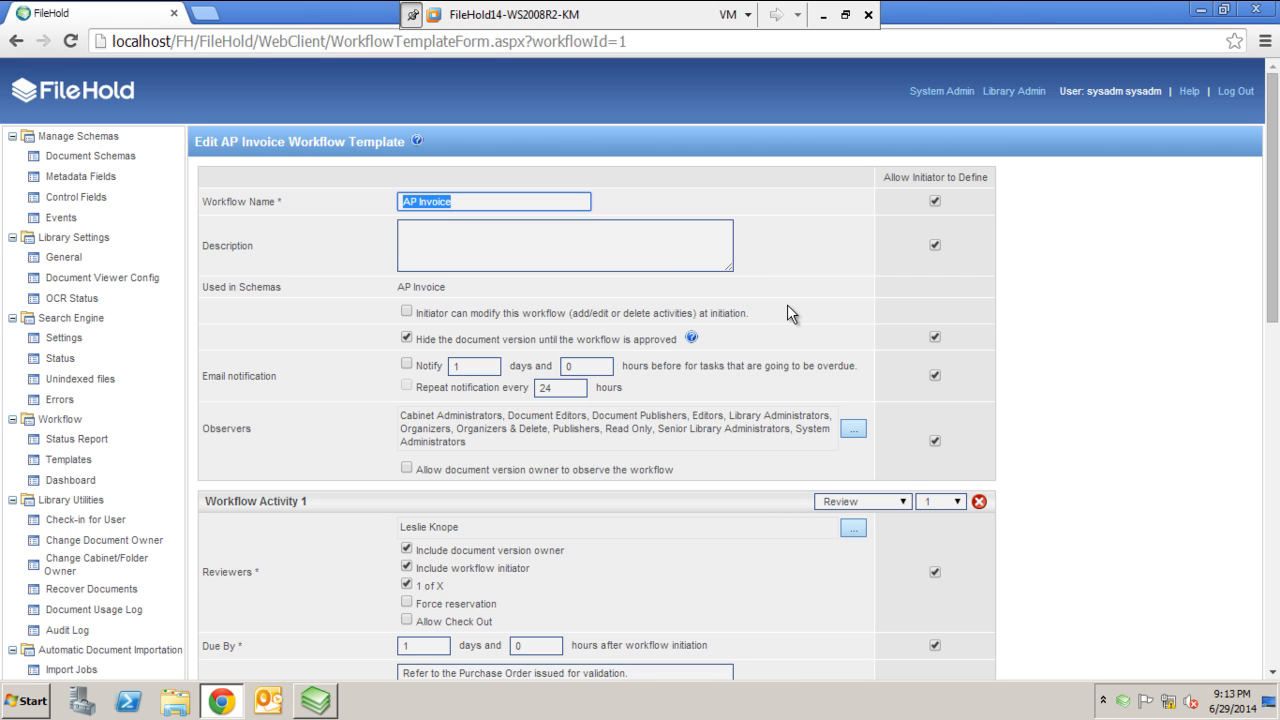
scroll("down", 3)
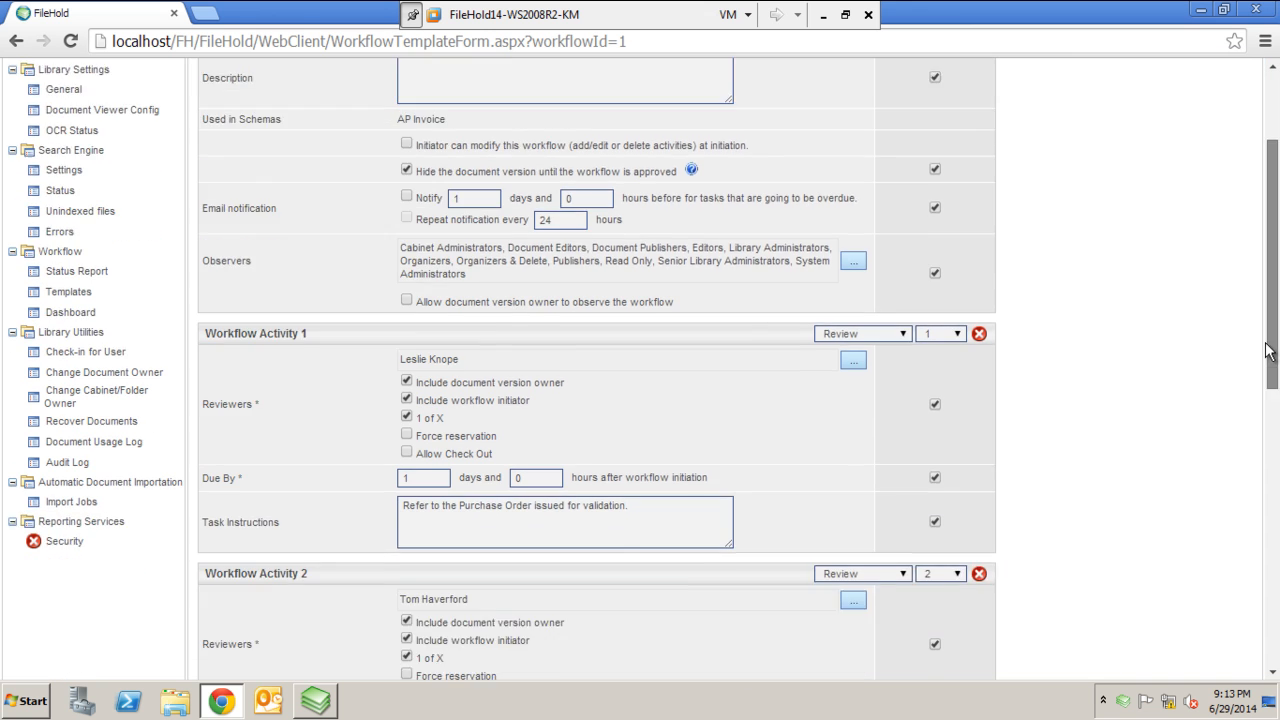
scroll("down", 3)
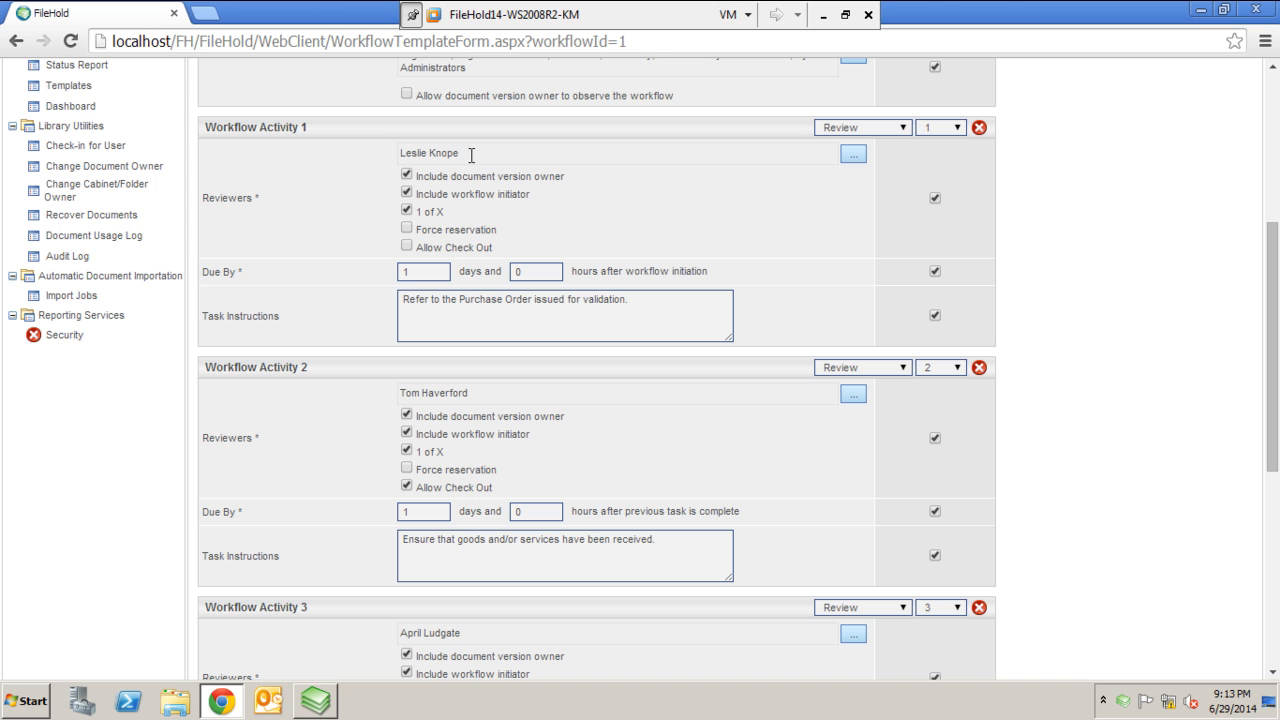
mouse_move(463, 157)
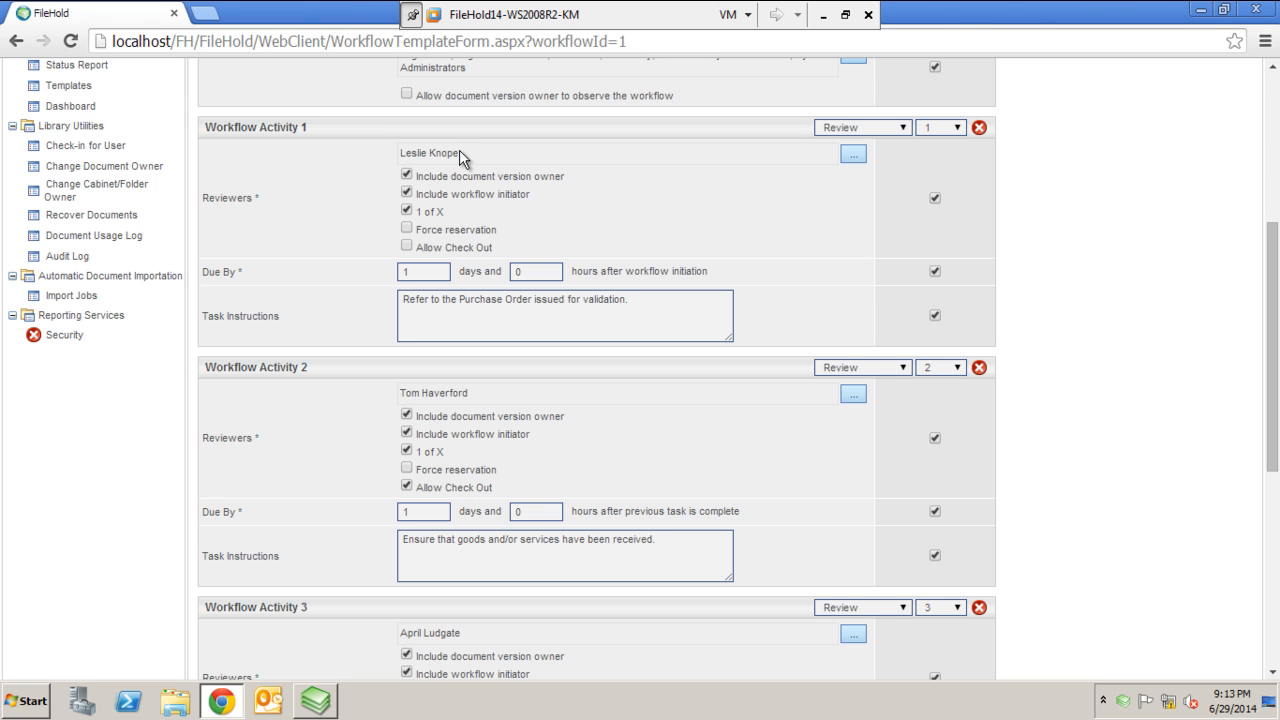
mouse_move(855, 157)
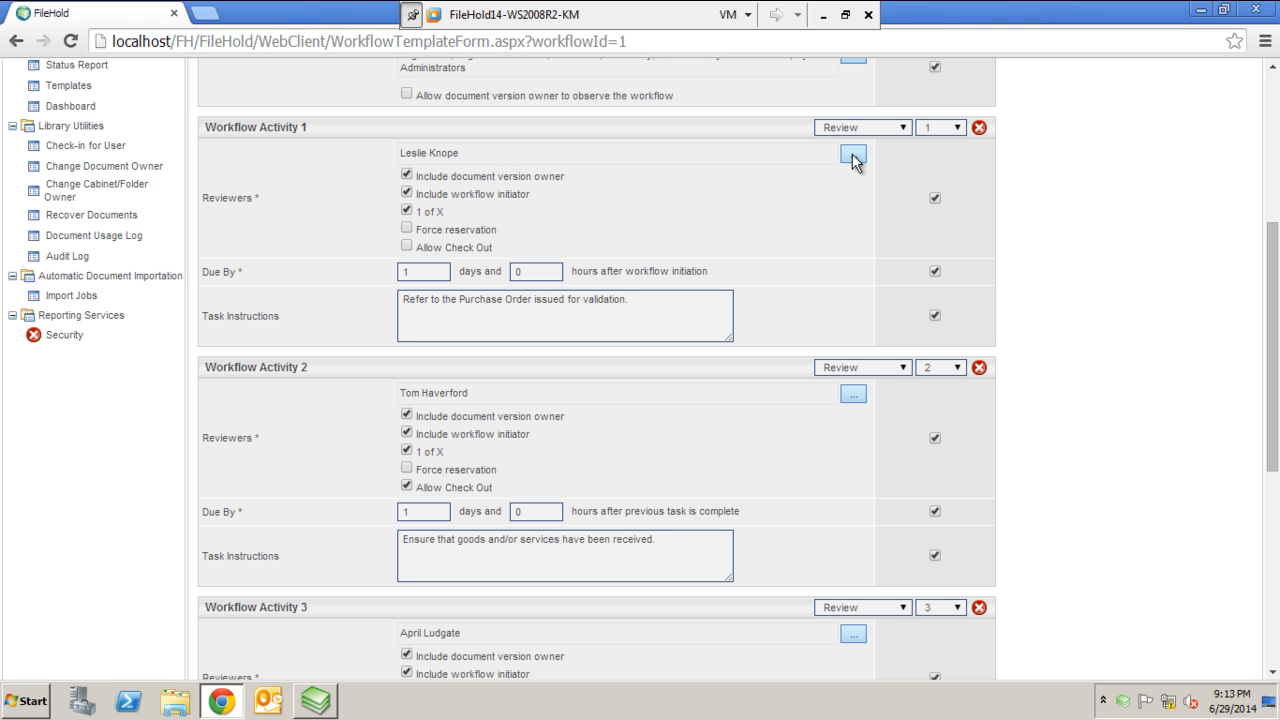
left_click(853, 157)
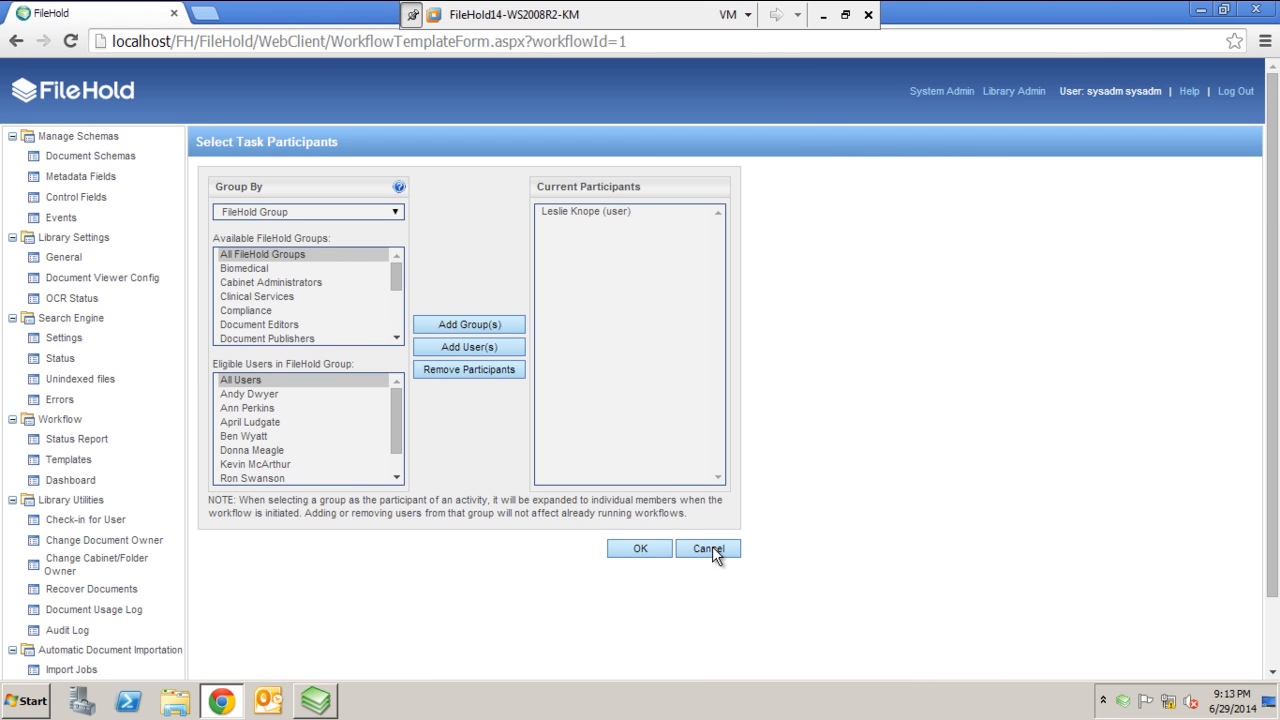
mouse_move(355, 233)
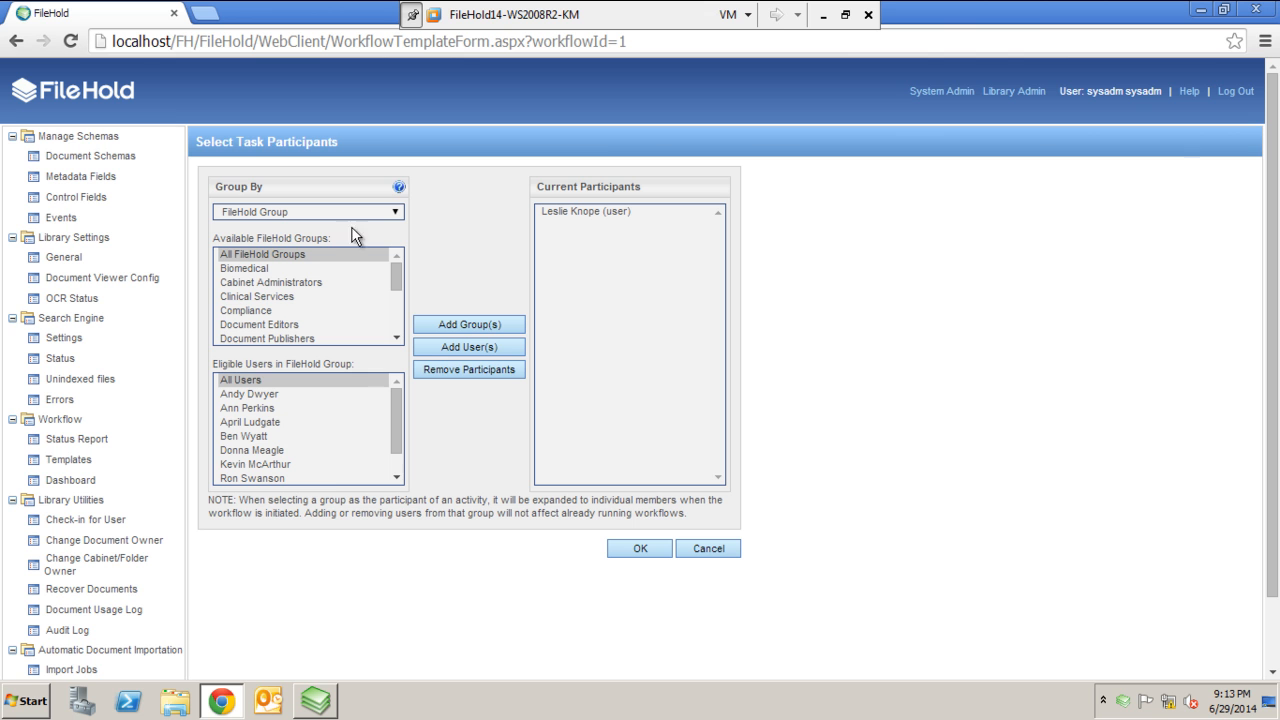
mouse_move(708, 548)
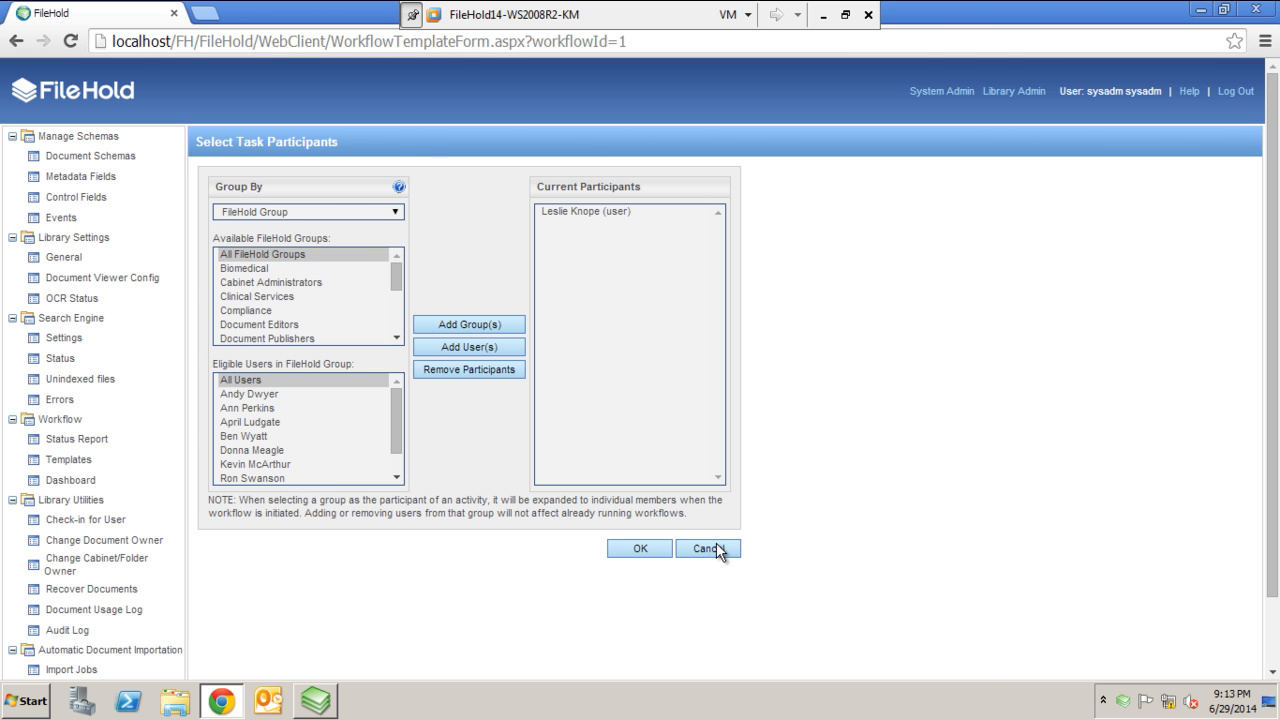
left_click(706, 548)
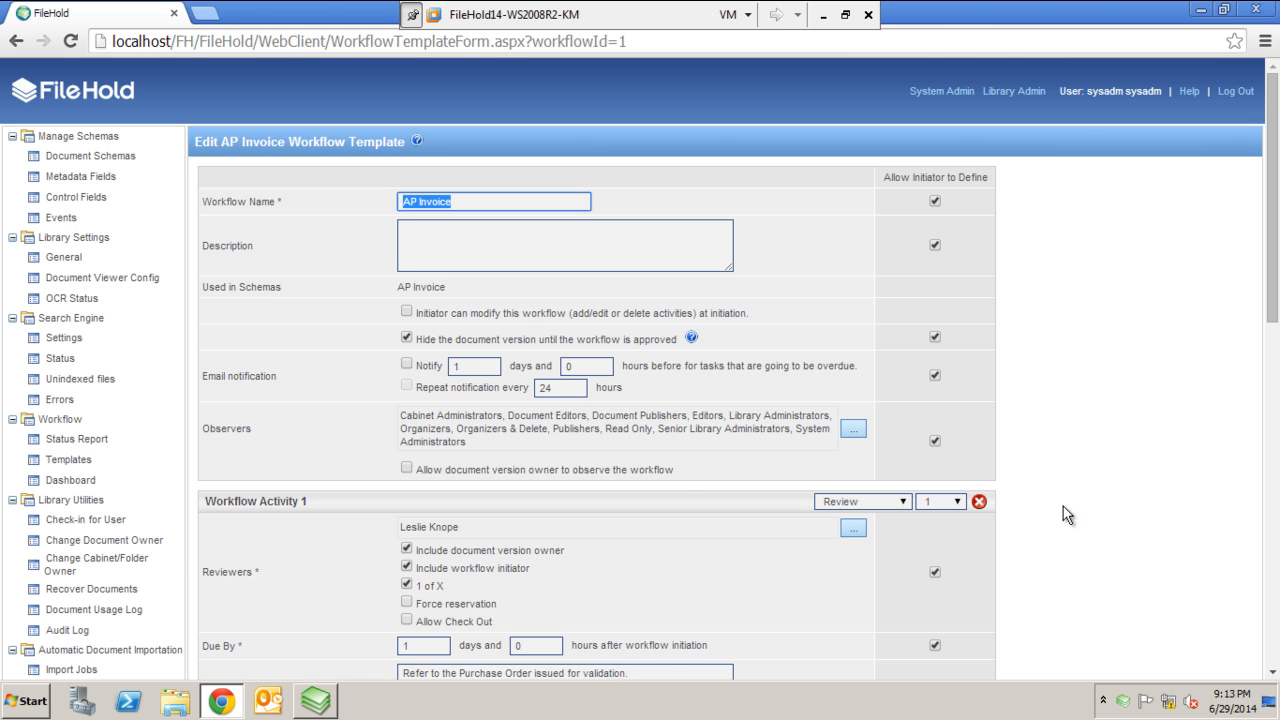
scroll("down", 3)
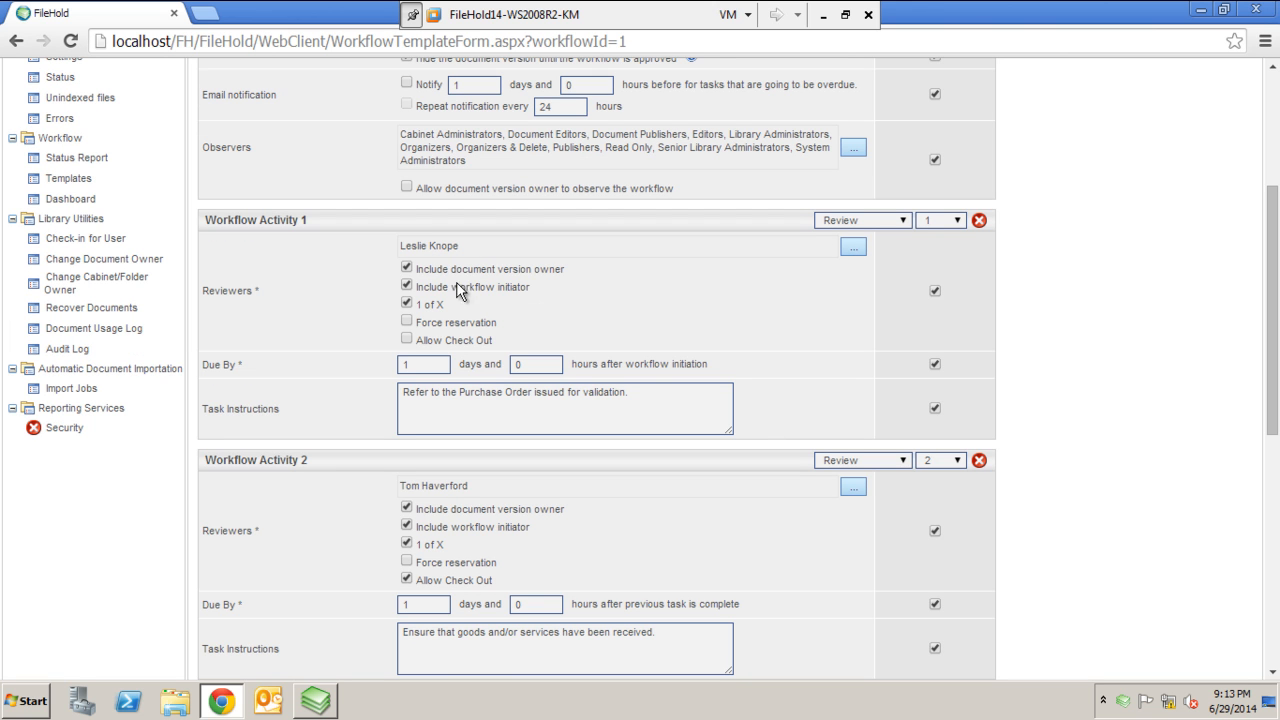
mouse_move(430, 298)
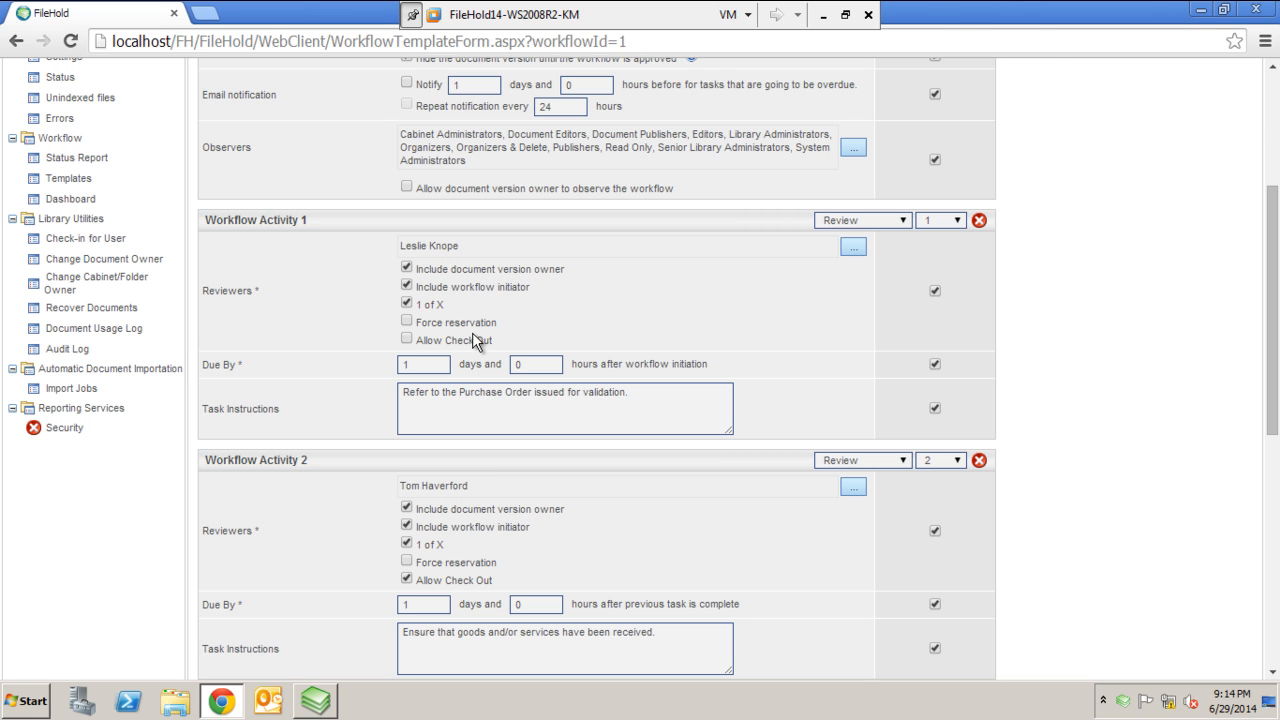
mouse_move(465, 360)
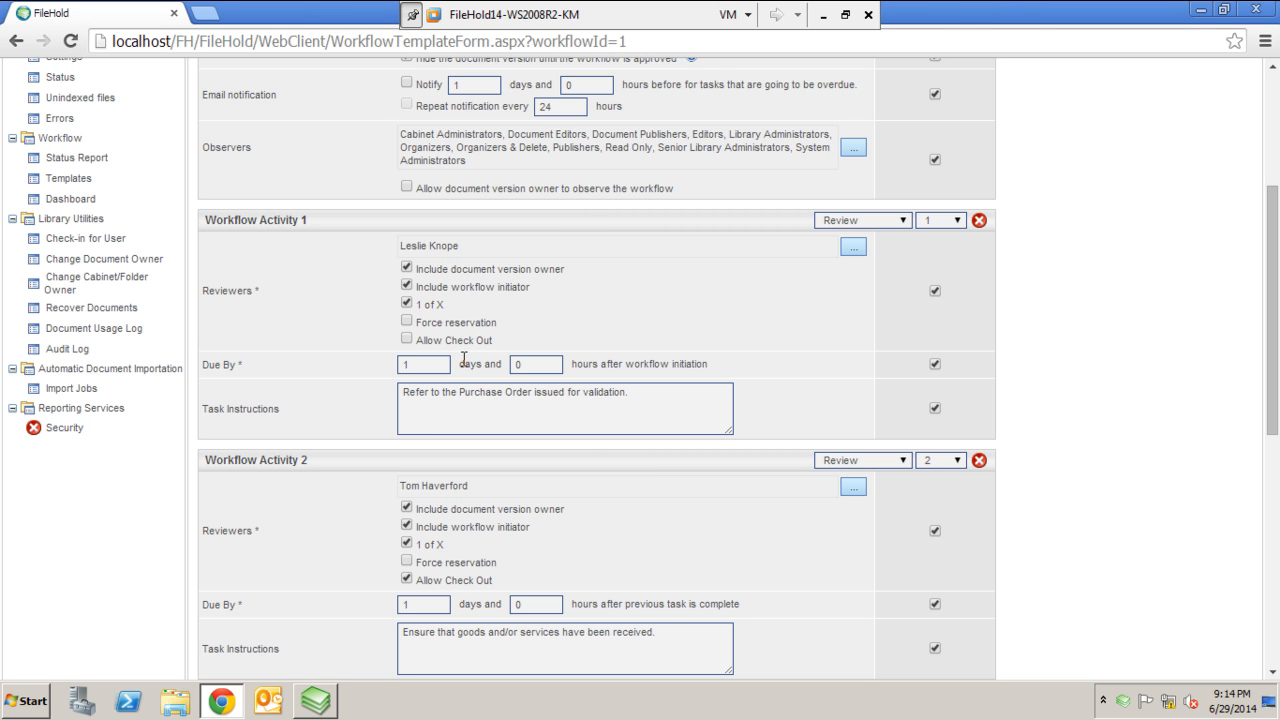
mouse_move(542, 337)
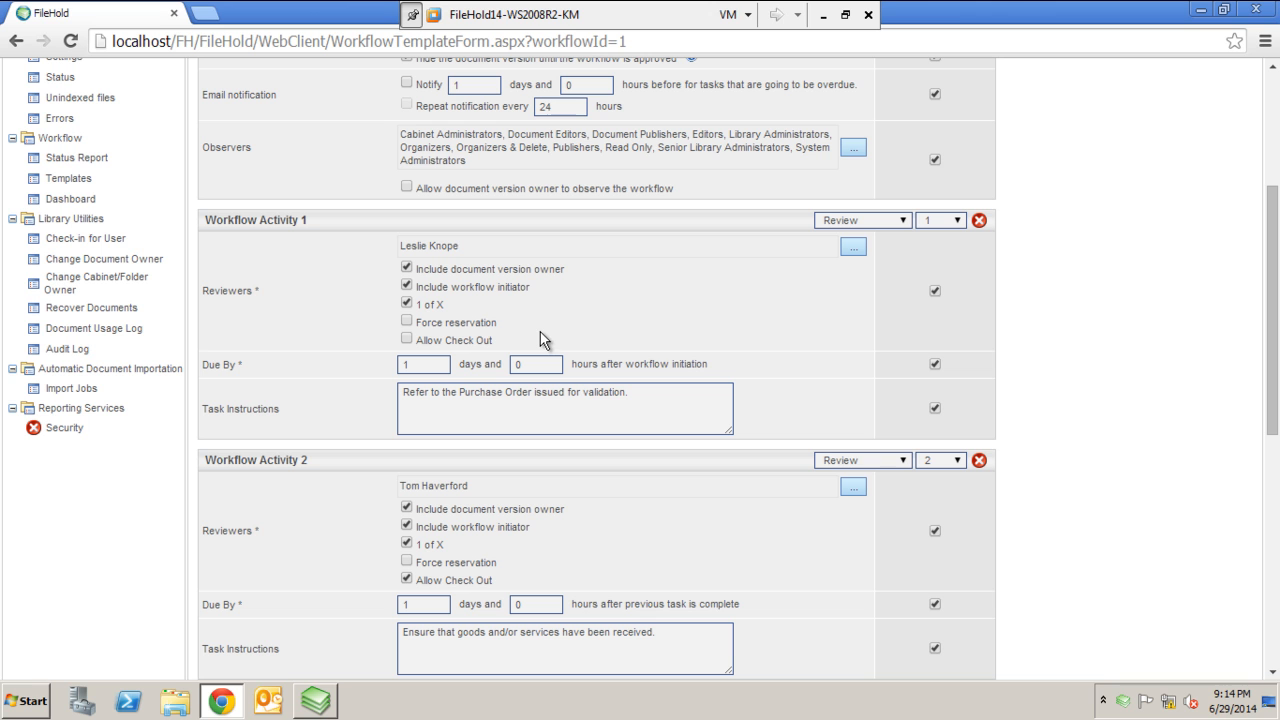
mouse_move(610, 453)
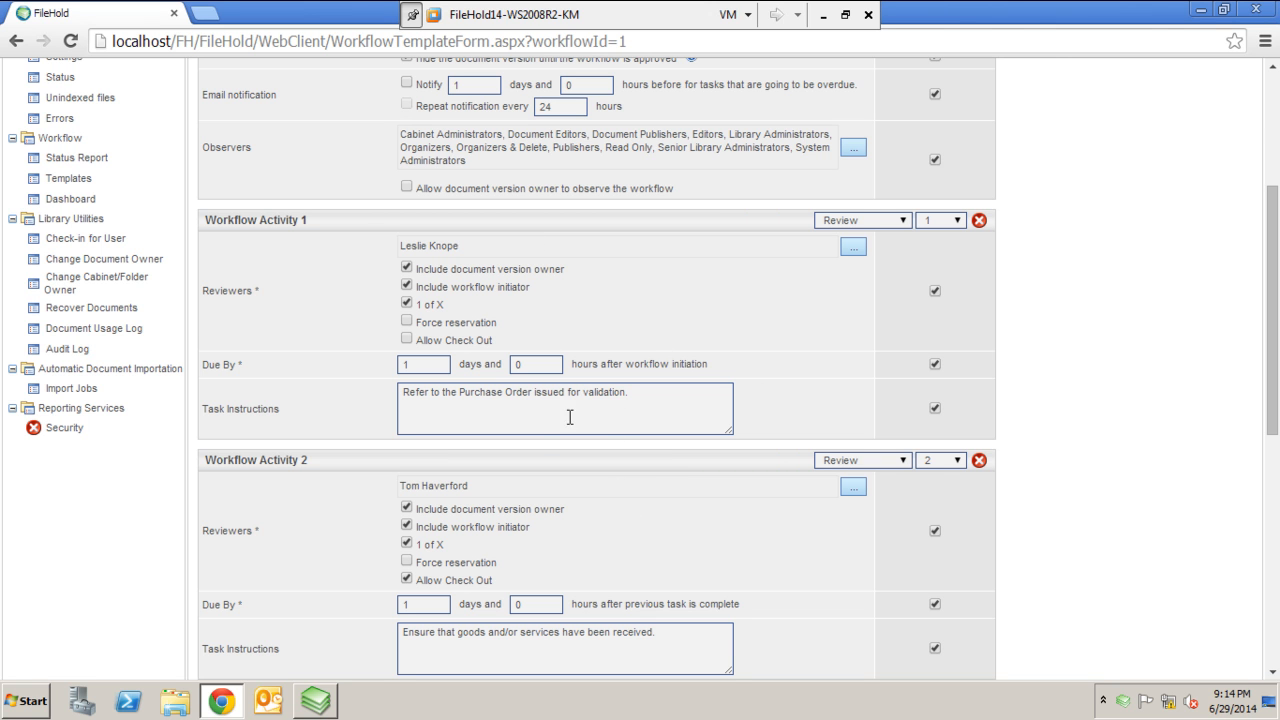
scroll("down", 3)
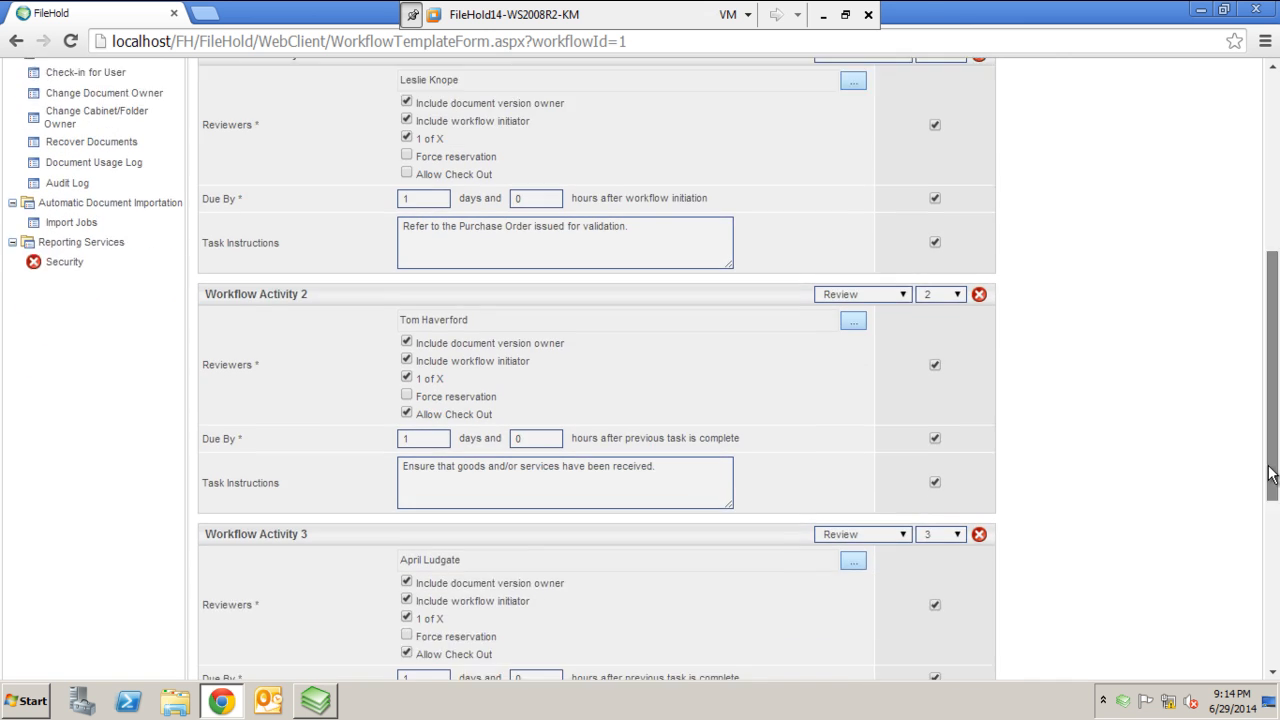
Step: Scroll the edit form down to Workflow Activity 4, Ron Swanson's payment approval
scroll("down", 3)
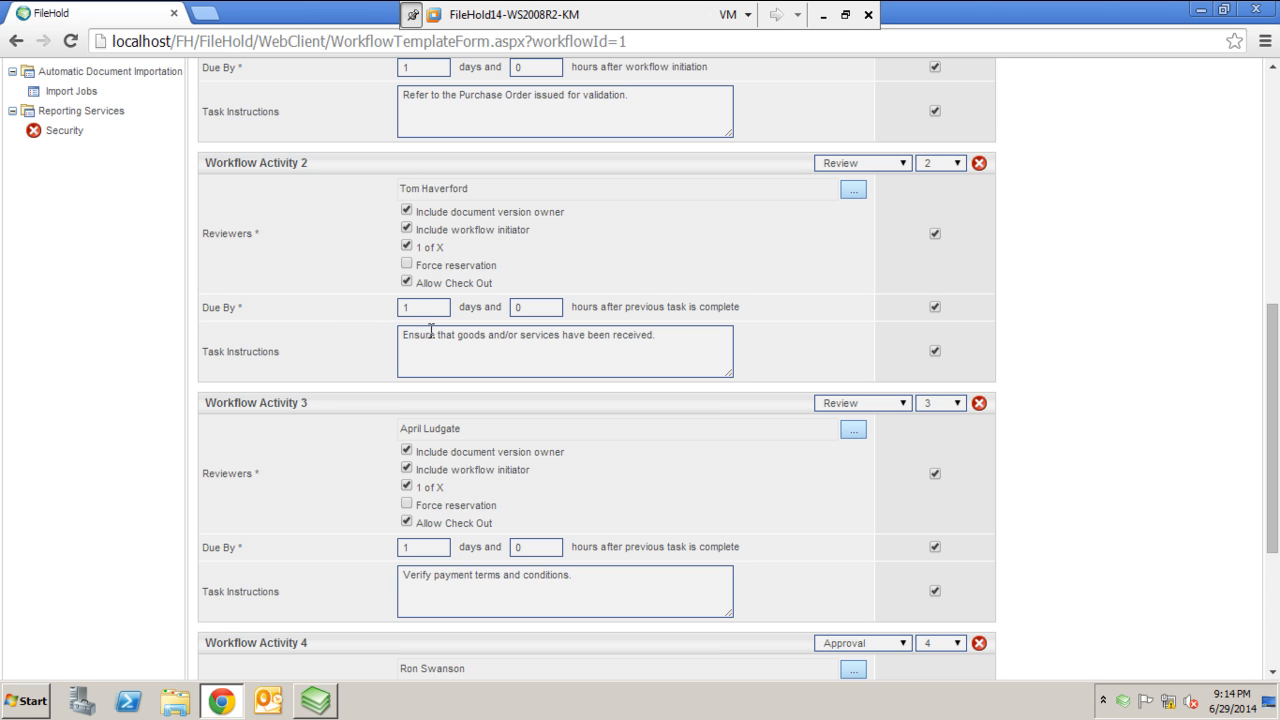
mouse_move(389, 328)
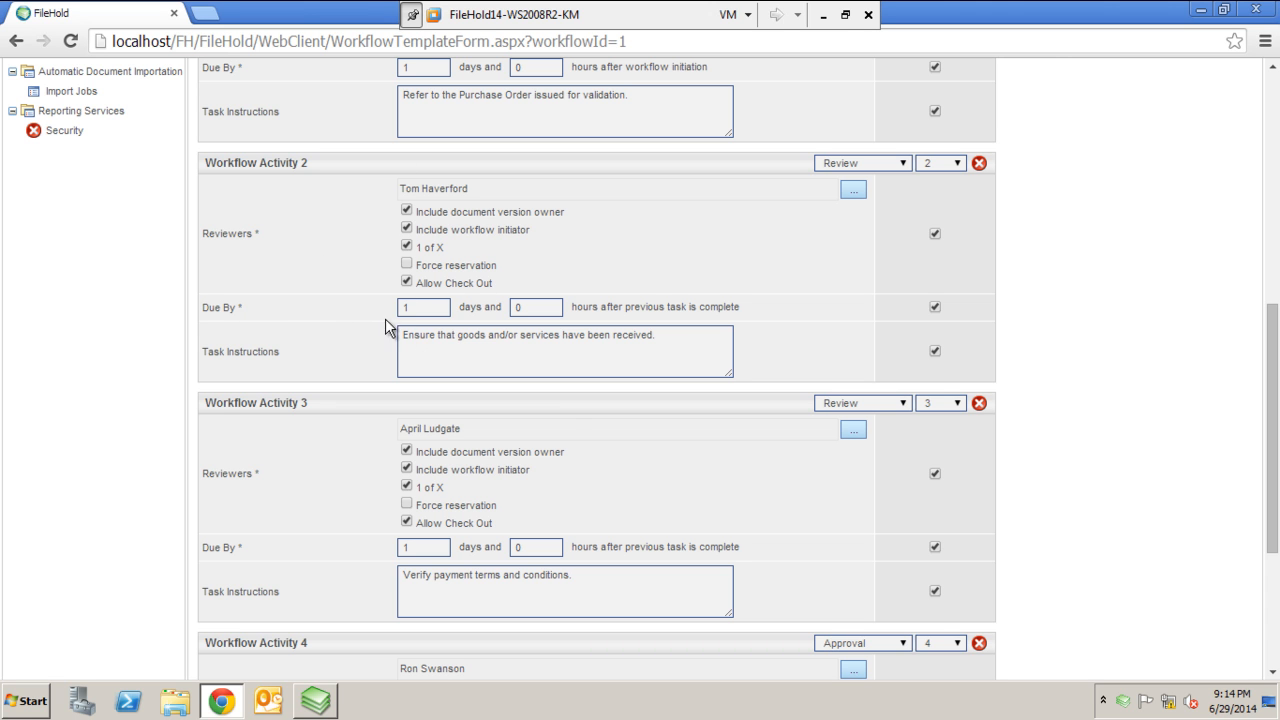
scroll("down", 3)
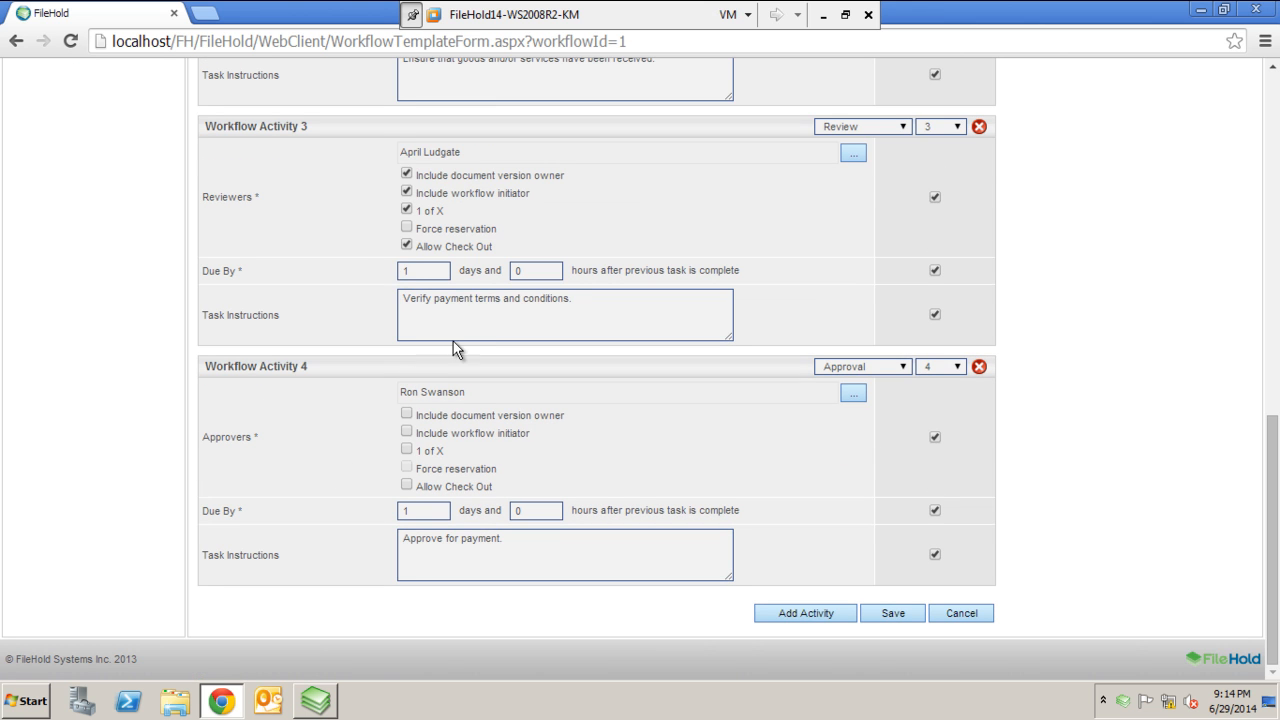
mouse_move(709, 344)
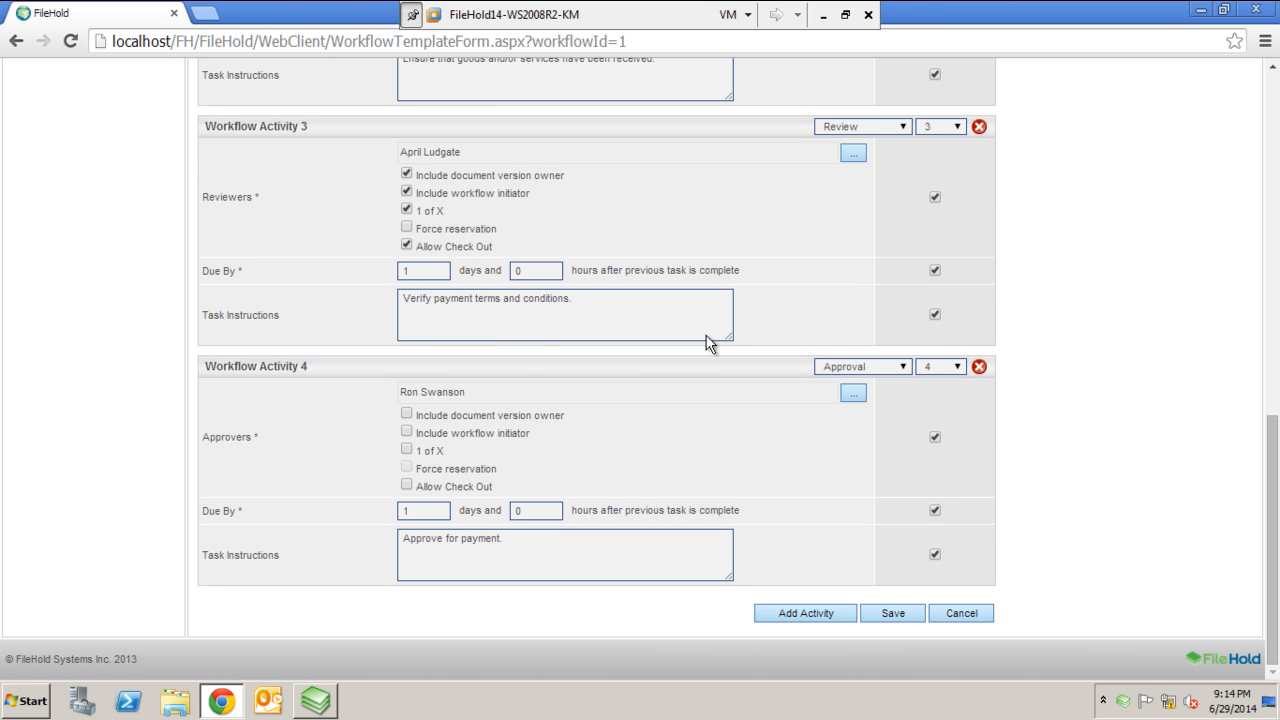
mouse_move(651, 408)
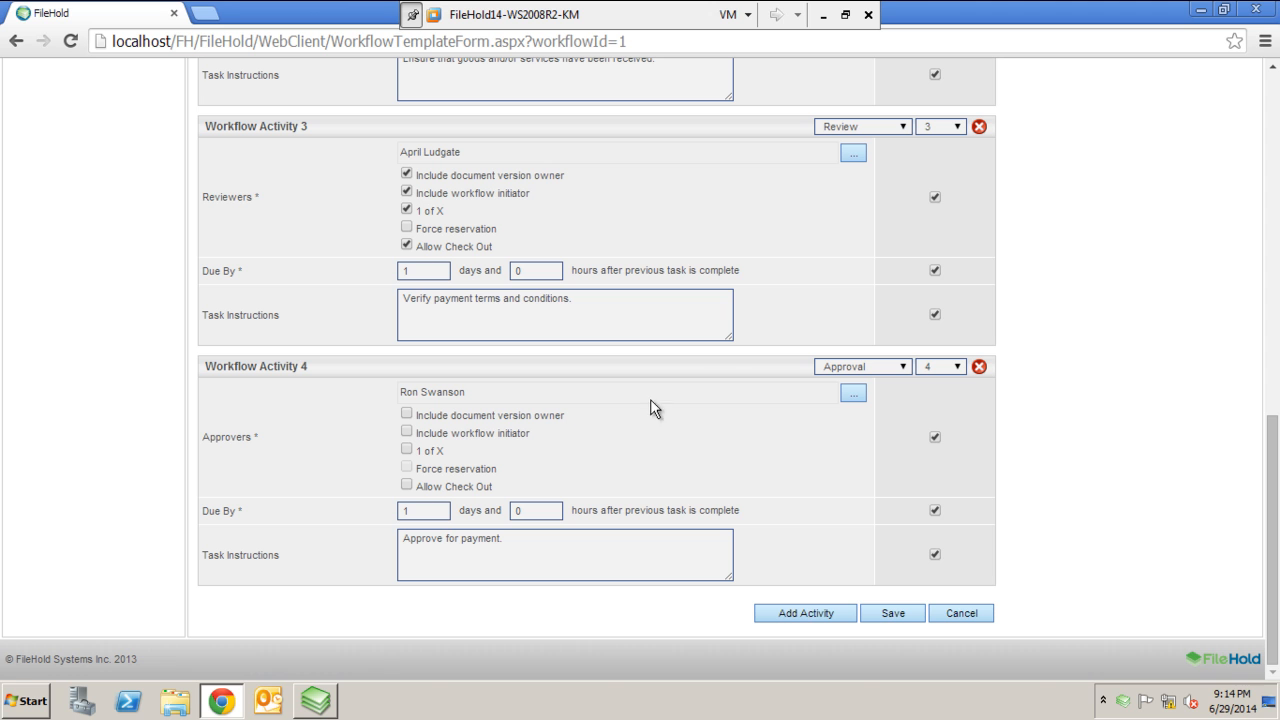
mouse_move(314, 381)
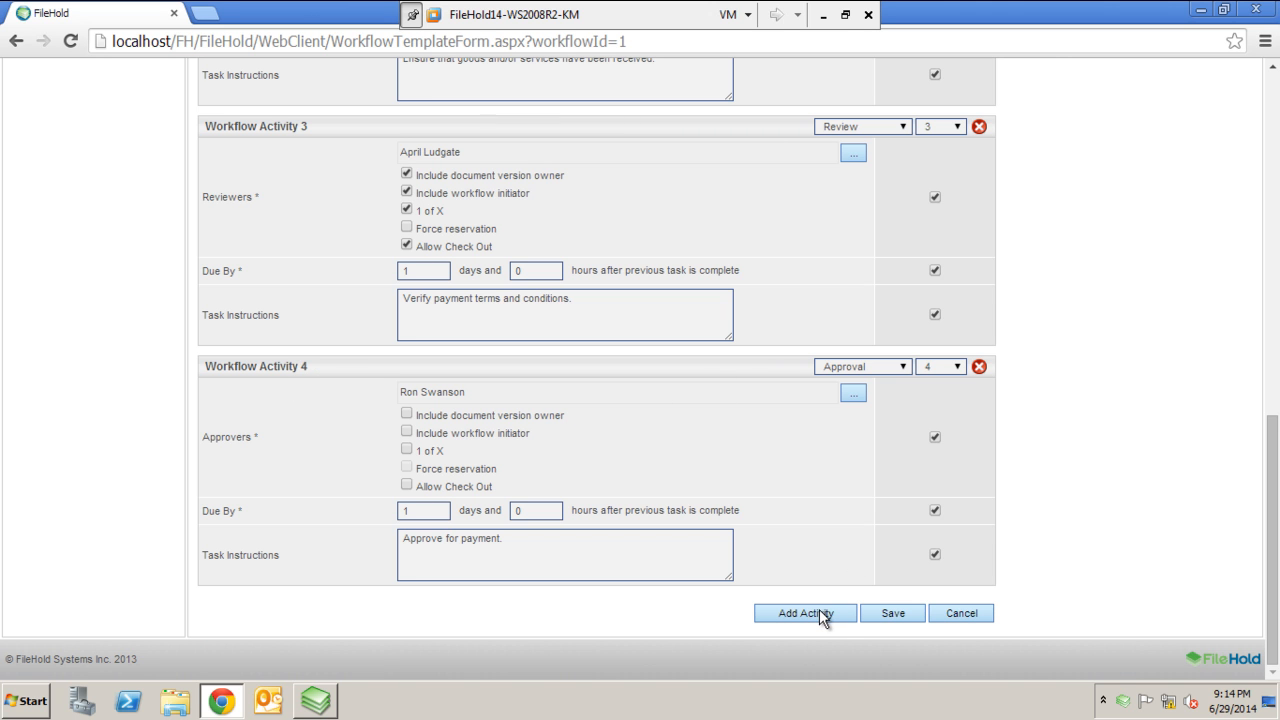
Step: Open the participant selector for Activity 5 and cancel without choosing anyone
scroll("up", 3)
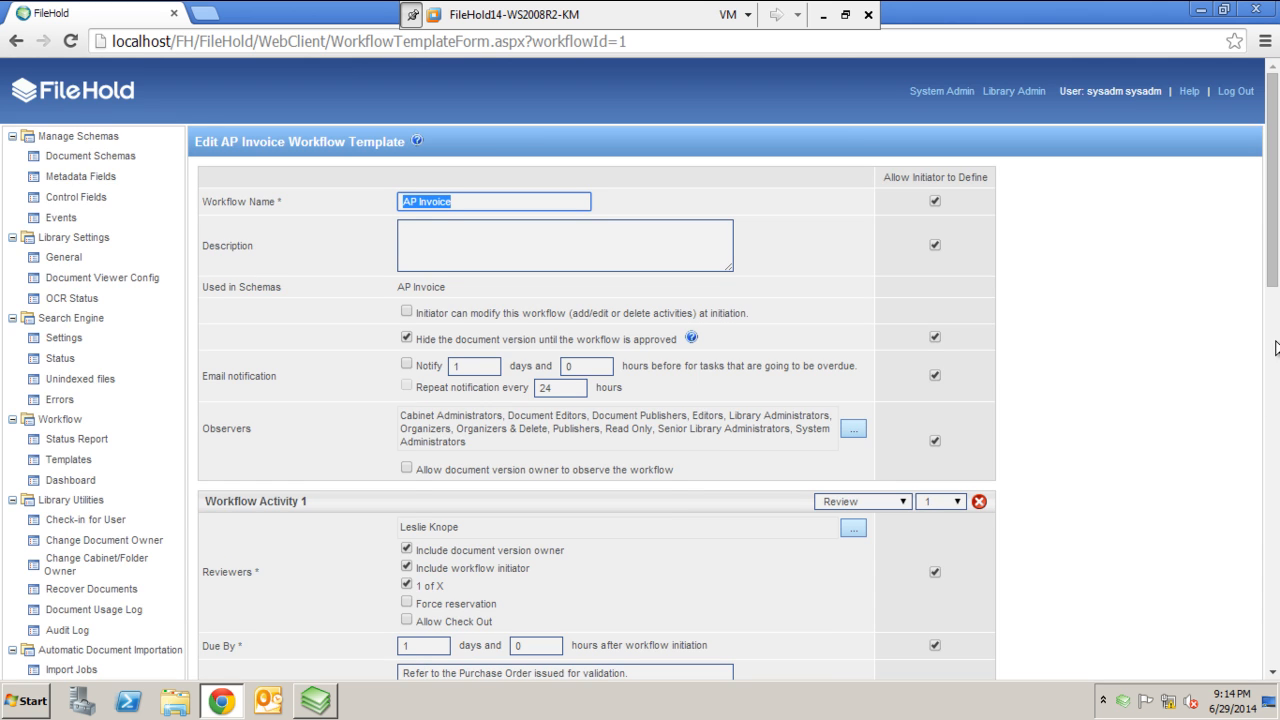
scroll("down", 3)
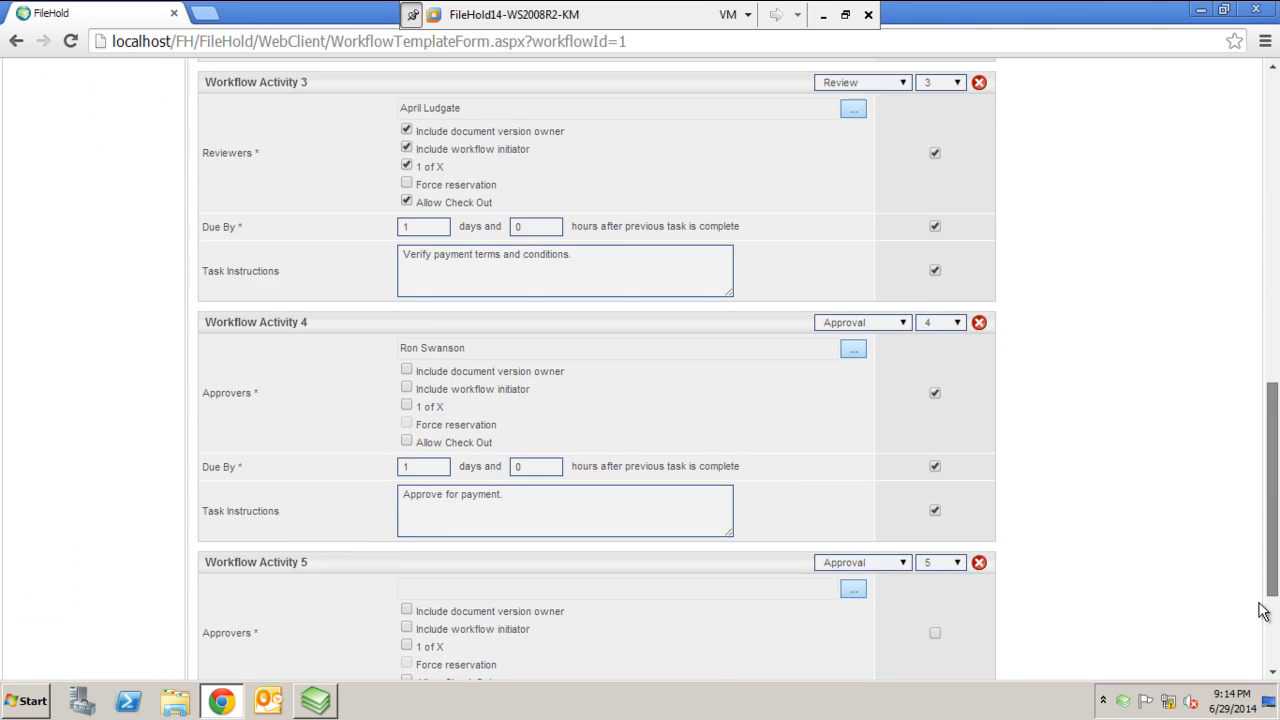
scroll("down", 3)
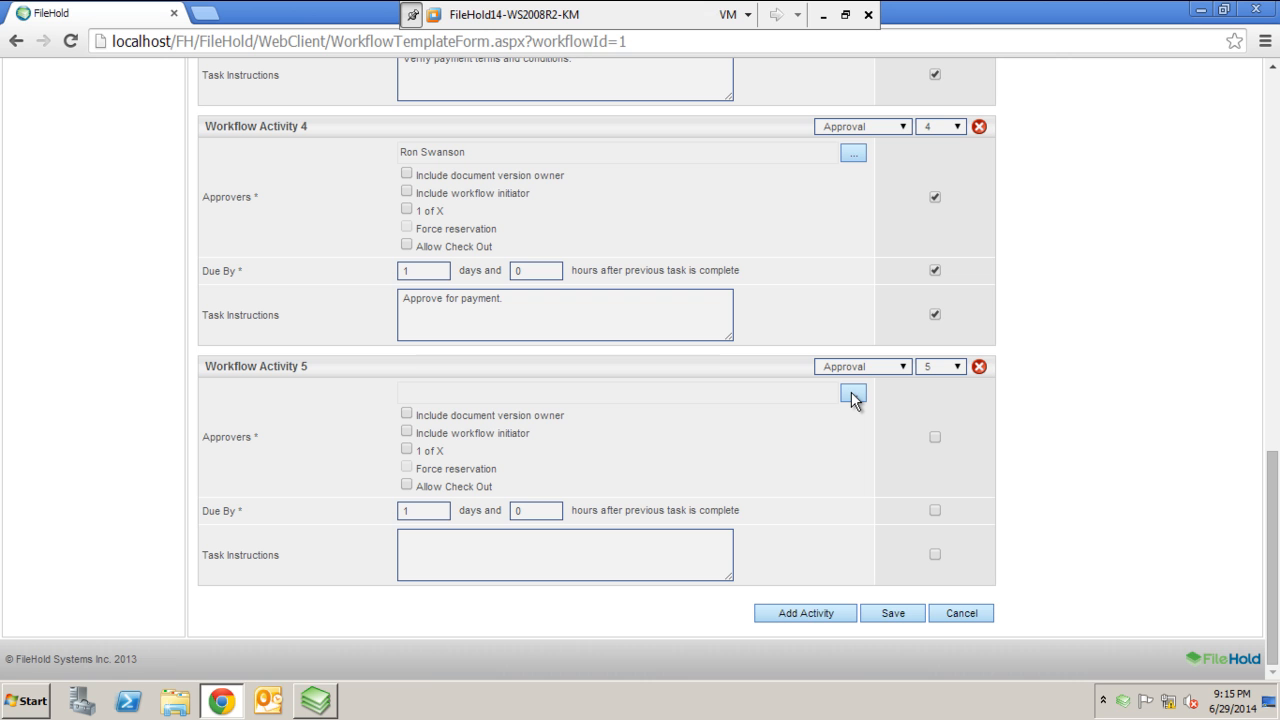
left_click(852, 391)
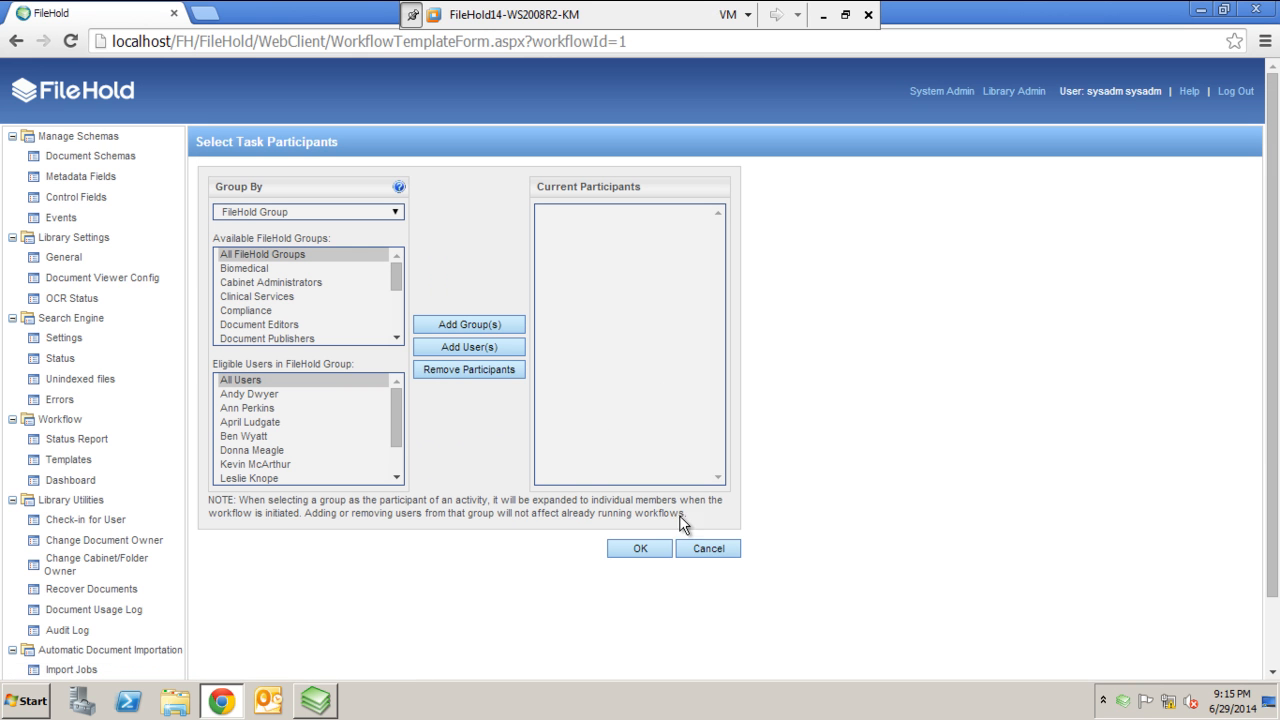
left_click(708, 548)
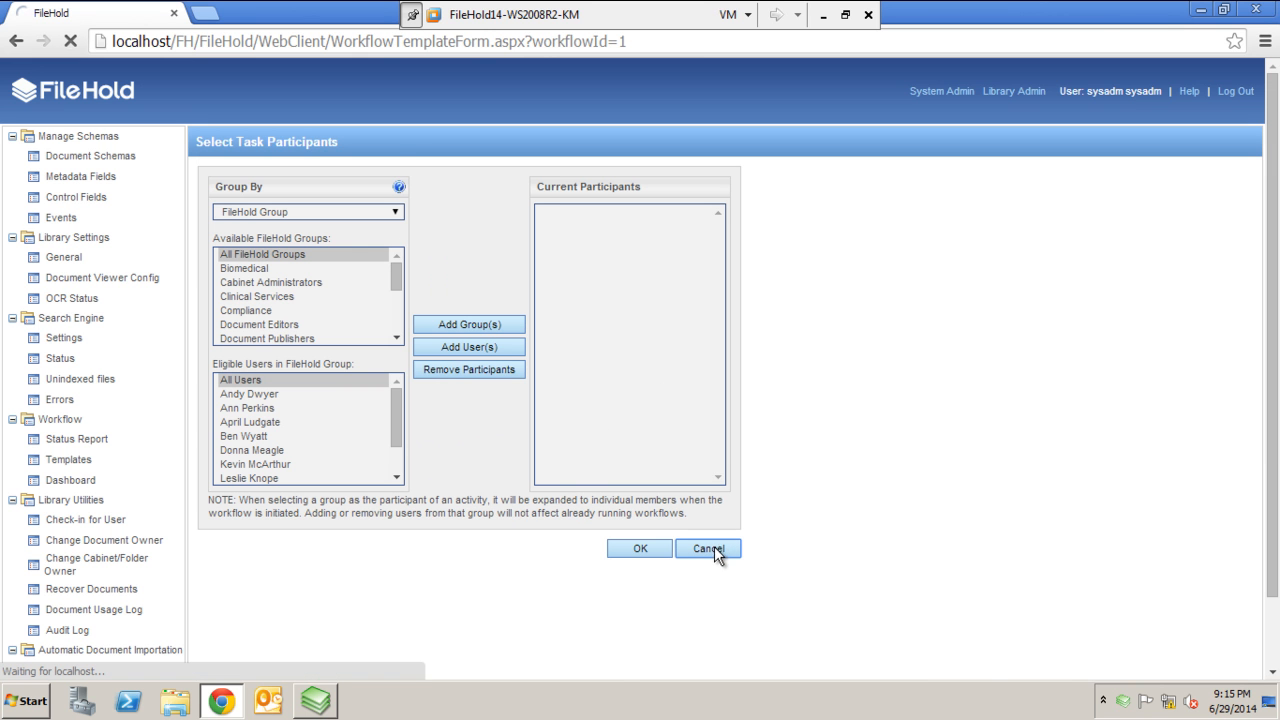
left_click(708, 548)
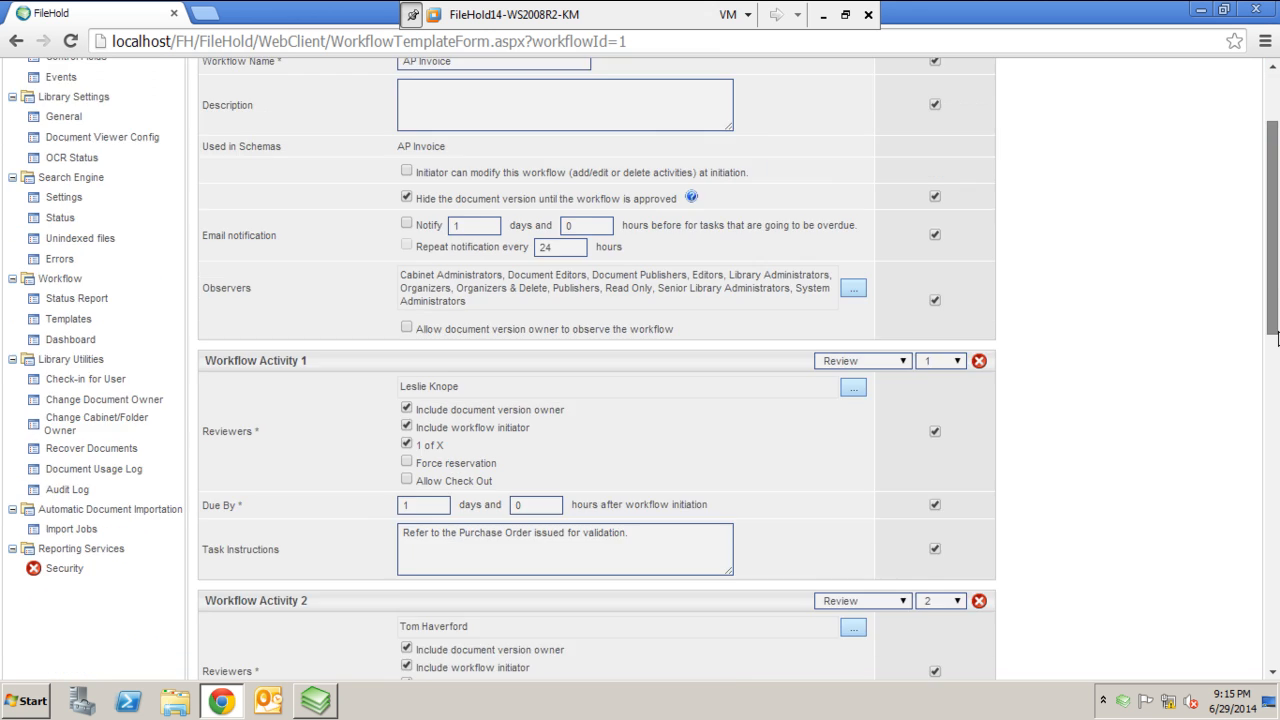
Step: Check Activity 5's type choices, leaving it as an approval step
left_click(895, 366)
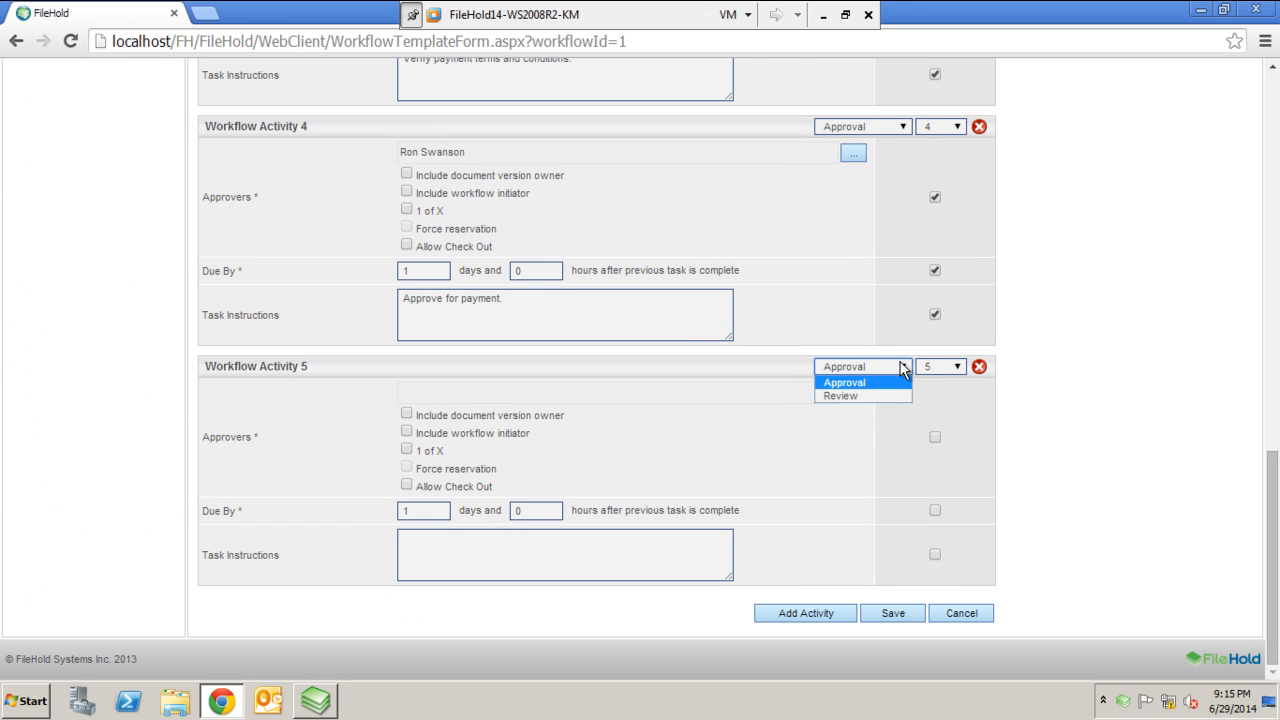
mouse_move(1058, 377)
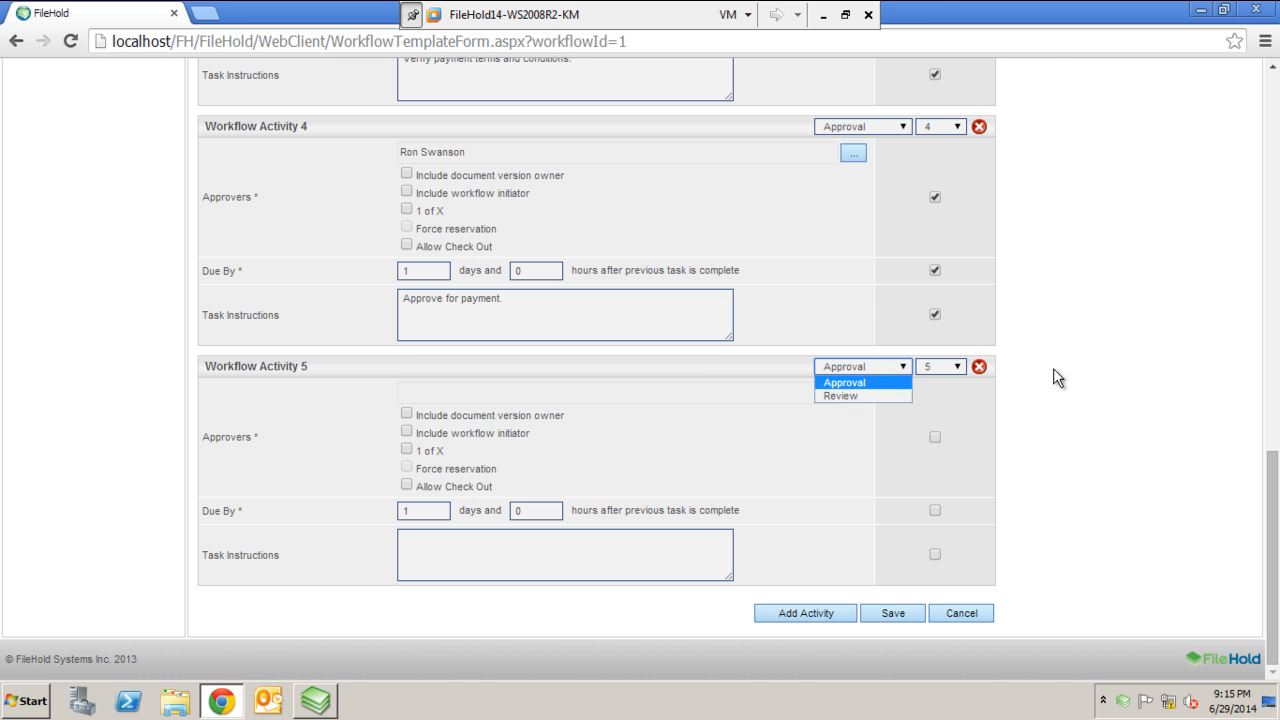
left_click(843, 382)
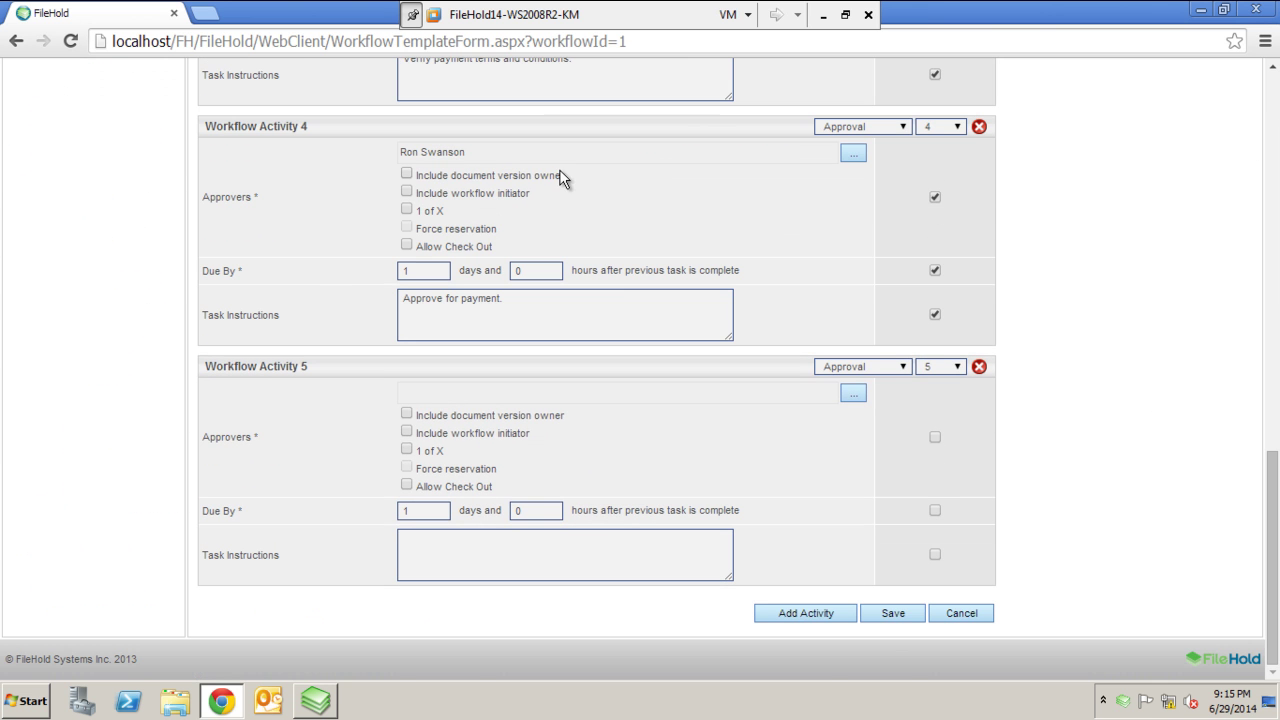
scroll("up", 3)
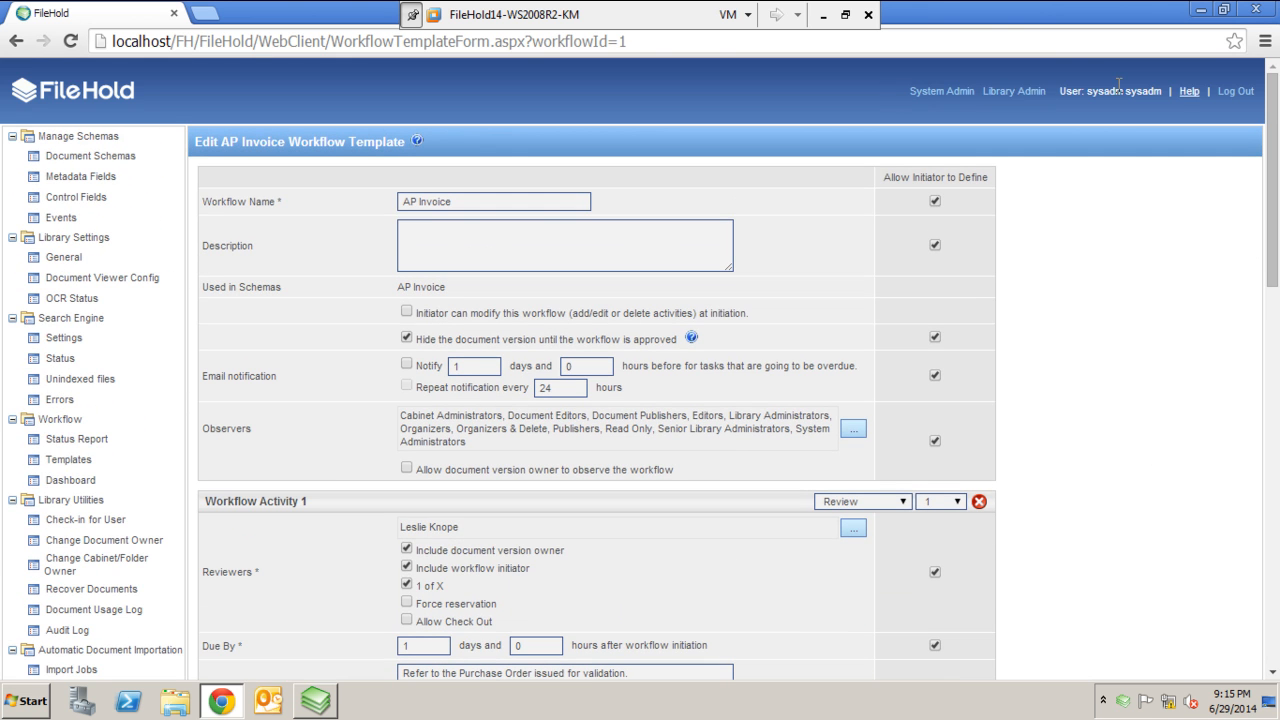
mouse_move(156, 310)
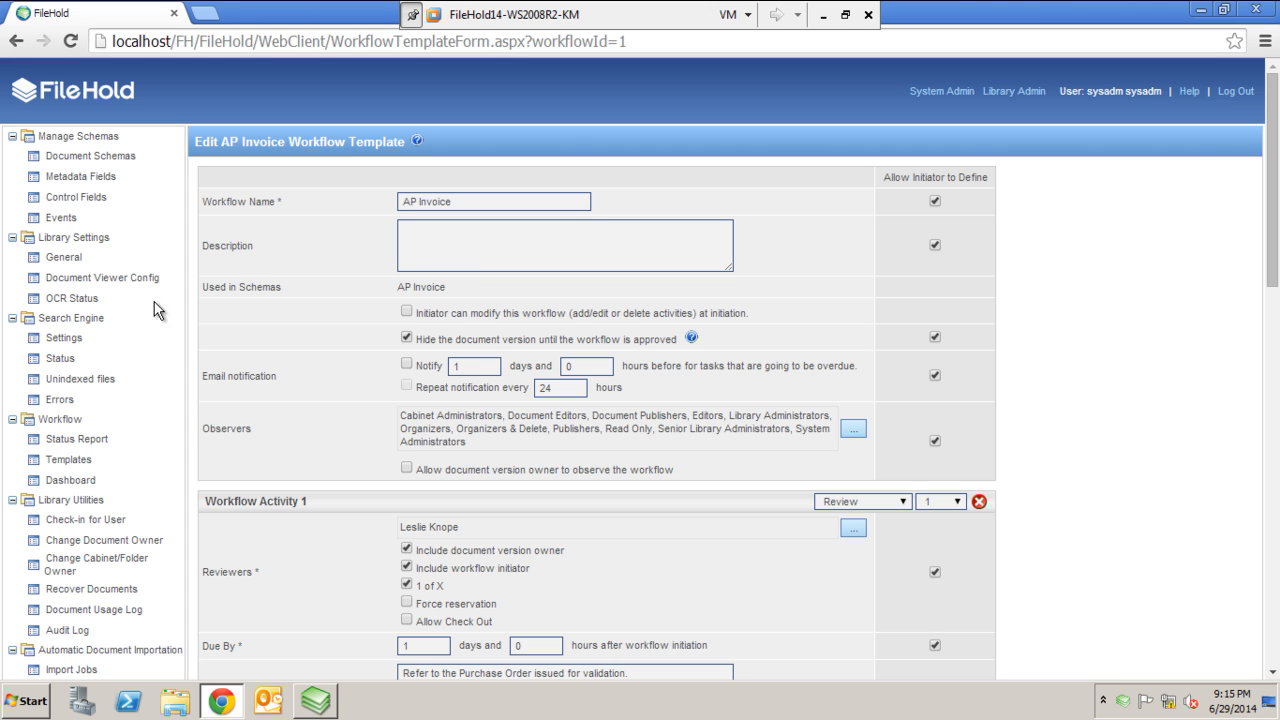
mouse_move(1183, 270)
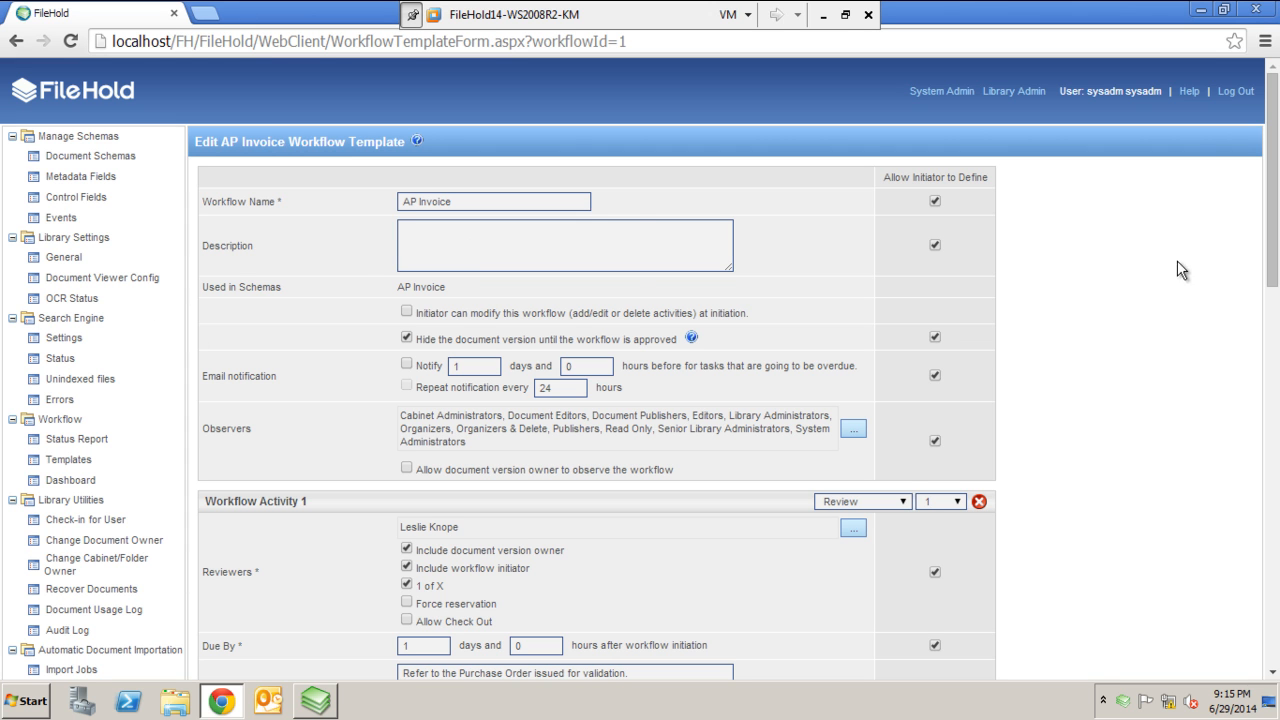
scroll("down", 3)
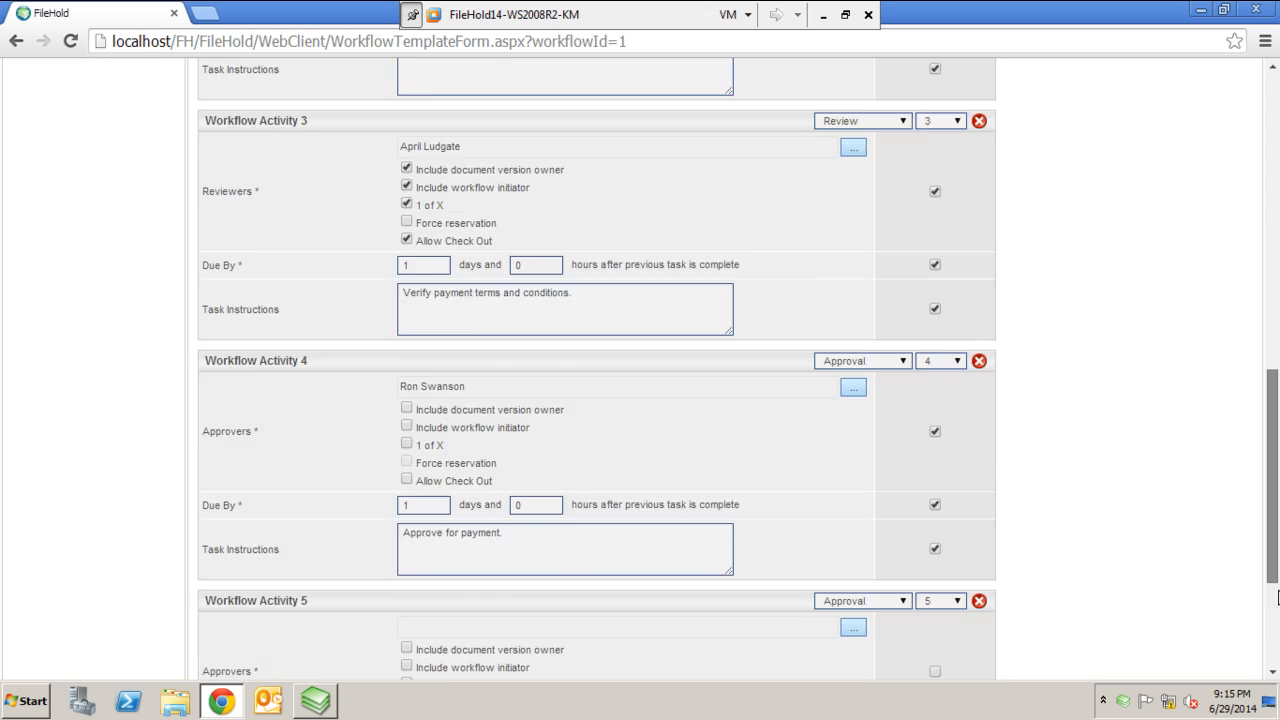
scroll("down", 3)
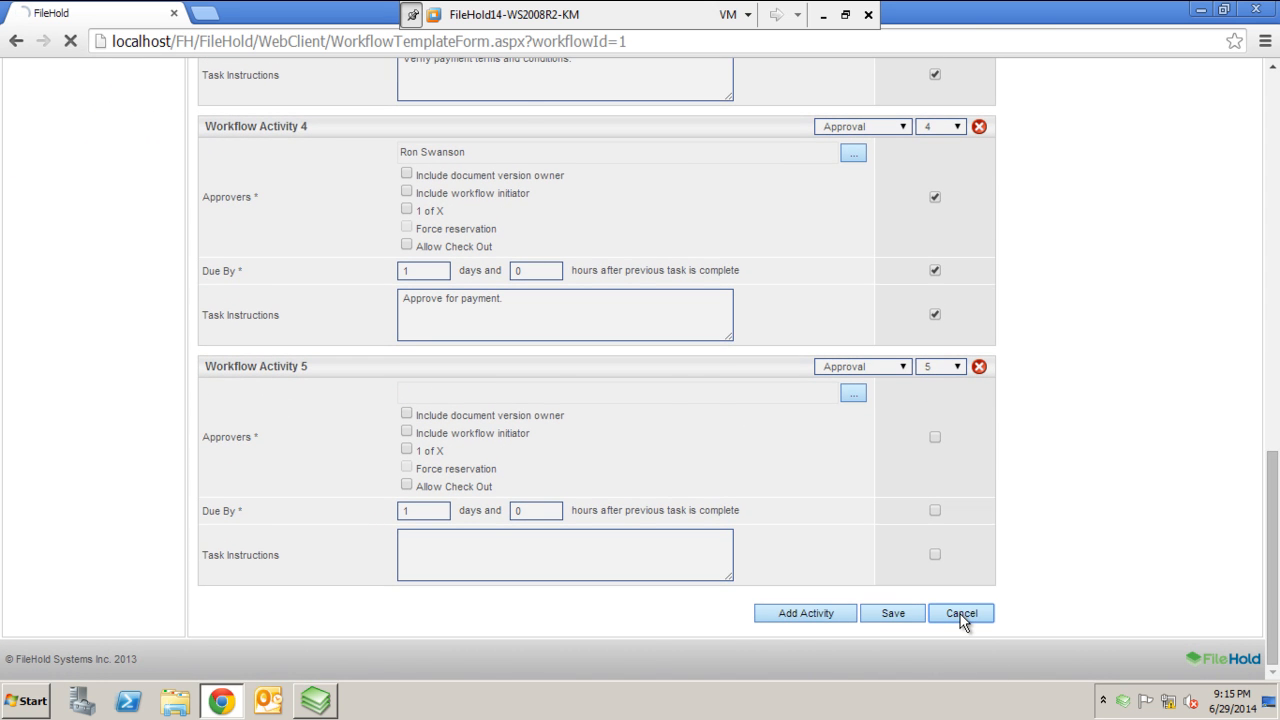
Step: Cancel the template edits and scroll the read-only four-activity AP Invoice summary
left_click(892, 613)
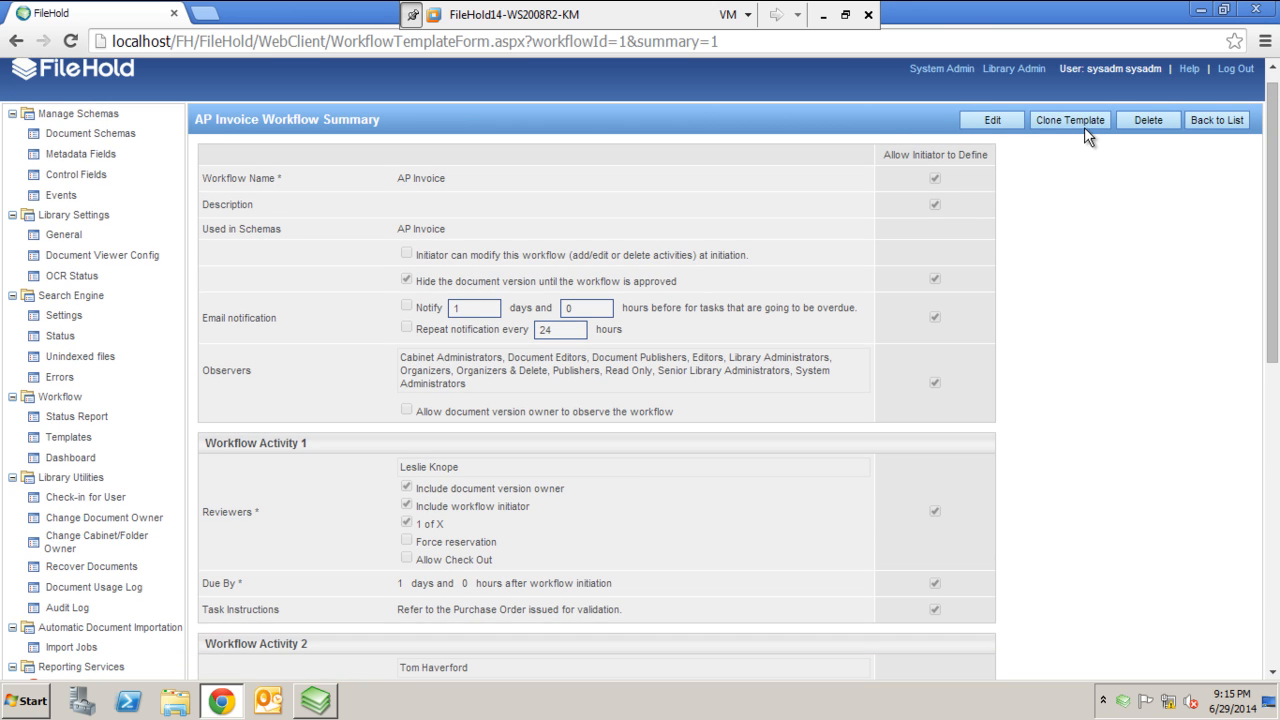
mouse_move(1105, 318)
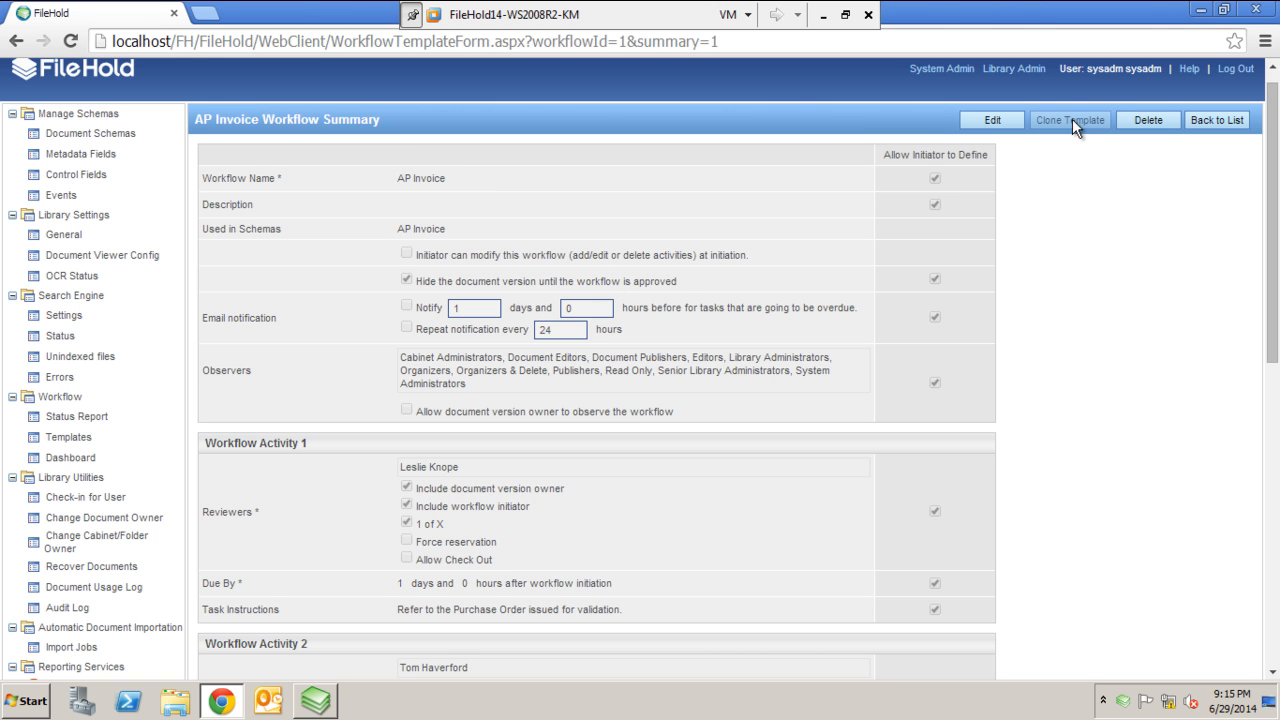
mouse_move(744, 221)
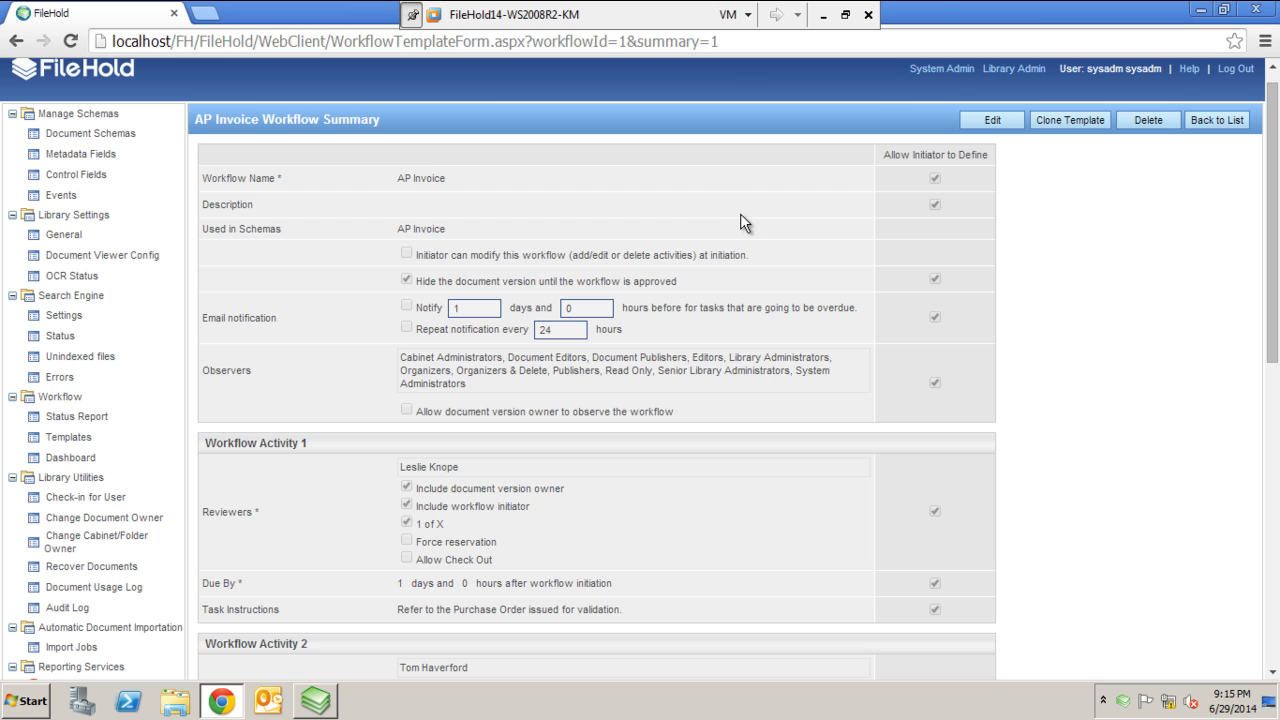
mouse_move(749, 219)
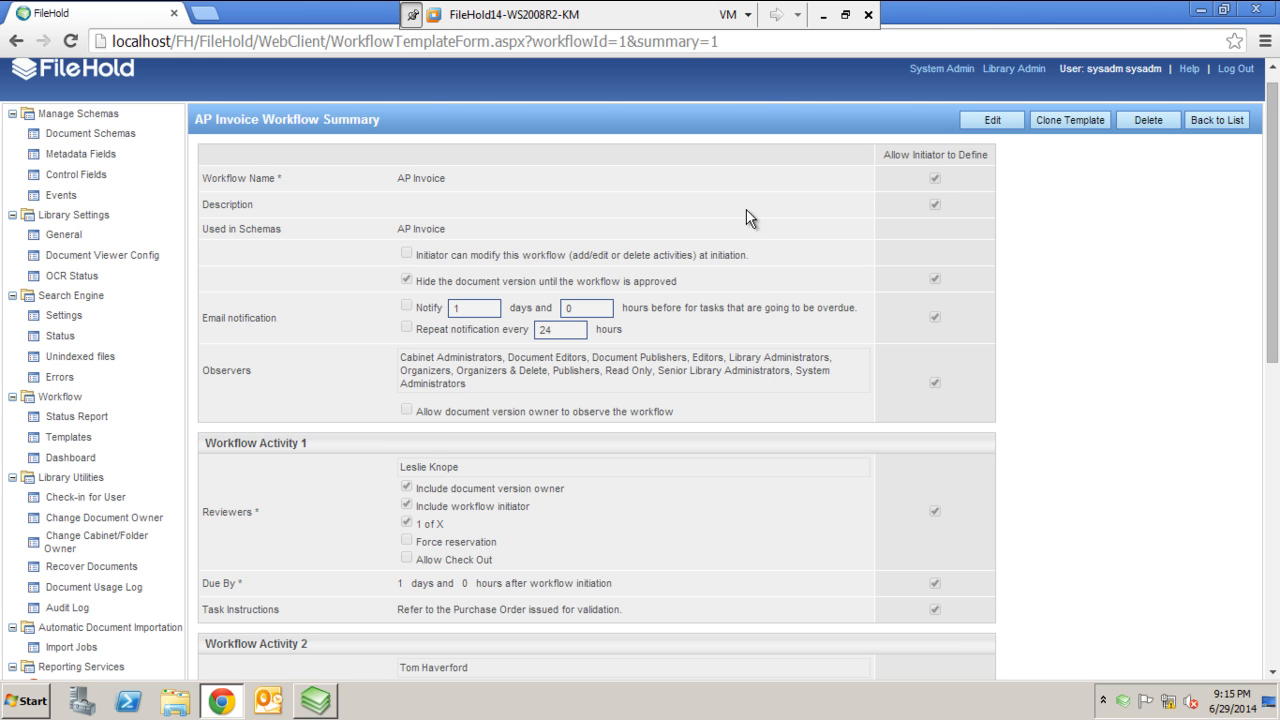
mouse_move(1094, 307)
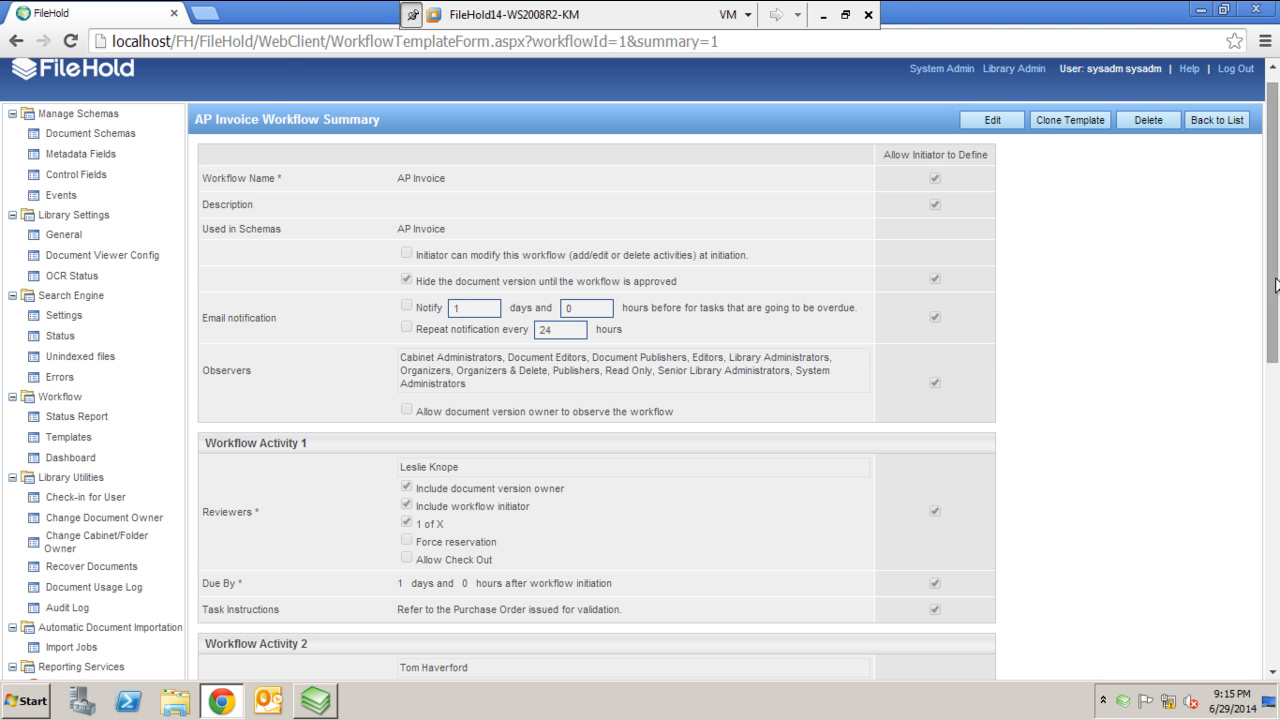
scroll("down", 3)
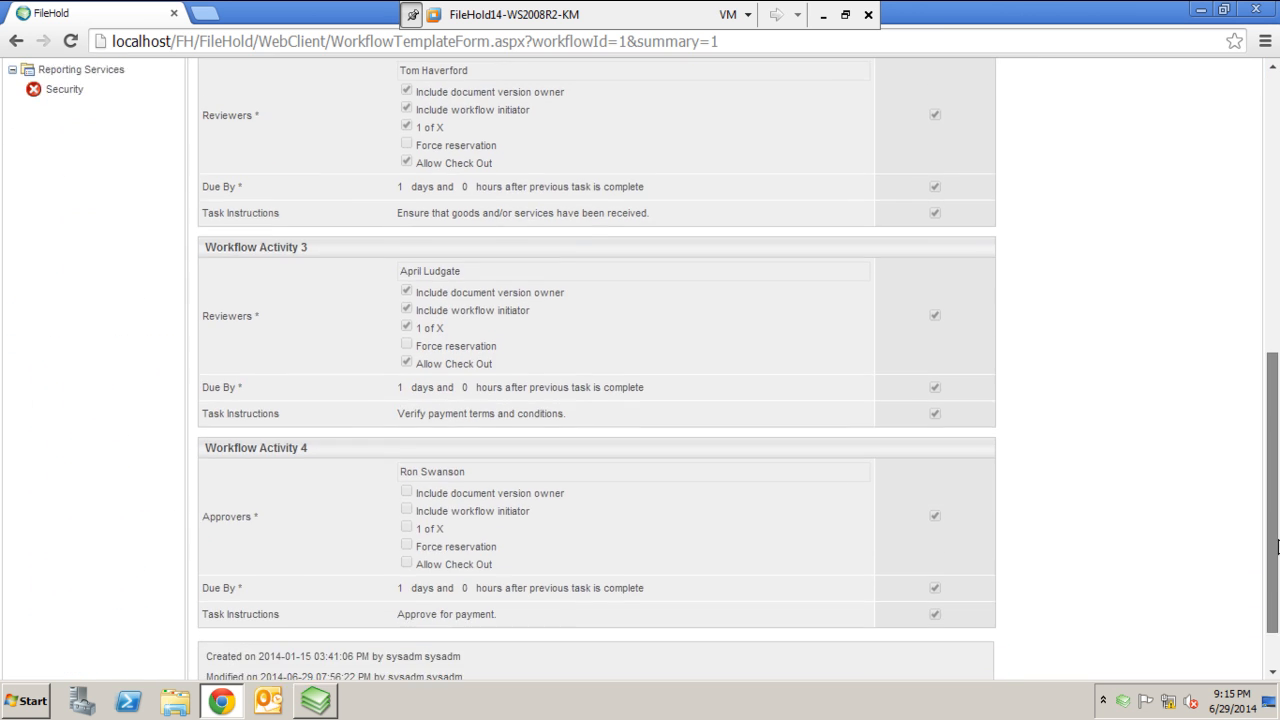
scroll("up", 3)
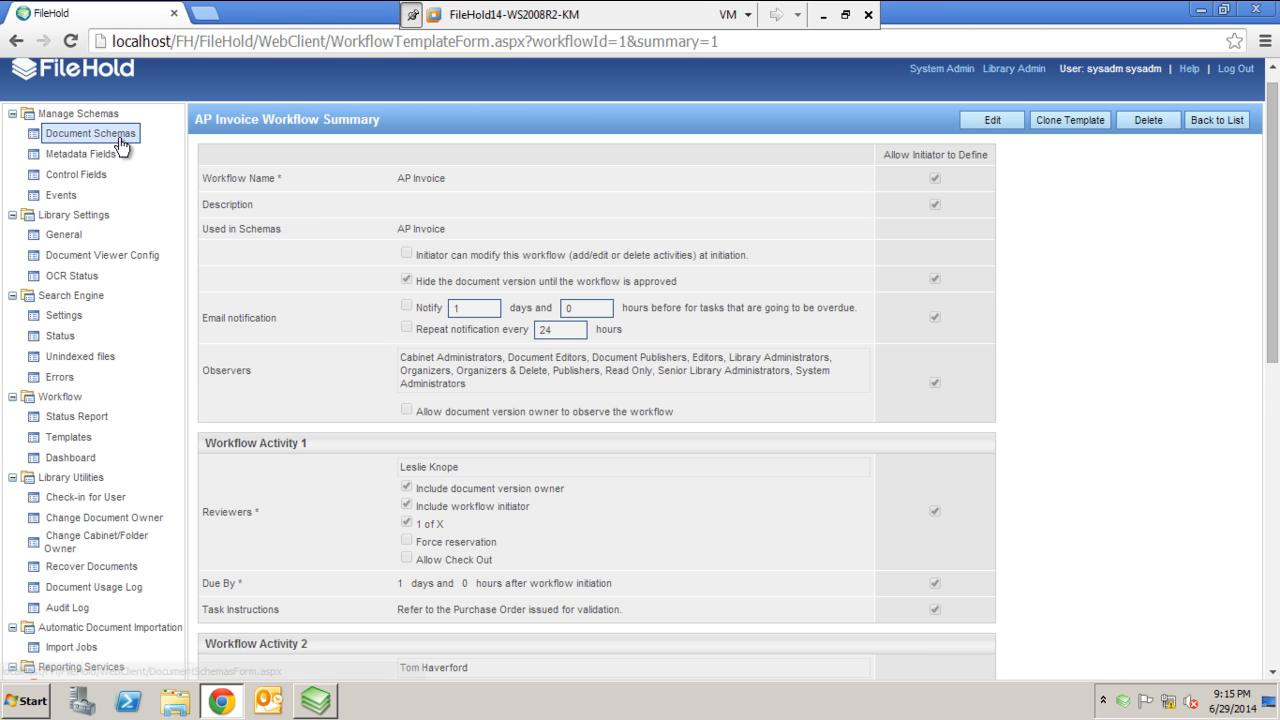
Step: Open the AP Invoice document schema and begin editing its associated workflows
left_click(90, 133)
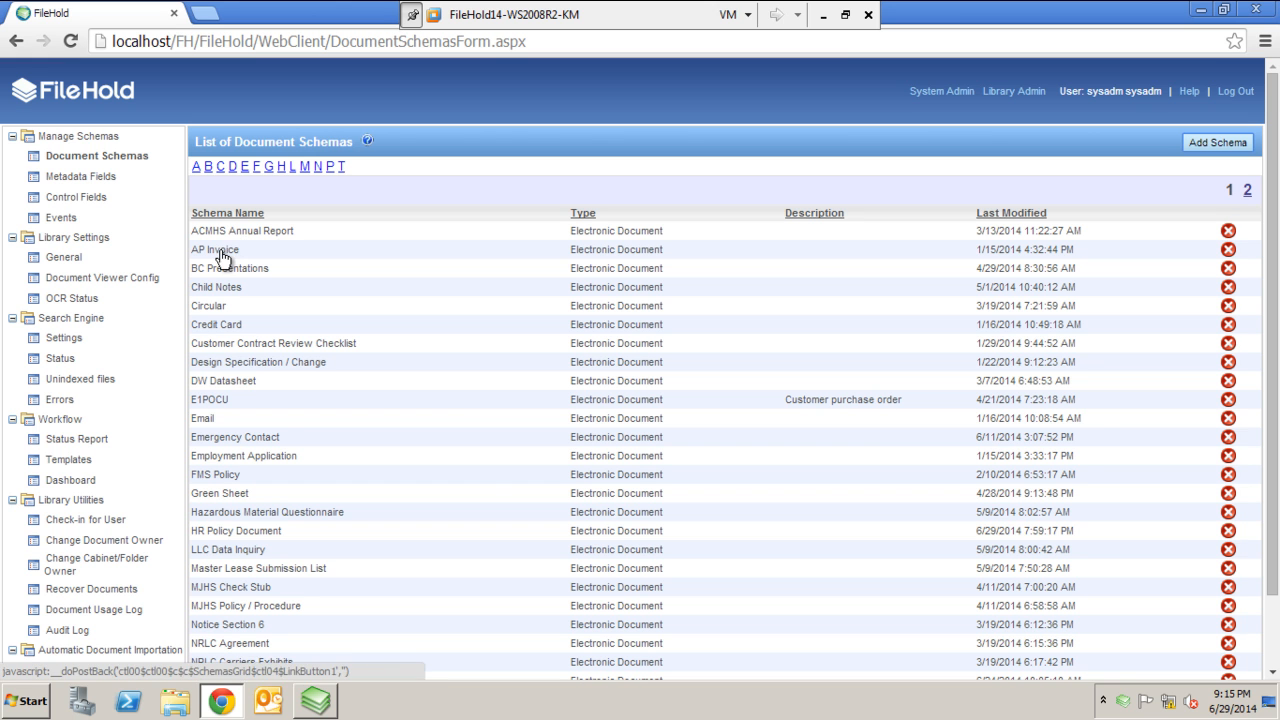
left_click(214, 249)
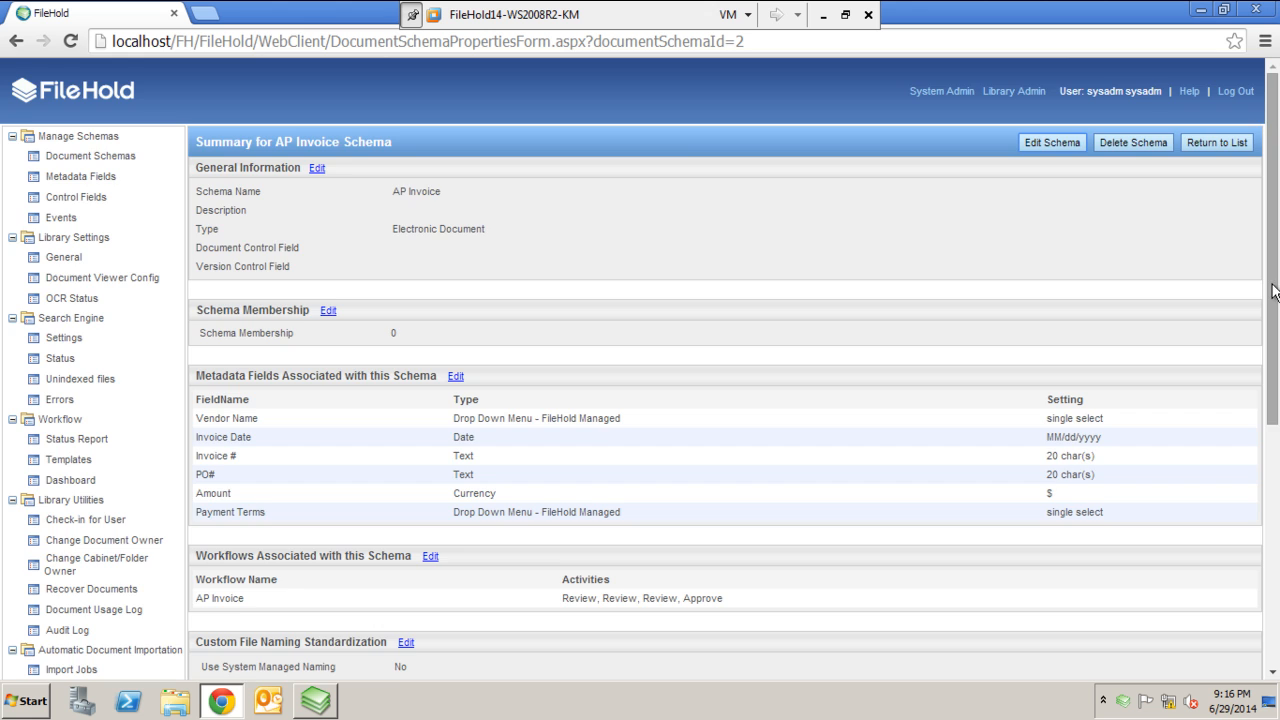
scroll("down", 3)
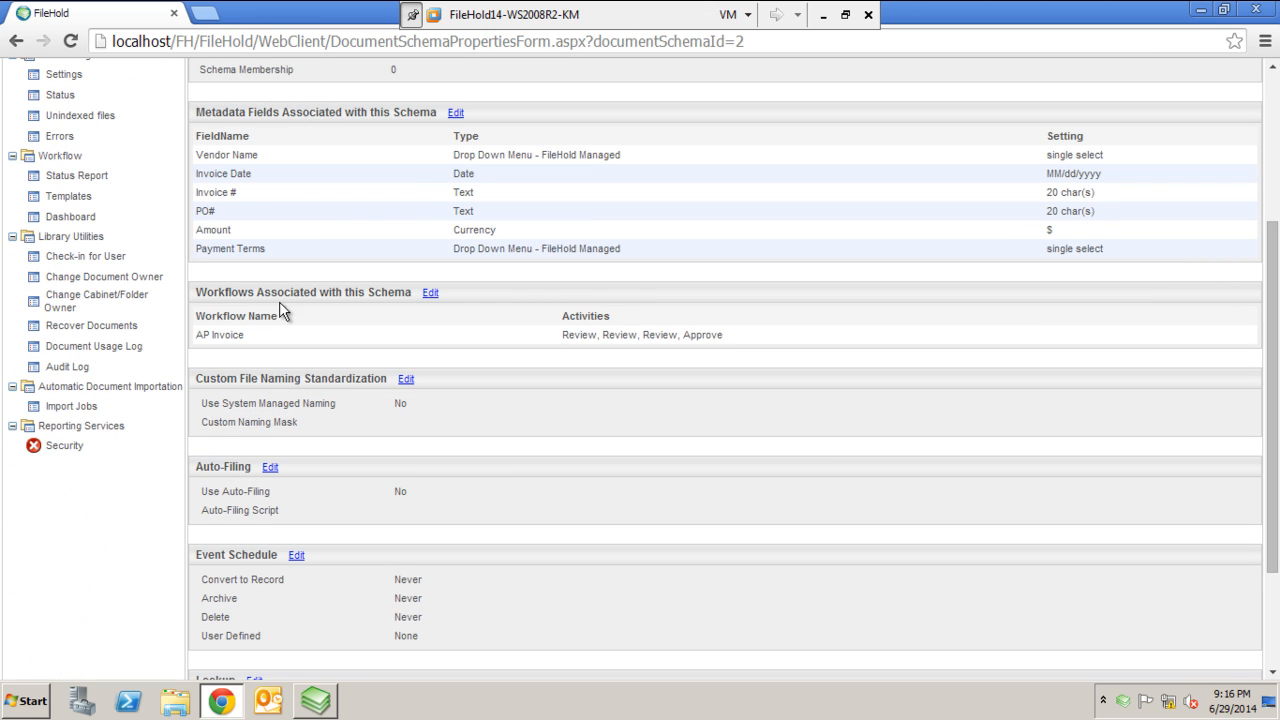
mouse_move(350, 320)
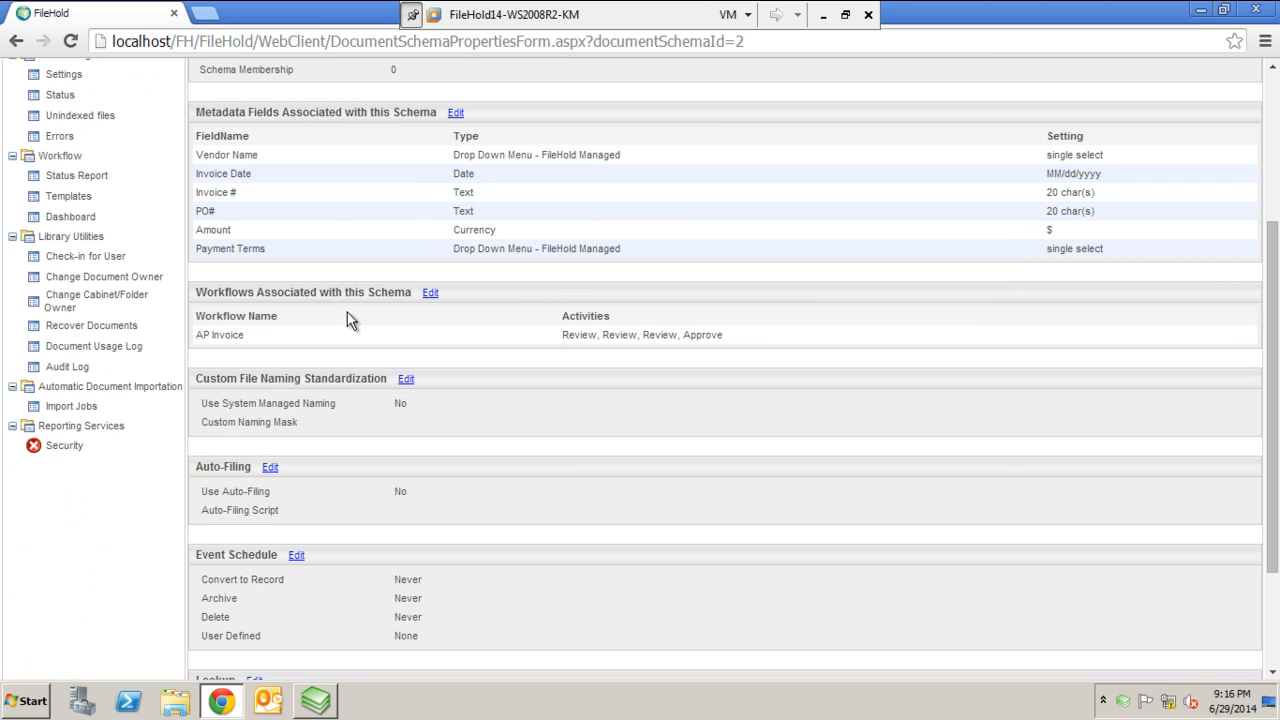
mouse_move(328, 344)
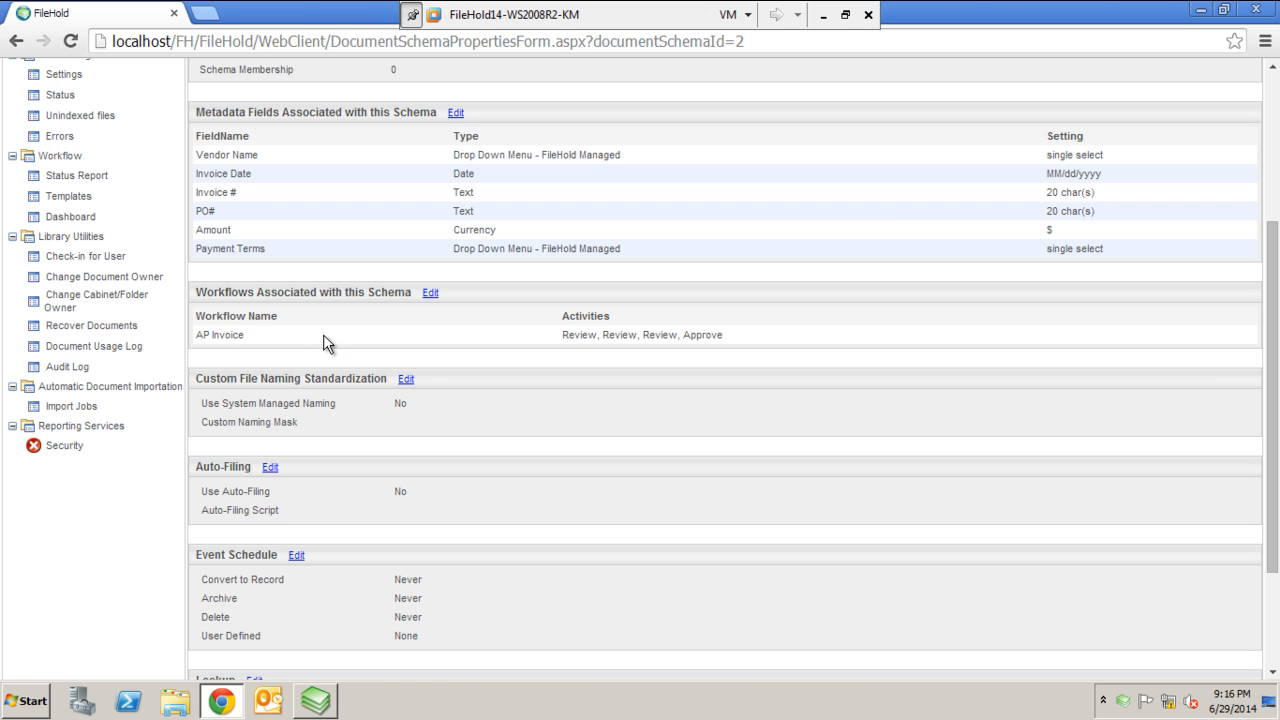
mouse_move(1271, 350)
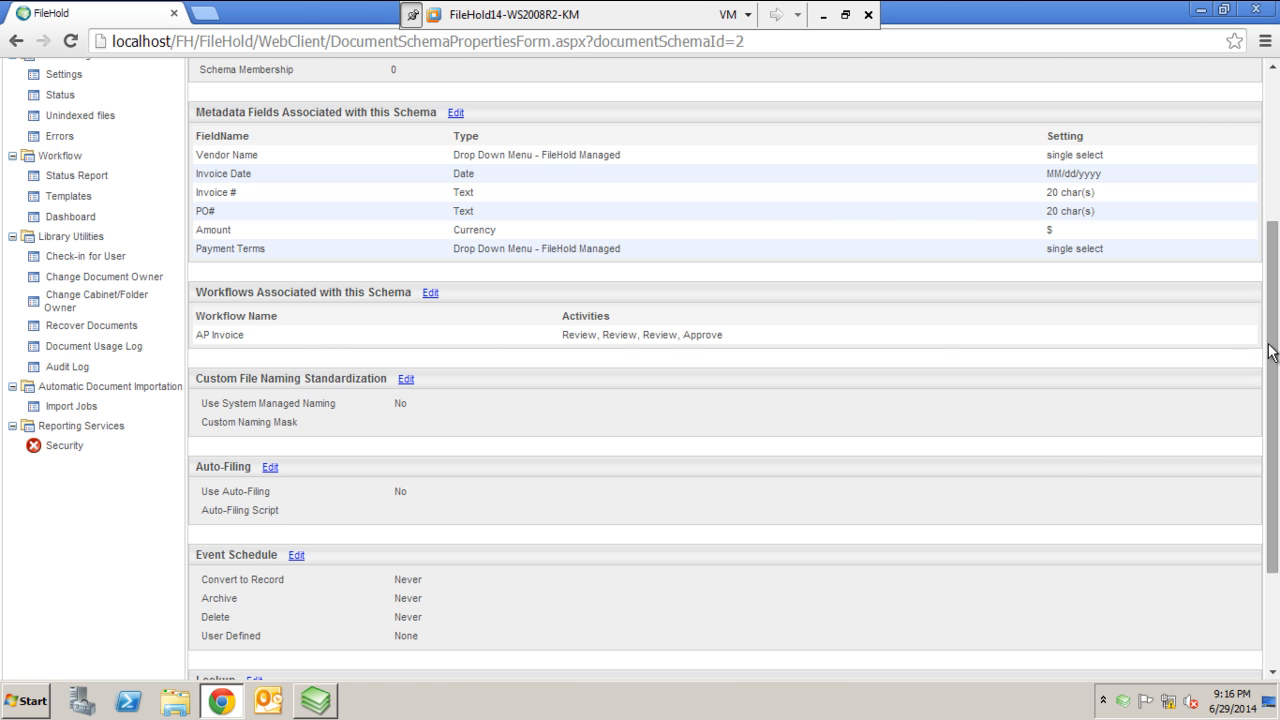
left_click(430, 292)
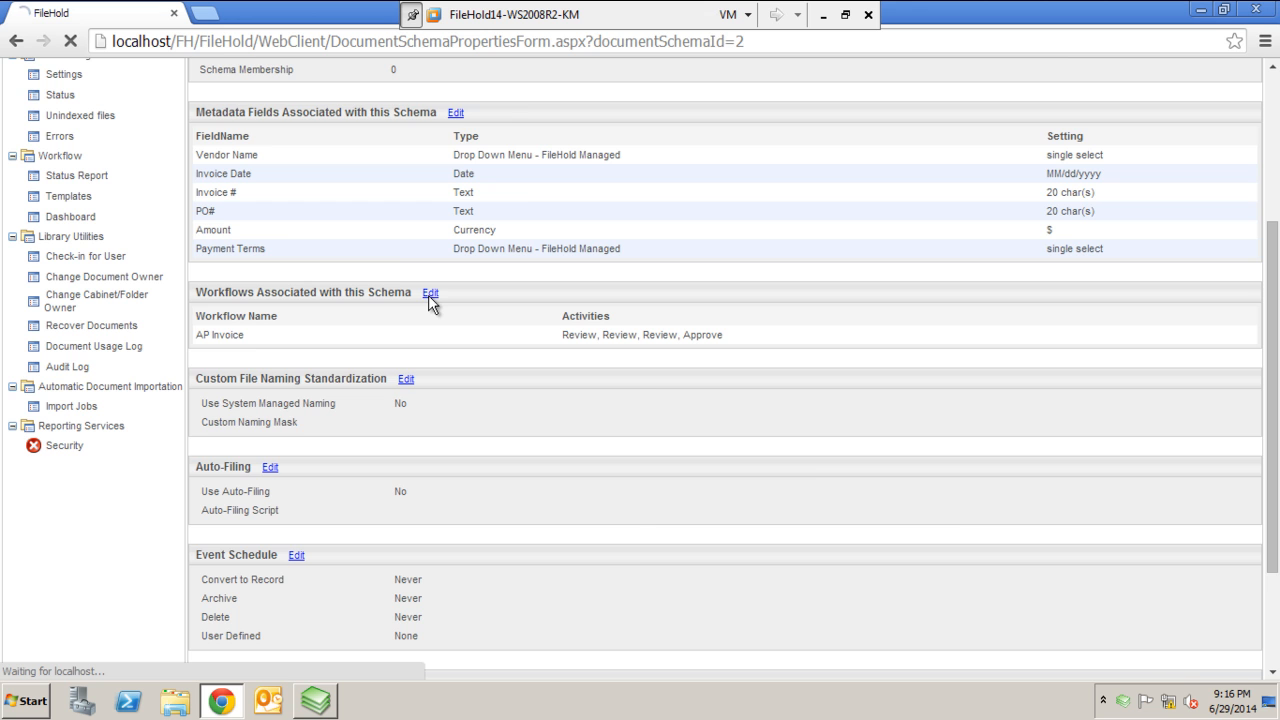
left_click(430, 292)
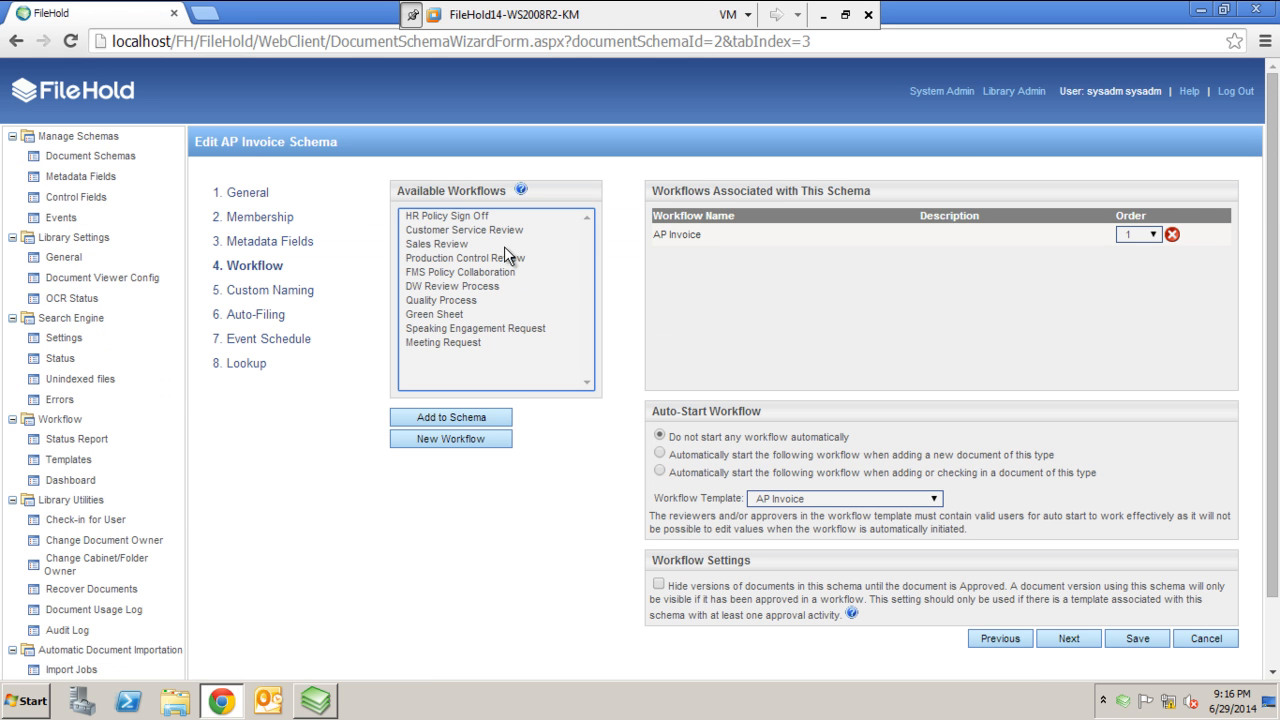
mouse_move(415, 282)
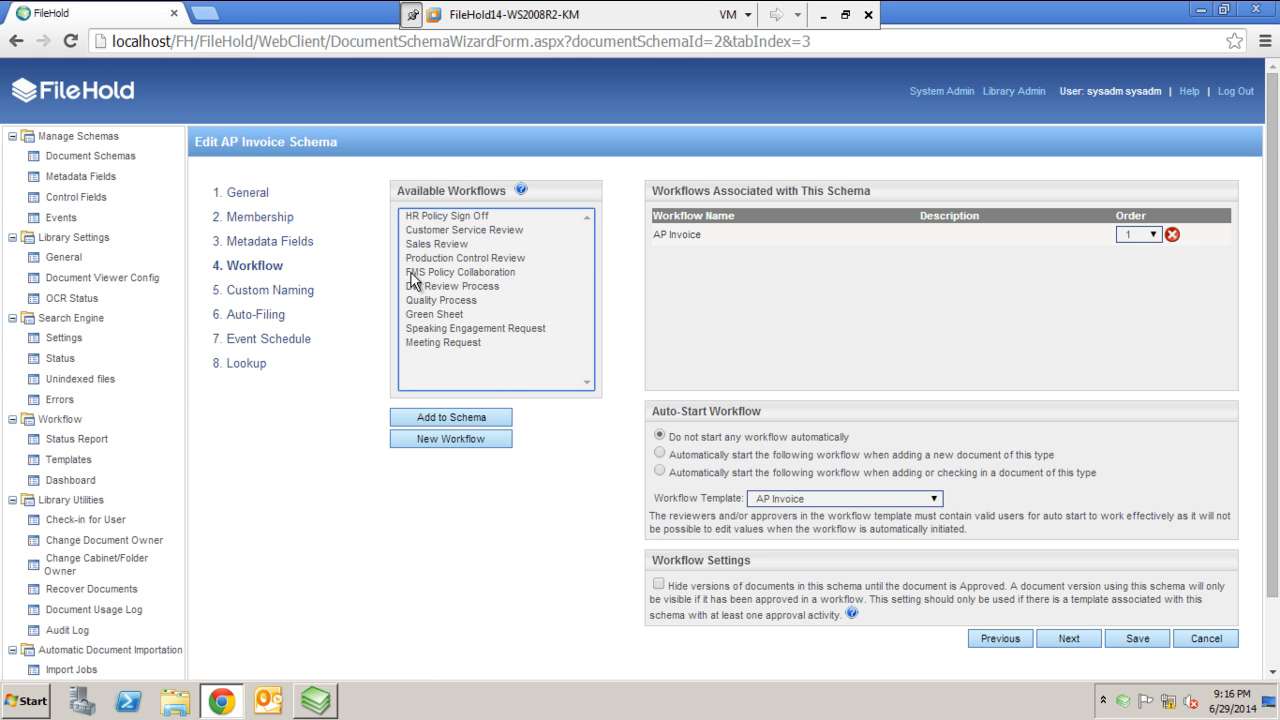
mouse_move(705, 234)
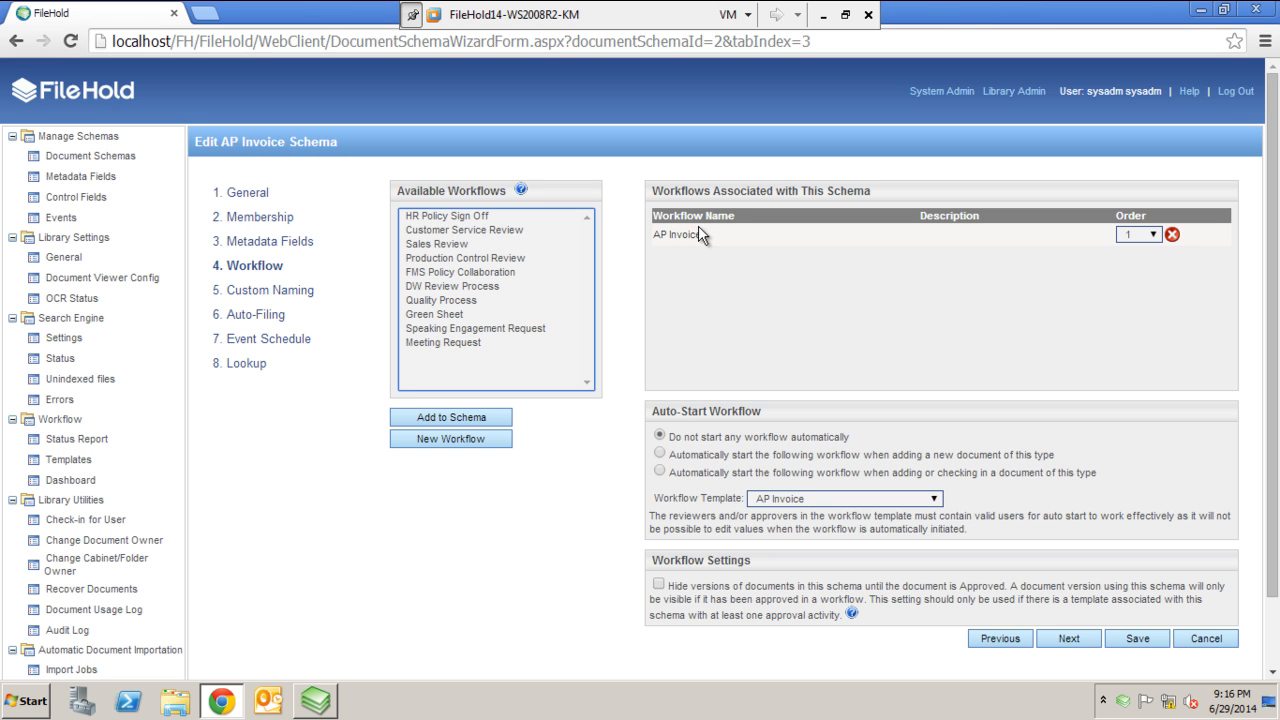
mouse_move(1146, 248)
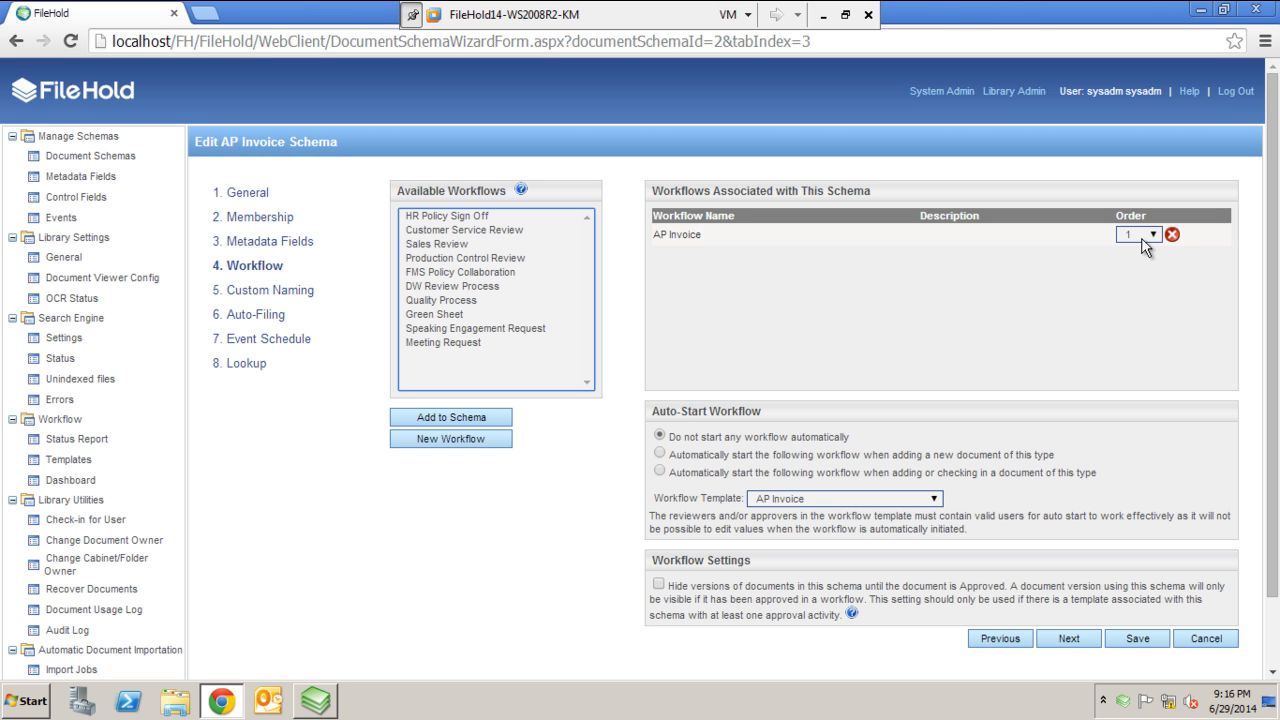
mouse_move(706, 241)
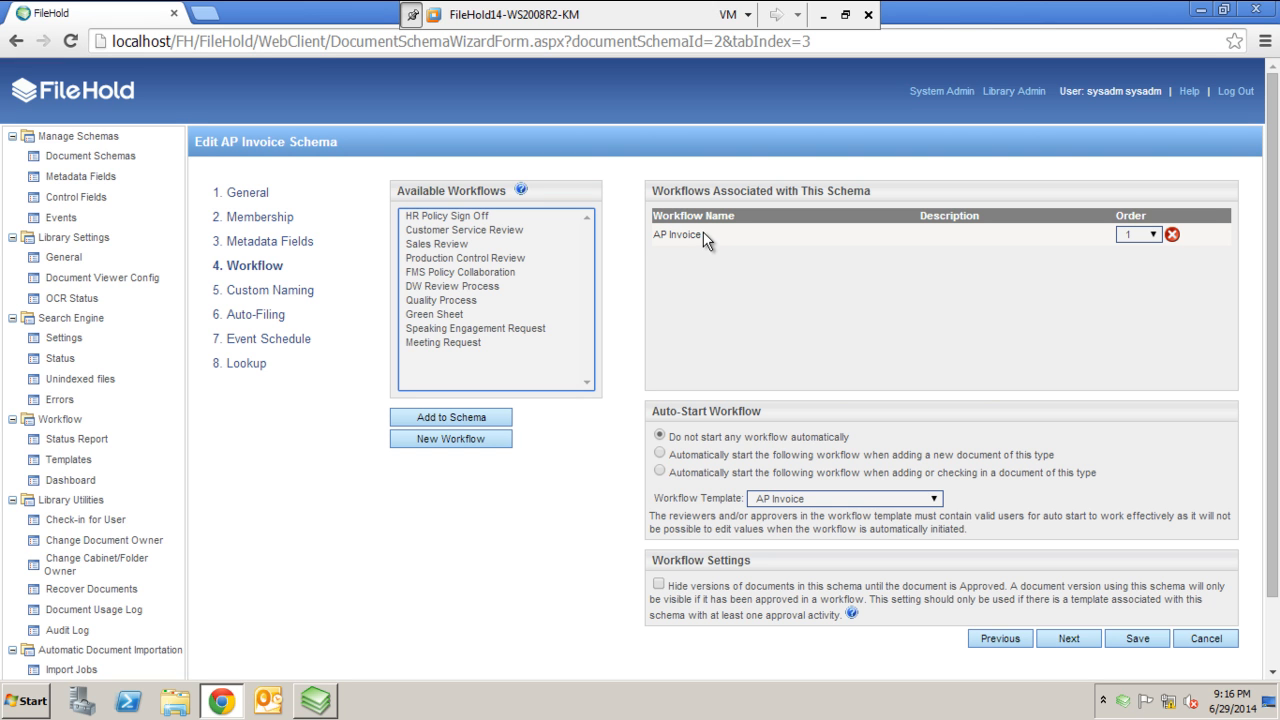
mouse_move(696, 299)
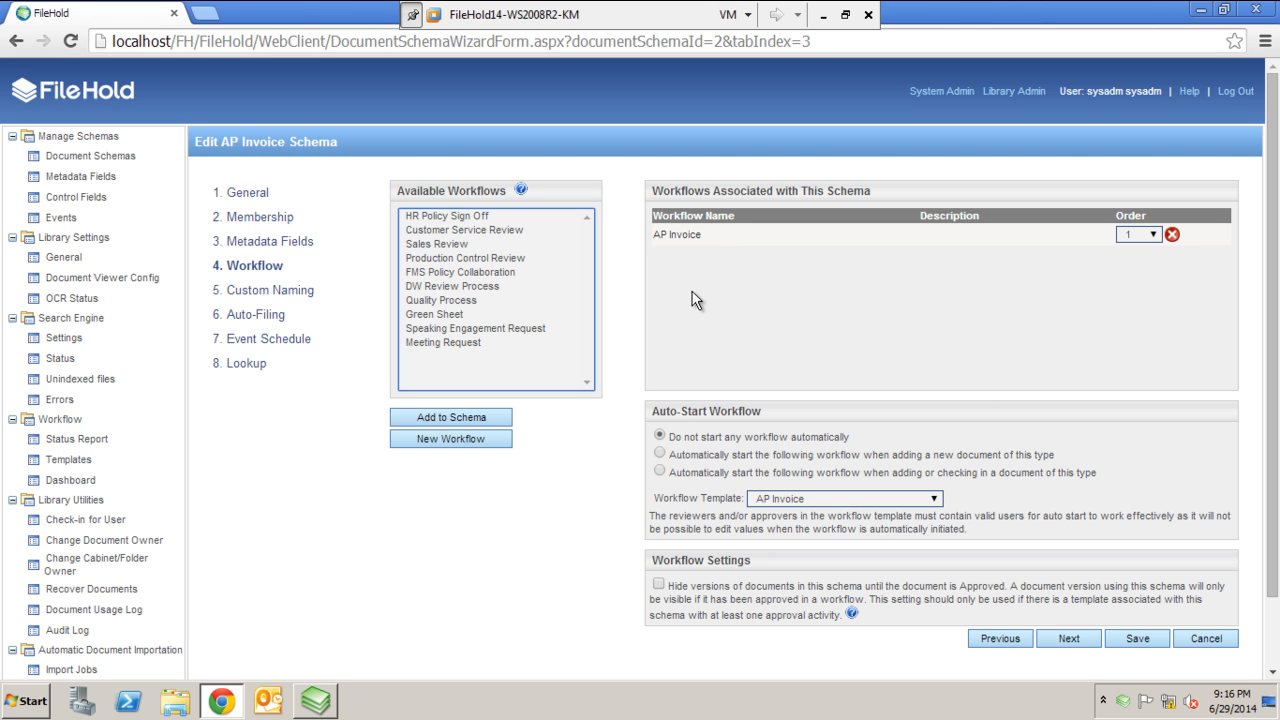
mouse_move(688, 291)
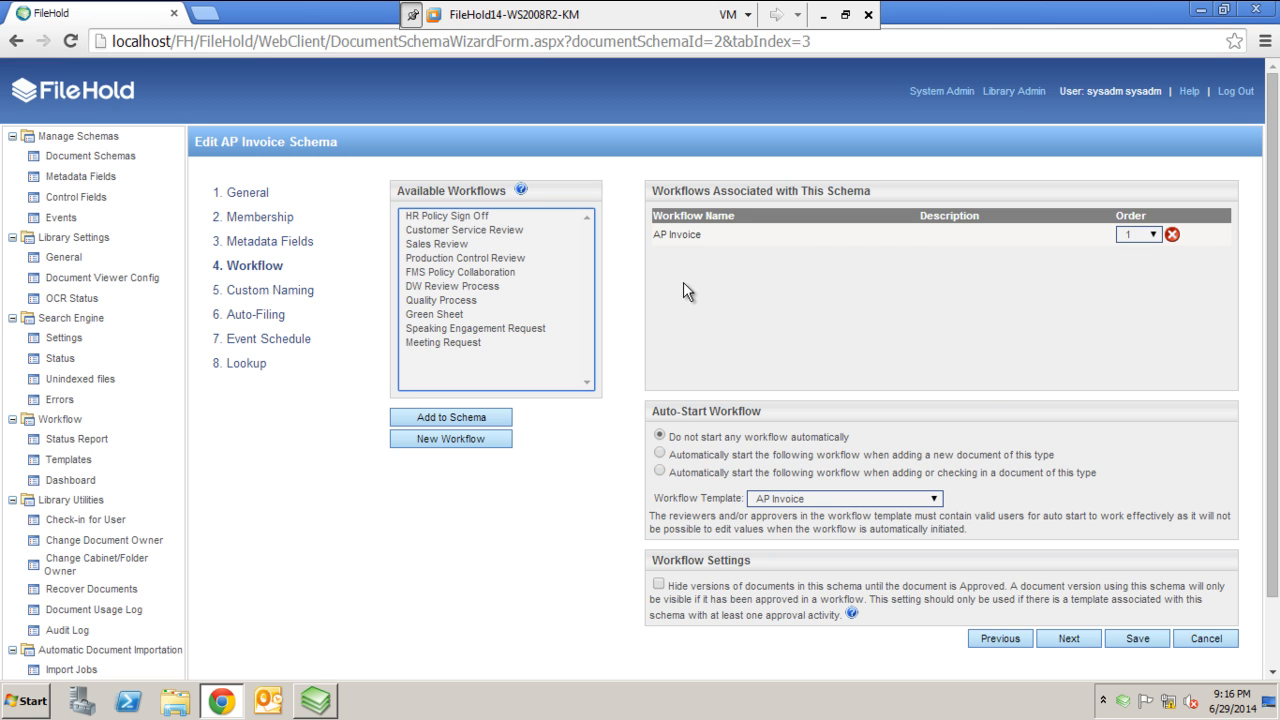
mouse_move(459, 312)
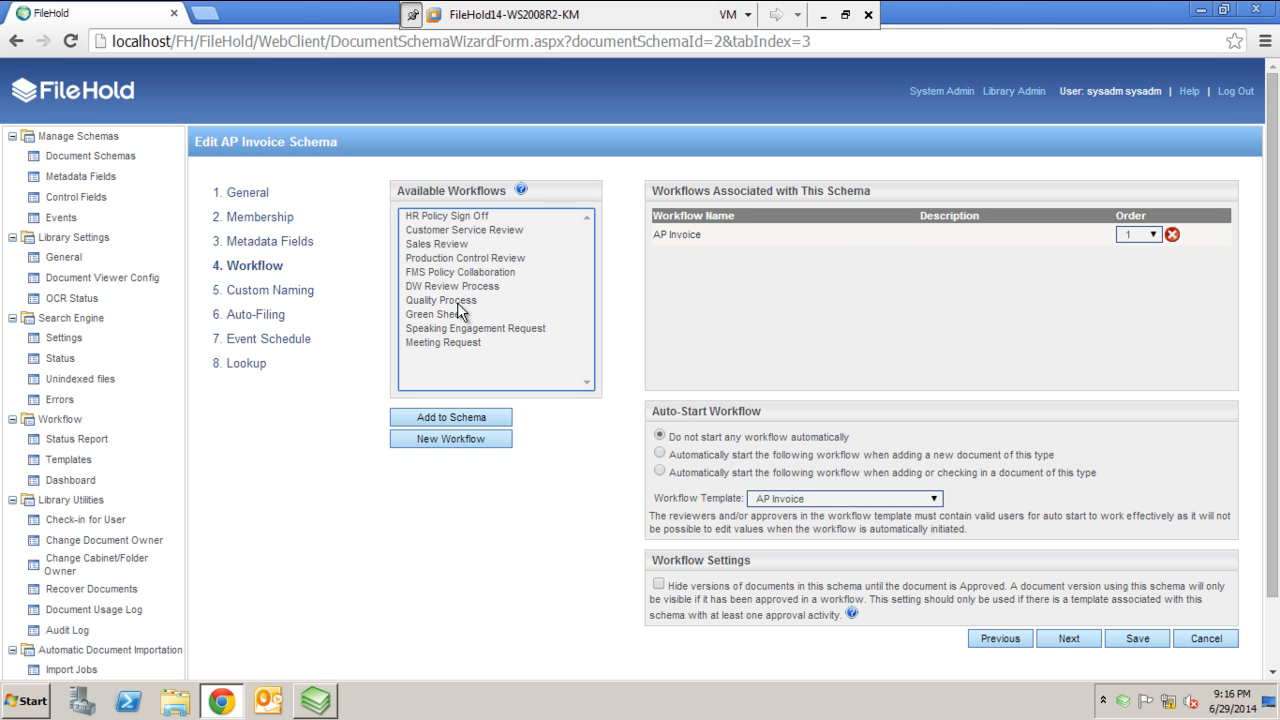
mouse_move(455, 303)
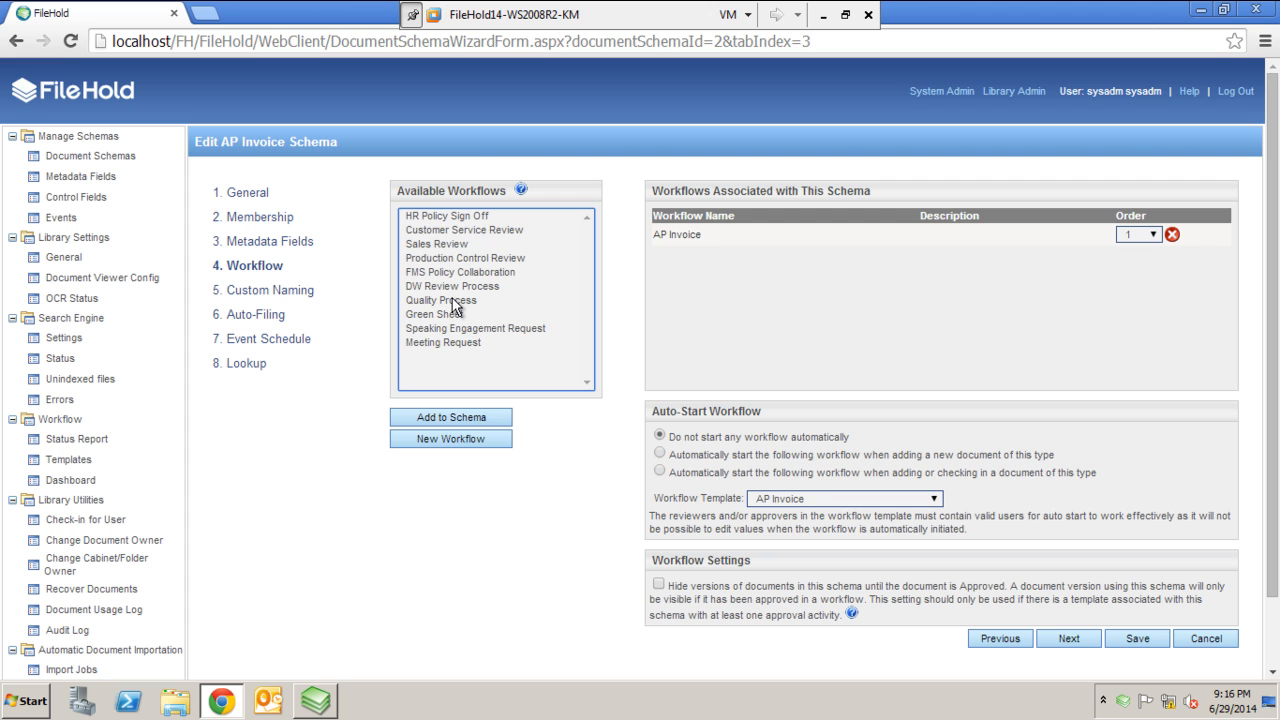
Step: Attach the Sales Review workflow, then add and remove Meeting Request, confirming the warning
left_click(450, 417)
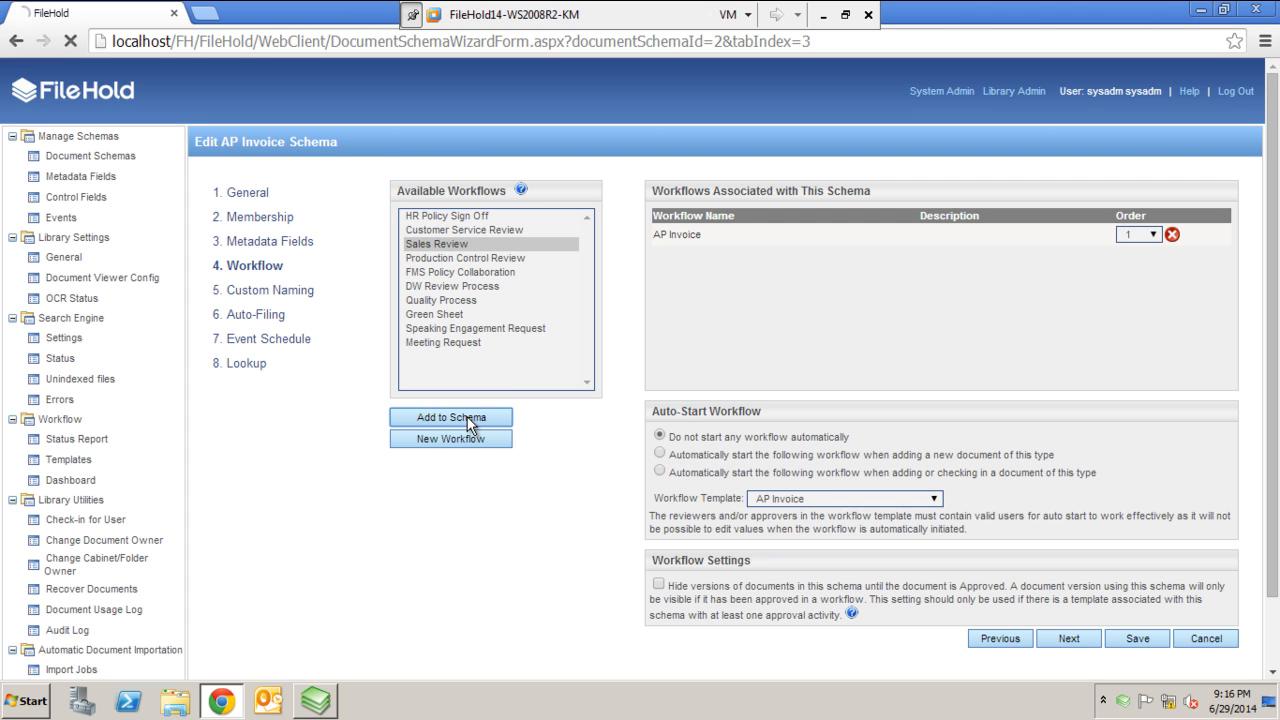
left_click(450, 417)
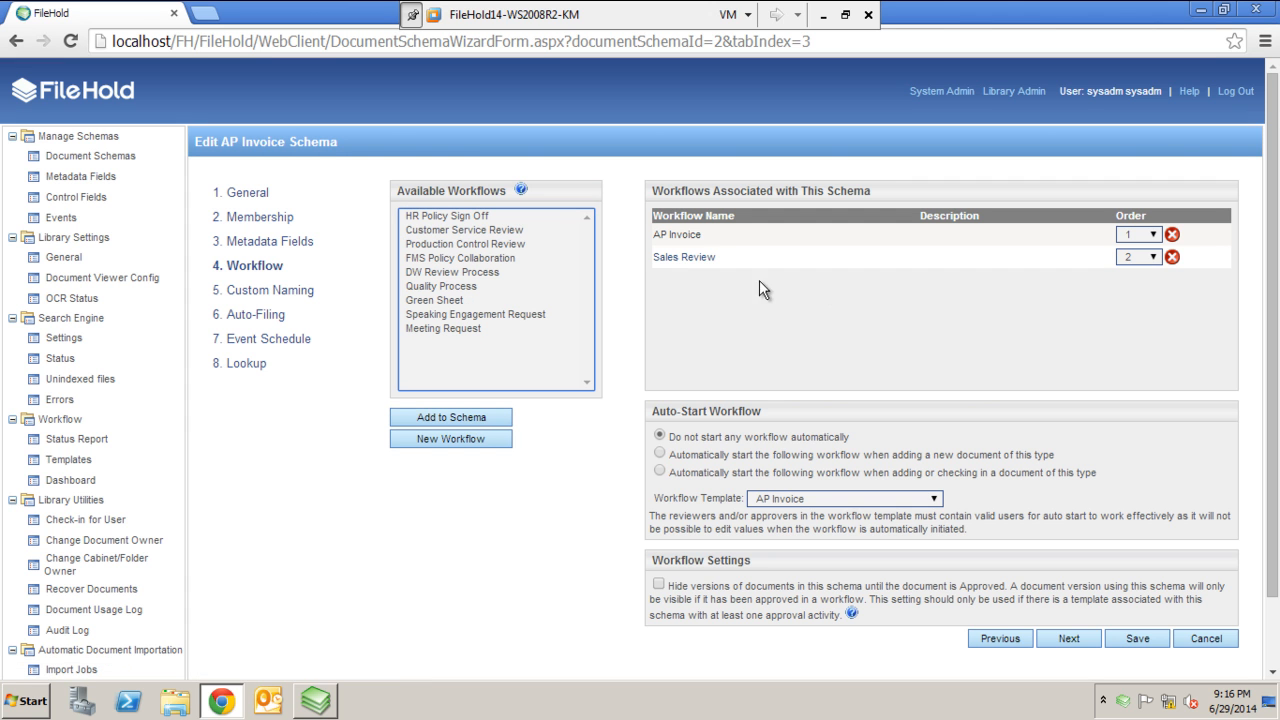
mouse_move(493, 369)
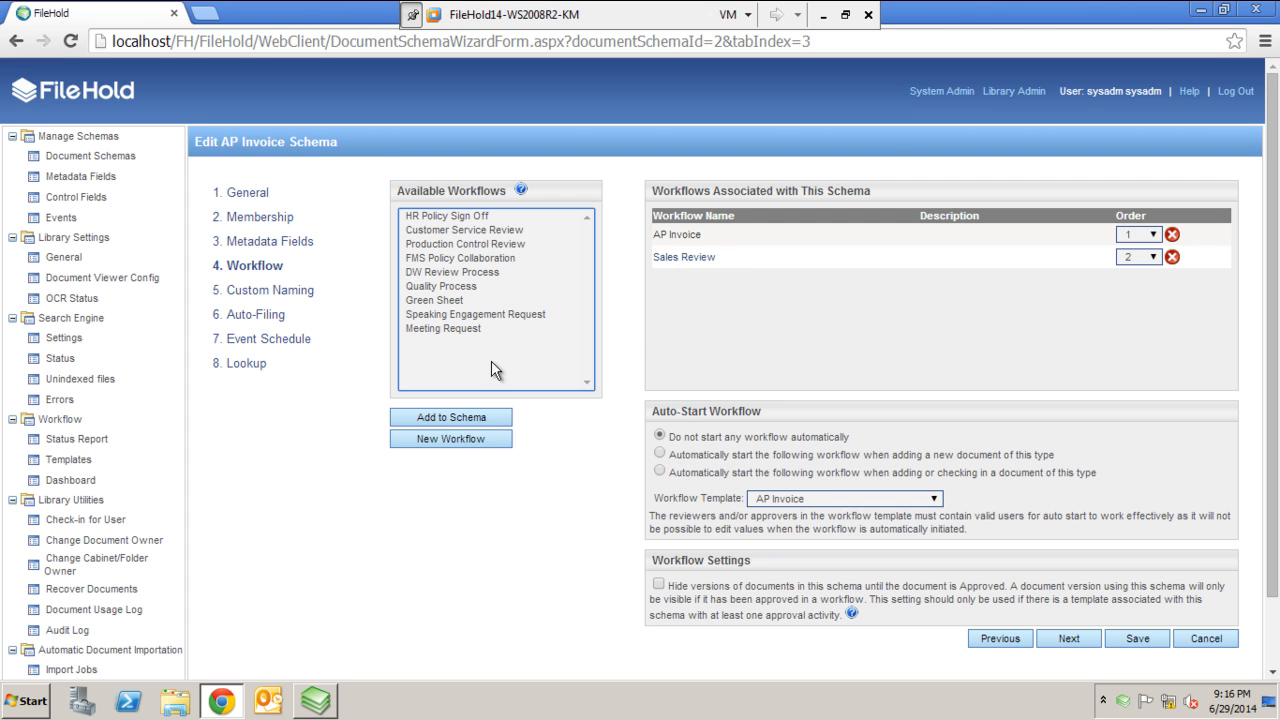
left_click(450, 417)
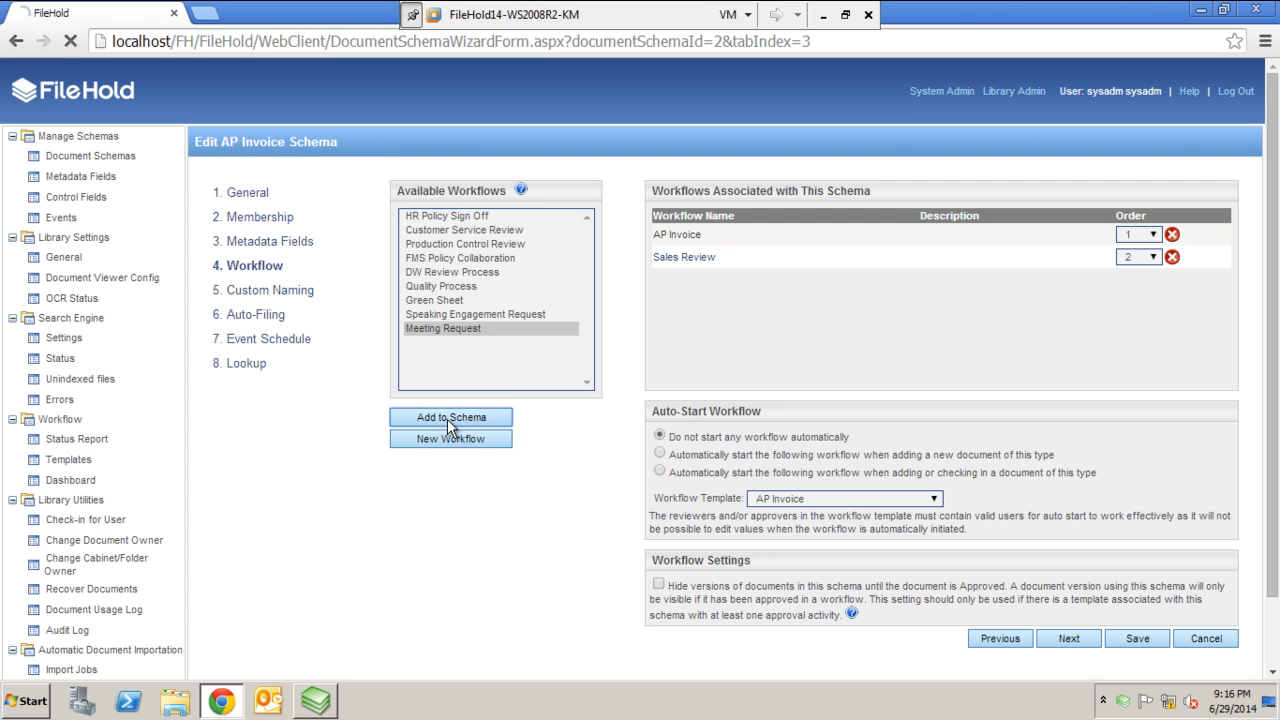
left_click(450, 417)
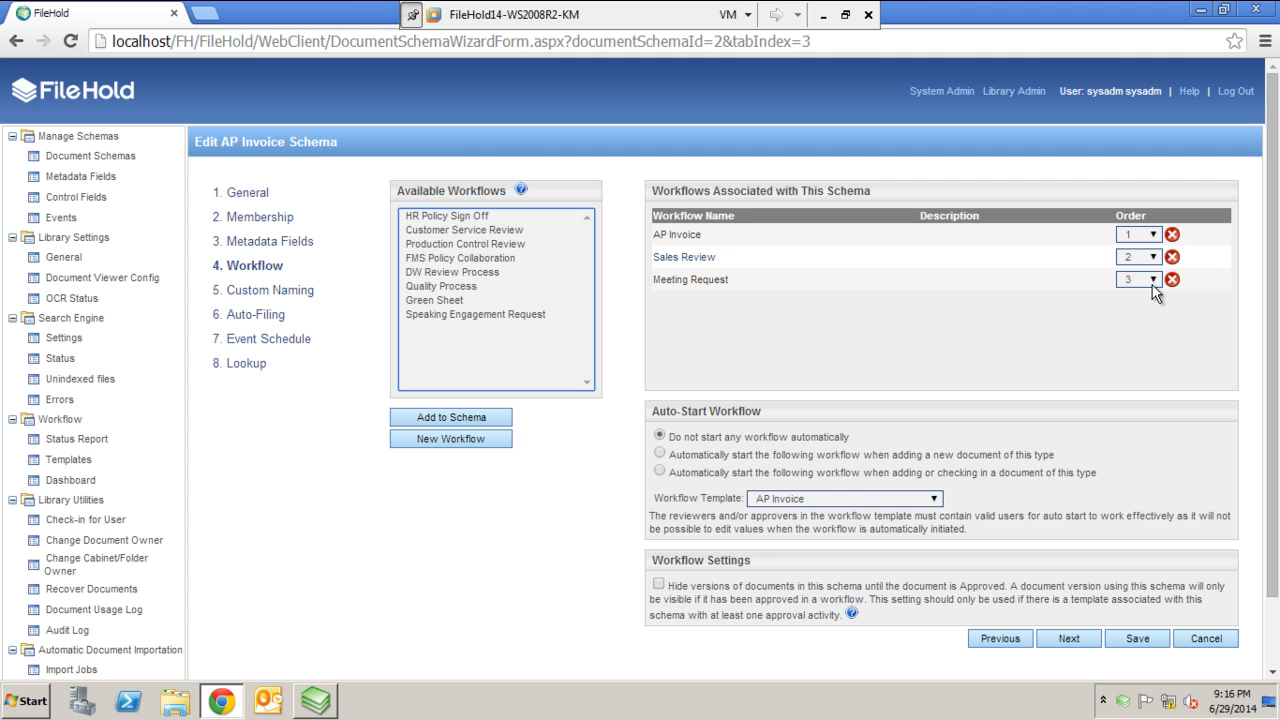
left_click(1148, 279)
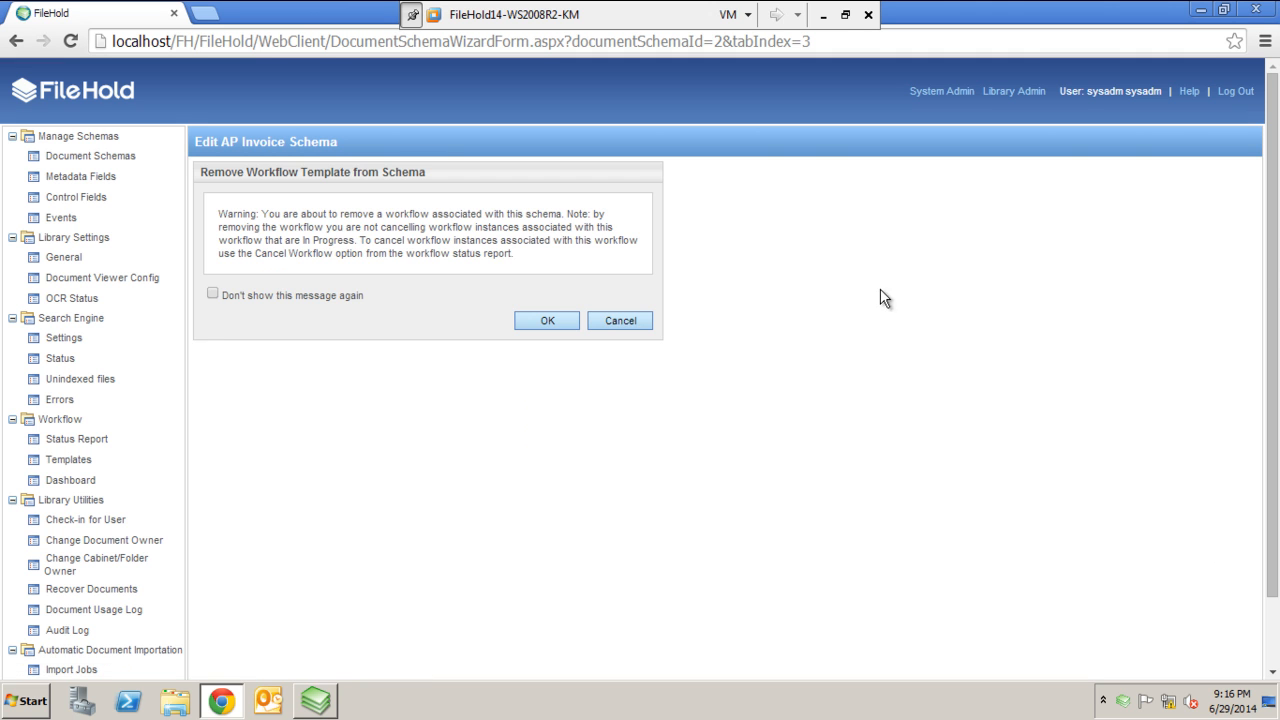
left_click(546, 320)
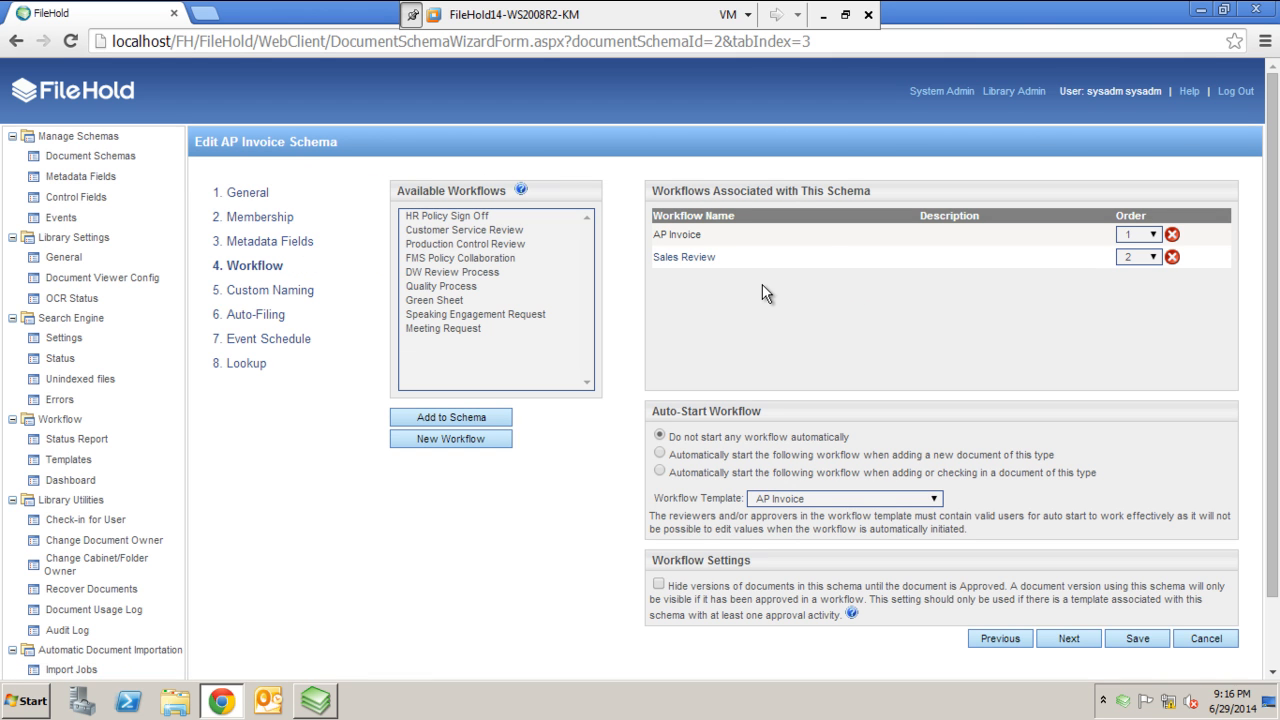
mouse_move(728, 456)
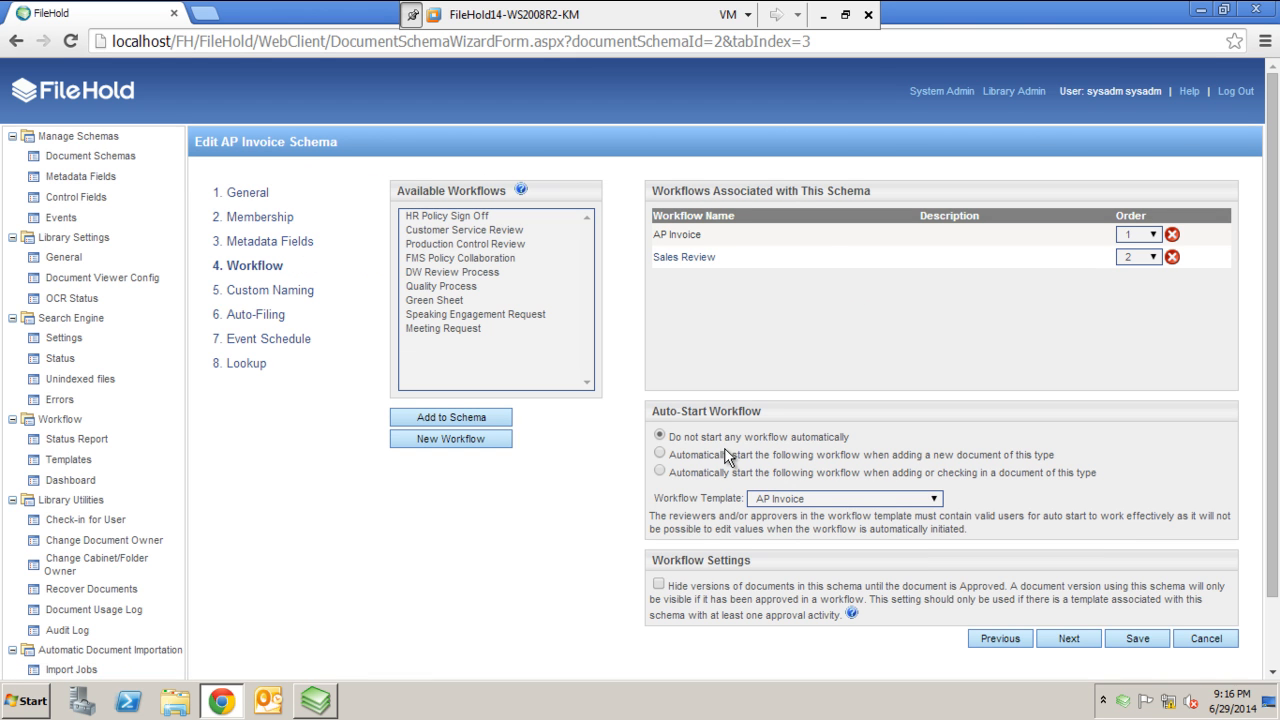
mouse_move(683, 452)
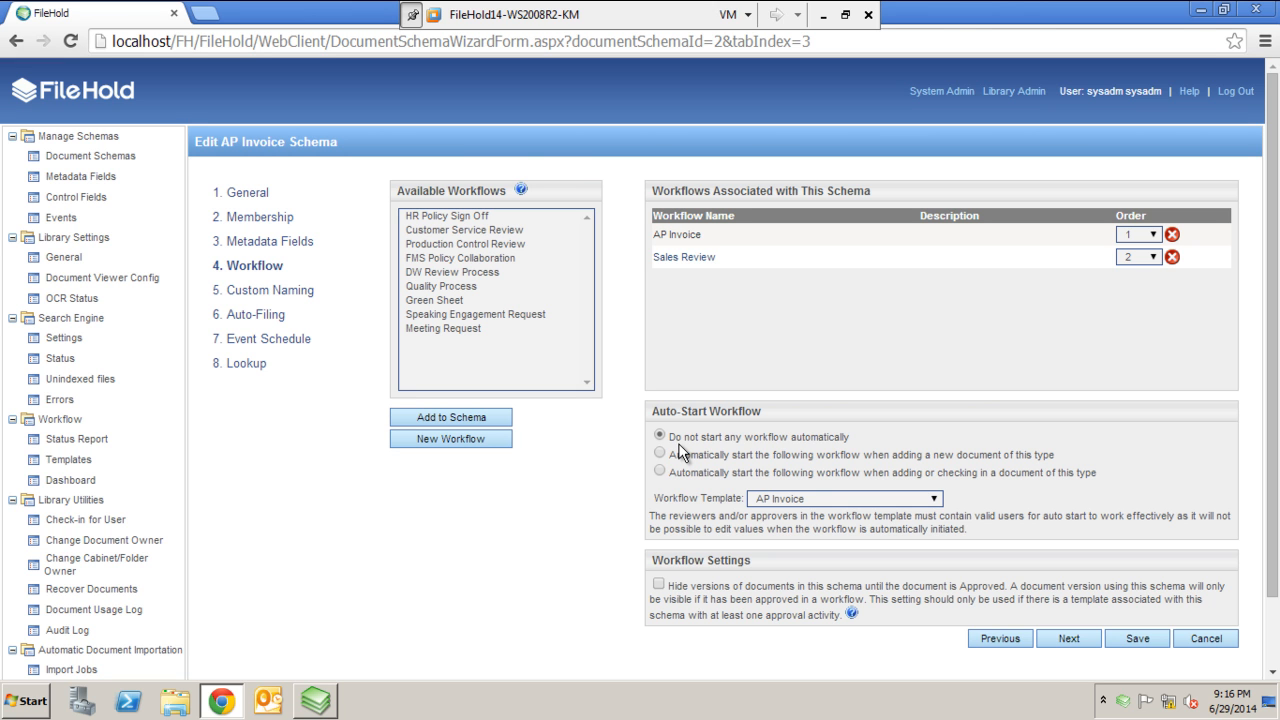
mouse_move(745, 470)
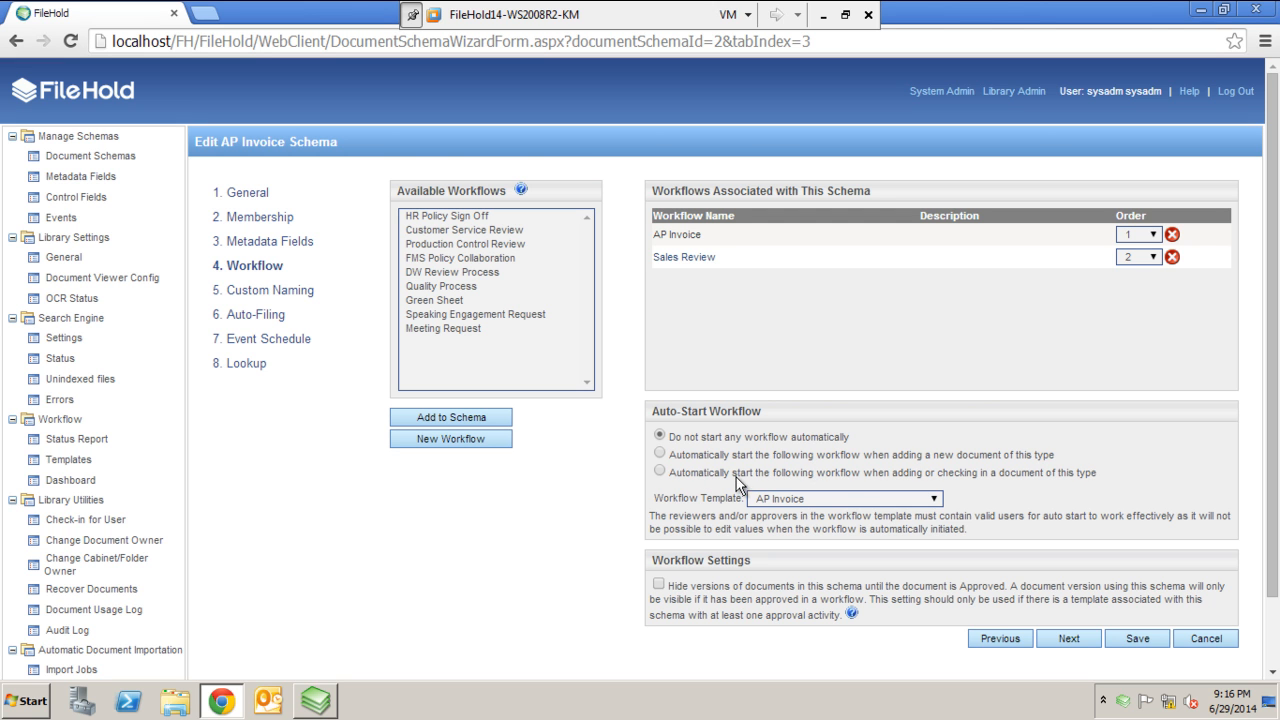
mouse_move(653, 623)
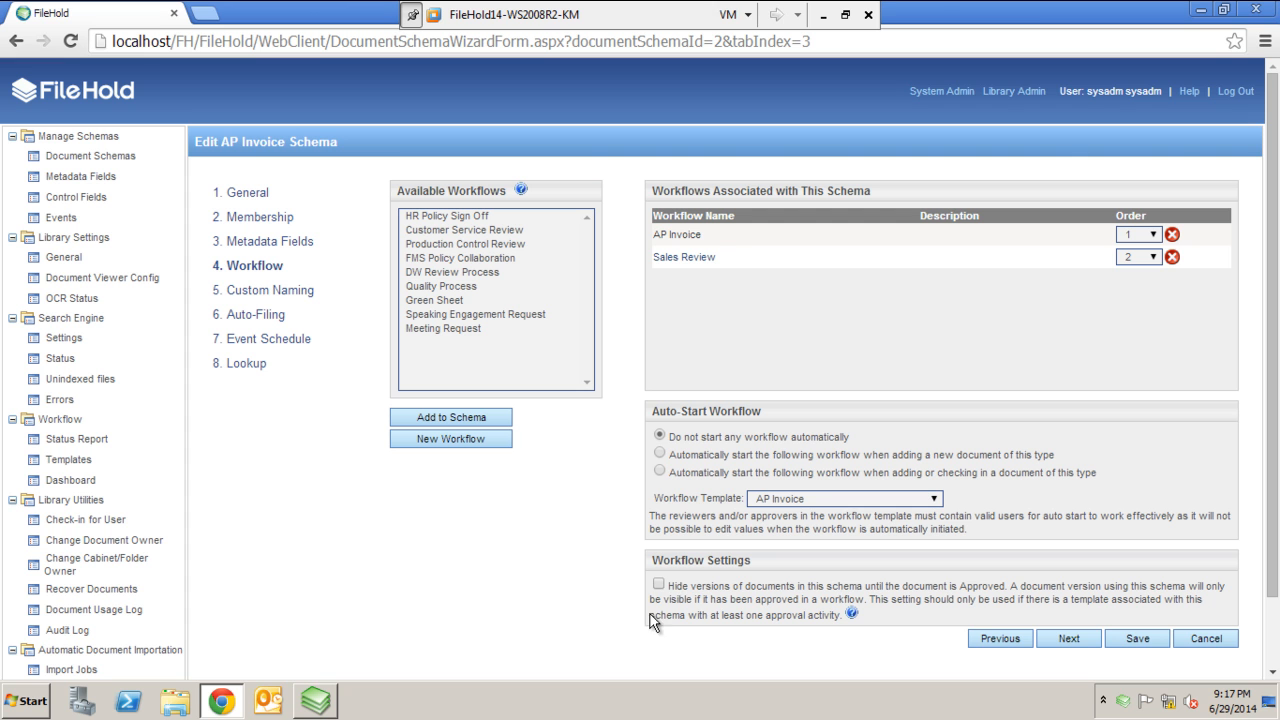
mouse_move(848, 585)
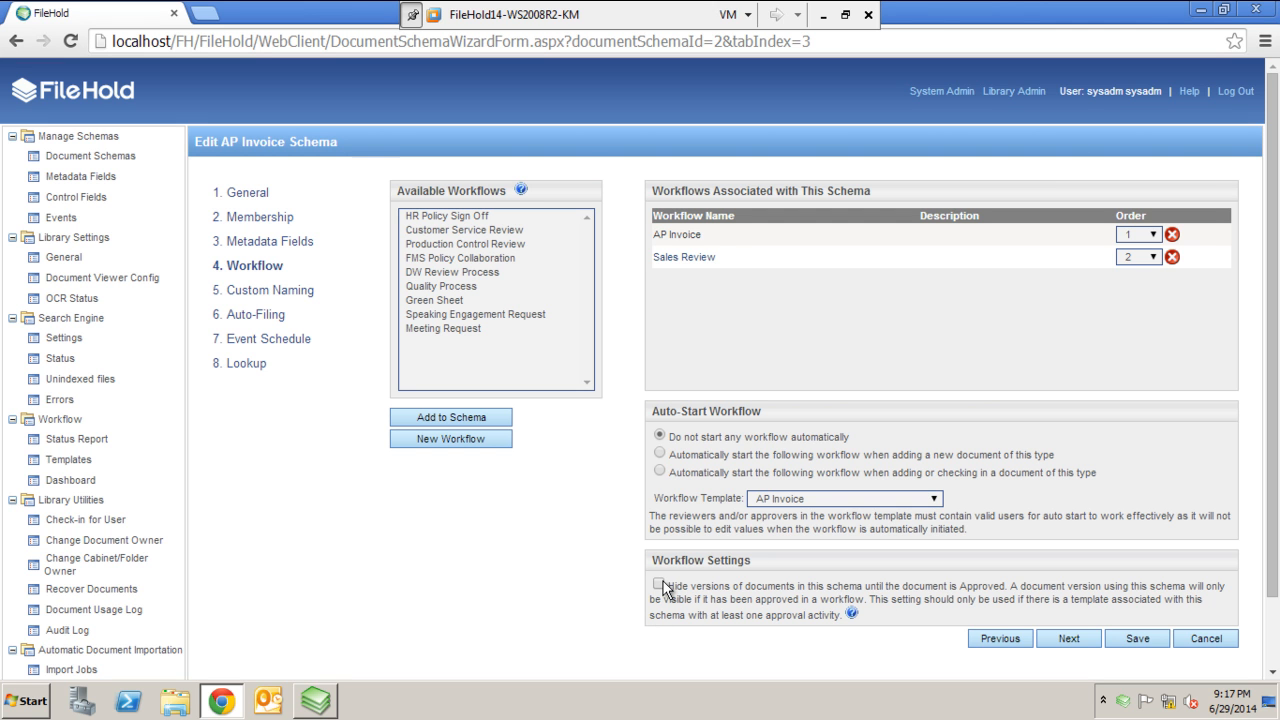
mouse_move(585, 291)
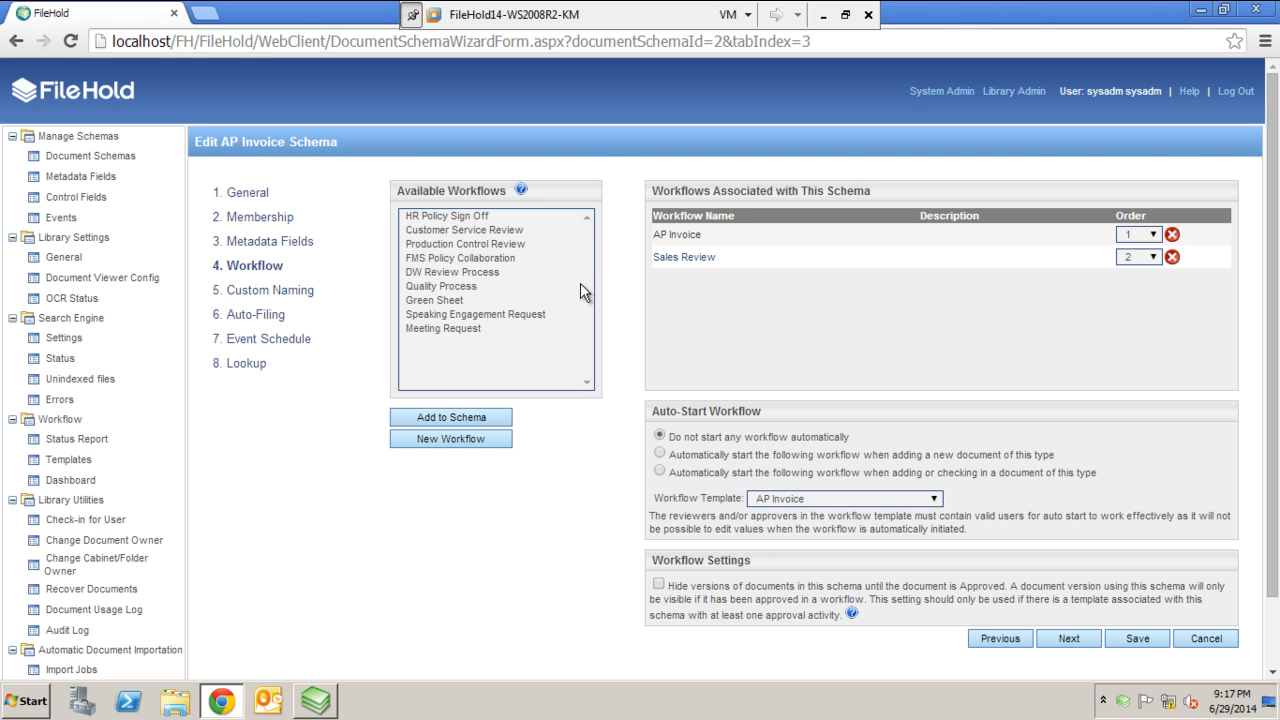
mouse_move(603, 235)
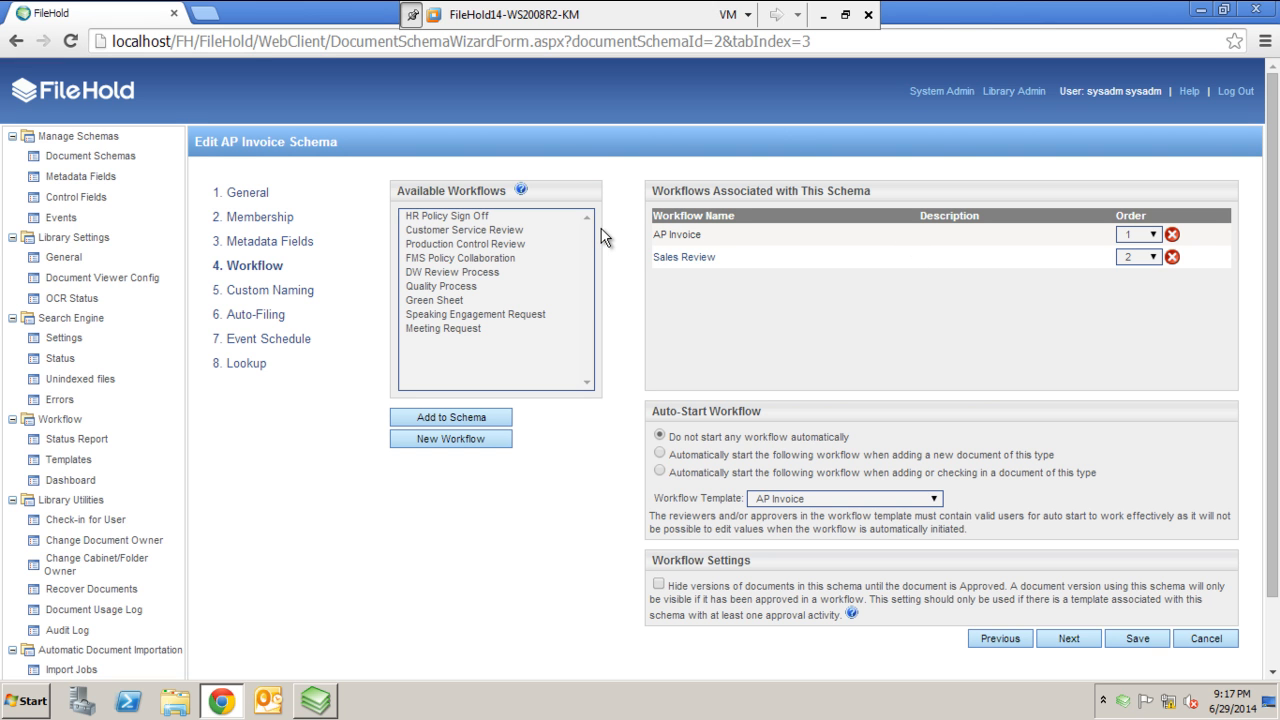
mouse_move(825, 198)
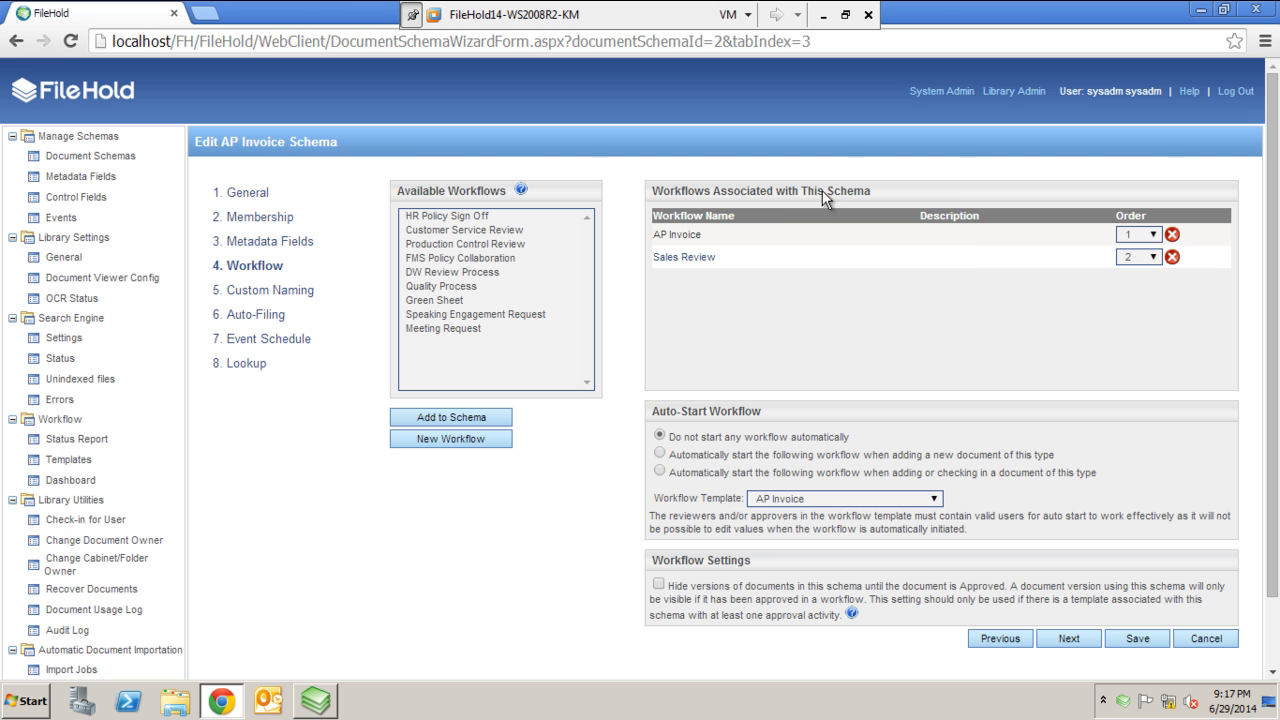
mouse_move(783, 232)
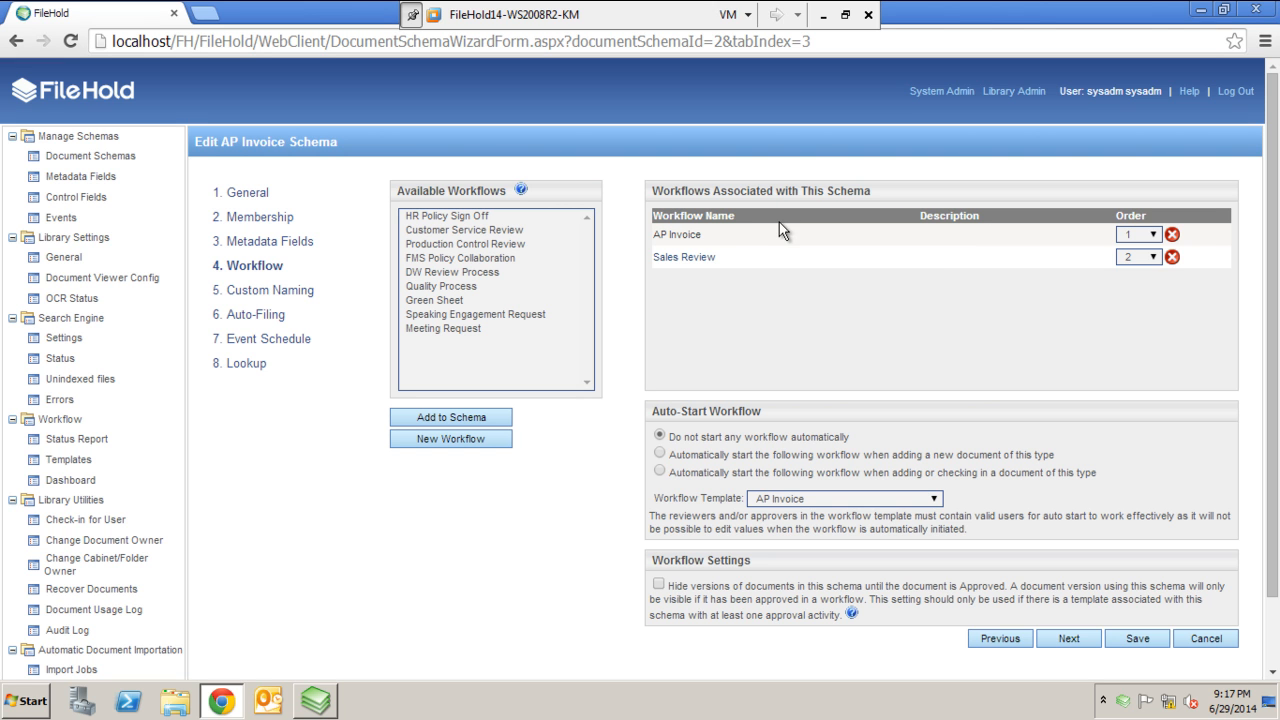
mouse_move(322, 272)
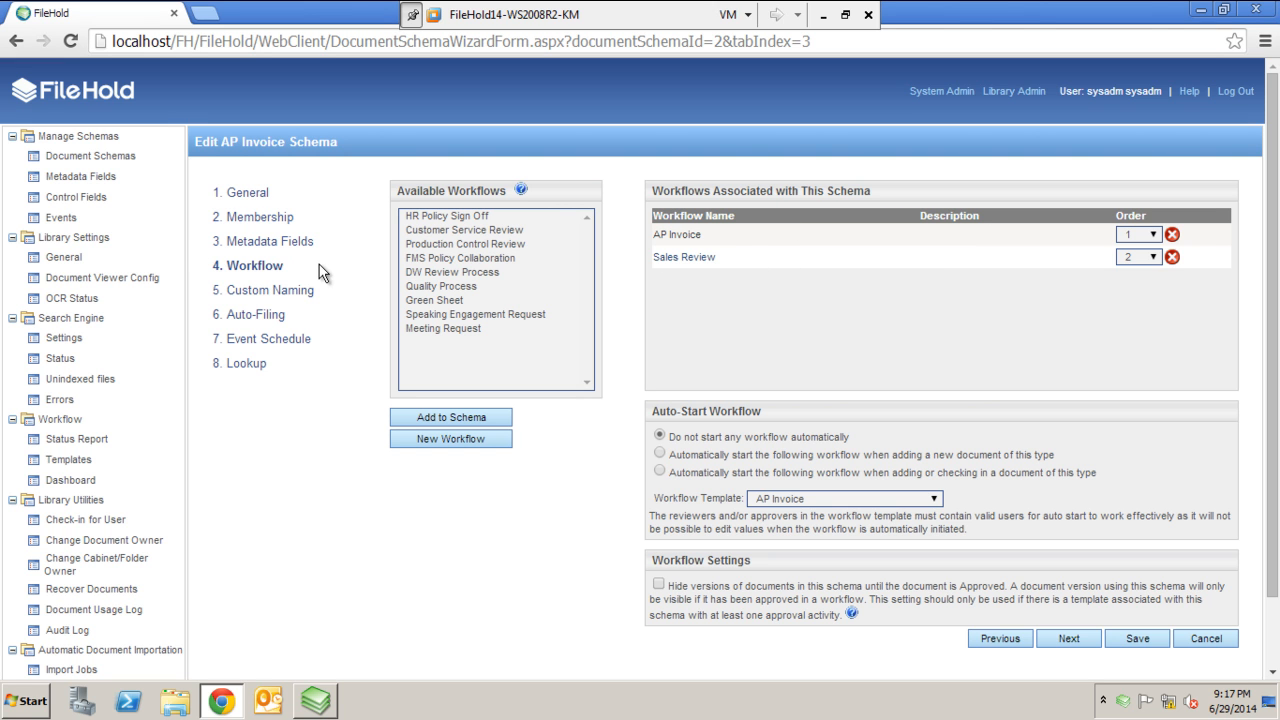
mouse_move(270, 241)
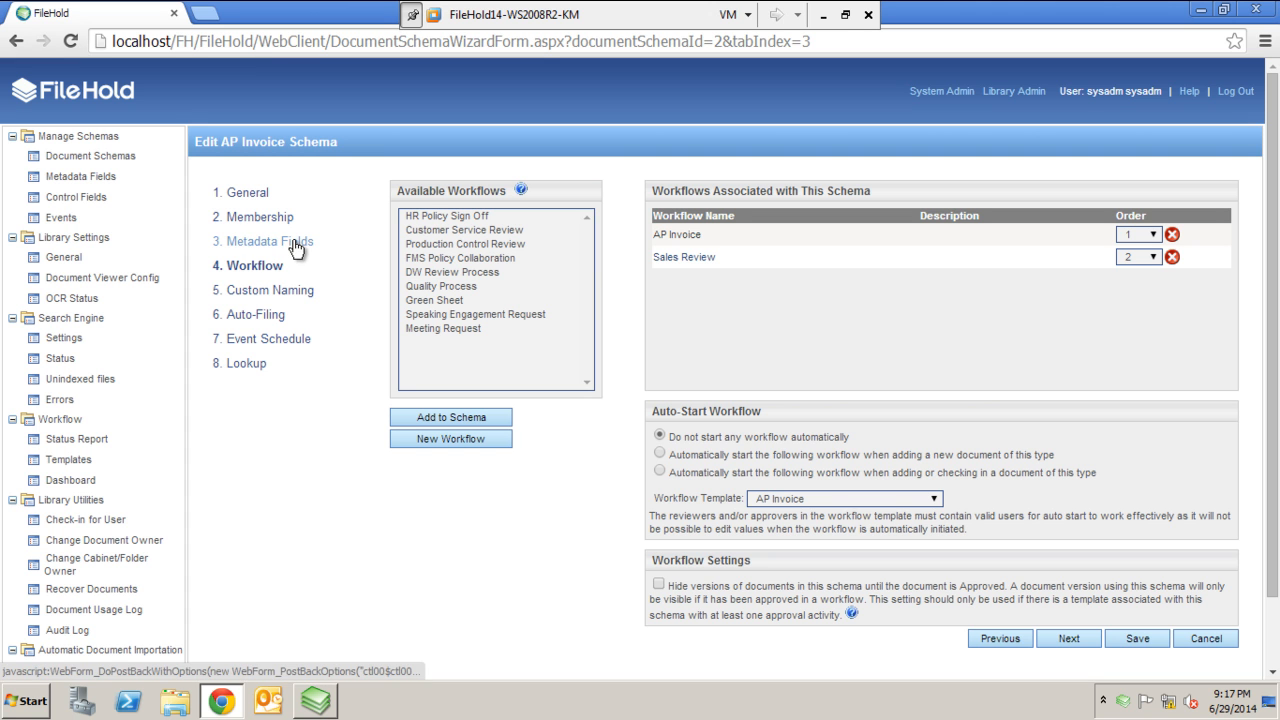
mouse_move(103, 277)
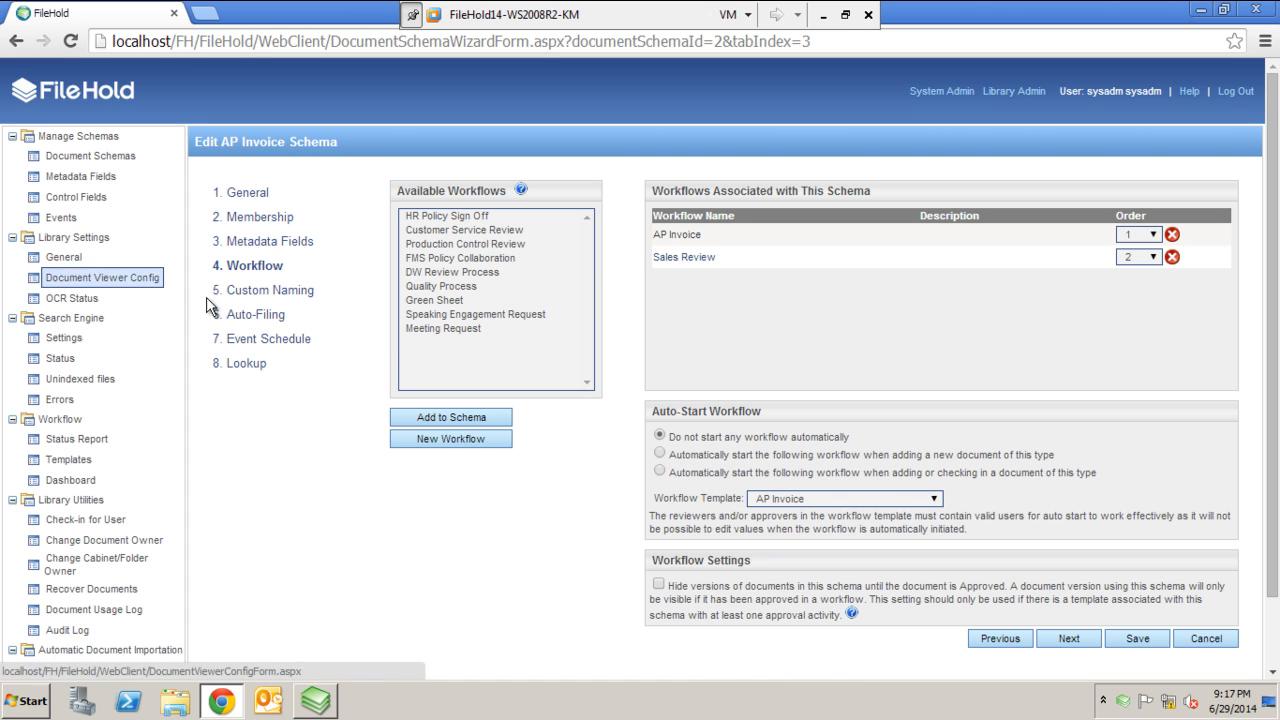